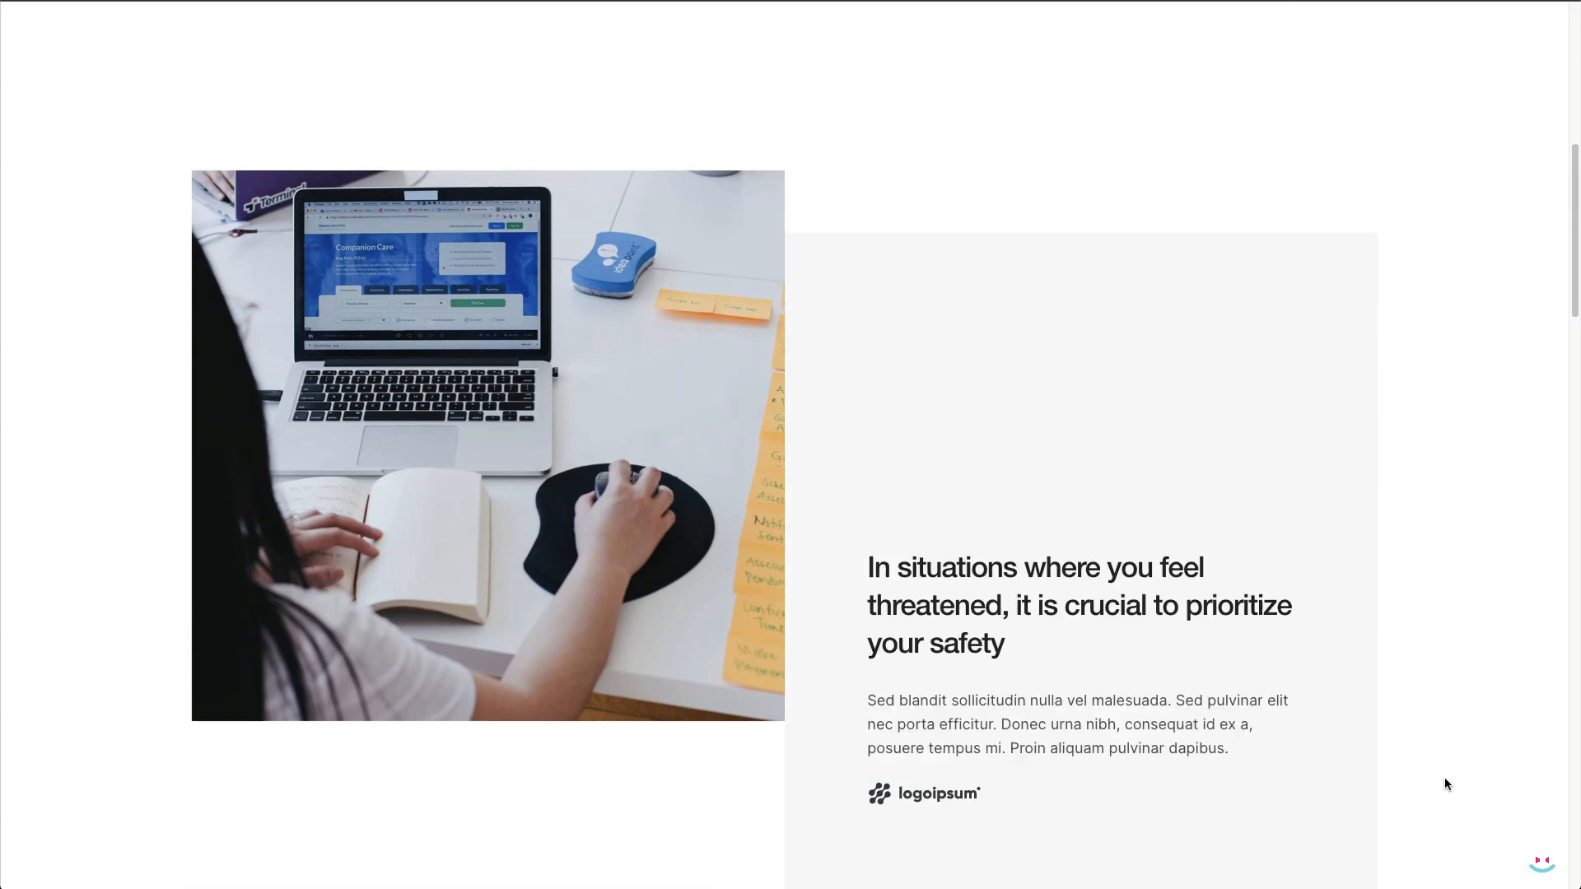
Scroll through the finished alternating image-and-text sticky demo page as a reference
scroll(down, 3)
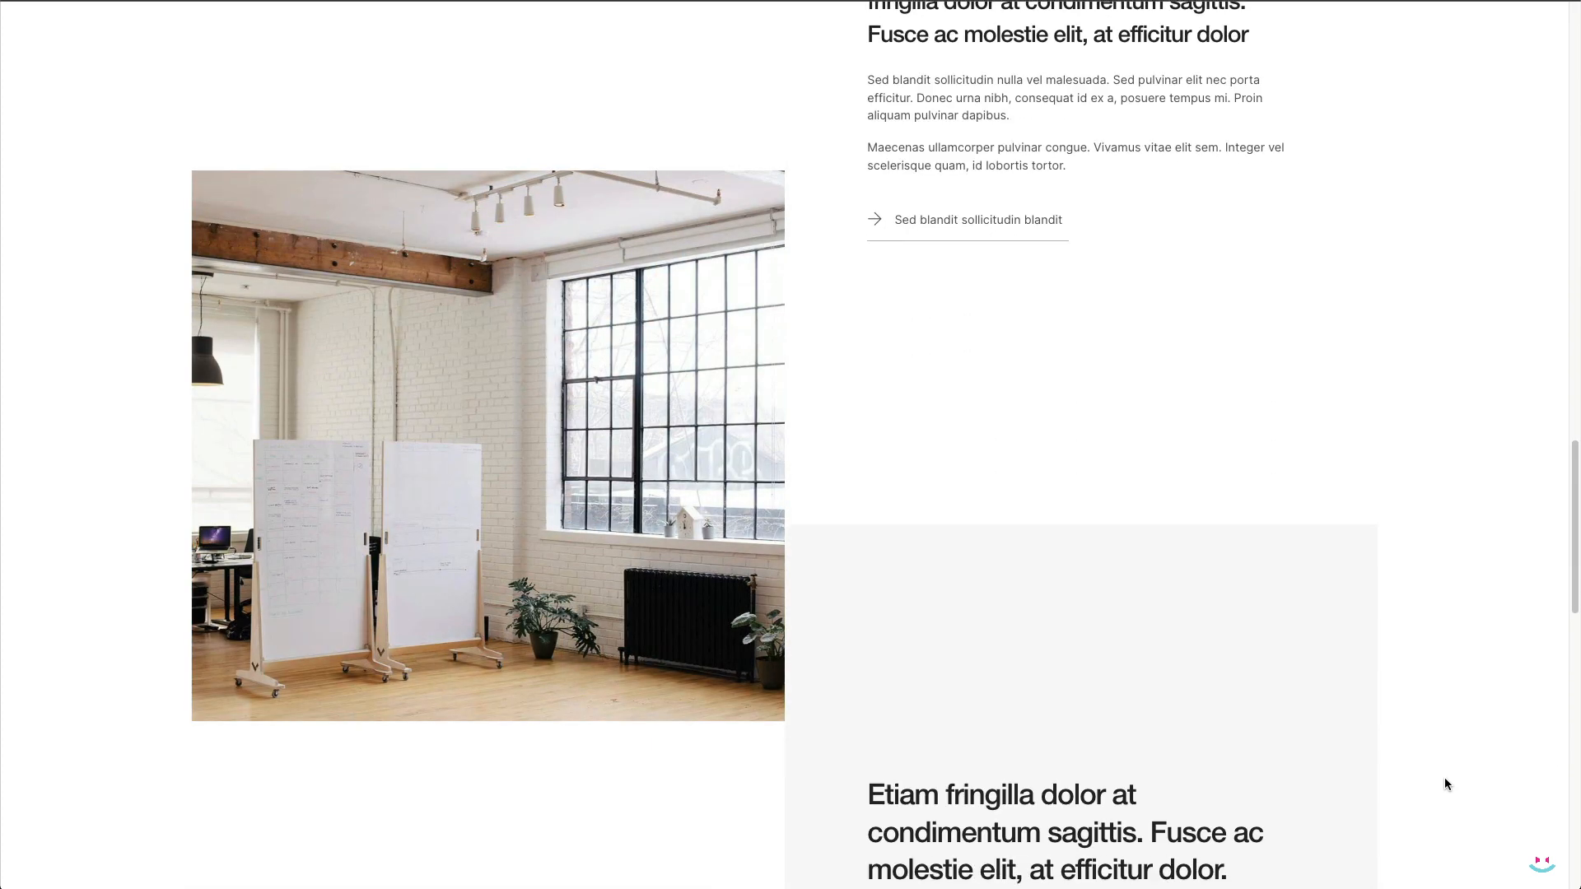
scroll(down, 3)
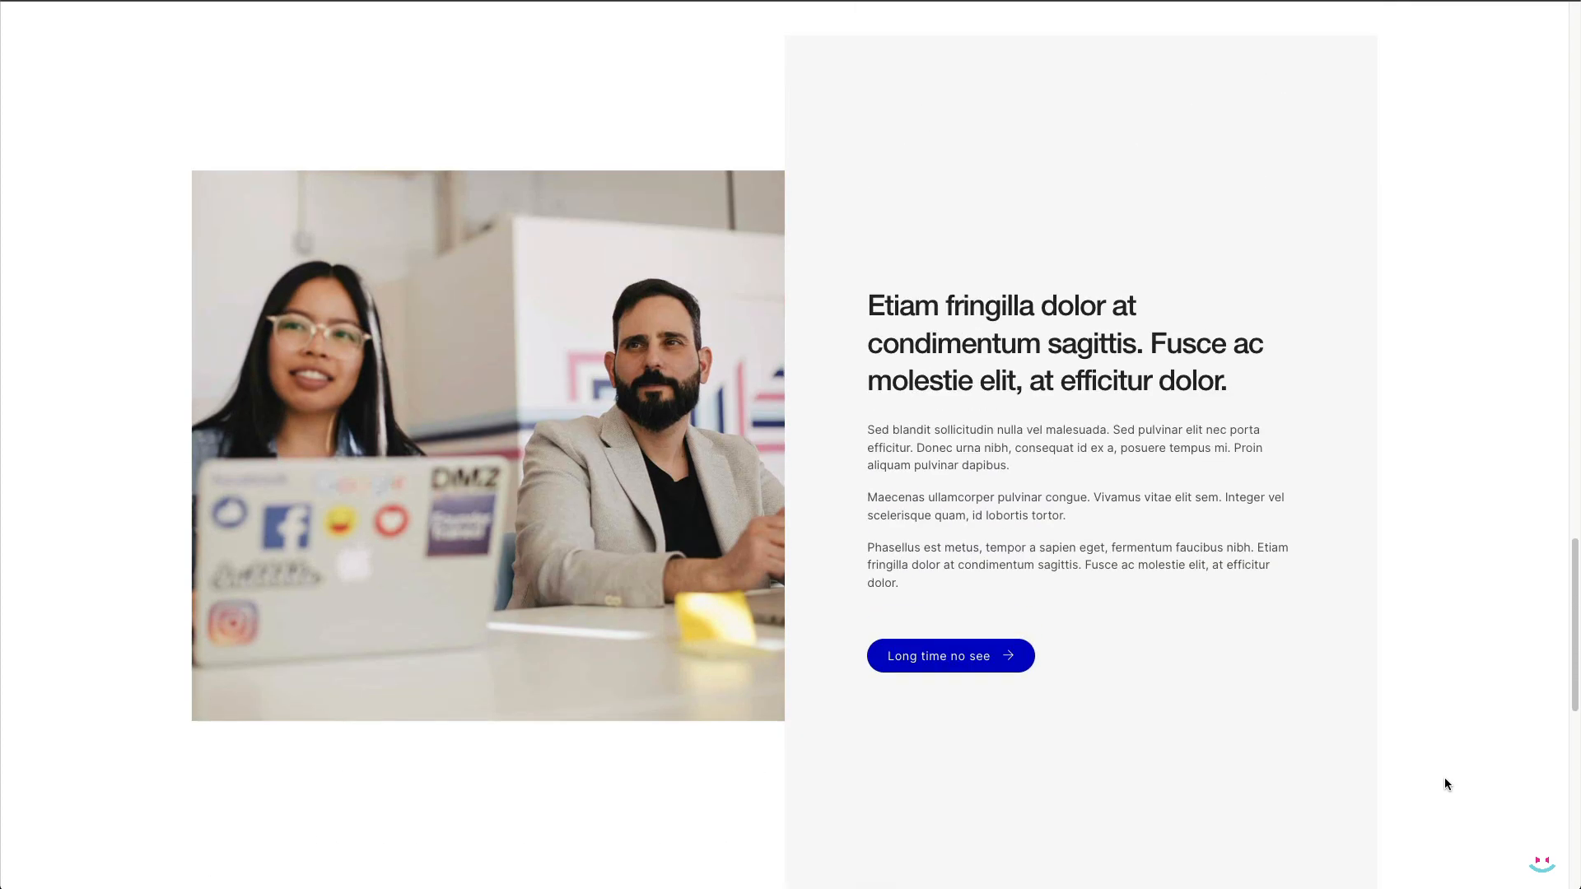
scroll(down, 3)
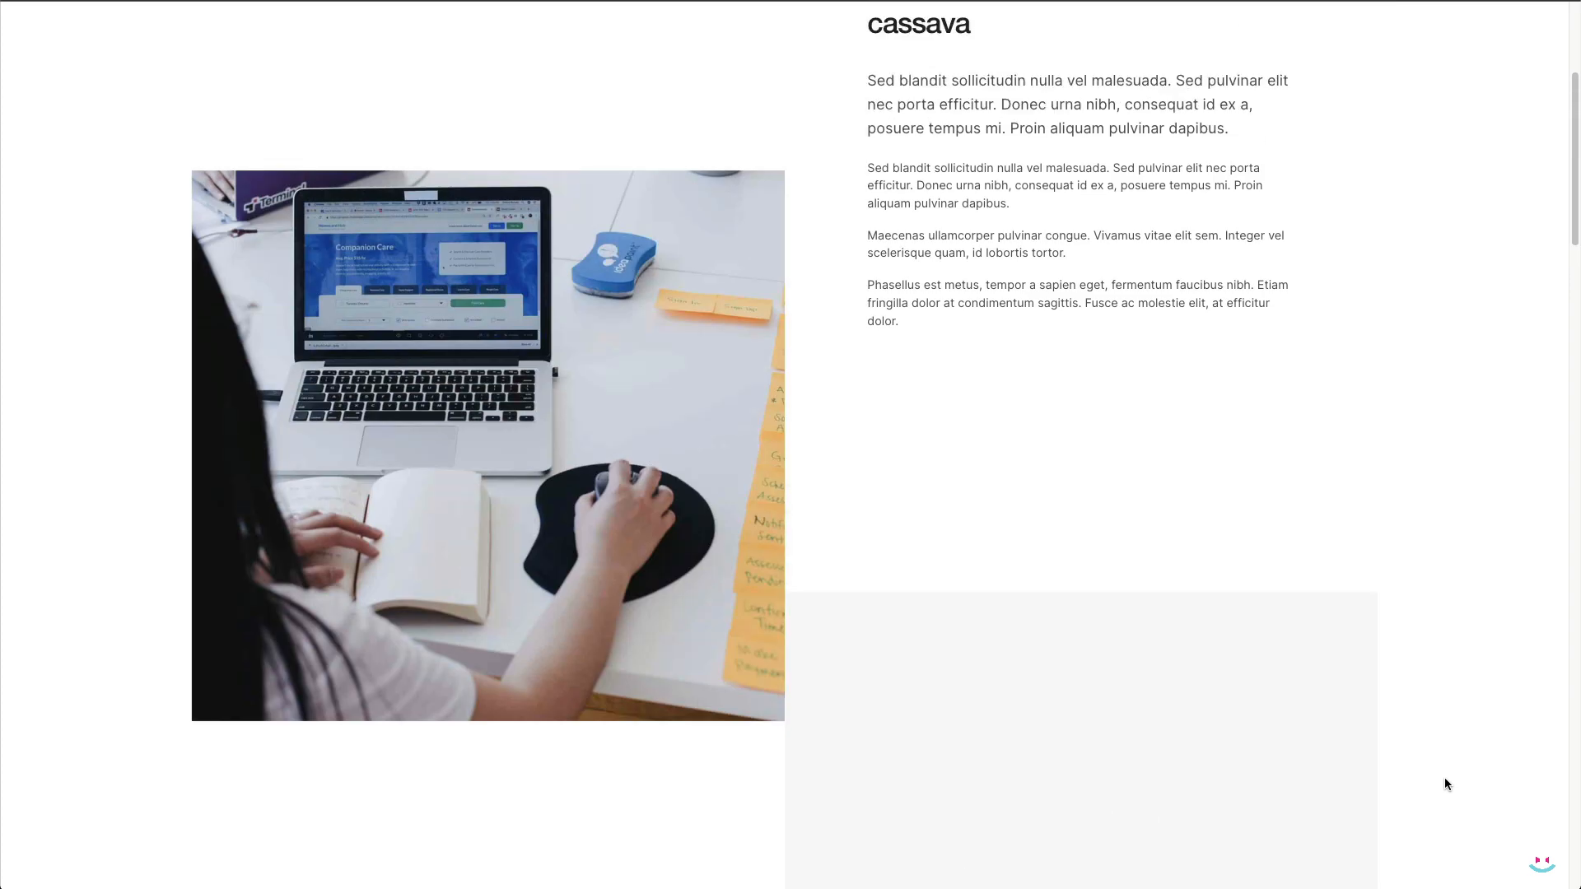
scroll(down, 3)
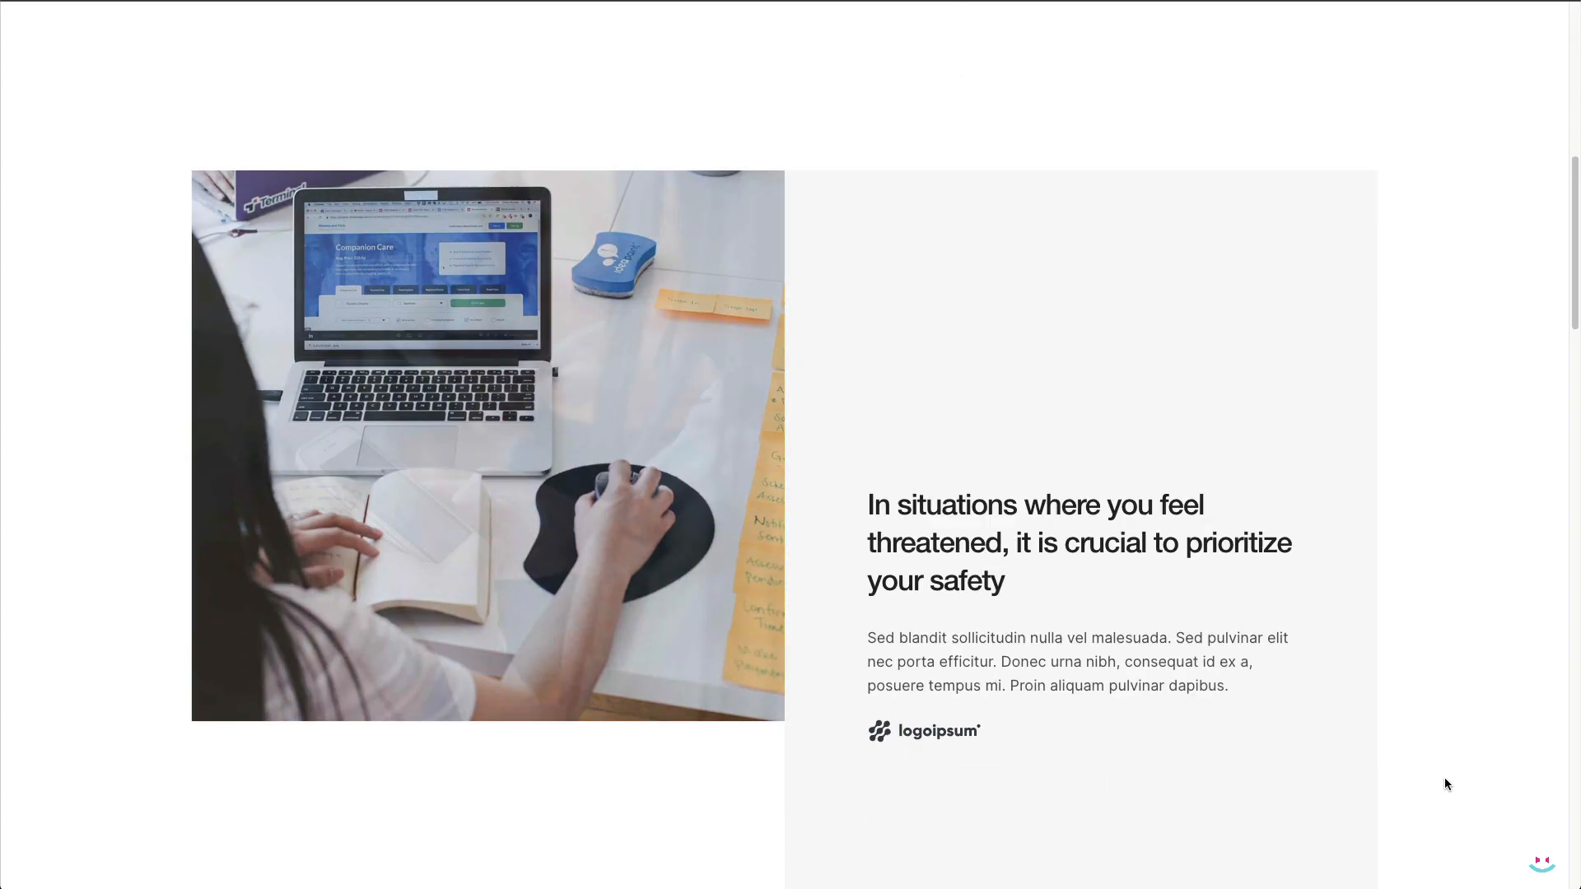
scroll(down, 3)
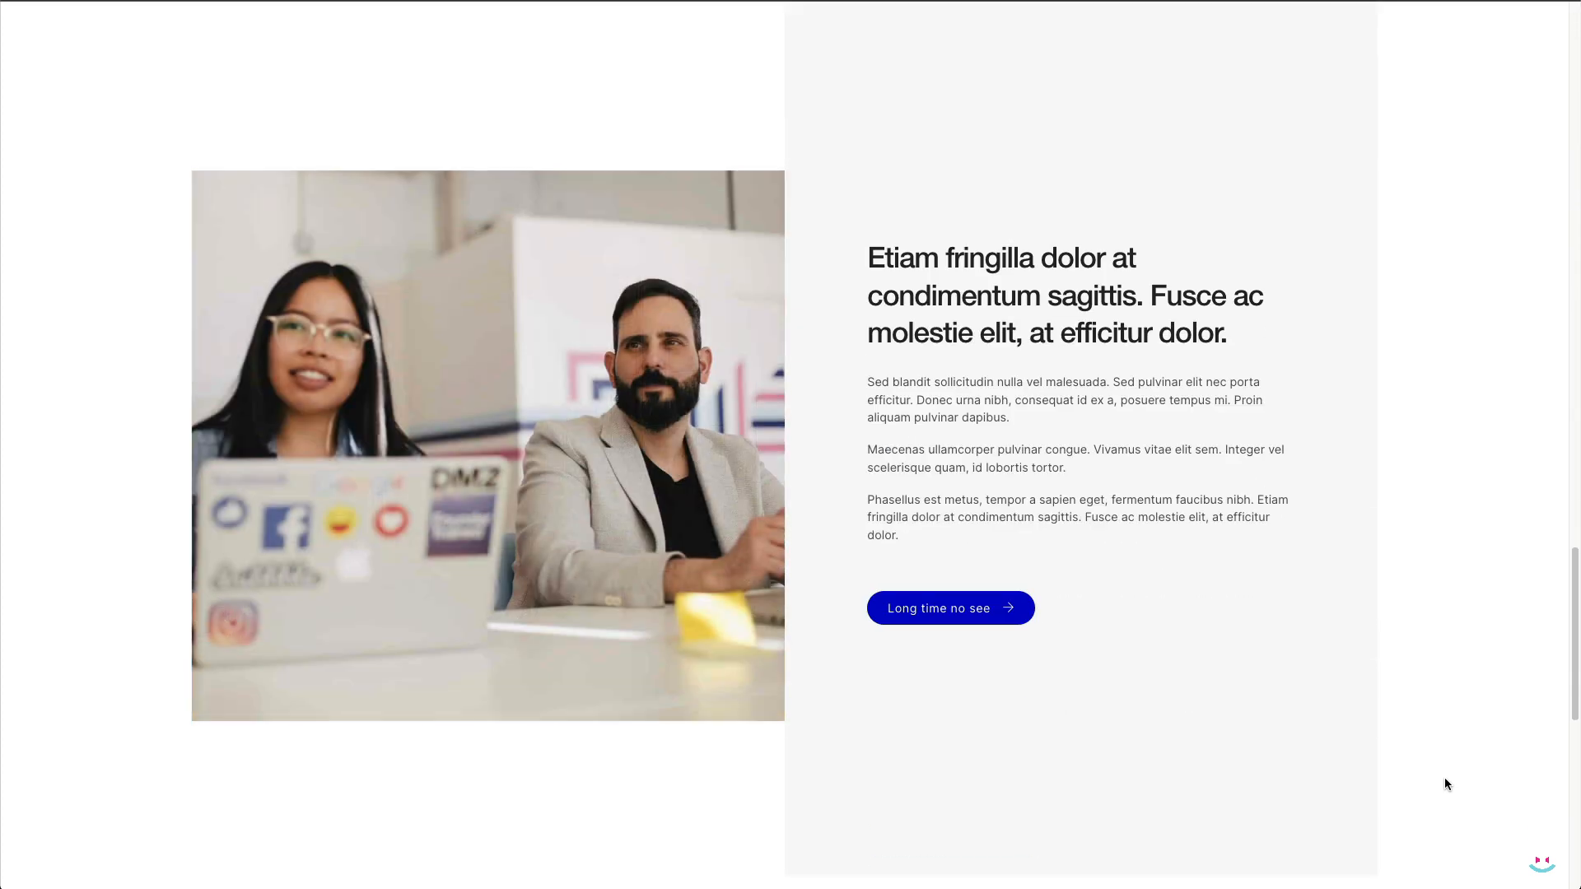
scroll(down, 3)
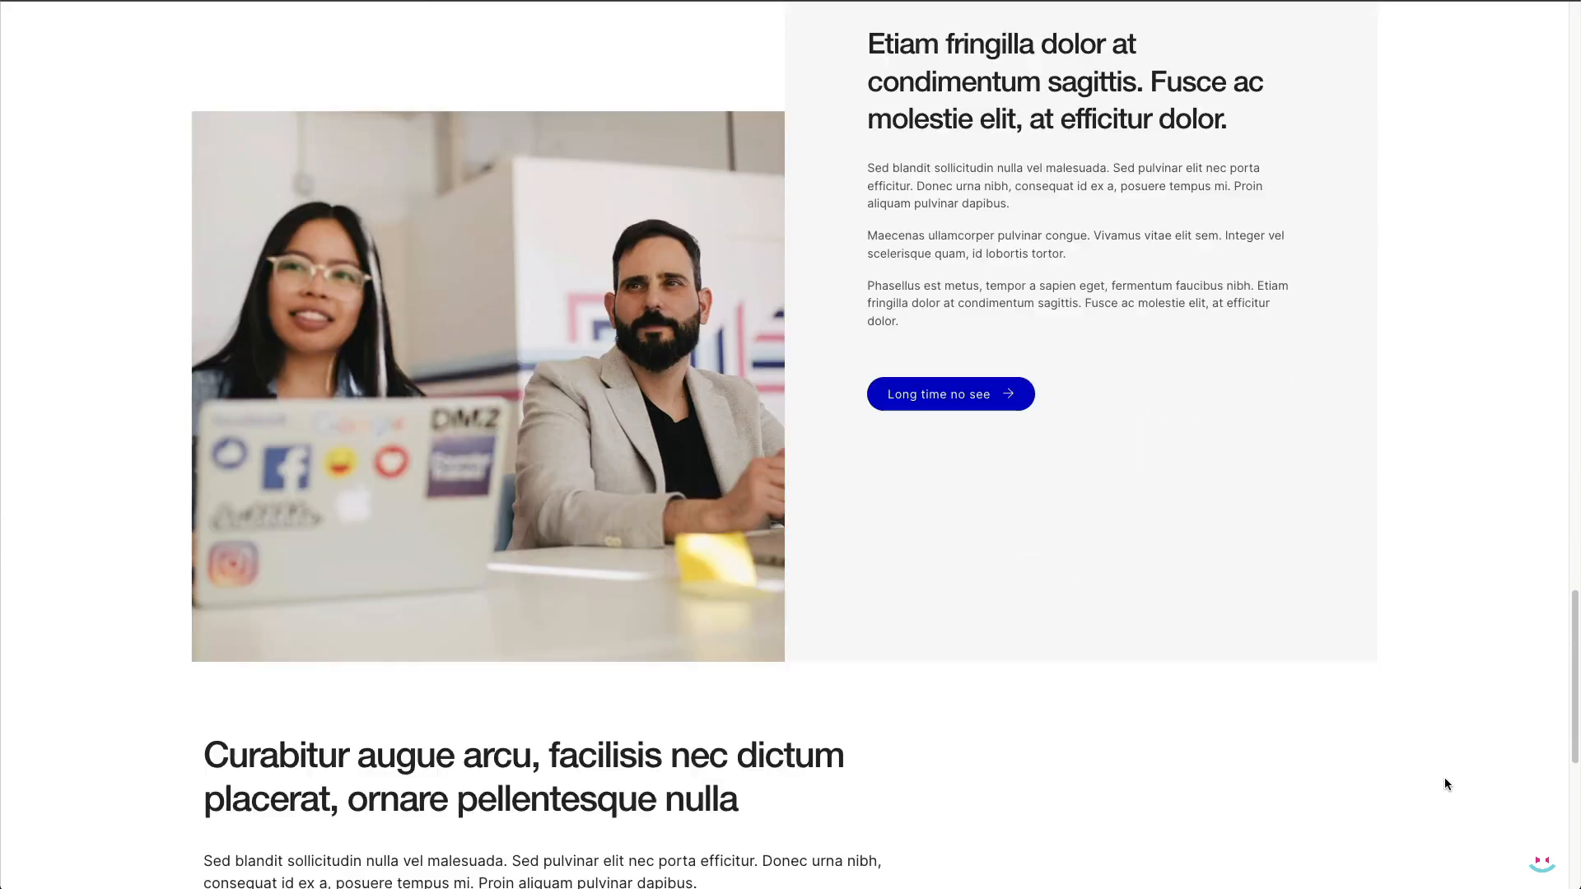
scroll(down, 3)
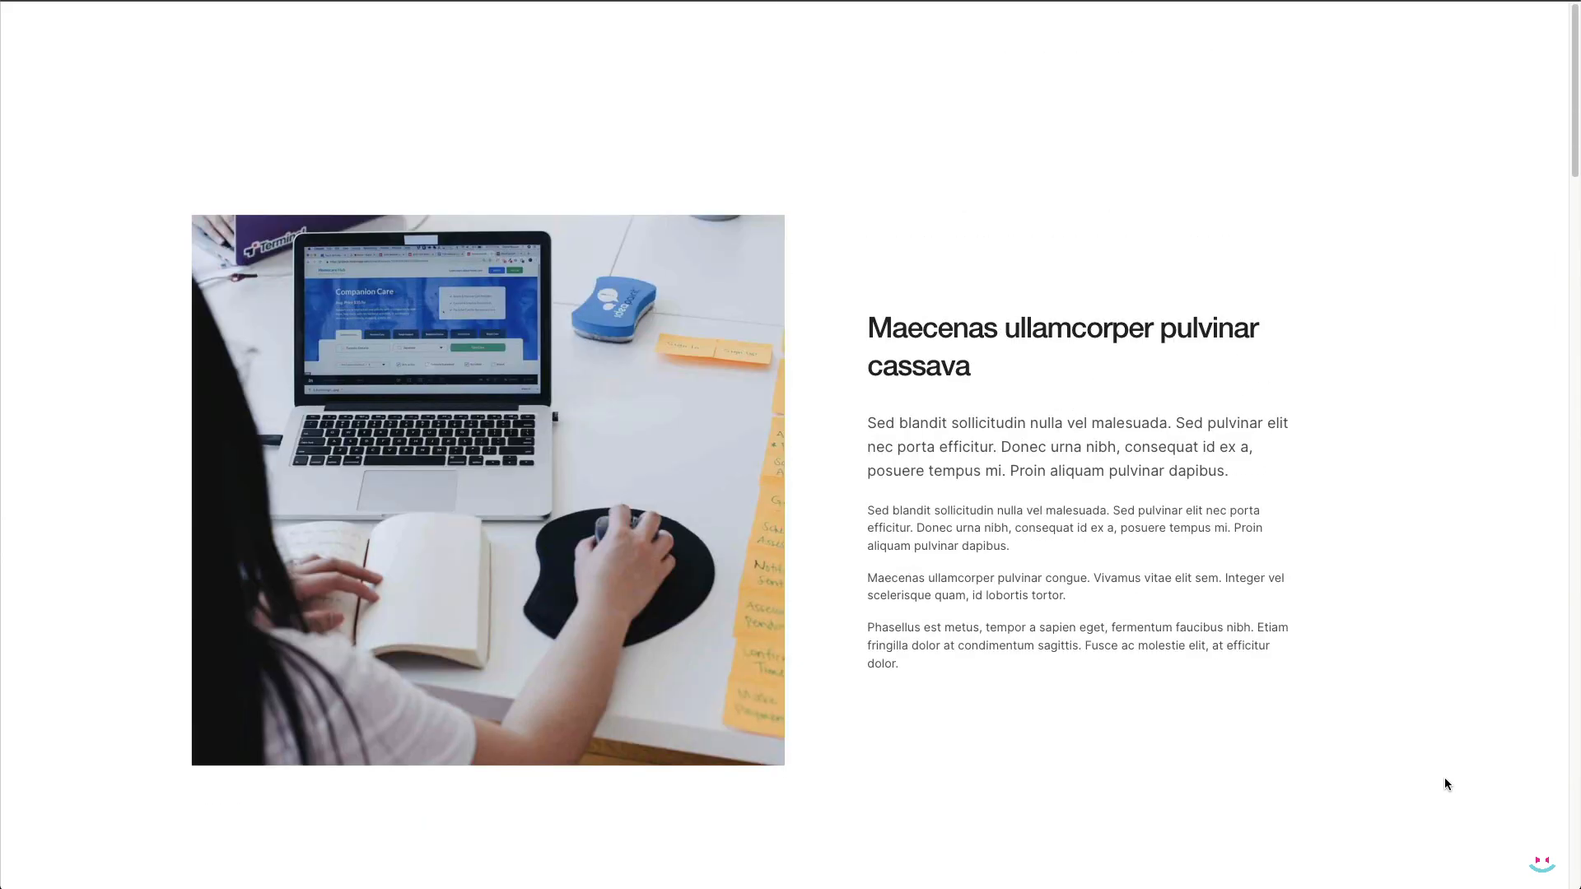
scroll(down, 3)
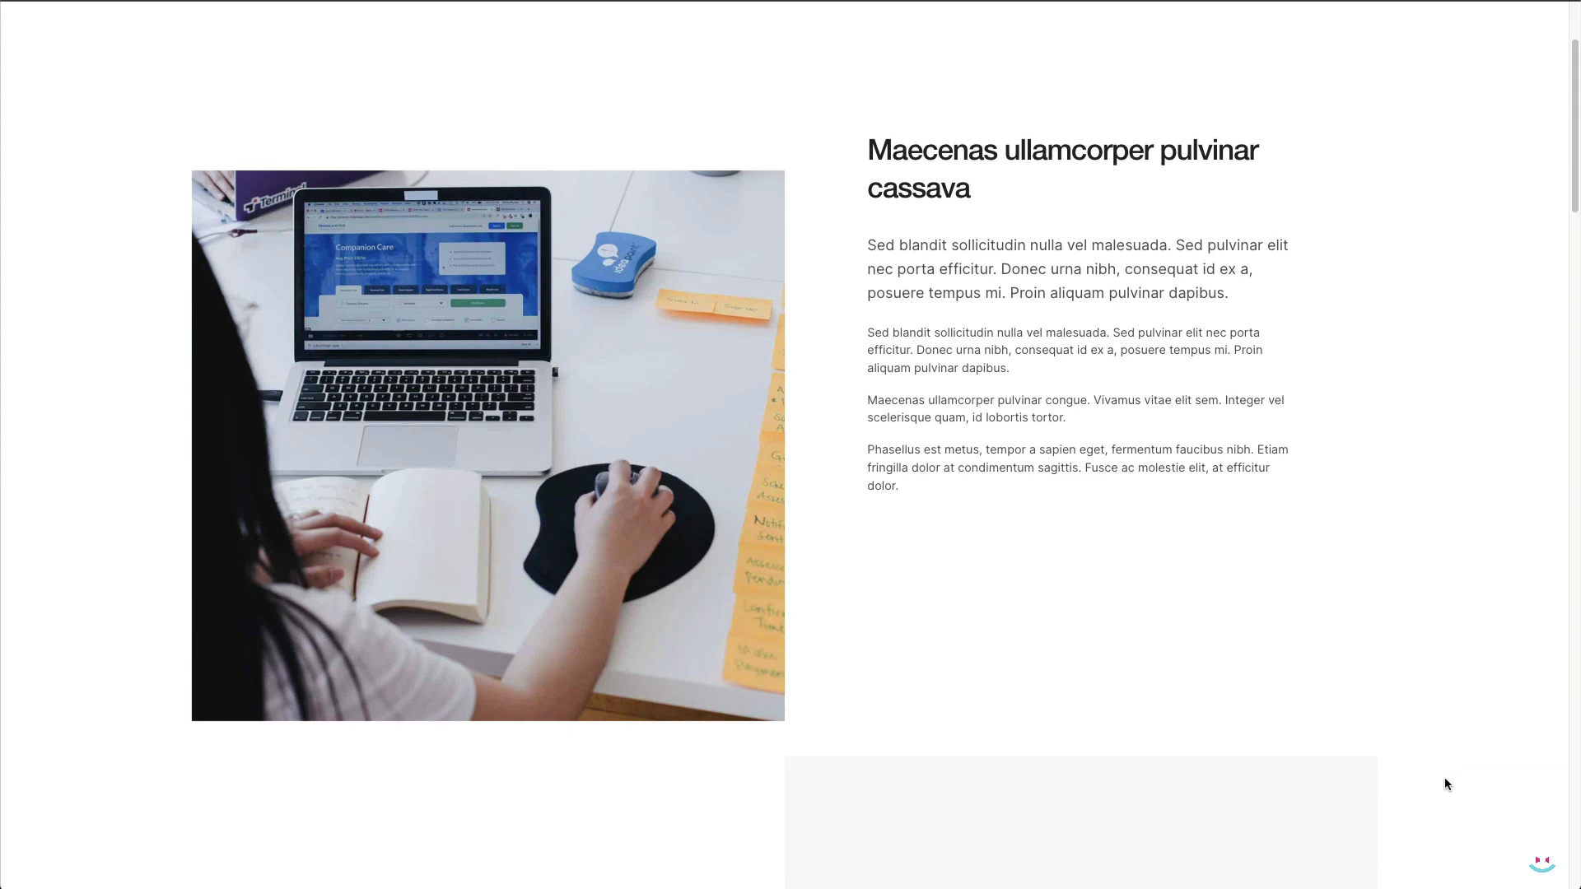
scroll(down, 3)
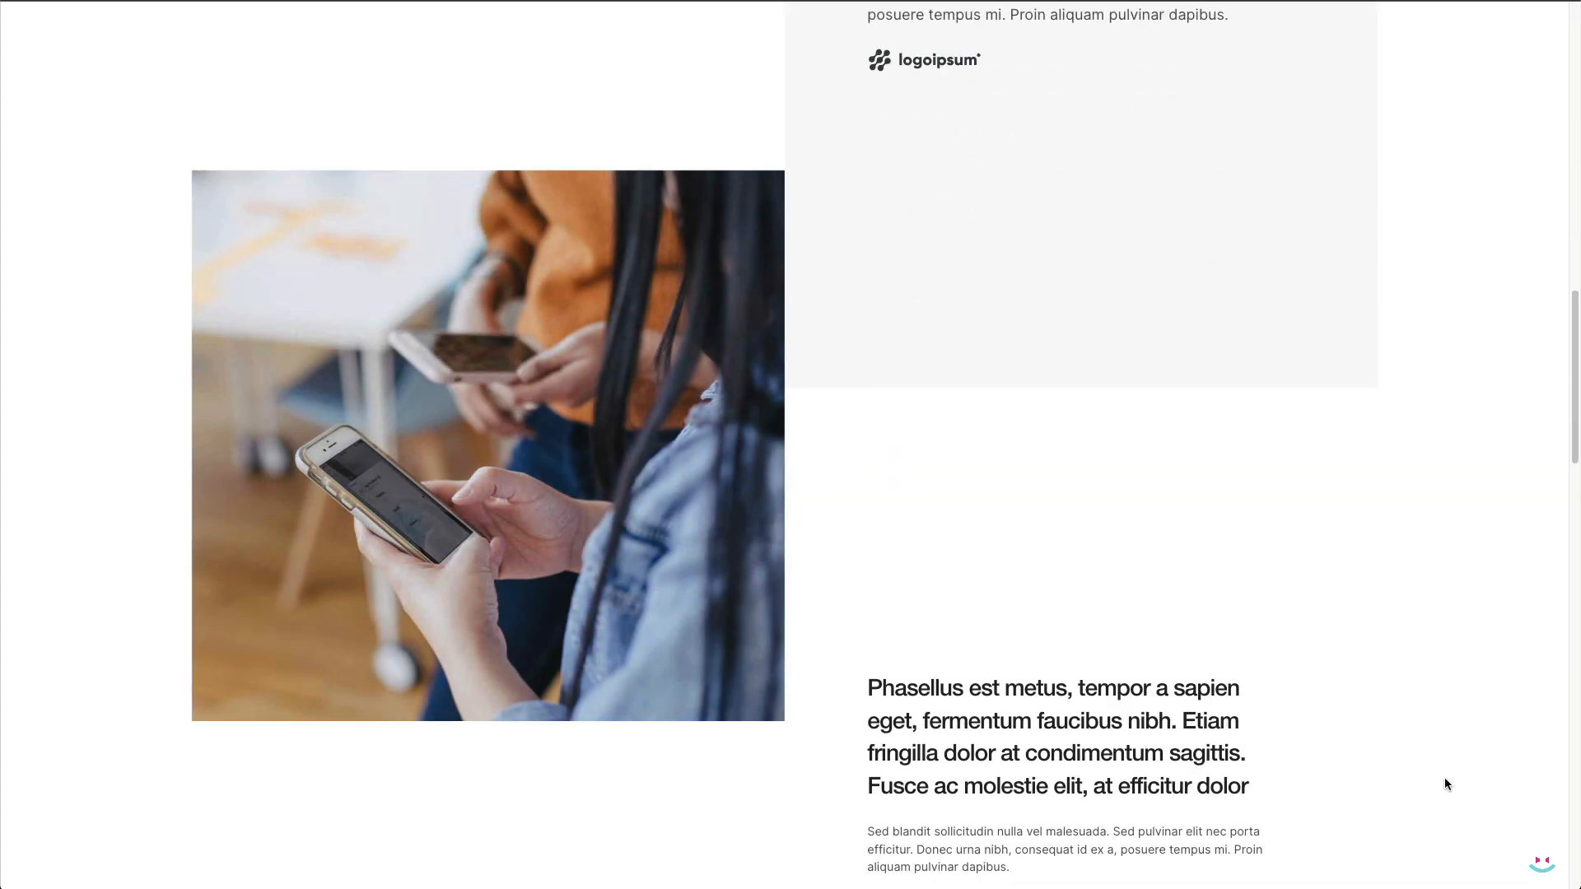
scroll(down, 3)
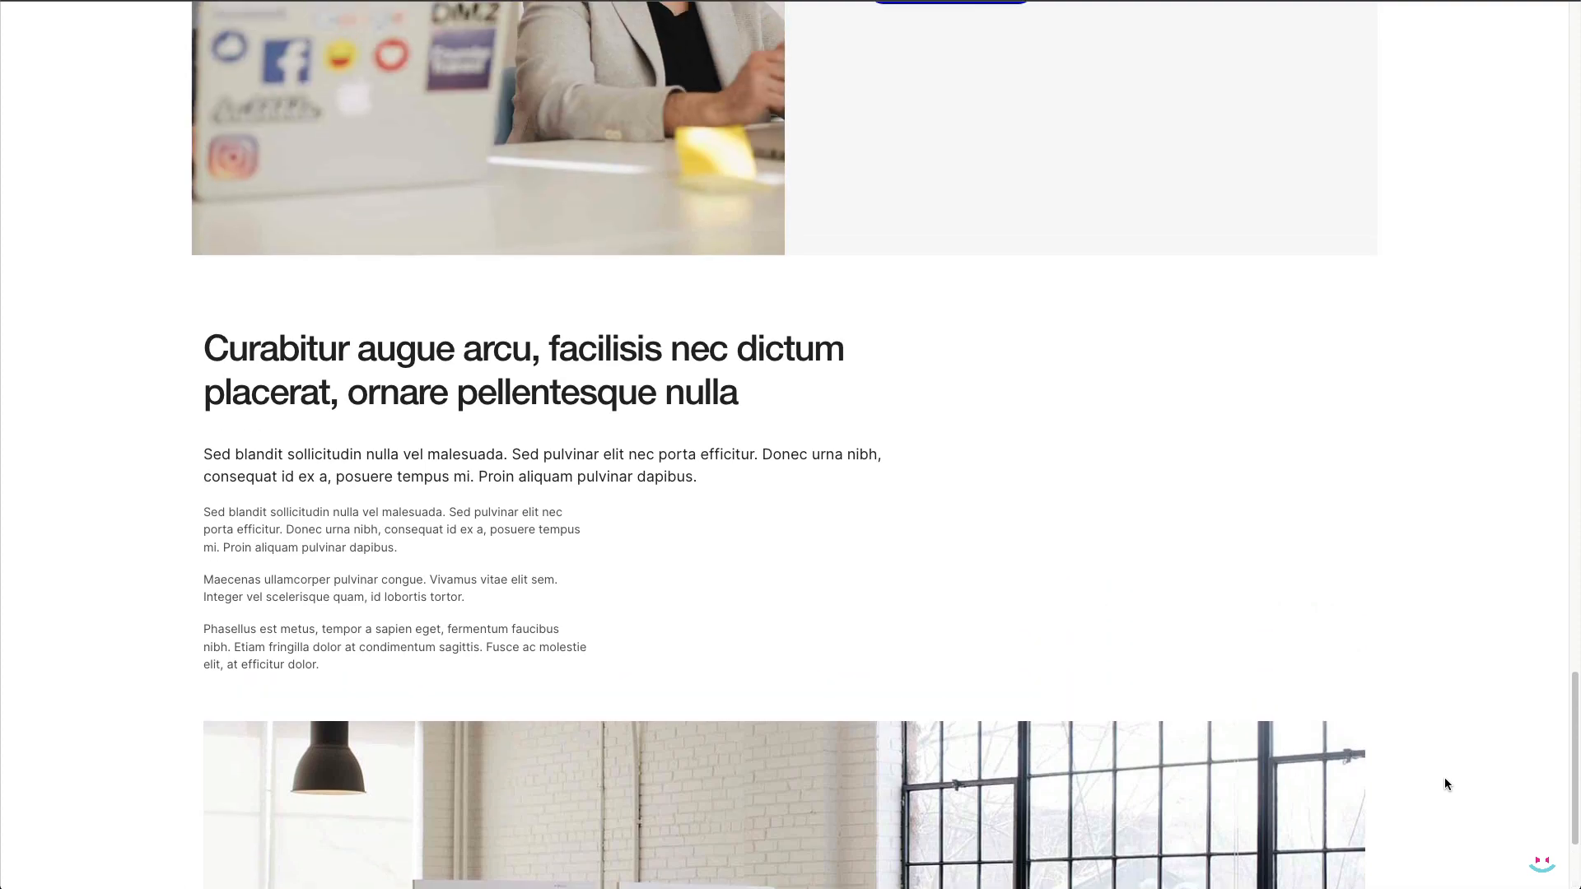
scroll(down, 3)
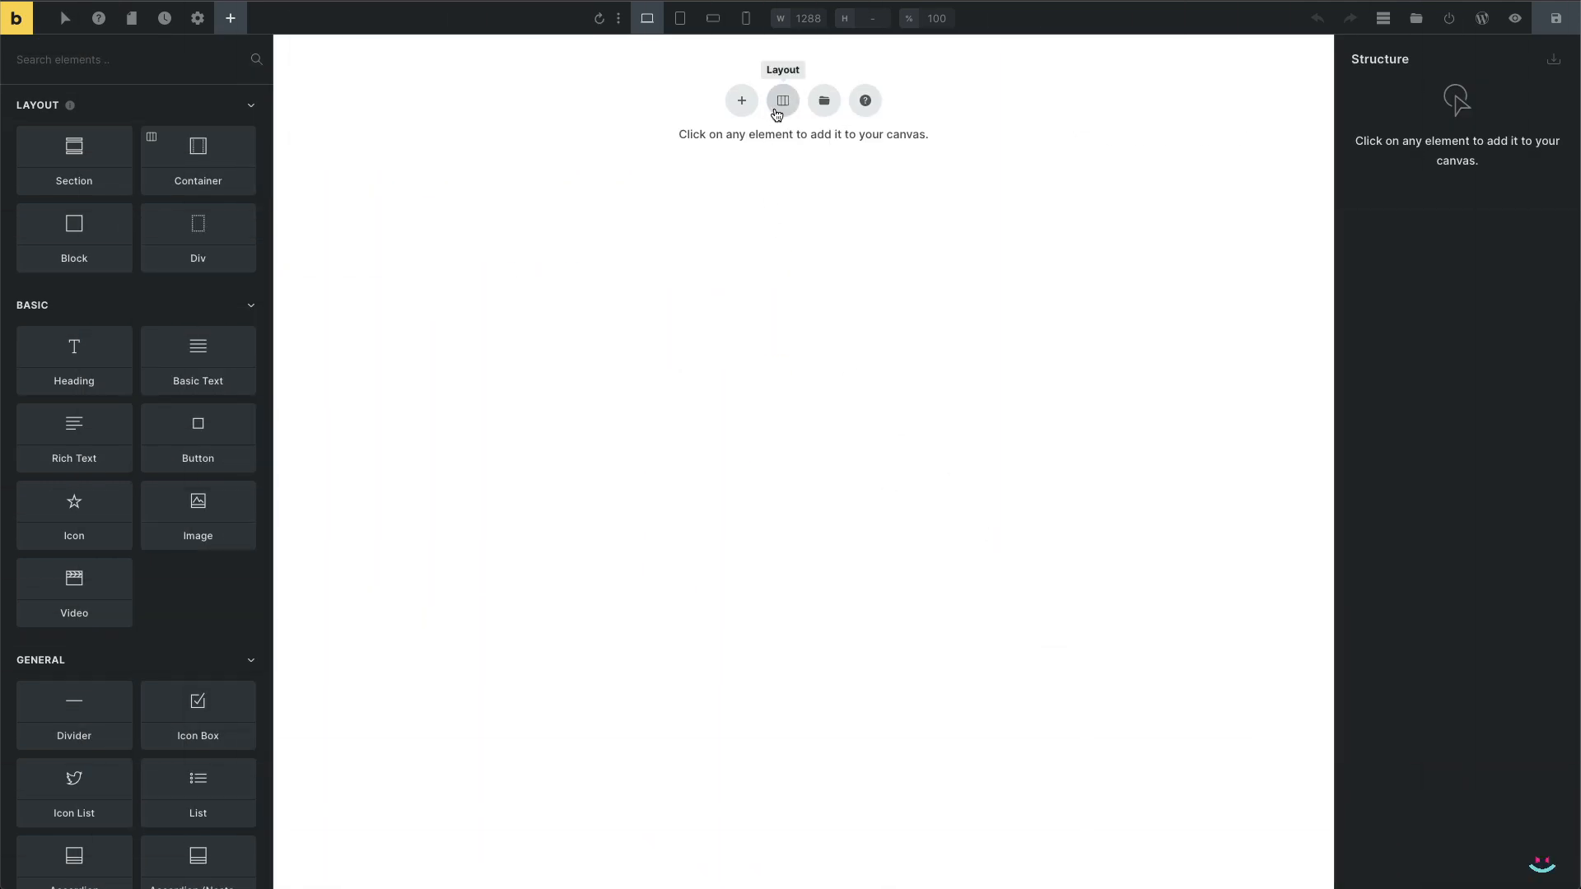
Insert a two-column container and rename its columns Images and Text Cards
click(782, 100)
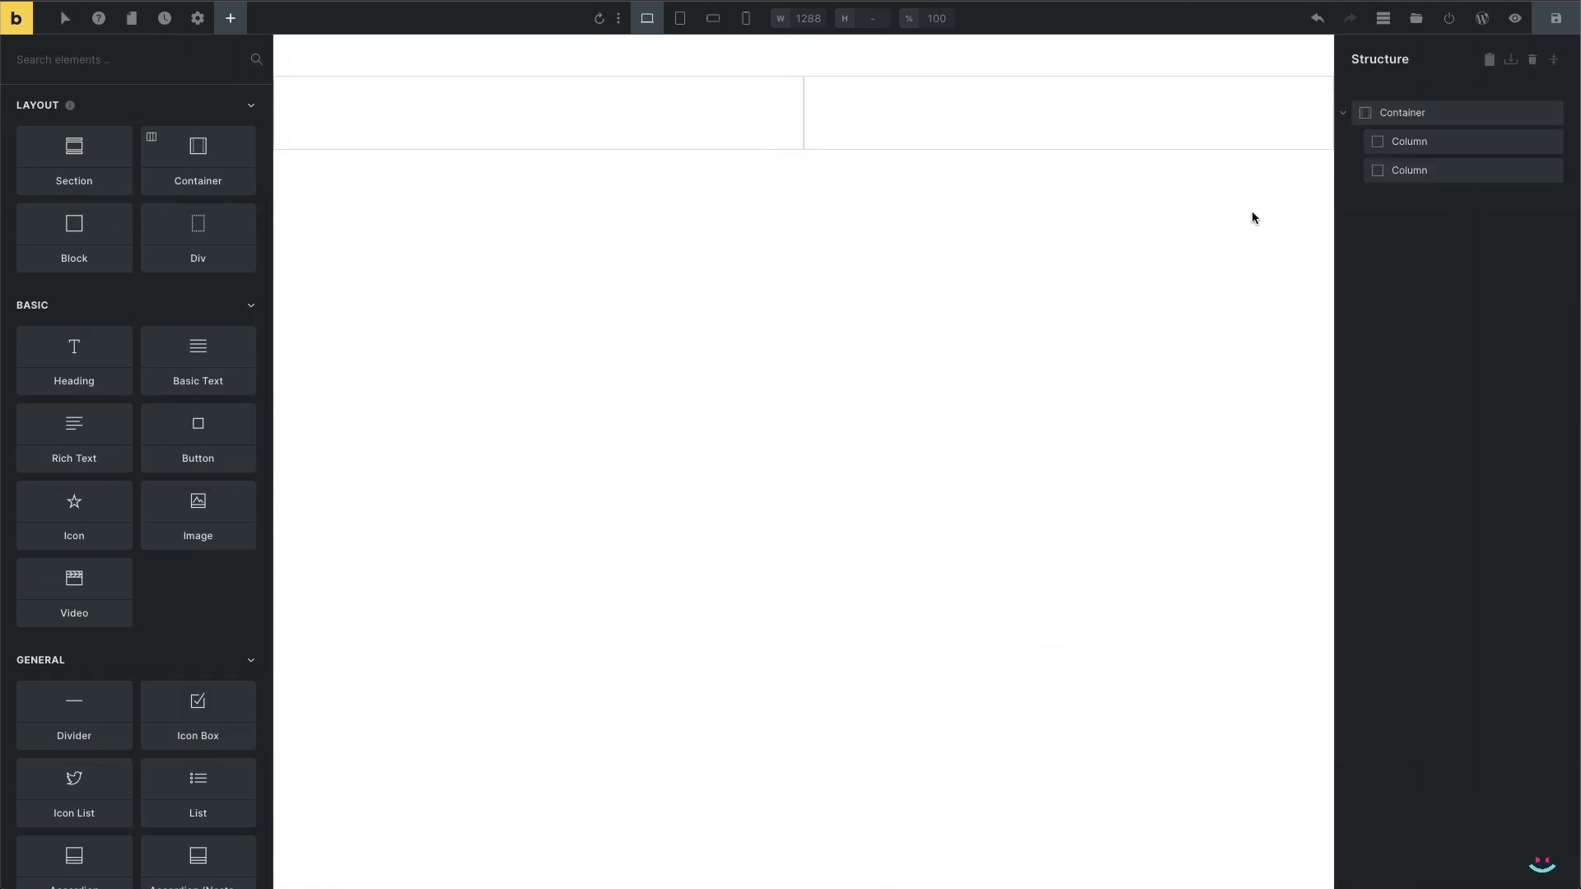
click(538, 113)
text(Images)
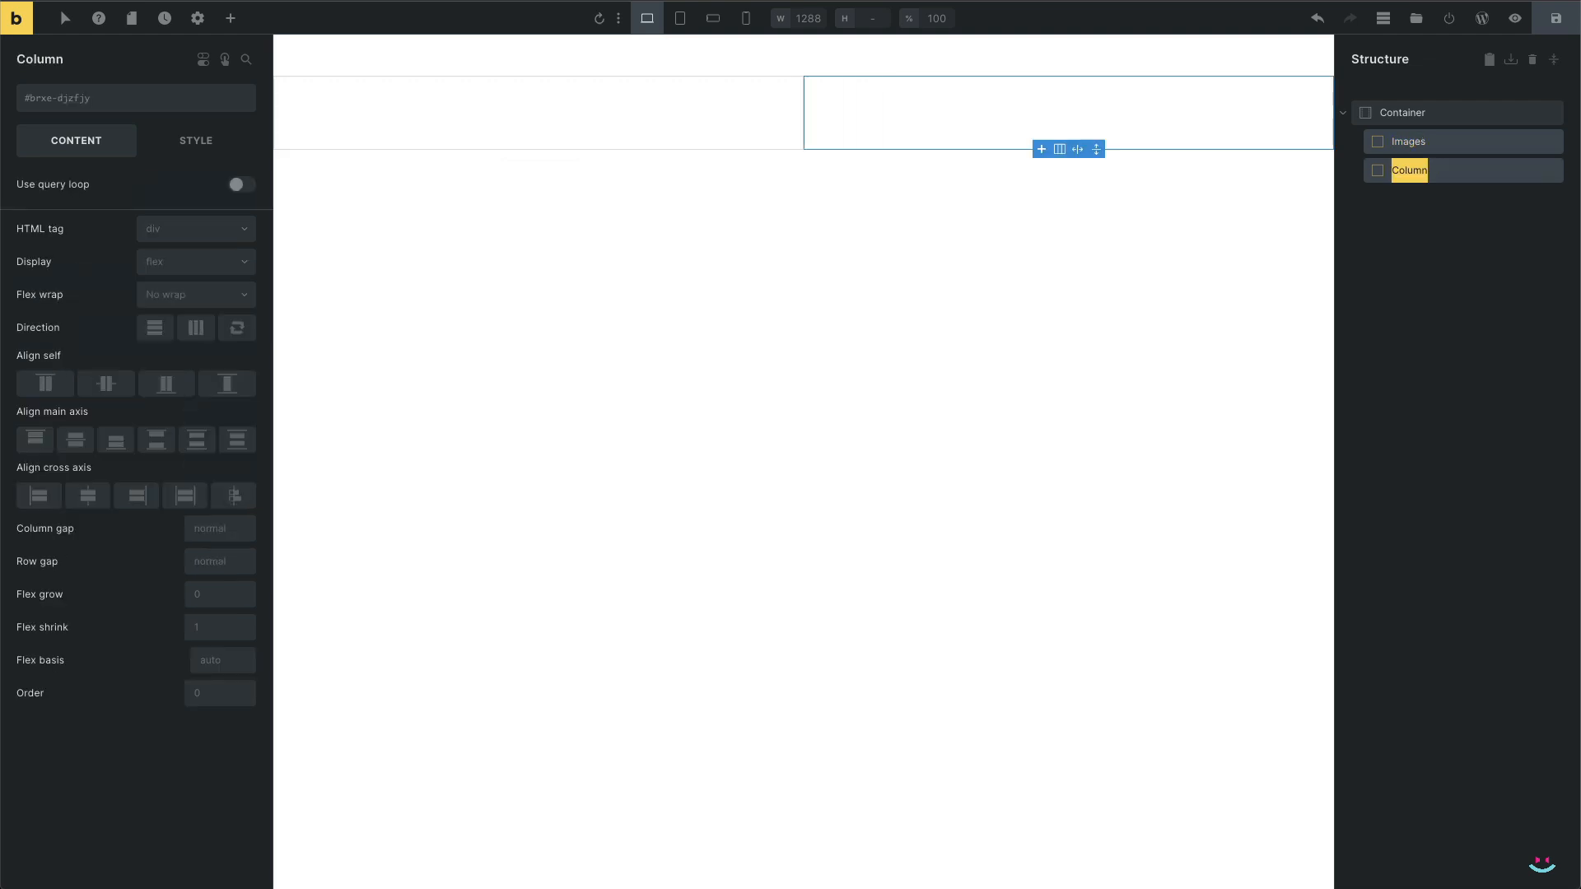
text(Text Cards)
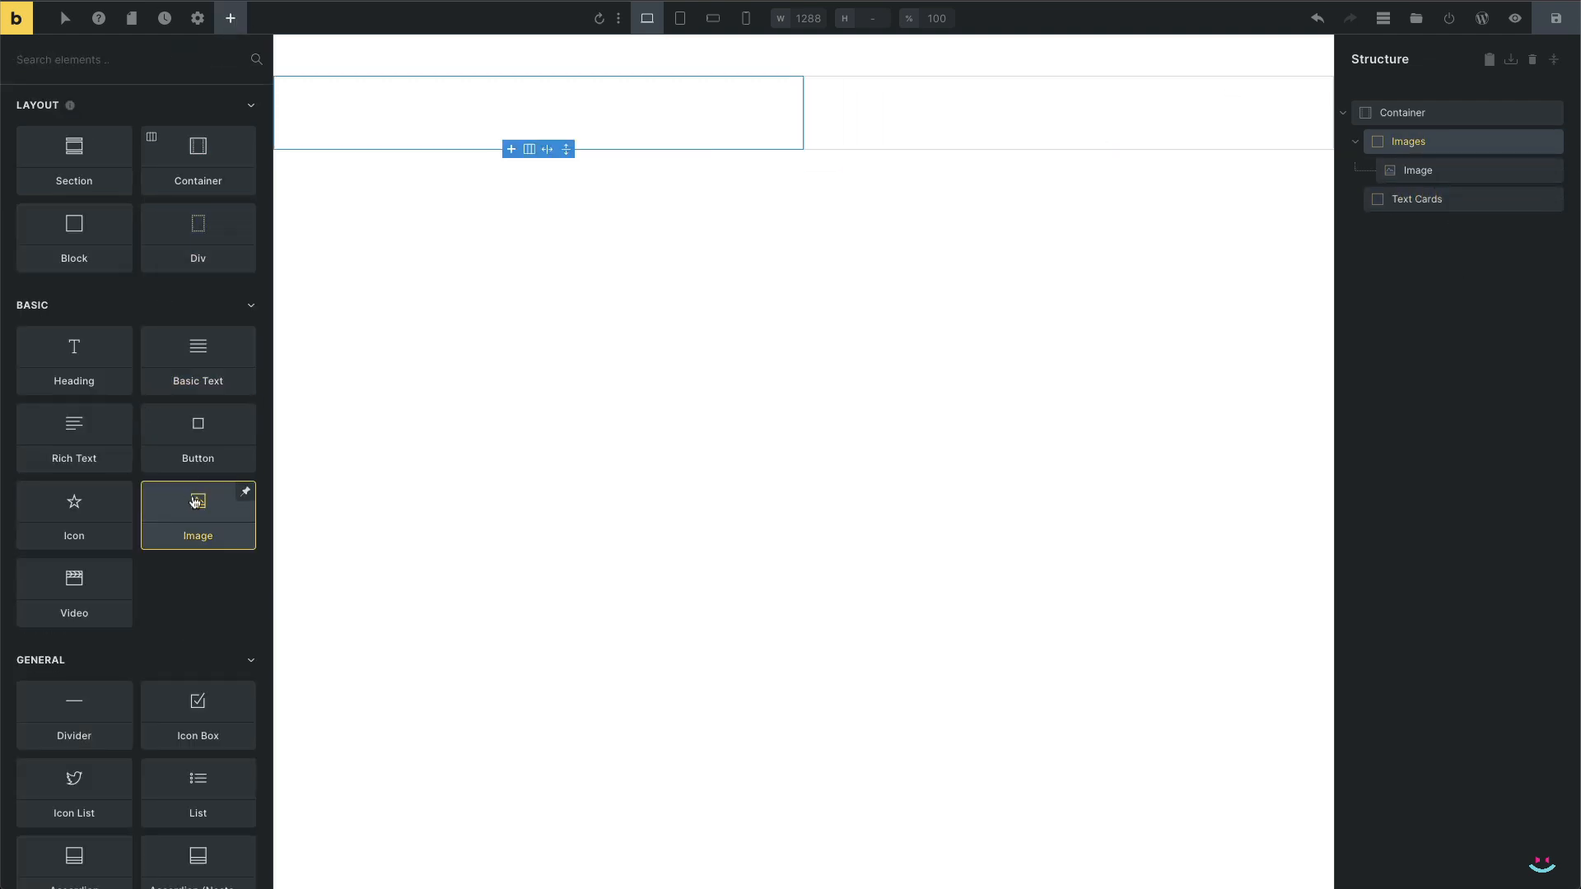
Give the image the desk photo at Full size, Cover fit, no caption and eager loading
click(198, 509)
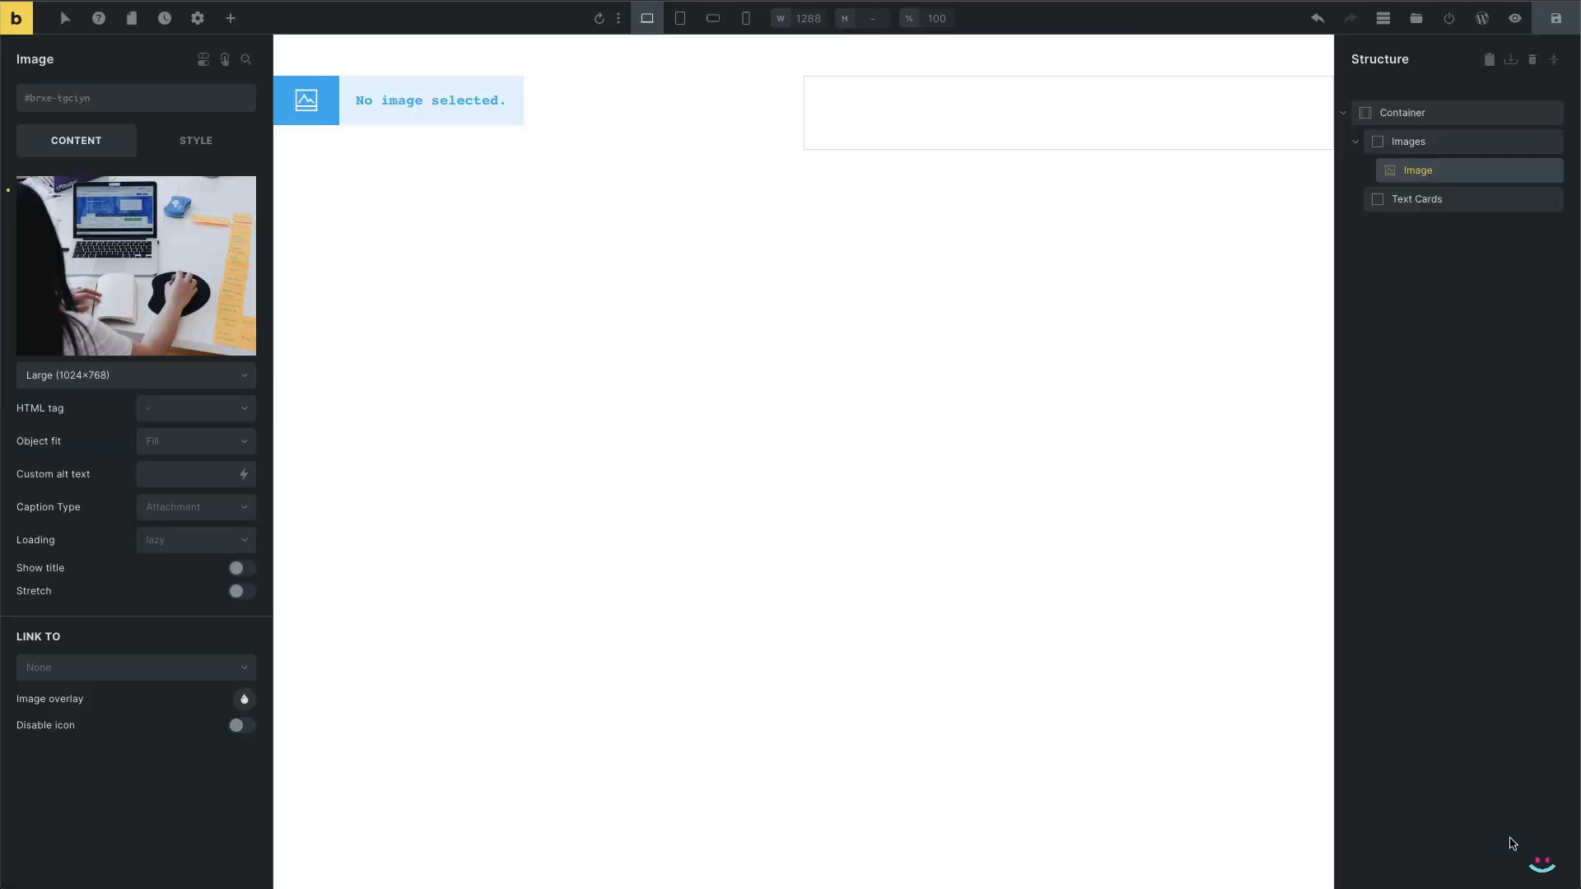
click(135, 376)
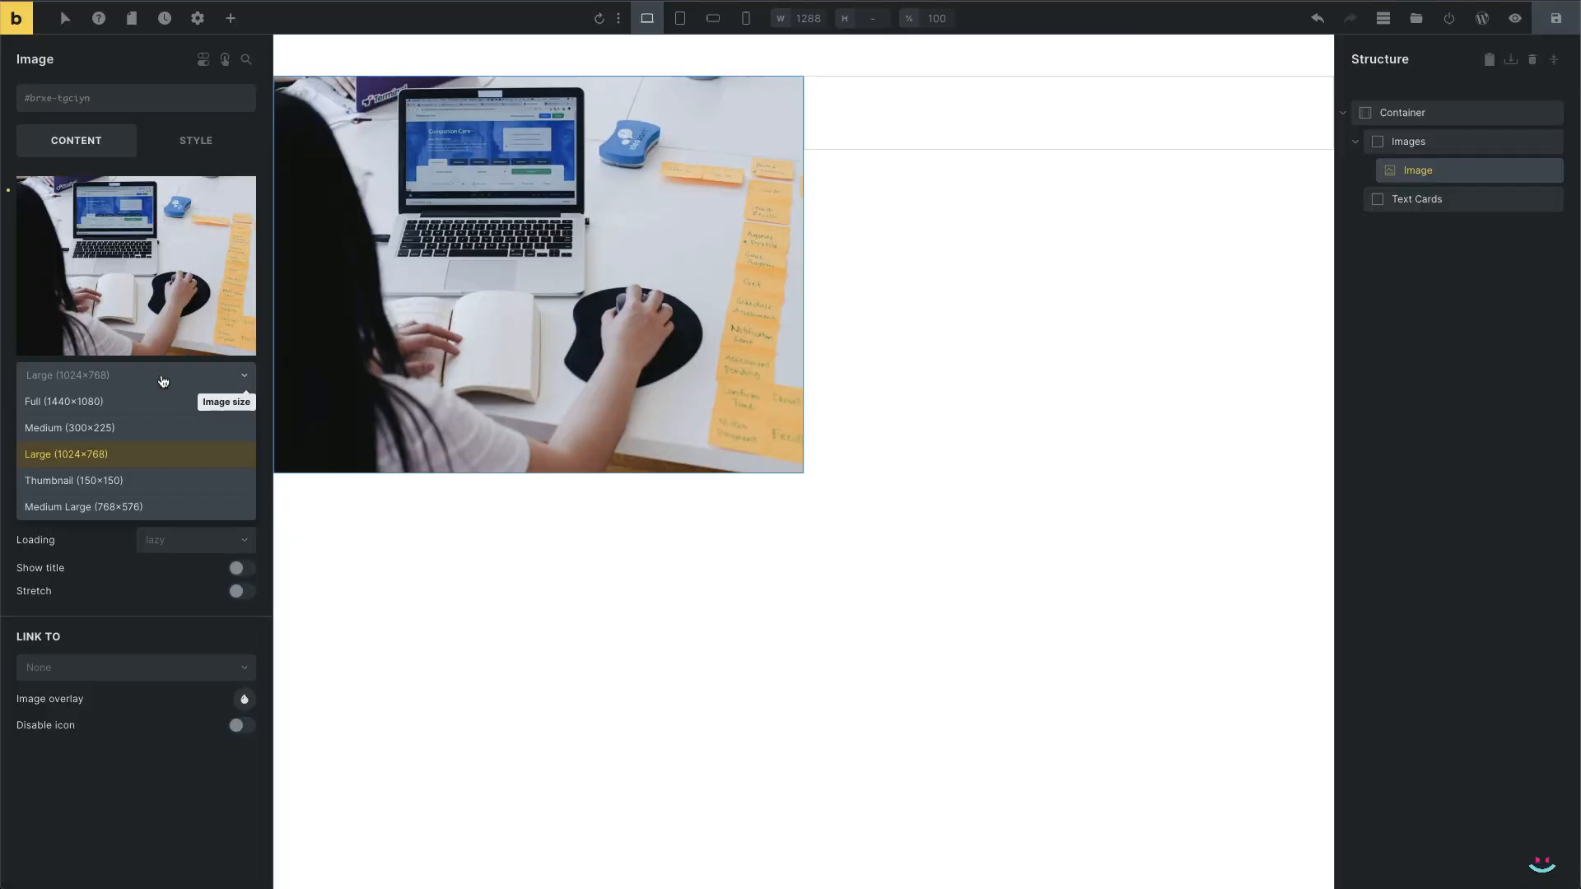
click(63, 401)
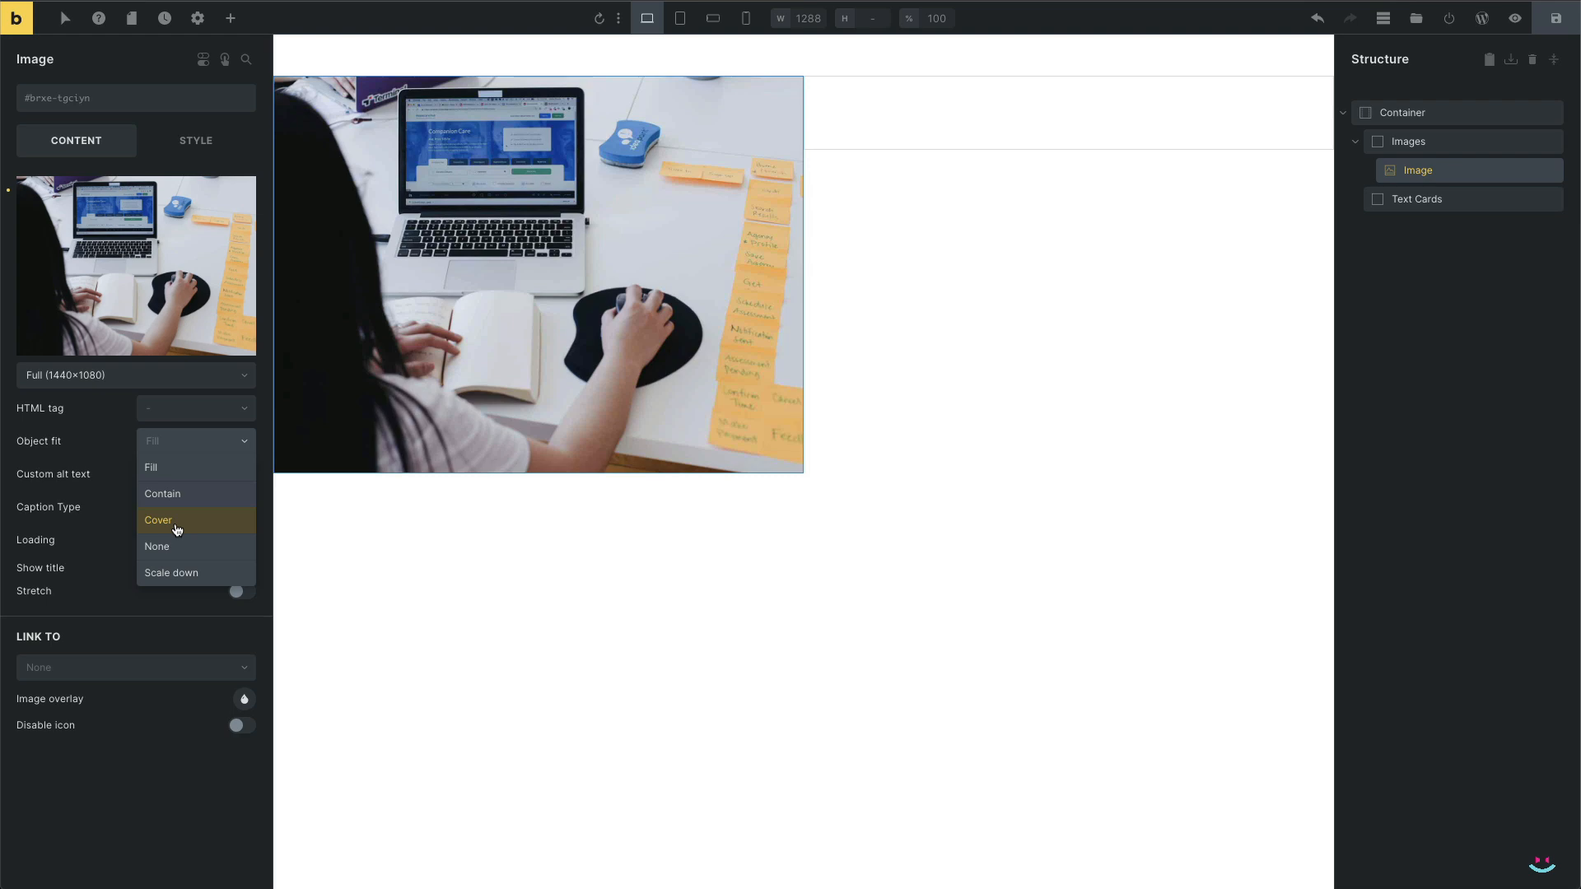
click(158, 520)
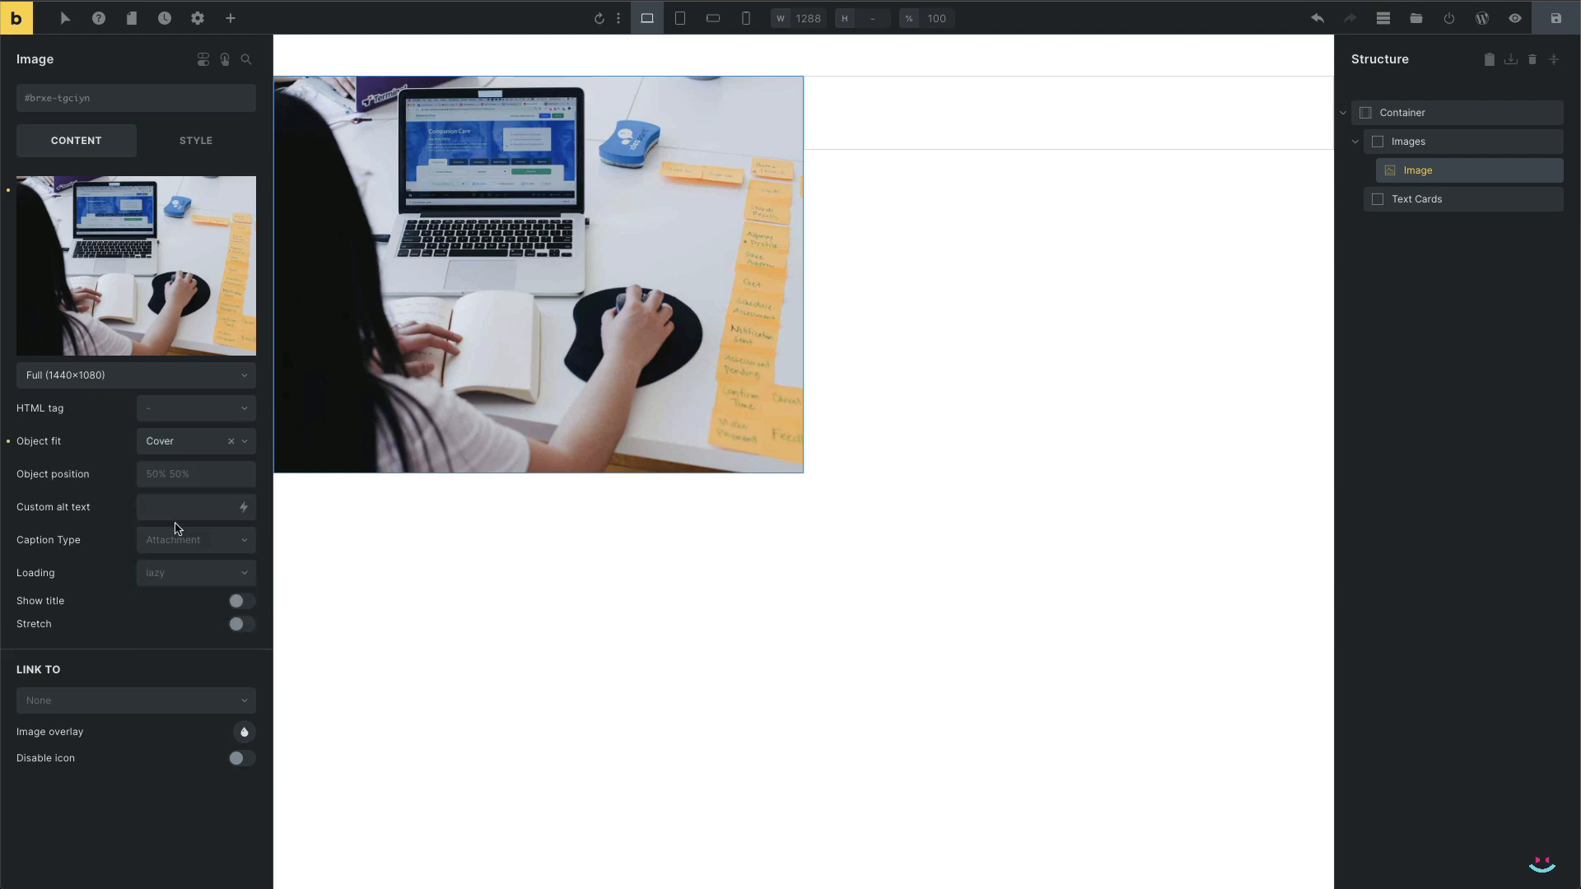
click(196, 539)
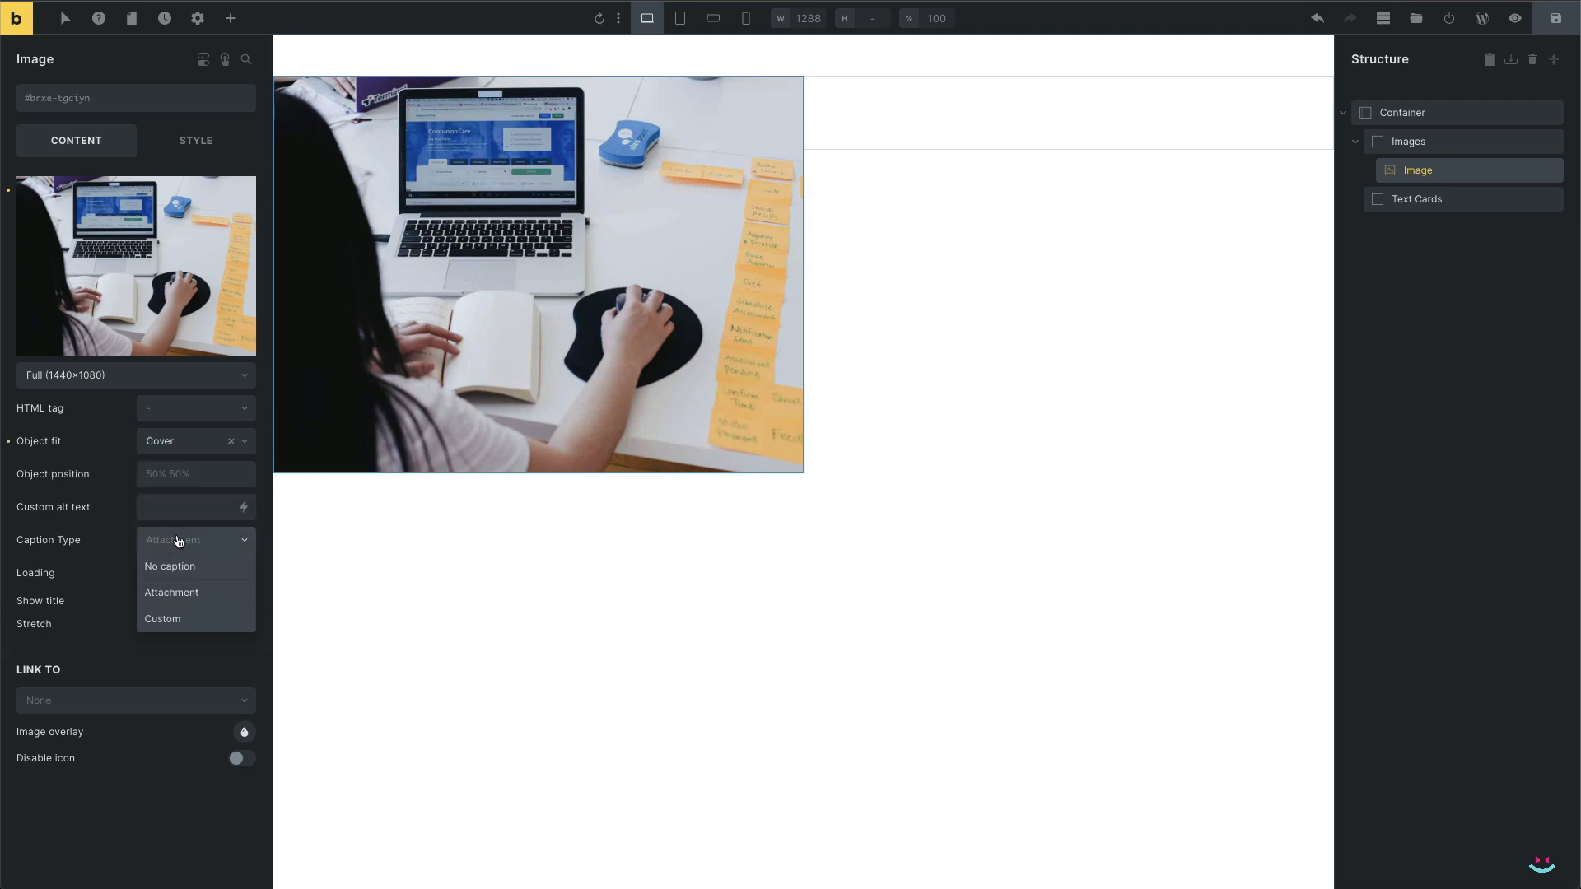
click(169, 566)
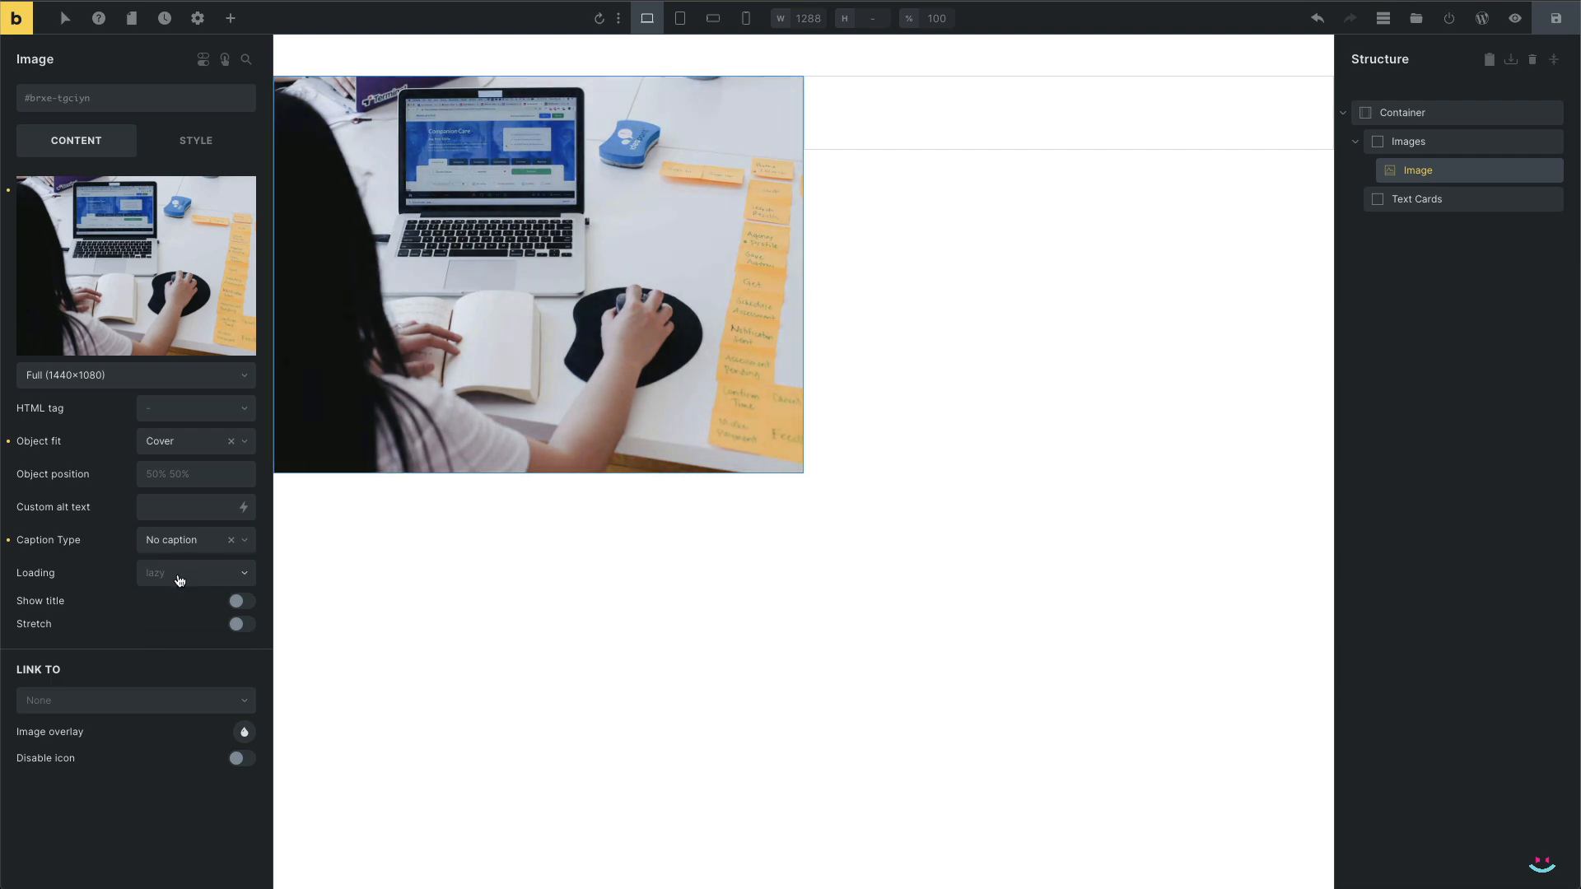
click(192, 573)
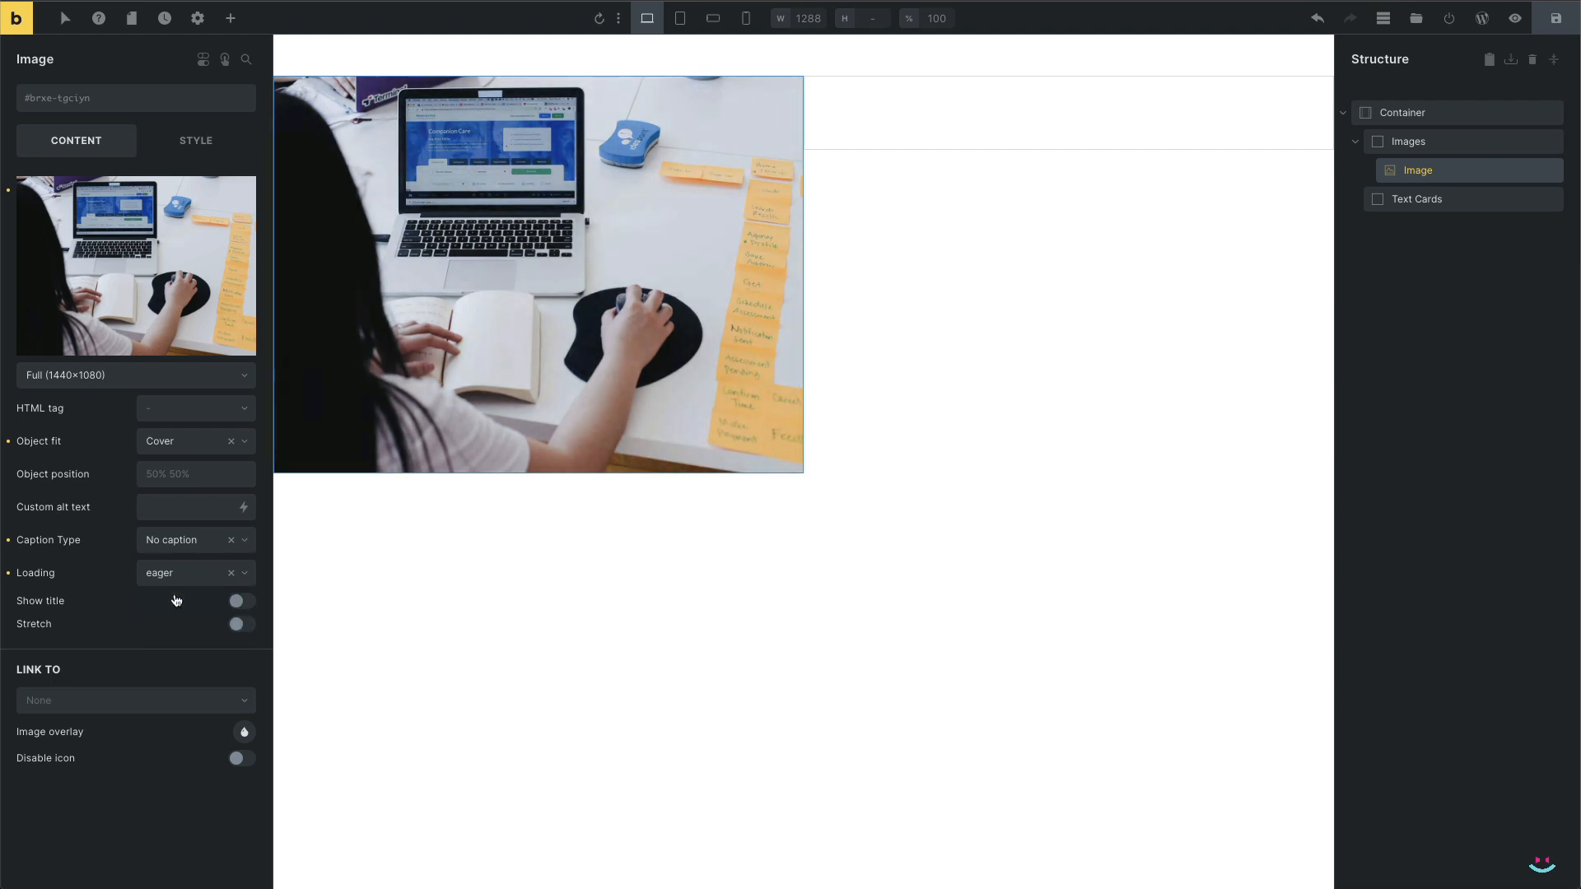
click(196, 140)
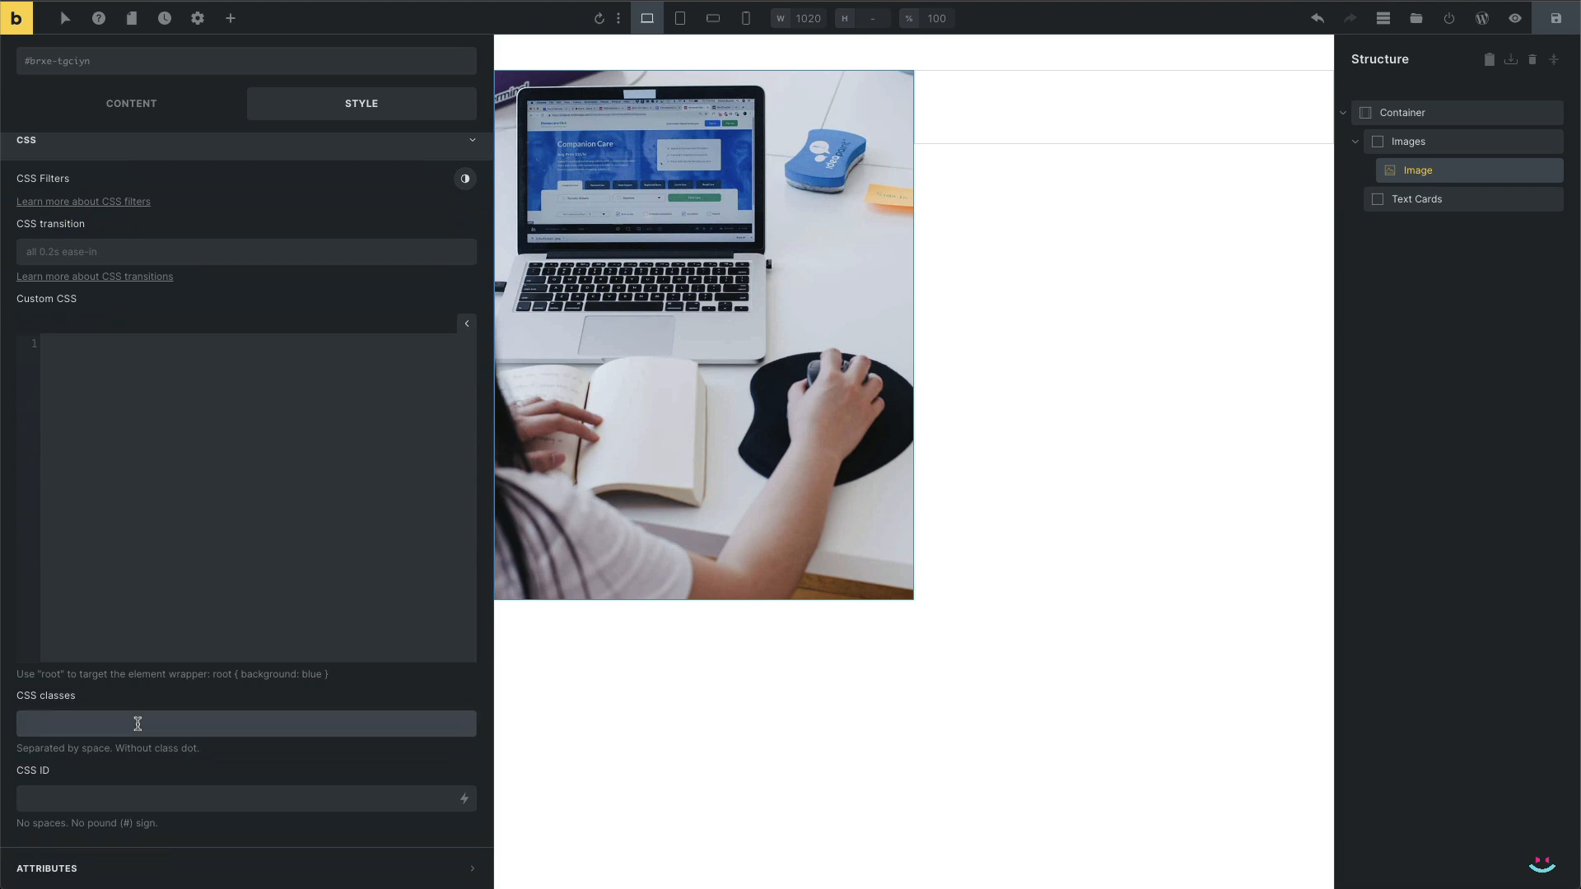
Enter 'the-image' as the photo's CSS class and an image CSS ID
text(the-image)
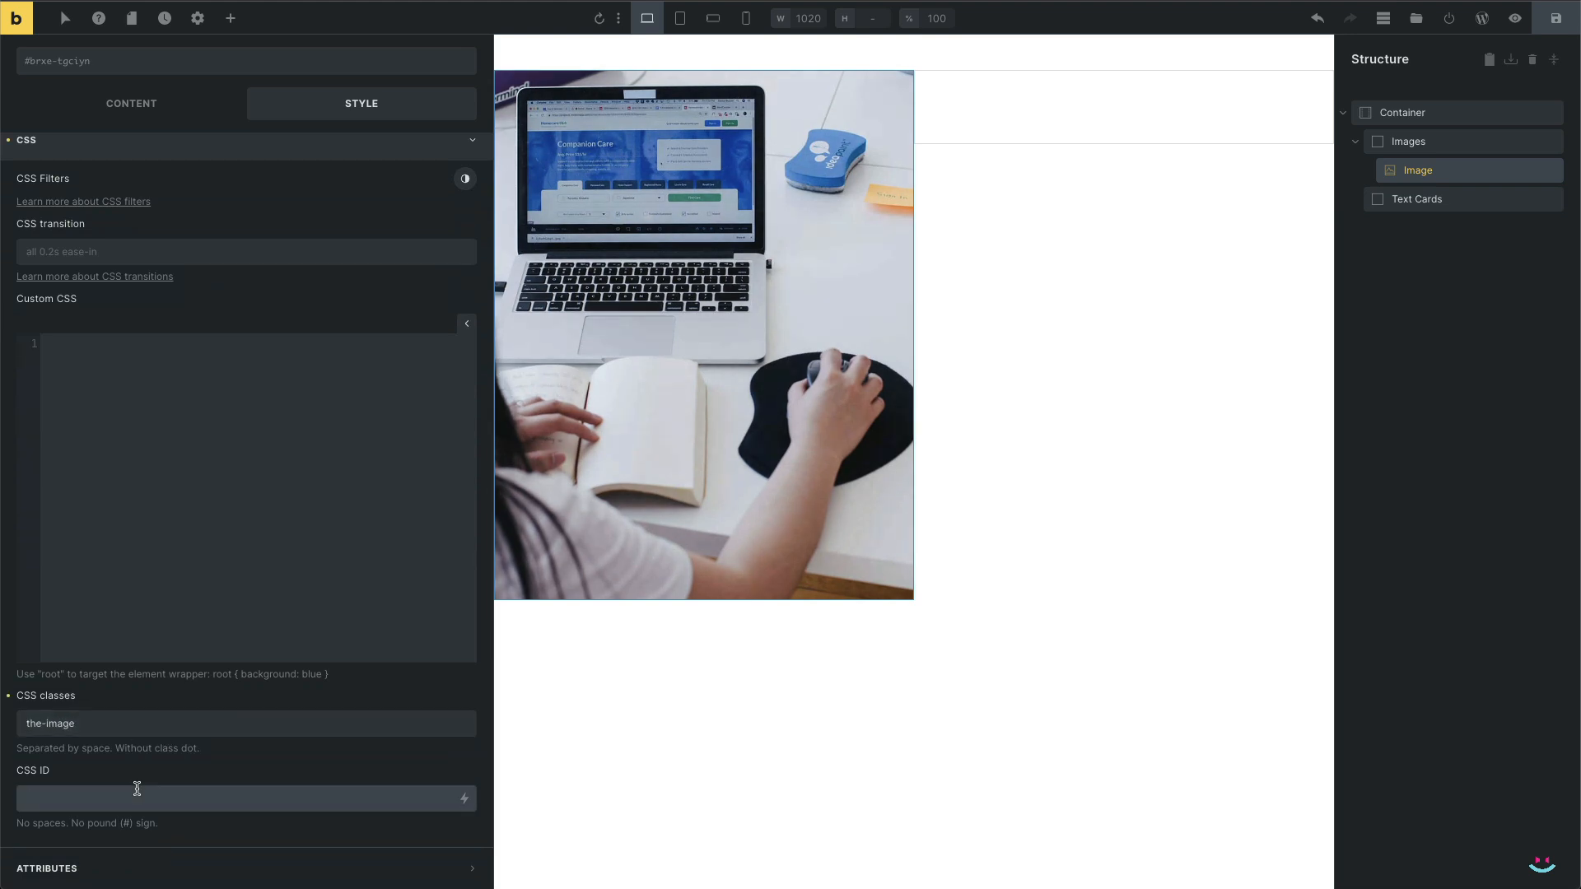
text(image-1)
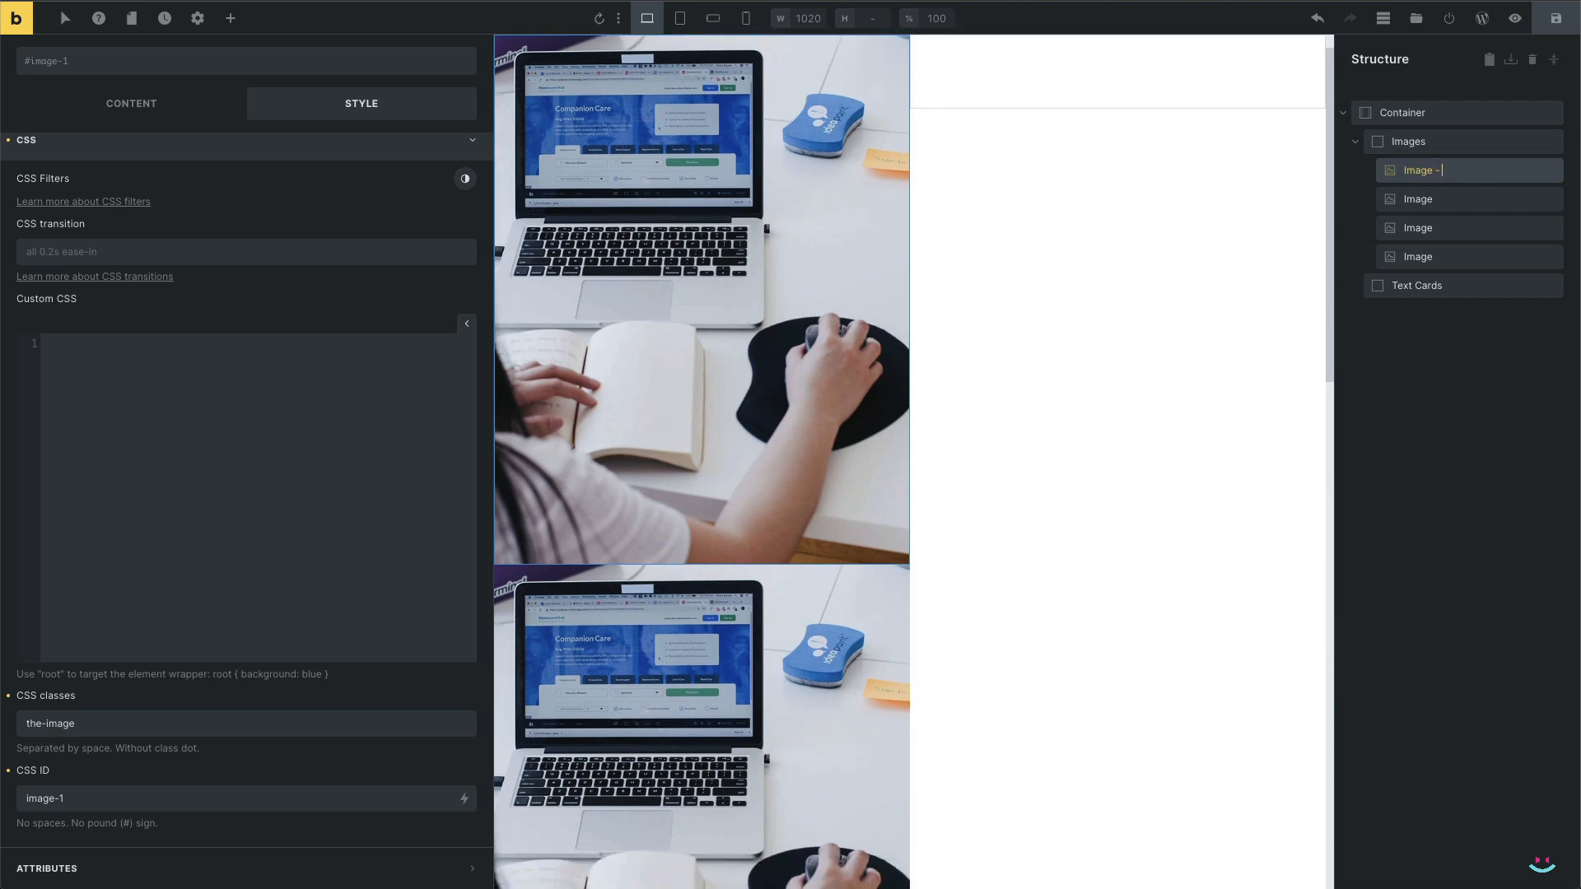
Finish renaming Image - 1 and set a different photo on Image - 4
click(1418, 198)
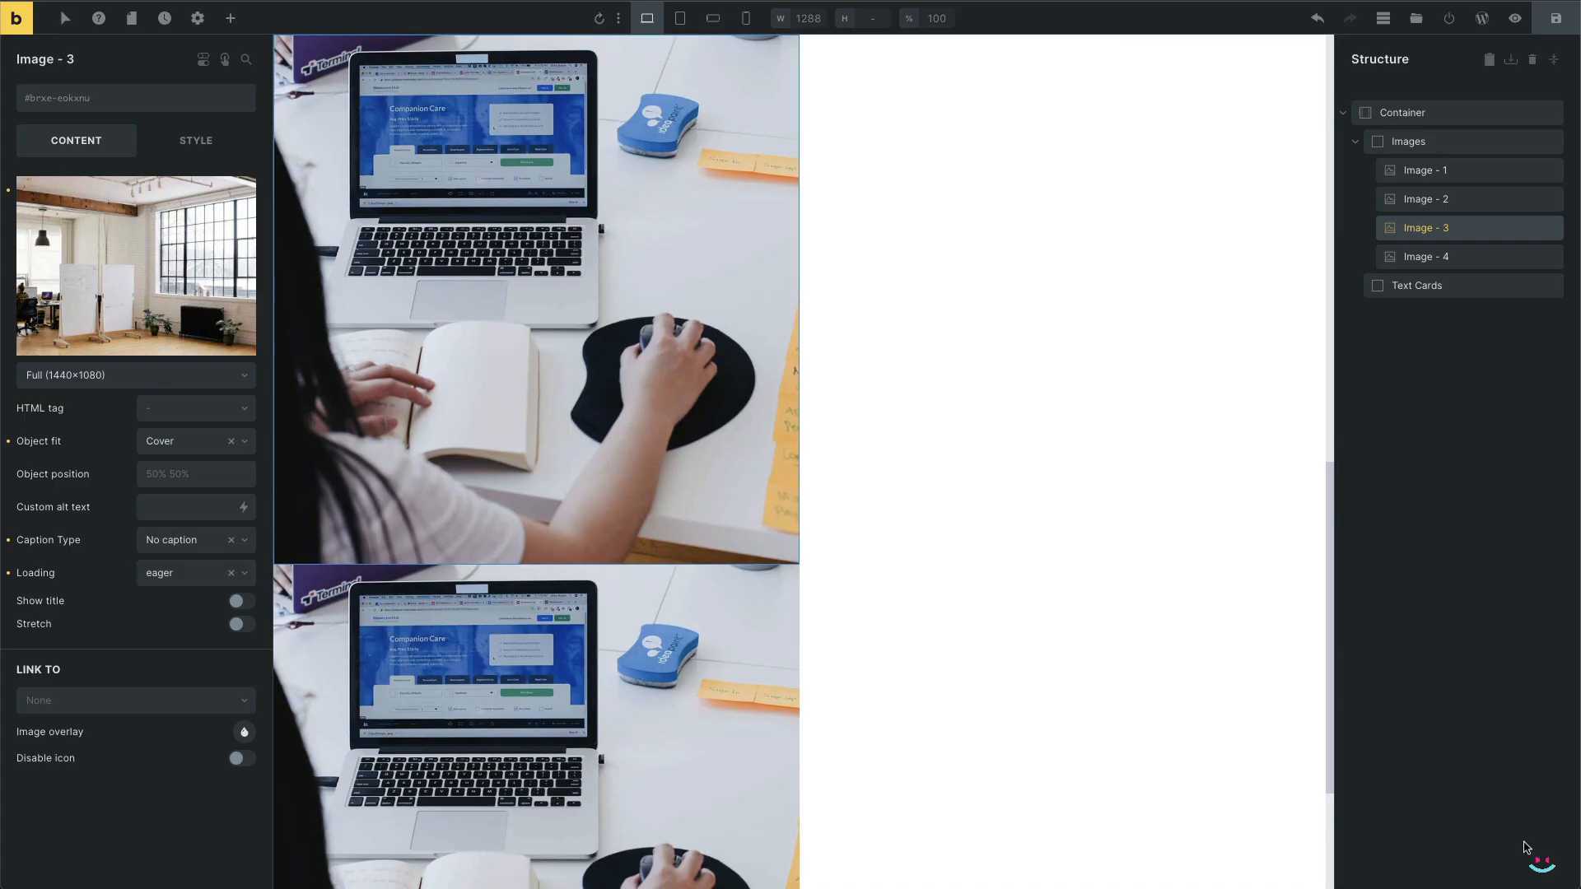
click(1426, 256)
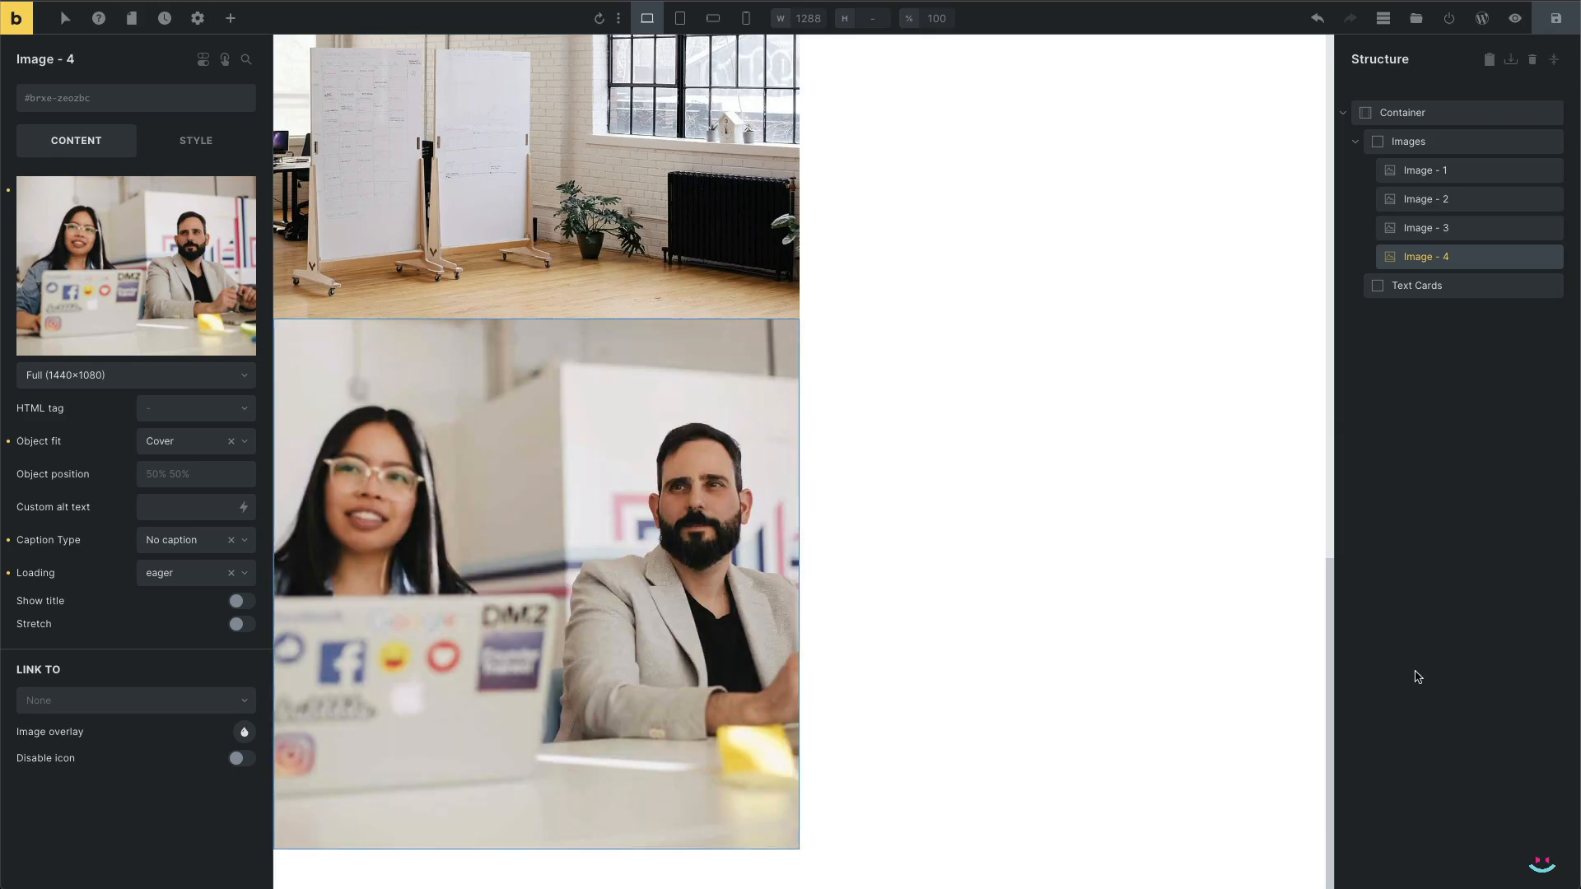
click(1426, 171)
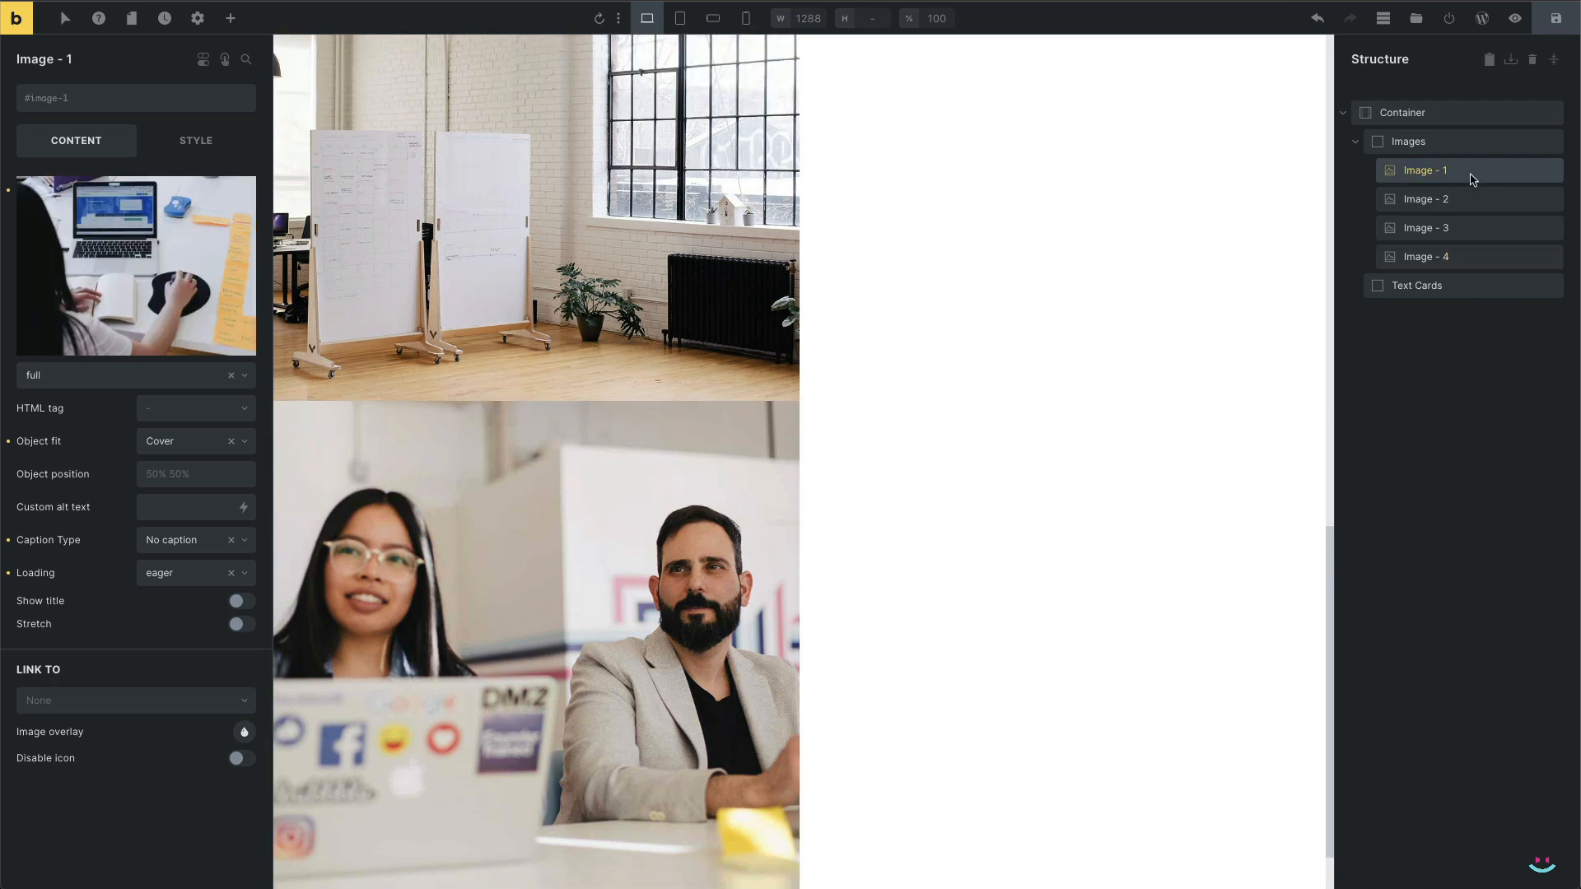
Make the image 62vh tall with absolute positioning in Style > Layout
click(196, 140)
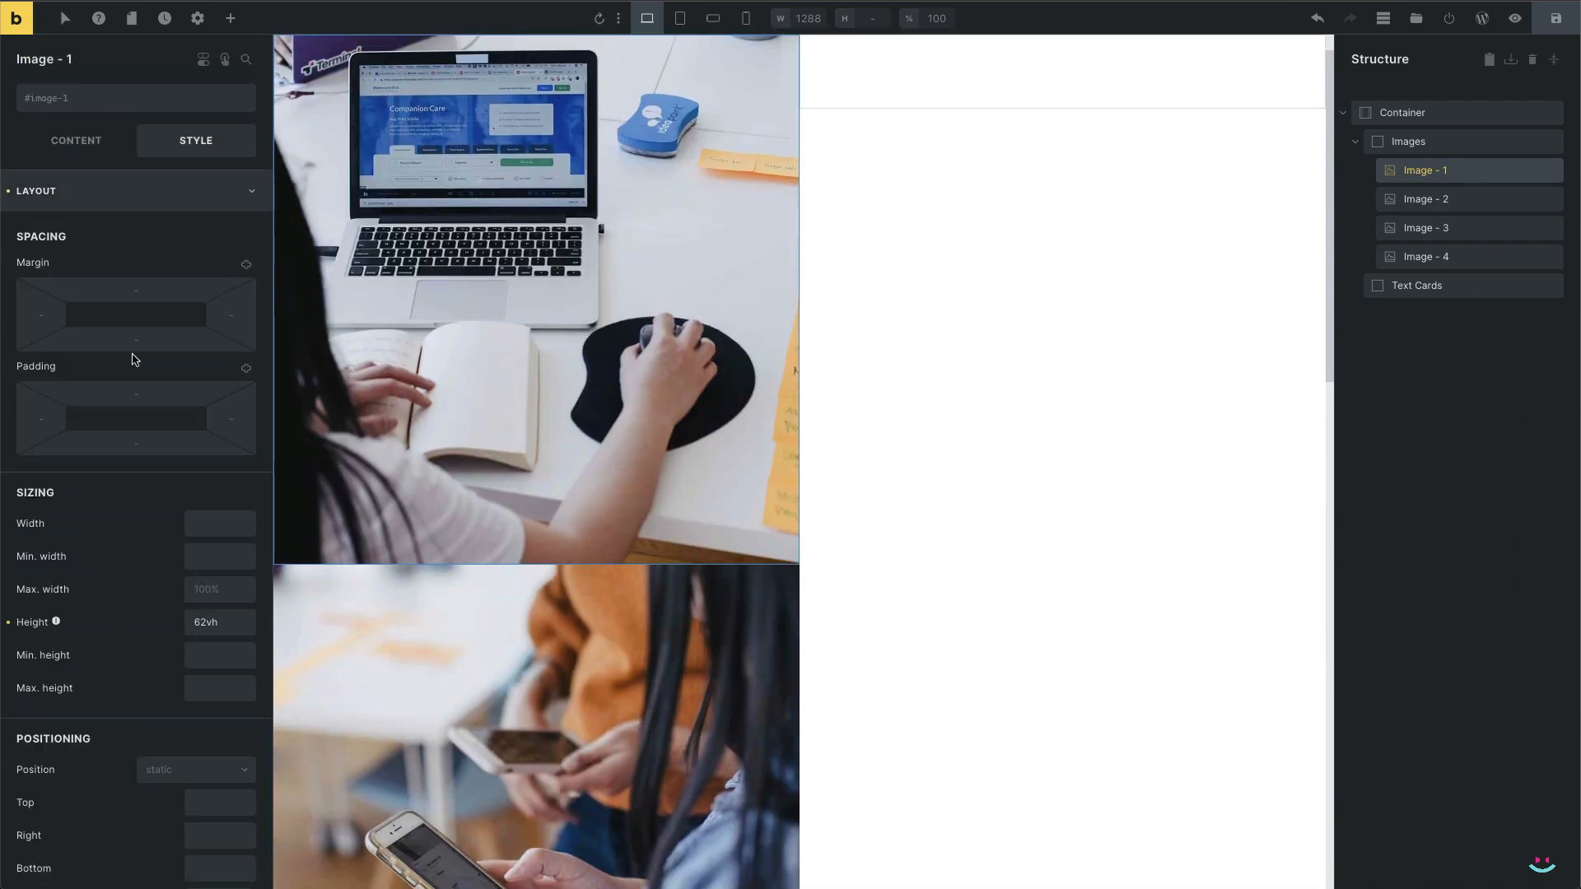
click(194, 338)
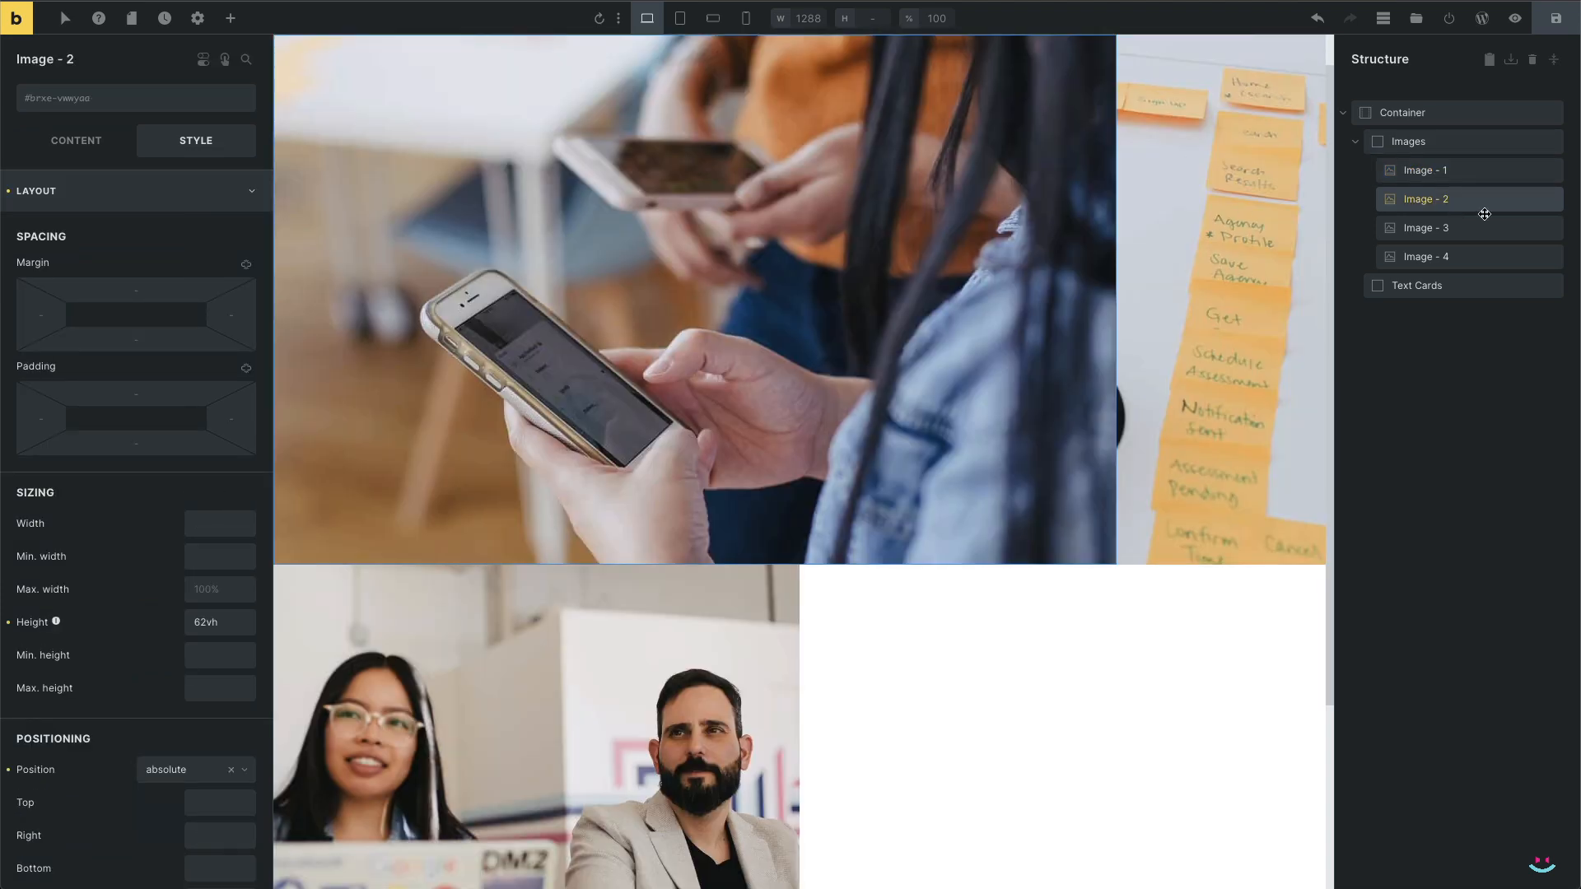
click(1427, 256)
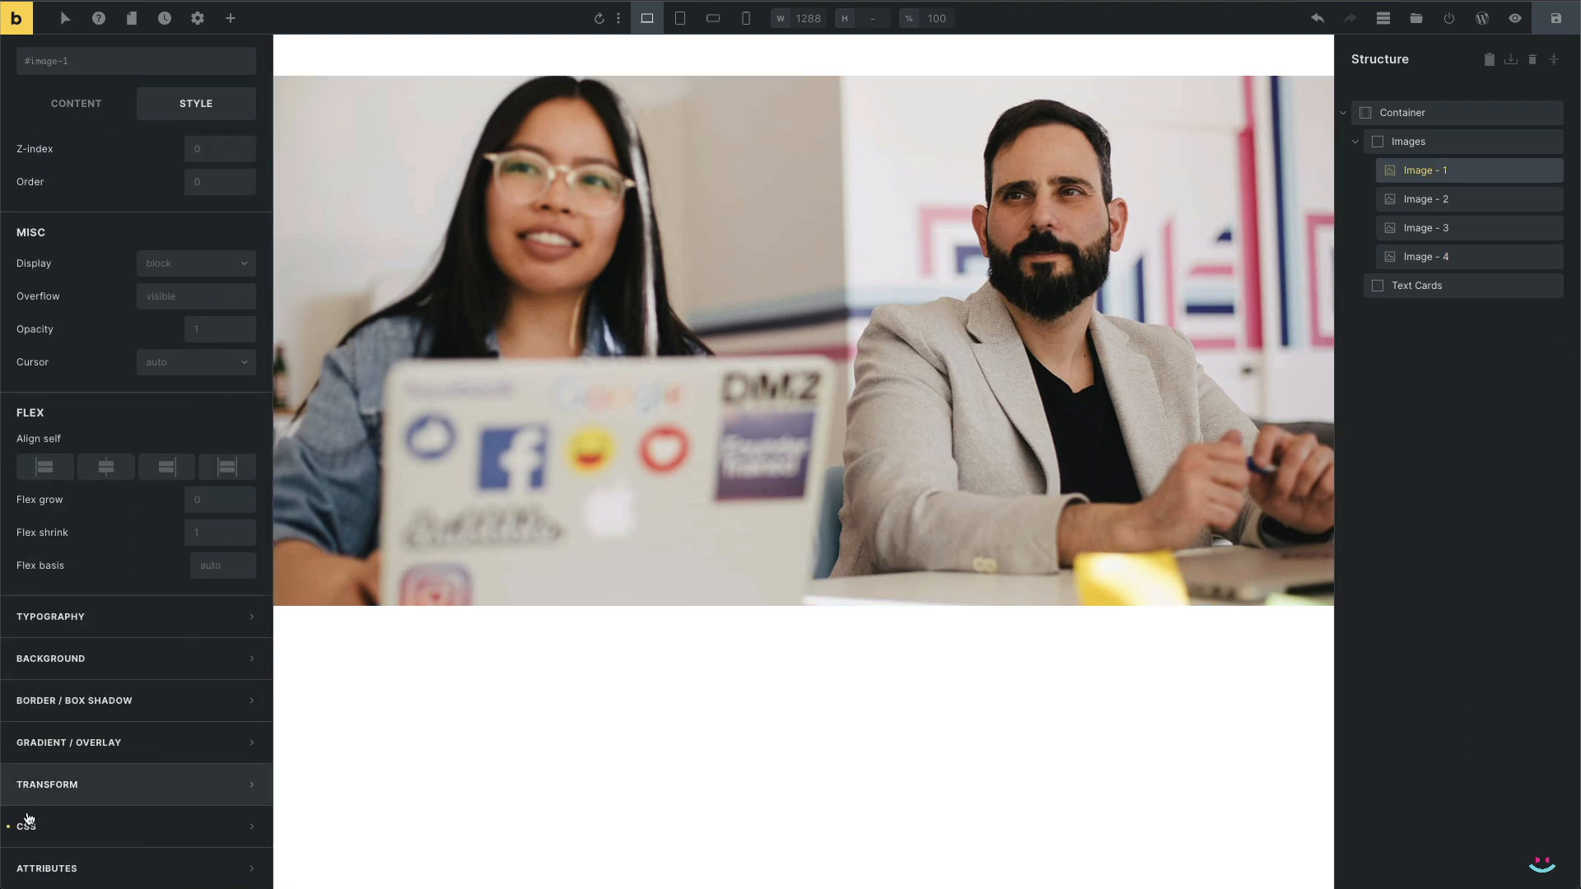
Set the CSS IDs image-1 through image-4 on the four Image elements
click(46, 824)
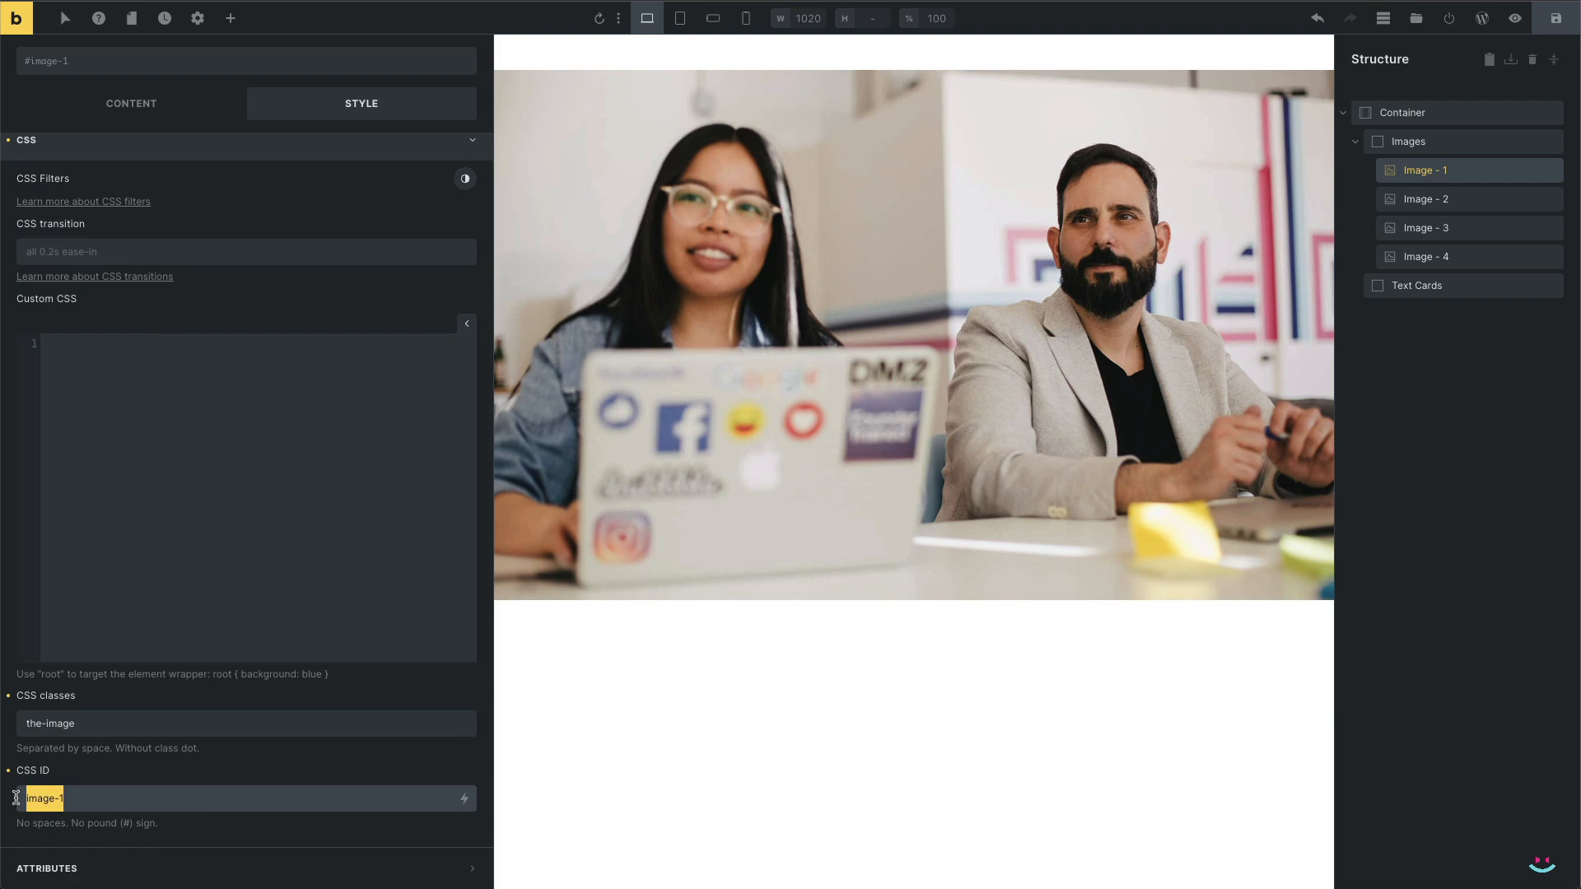
click(1428, 199)
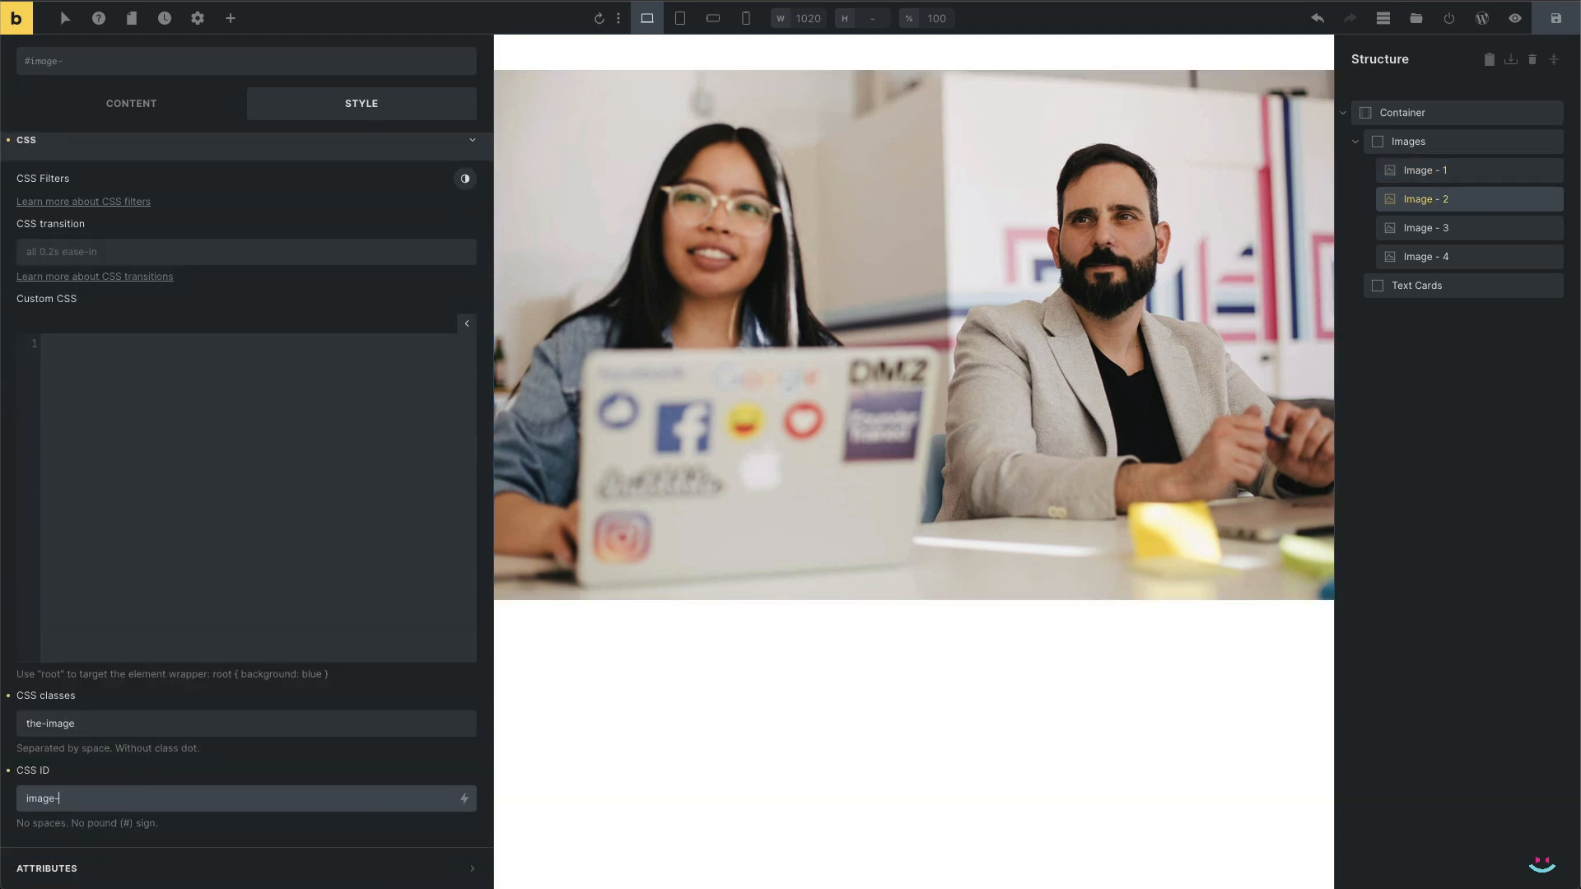
click(1427, 228)
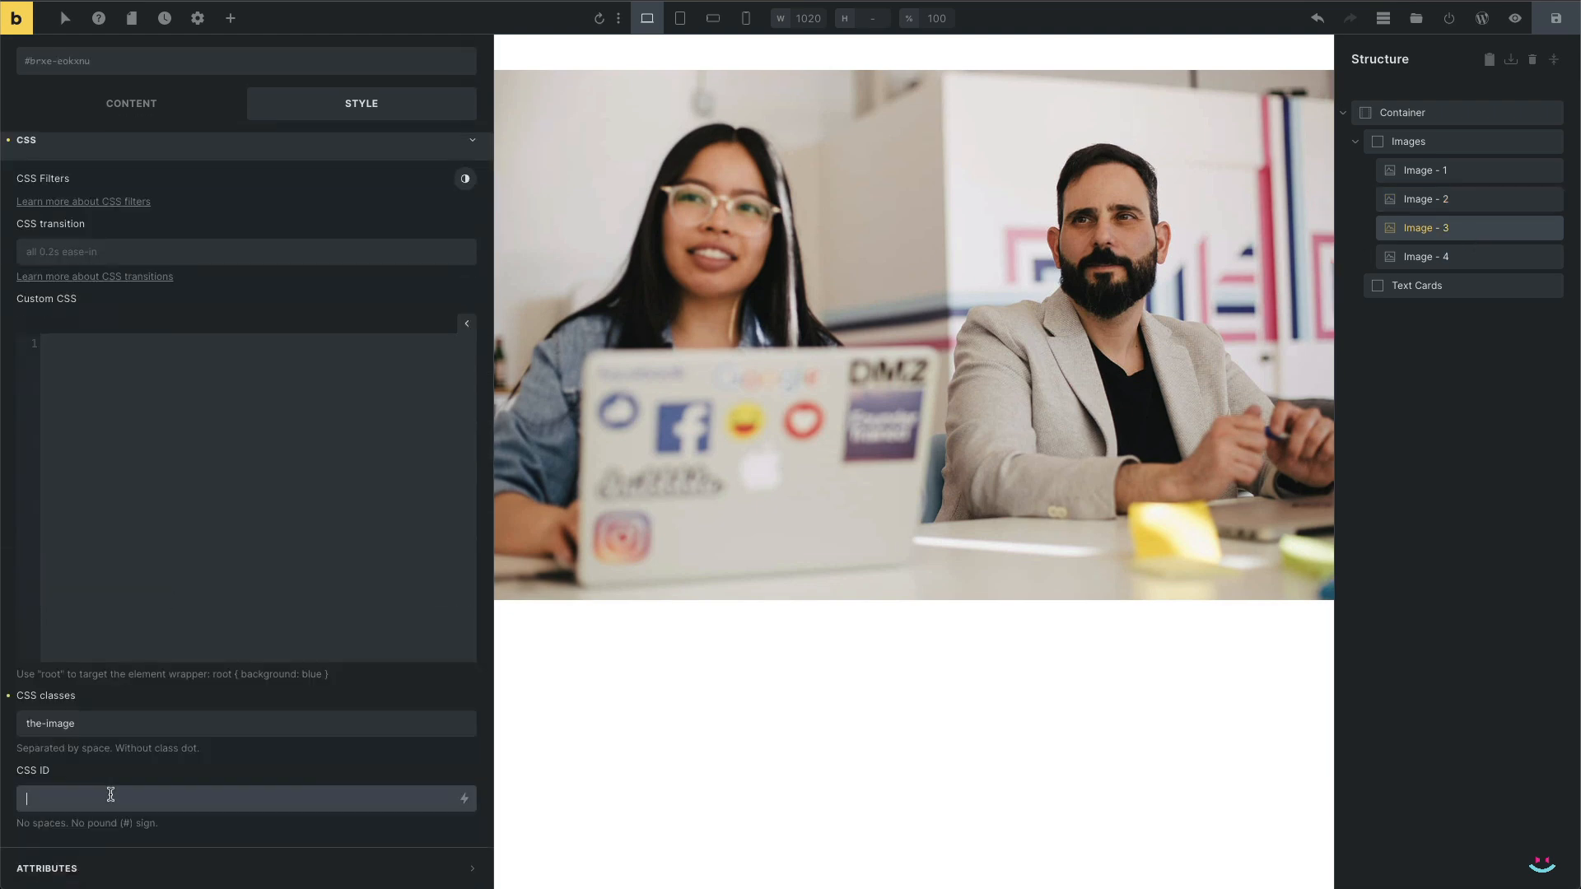
text(image-)
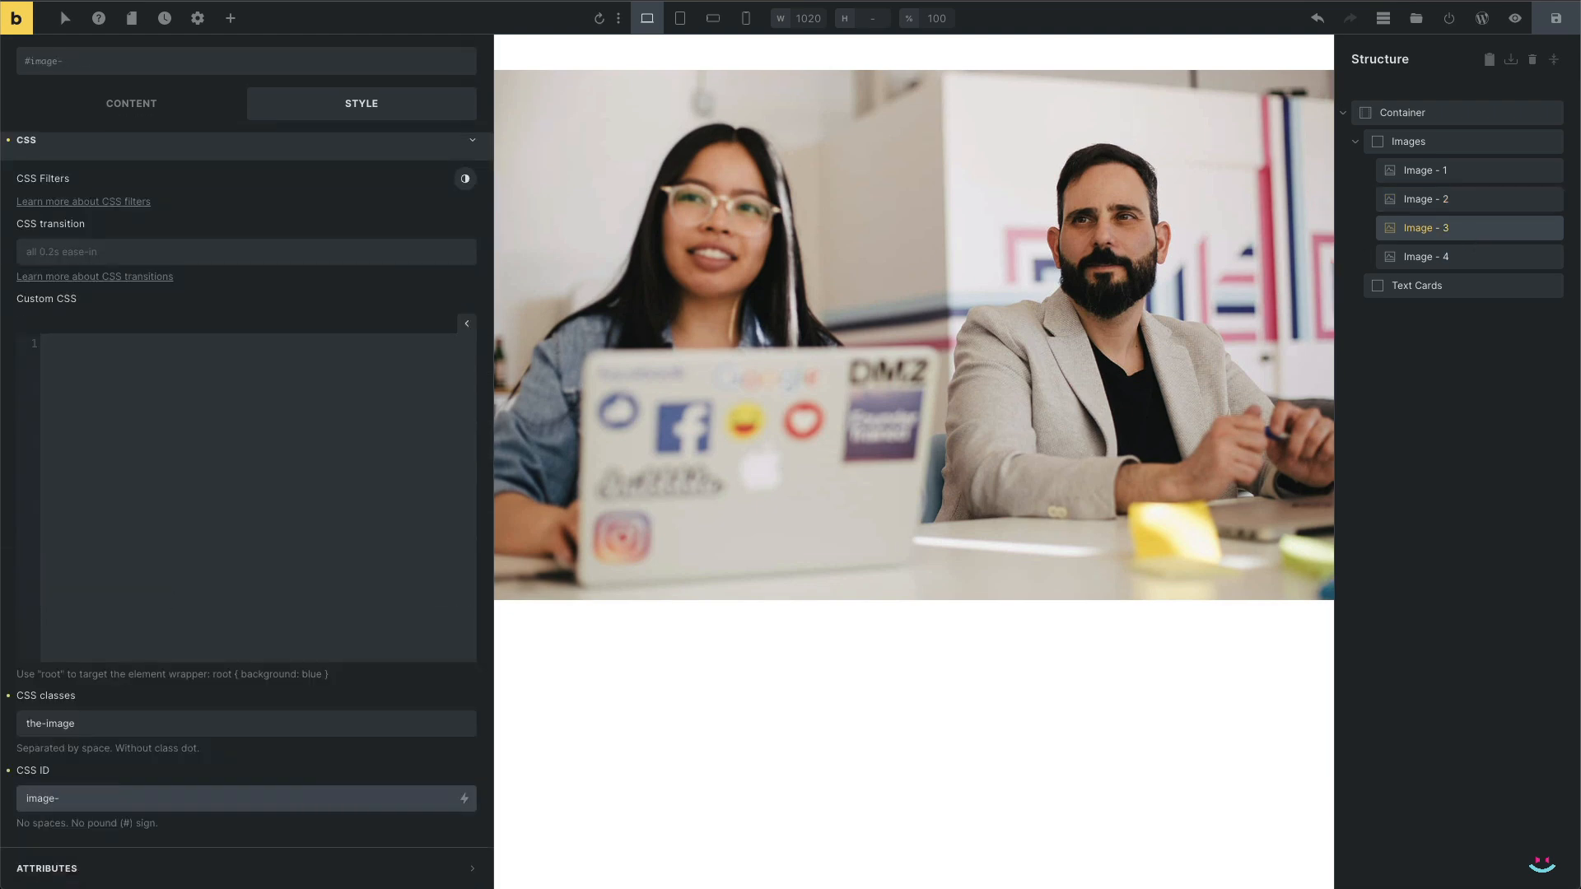
click(1428, 256)
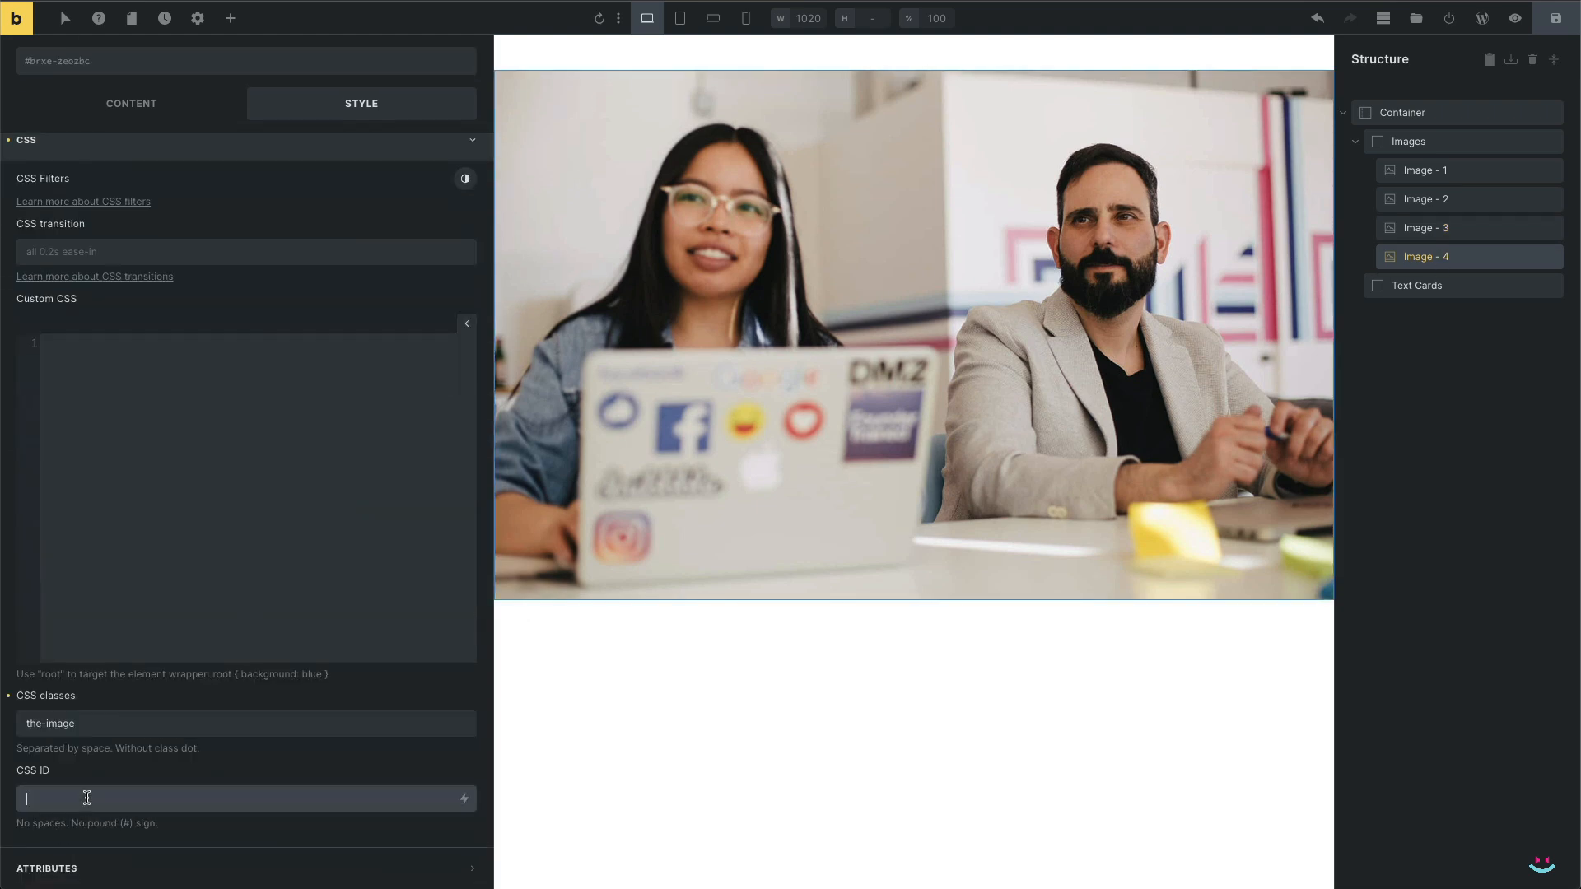
text(image-4)
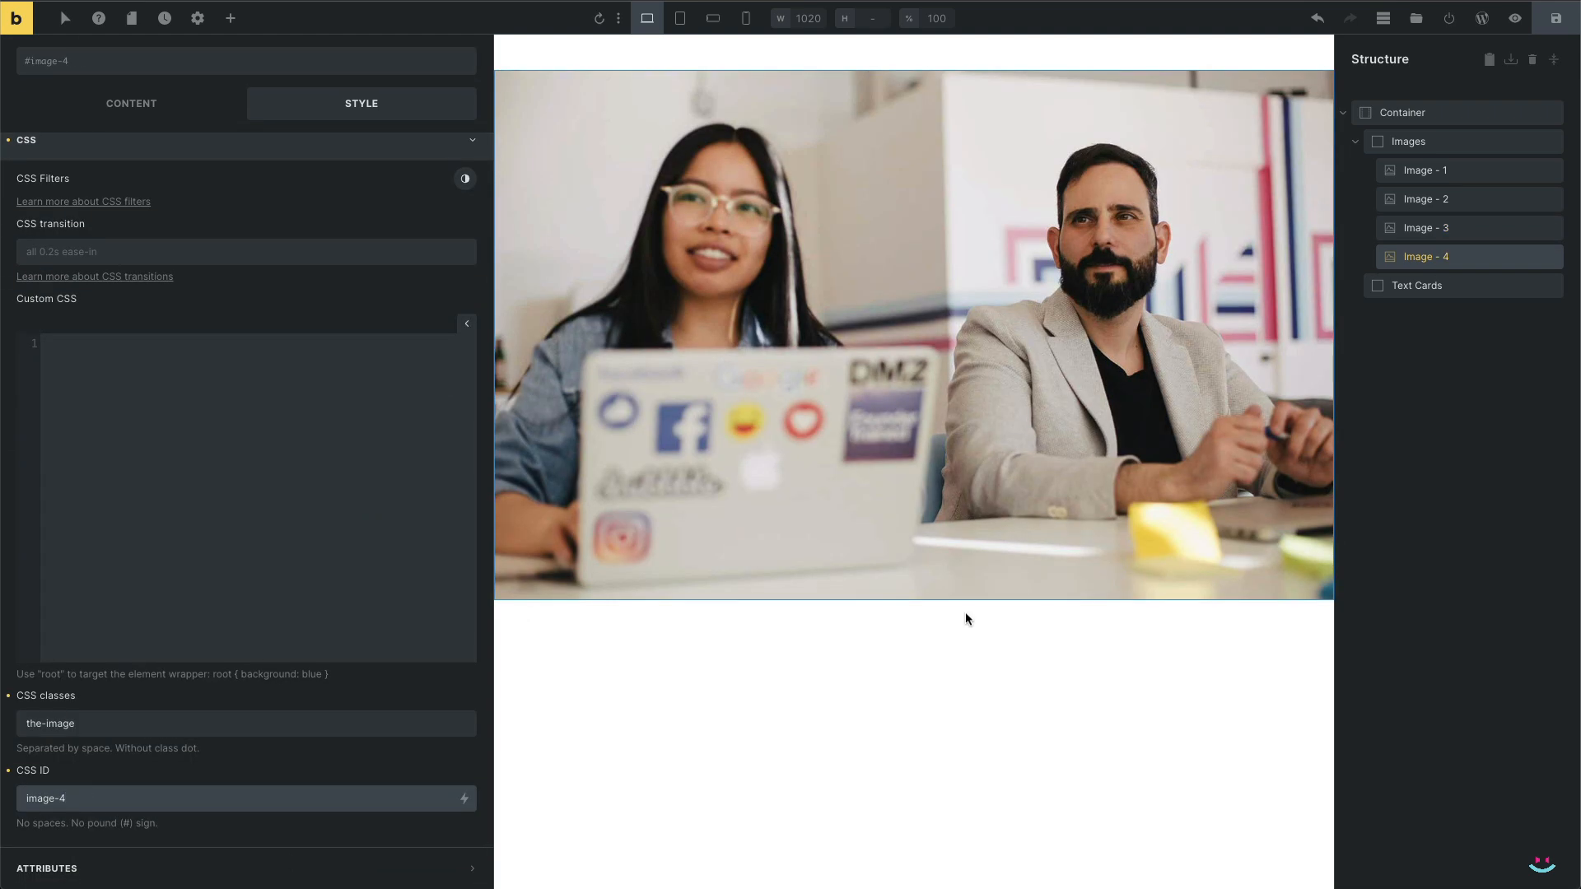
click(1410, 141)
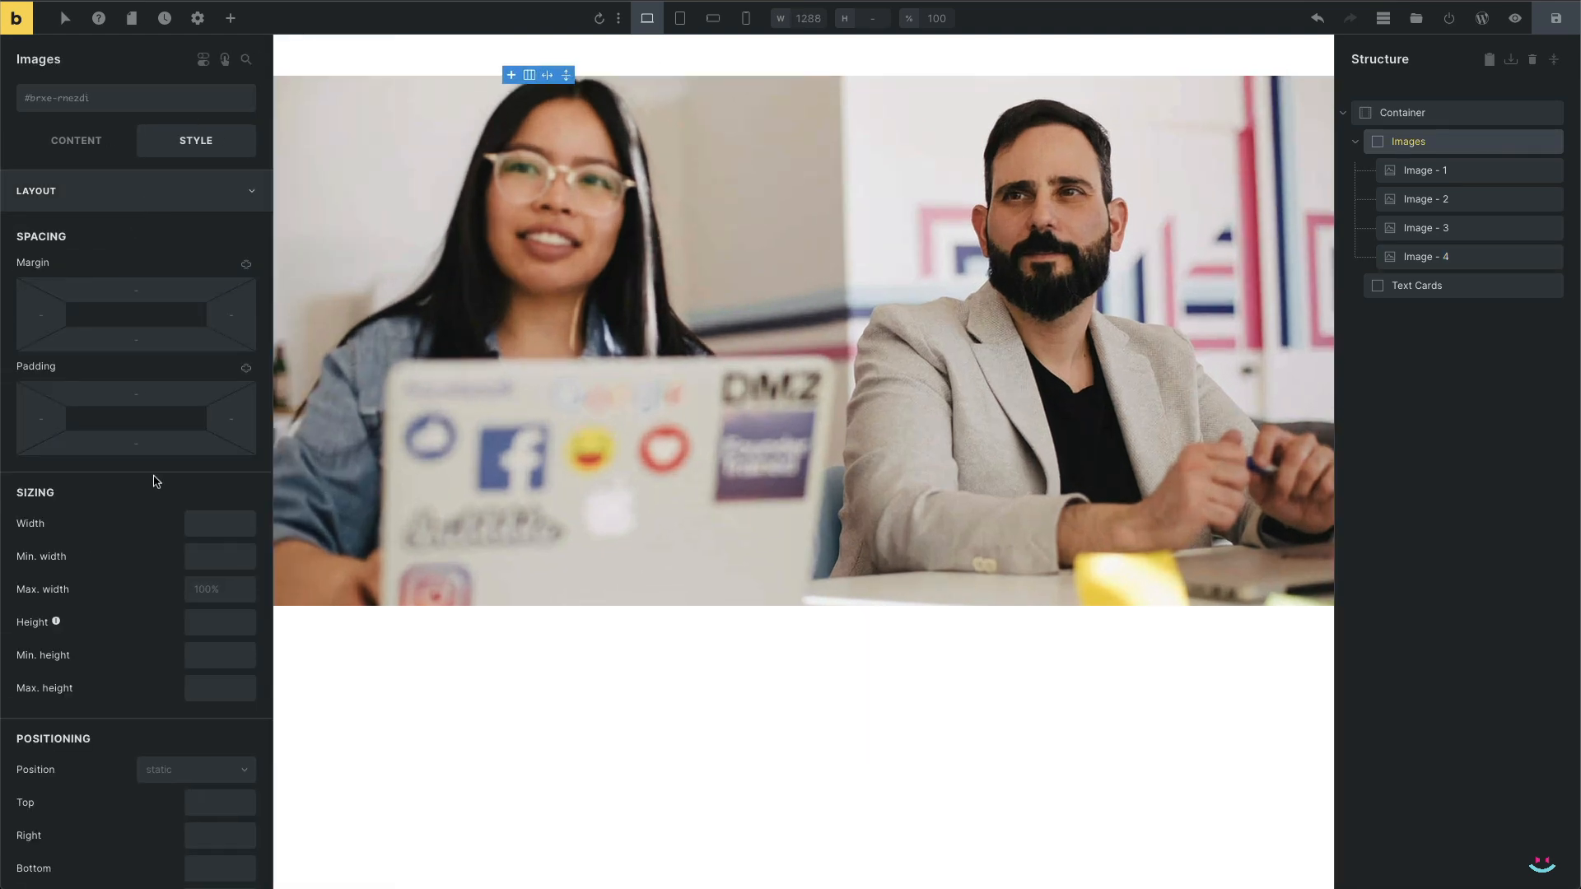
Give the Images column 100vh height, sticky position at top 0, and centred main-axis alignment
text(100vh)
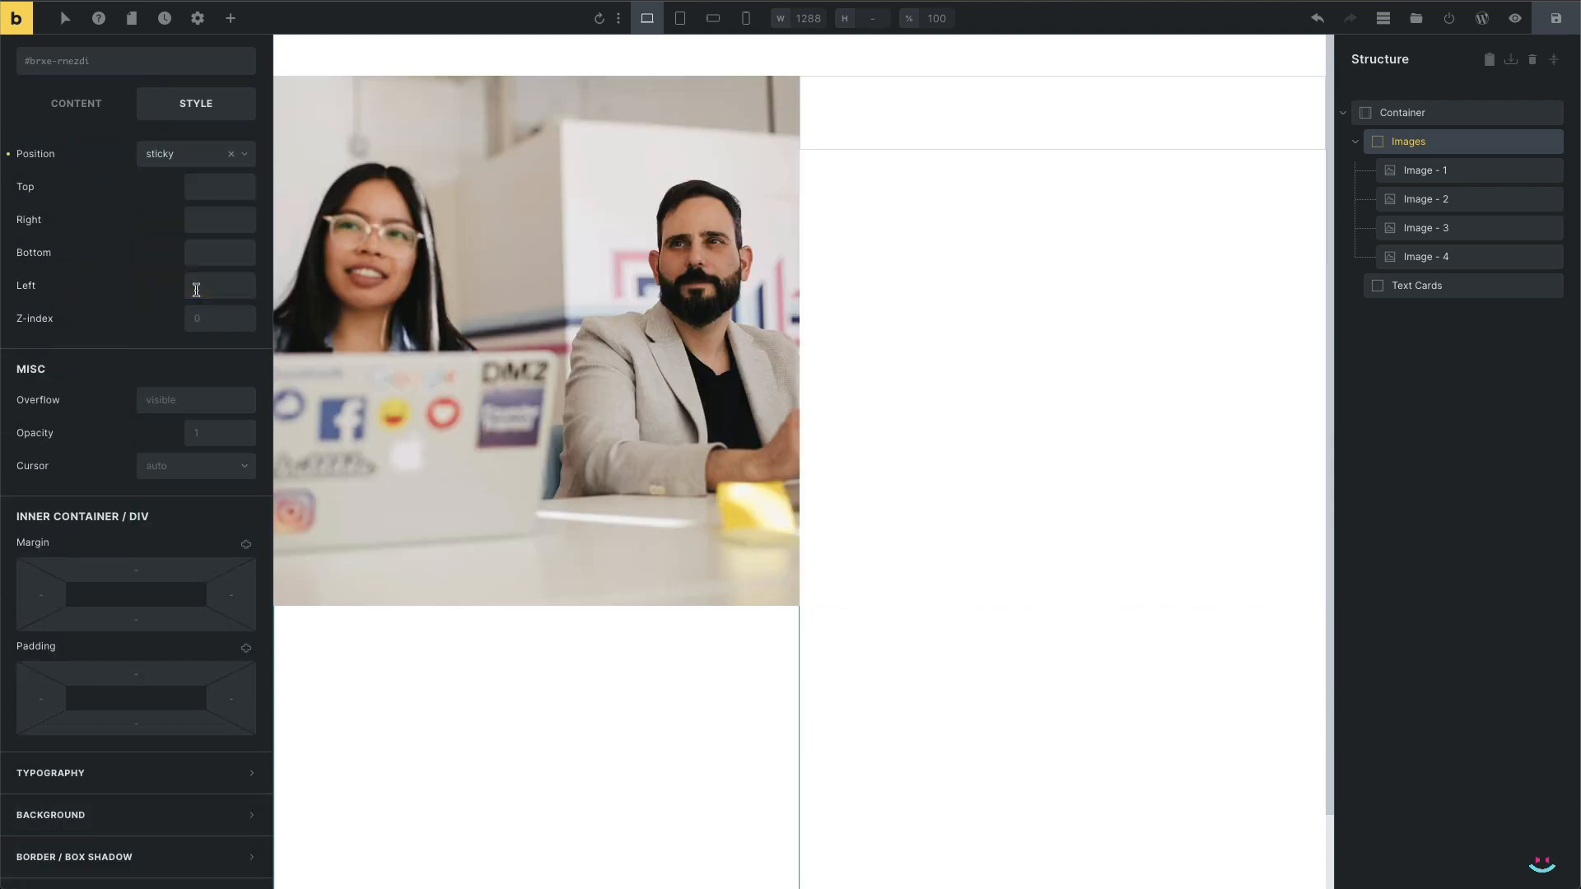
text(0)
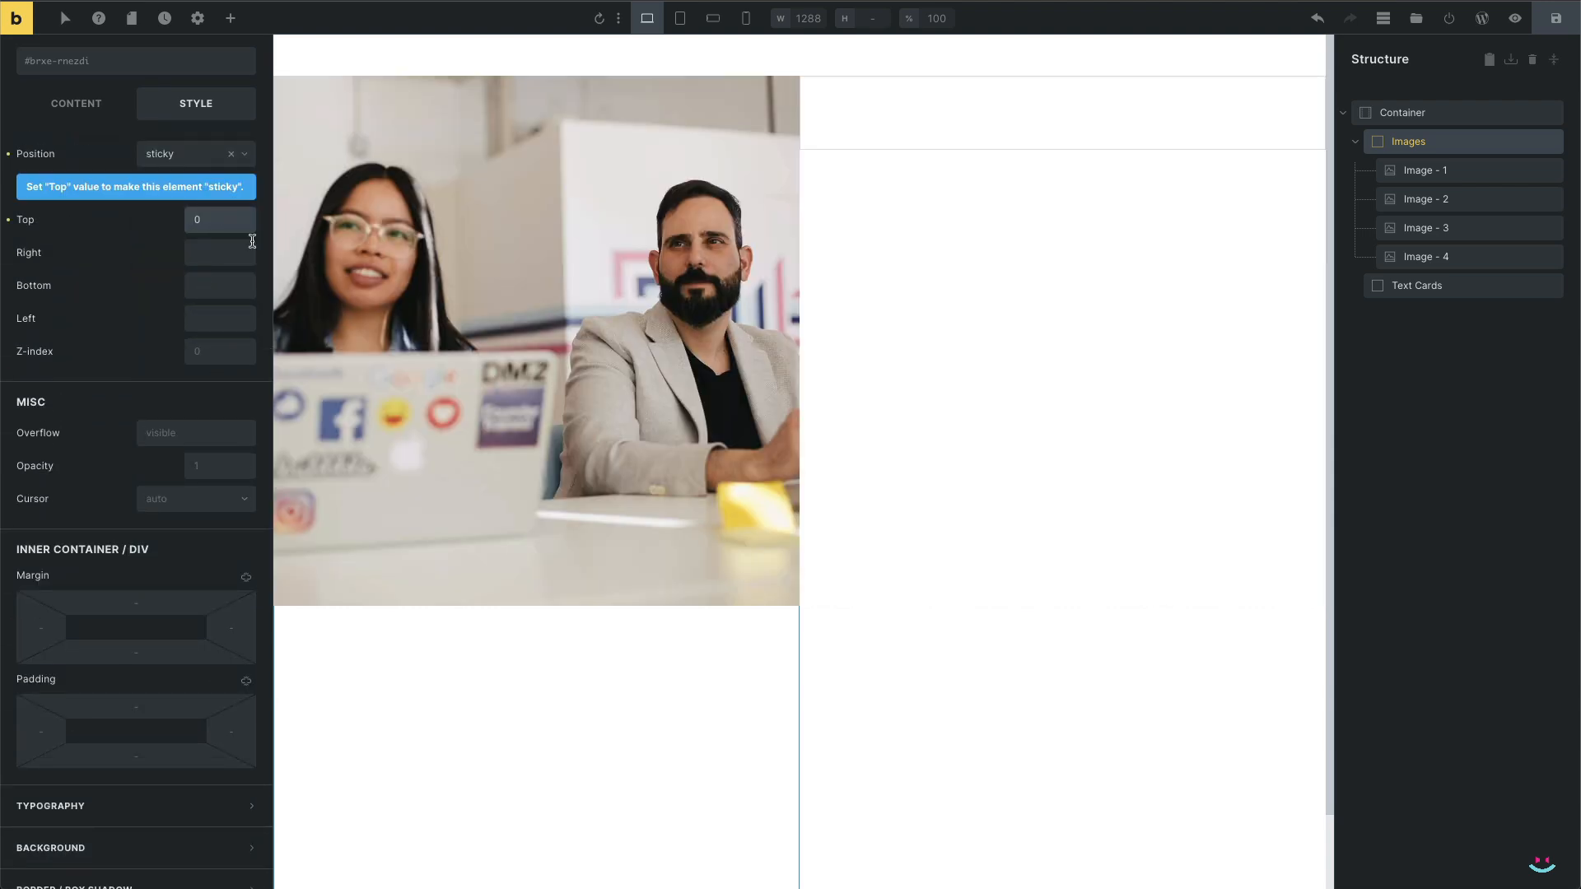
click(76, 140)
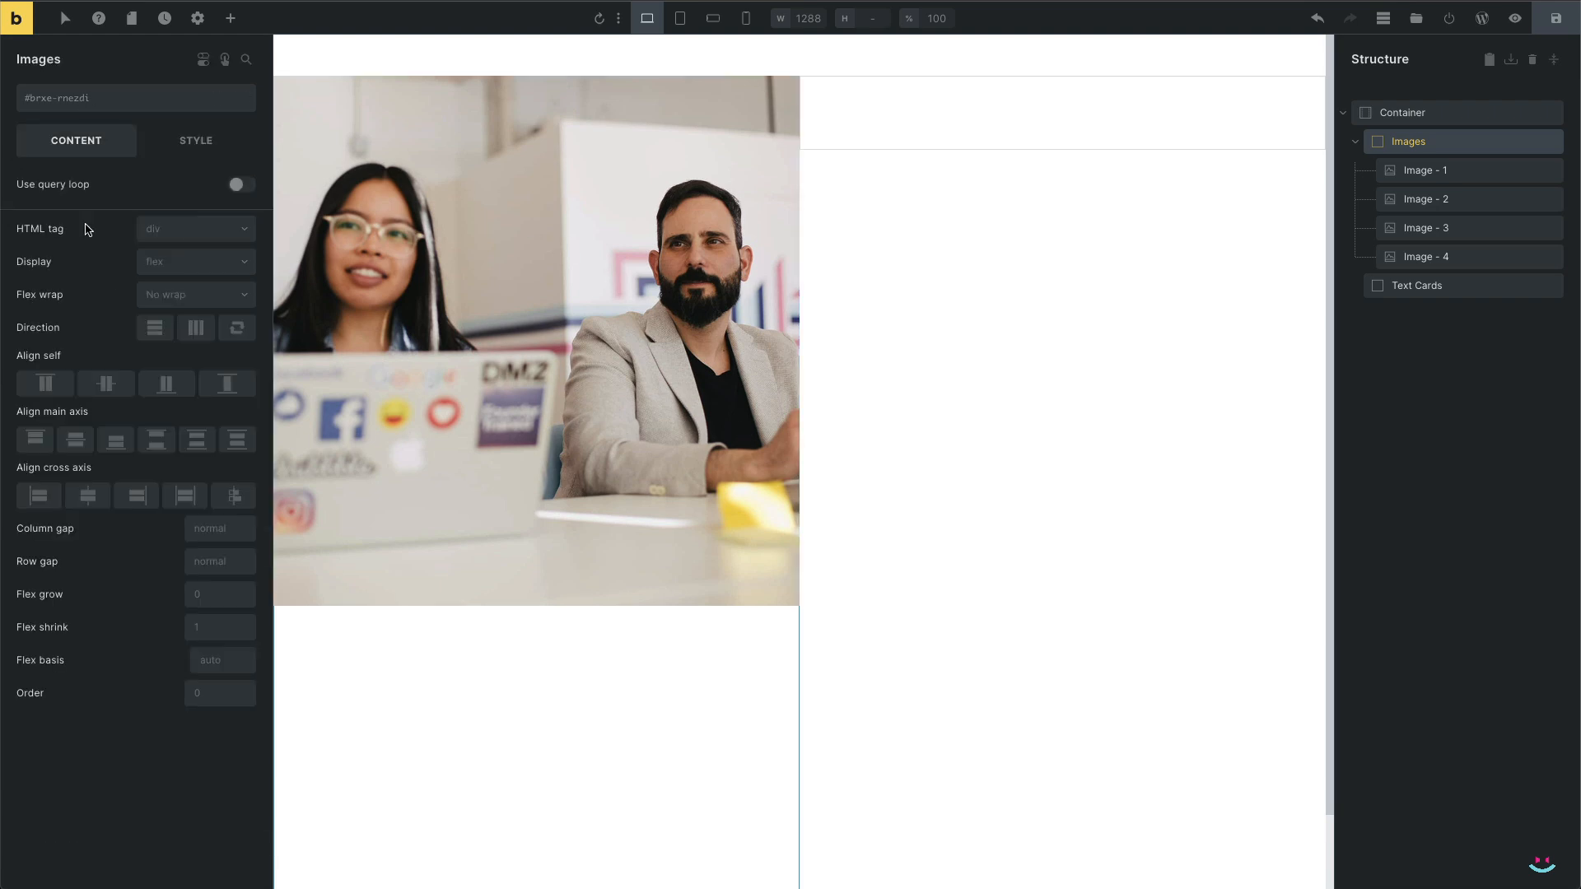
click(74, 439)
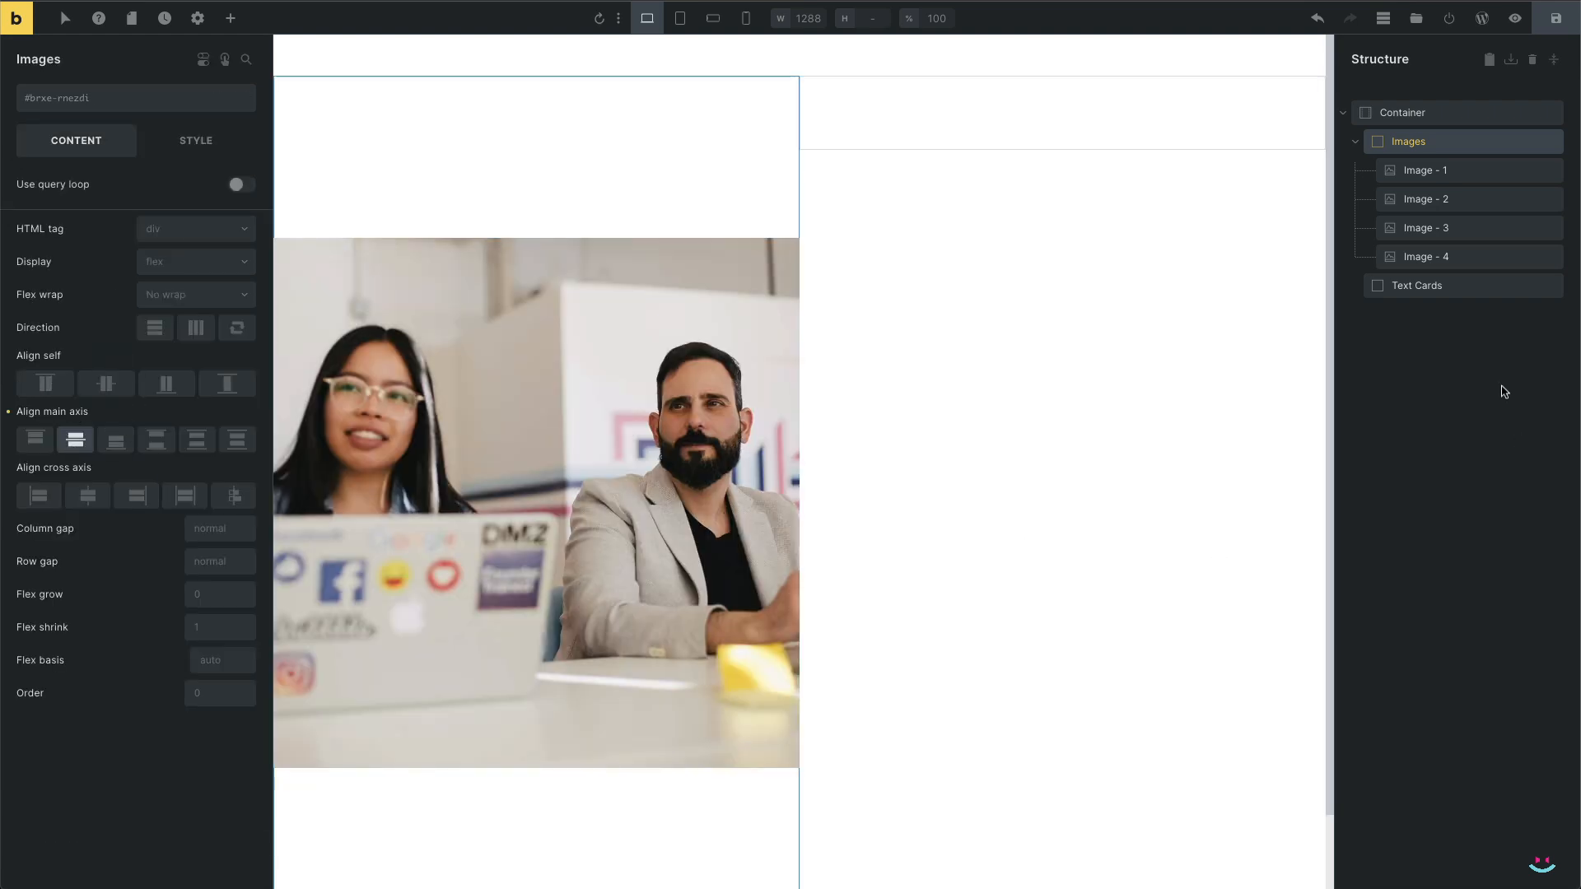
Insert the Block - Card templates and Dummy content into the Text Cards column
click(1416, 285)
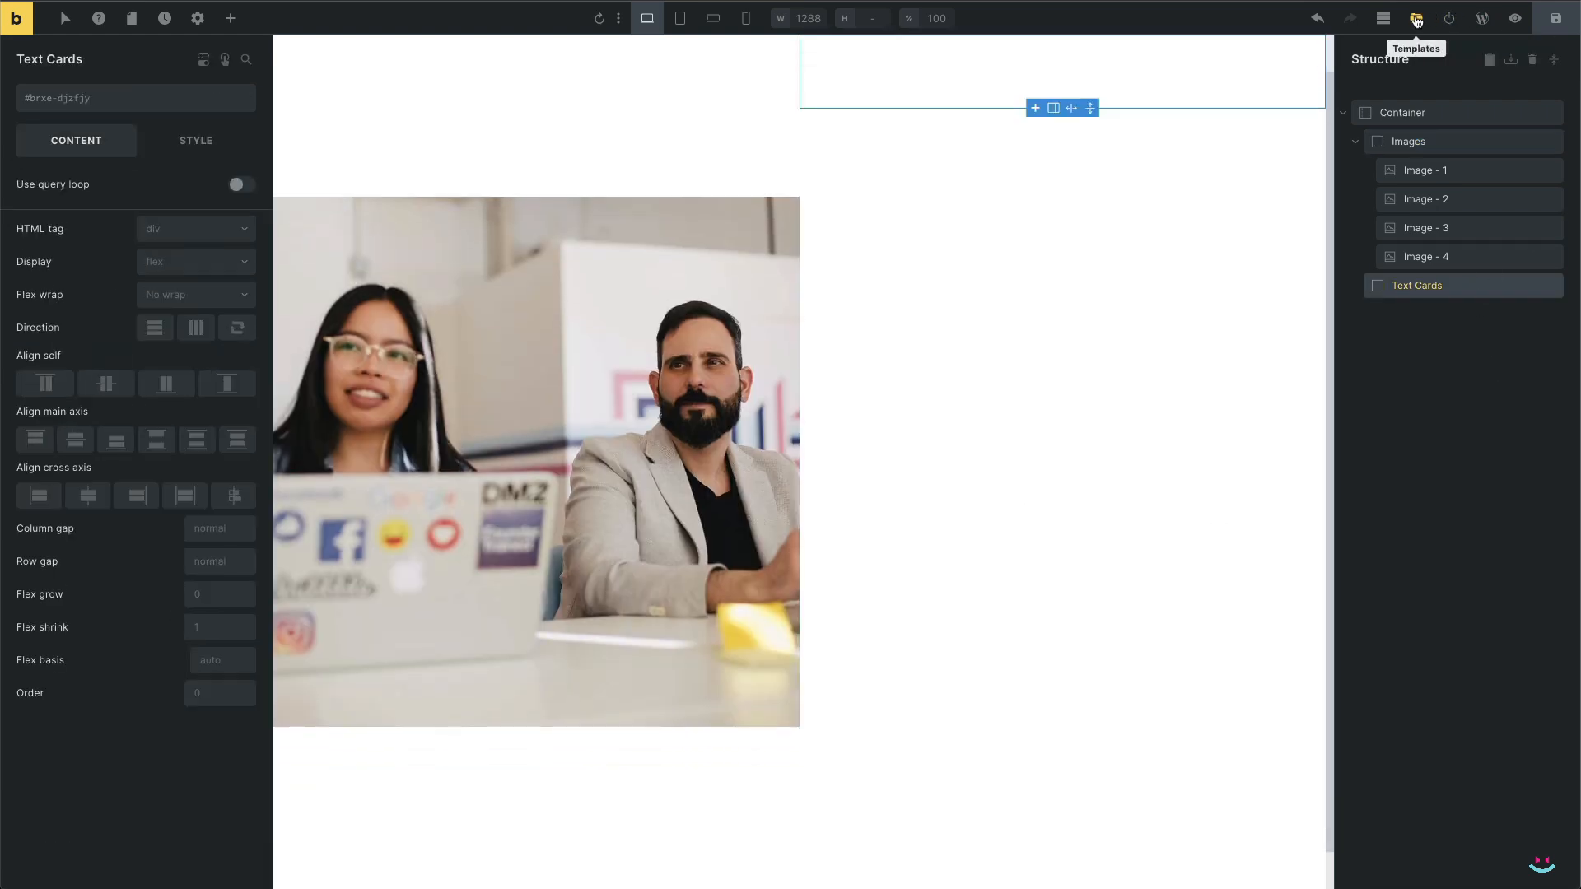
click(1416, 18)
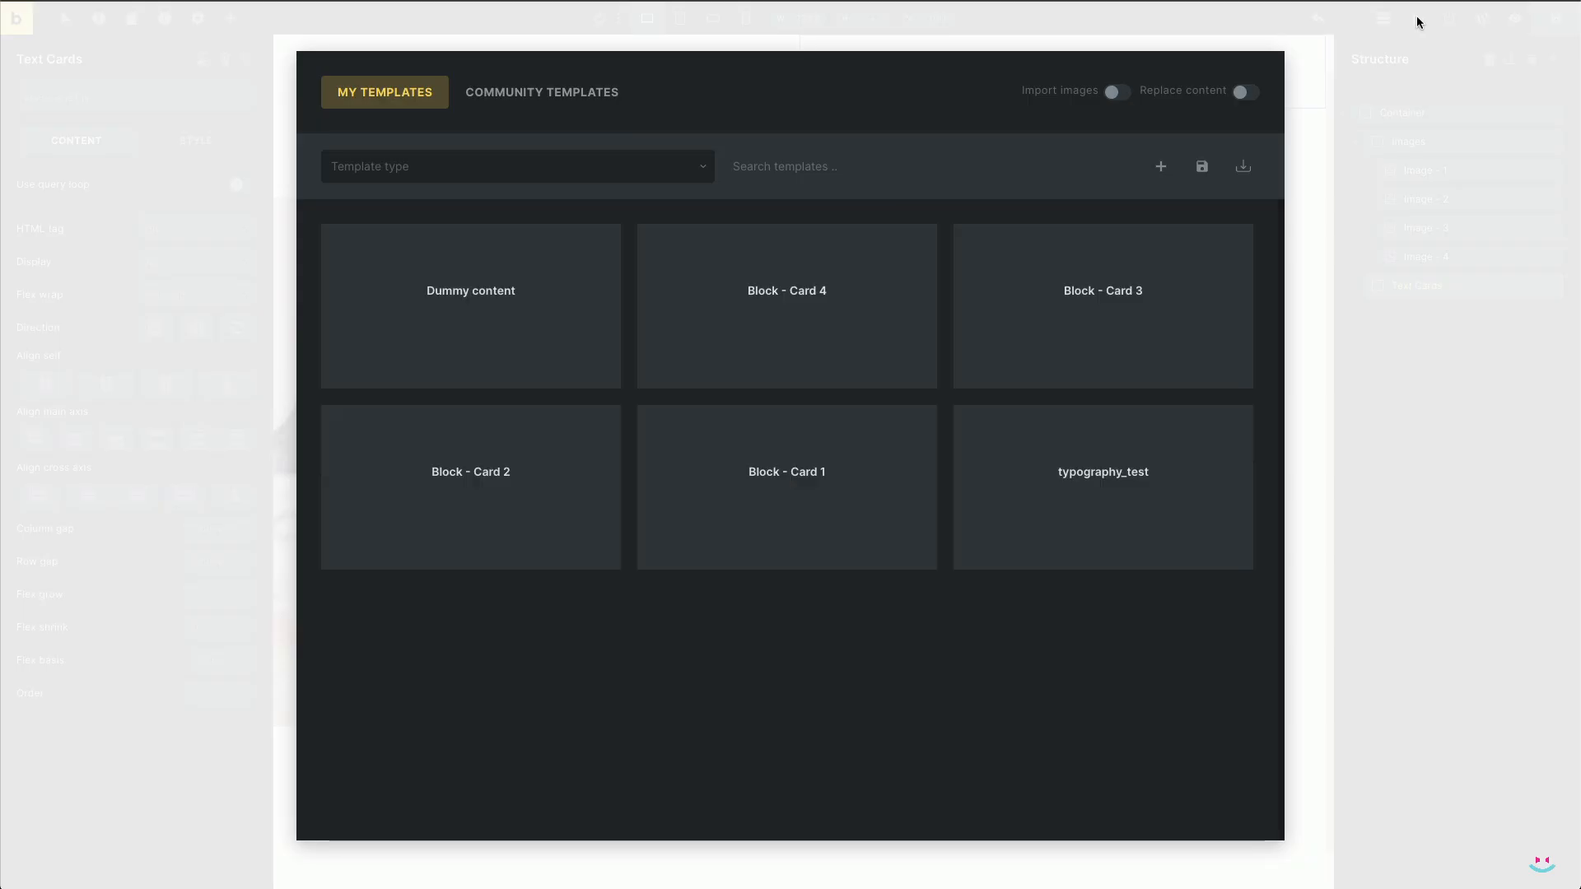
click(786, 487)
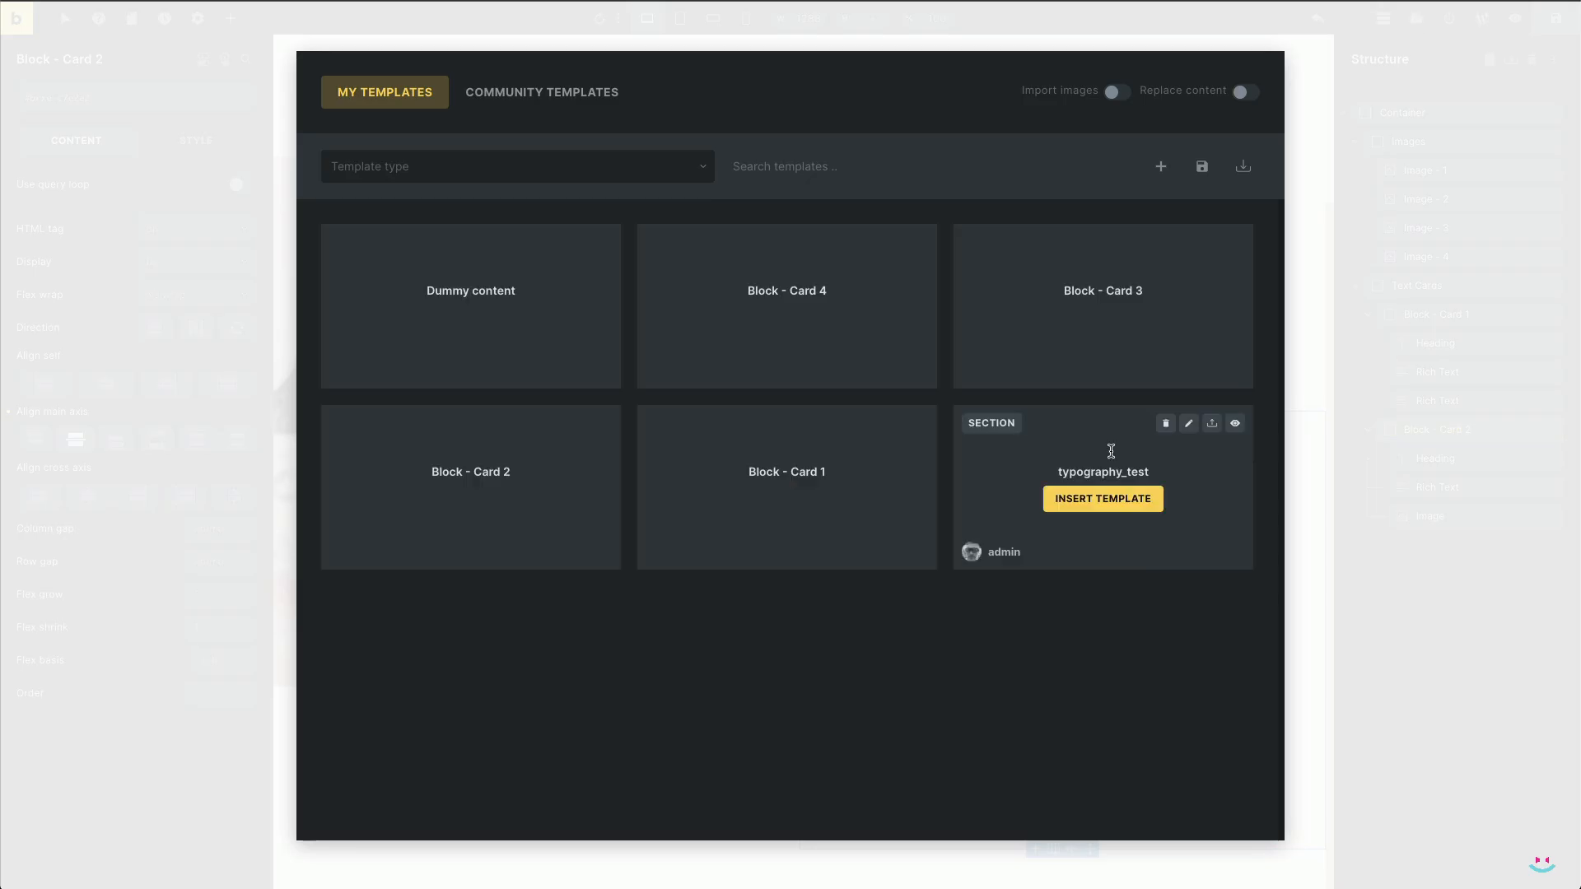
click(1102, 499)
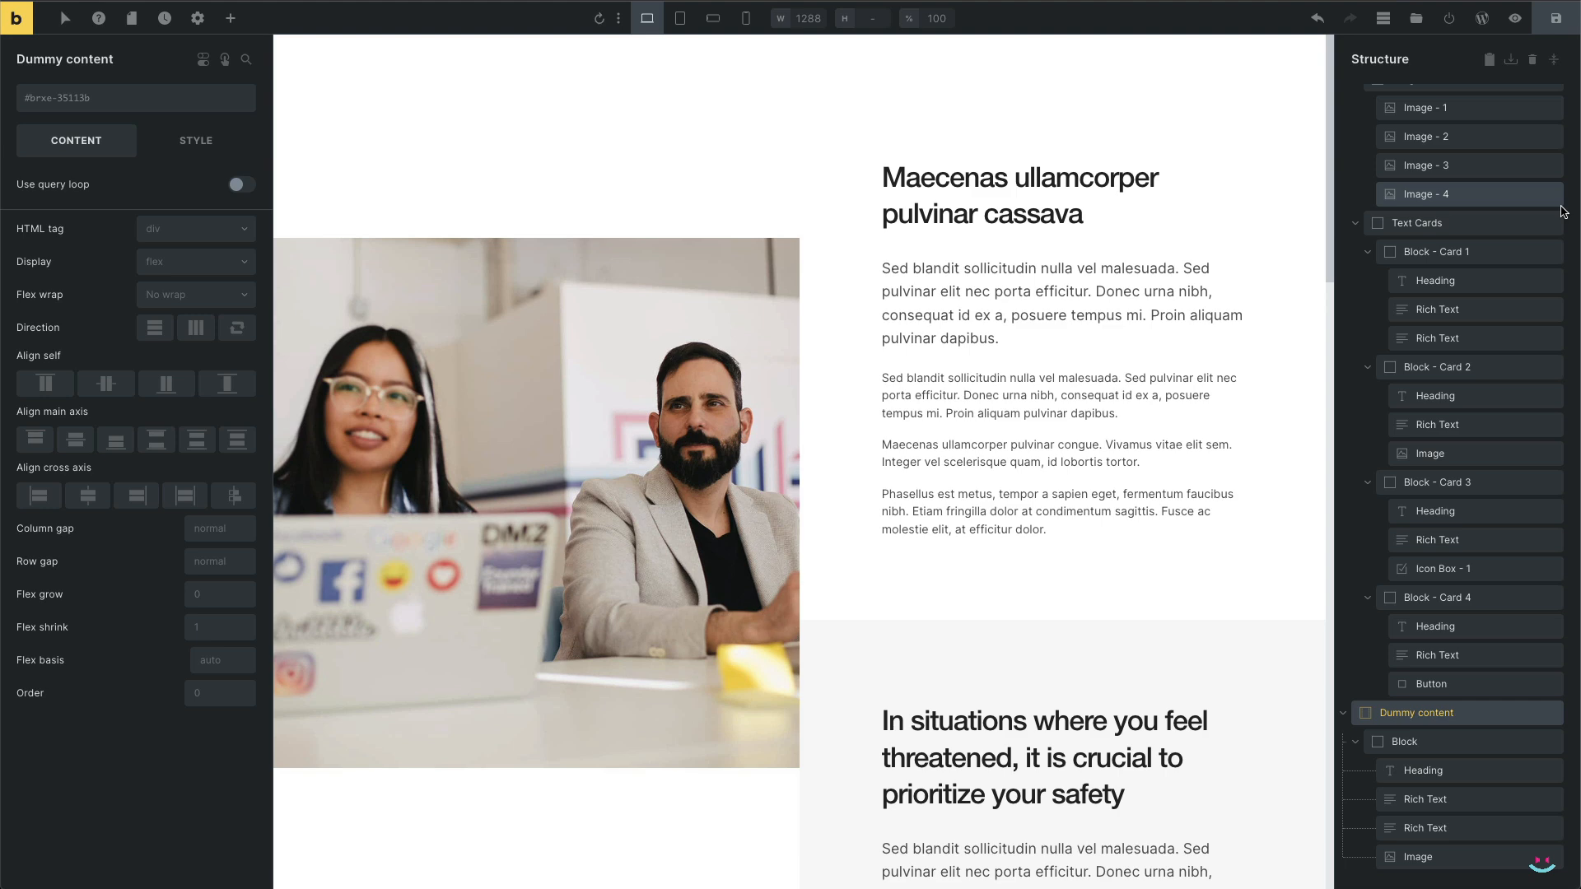
Make the first text card 100vh tall with relative positioning
click(1436, 252)
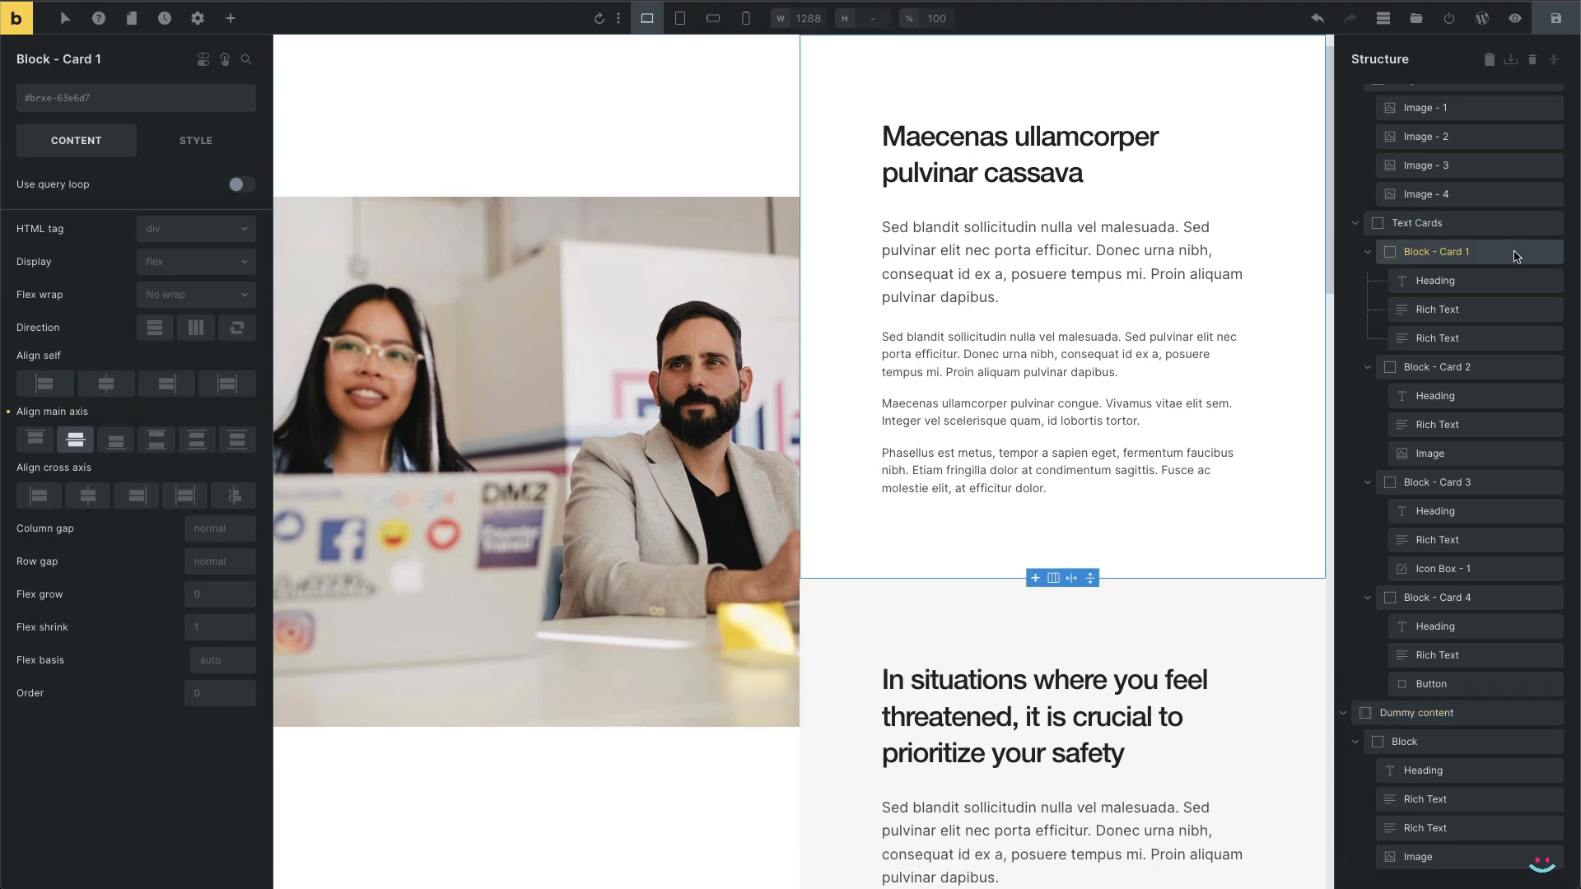
click(196, 140)
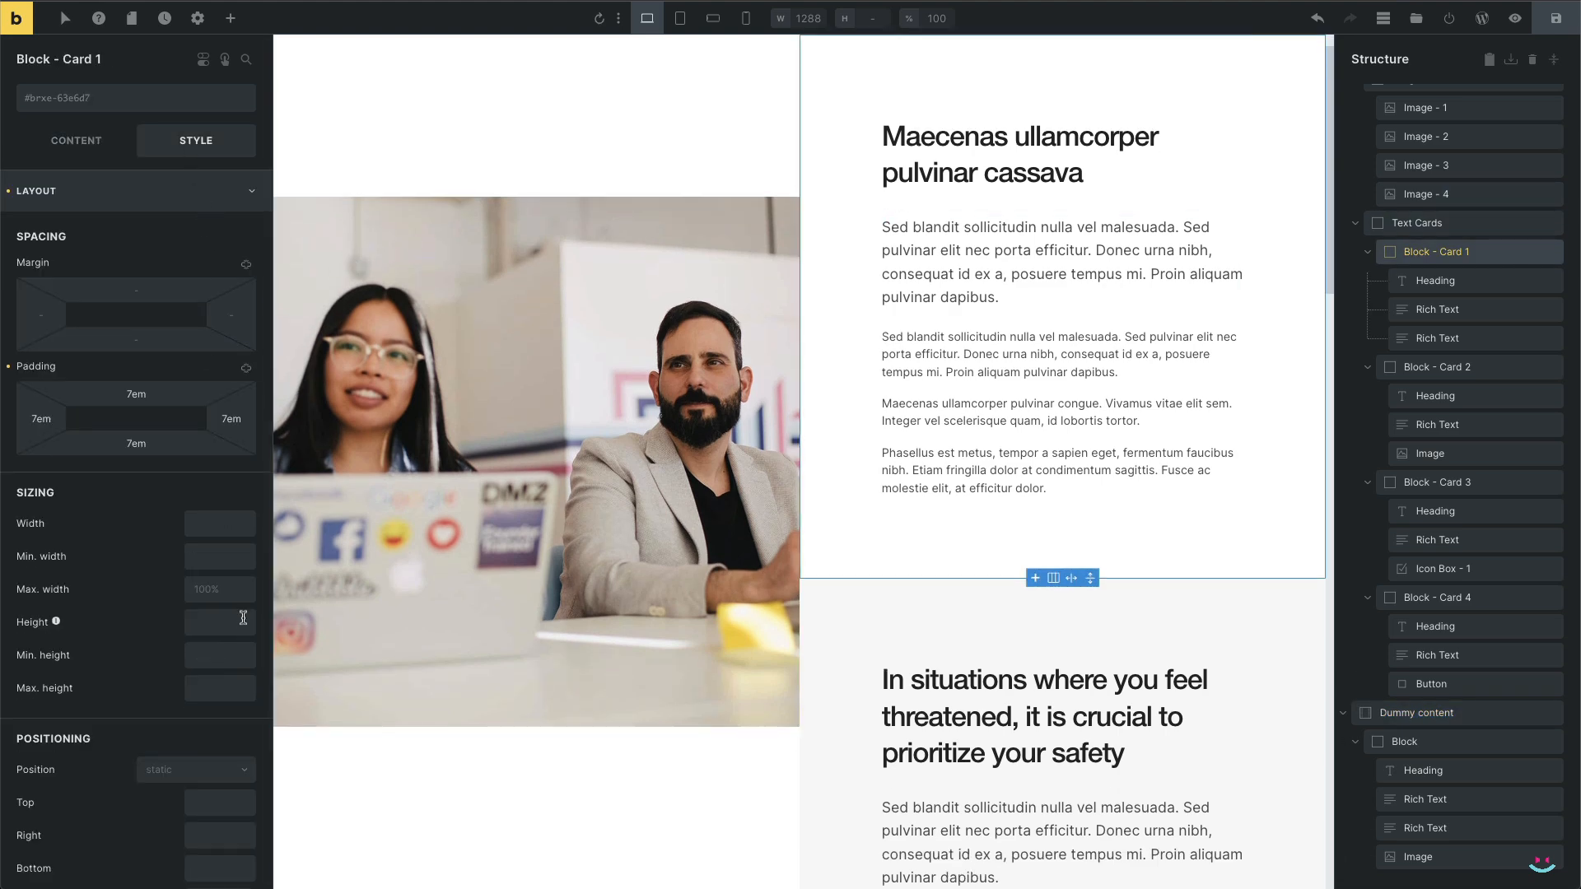
text(100vh)
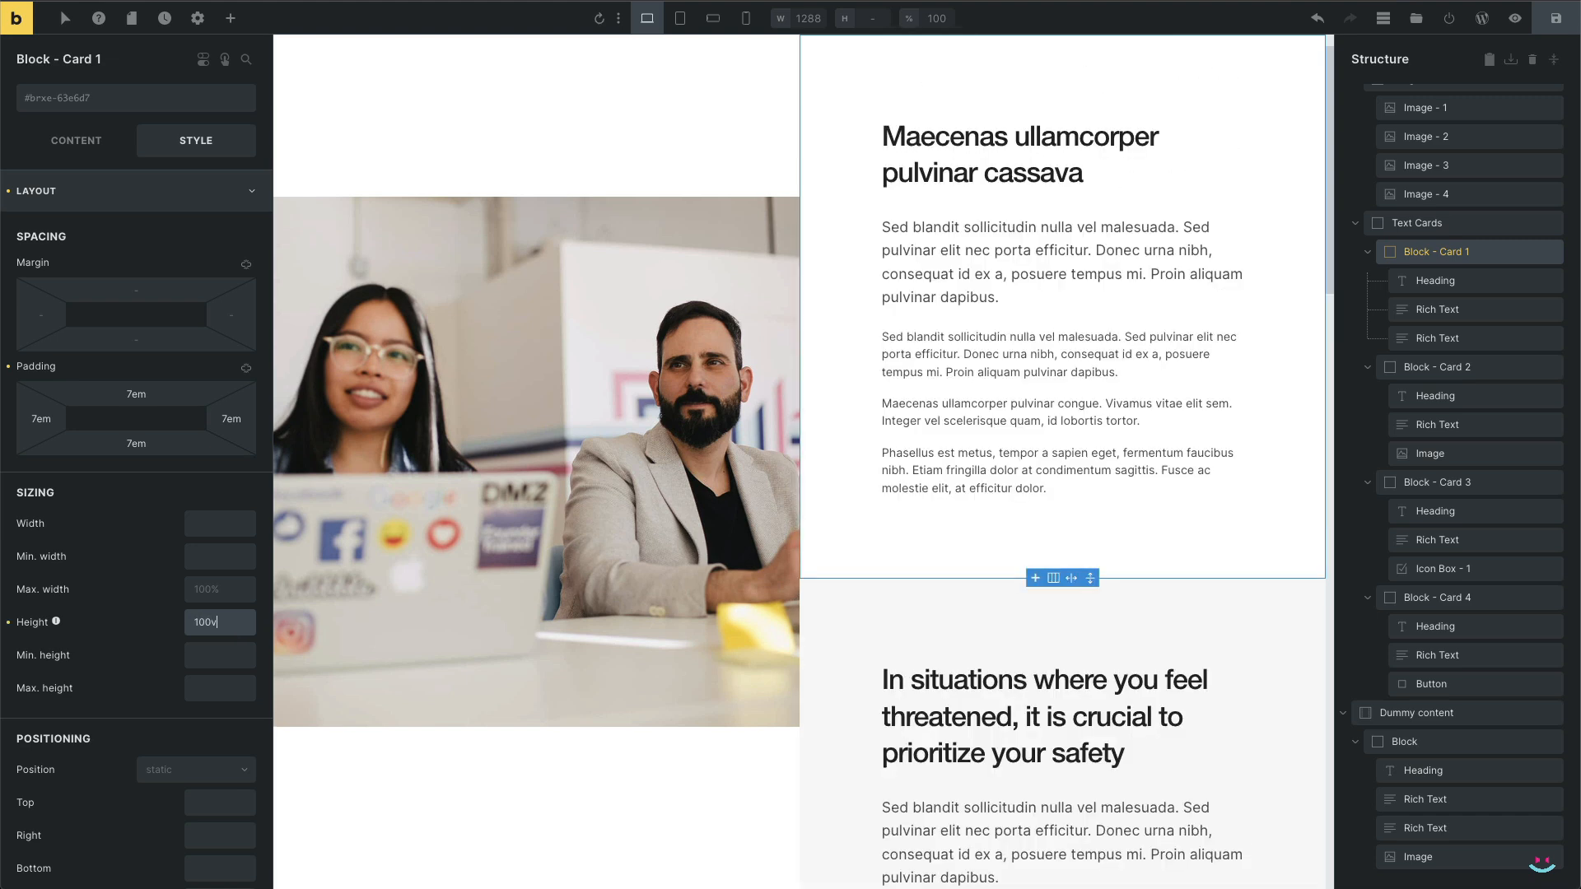
click(192, 769)
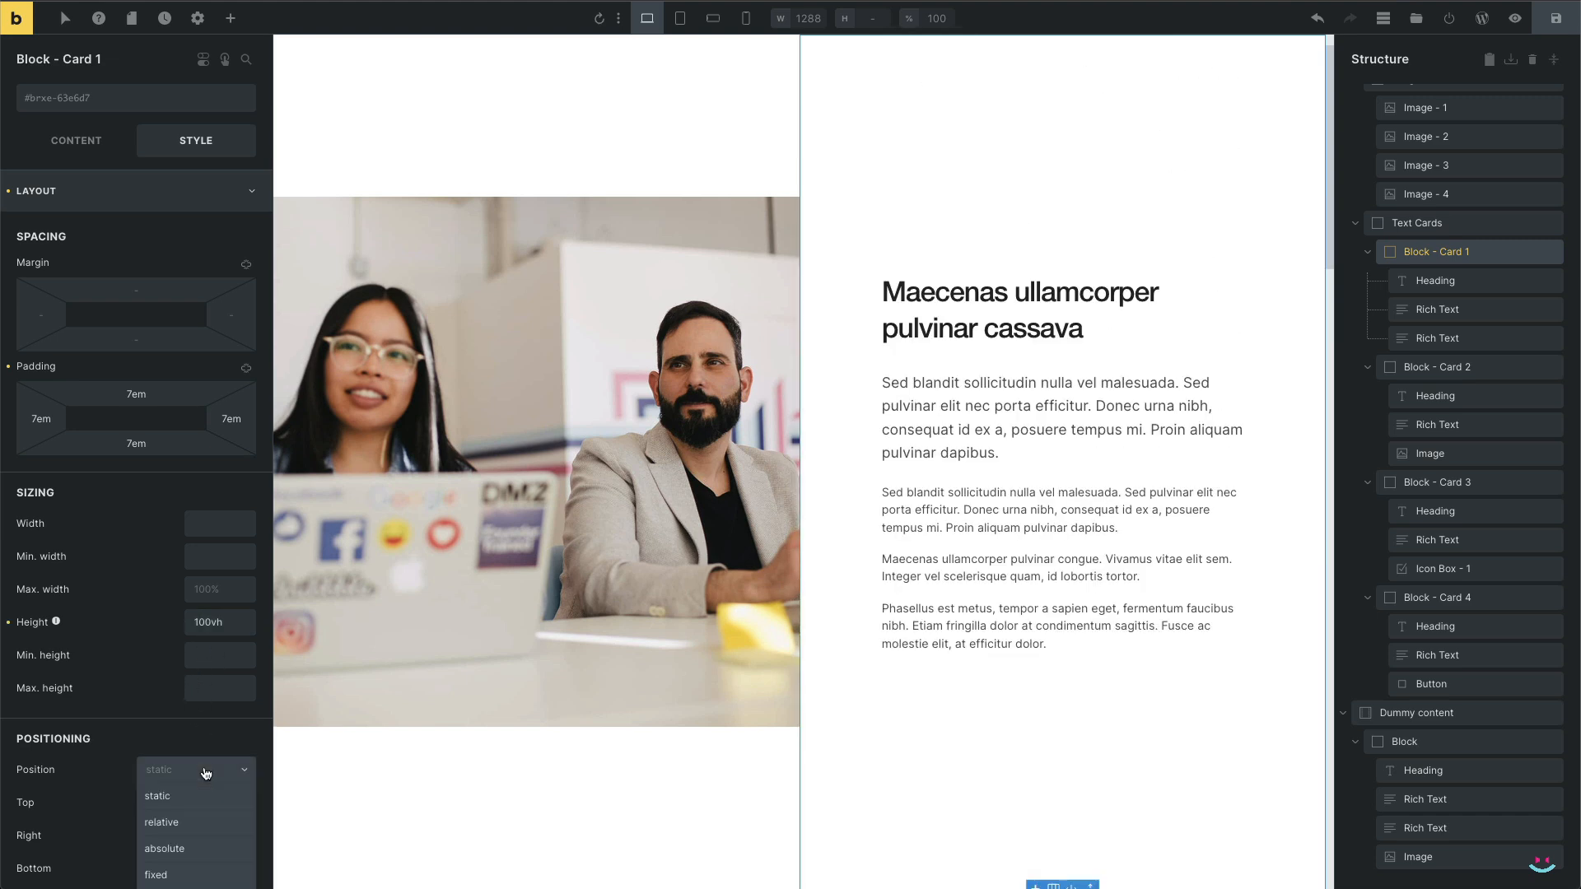
click(160, 822)
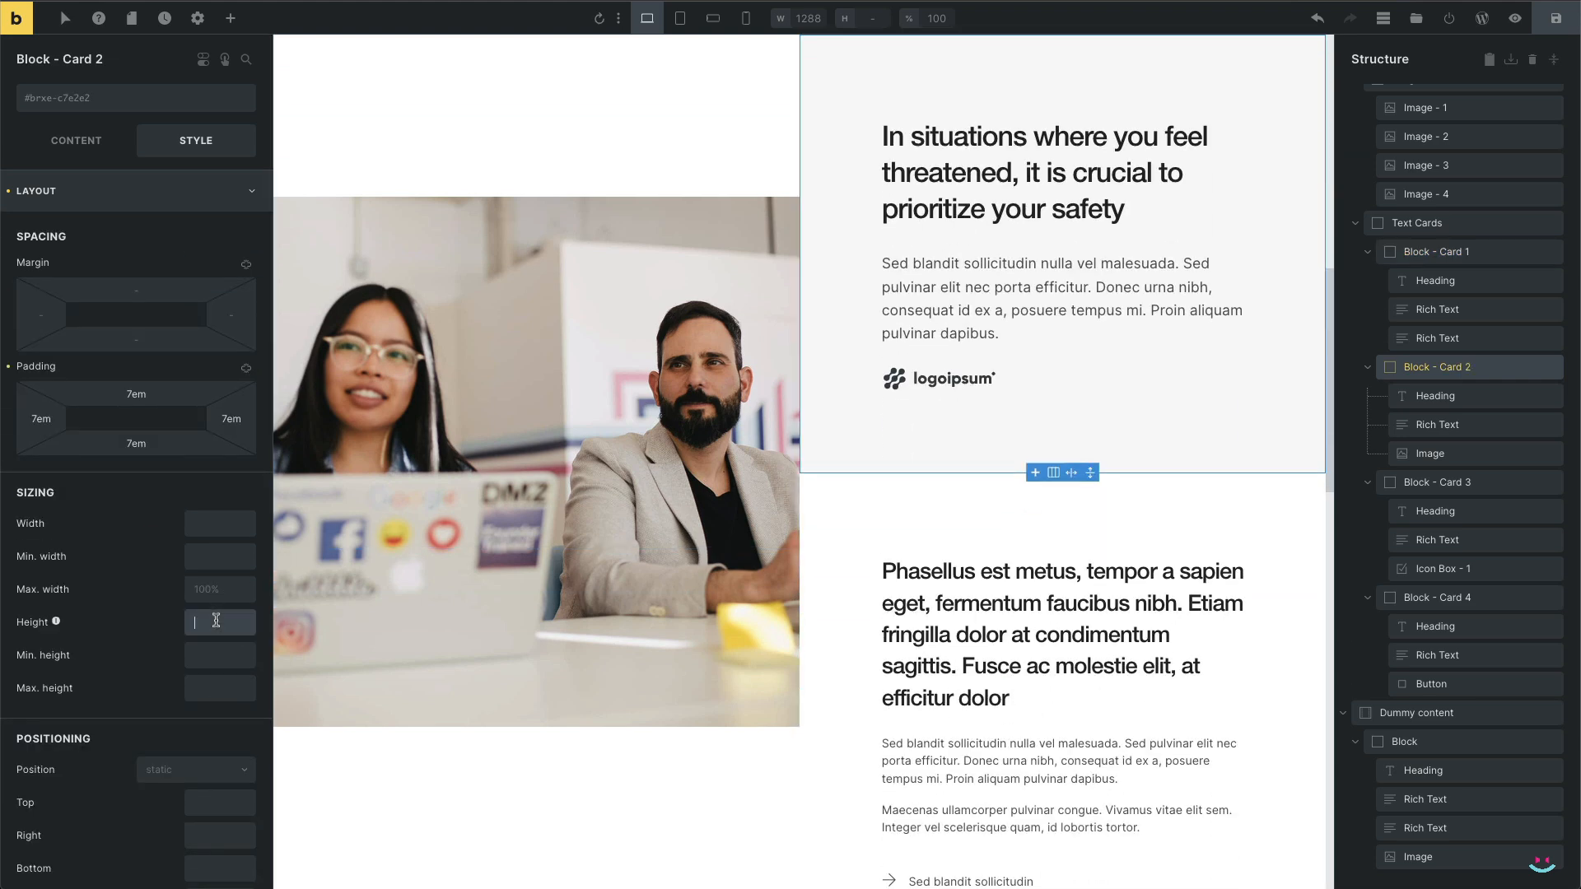
Apply the 100vh height and relative positioning to the remaining text cards
text(100vh)
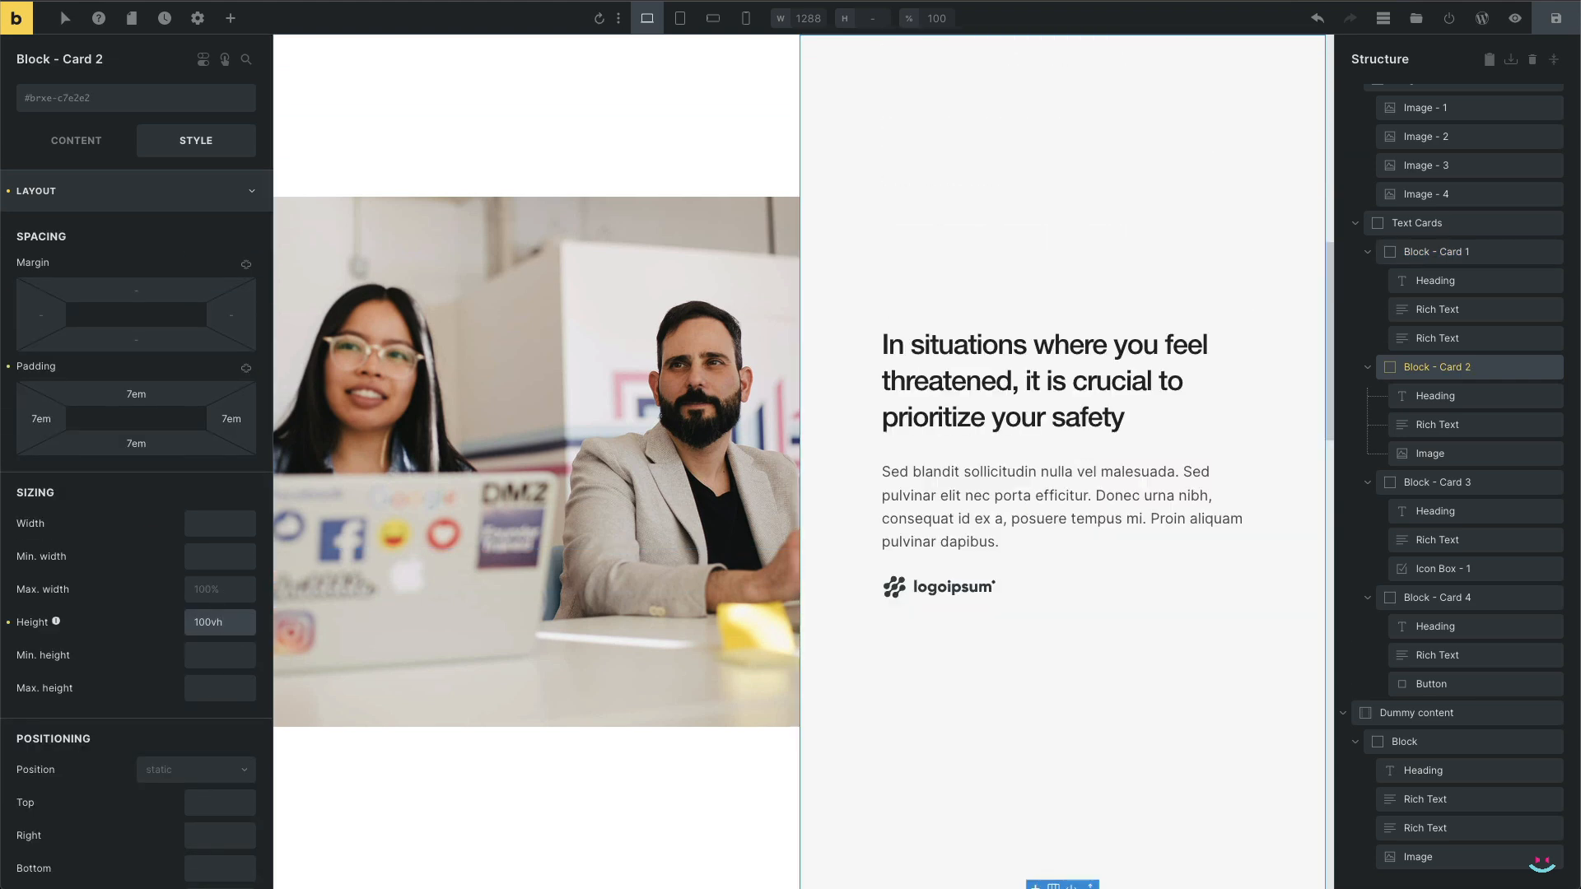
click(194, 769)
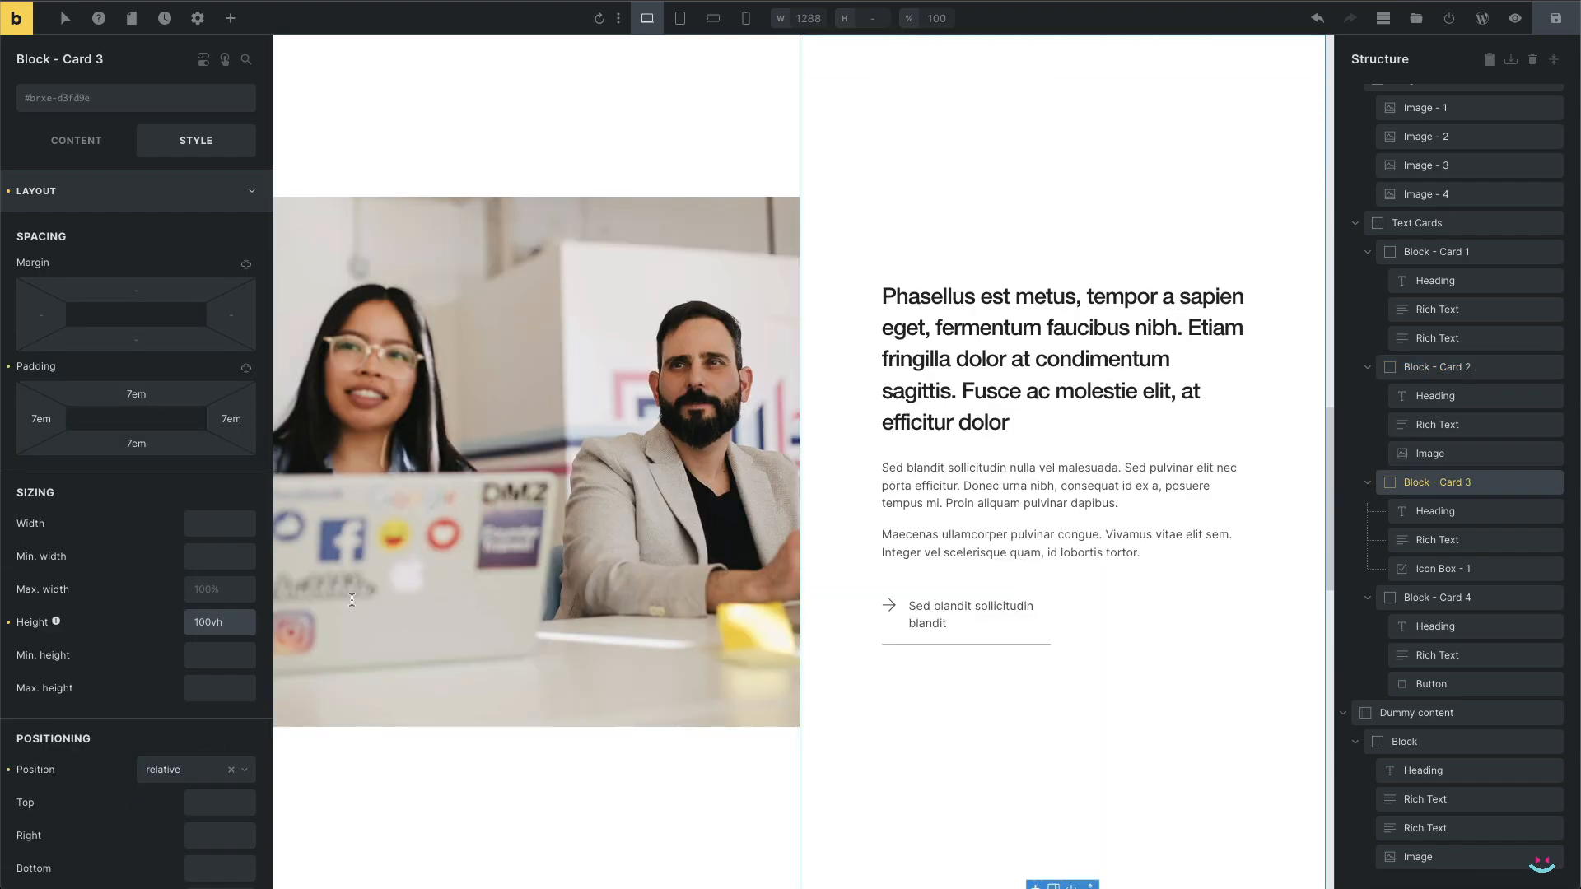
click(1437, 597)
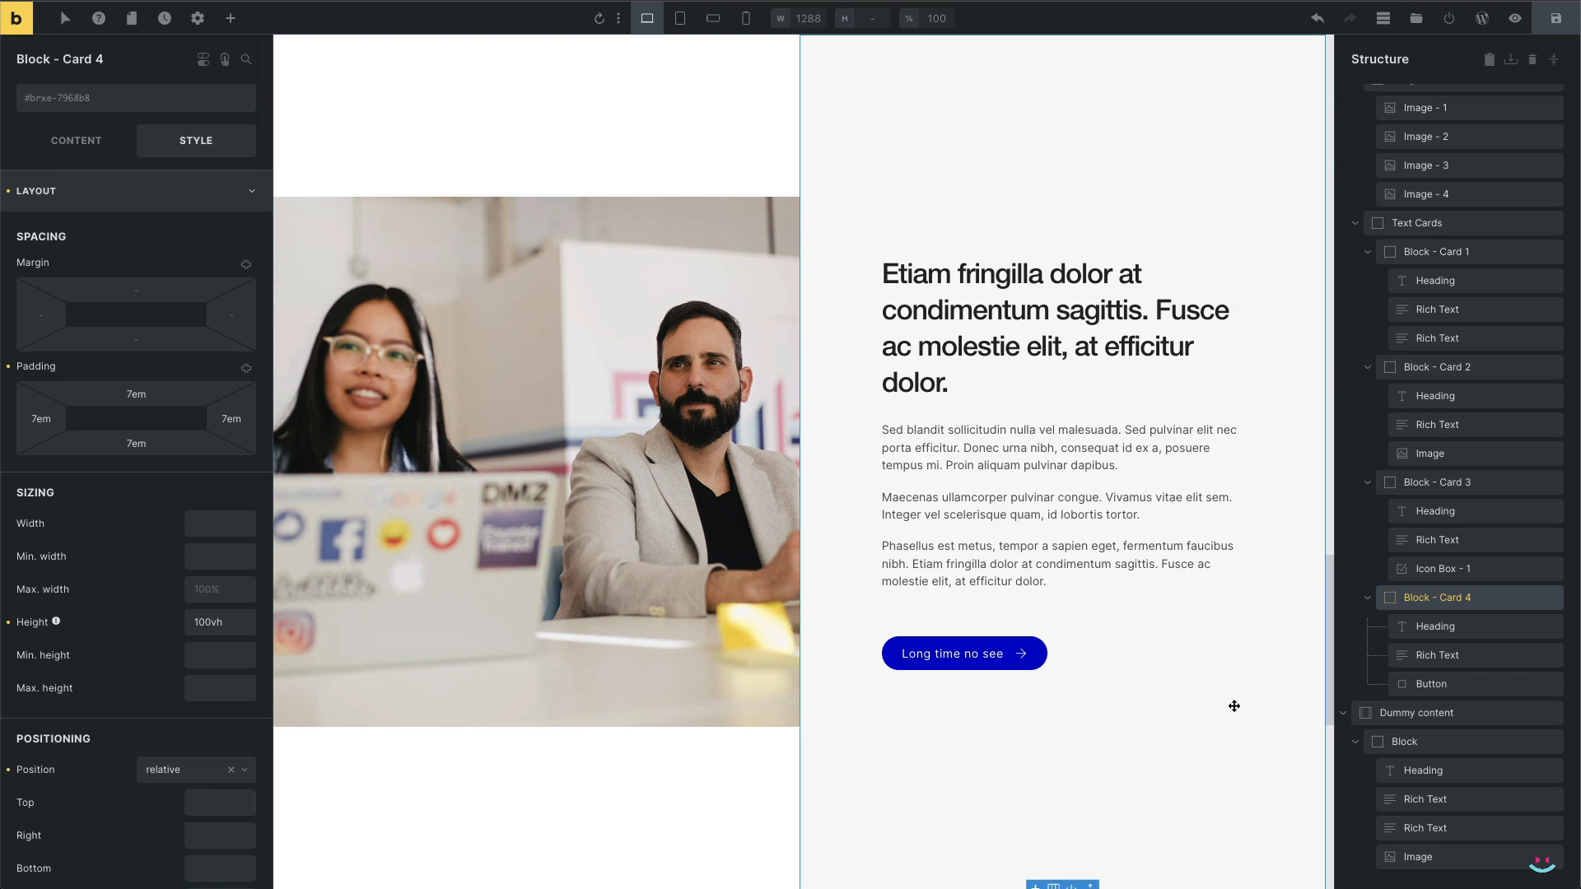
scroll(down, 3)
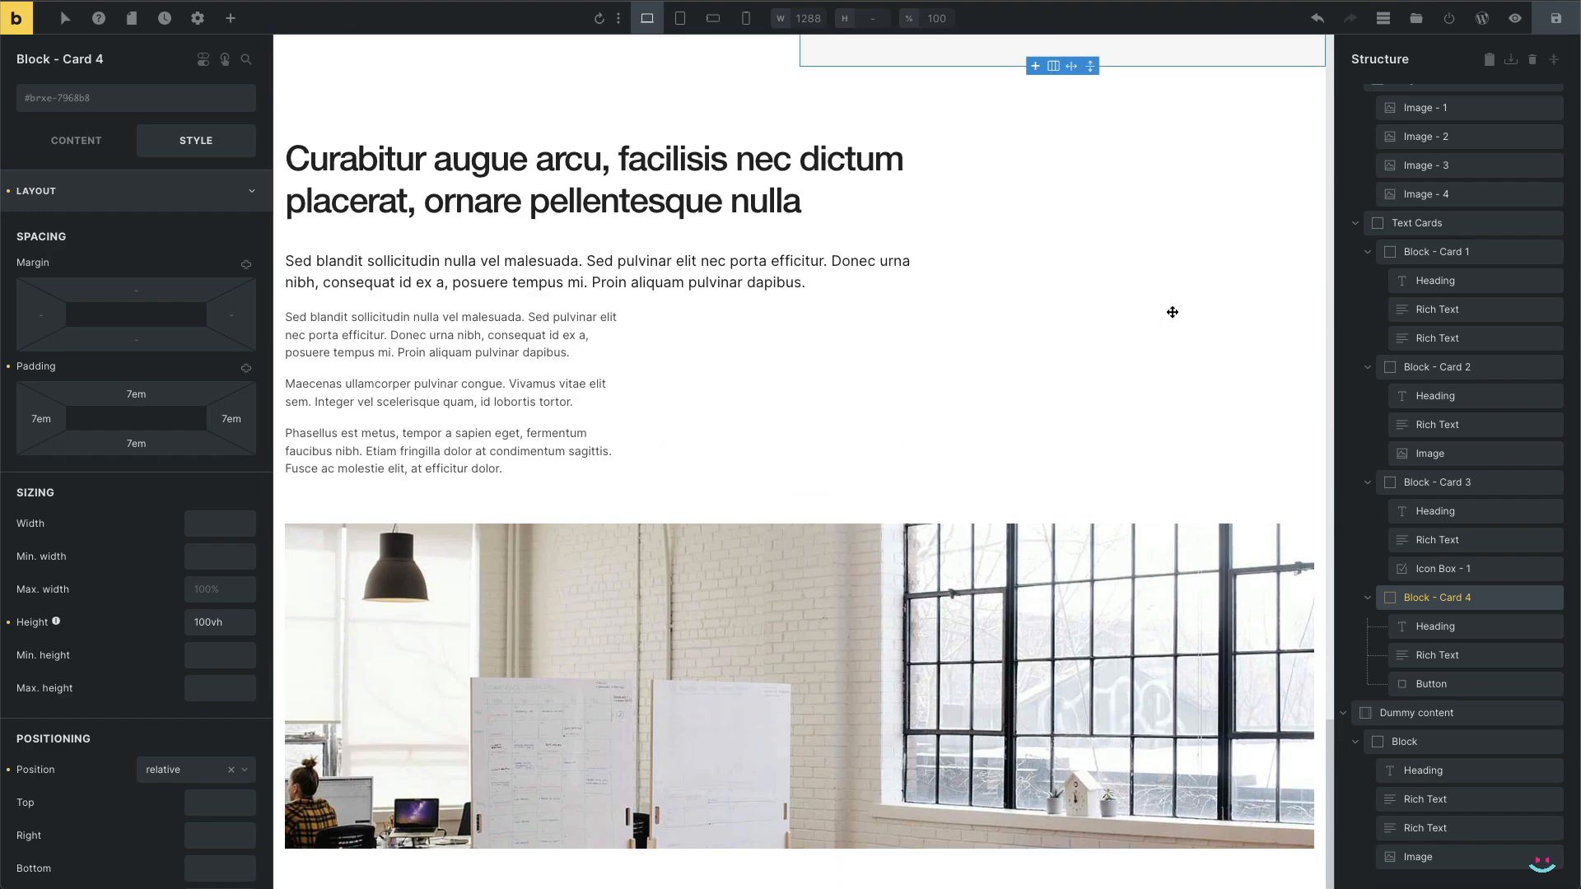
scroll(down, 3)
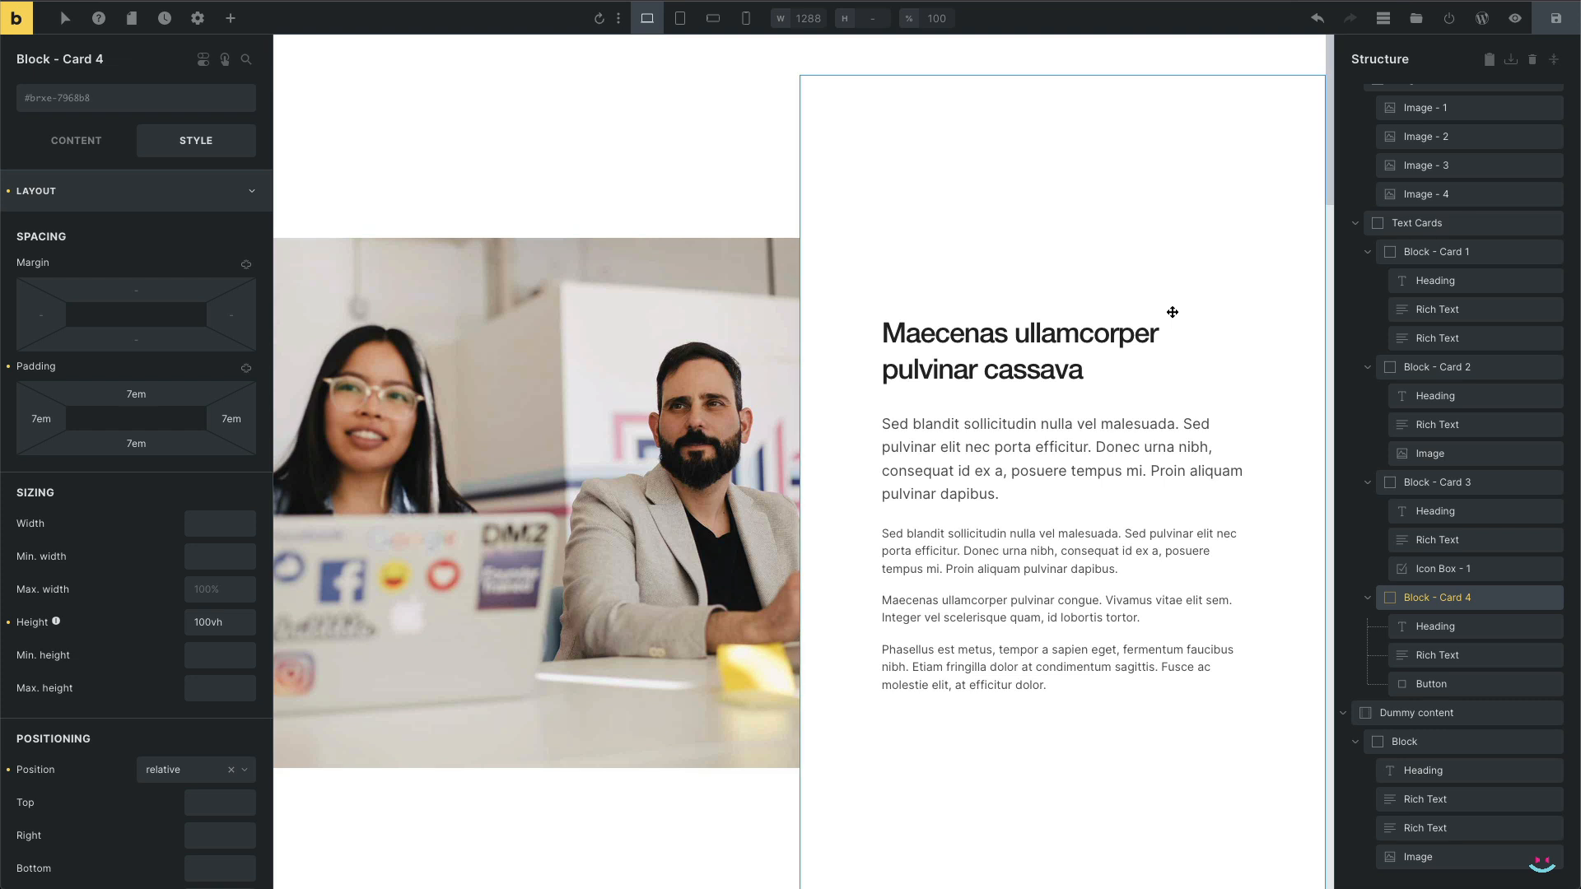
mouse_move(1188, 300)
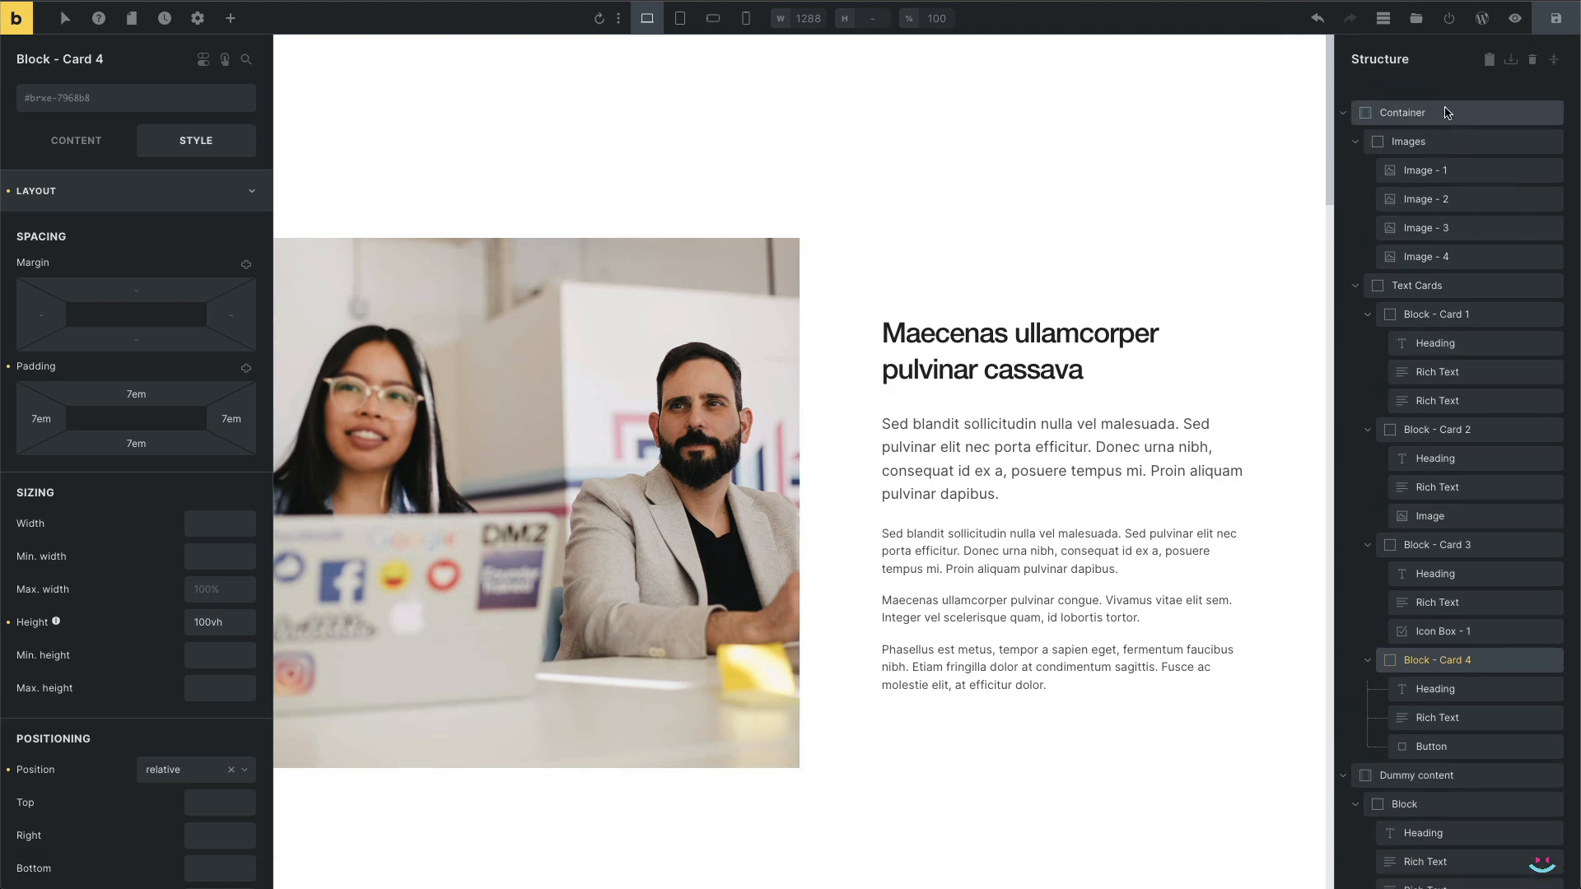
Select the outer Container and add a .the-image rule setting opacity to 0 in its custom CSS
click(1401, 112)
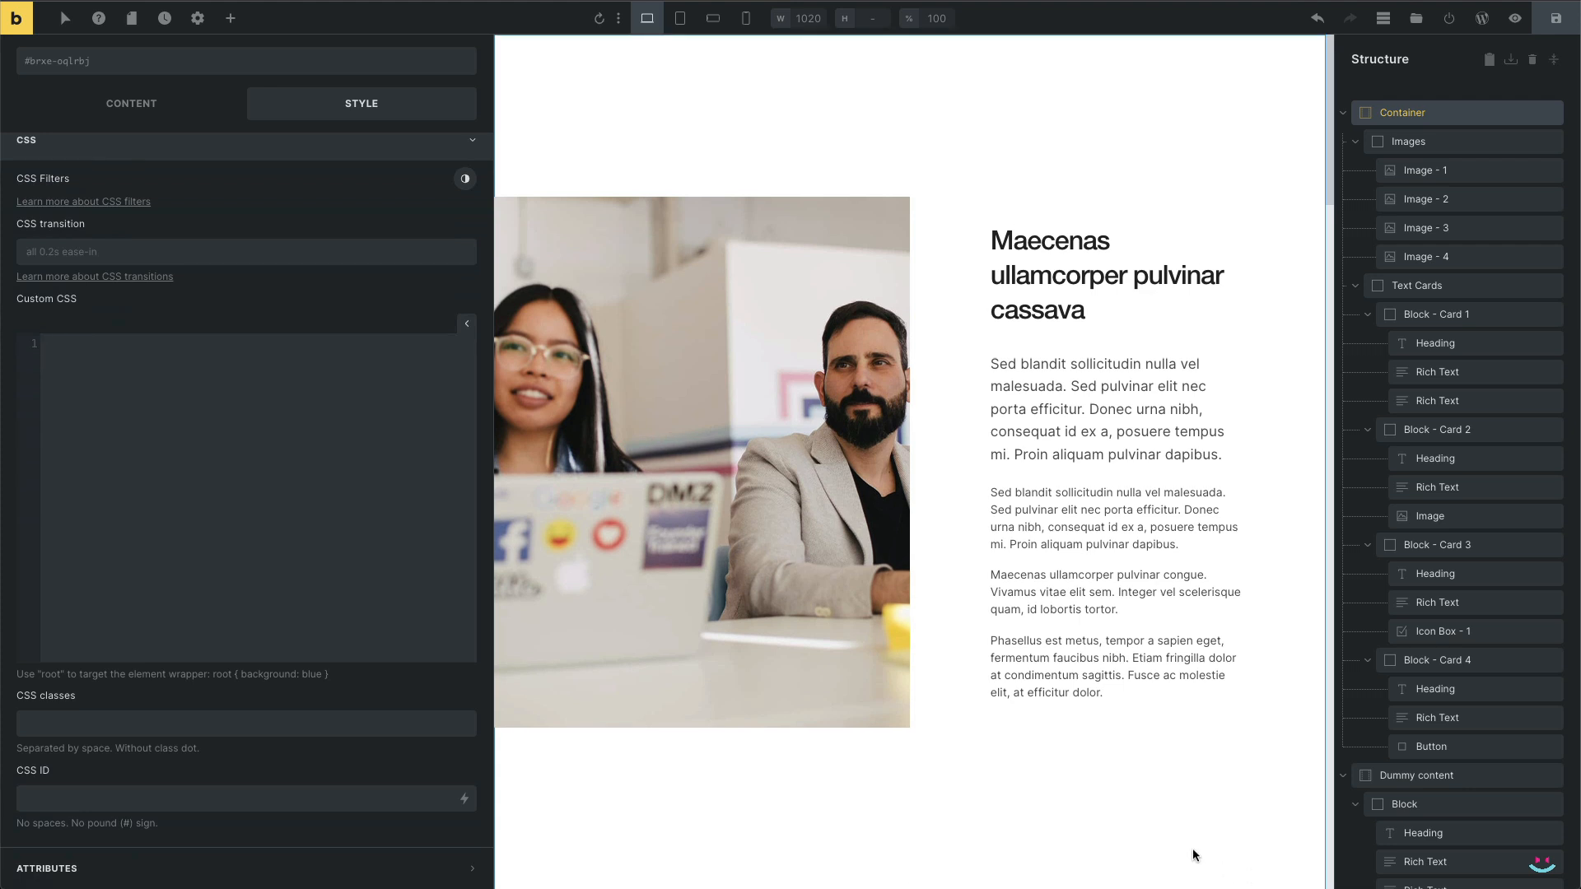
mouse_move(302, 376)
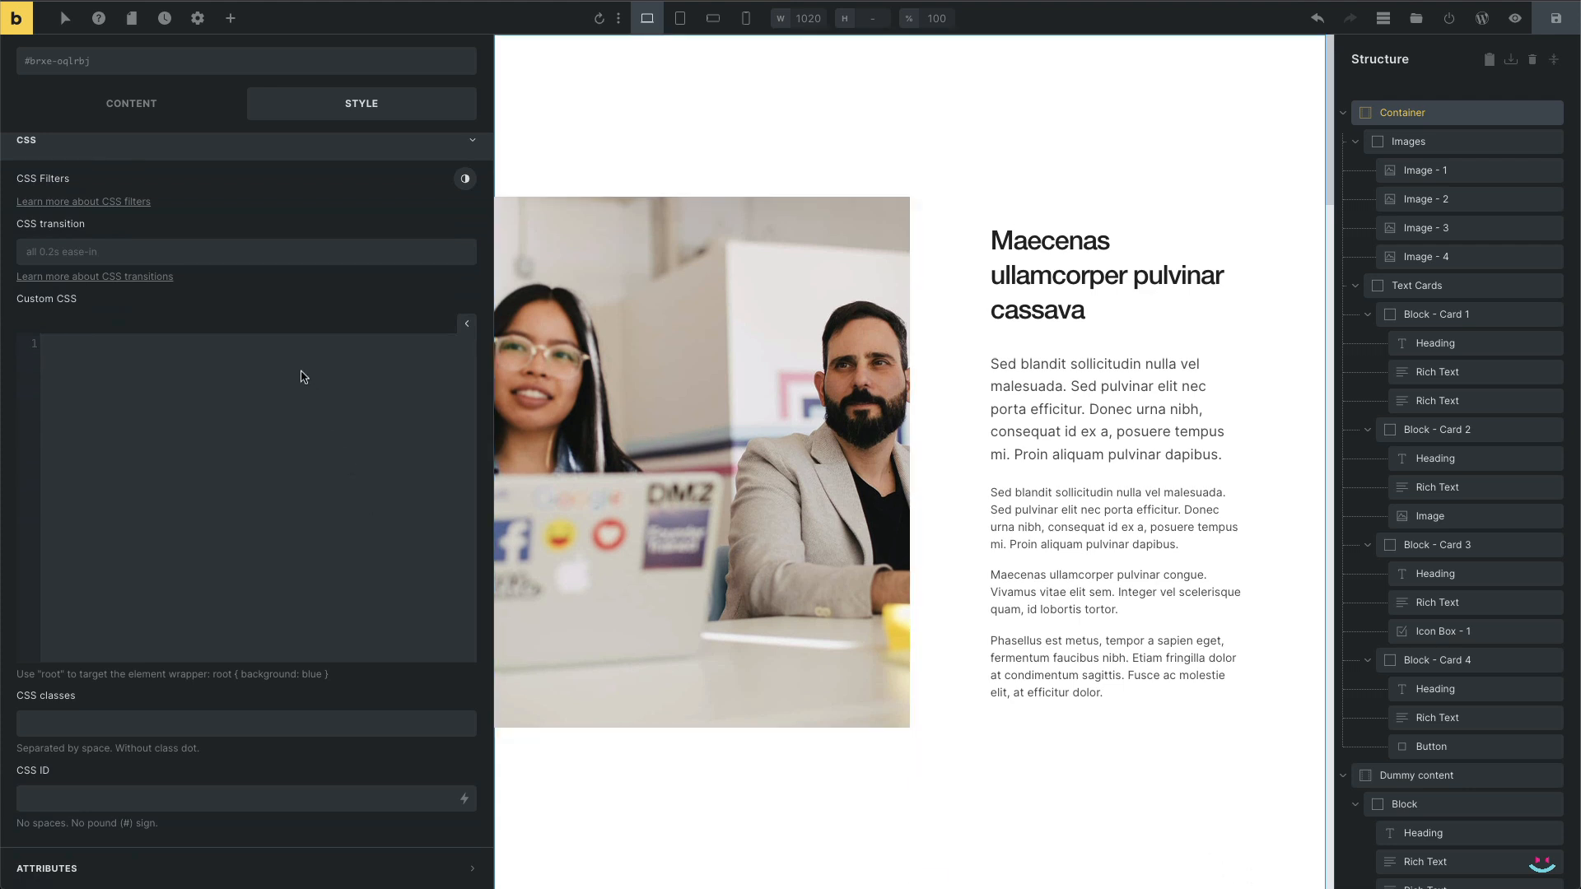
text(.the-image {)
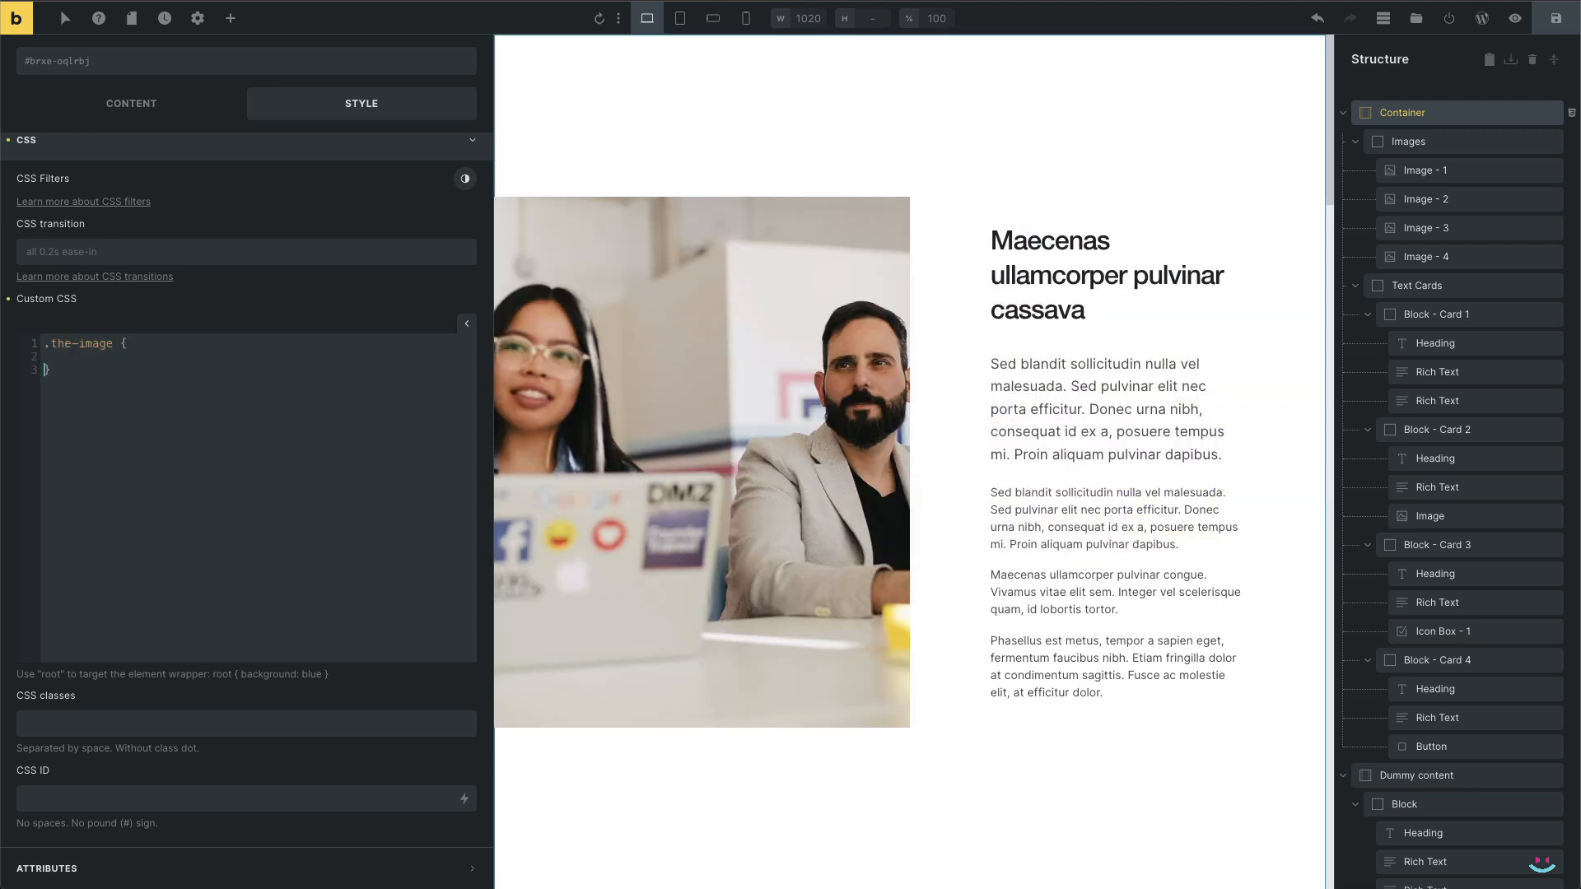
text(opacity: 0;)
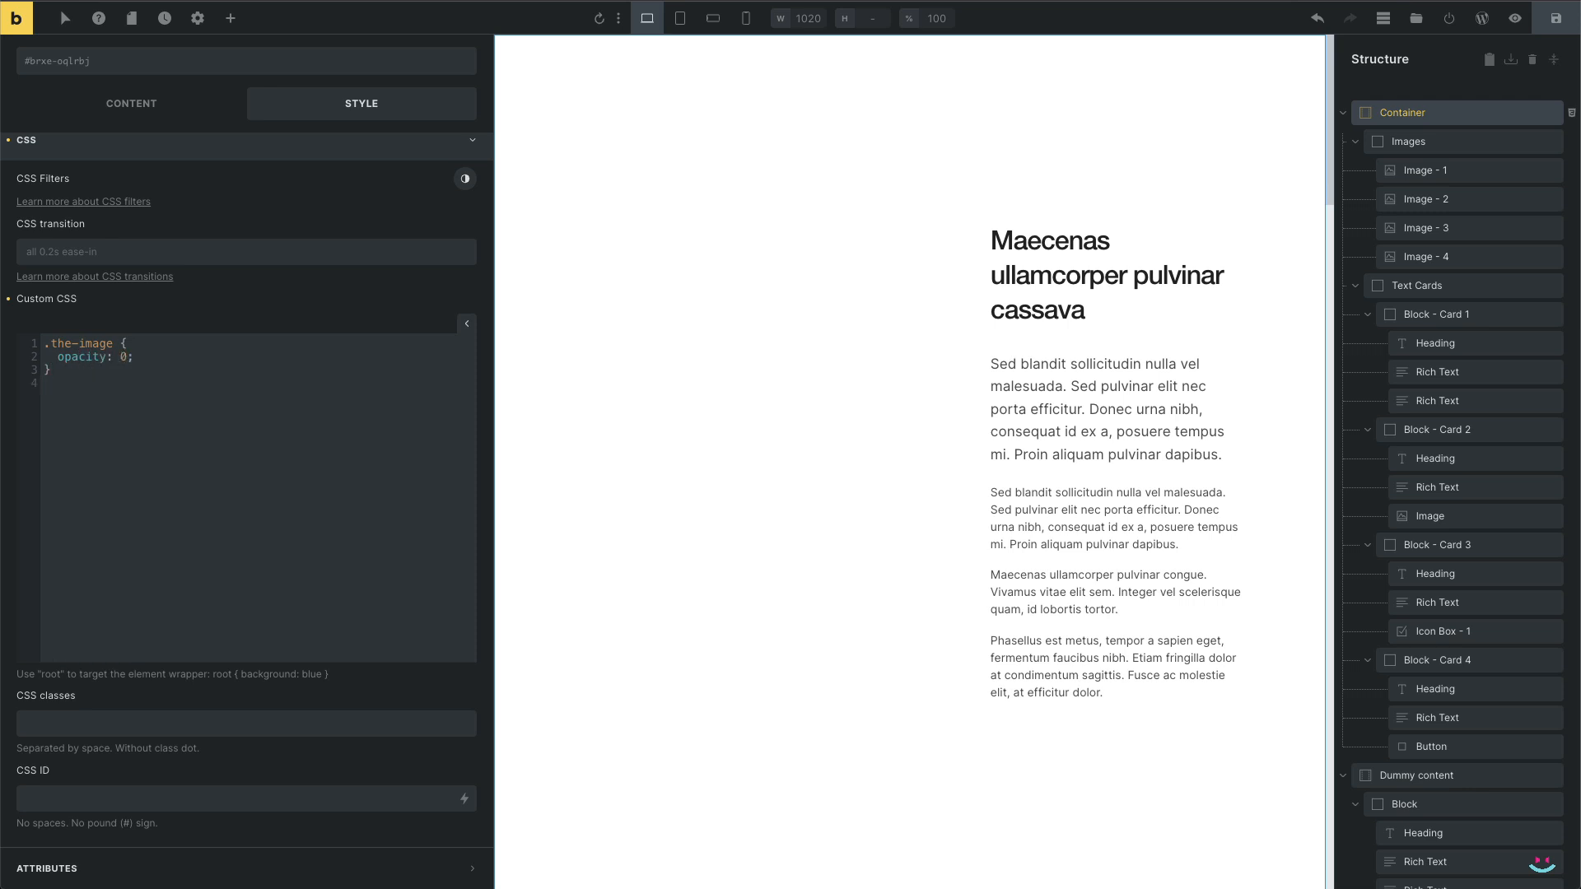
Add a .the-image-in { opacity: 1 } rule and begin the .bricks-is-frontend prefix
text(.the)
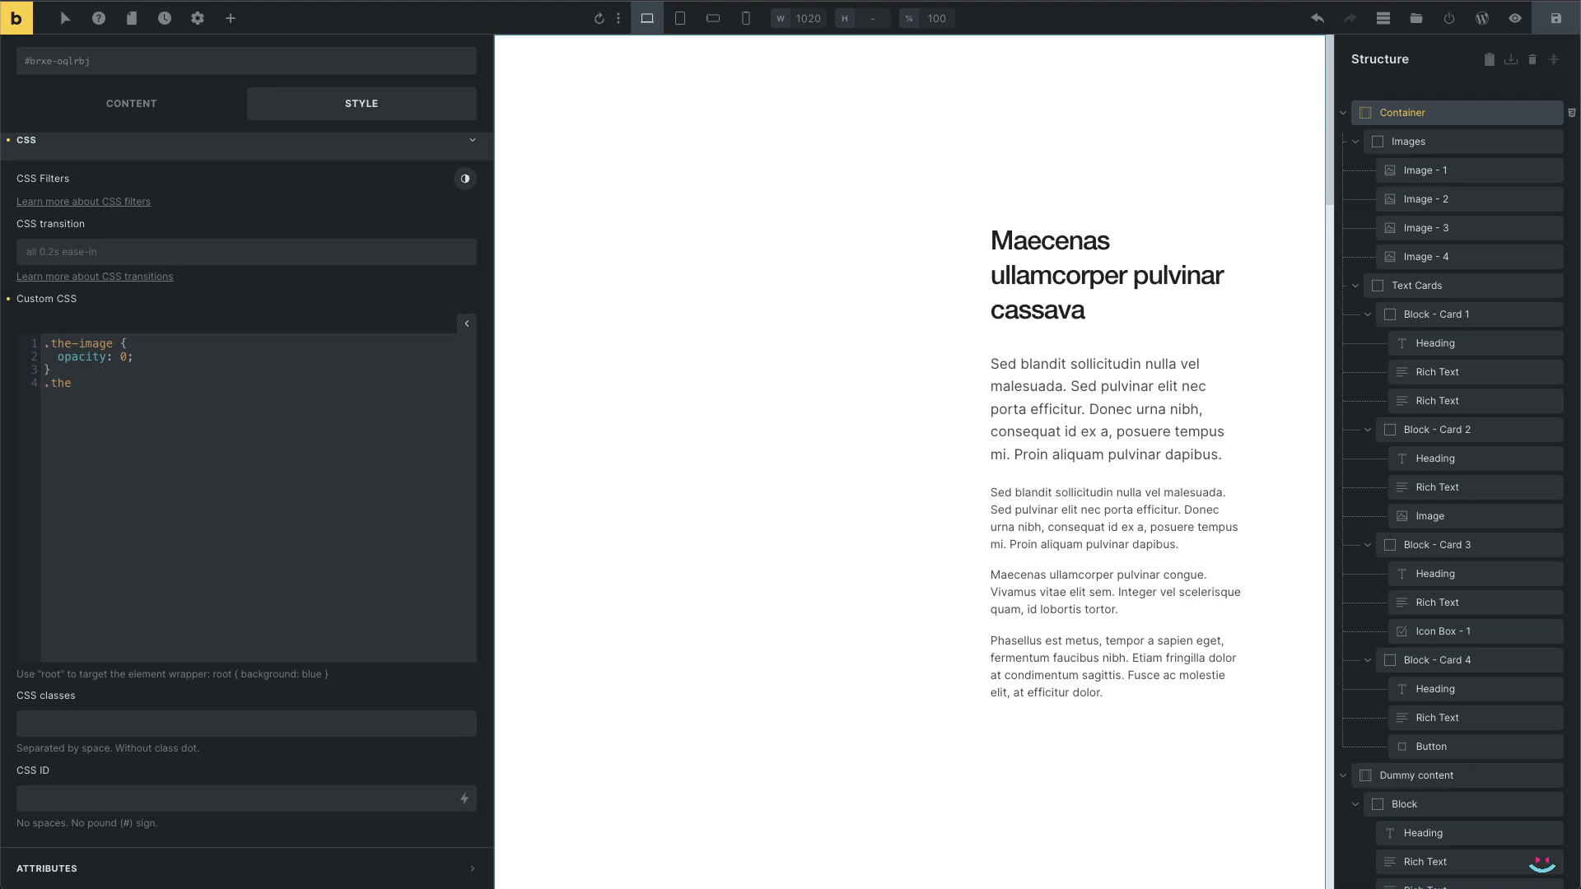
text(-image-i)
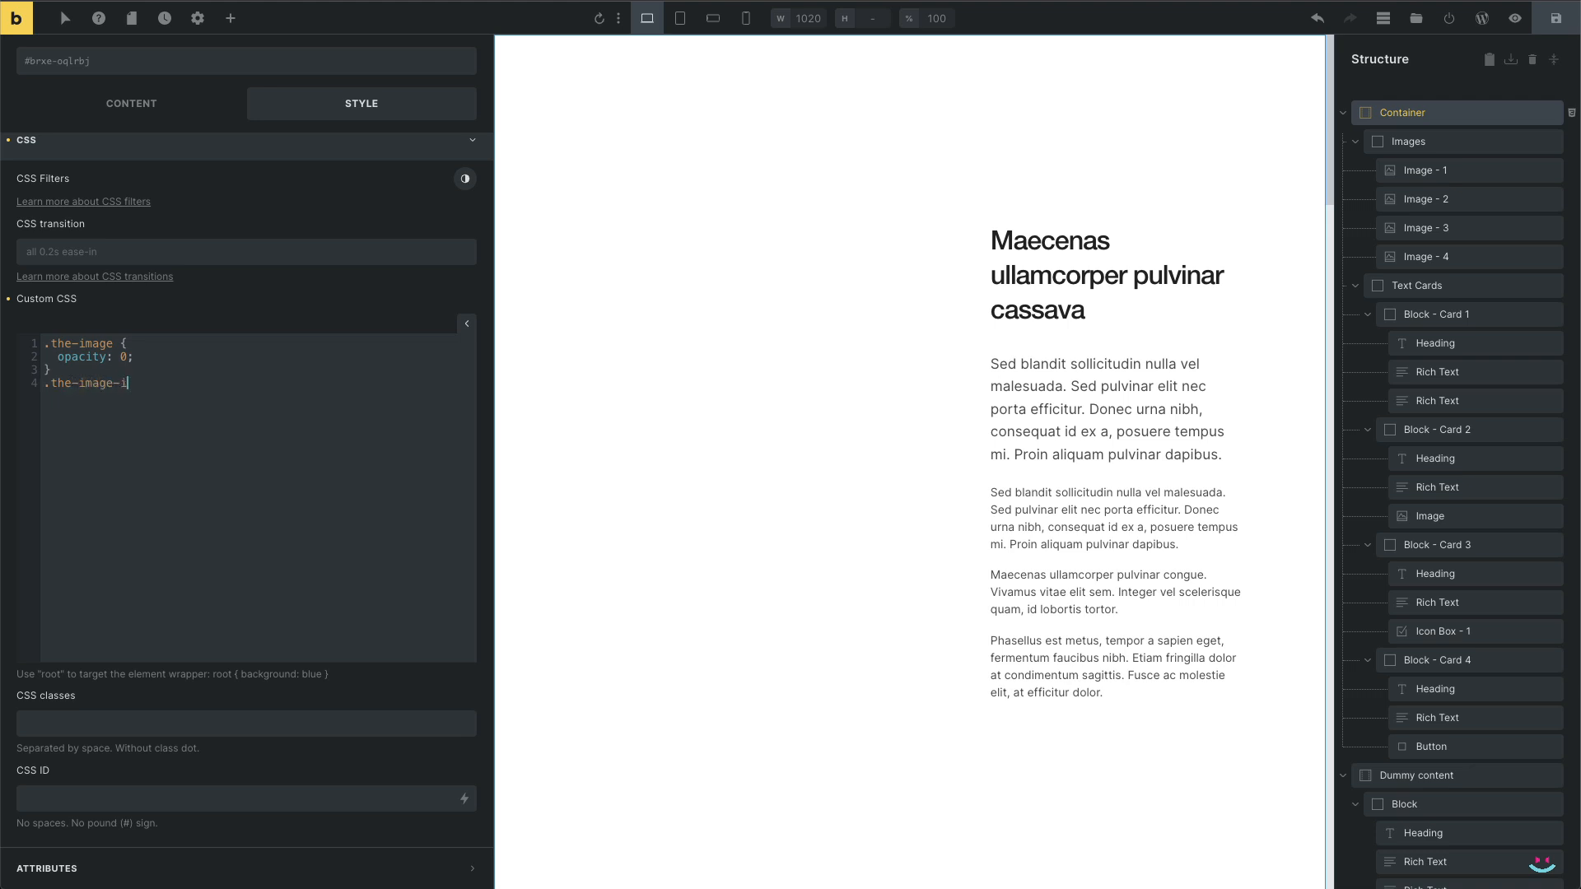
text(n {)
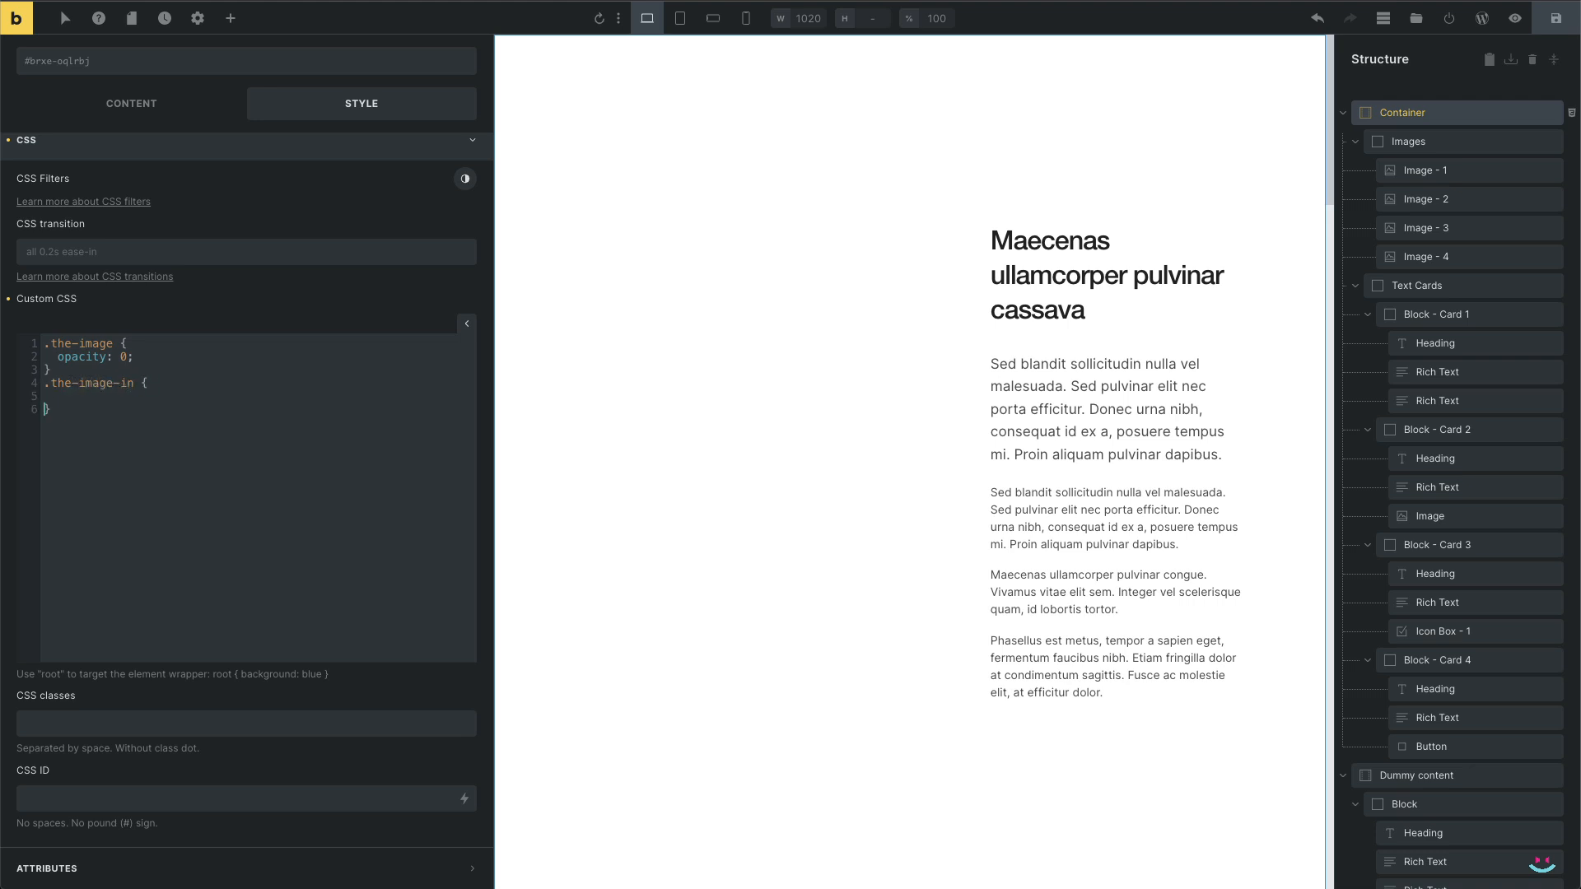
text(opacity)
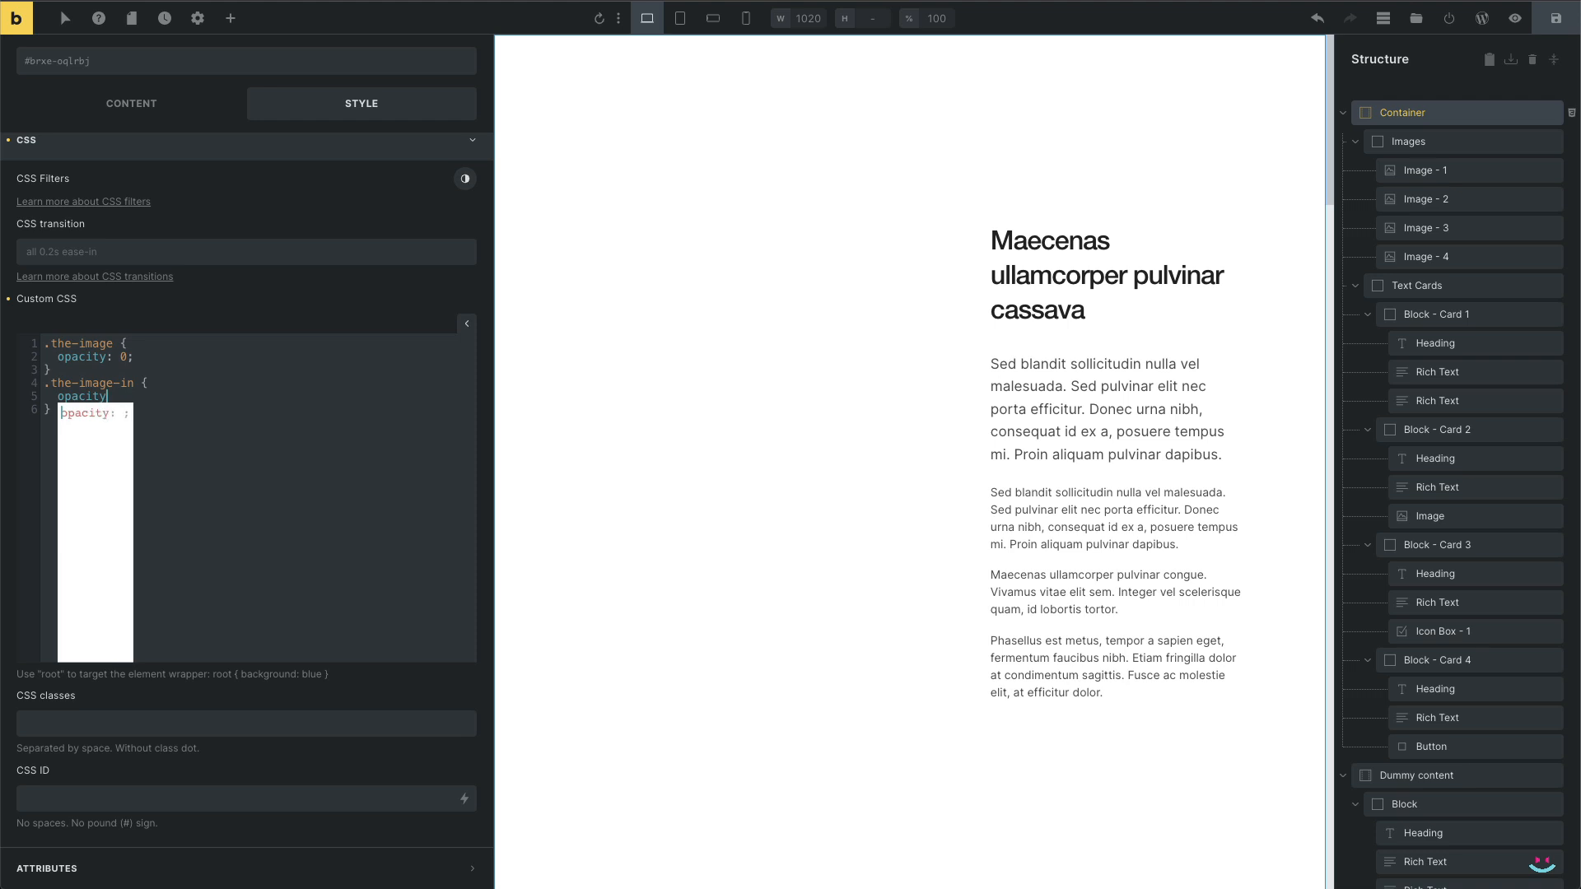
text(1;)
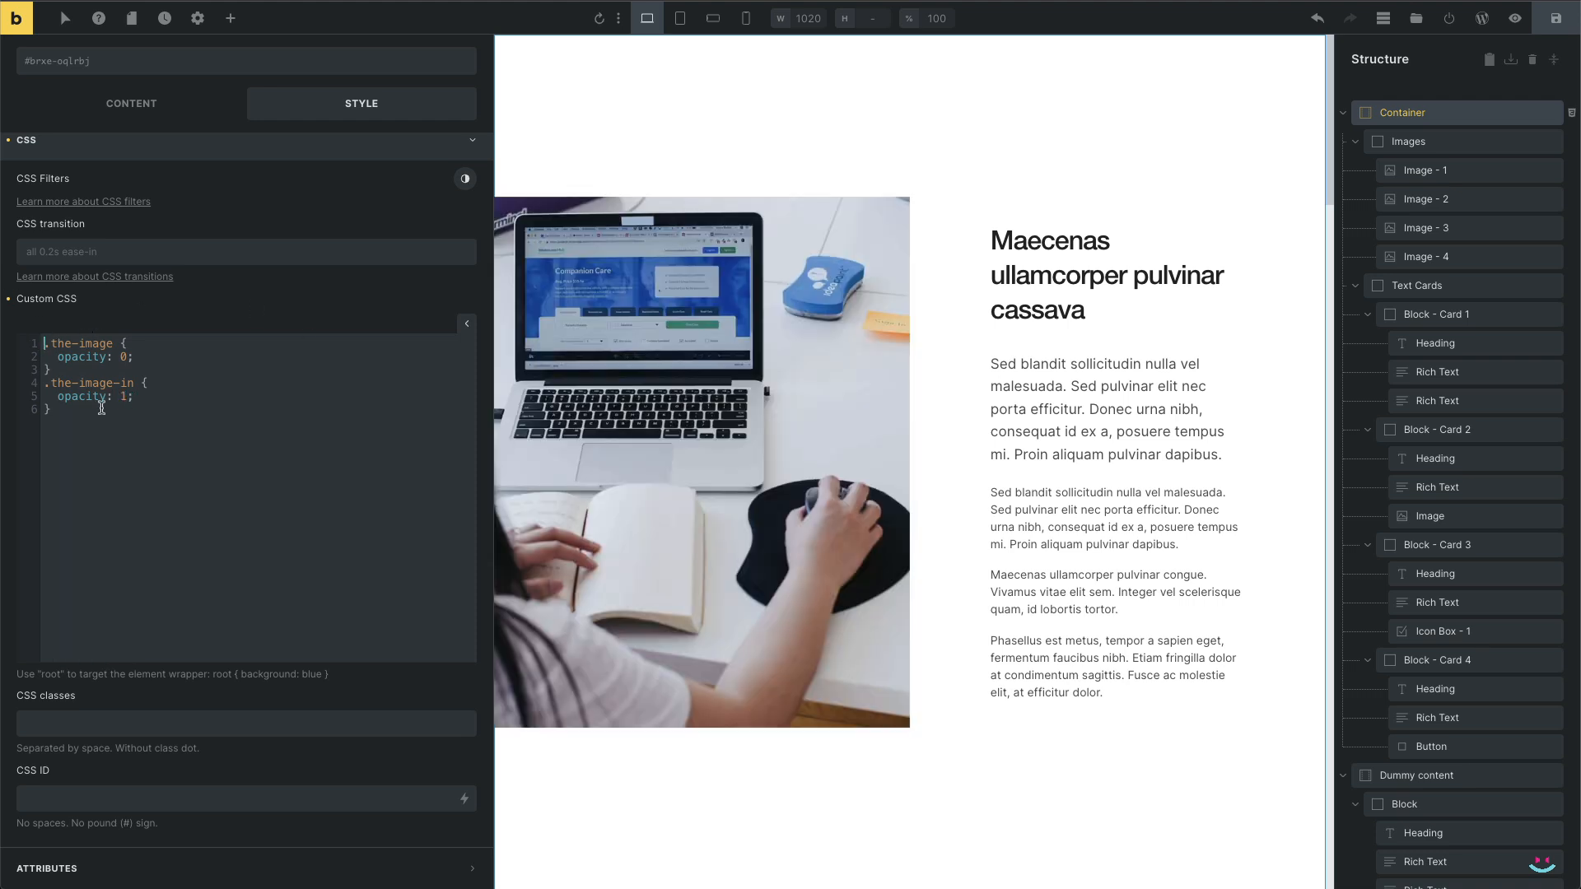
text(bricks-is-frontend)
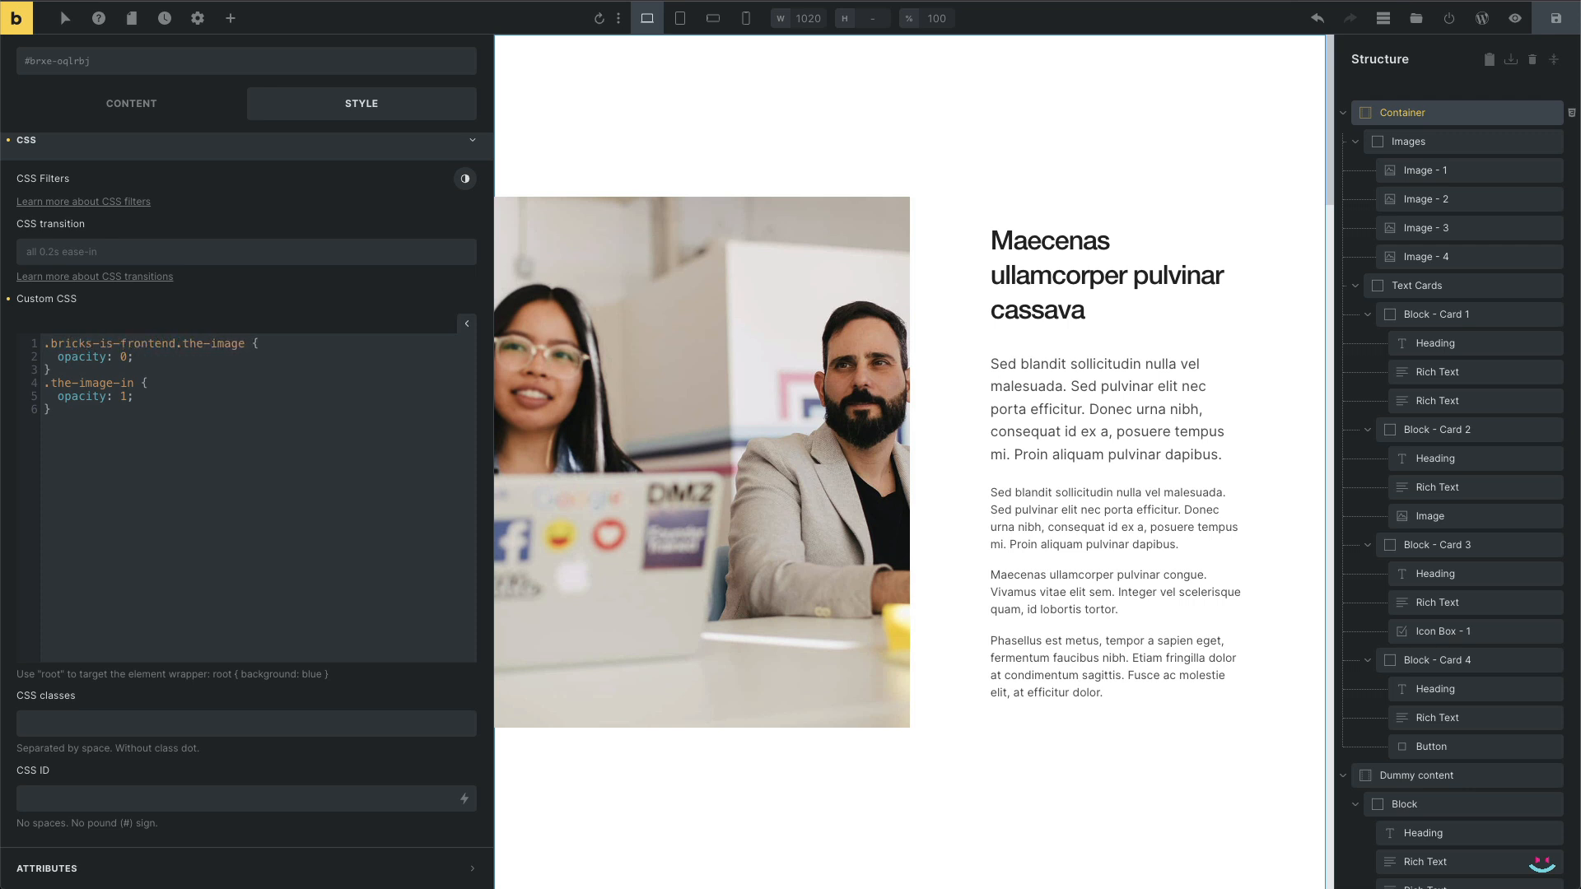
Prefix both image rules with .bricks-is-frontend and add transition: opacity 0.2s ease-in-out to each
click(187, 344)
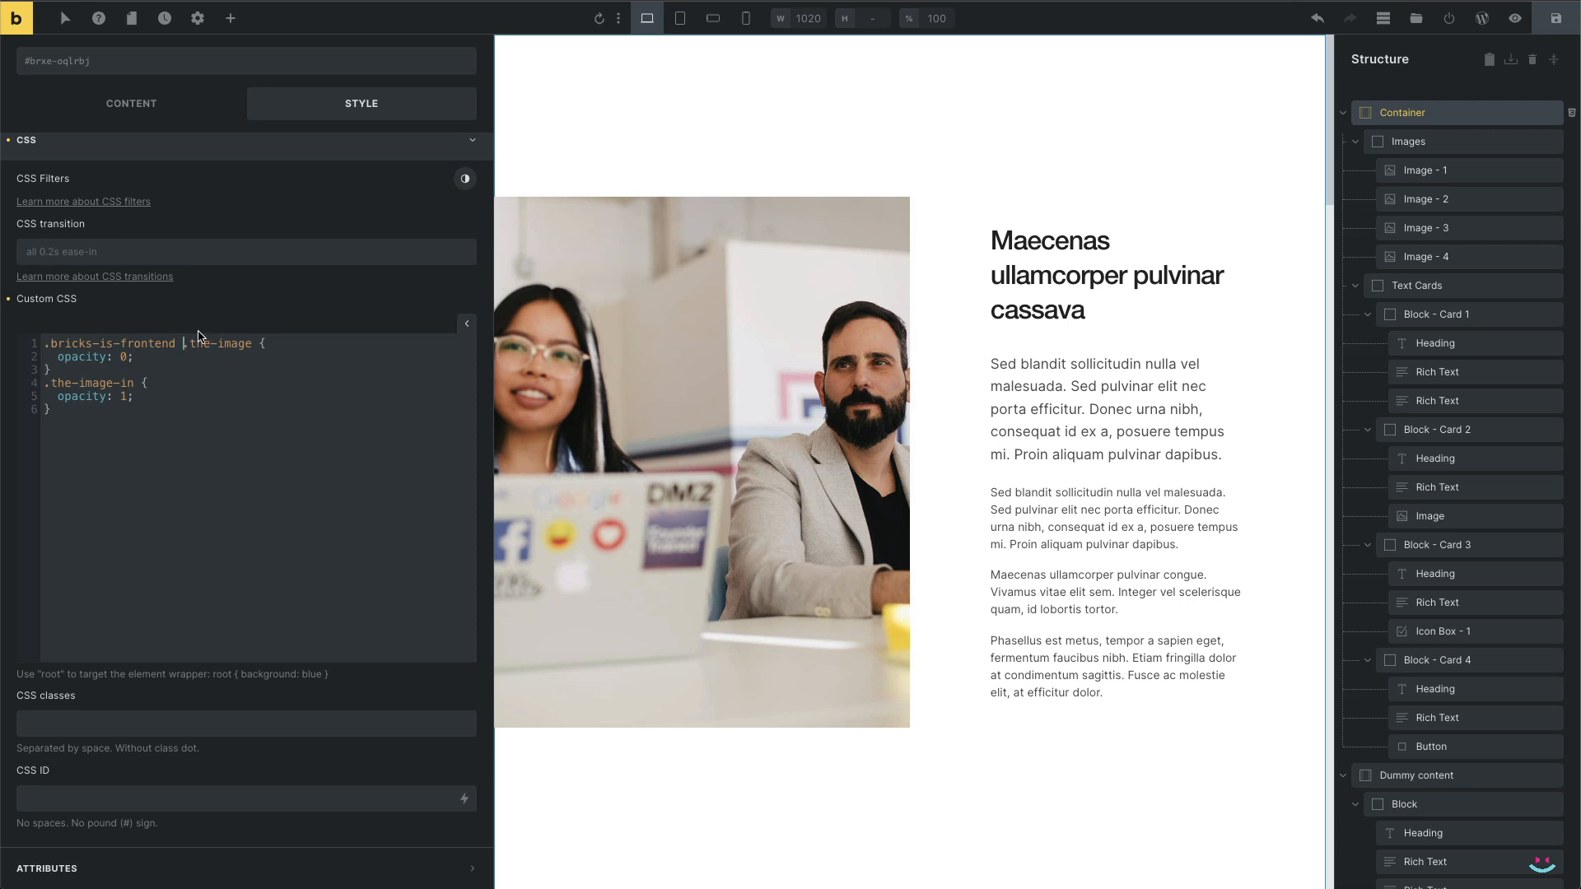
double_click(109, 343)
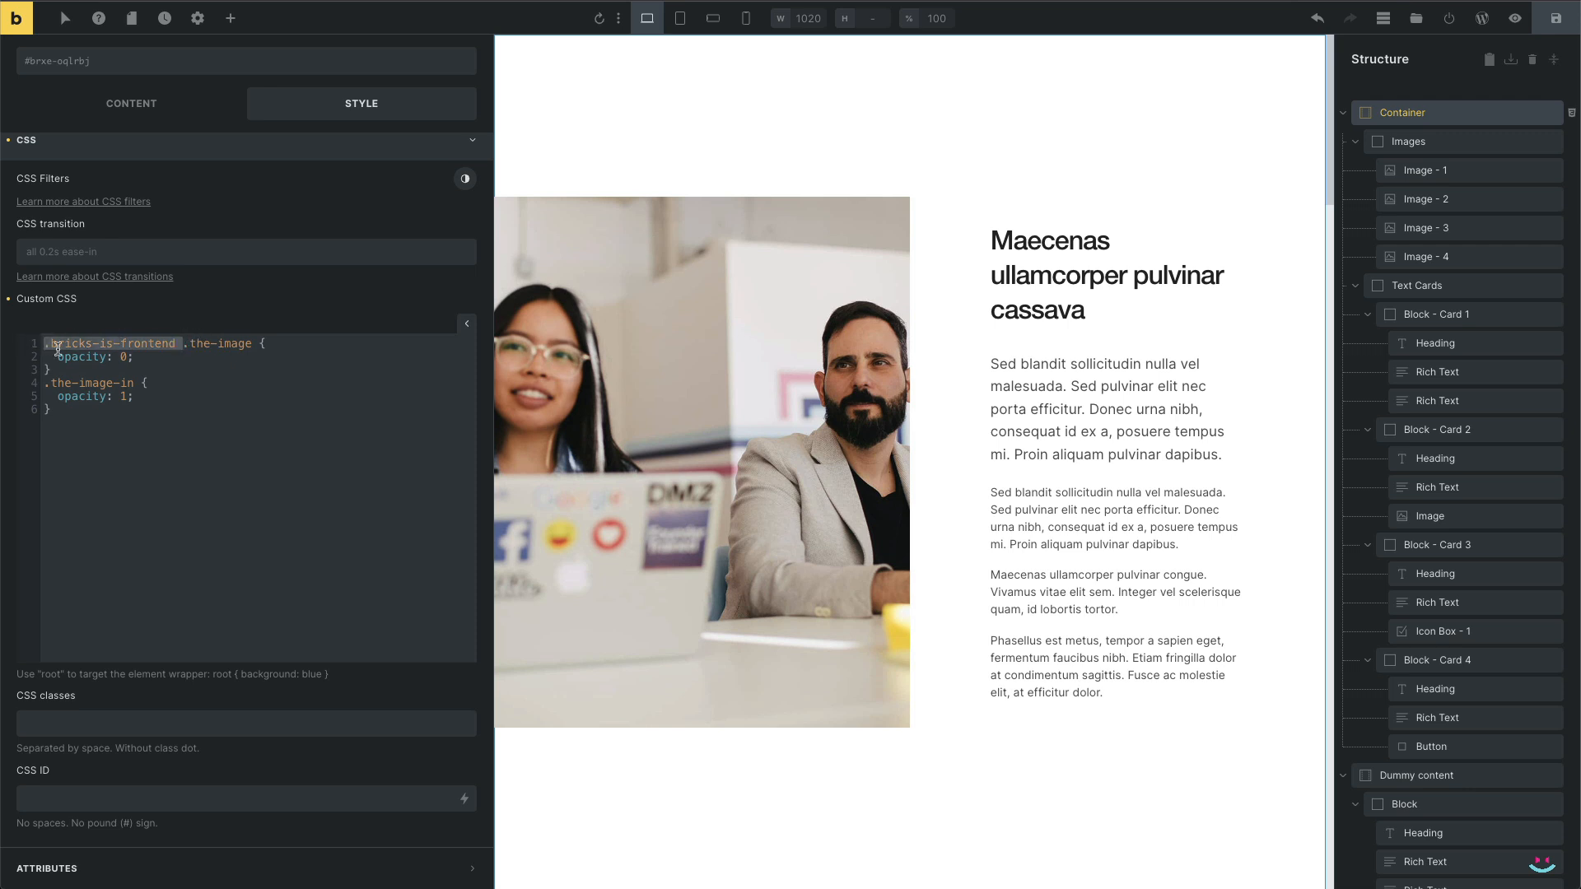
text(.bricks-is-frontend)
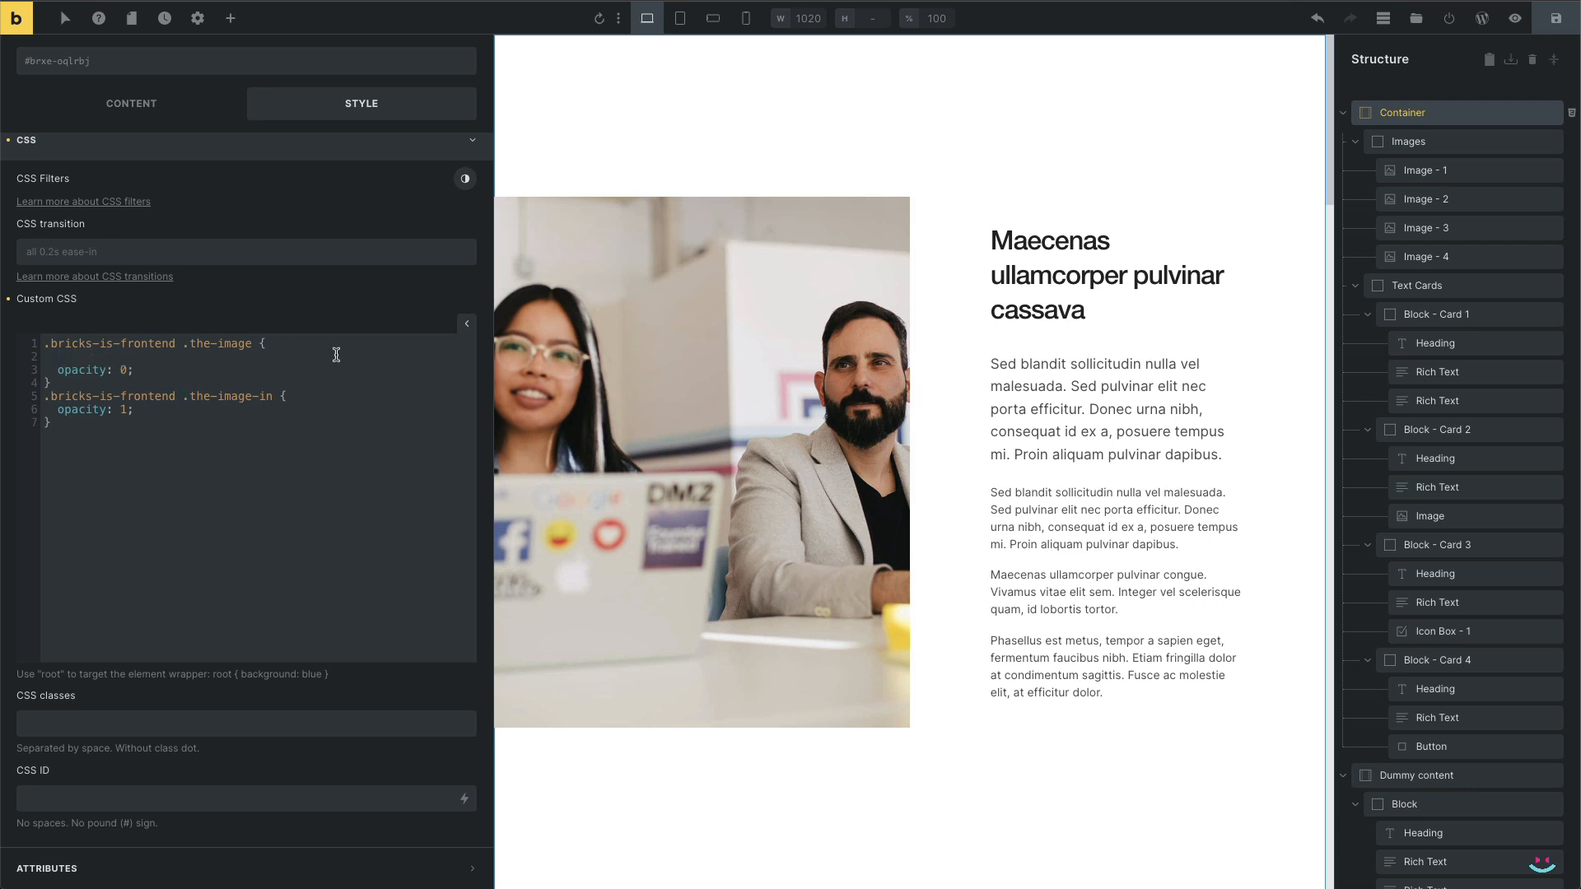
text(transition:)
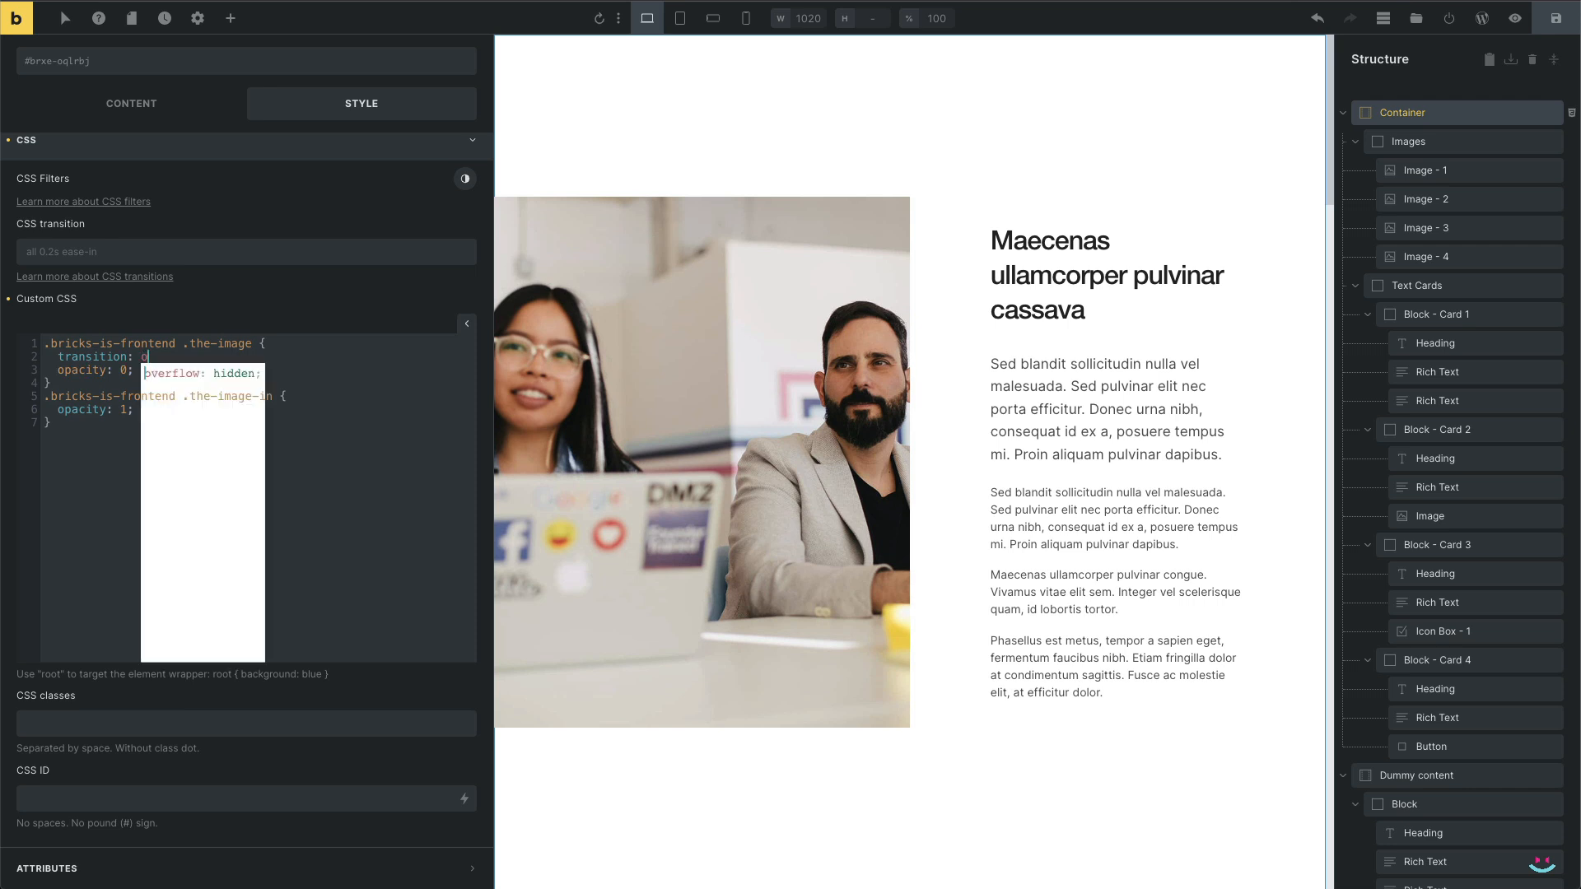
text(opacity 0.2)
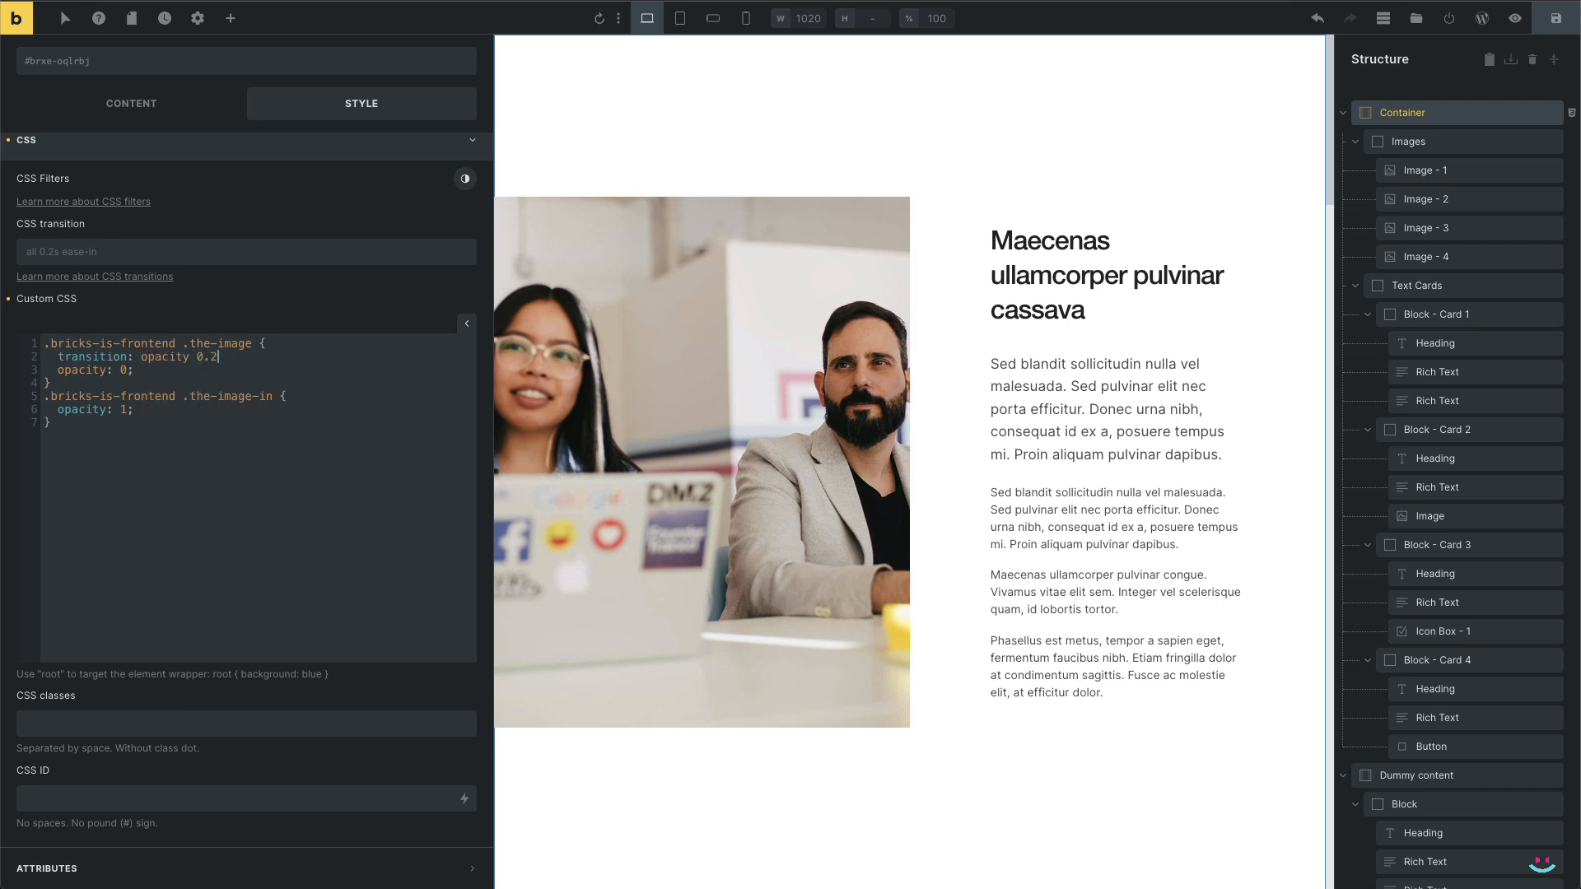
text(ease-in-out;)
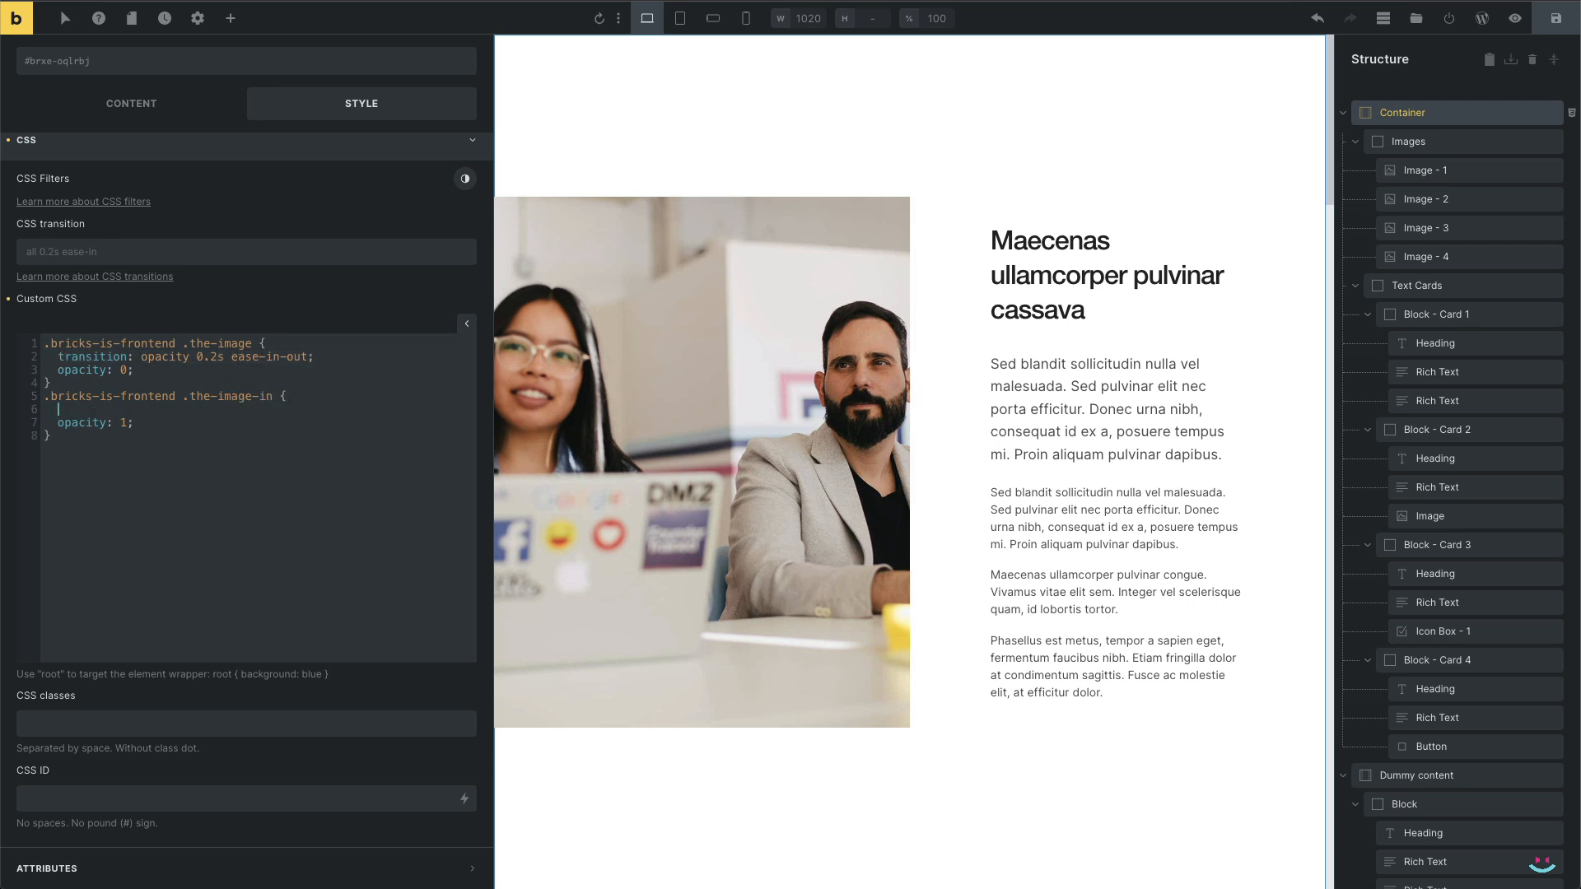
text(transition: opacity 0.2s ease-in-out;)
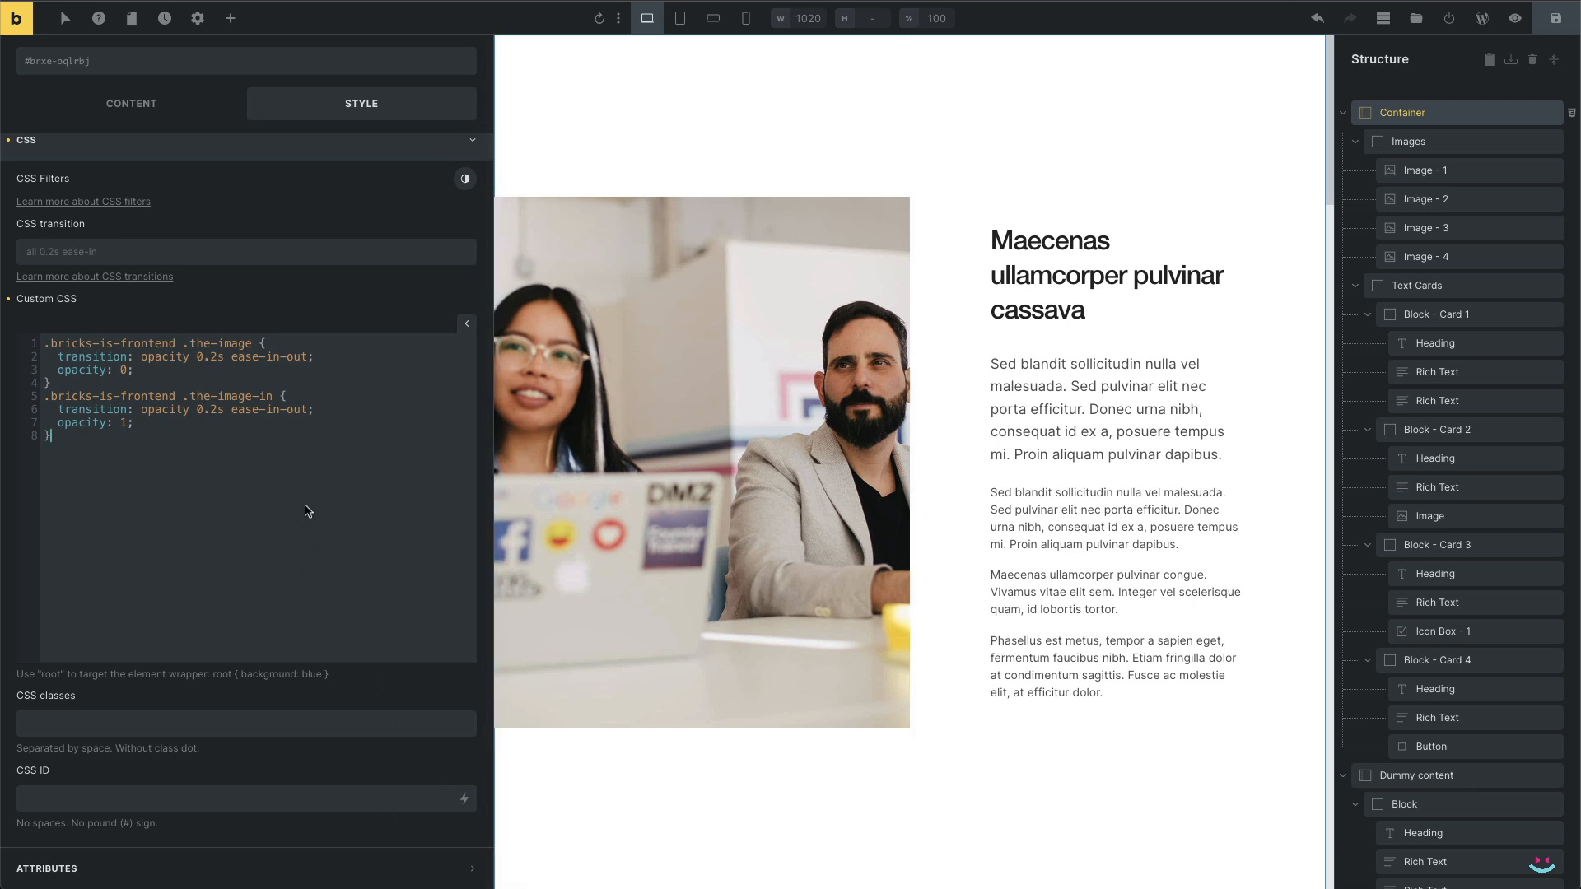
mouse_move(1263, 372)
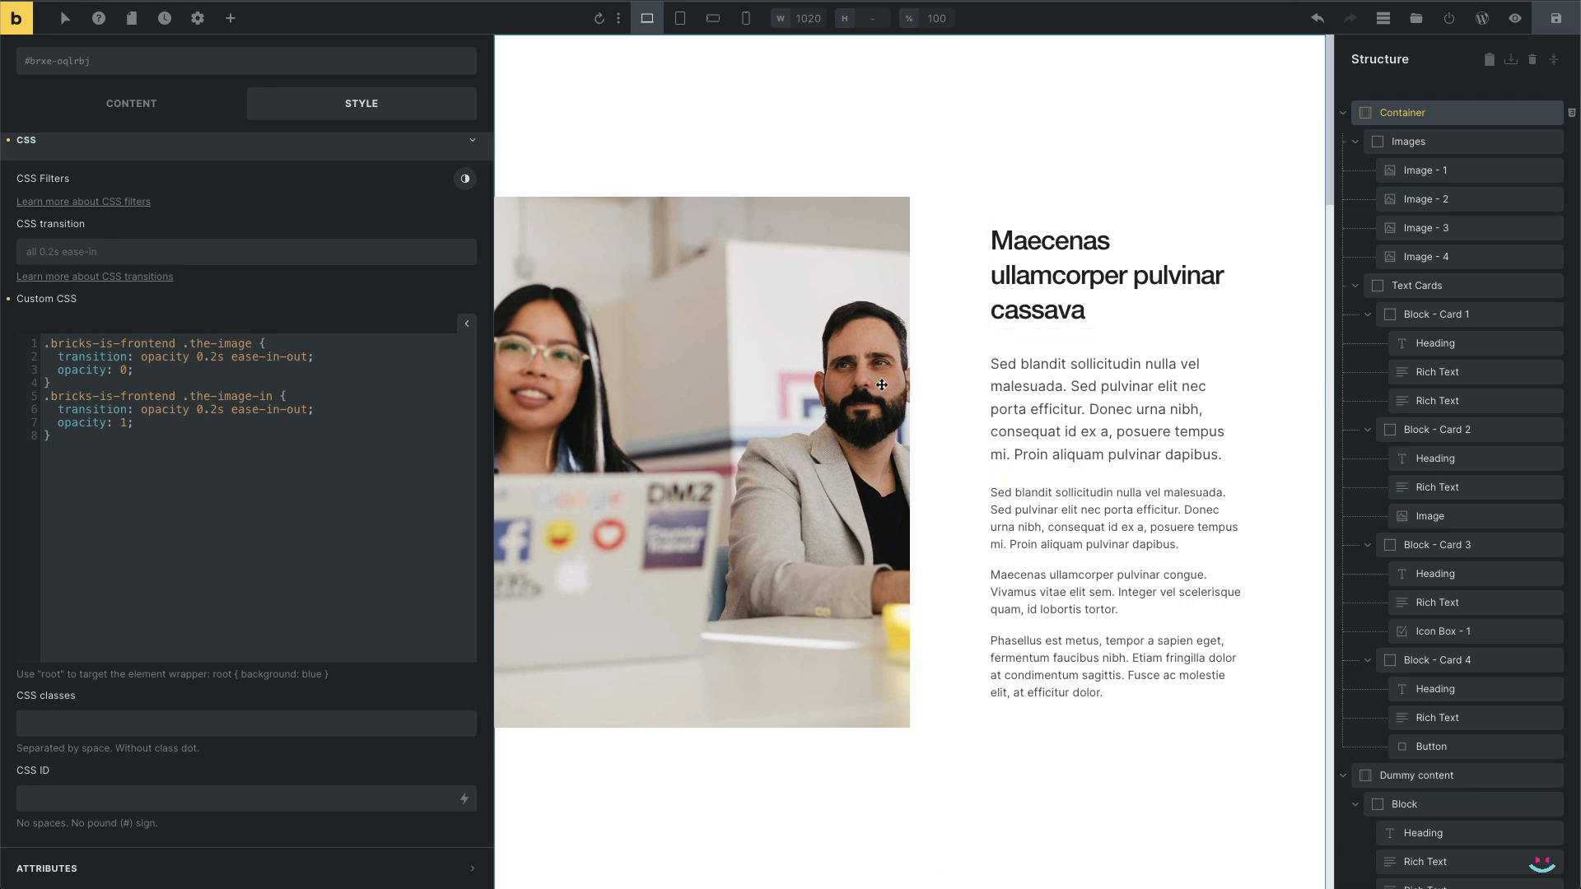
Scroll the canvas down to reach Block - Card 2
scroll(down, 3)
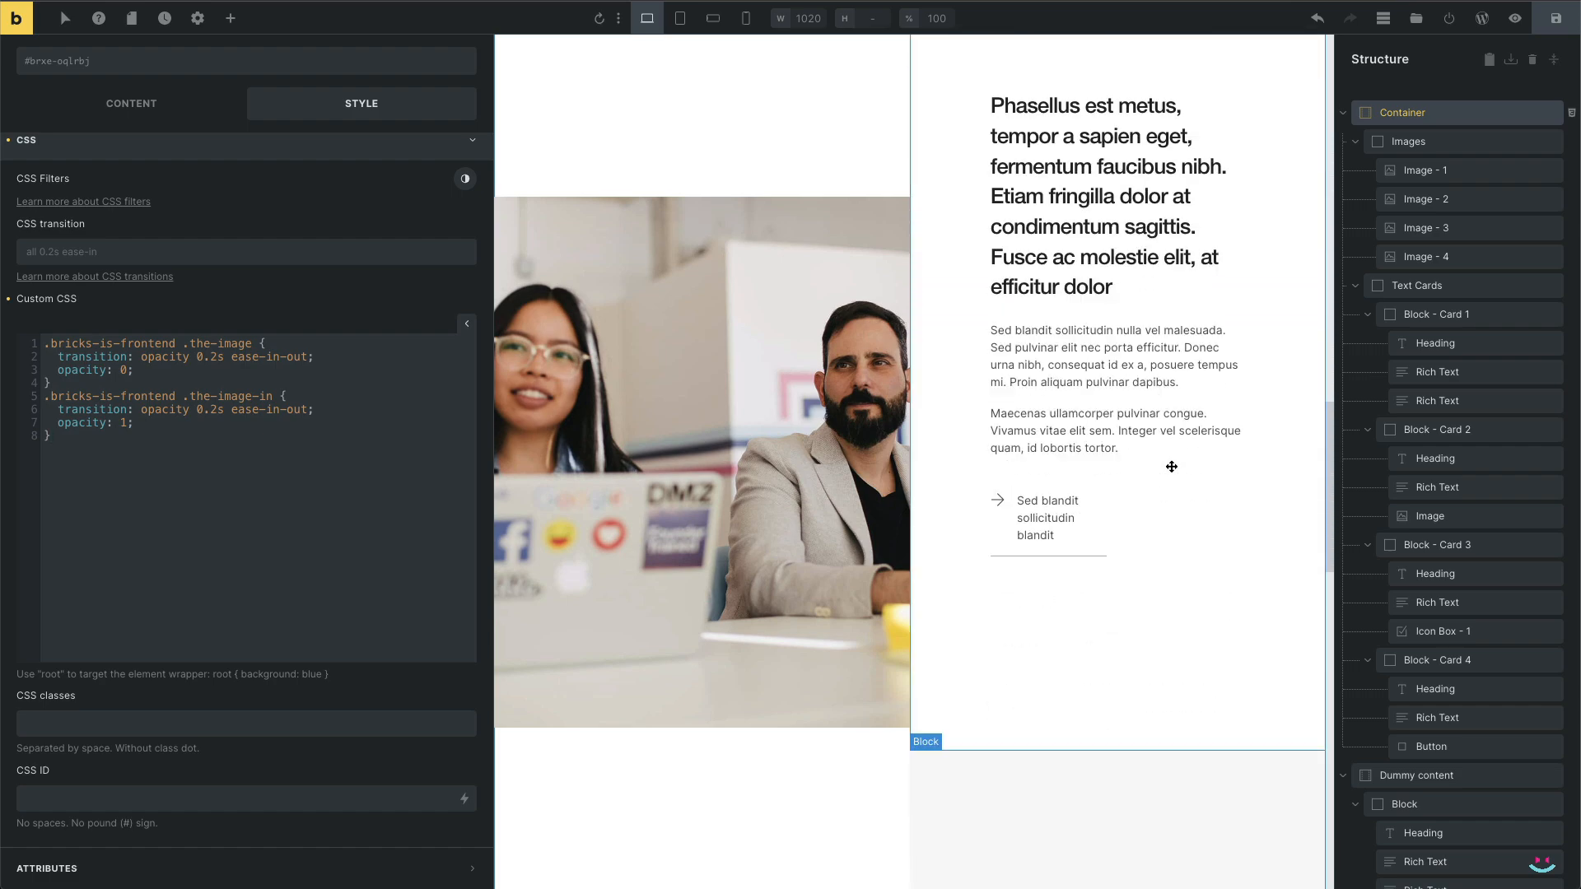
scroll(down, 3)
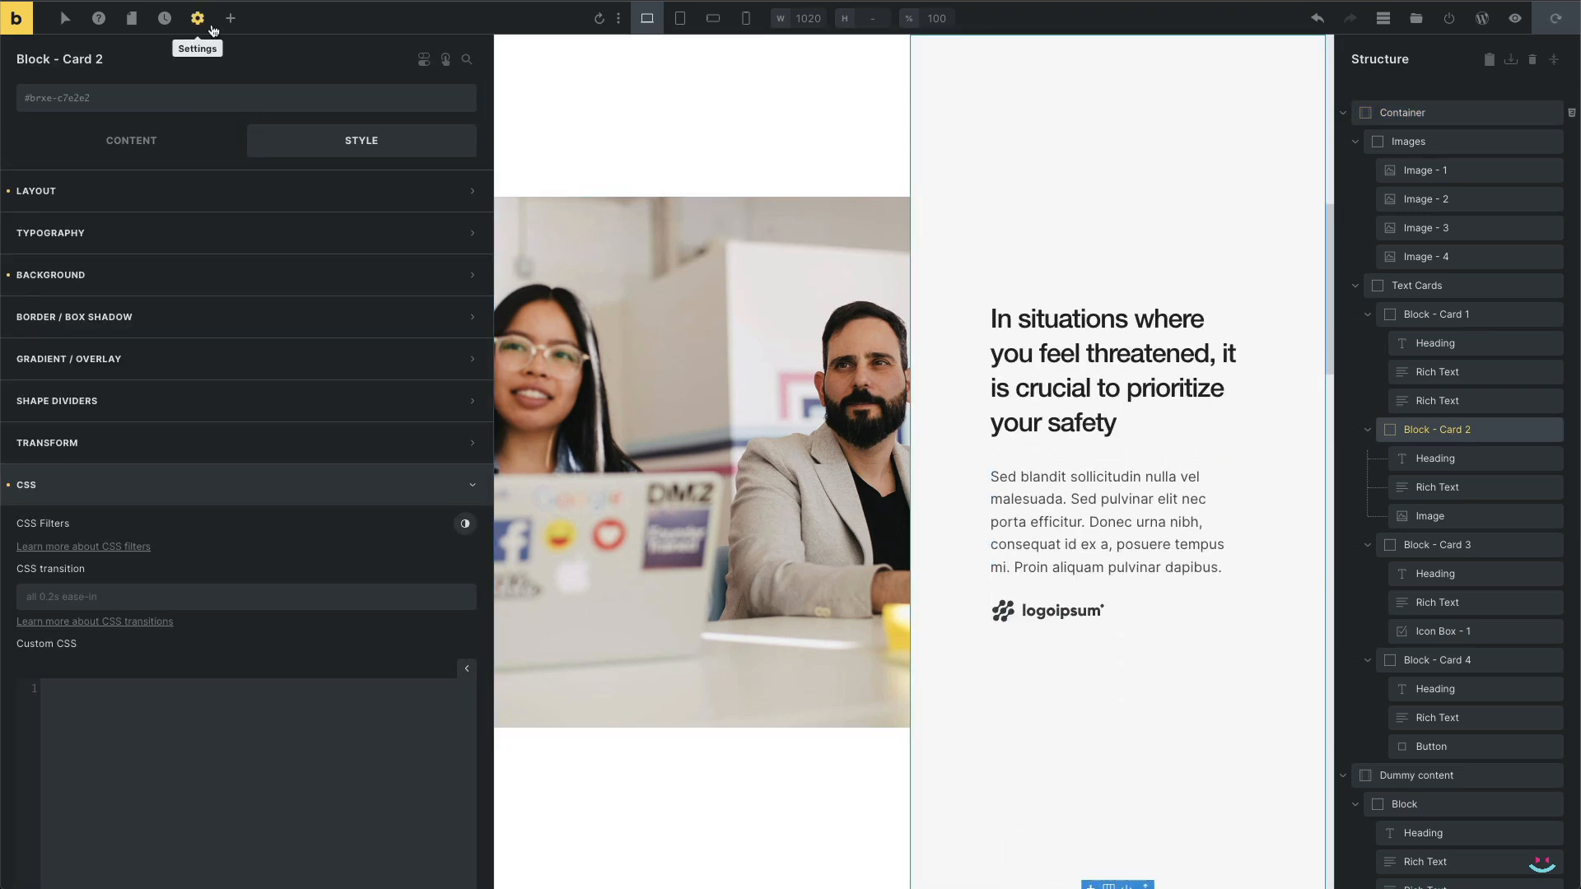
Add a Marker div to Card 2: 20×20, absolute, right 0, with a background colour
click(230, 19)
text(M)
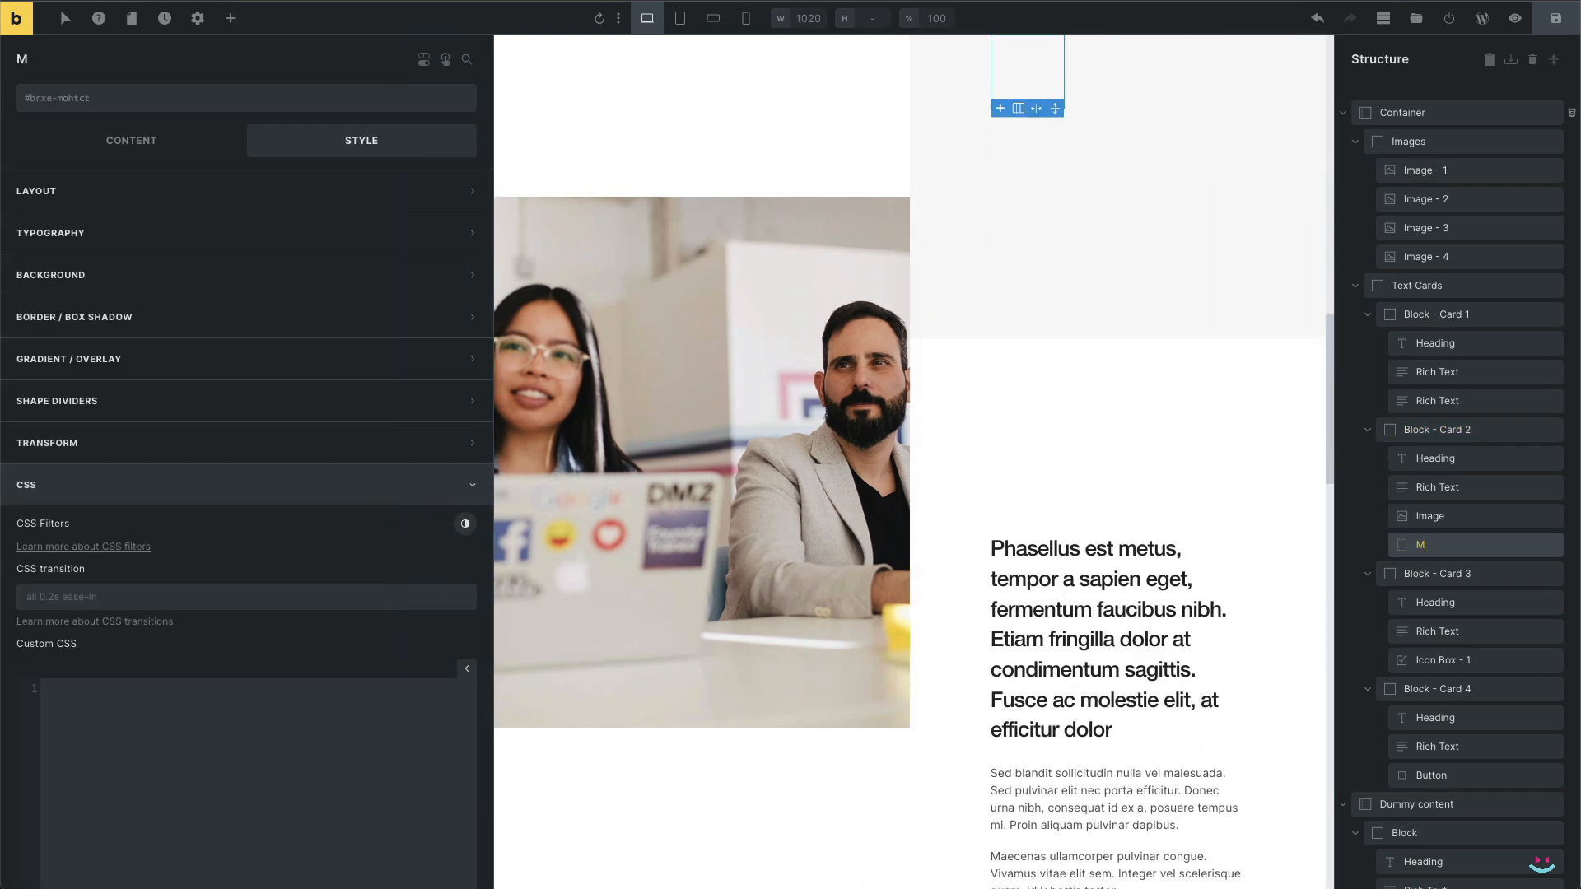
text(arker)
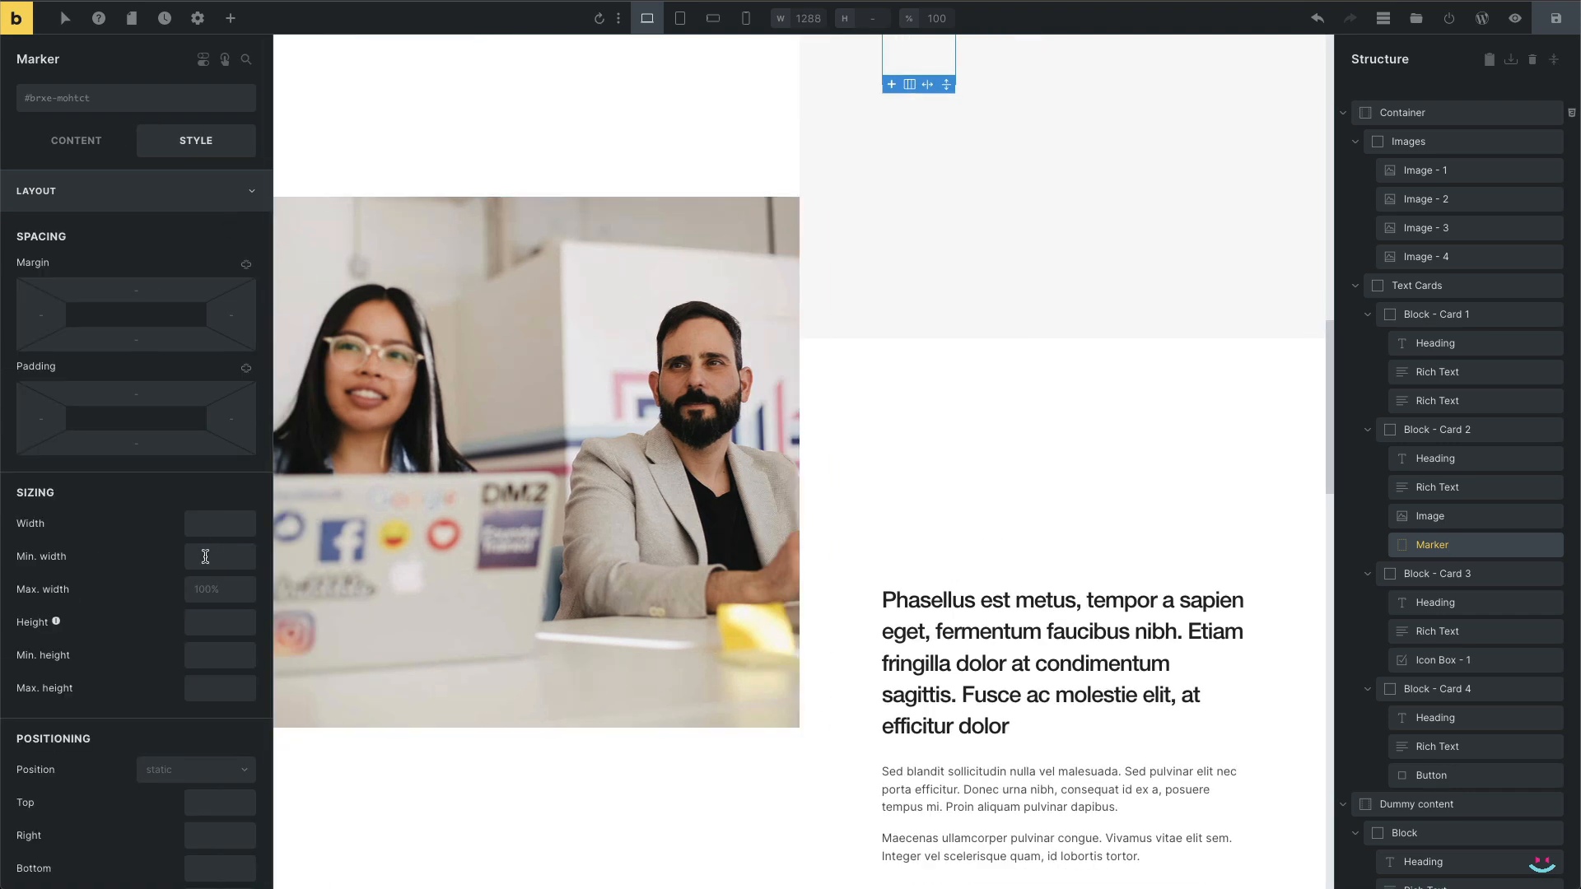
text(20)
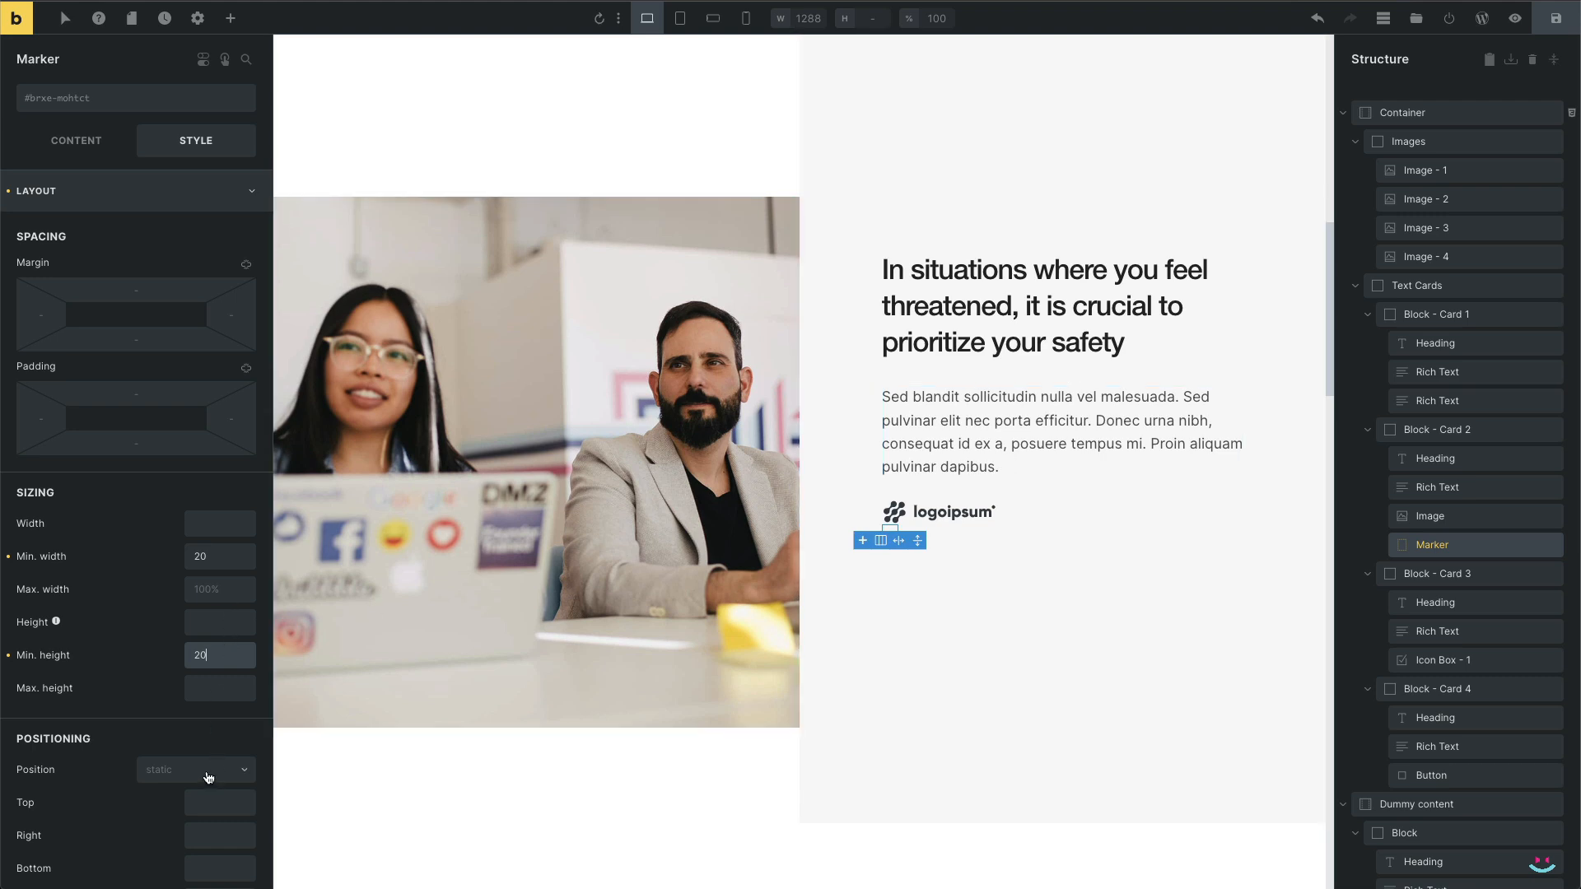
click(192, 769)
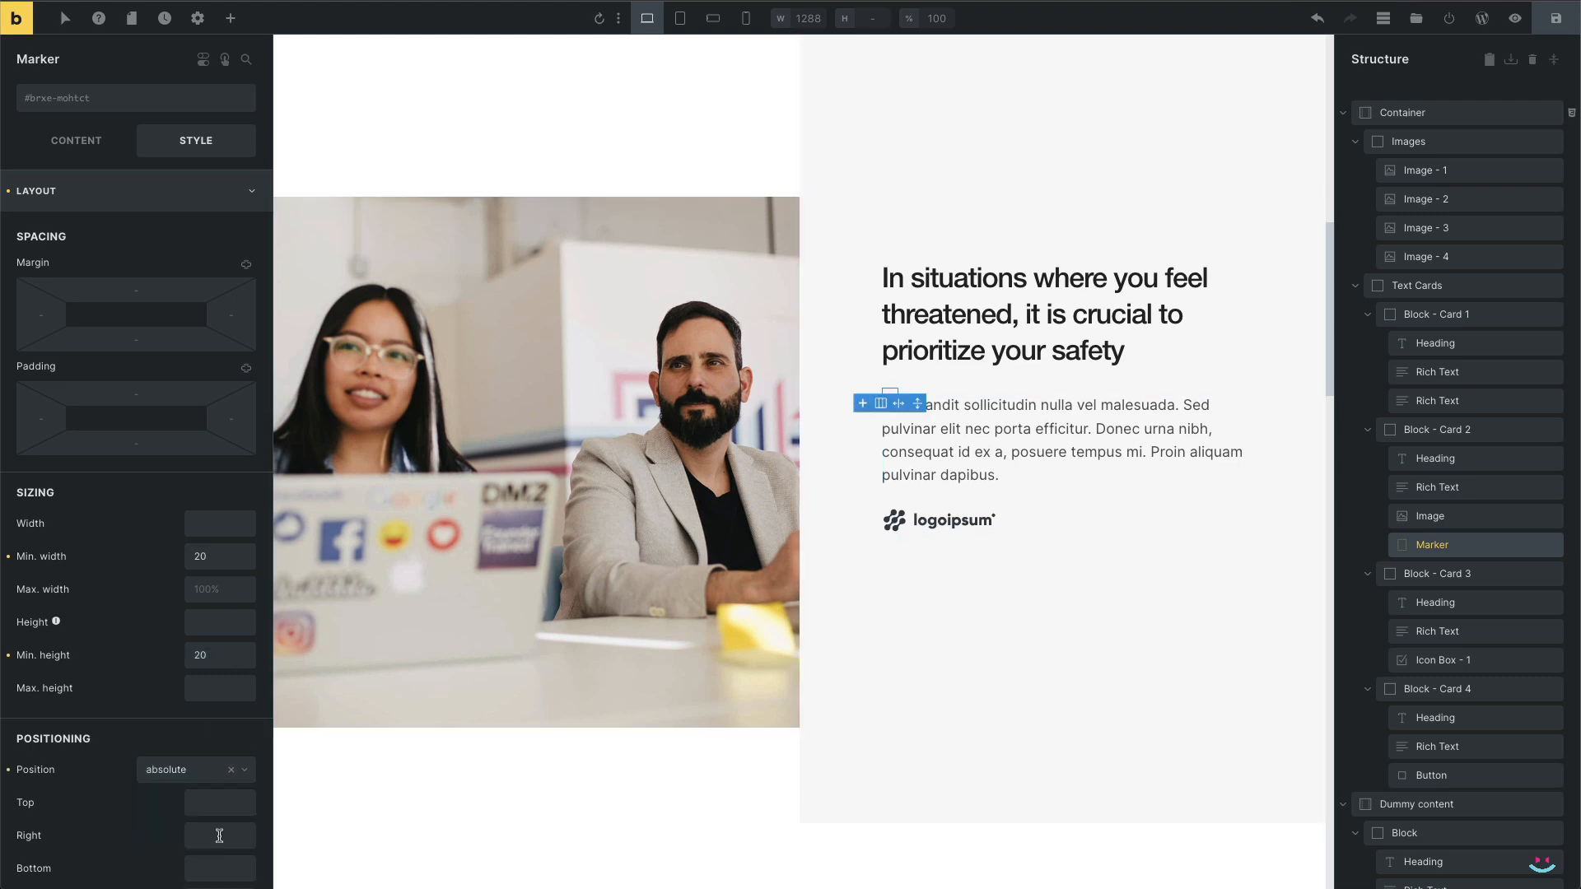
text(0)
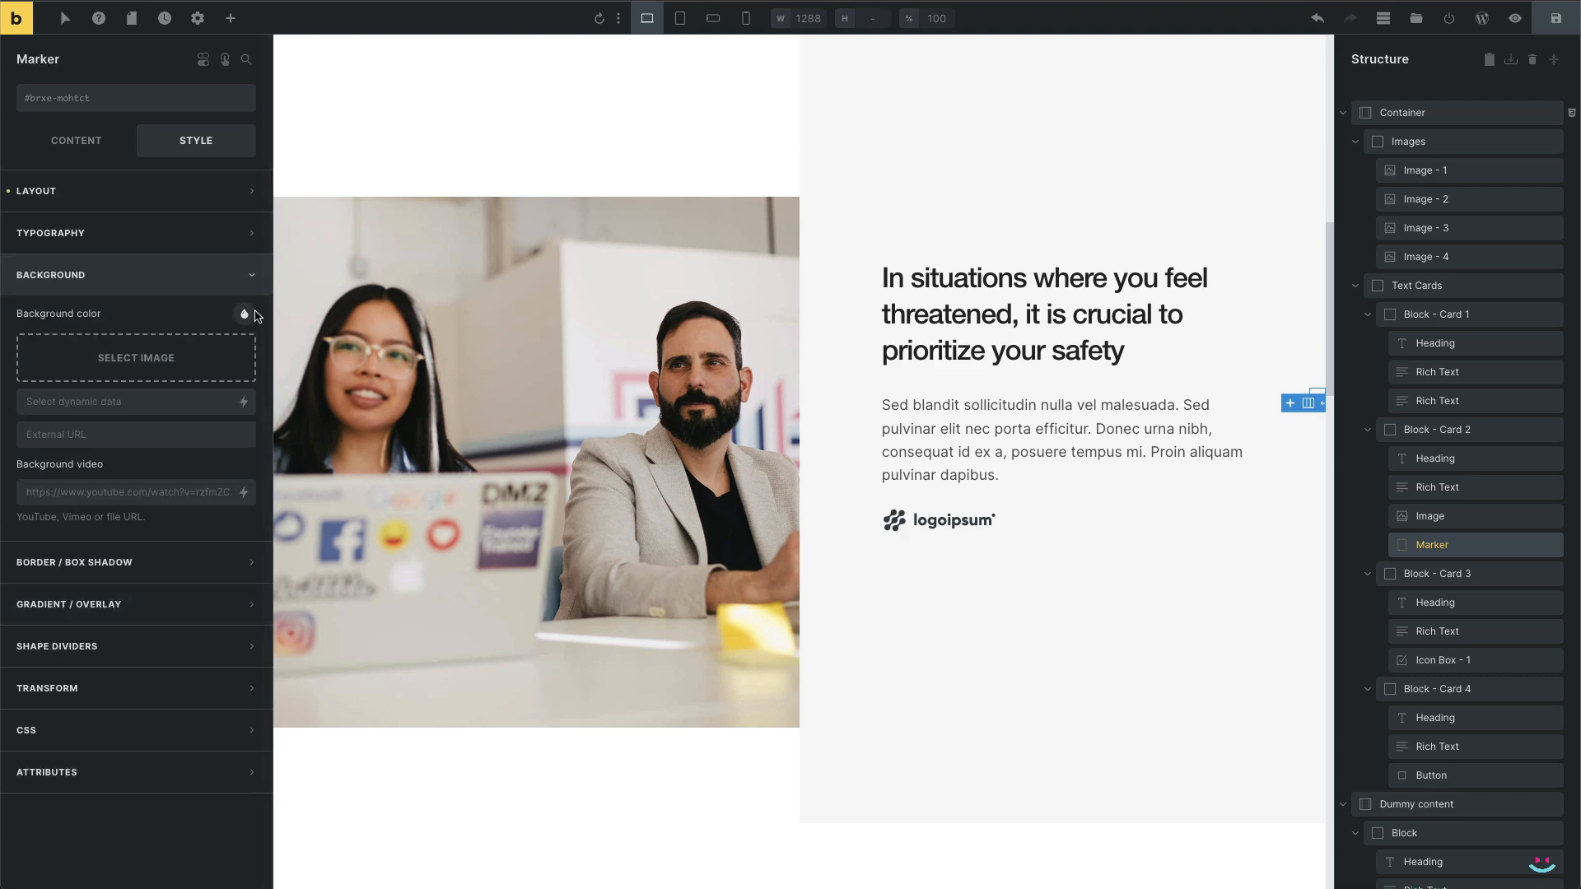
click(243, 313)
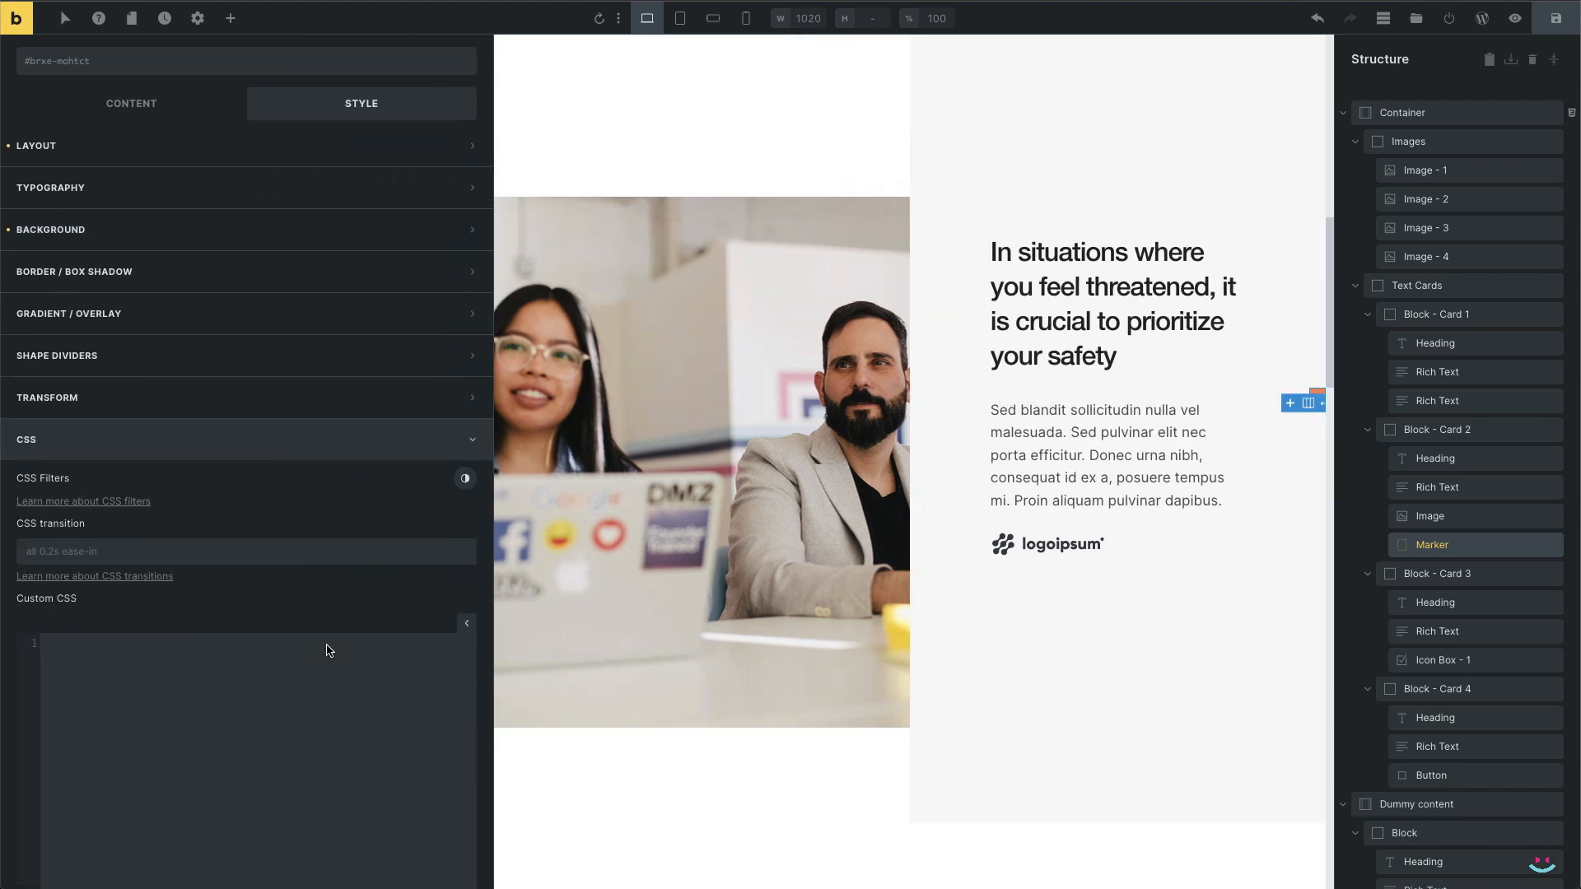
Add the CSS class the-marker to the Marker div and reselect the marker square
scroll(down, 3)
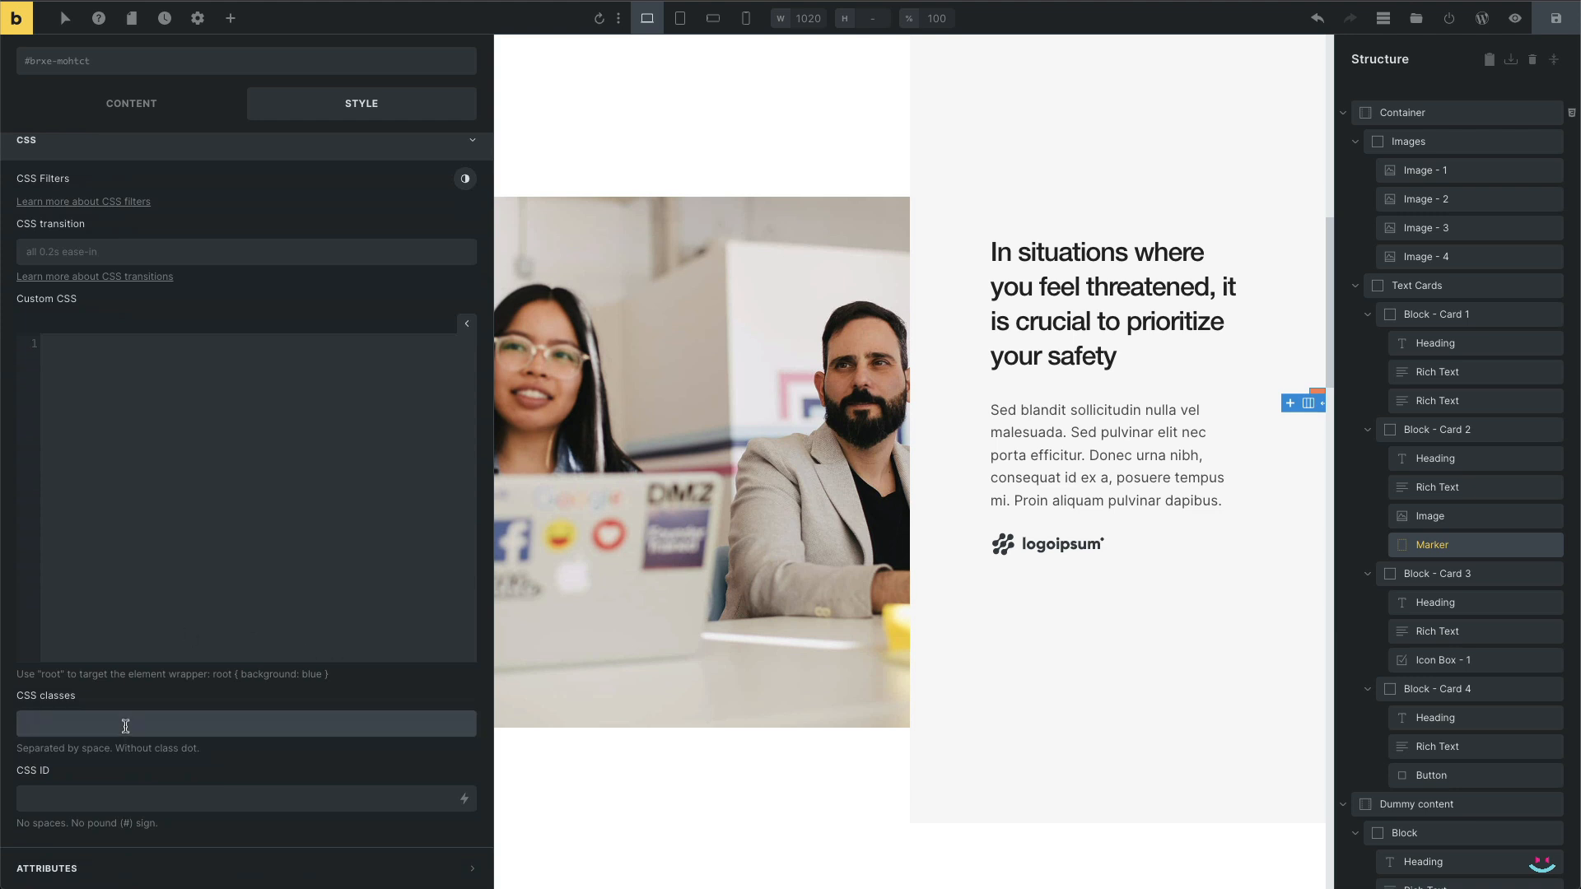
text(the-marker)
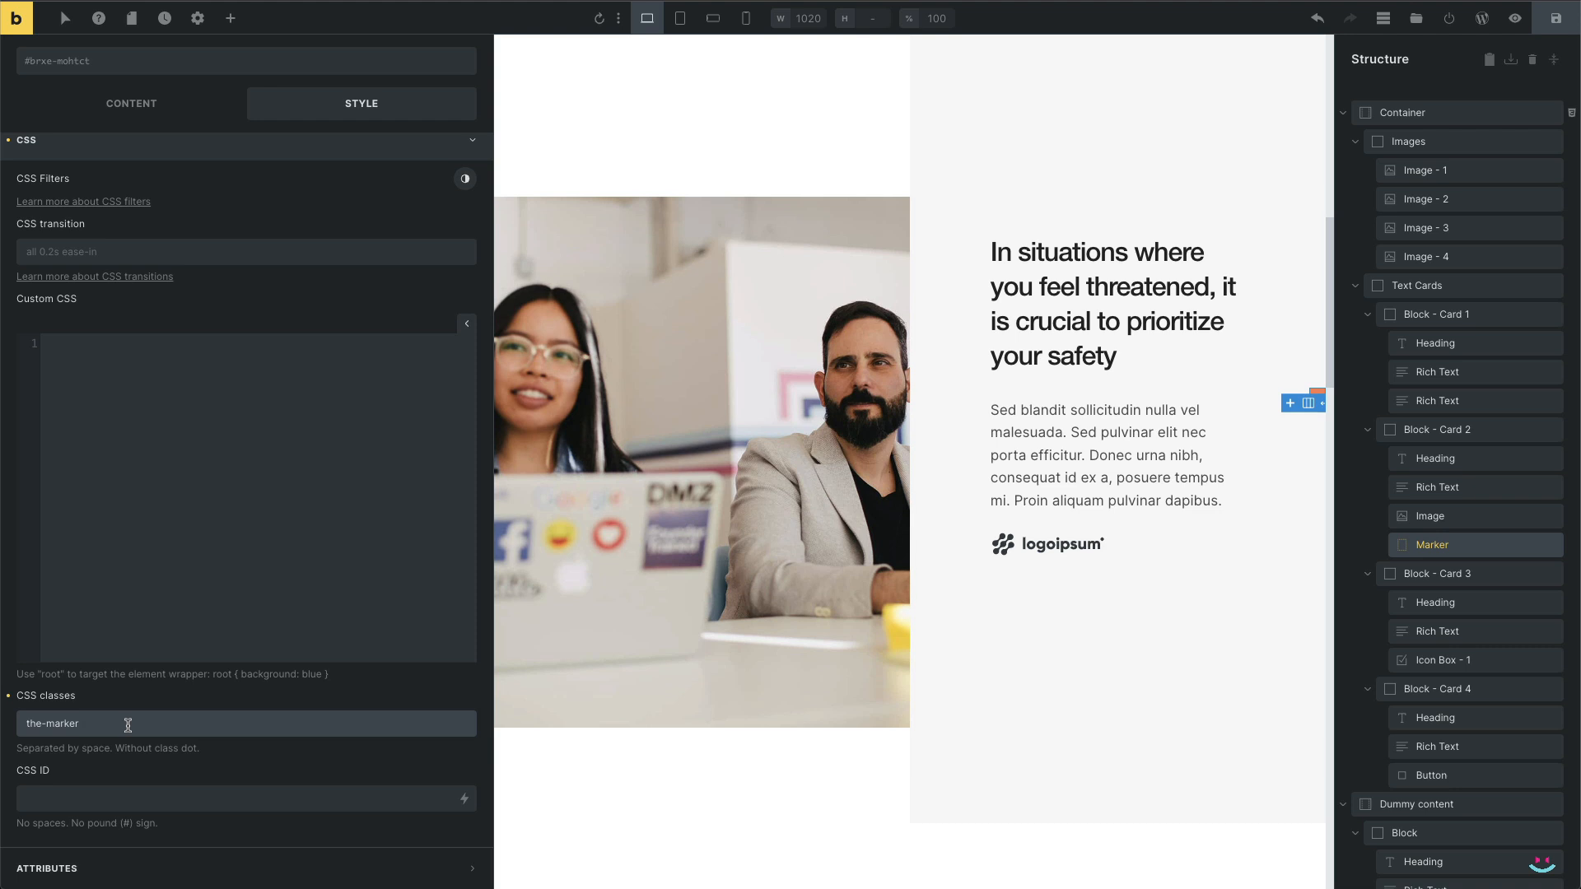
click(81, 724)
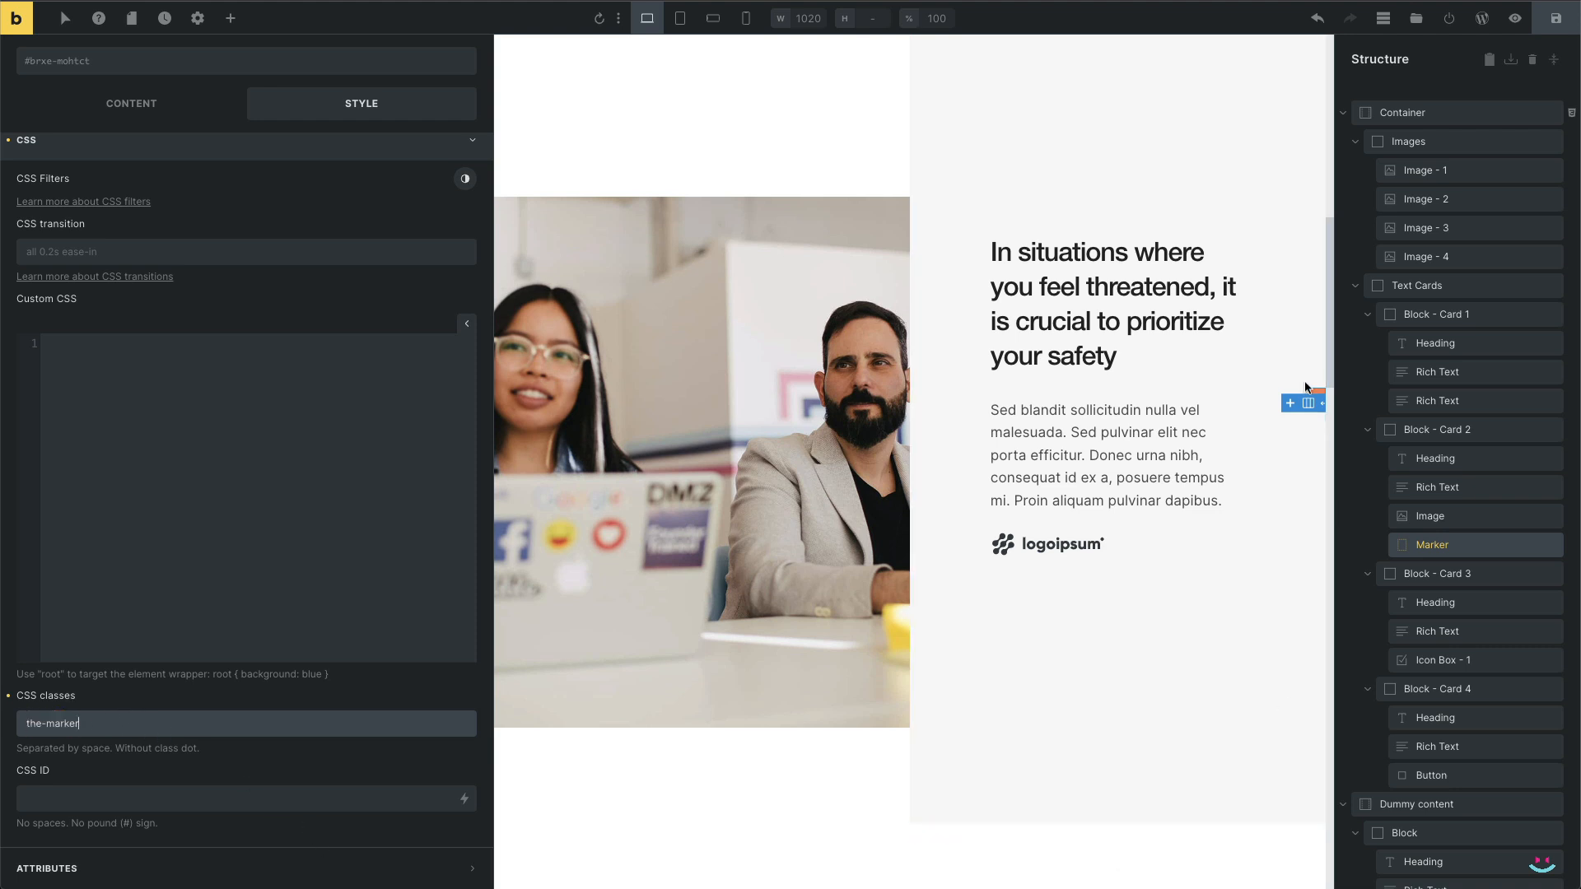
click(1436, 430)
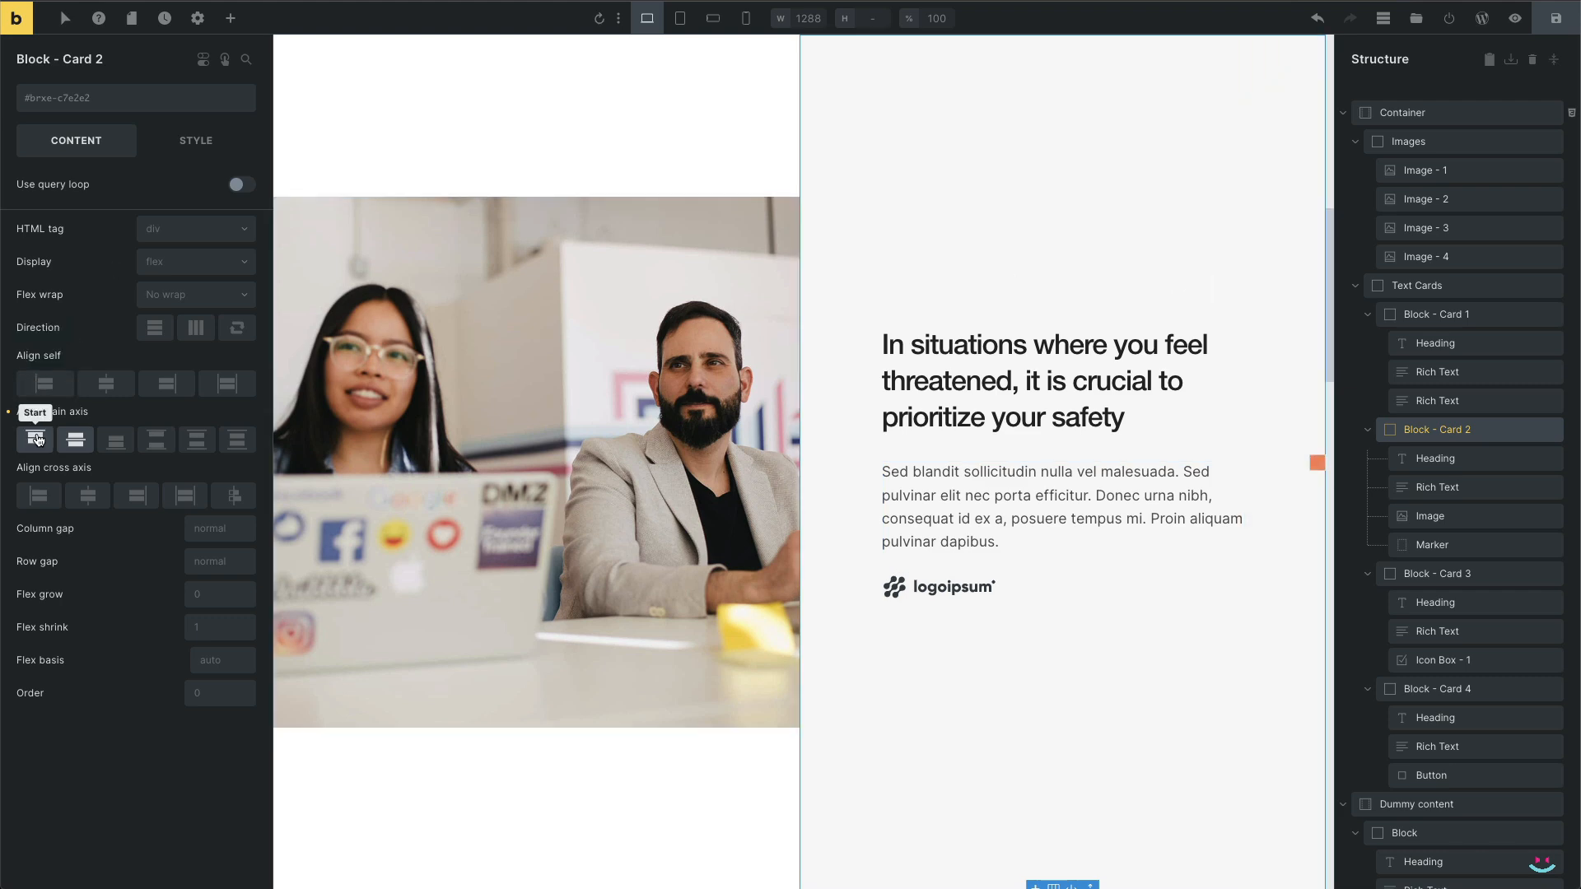
click(115, 440)
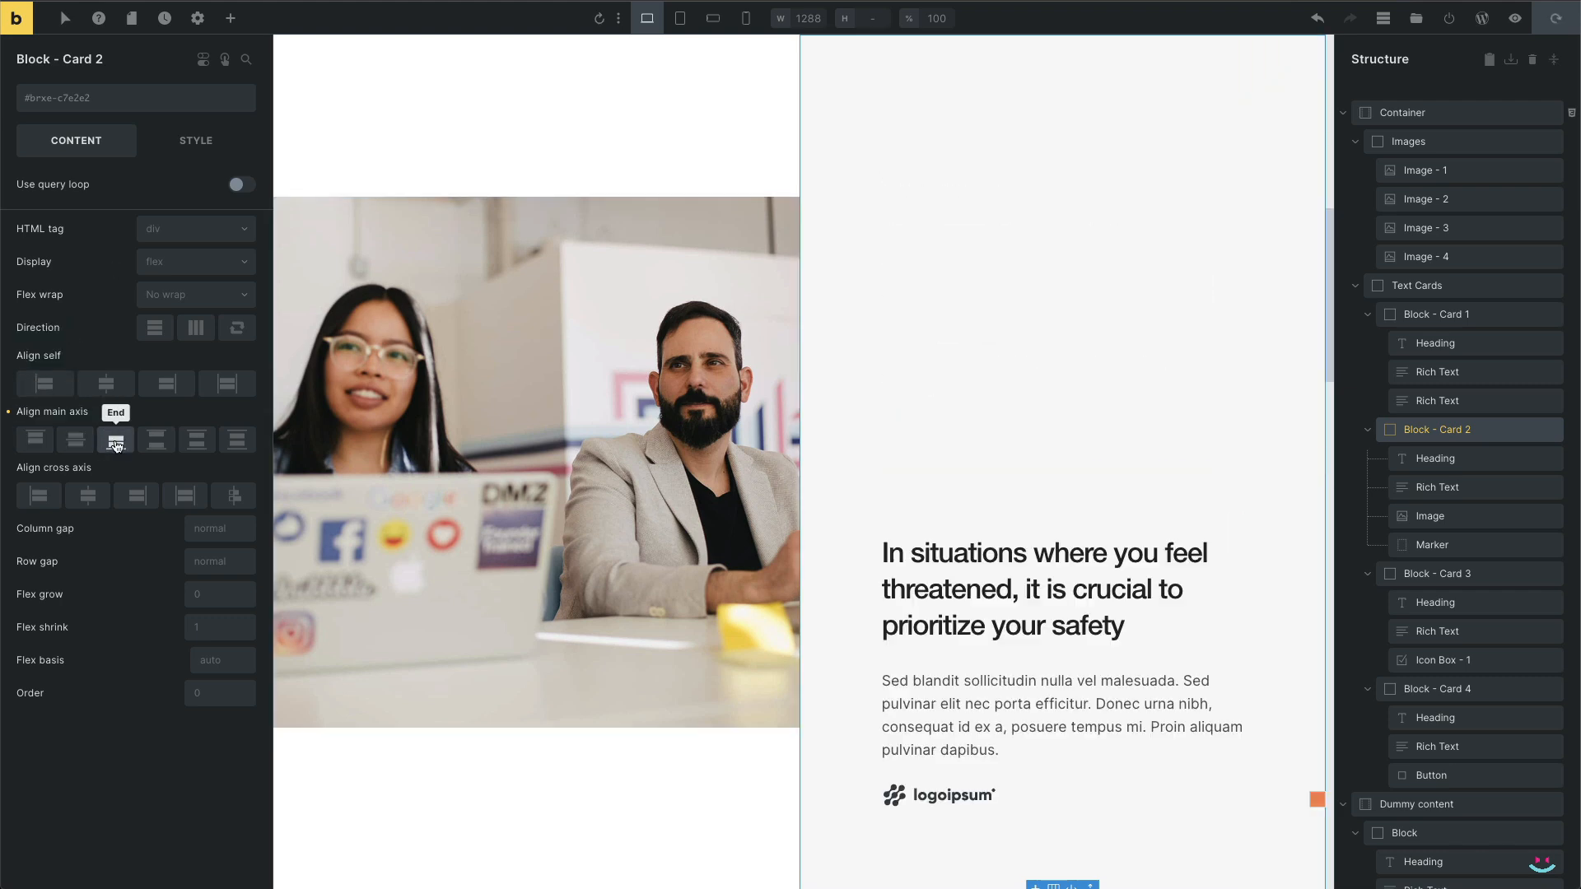
click(35, 439)
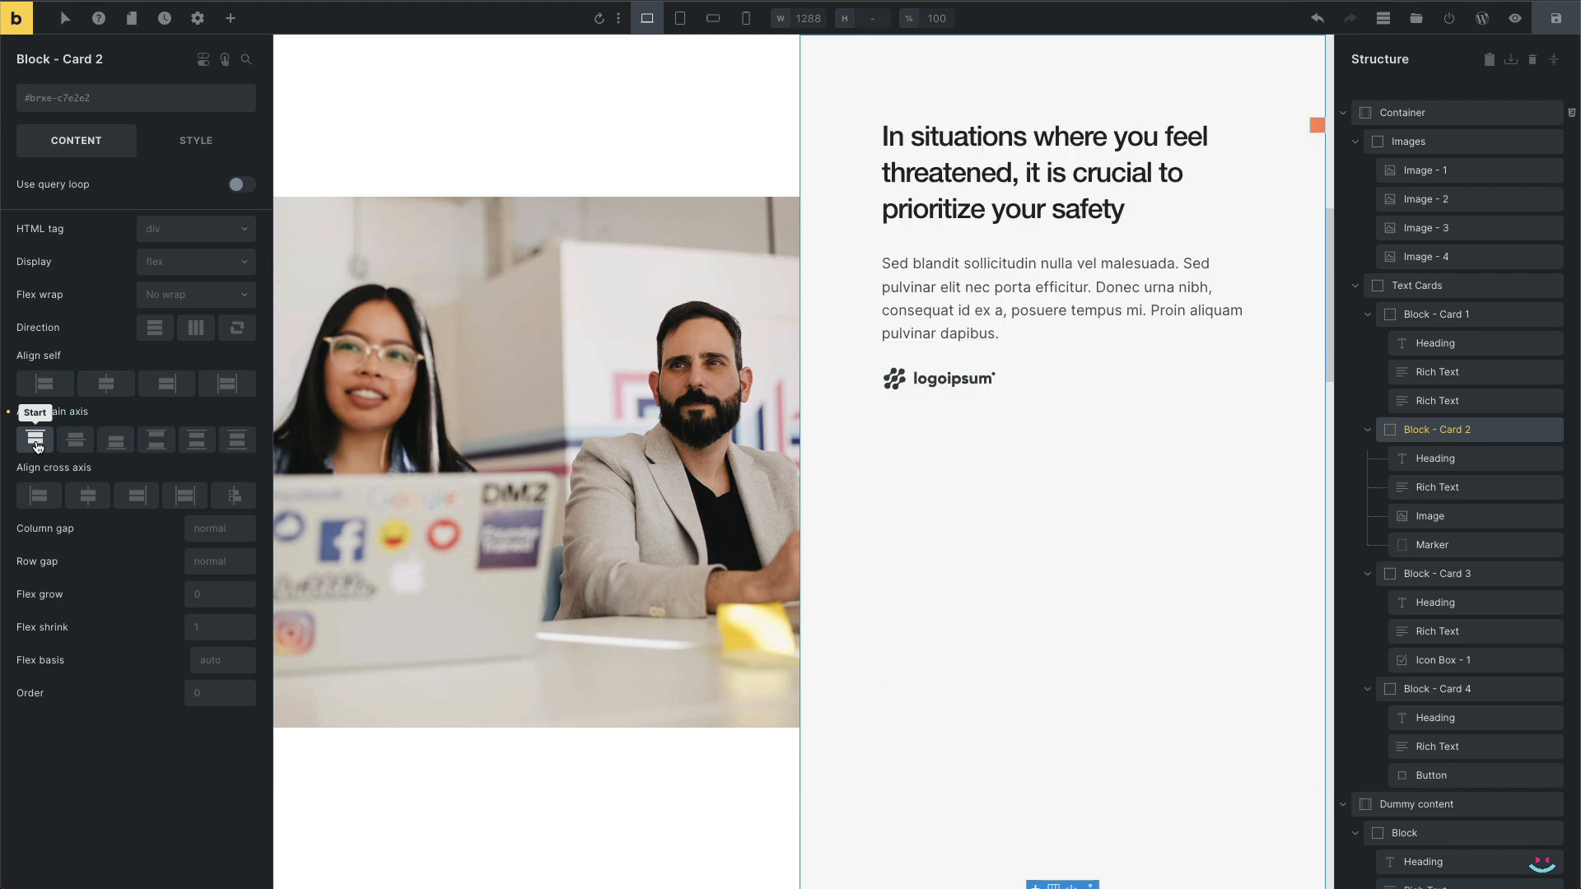
click(115, 439)
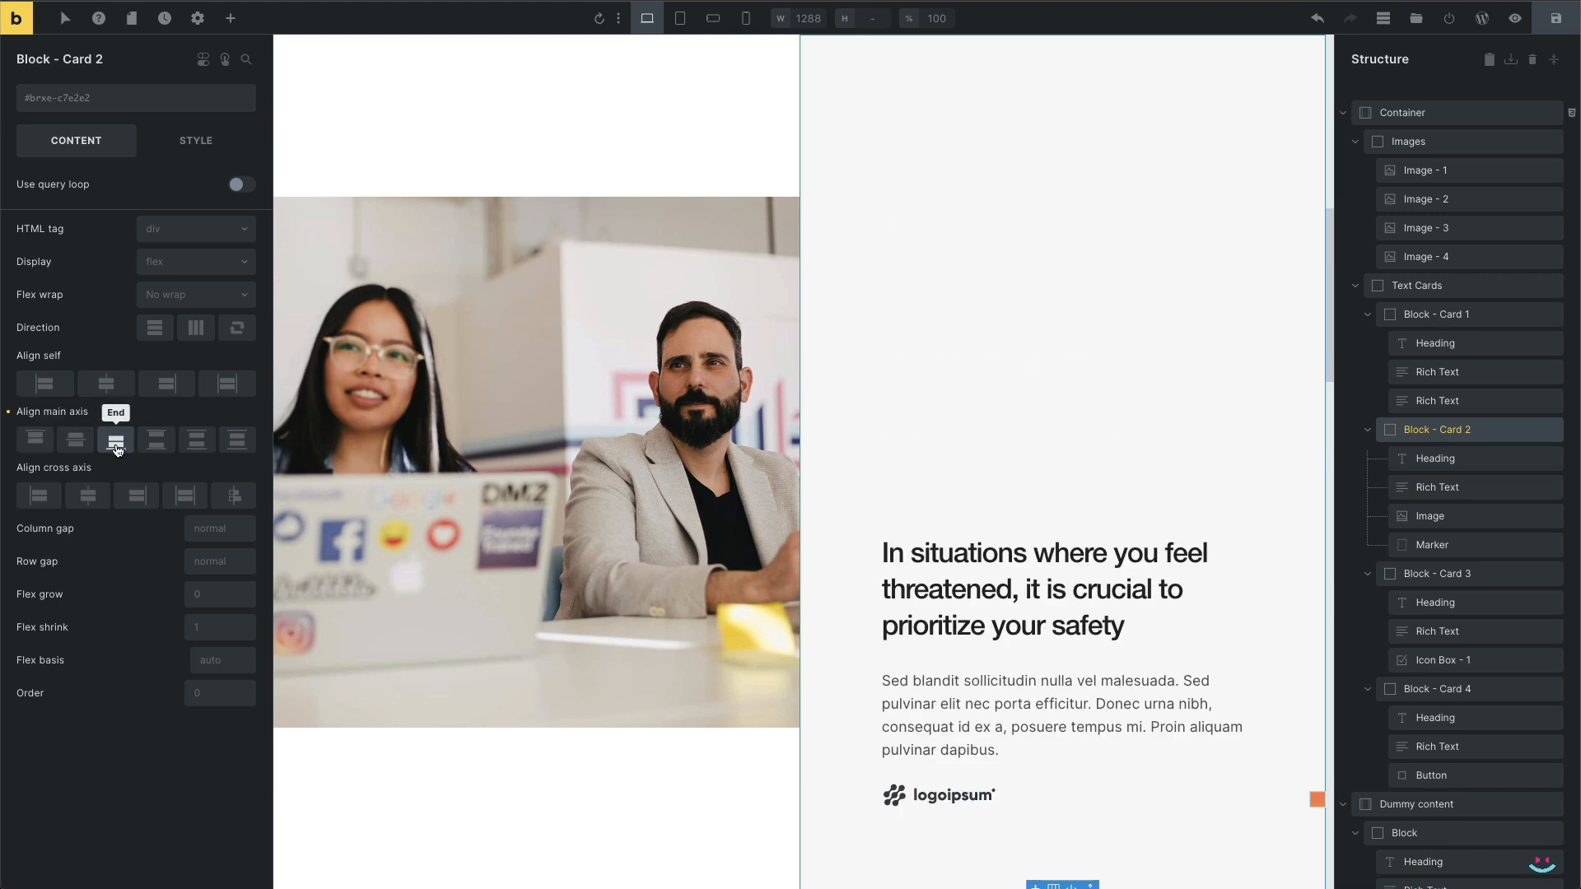
click(75, 440)
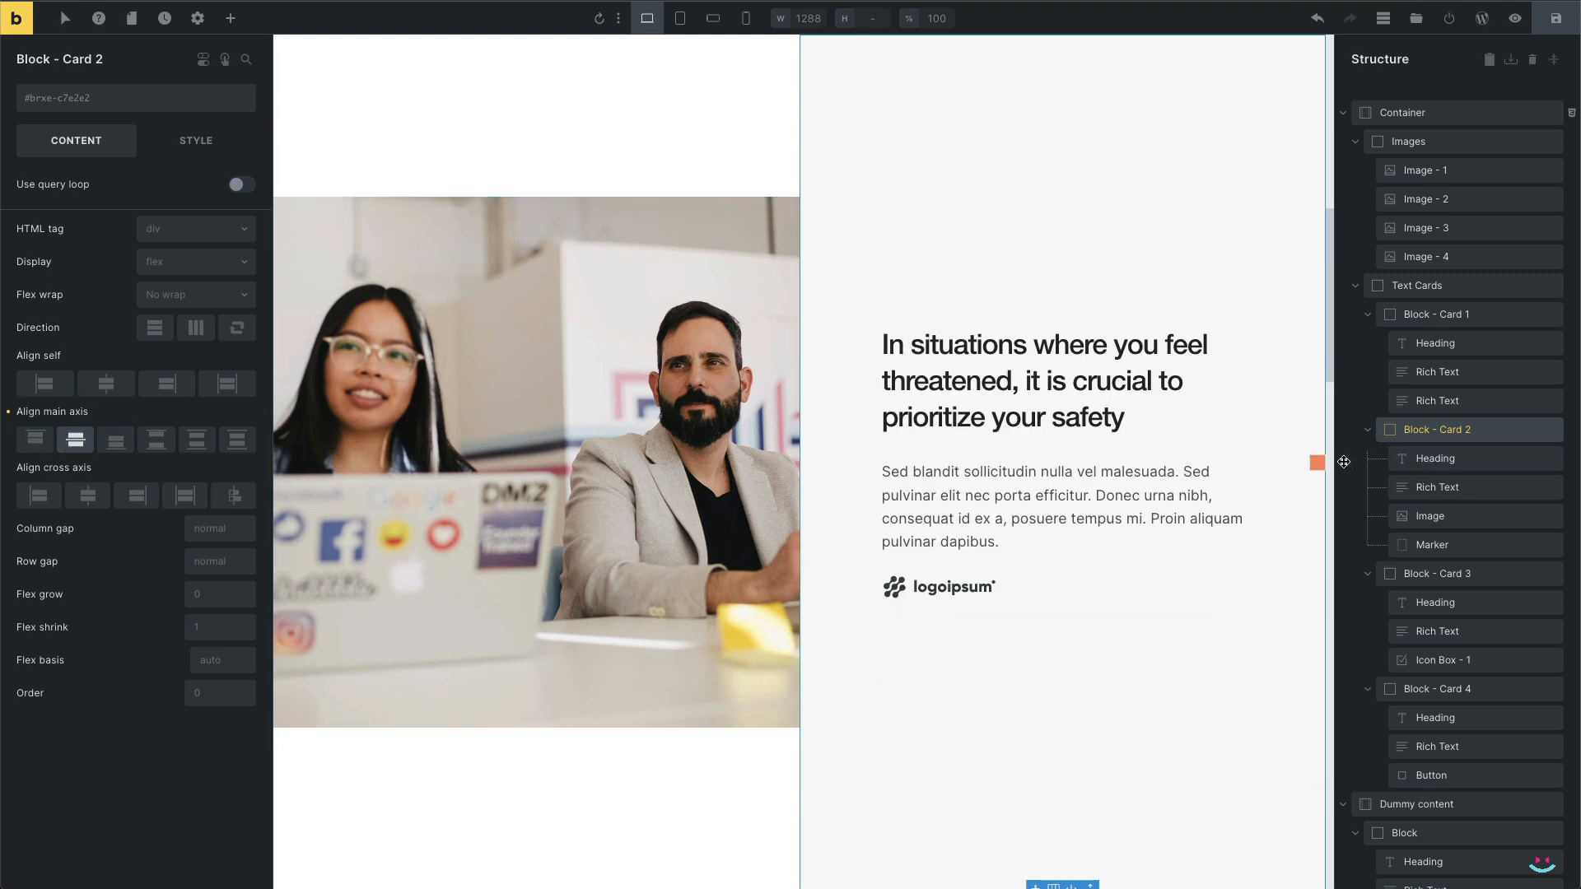
click(1431, 544)
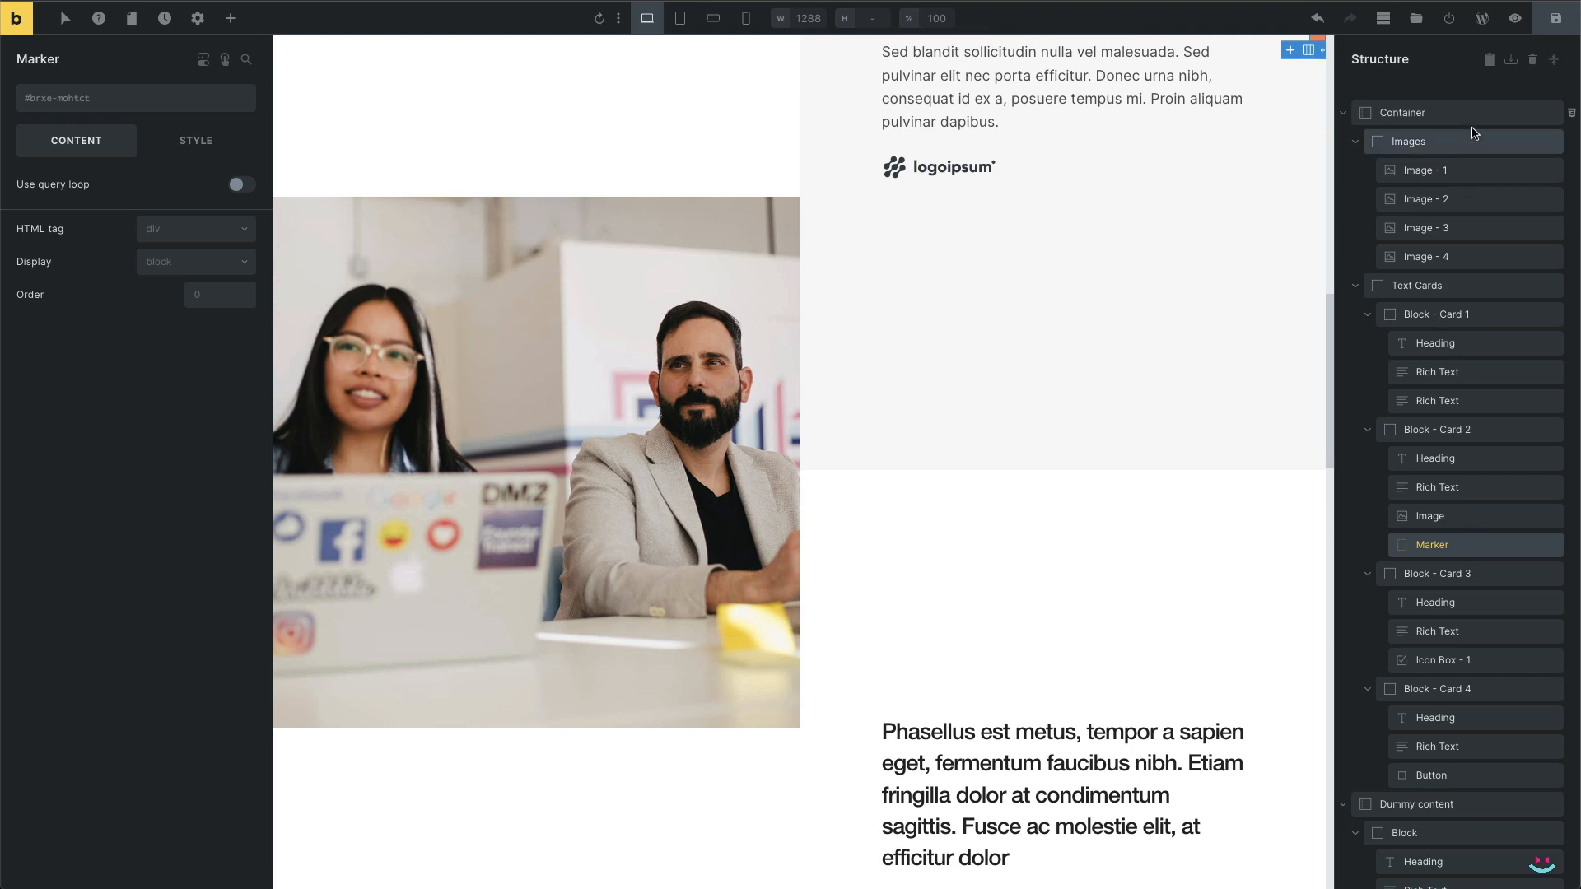
Tidy the Container's .the-image and .the-image-in rules, completing their opacity and transition values
click(1400, 112)
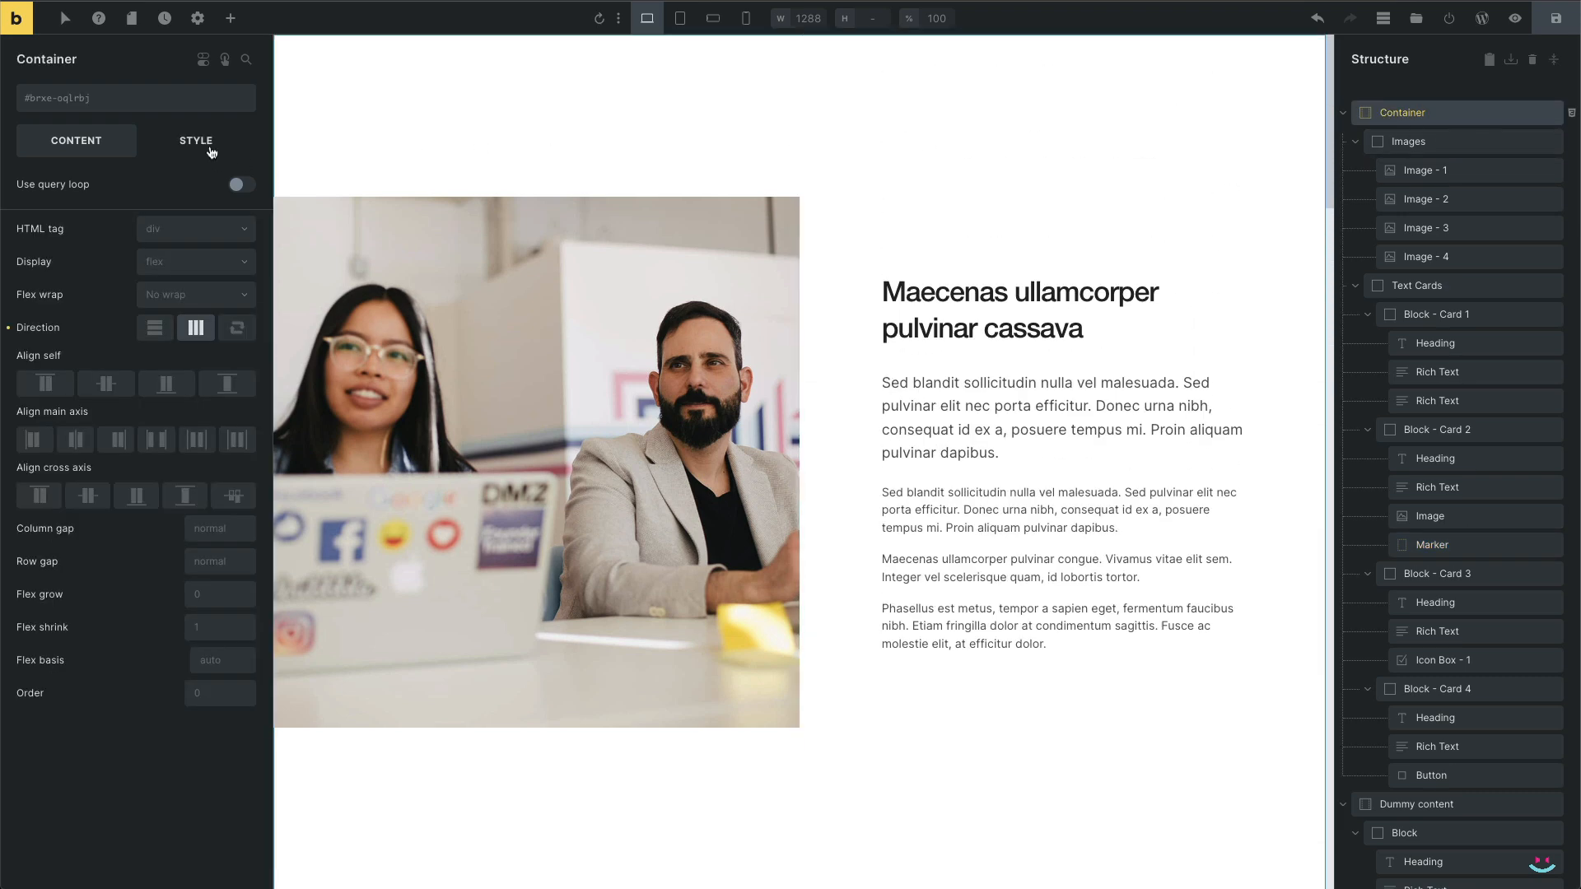
click(196, 140)
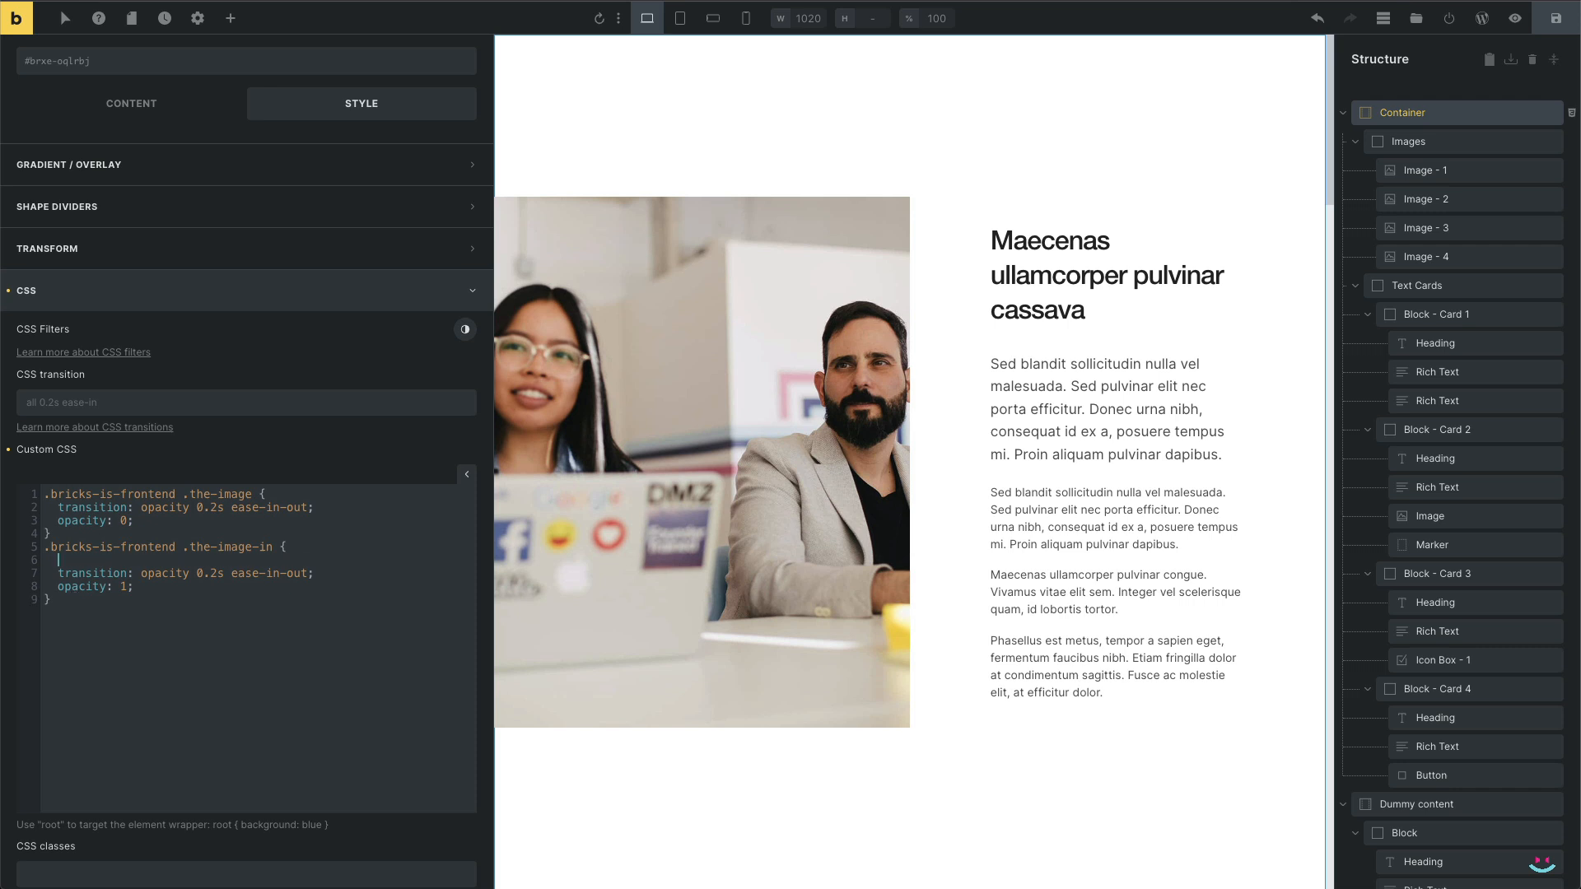
key(Backspace)
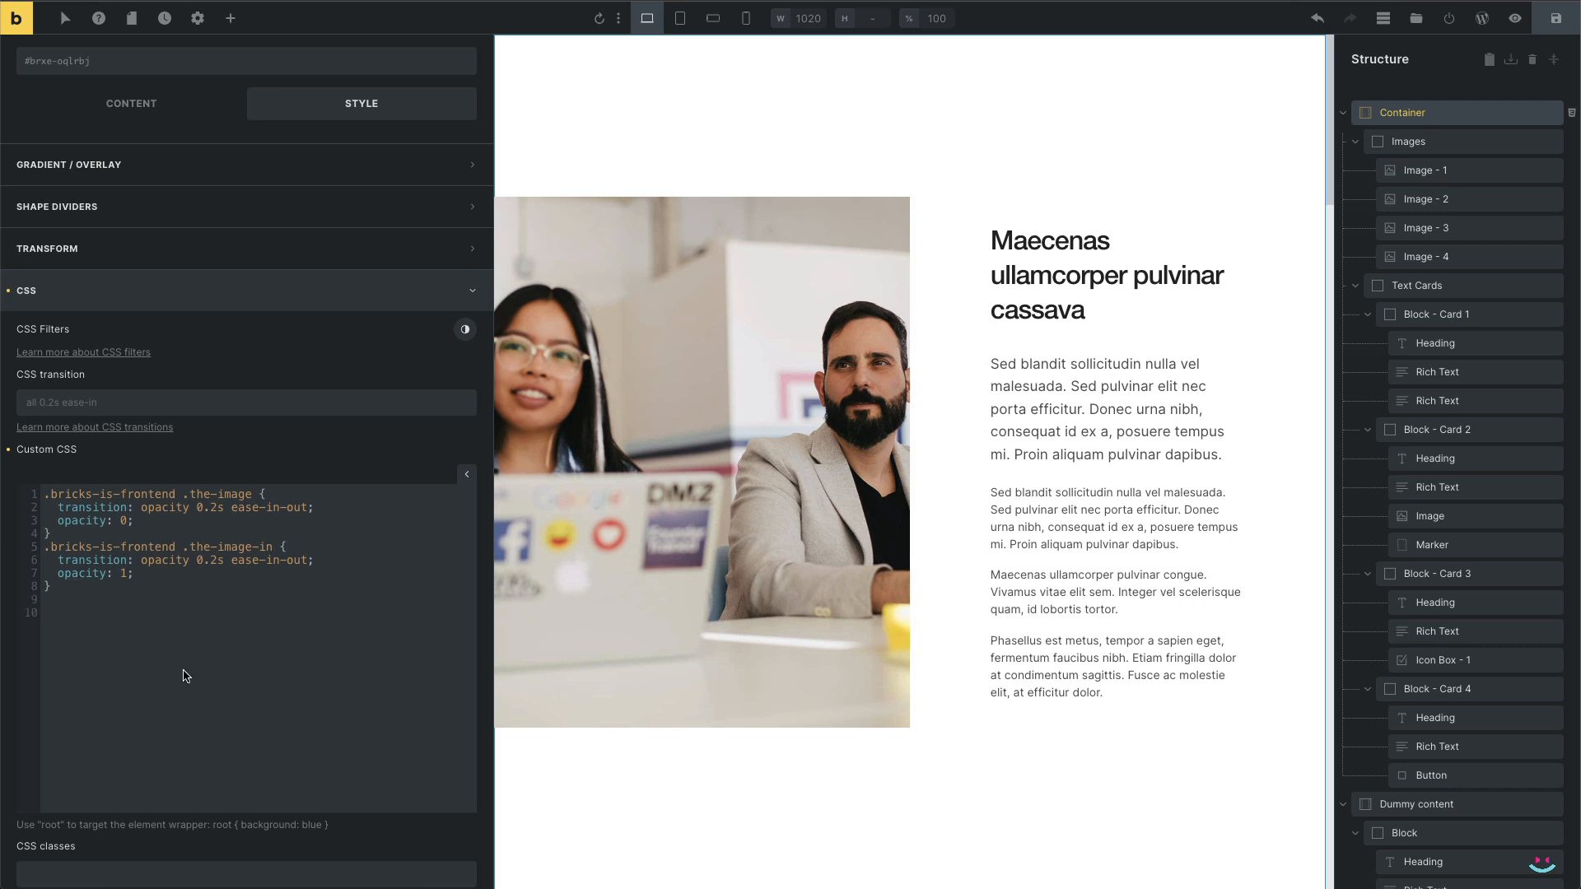
click(1104, 273)
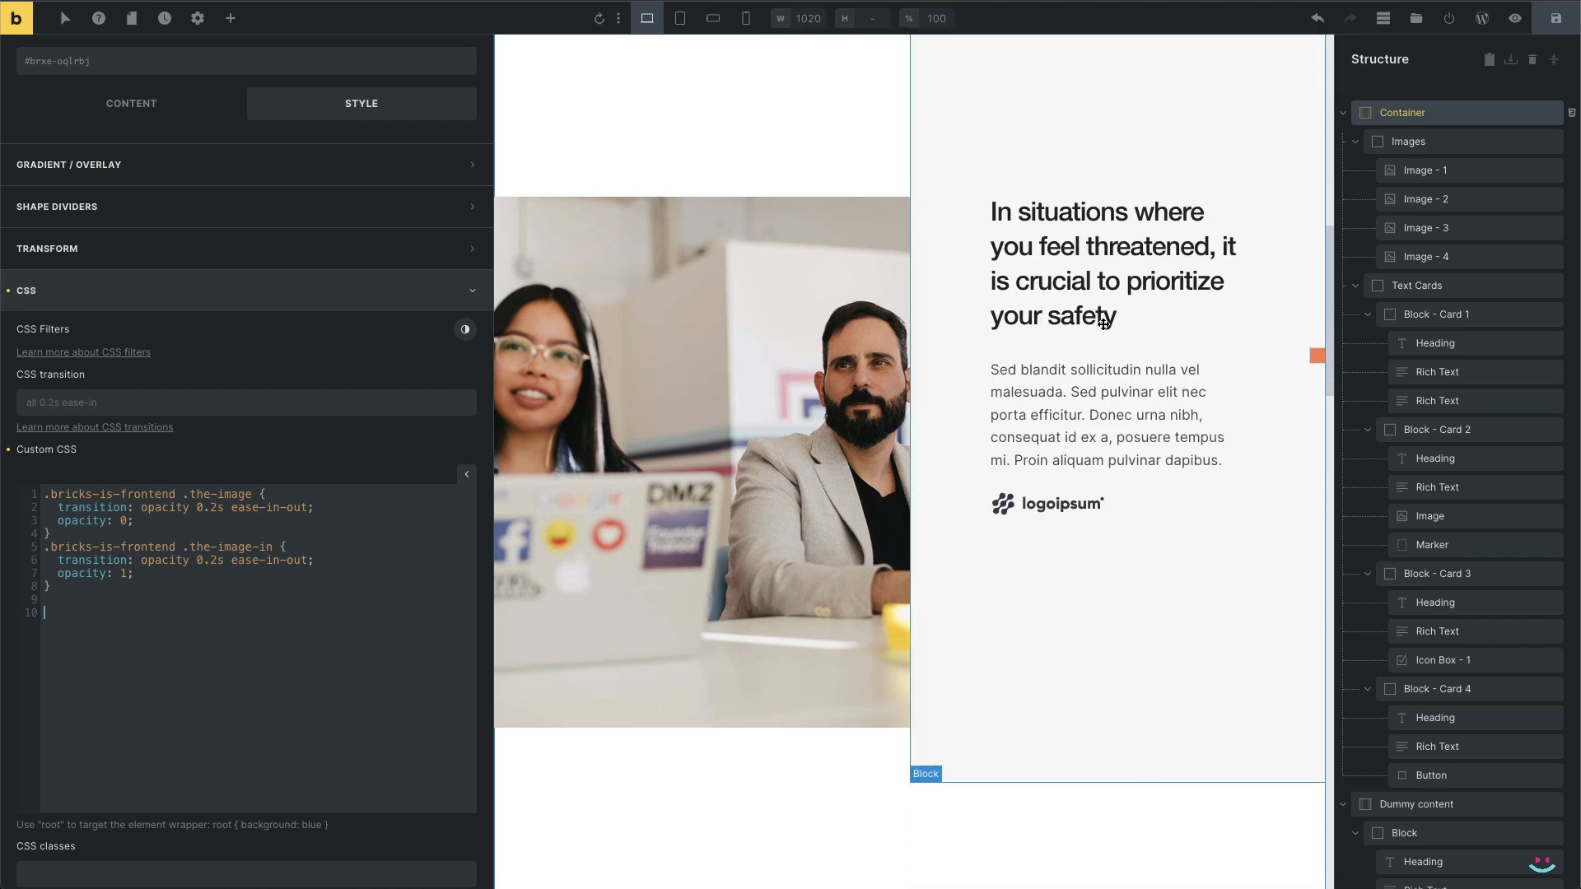
scroll(down, 3)
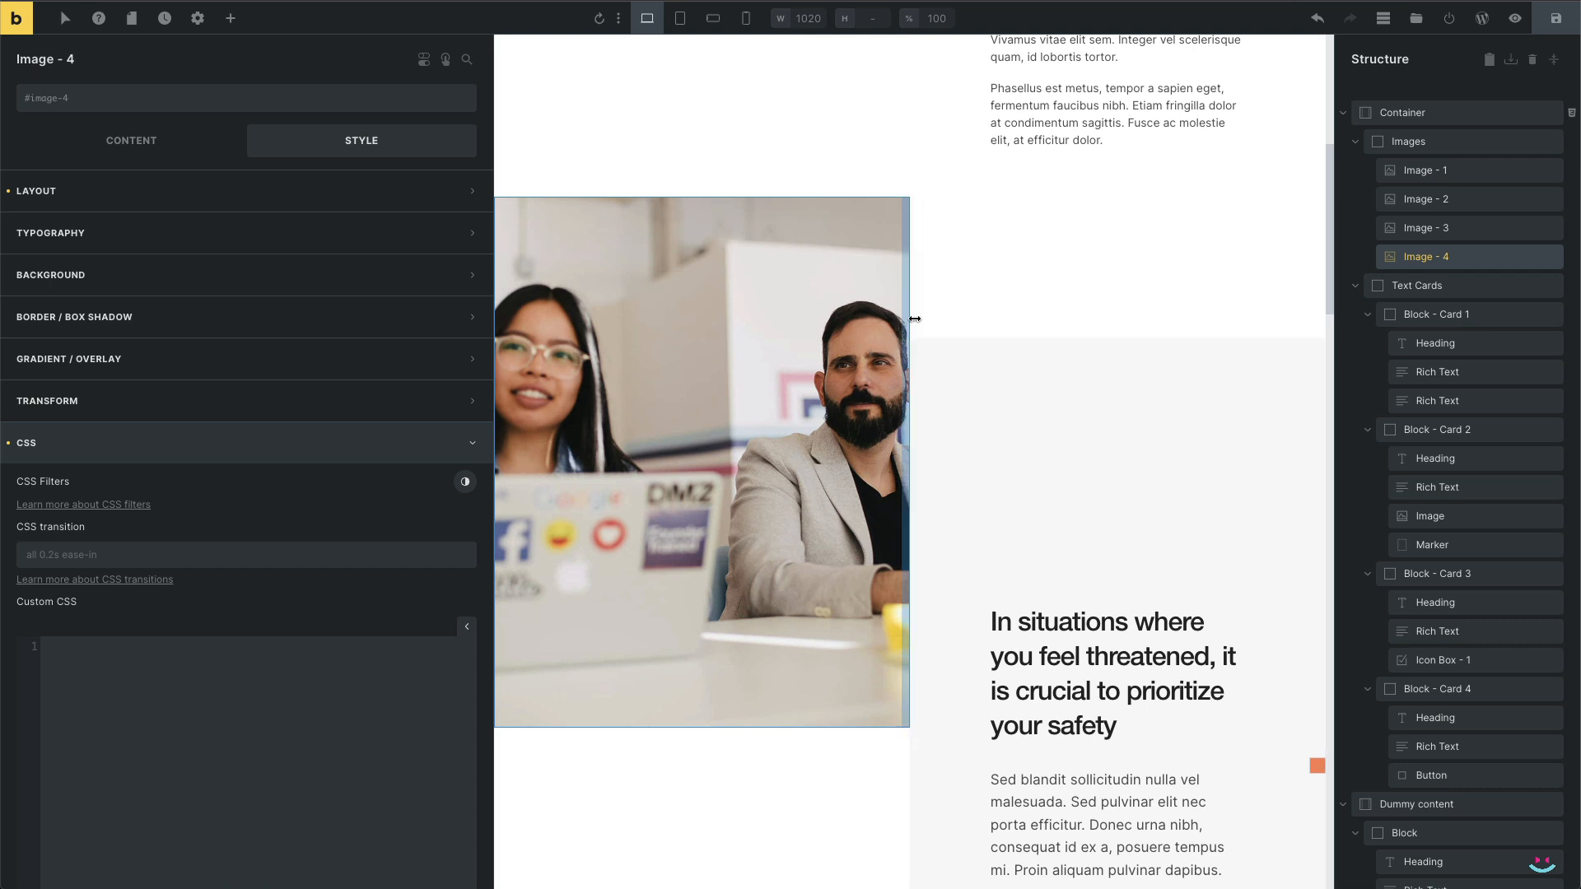
mouse_move(915, 332)
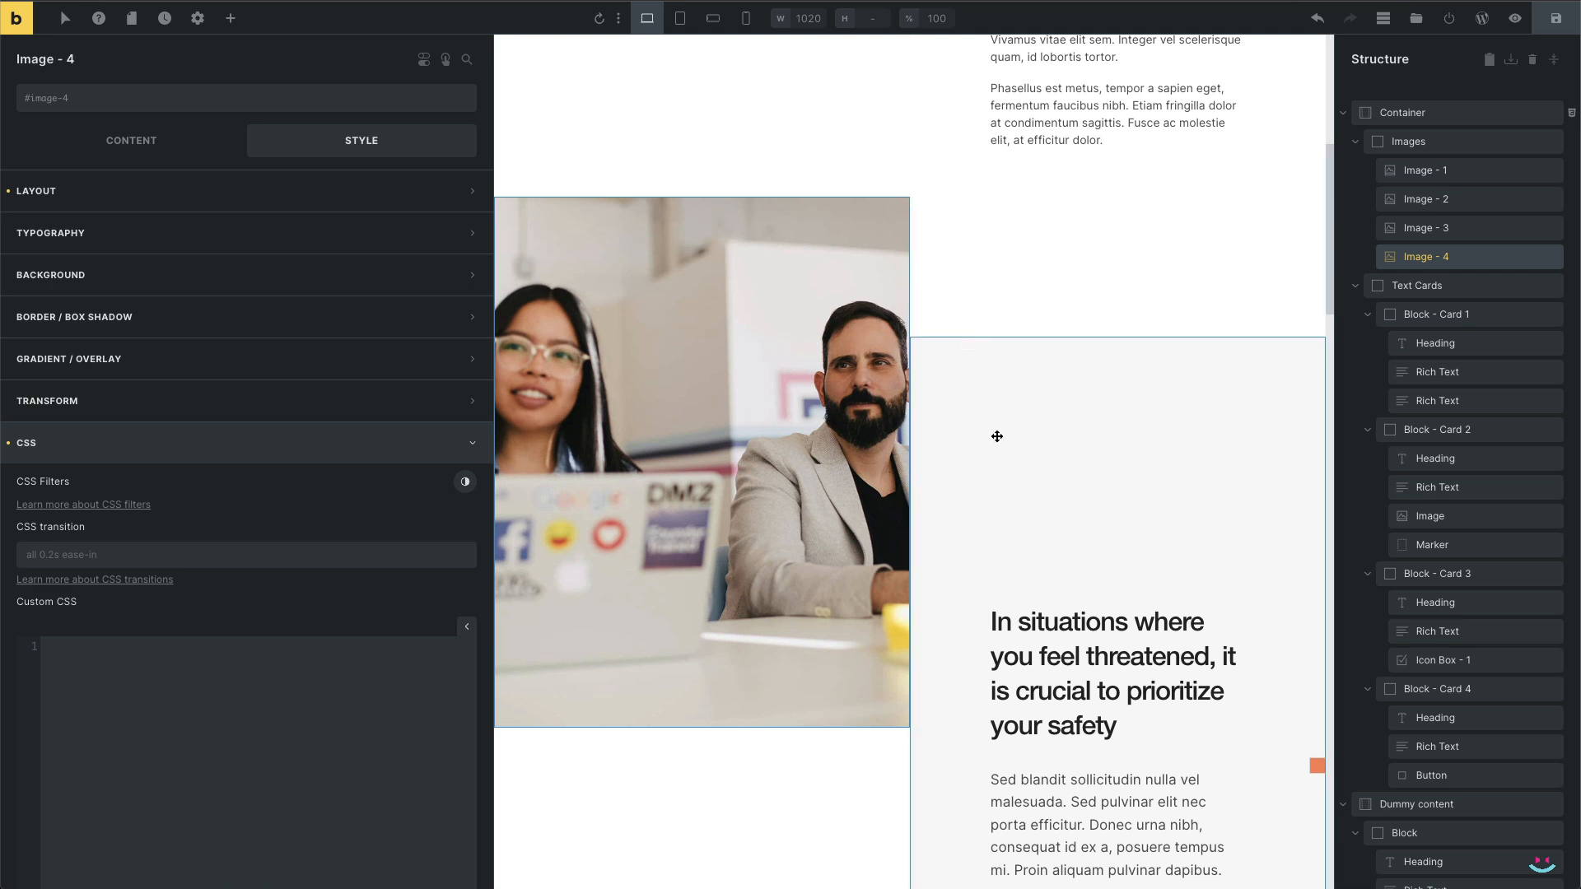
scroll(down, 3)
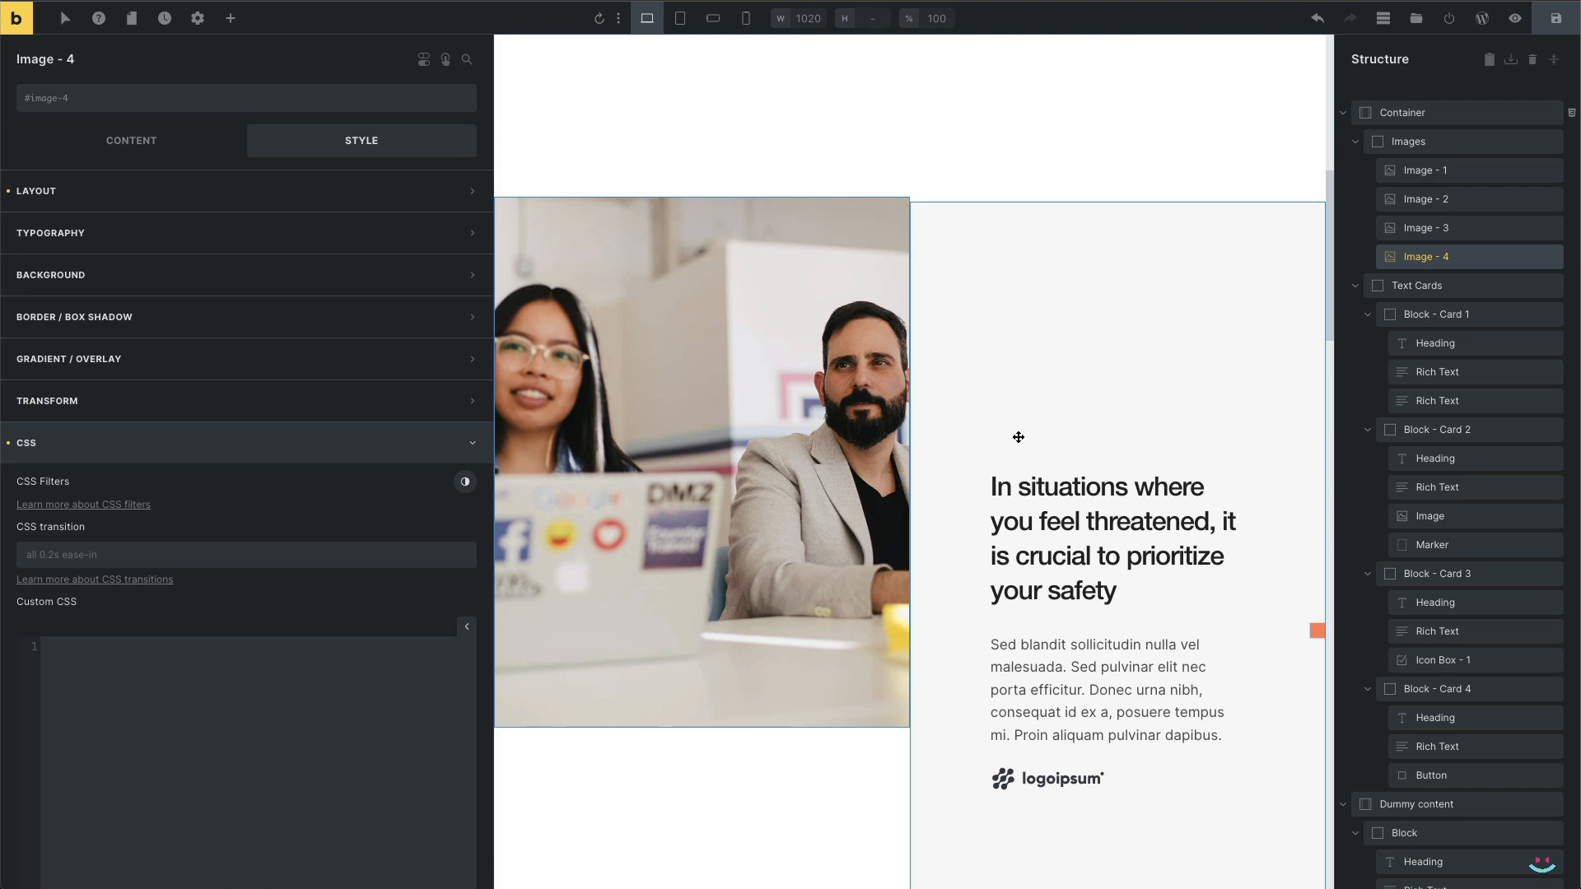
click(1110, 531)
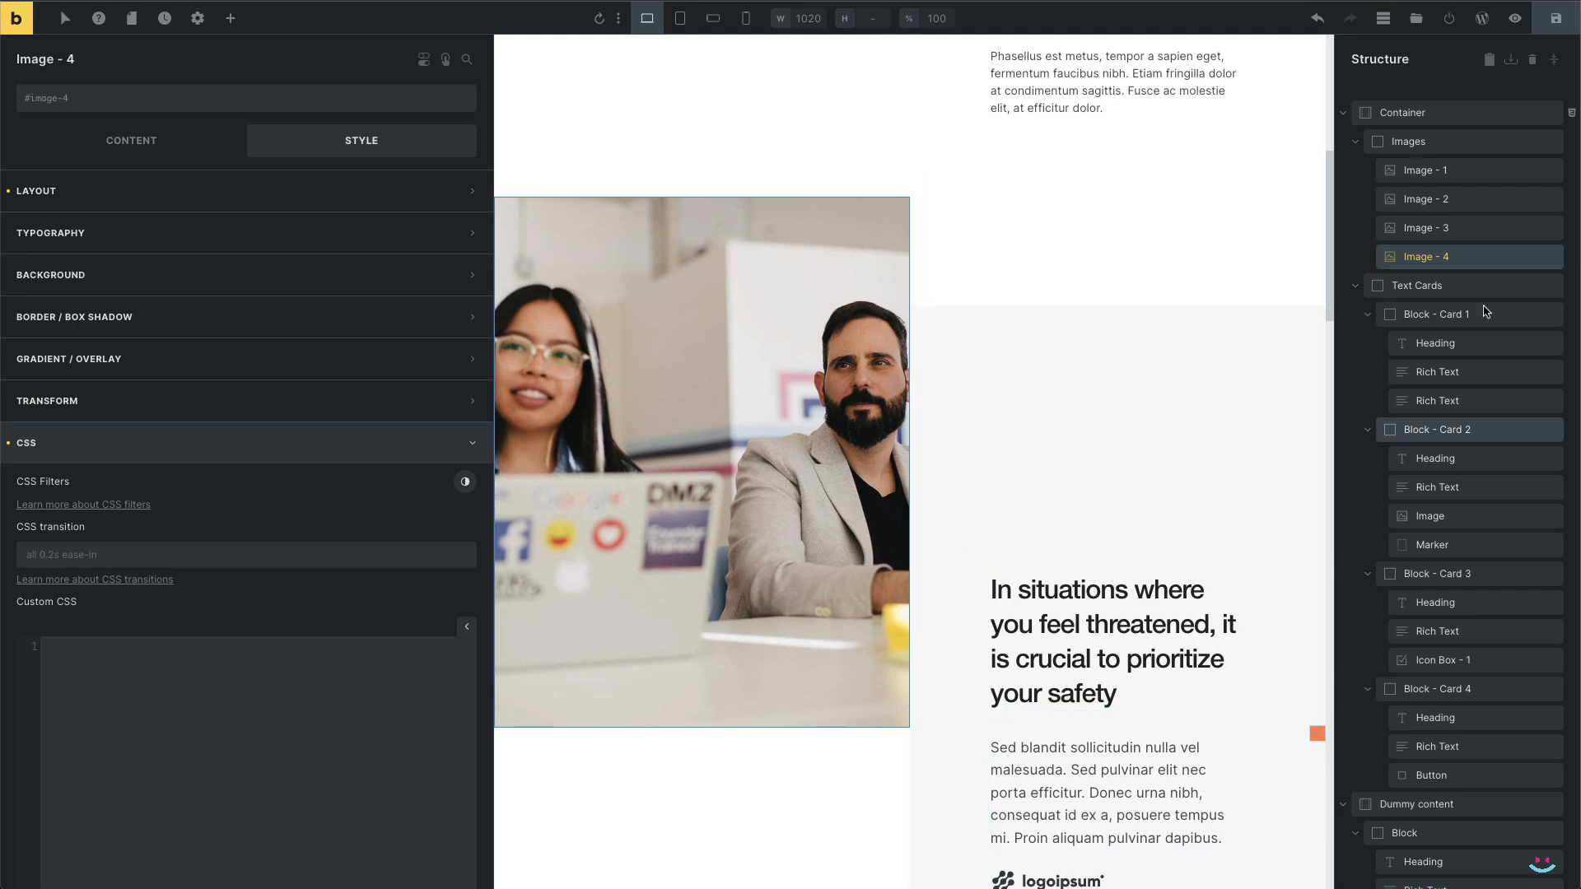
click(1402, 112)
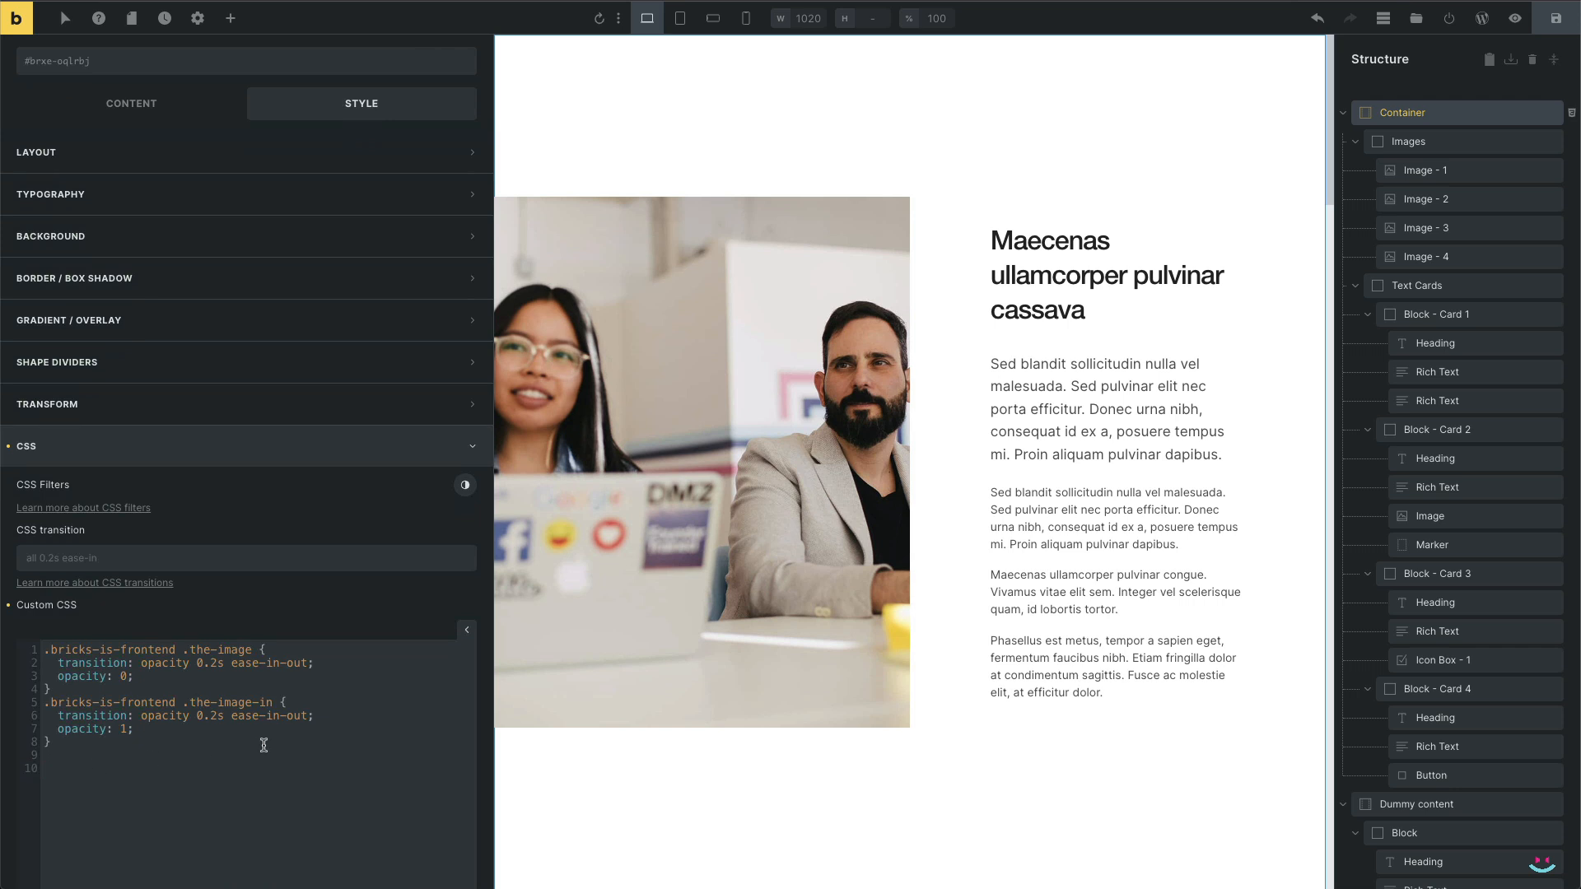
Add a .the-marker rule to the Container CSS with a vh-based calculated top offset
click(45, 768)
text(.)
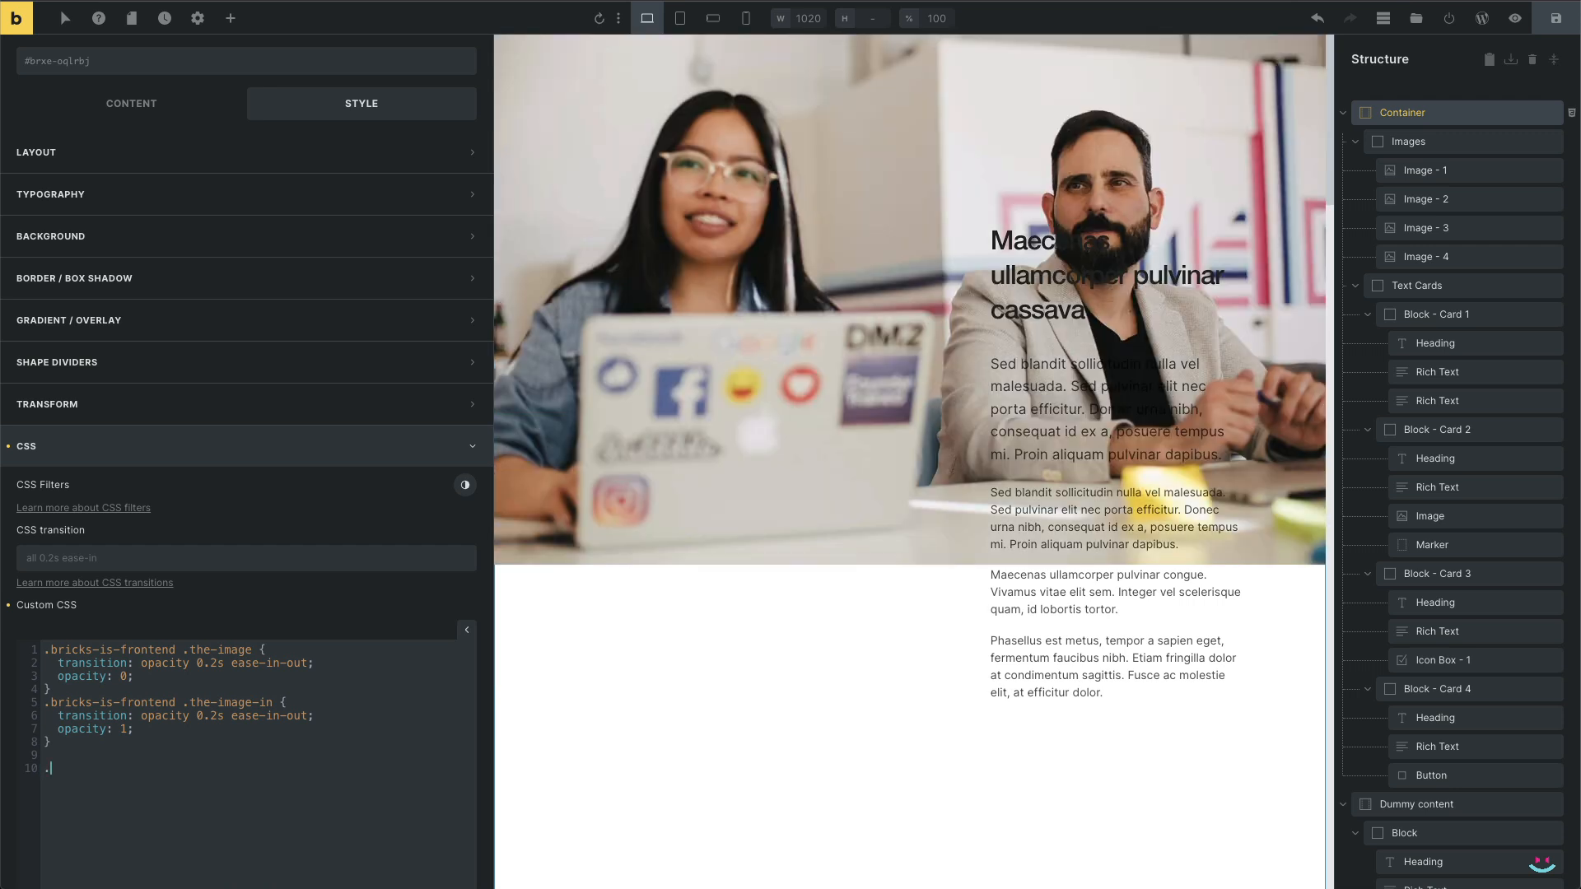
text(the-marker {)
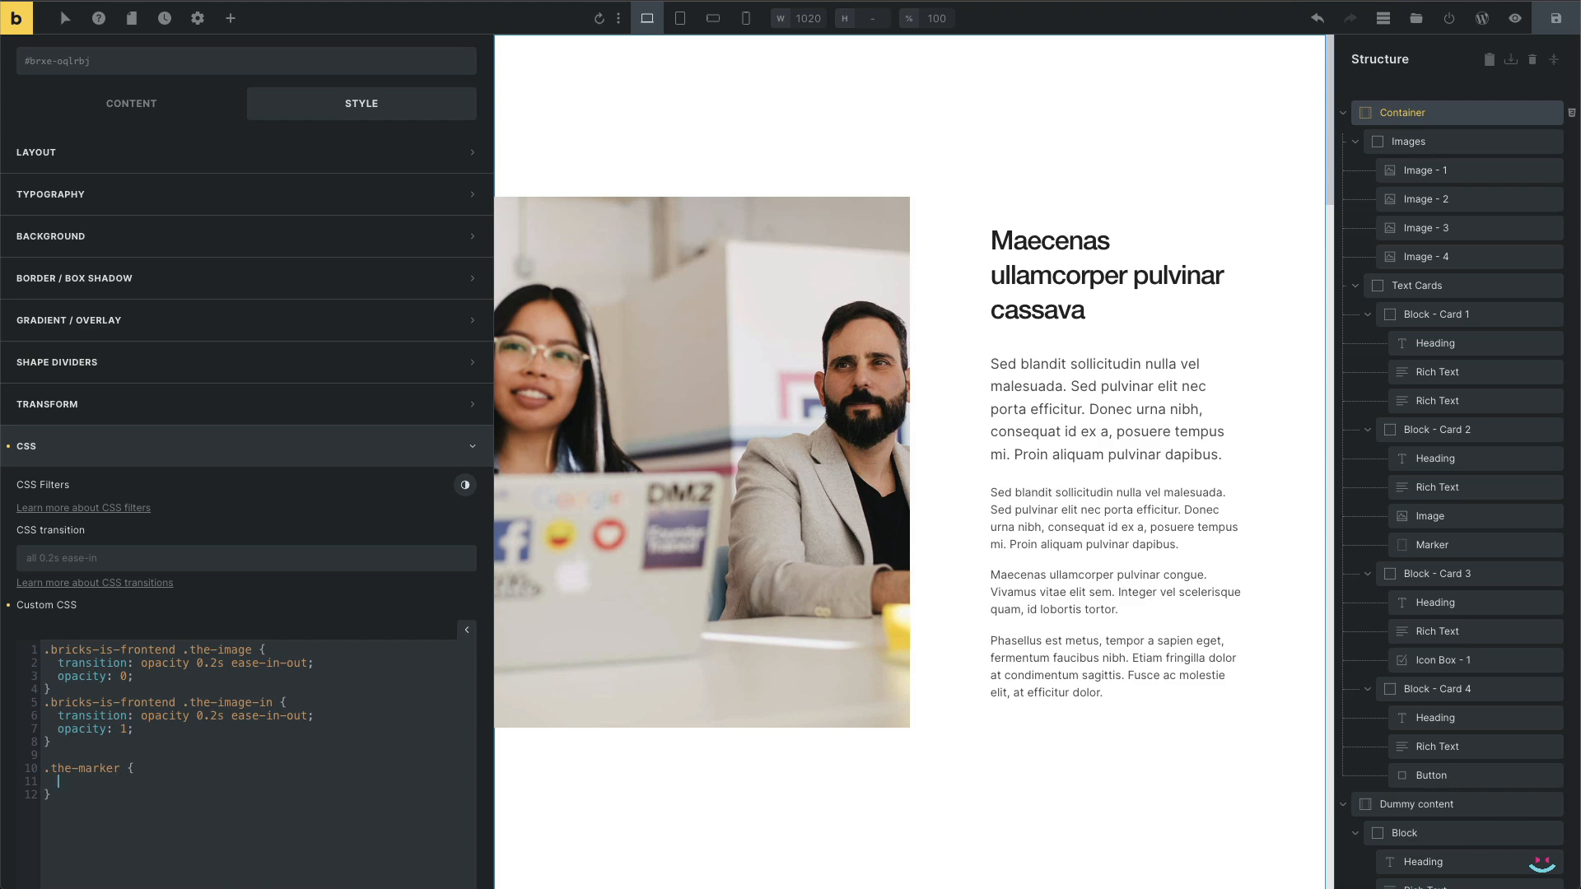
text(top: calc()
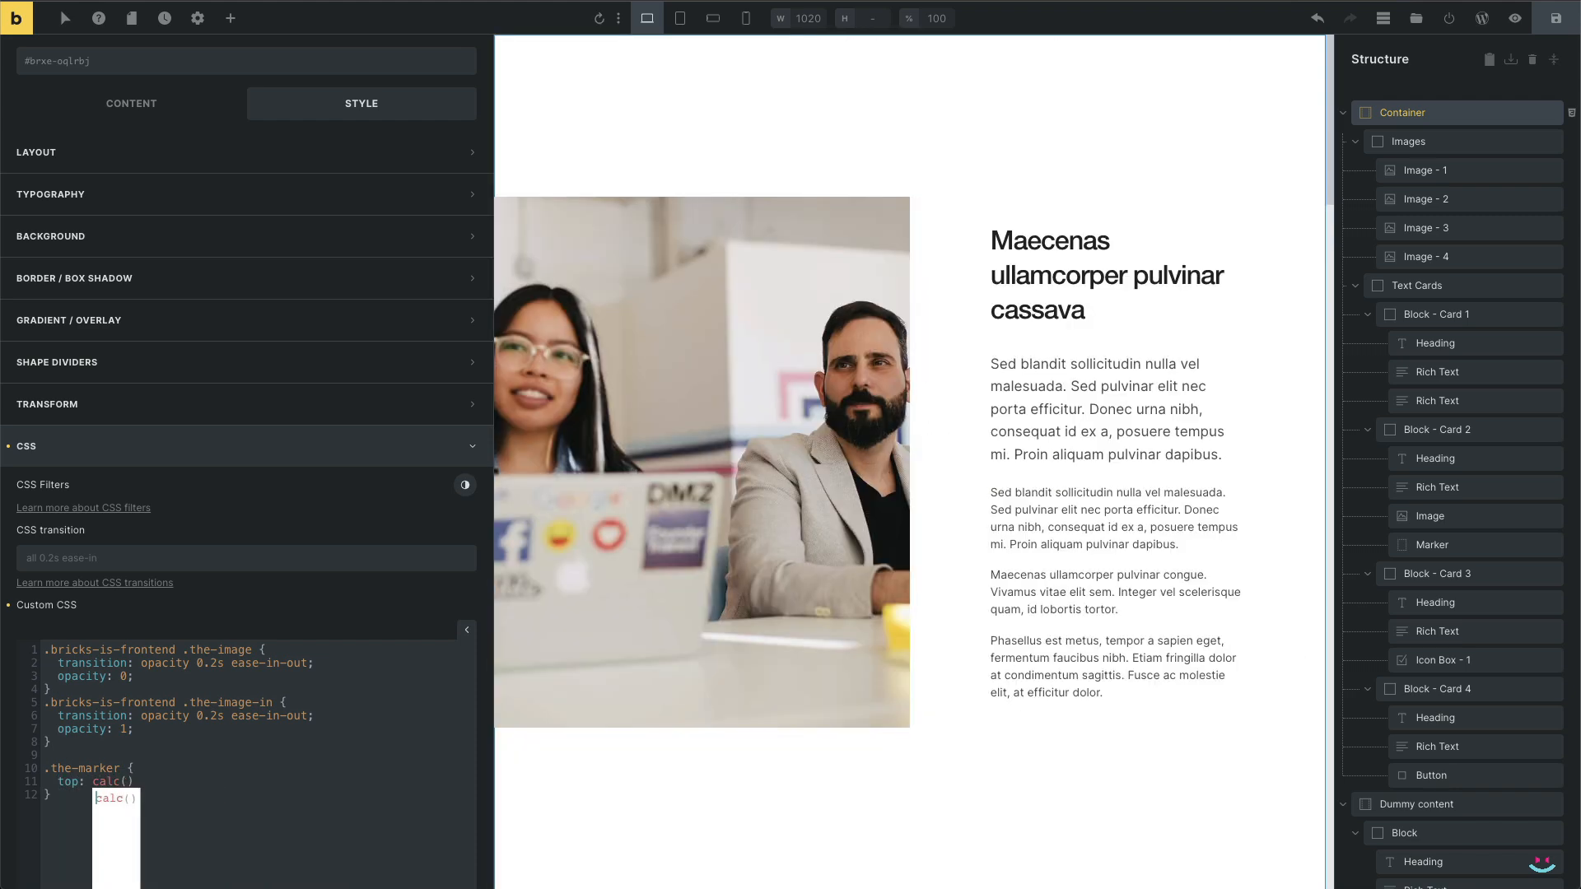
text(50% + 1)
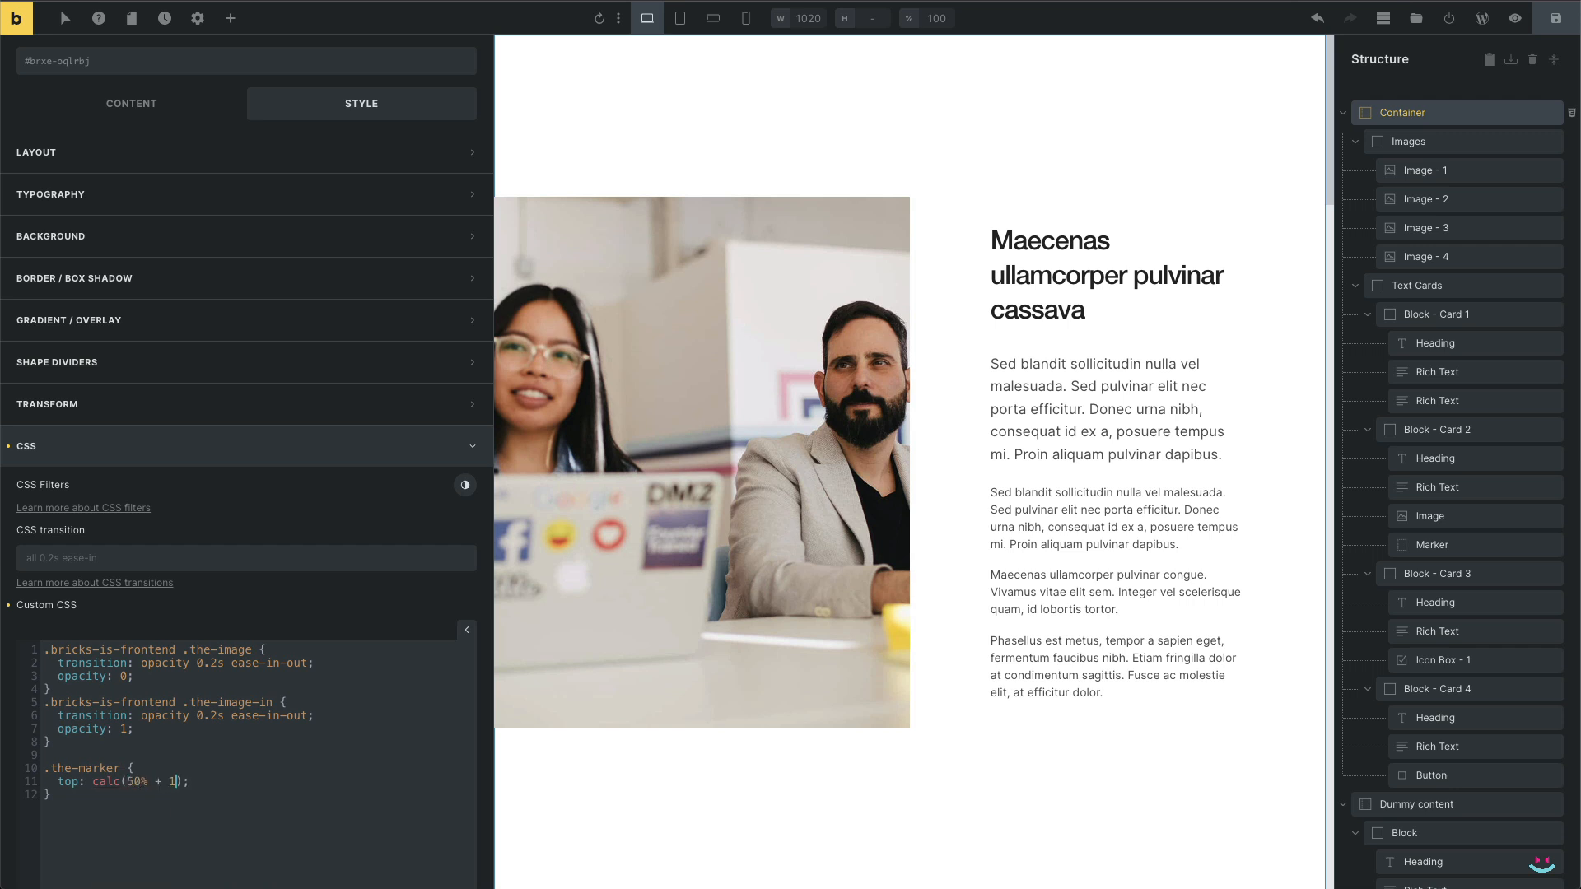
text(6vh)
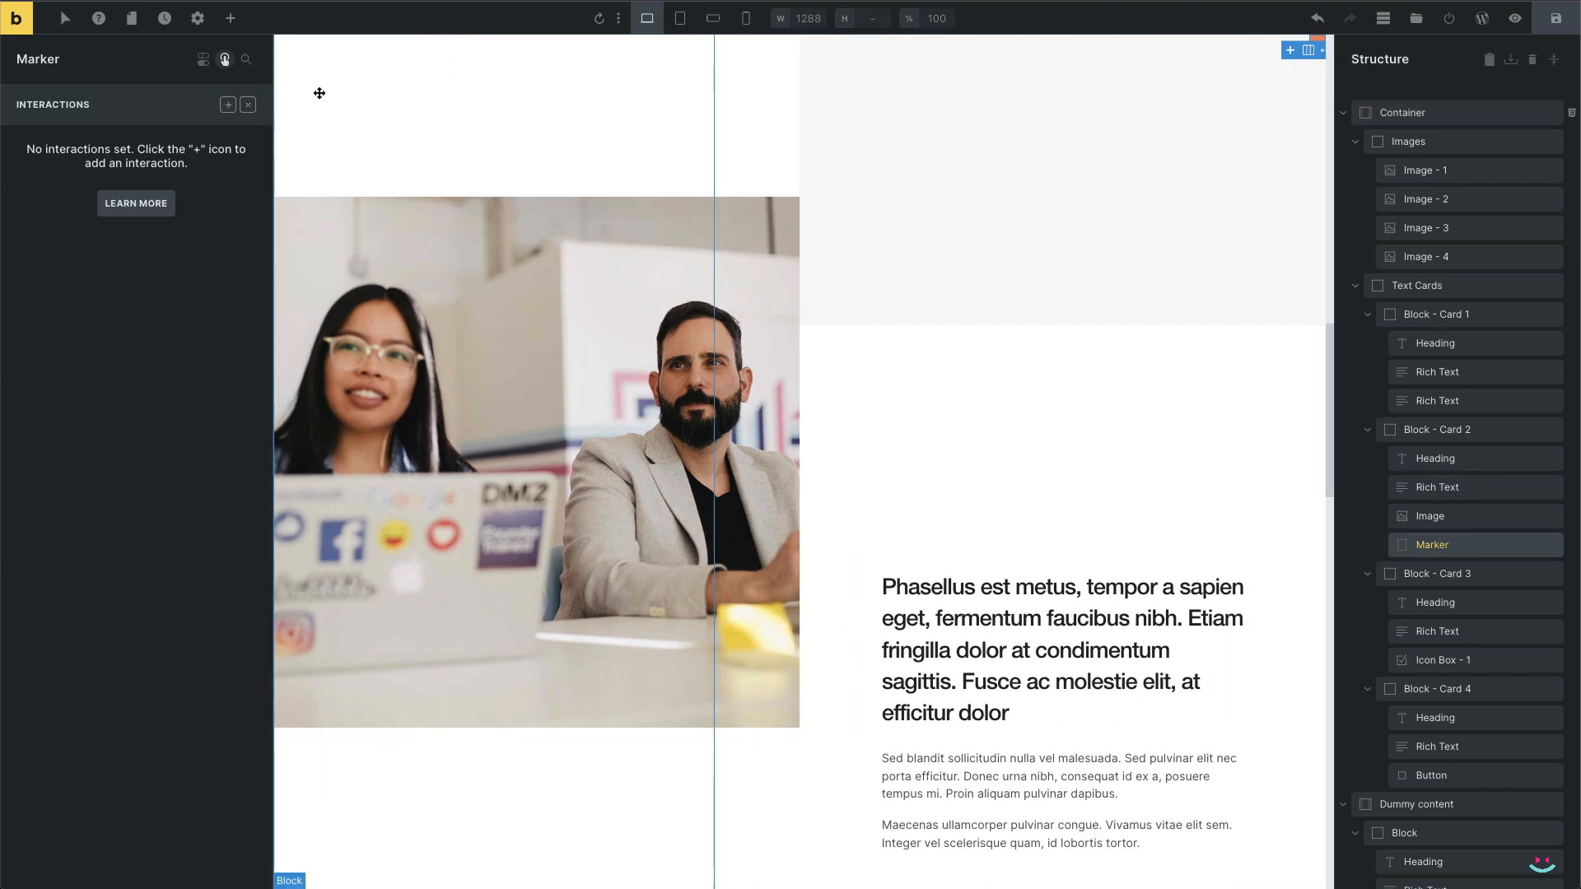
Add a Marker interaction: Enter viewport, Toggle attribute class the-image on selector #image-2
click(229, 104)
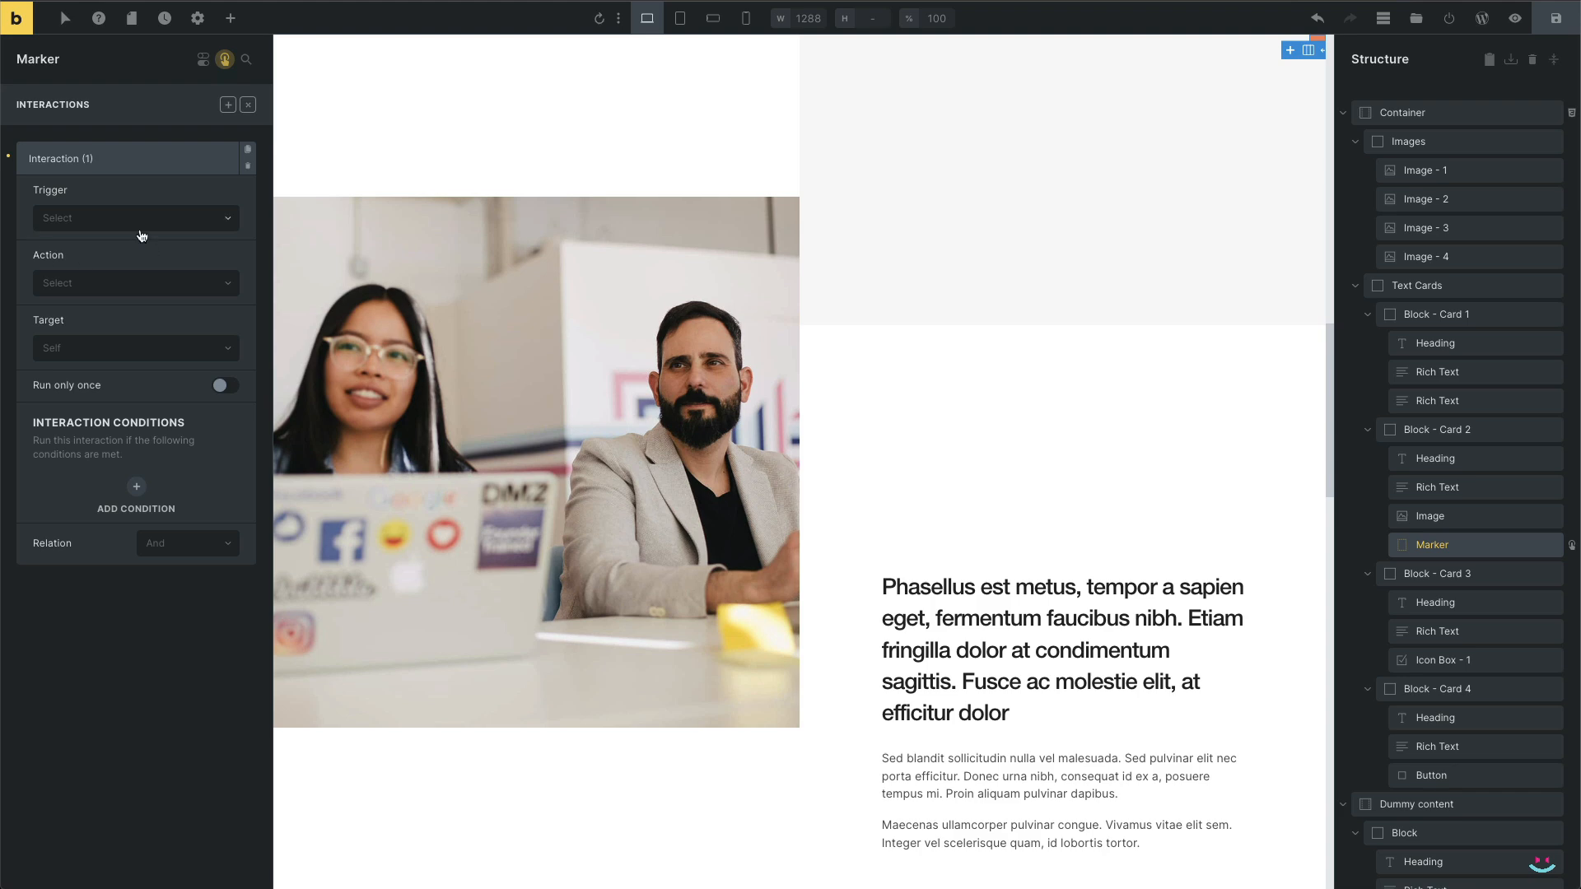
click(135, 217)
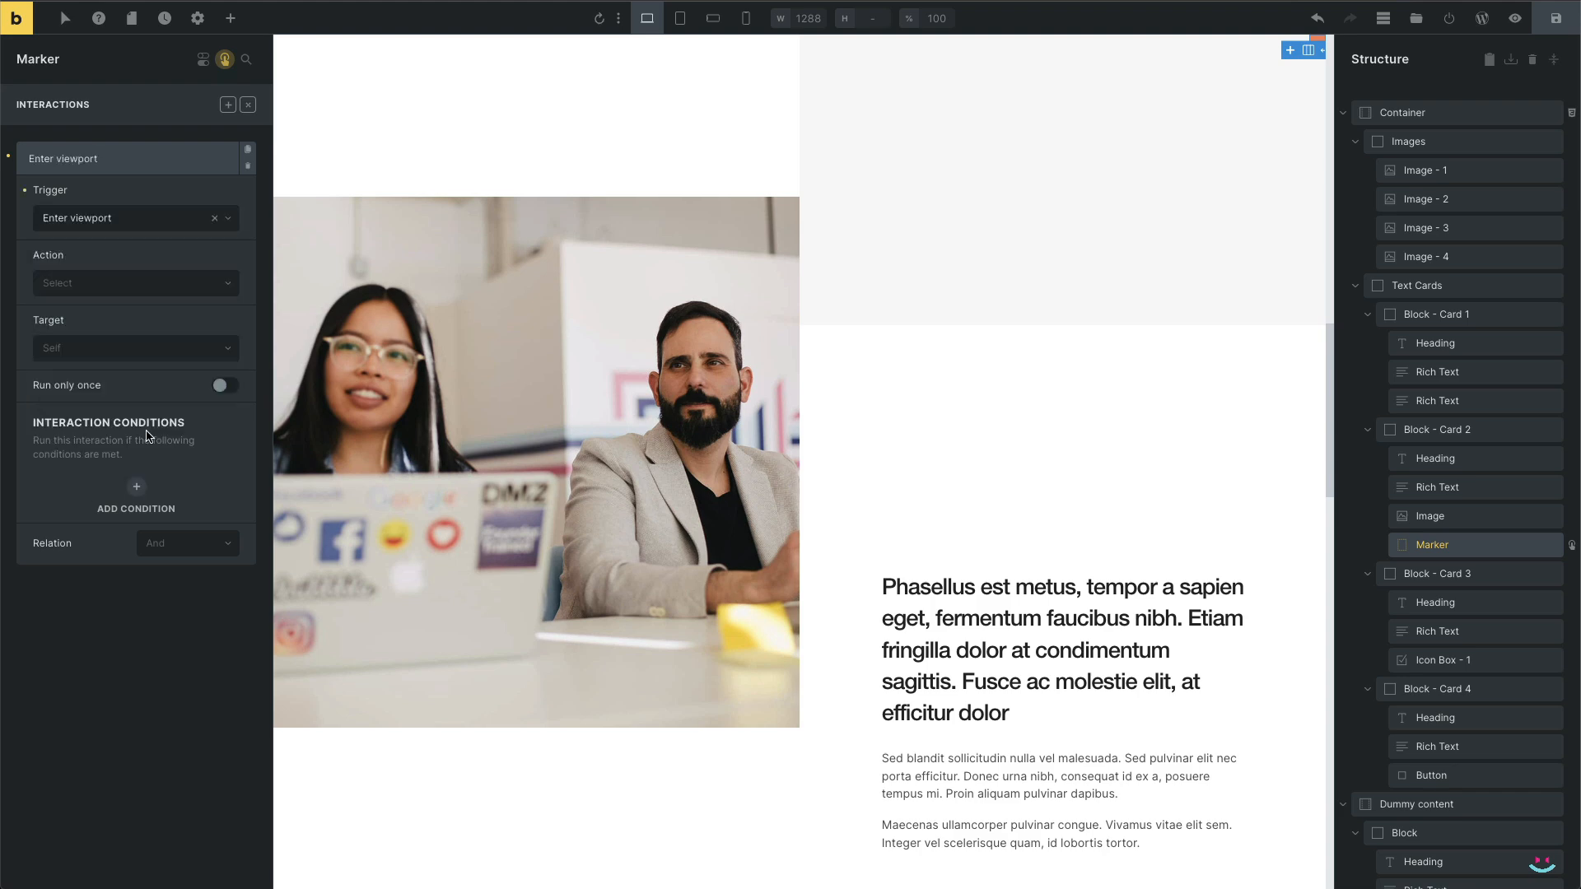
click(135, 282)
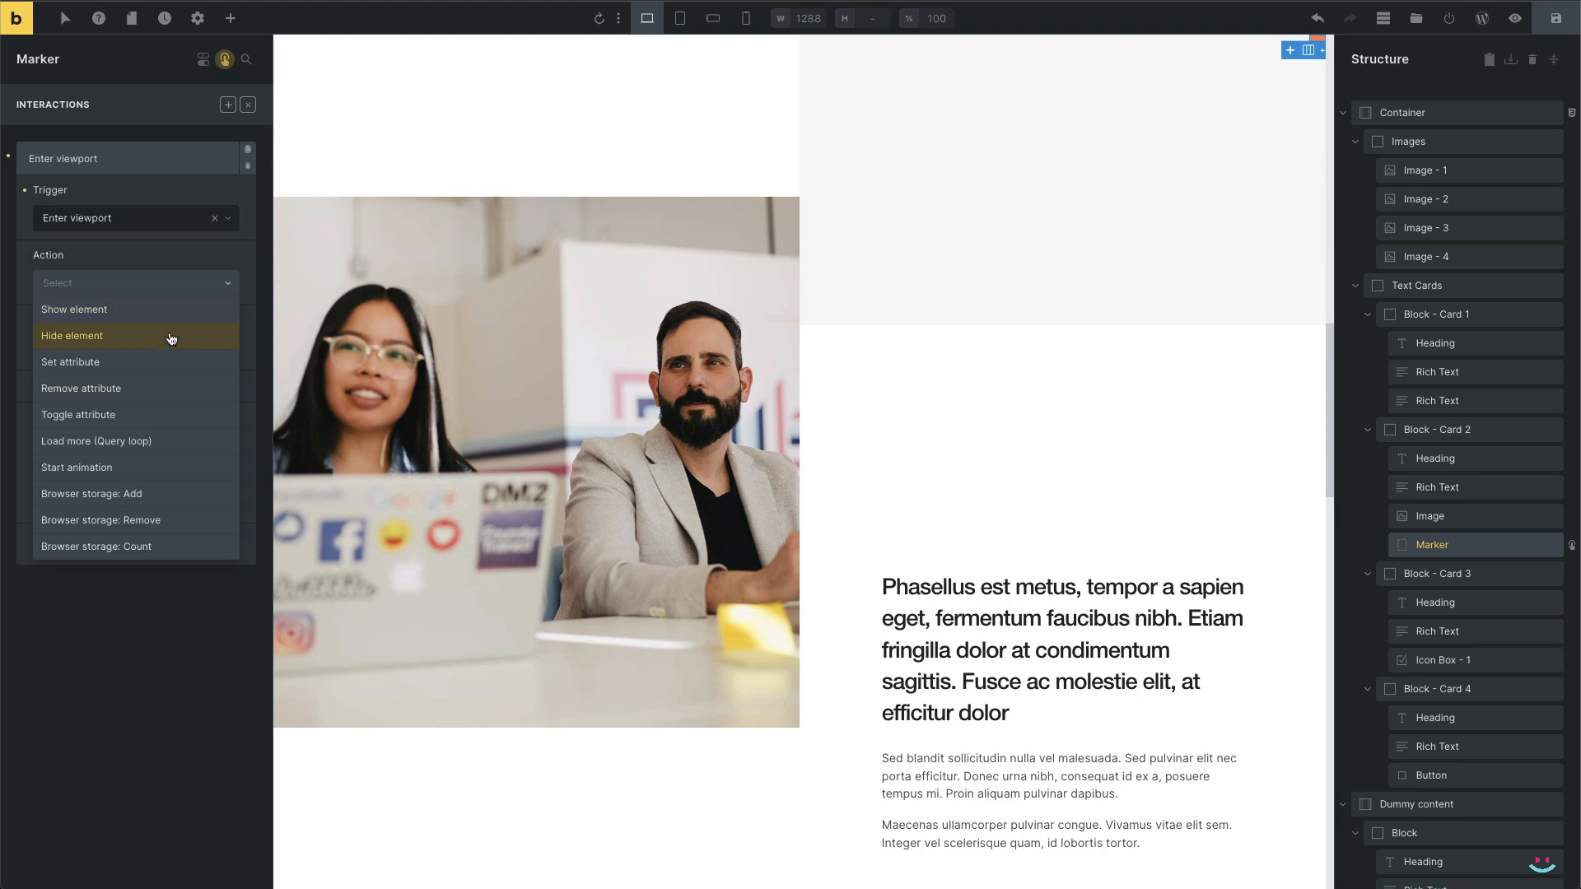
click(78, 415)
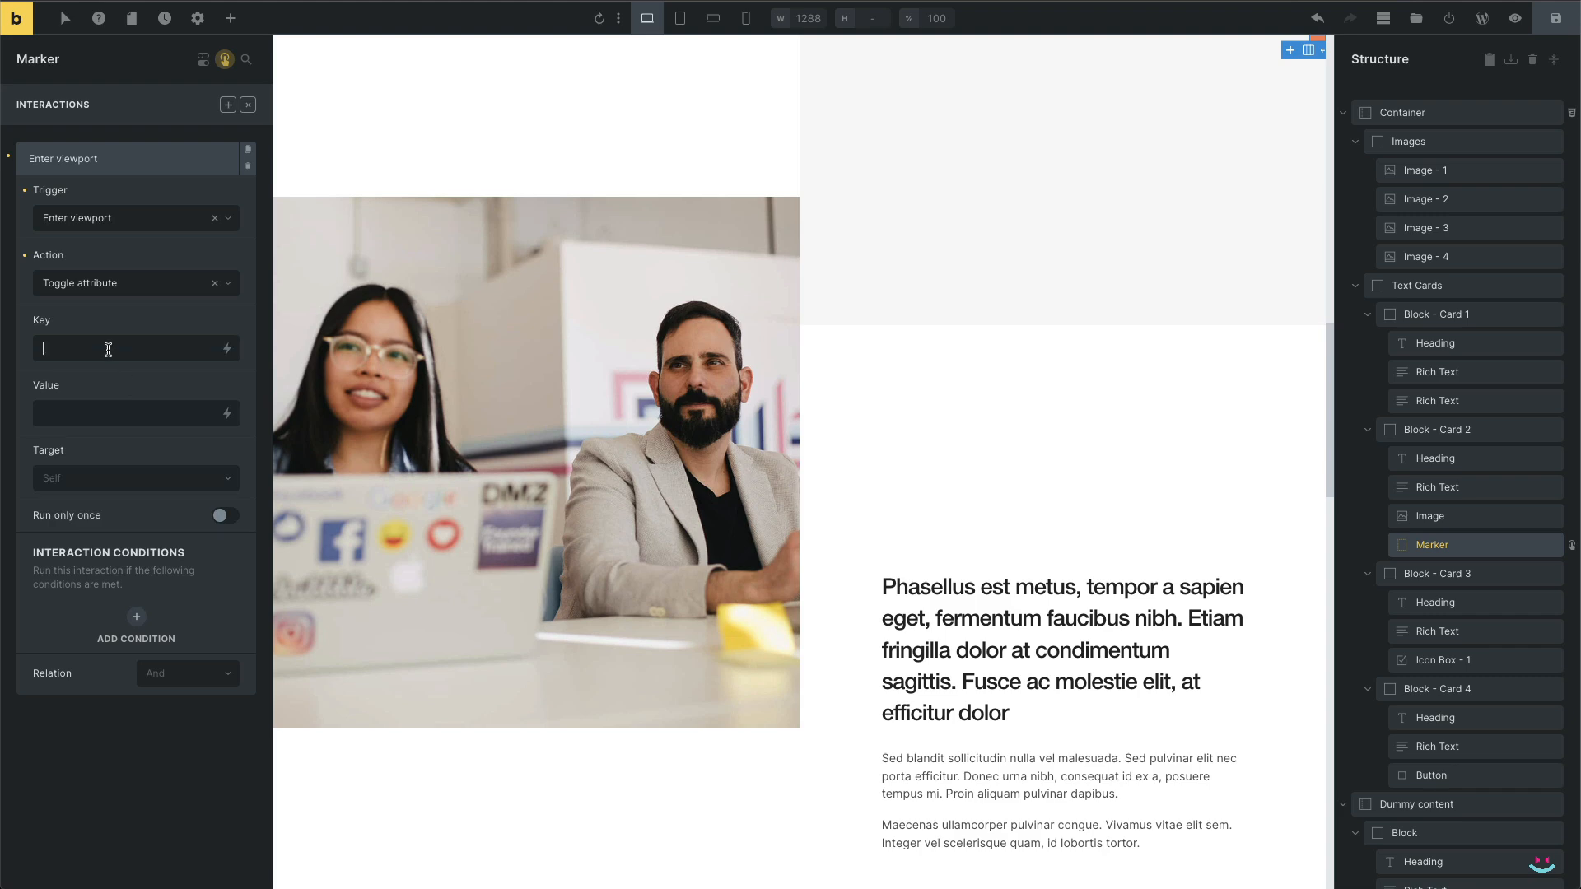
text(class)
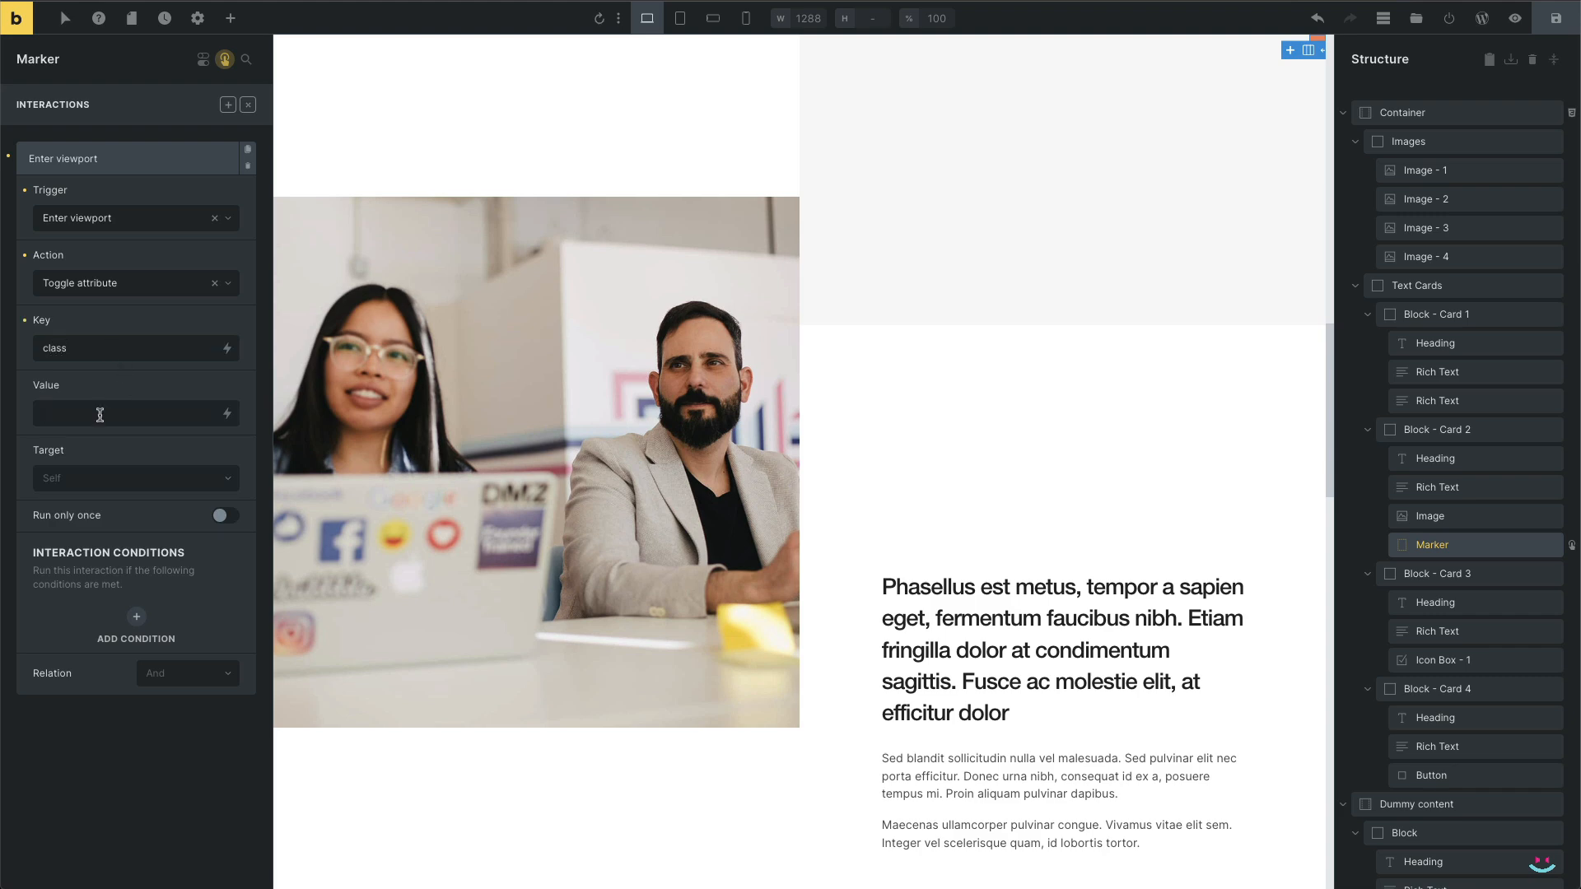
text(the-image)
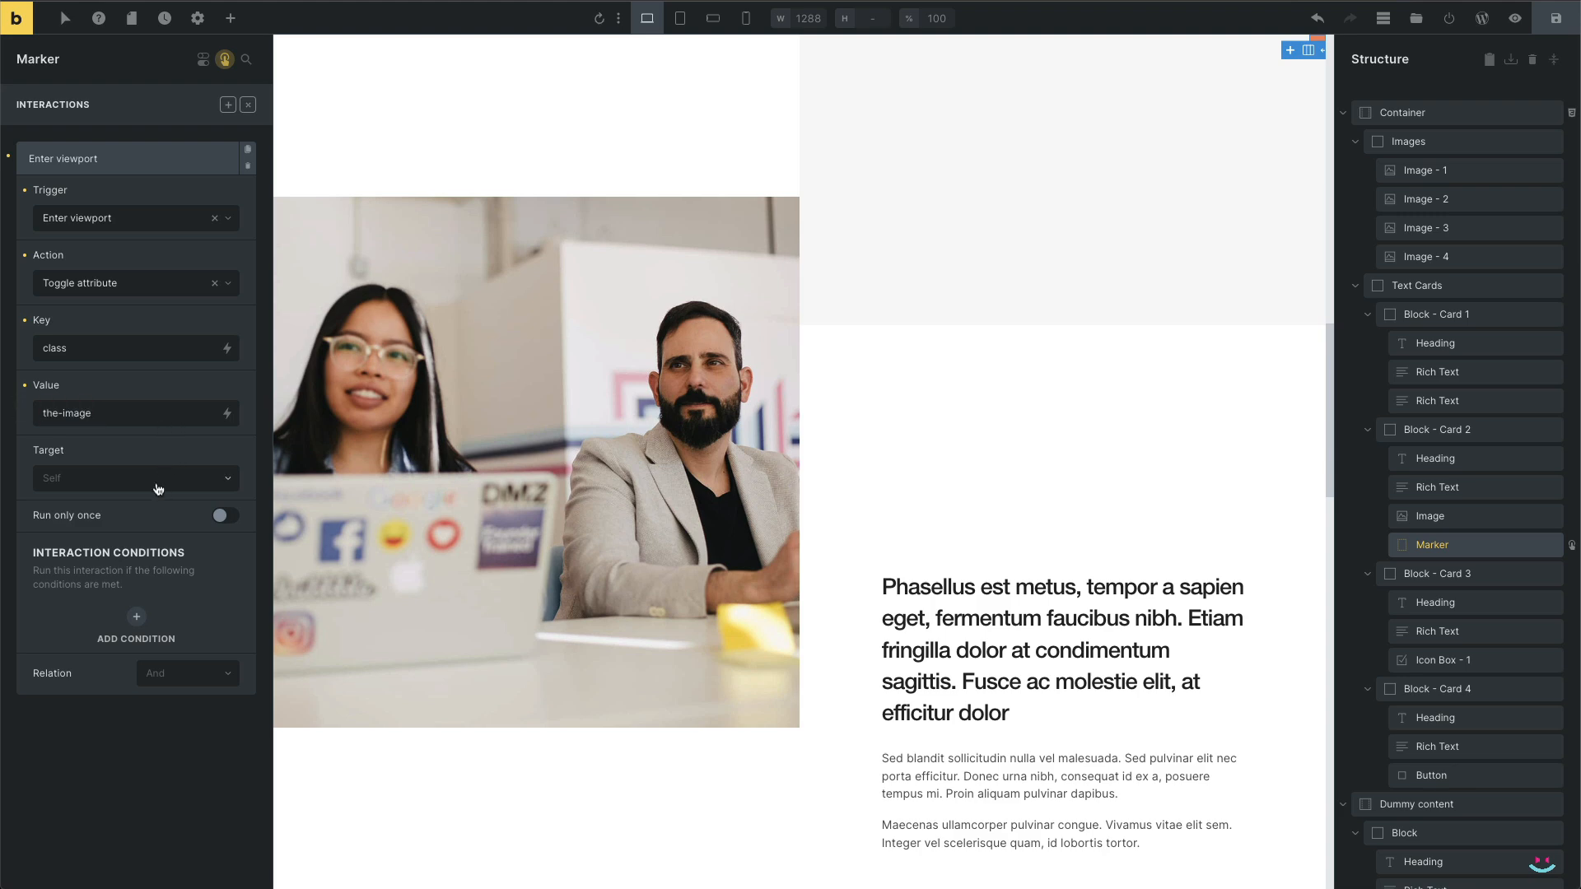
click(136, 478)
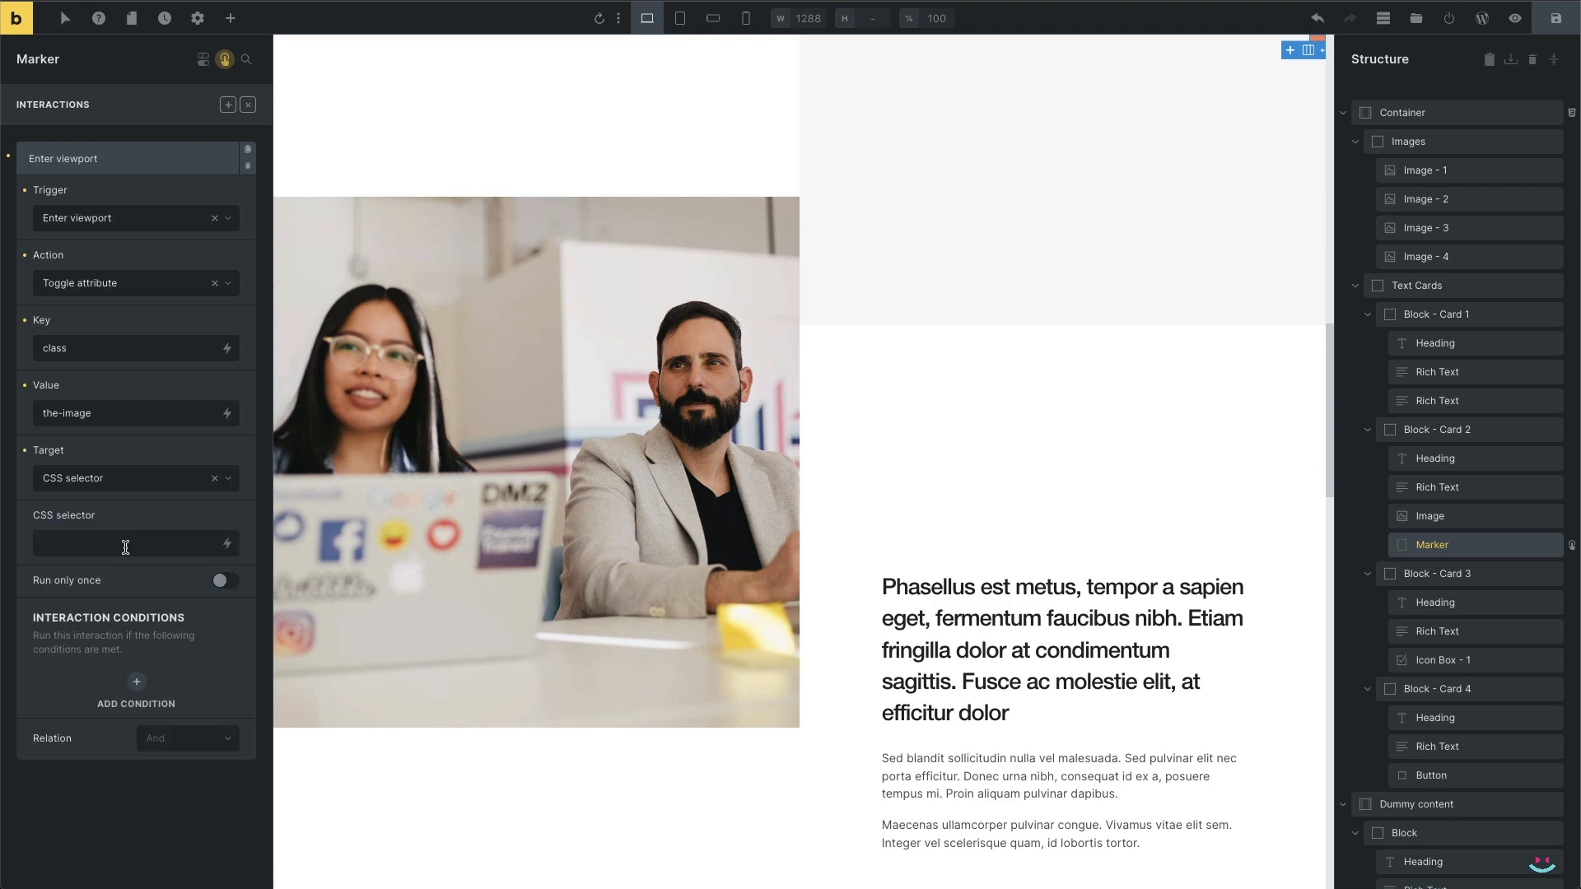
text(#image-2)
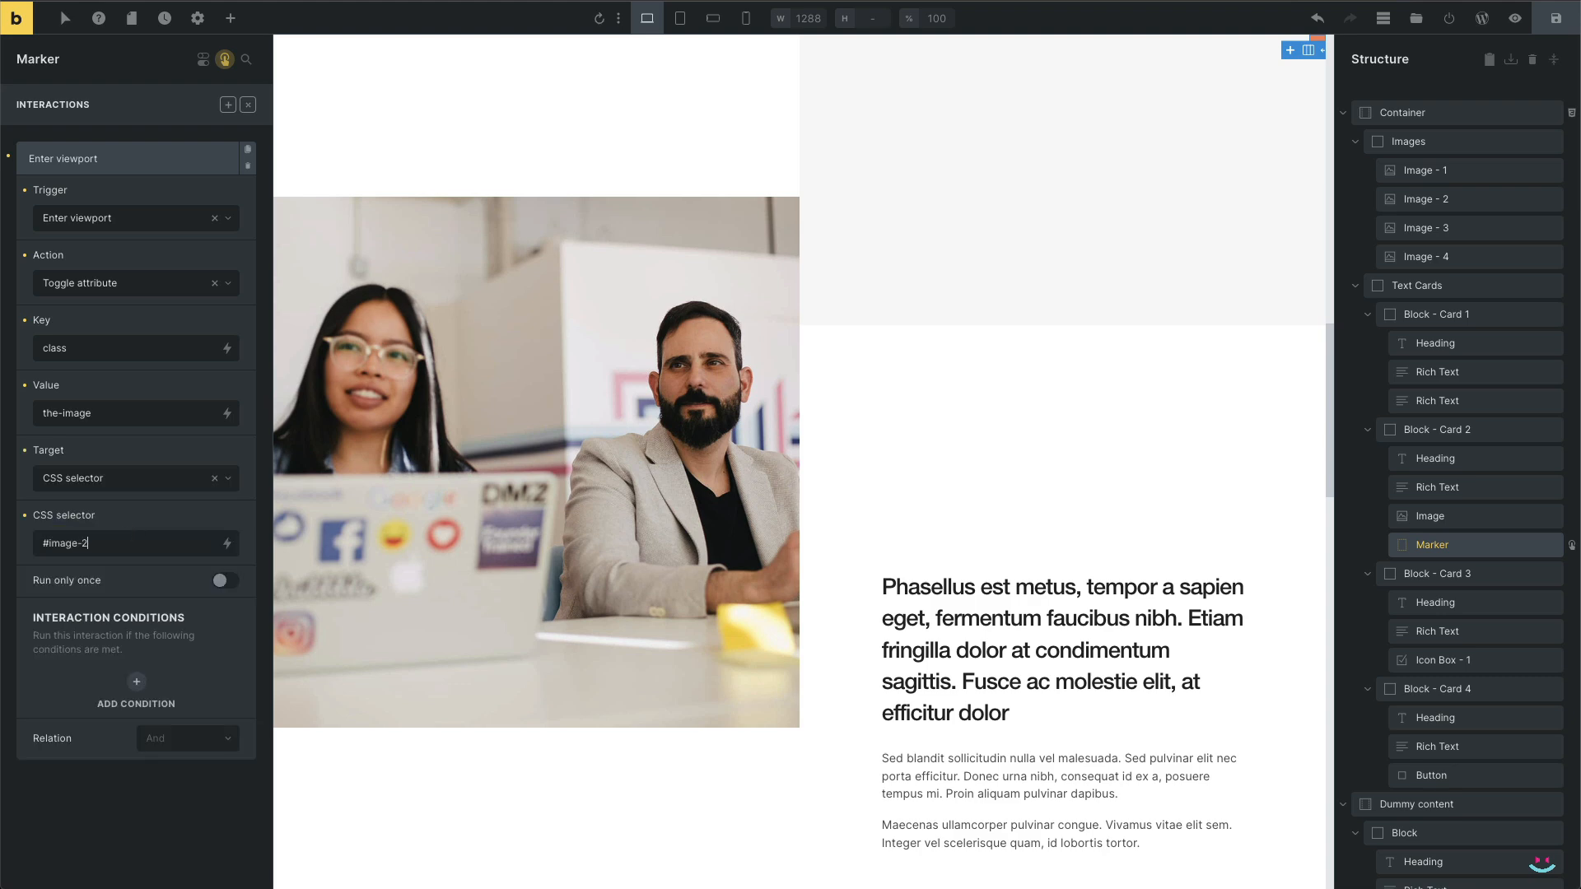
click(134, 542)
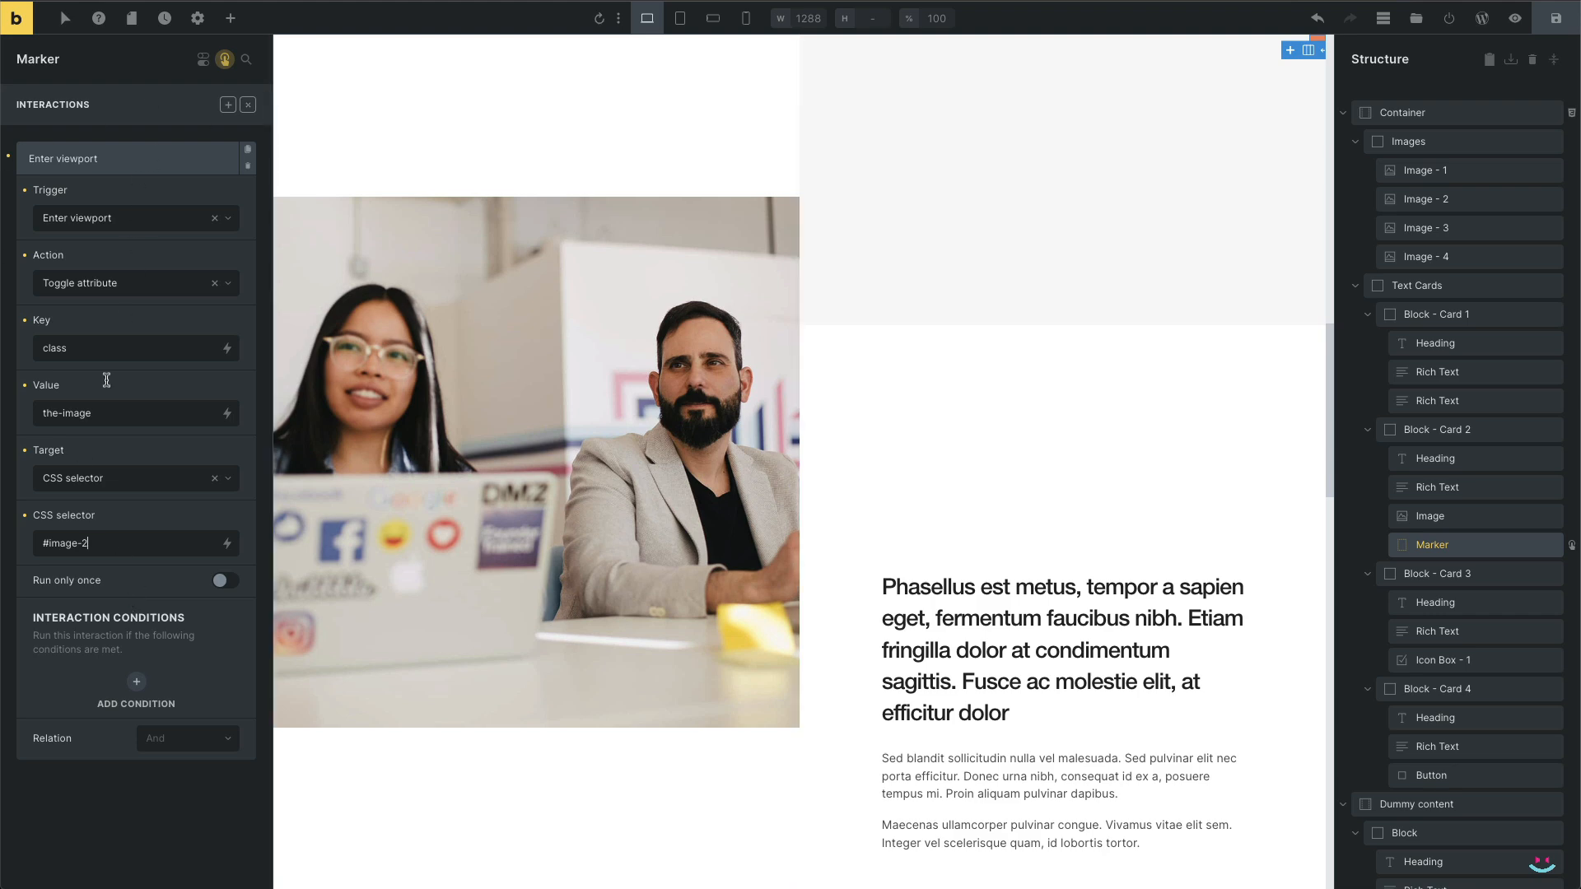
double_click(67, 414)
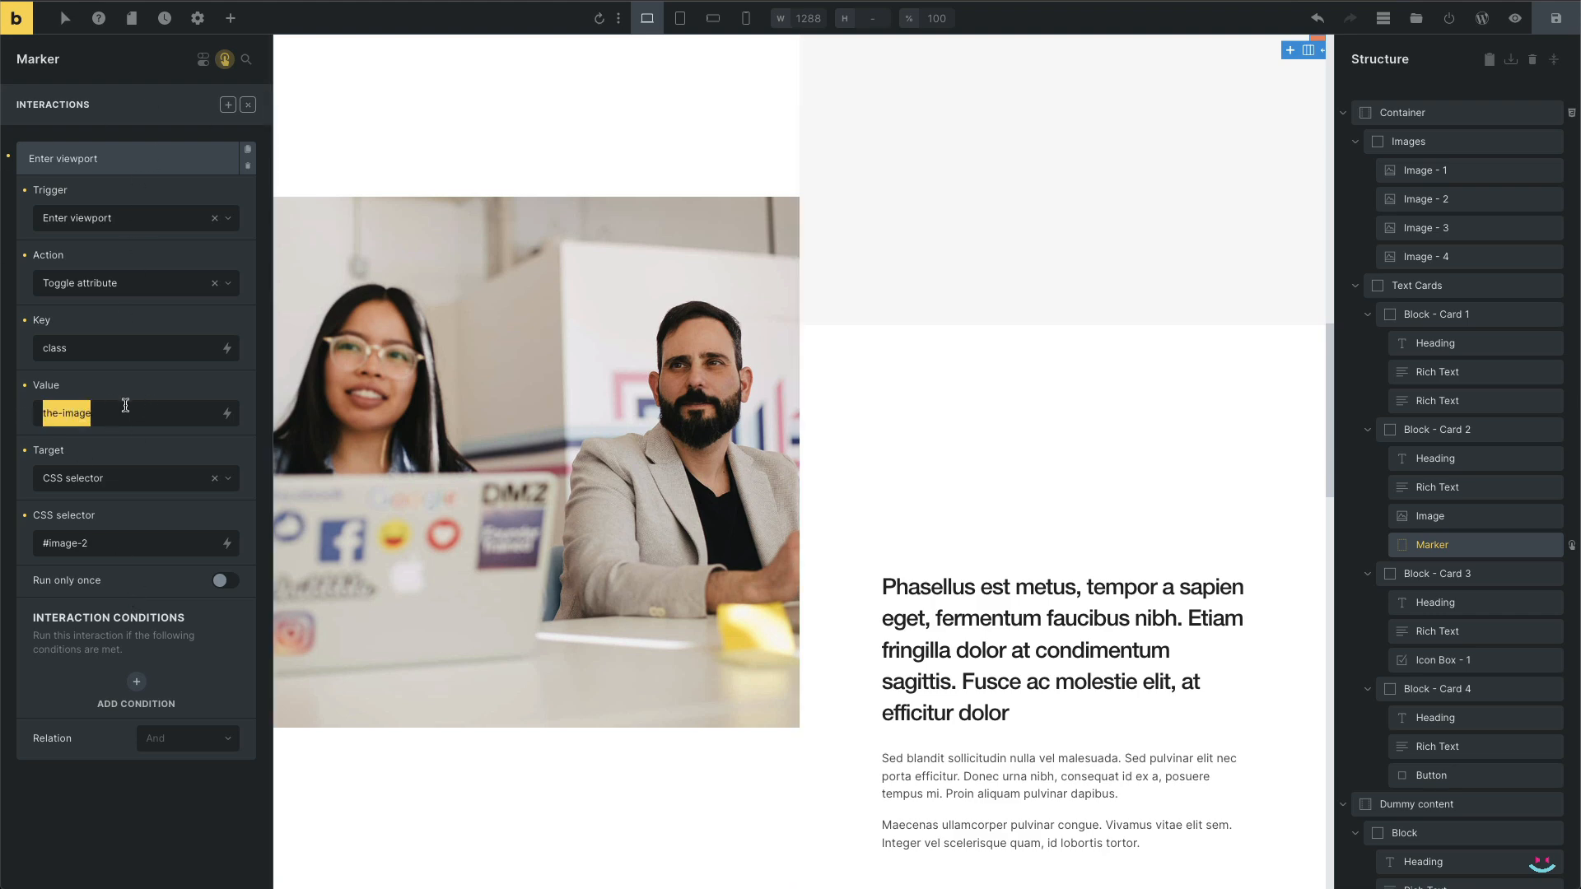
mouse_move(156, 257)
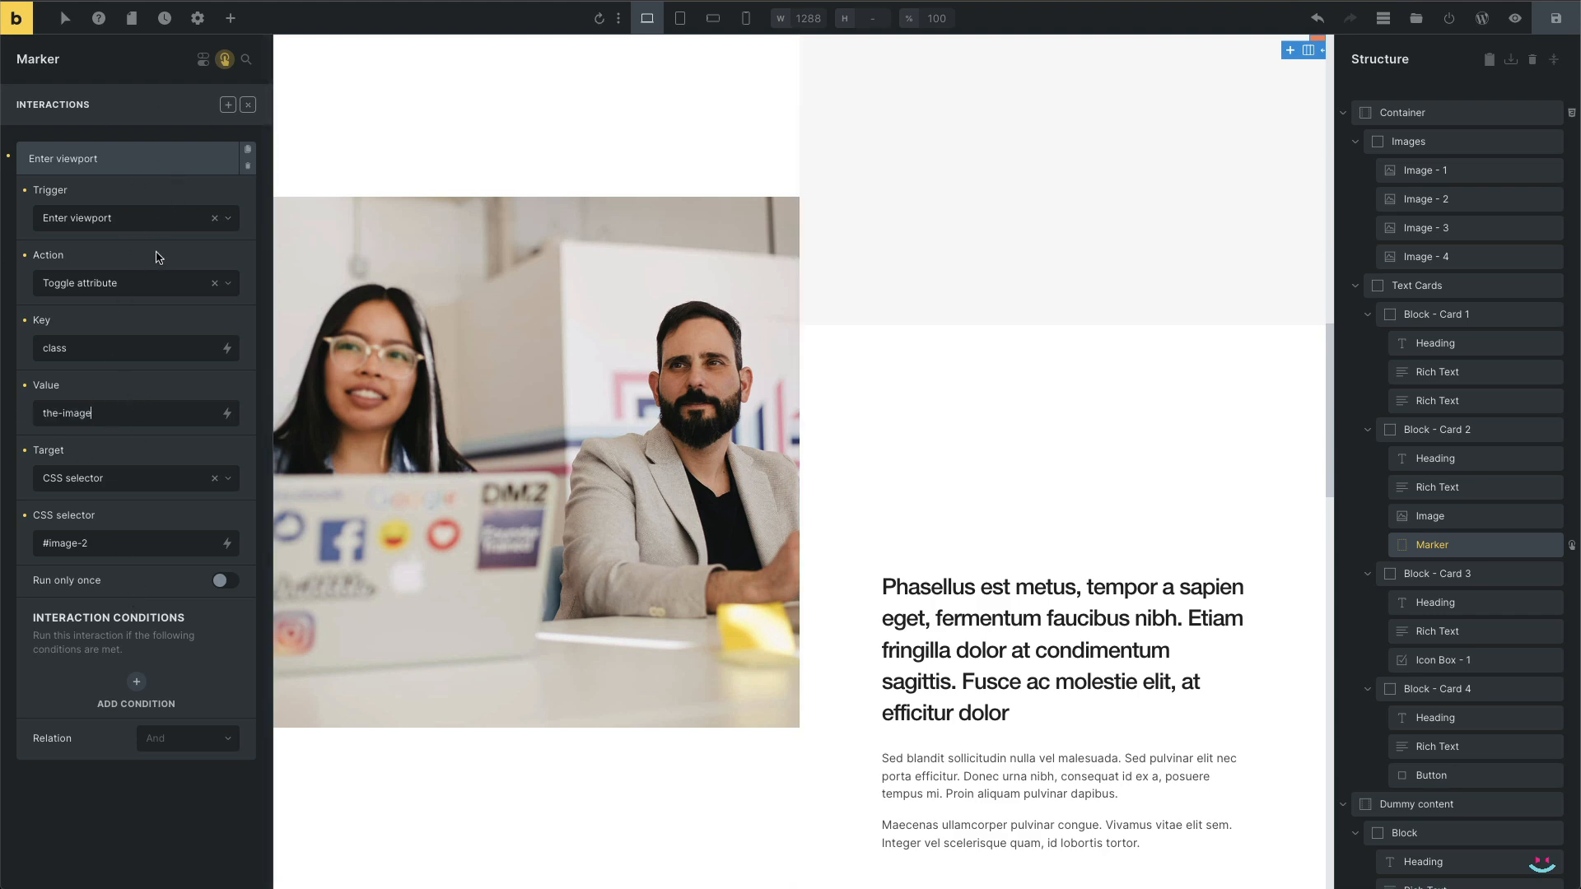
mouse_move(180, 323)
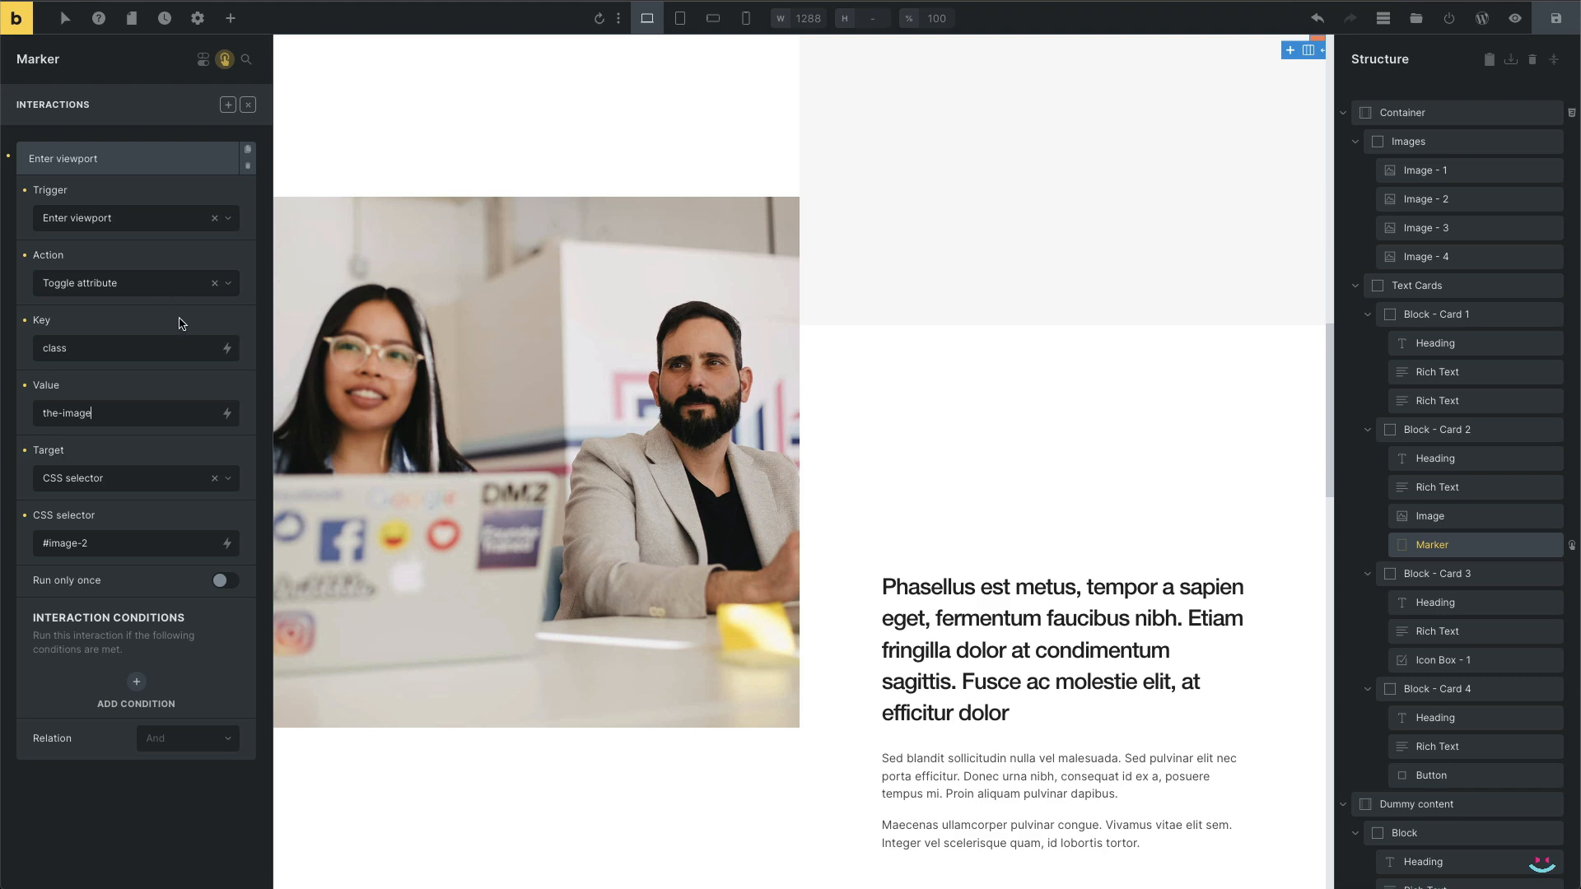
mouse_move(128, 205)
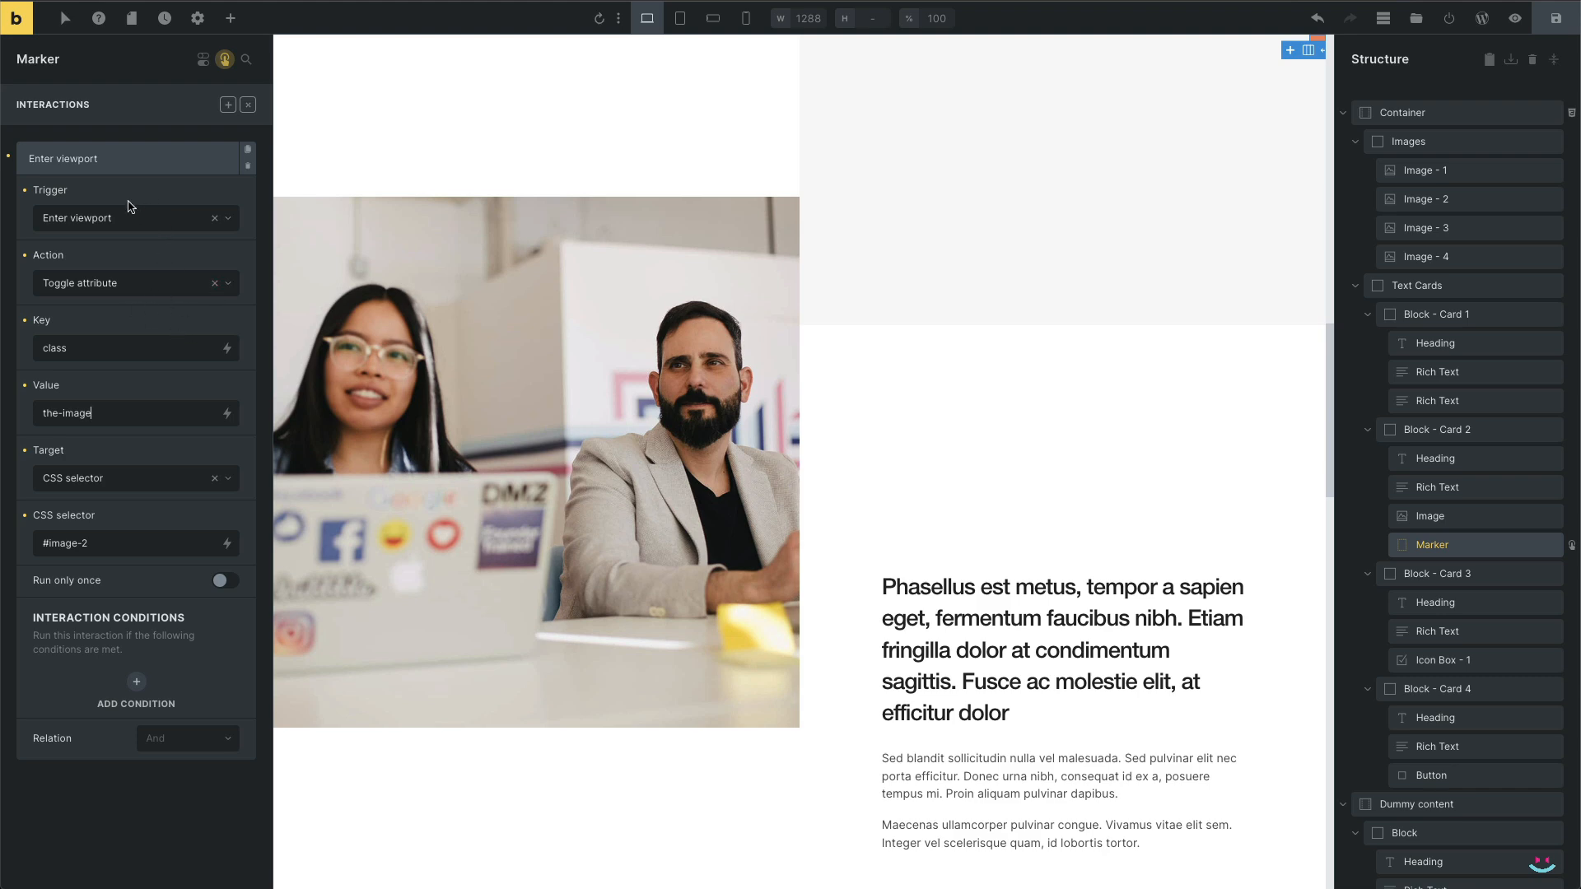
mouse_move(127, 269)
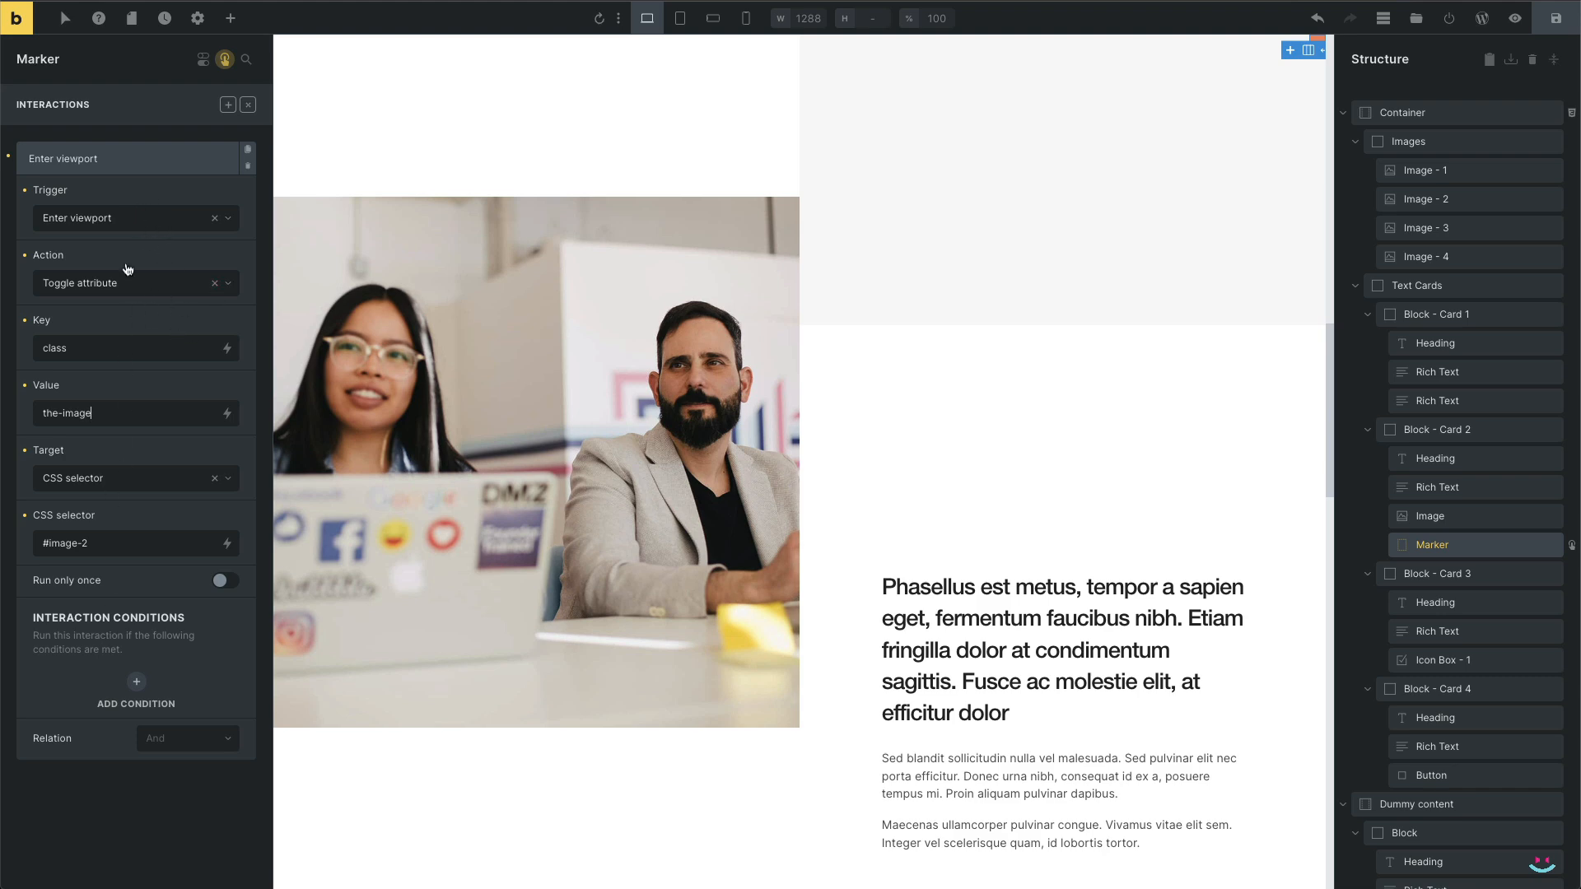
mouse_move(247, 156)
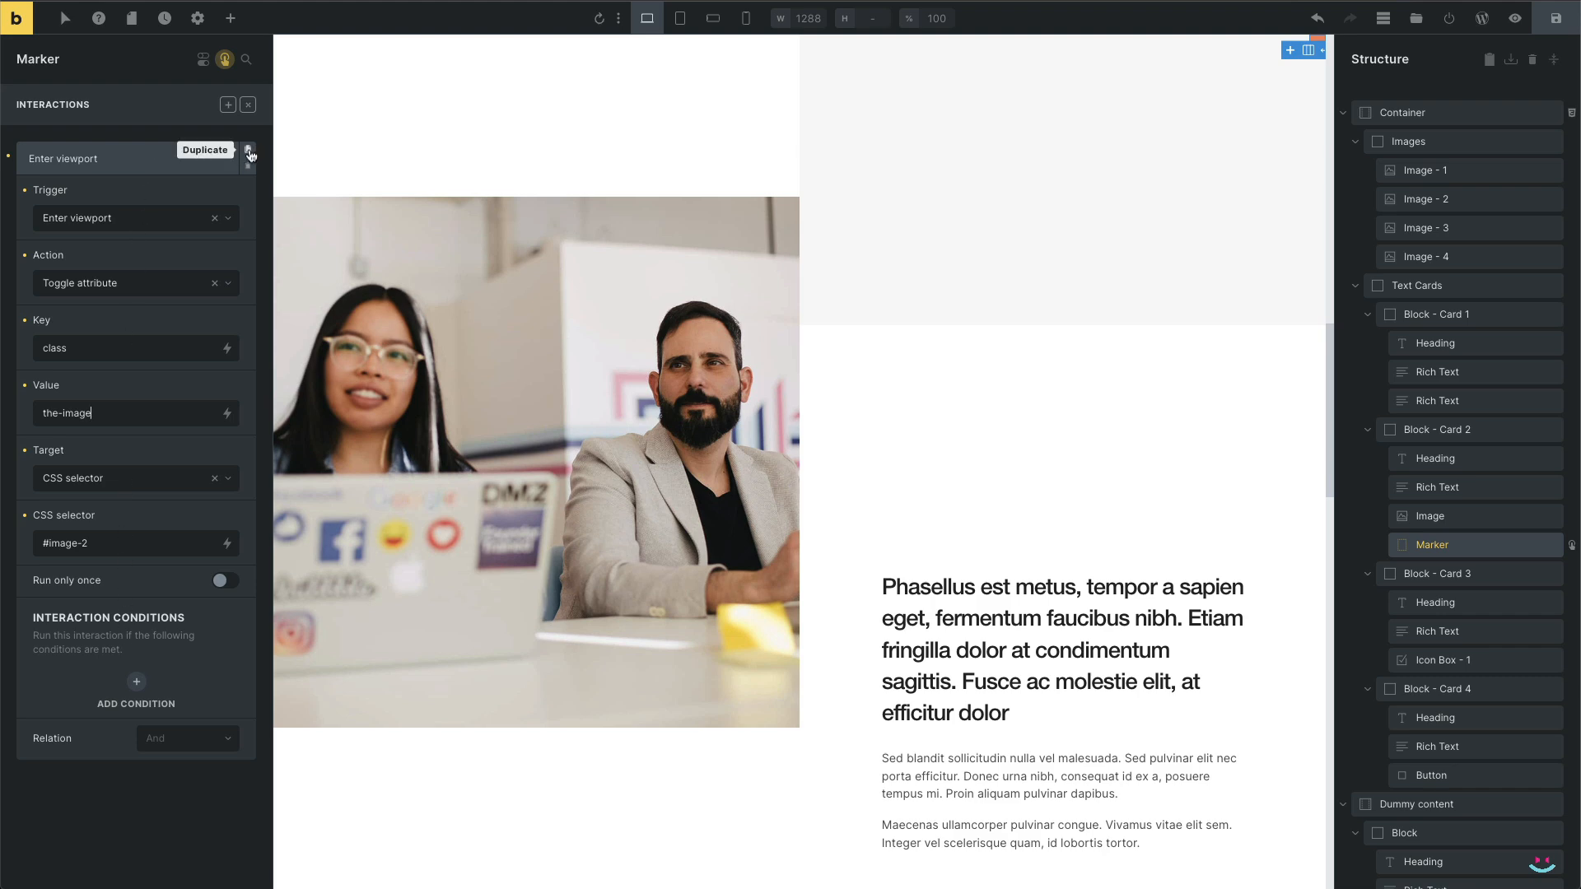
Duplicate the Enter viewport interaction and change its class value to the-image-in
click(247, 150)
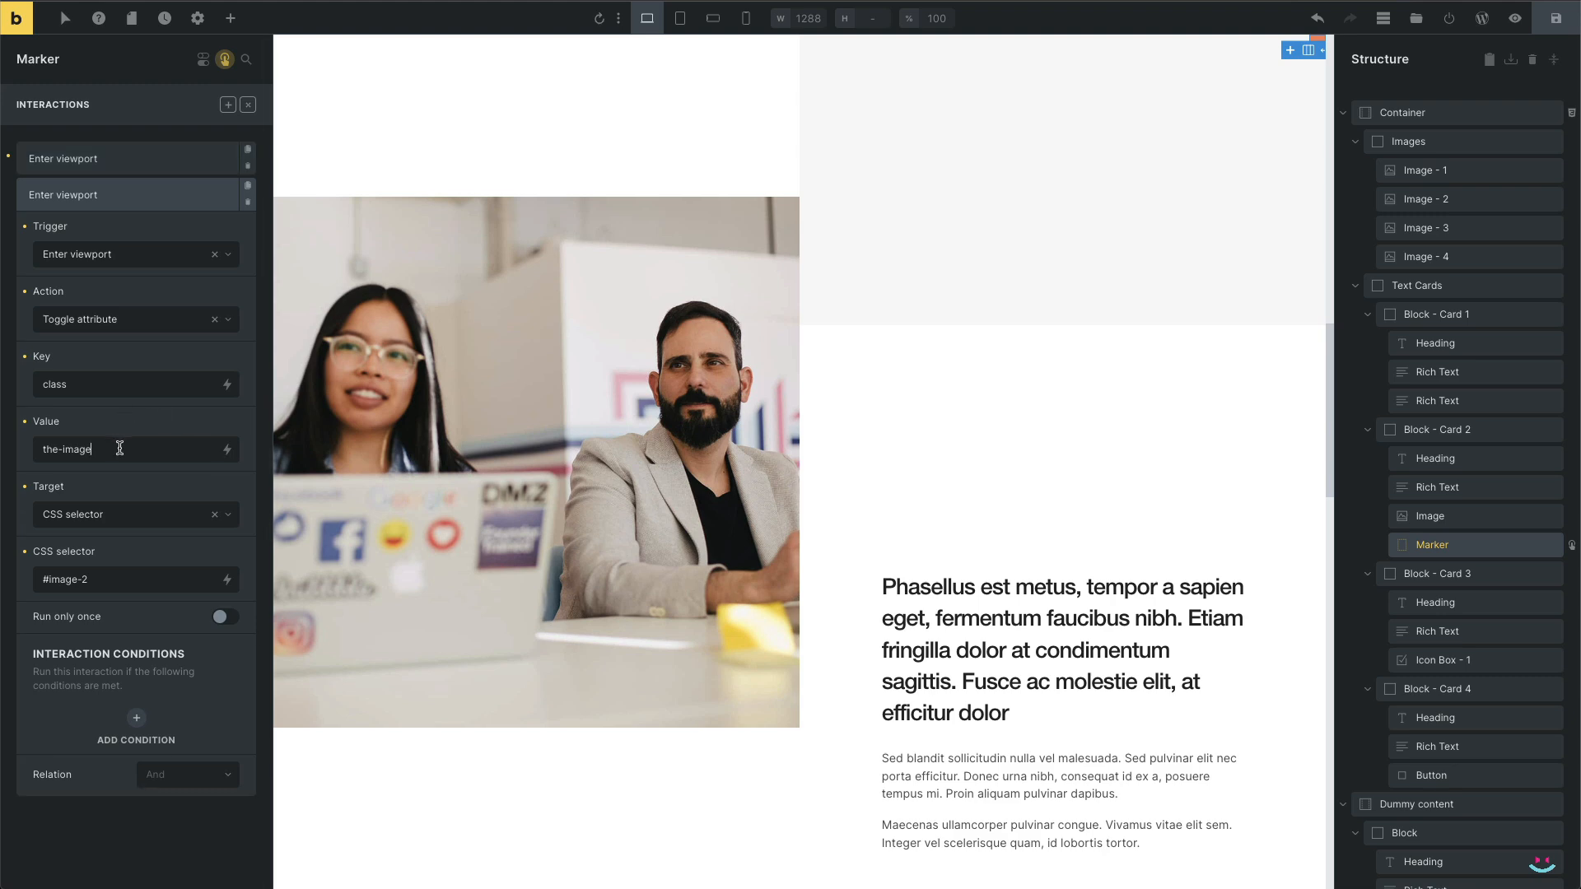
text(-in)
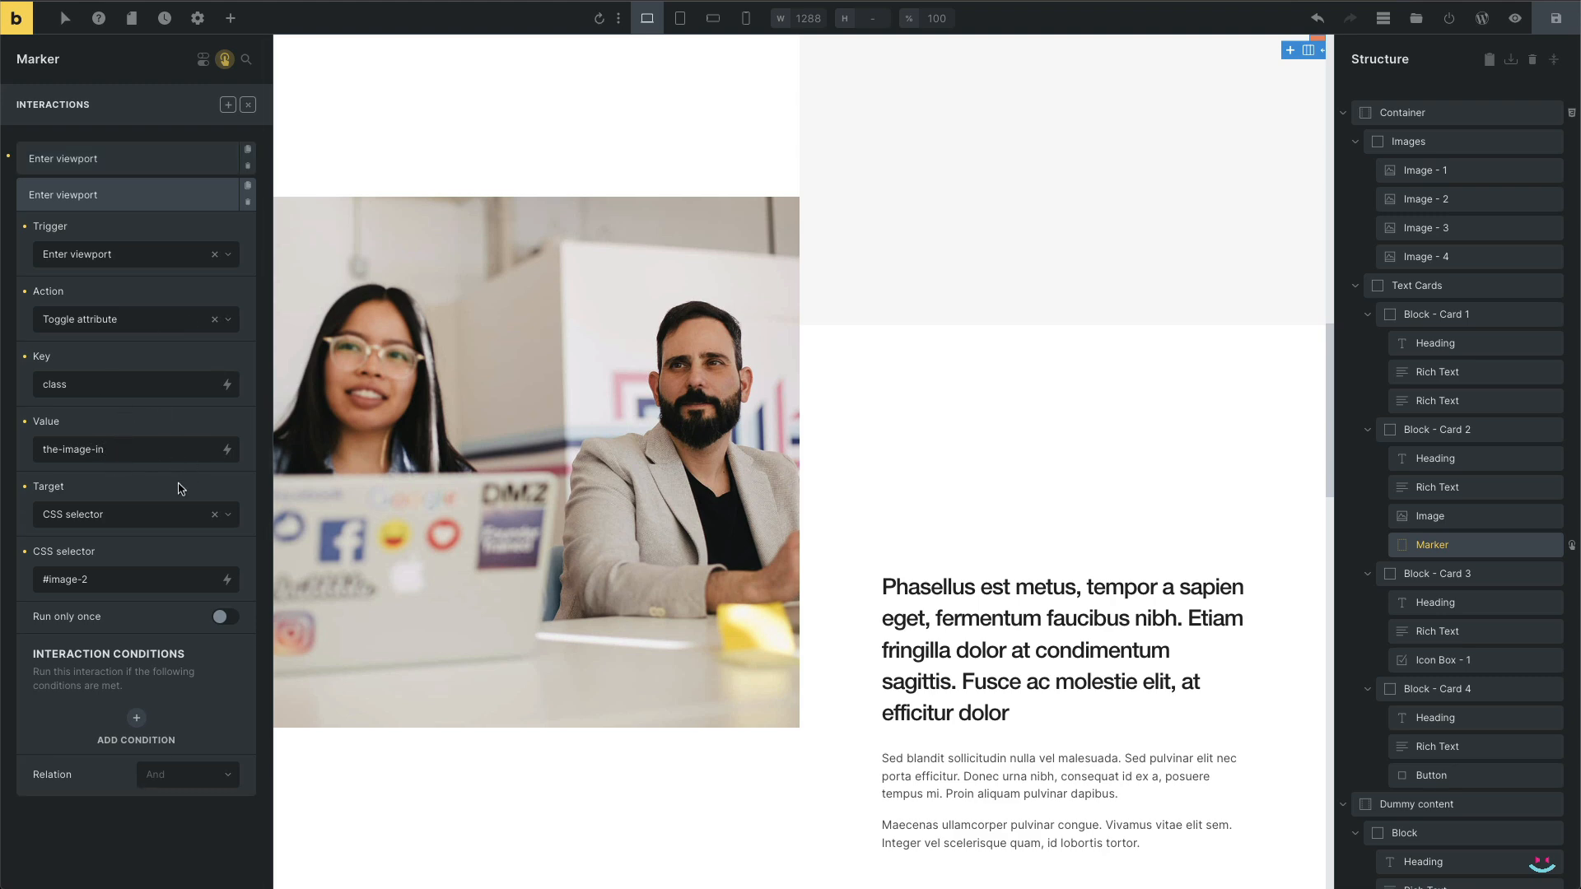
mouse_move(117, 502)
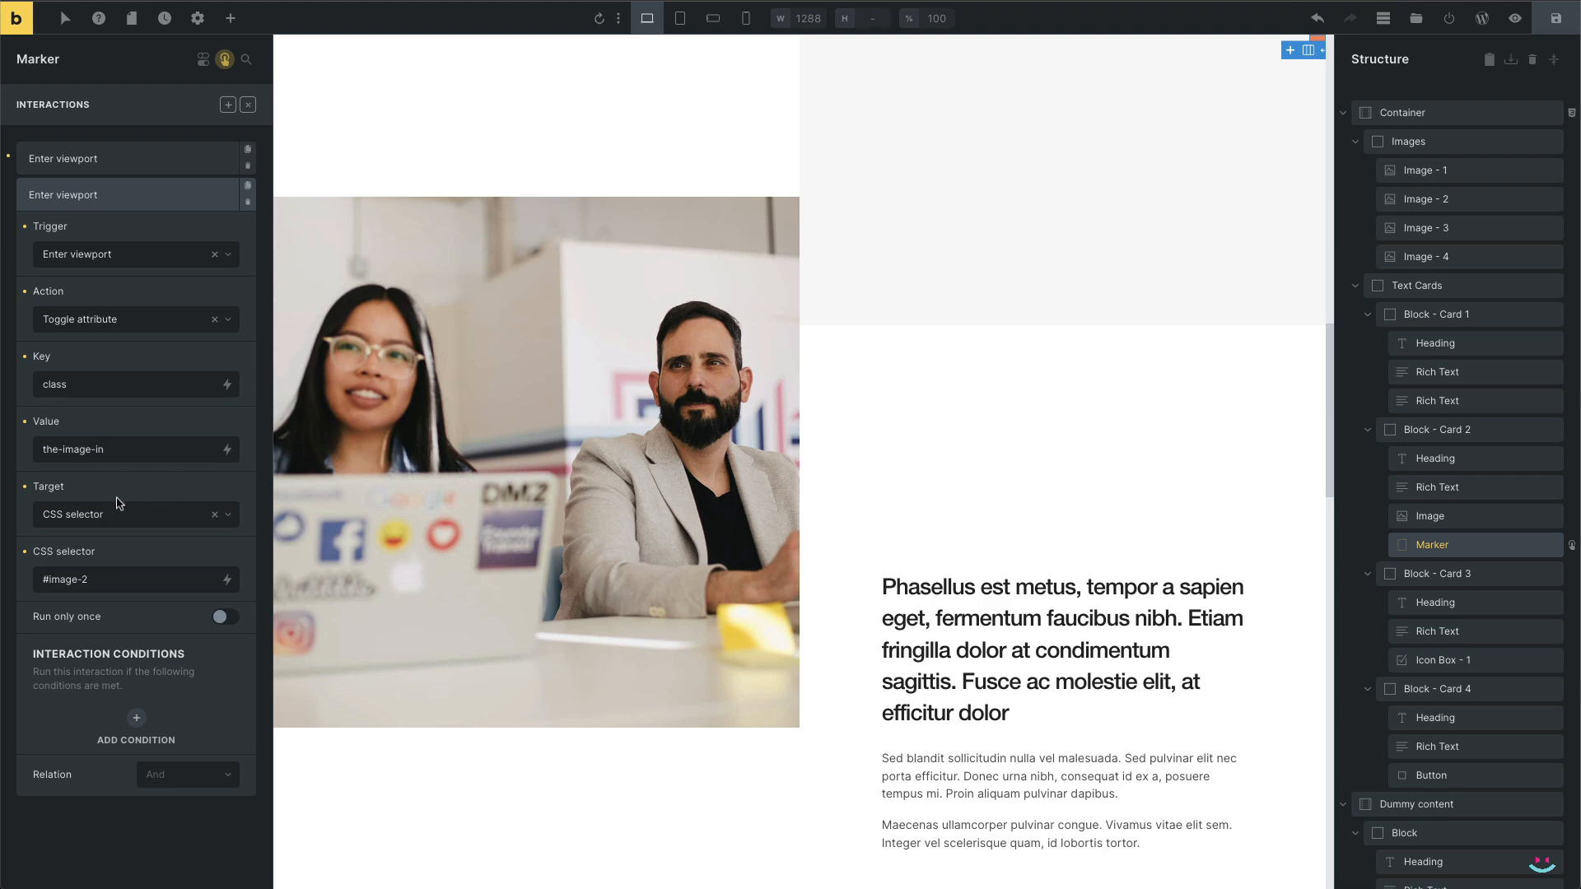
mouse_move(128, 206)
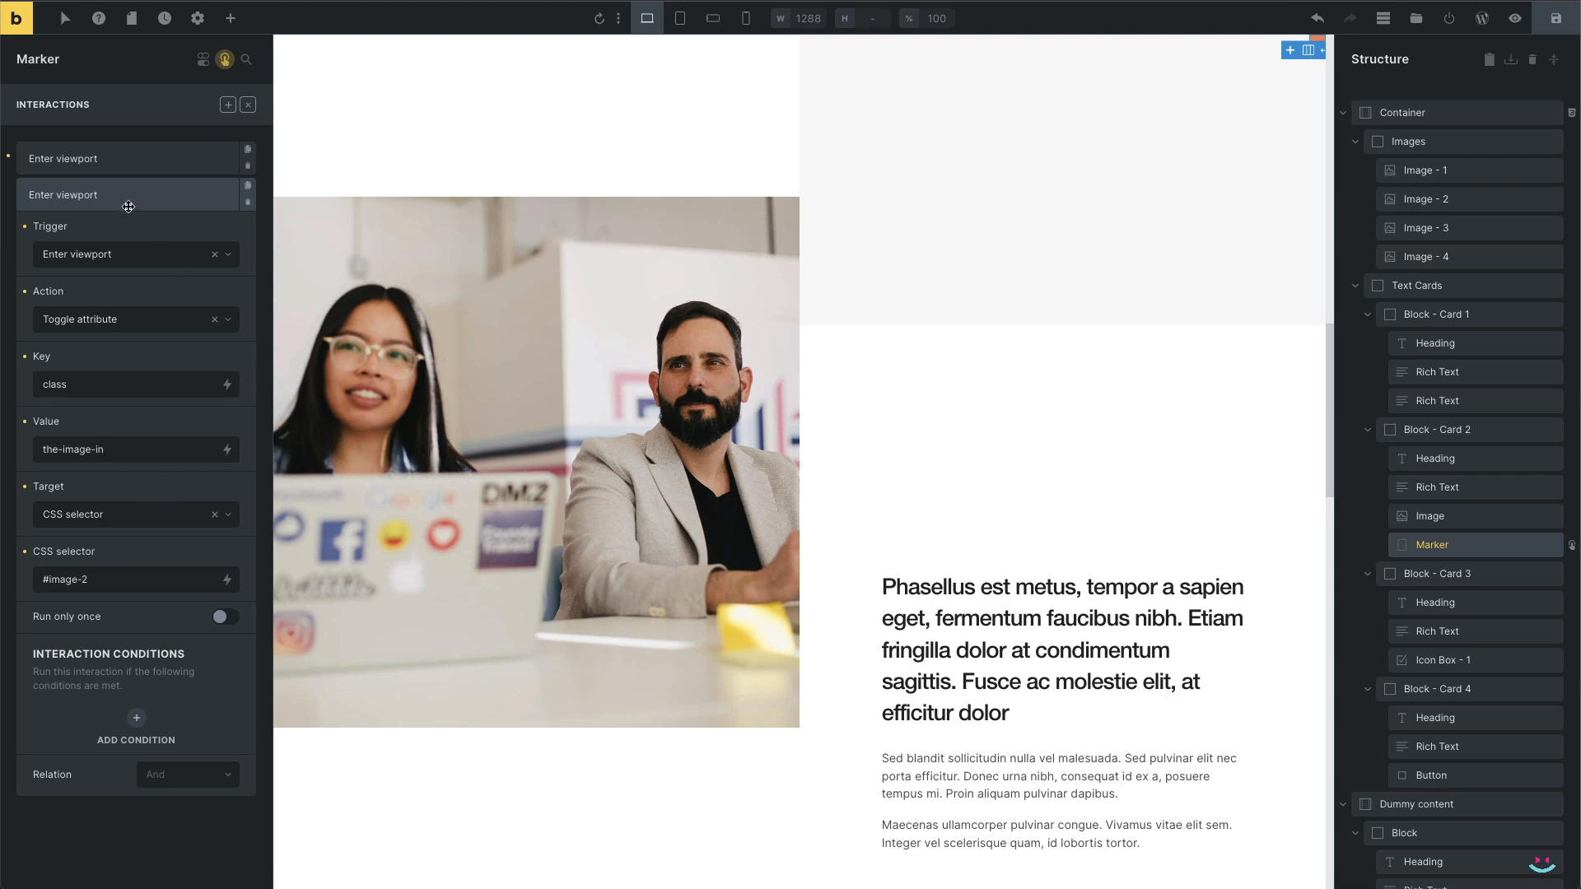
mouse_move(144, 622)
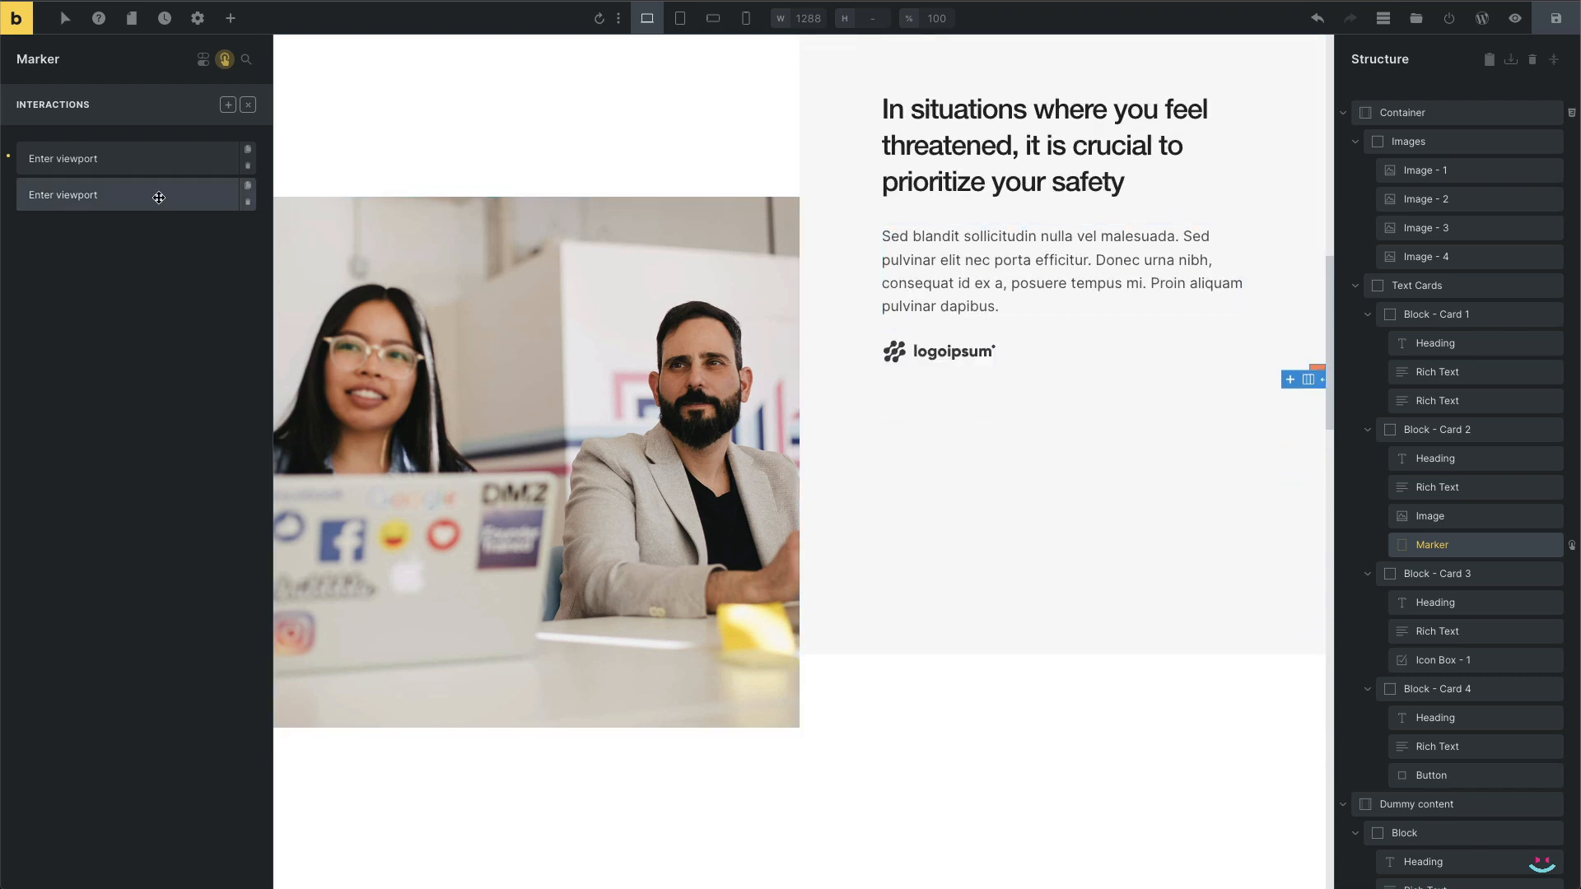
Duplicate the enter-viewport interactions and switch the copies' triggers to Leave viewport
click(247, 194)
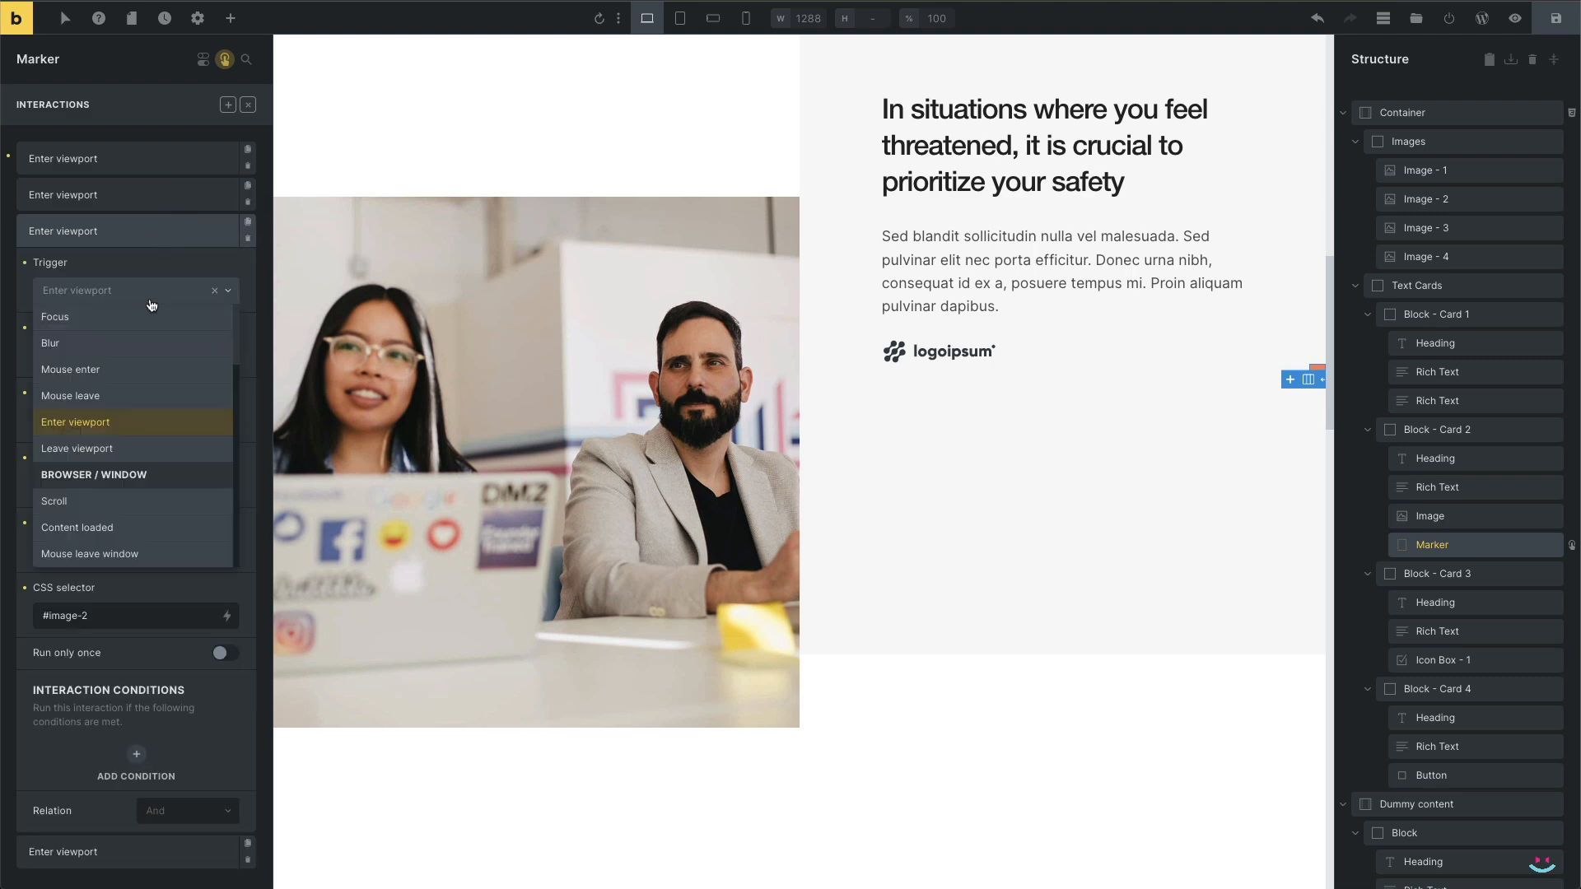
click(77, 448)
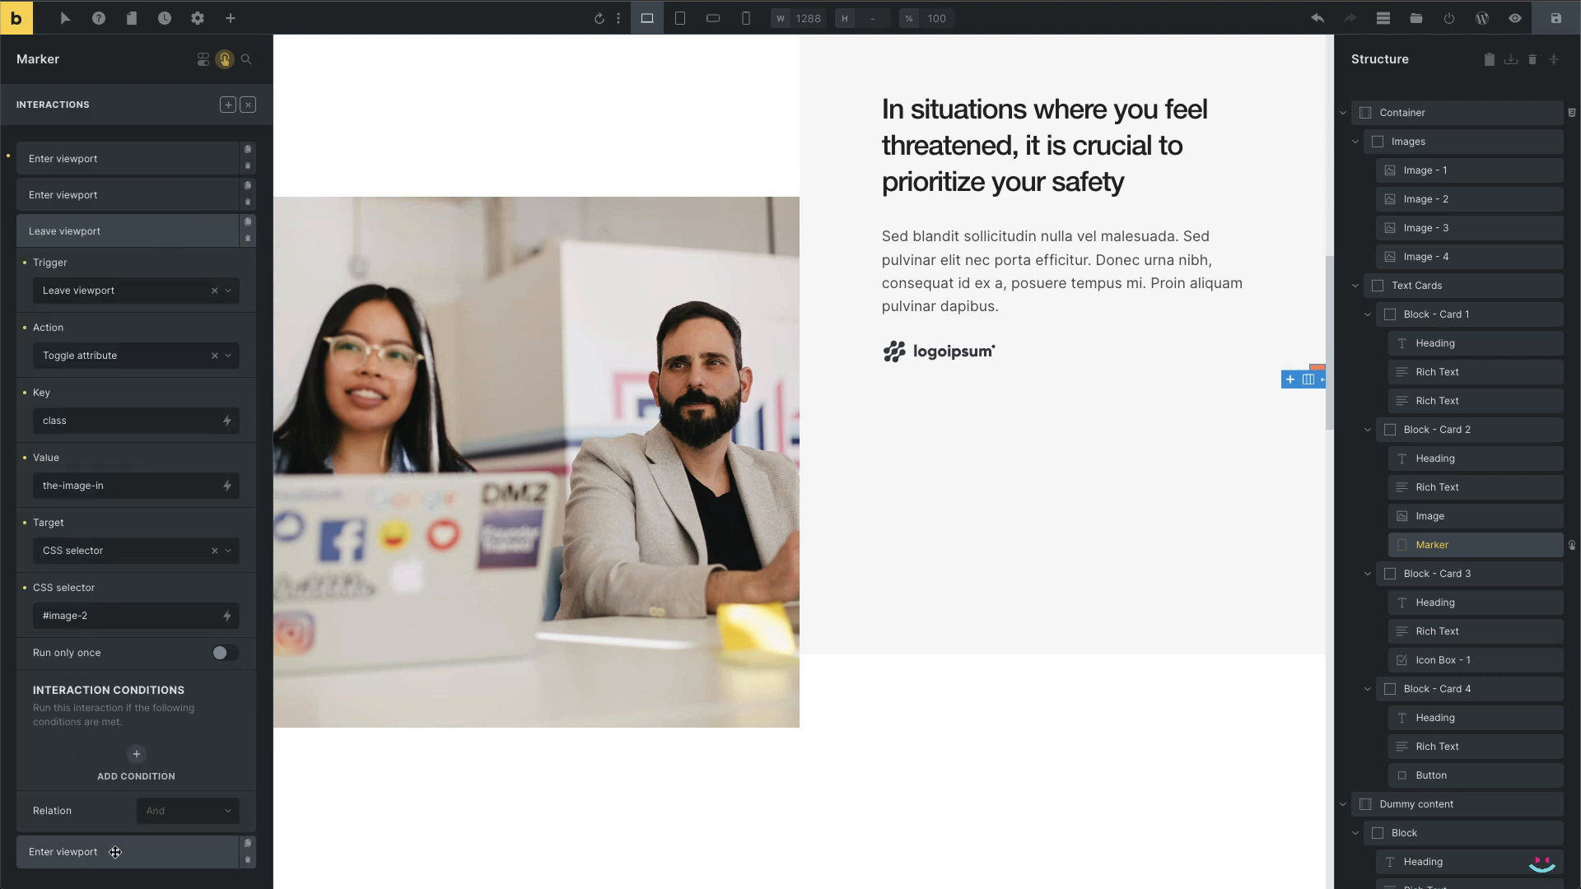
click(121, 266)
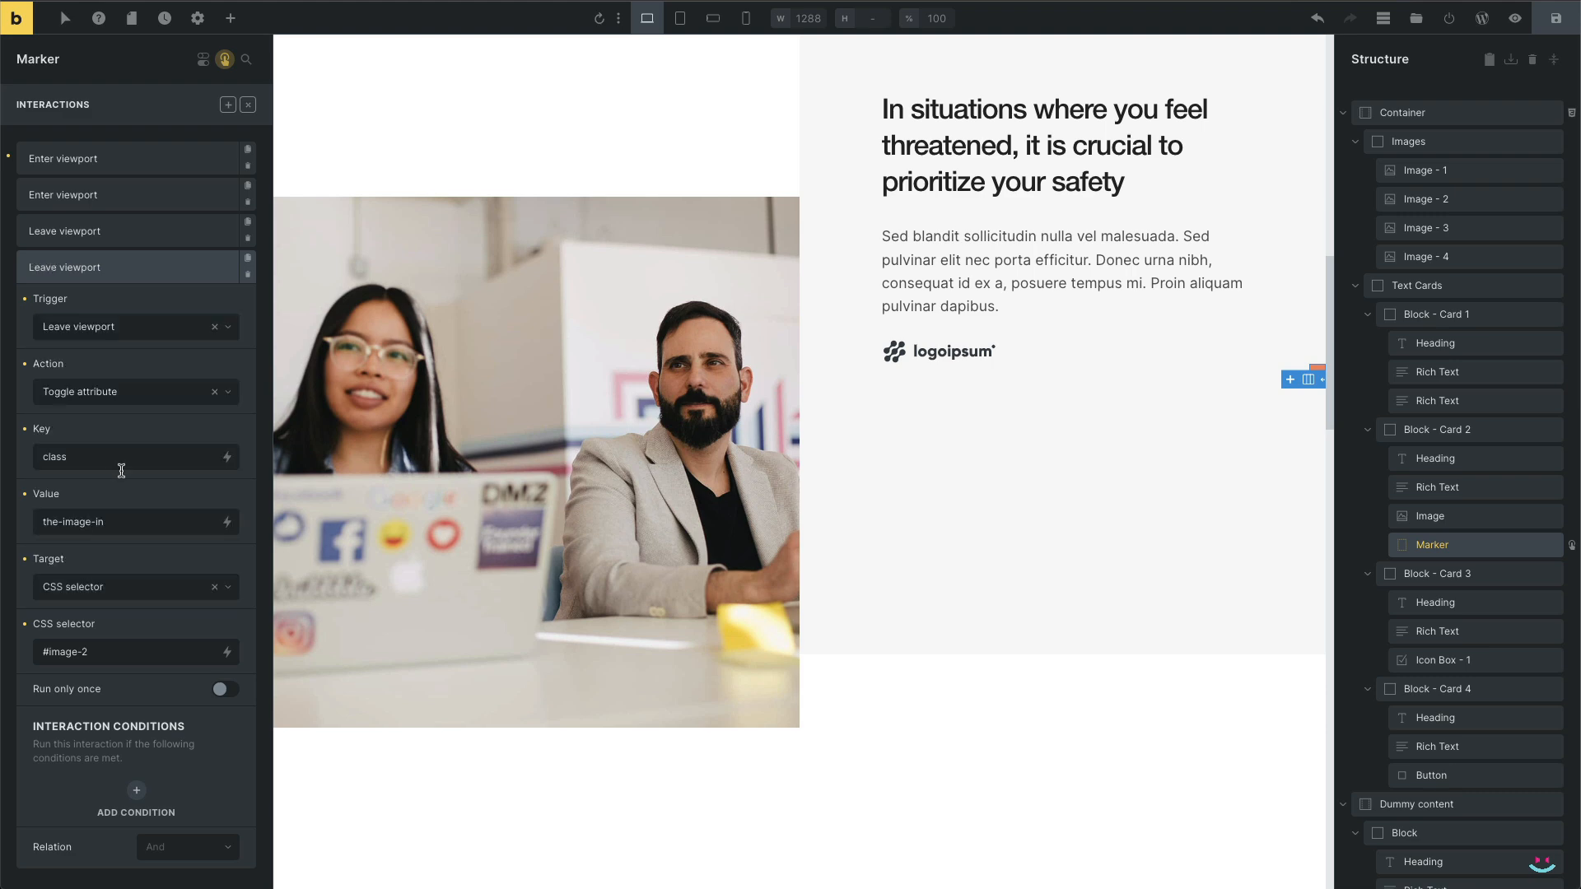
Set the fourth Marker interaction's class value to the-image, save the draft, and scroll the live page
key(Backspace)
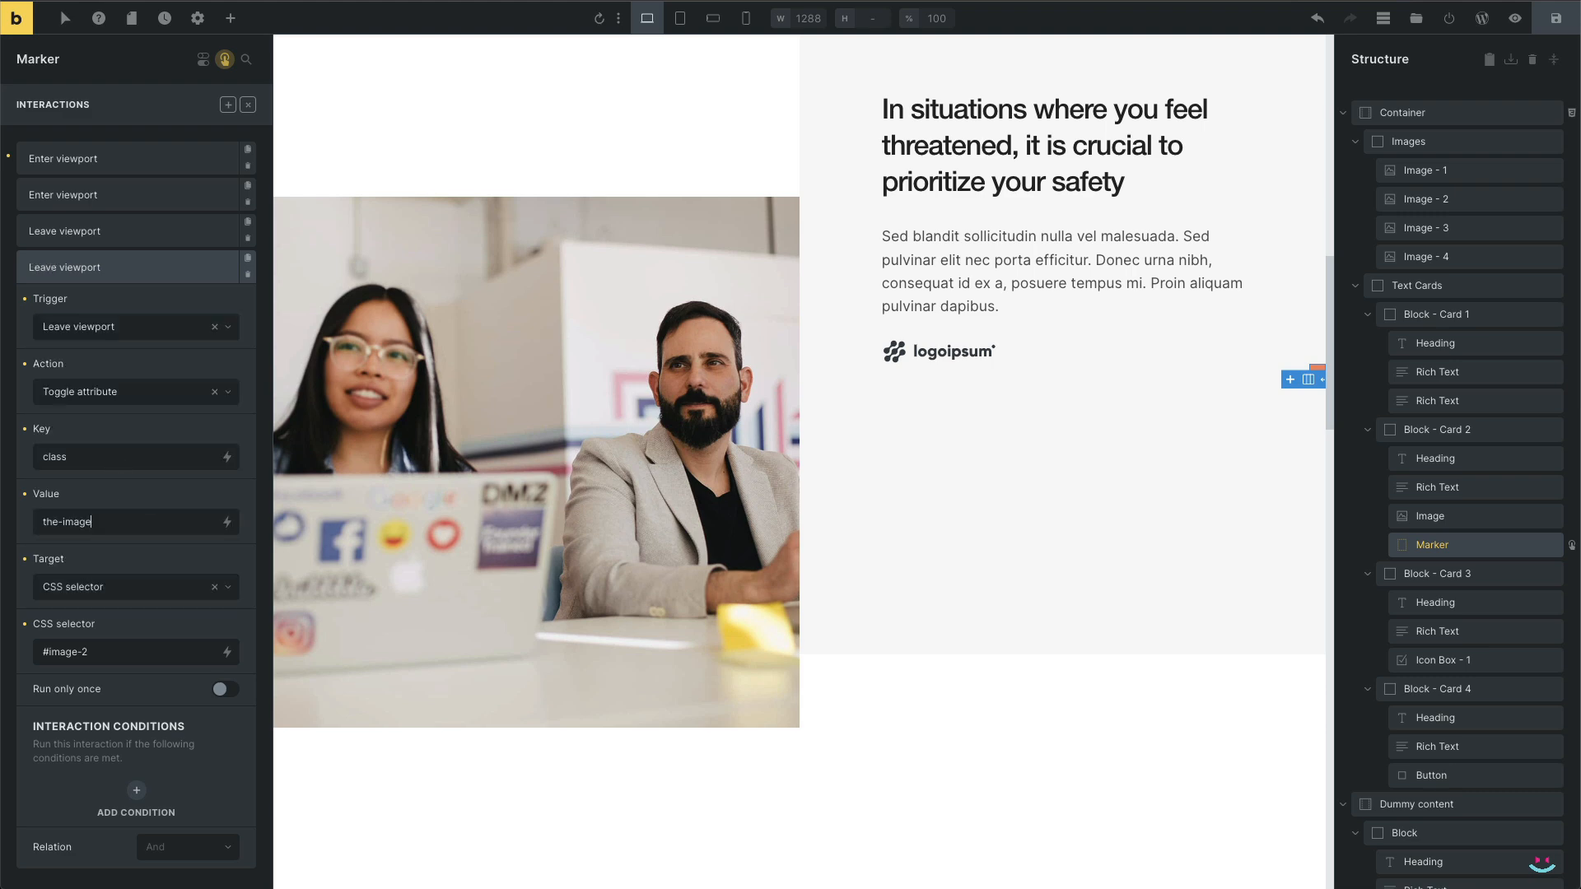
mouse_move(1558, 18)
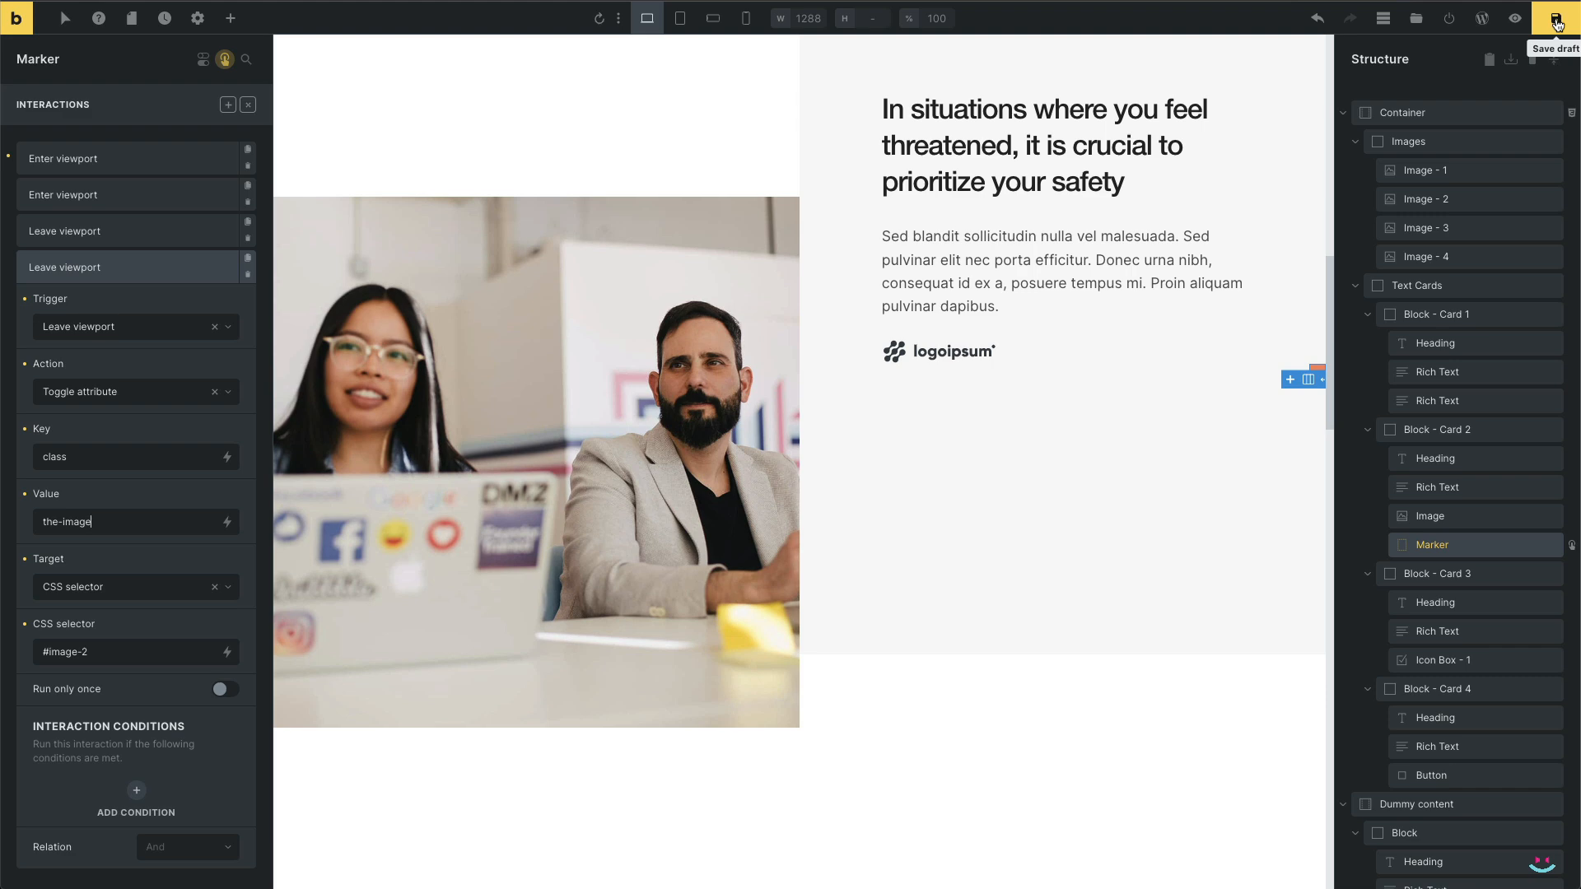
click(1556, 18)
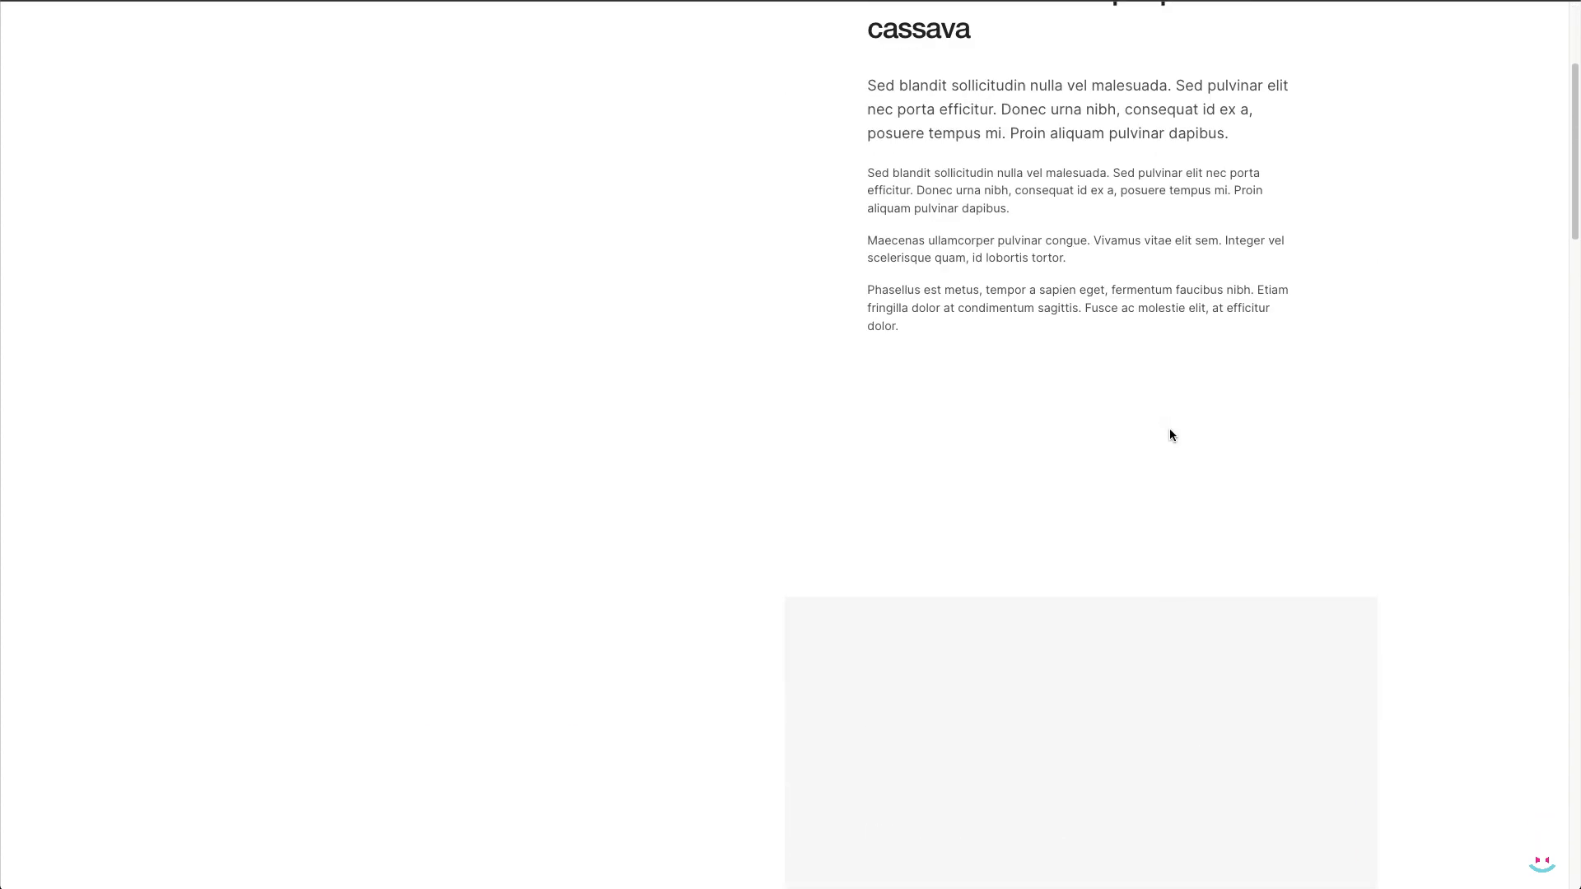
scroll(down, 3)
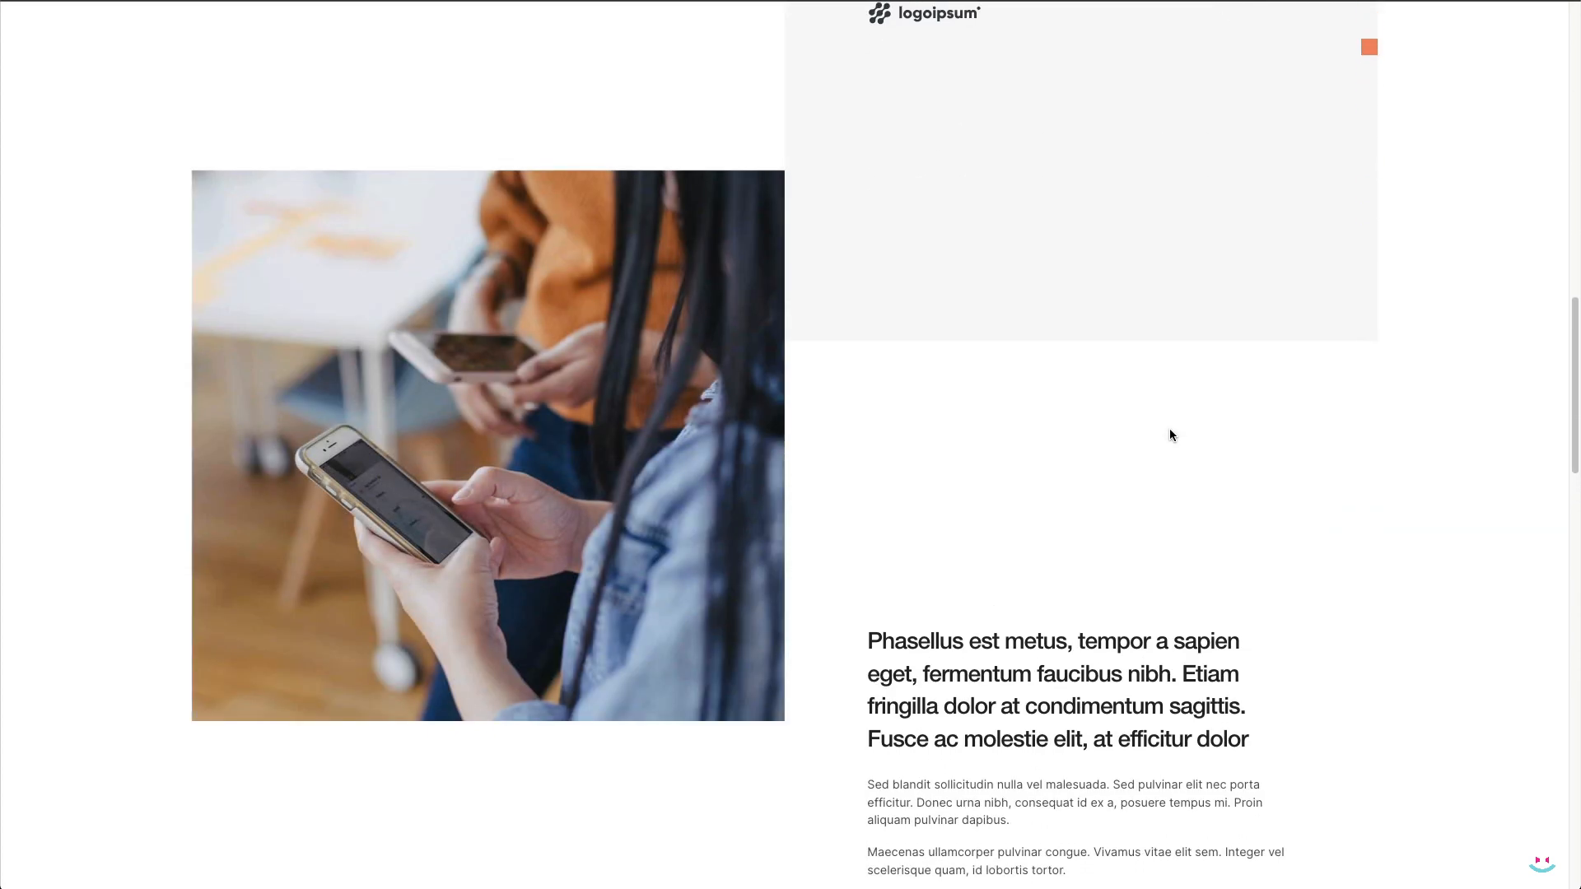
scroll(down, 3)
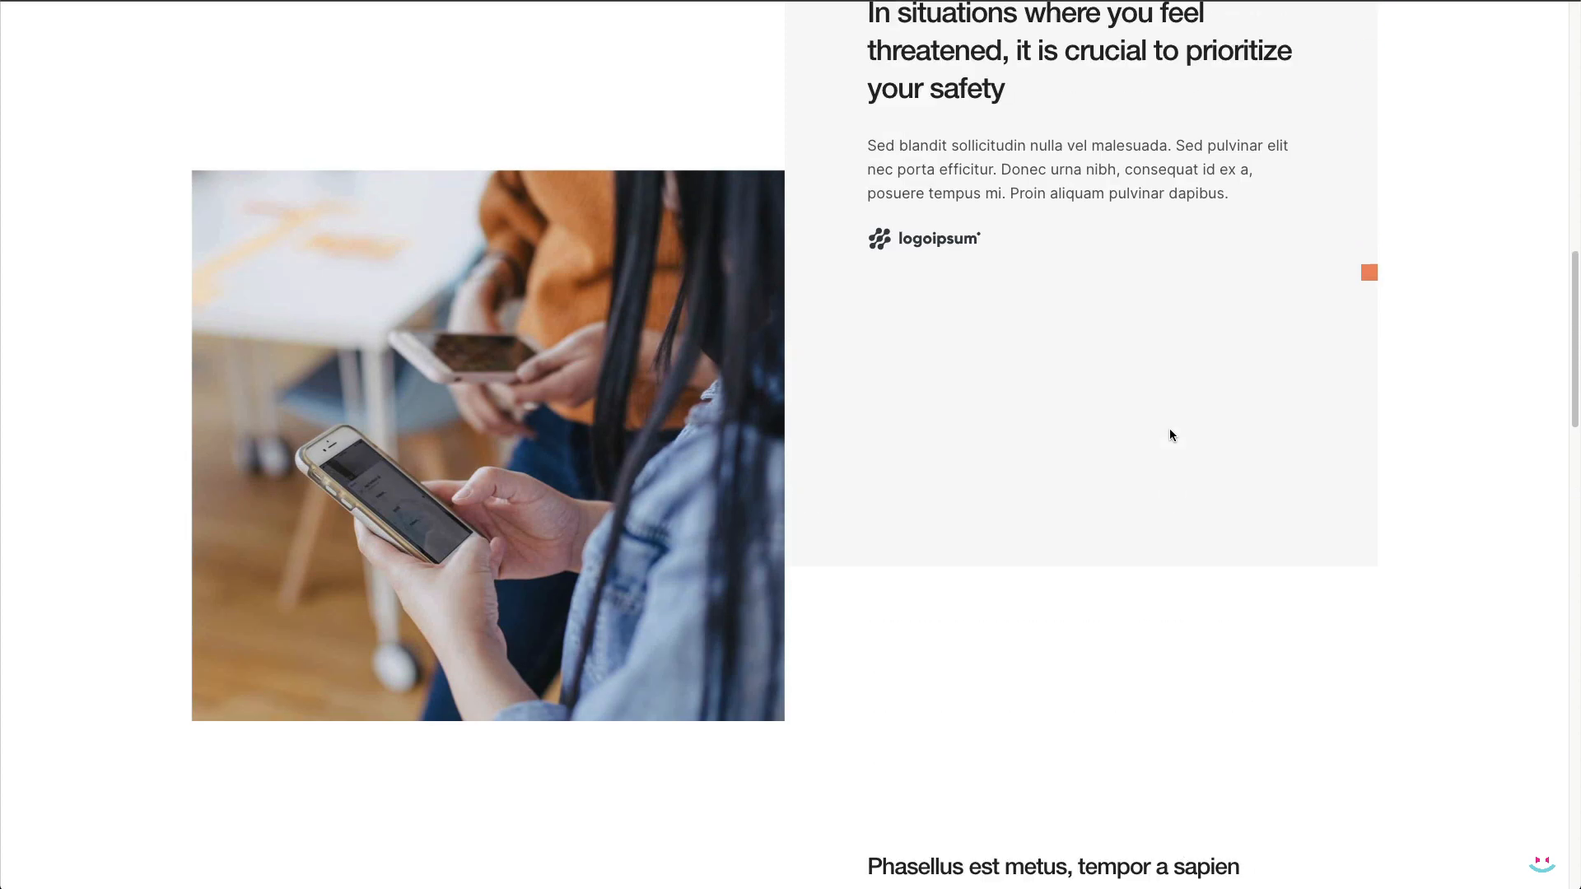
scroll(down, 3)
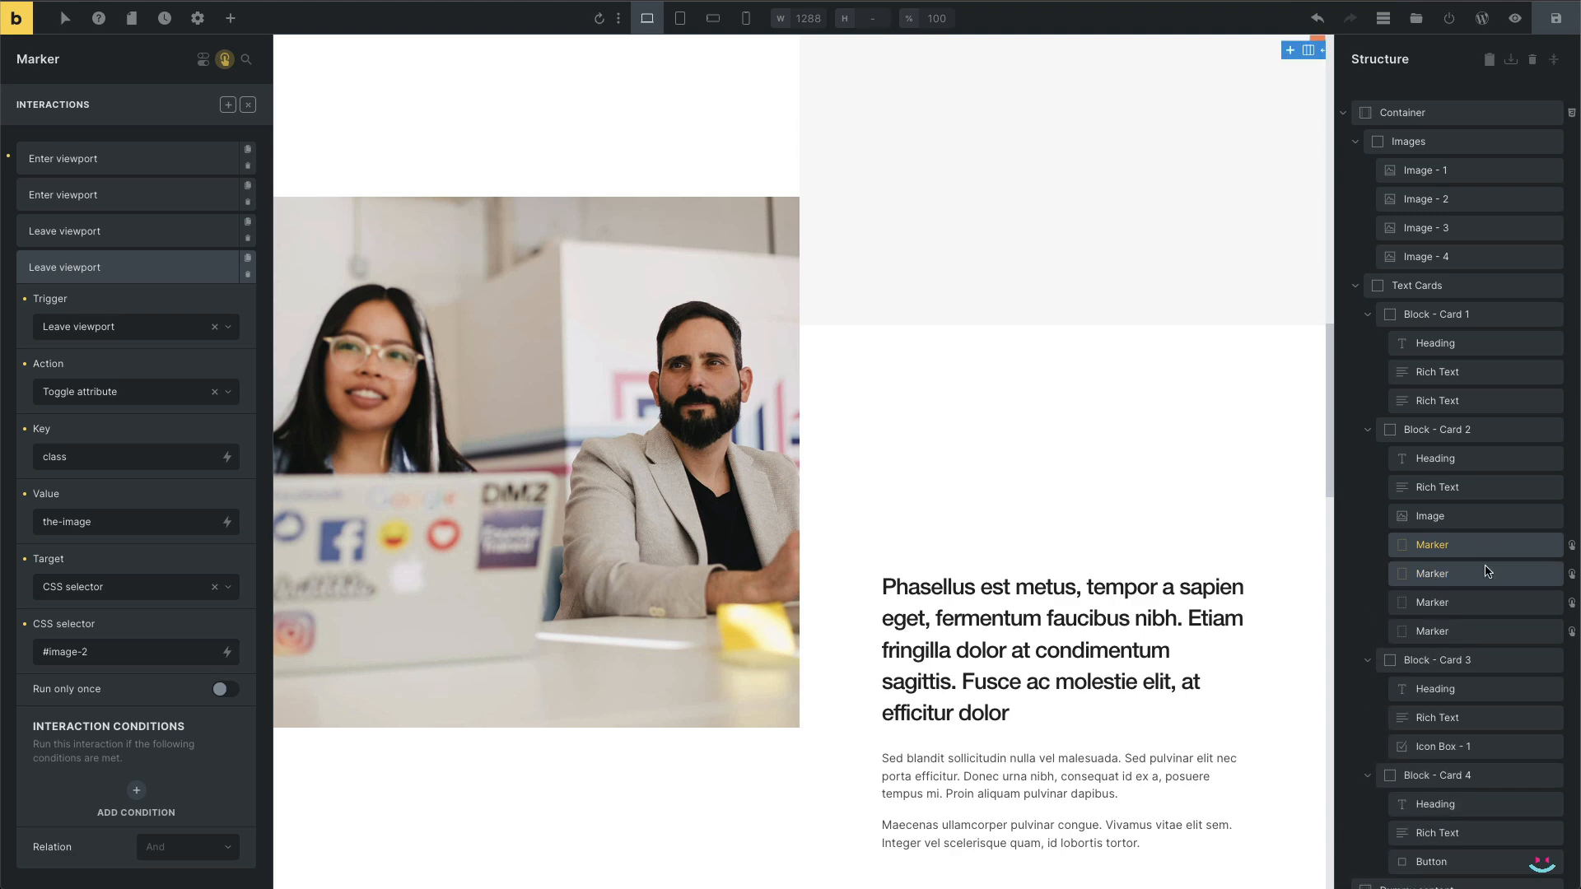
Target Card 1's Marker at CSS selector #image-1 and open a leave-viewport interaction
scroll(down, 3)
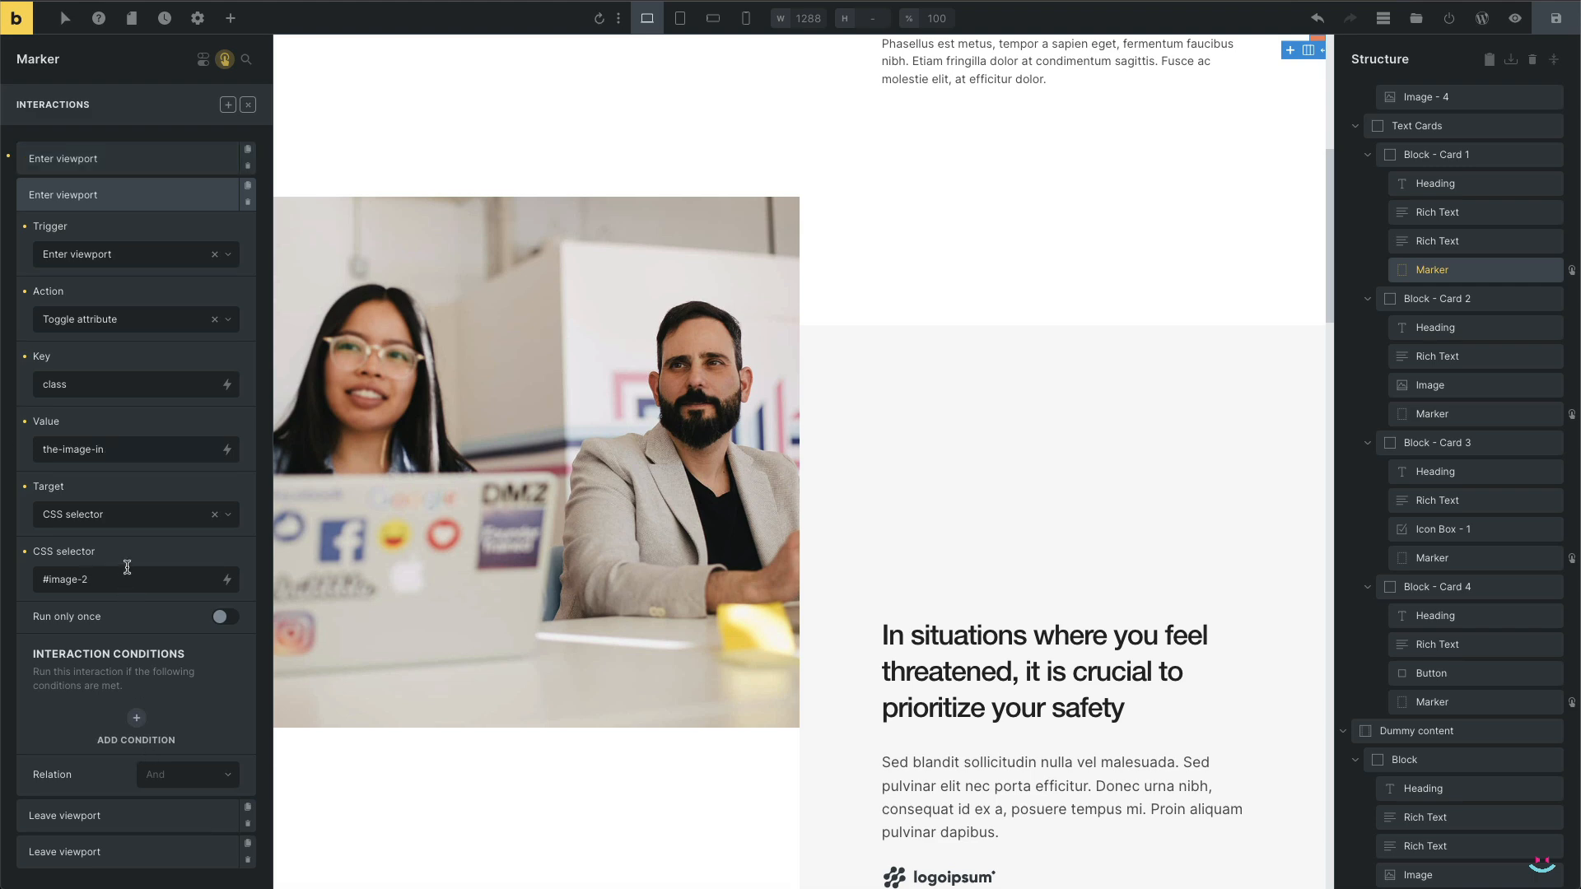
text(#image-1)
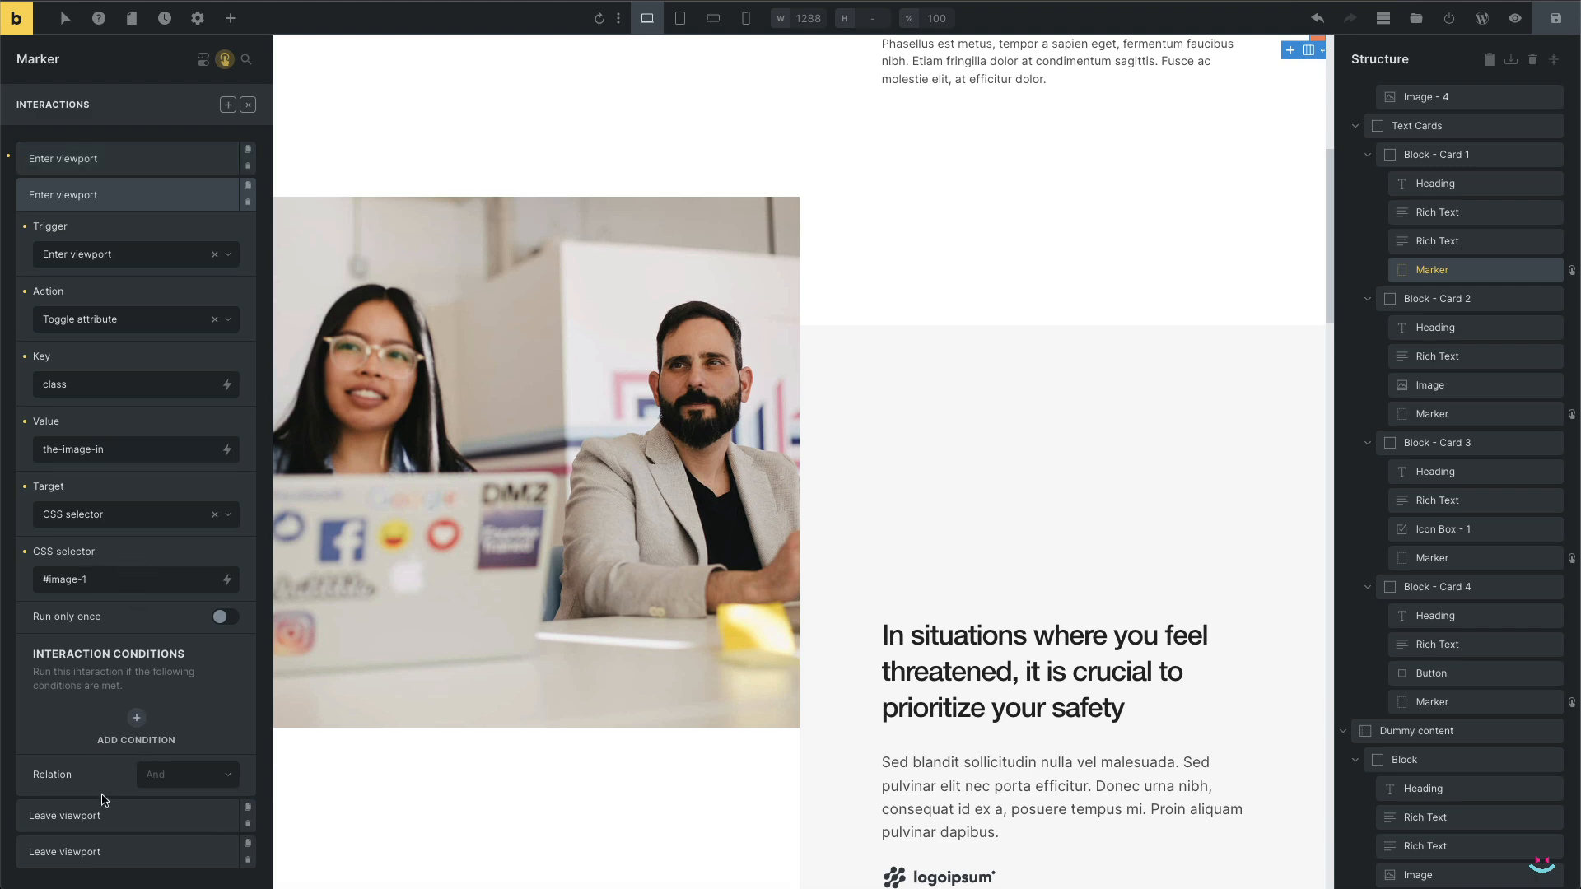
click(66, 230)
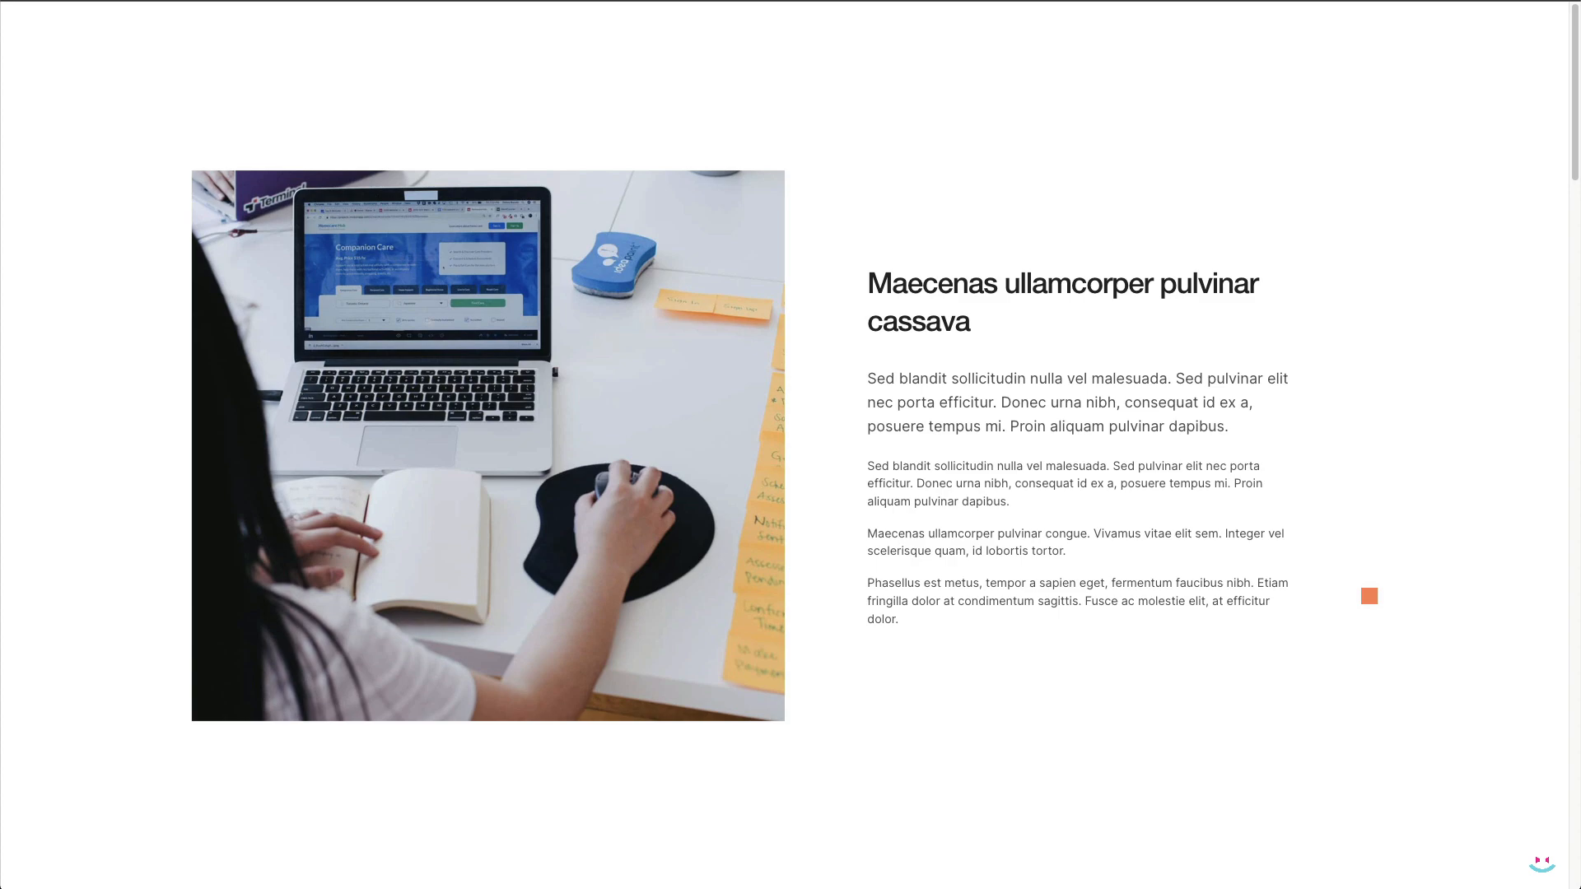
scroll(down, 3)
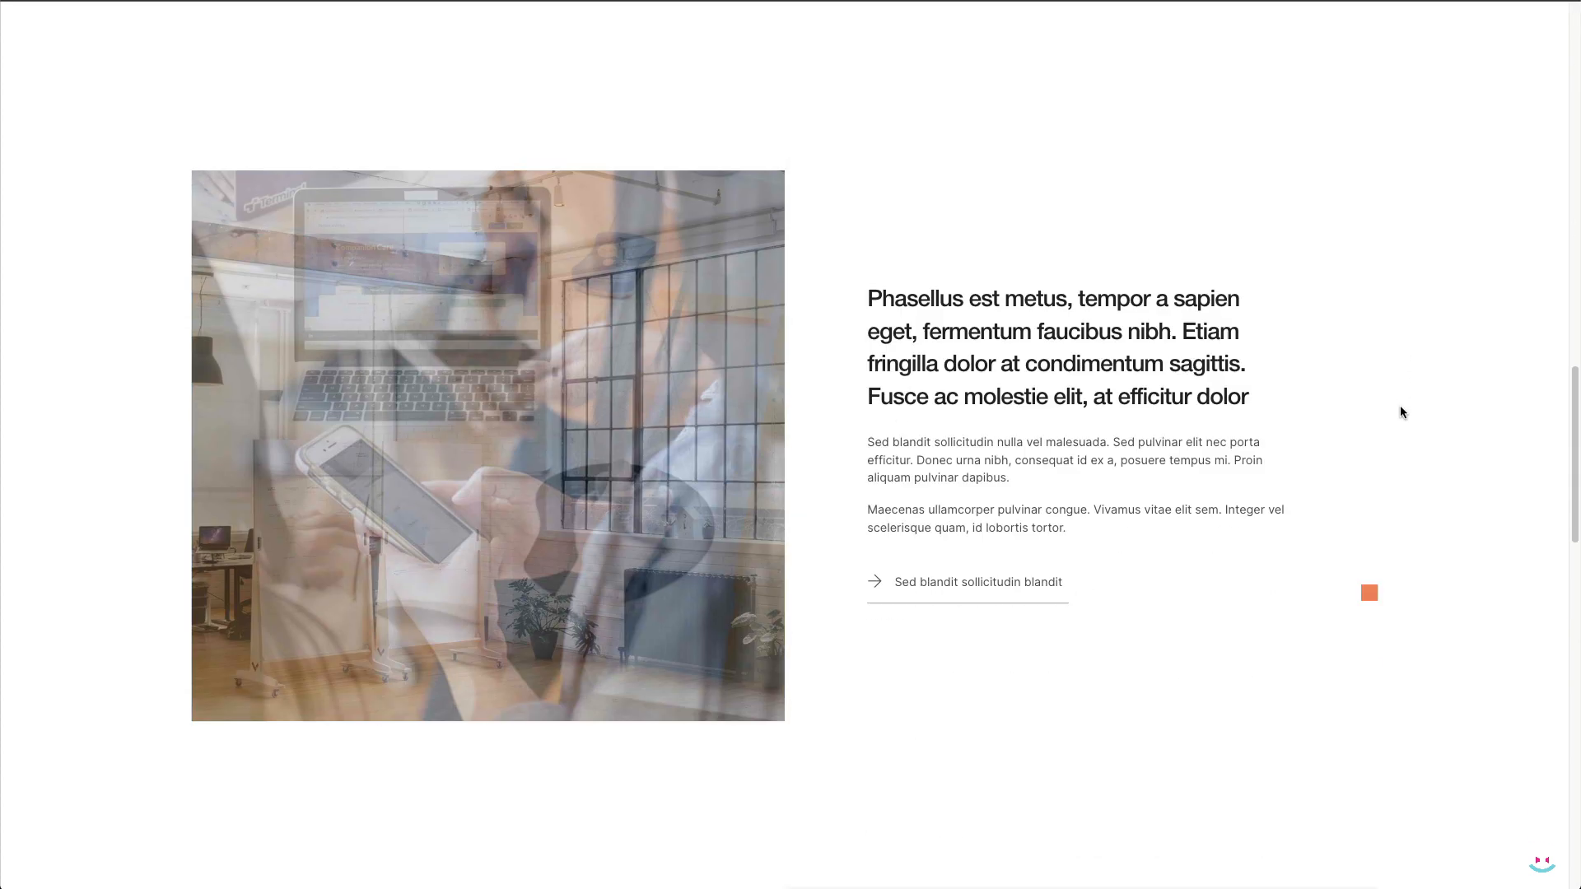
scroll(down, 3)
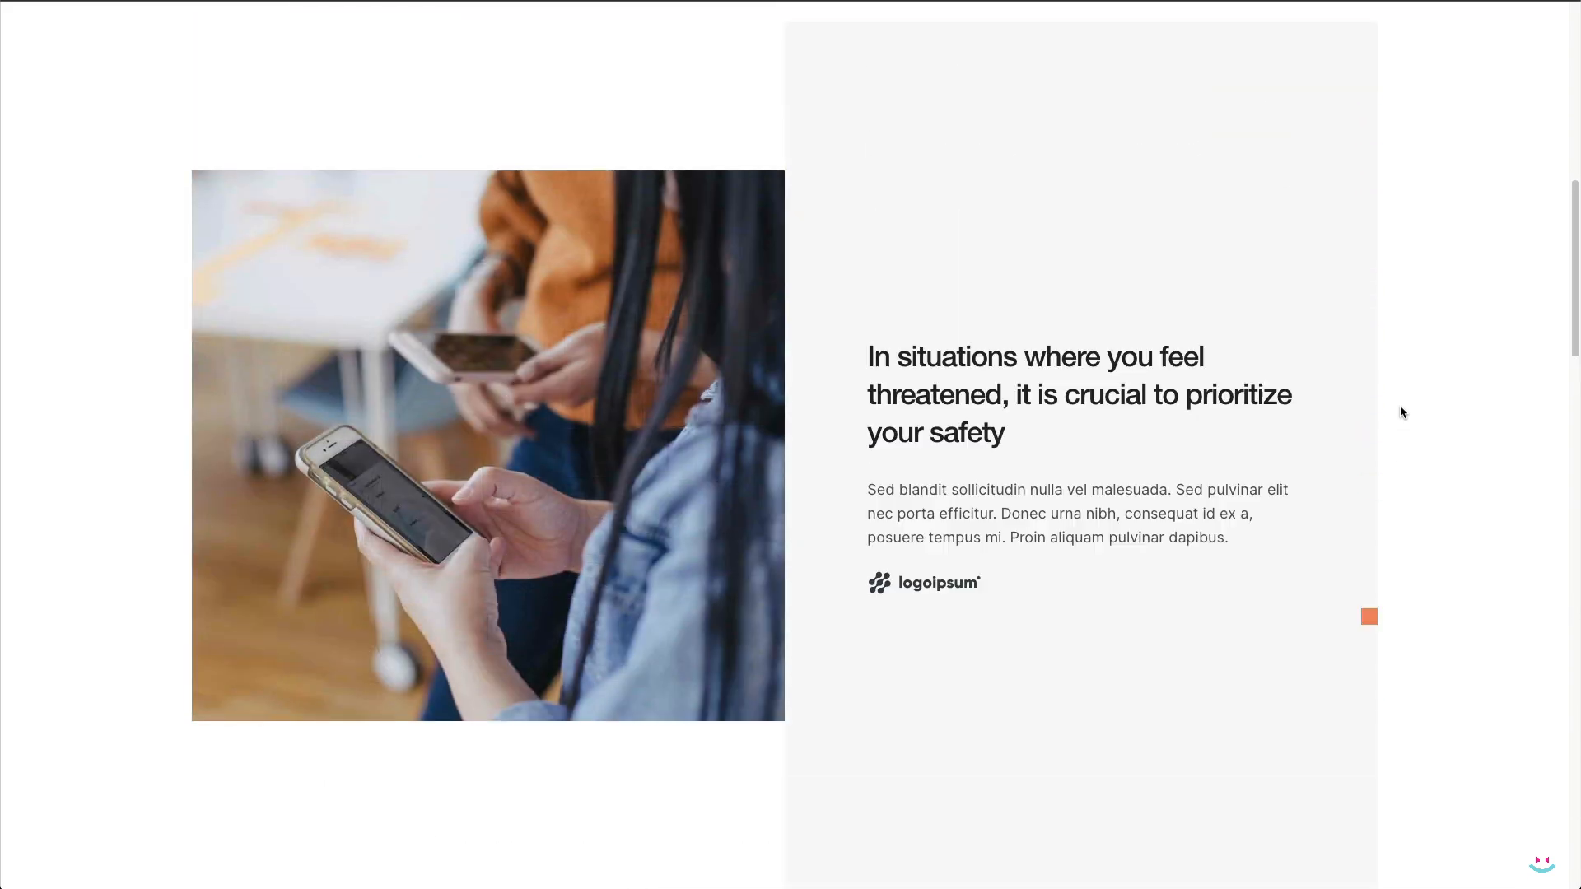
scroll(down, 3)
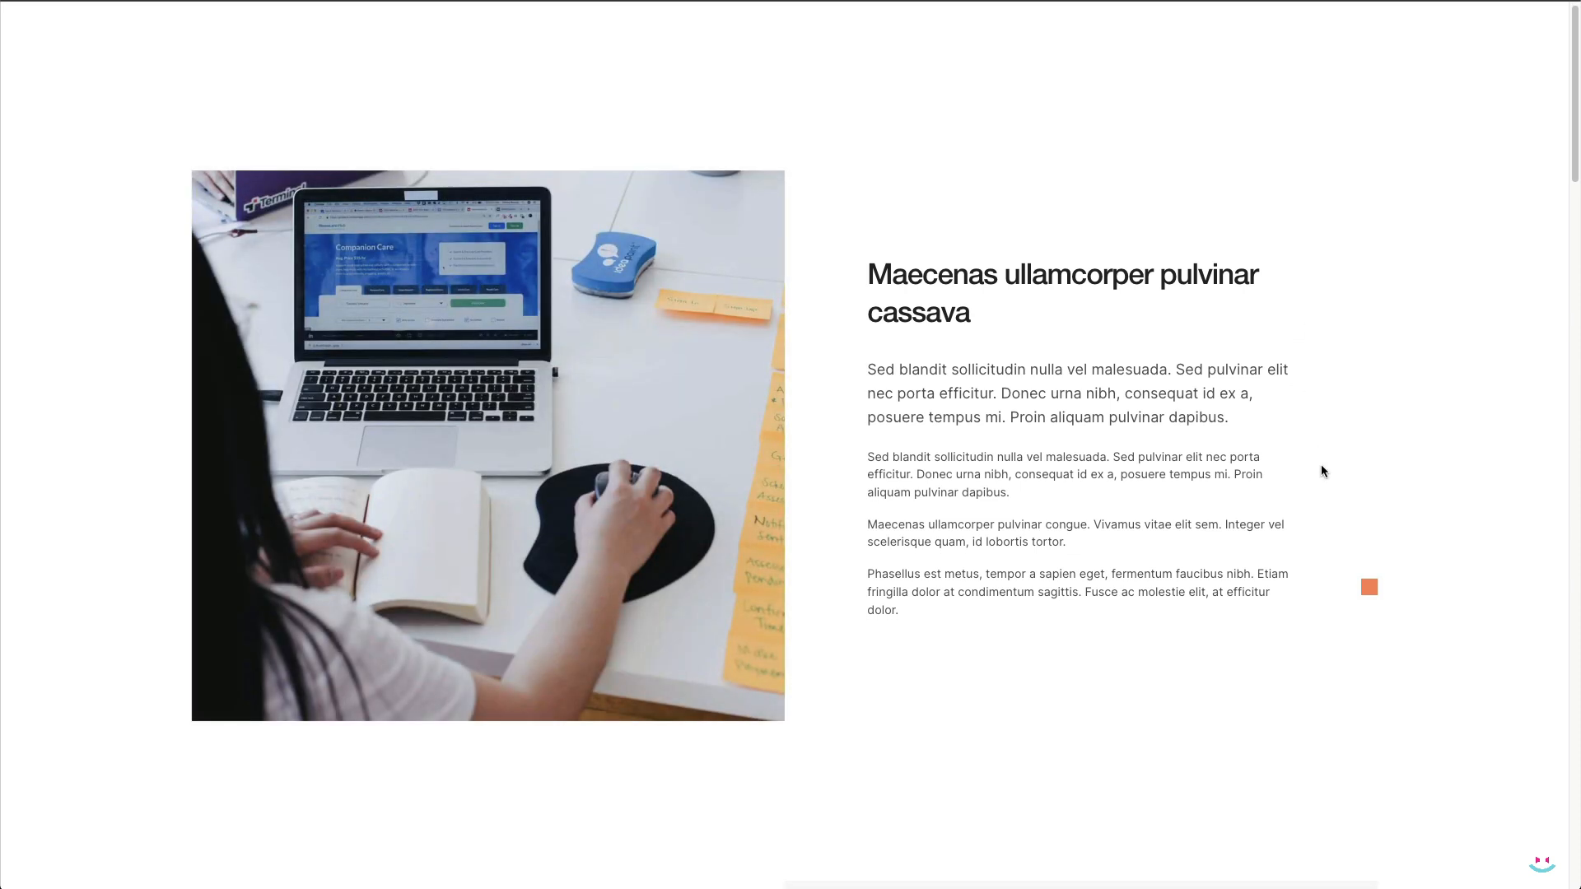
scroll(down, 3)
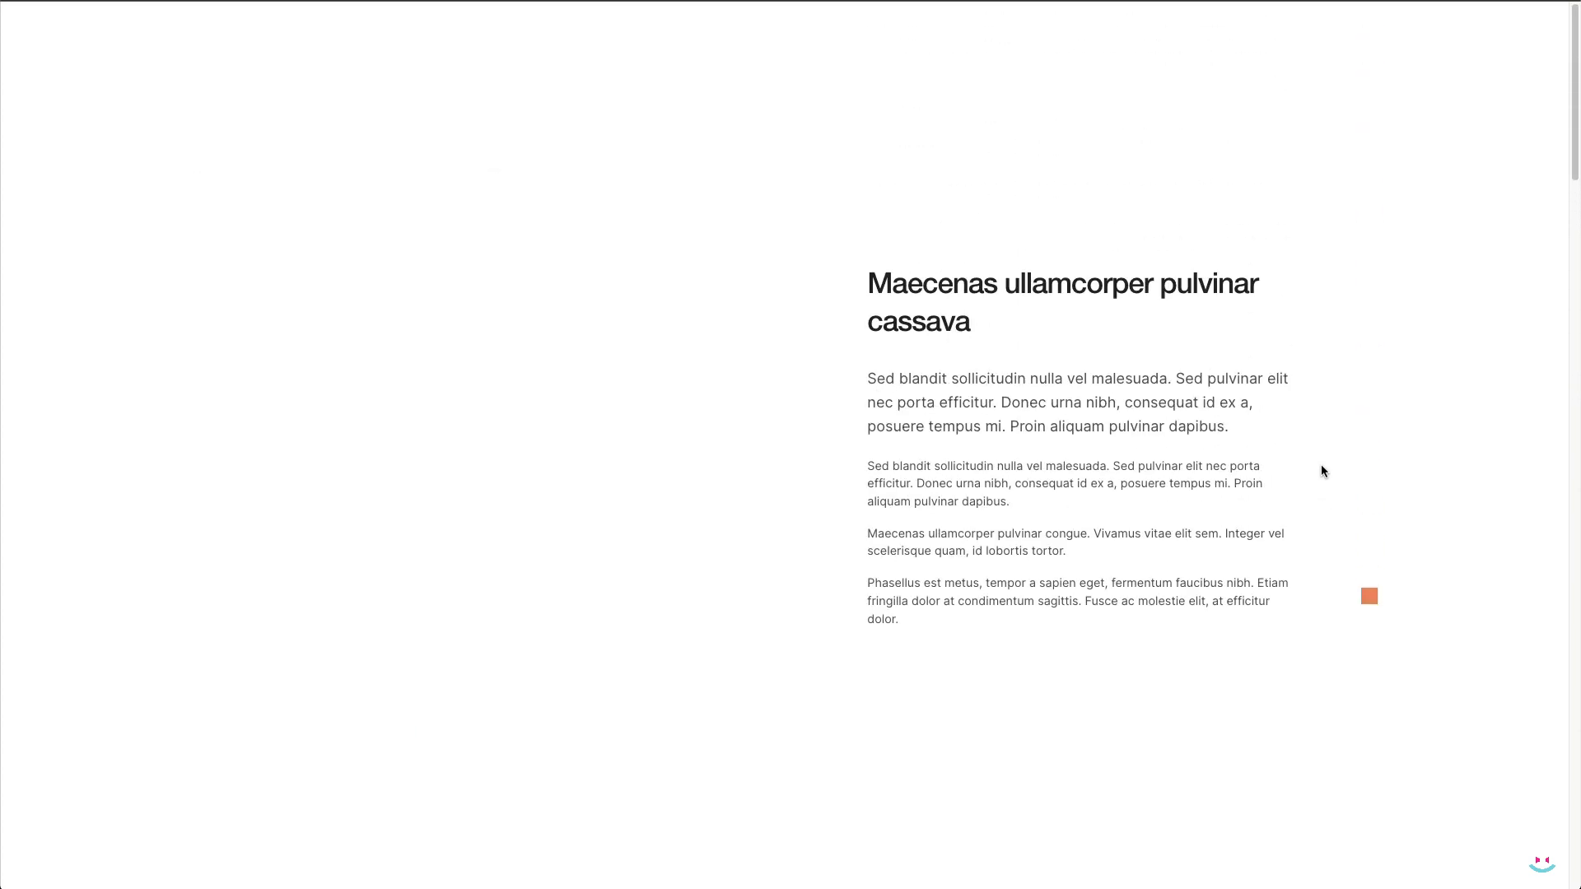
scroll(down, 3)
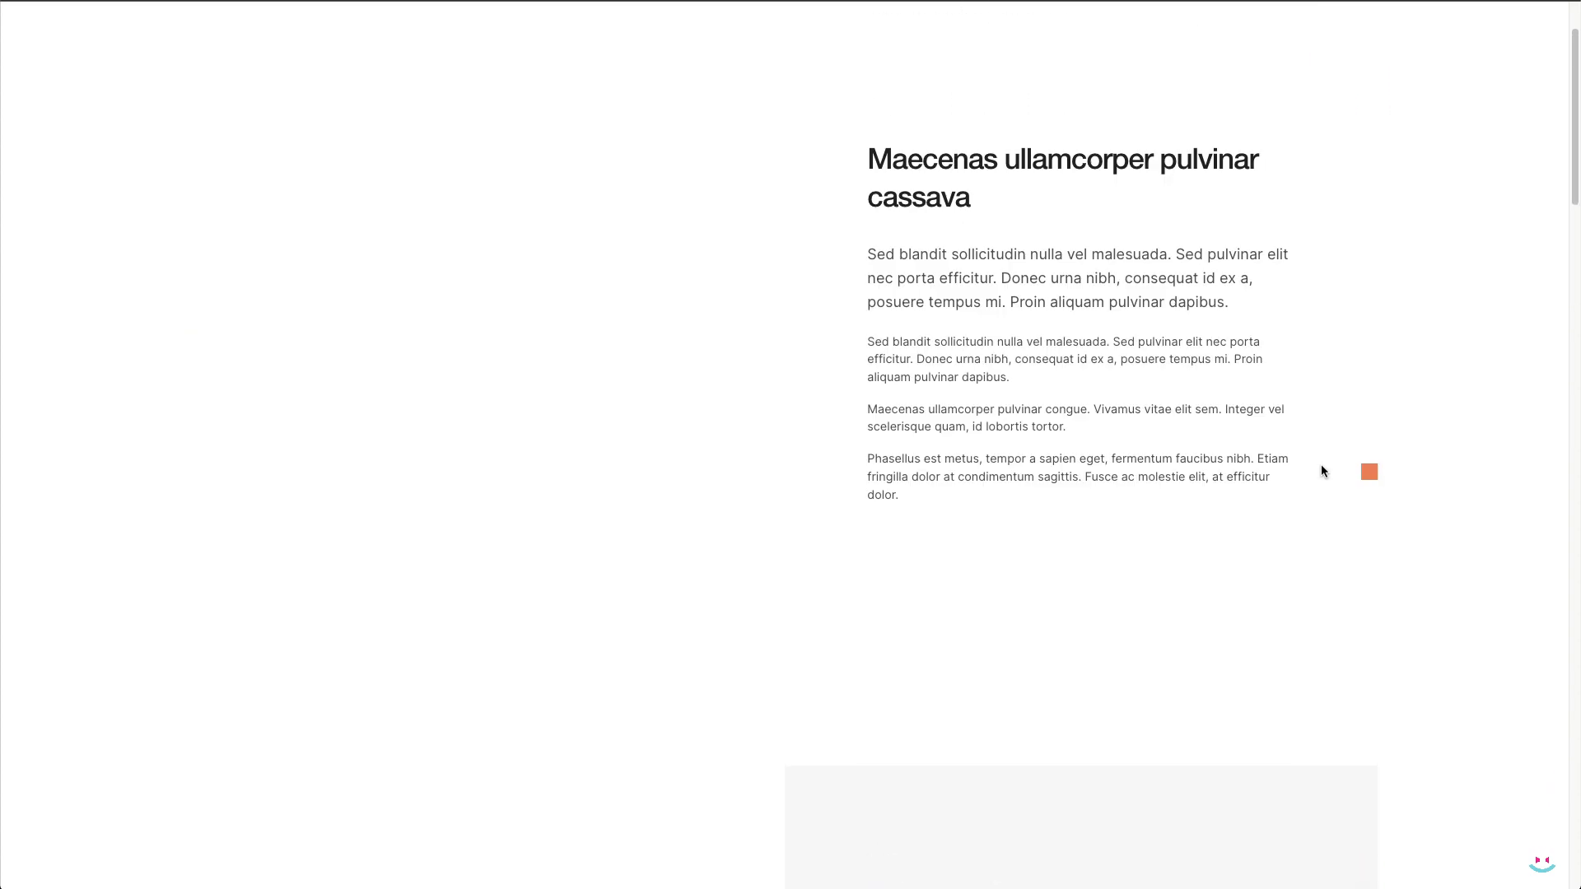
scroll(up, 3)
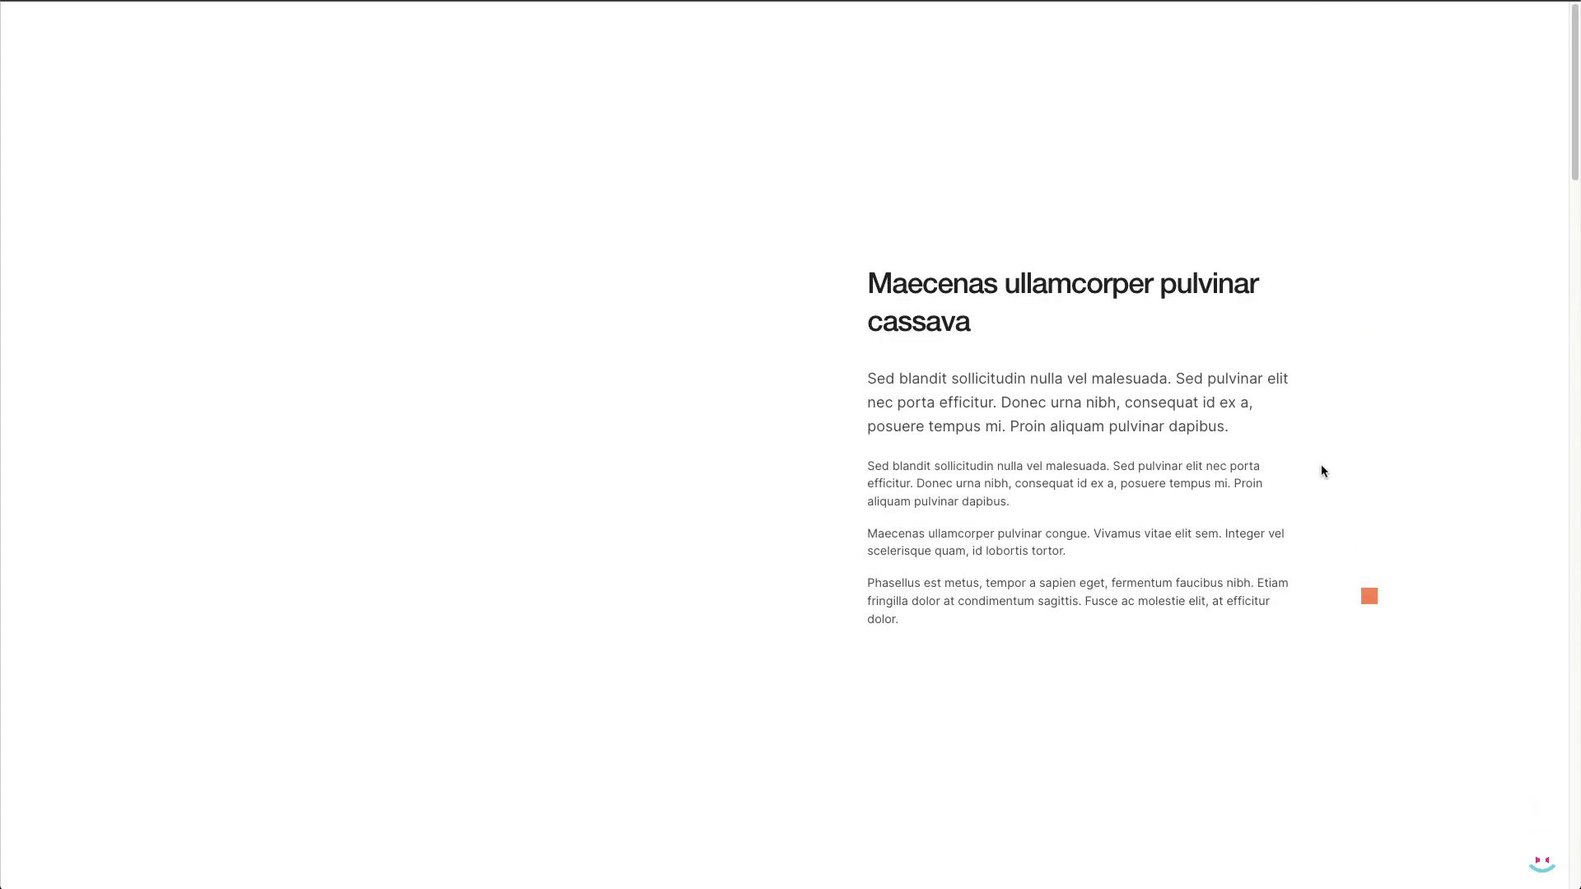
scroll(down, 3)
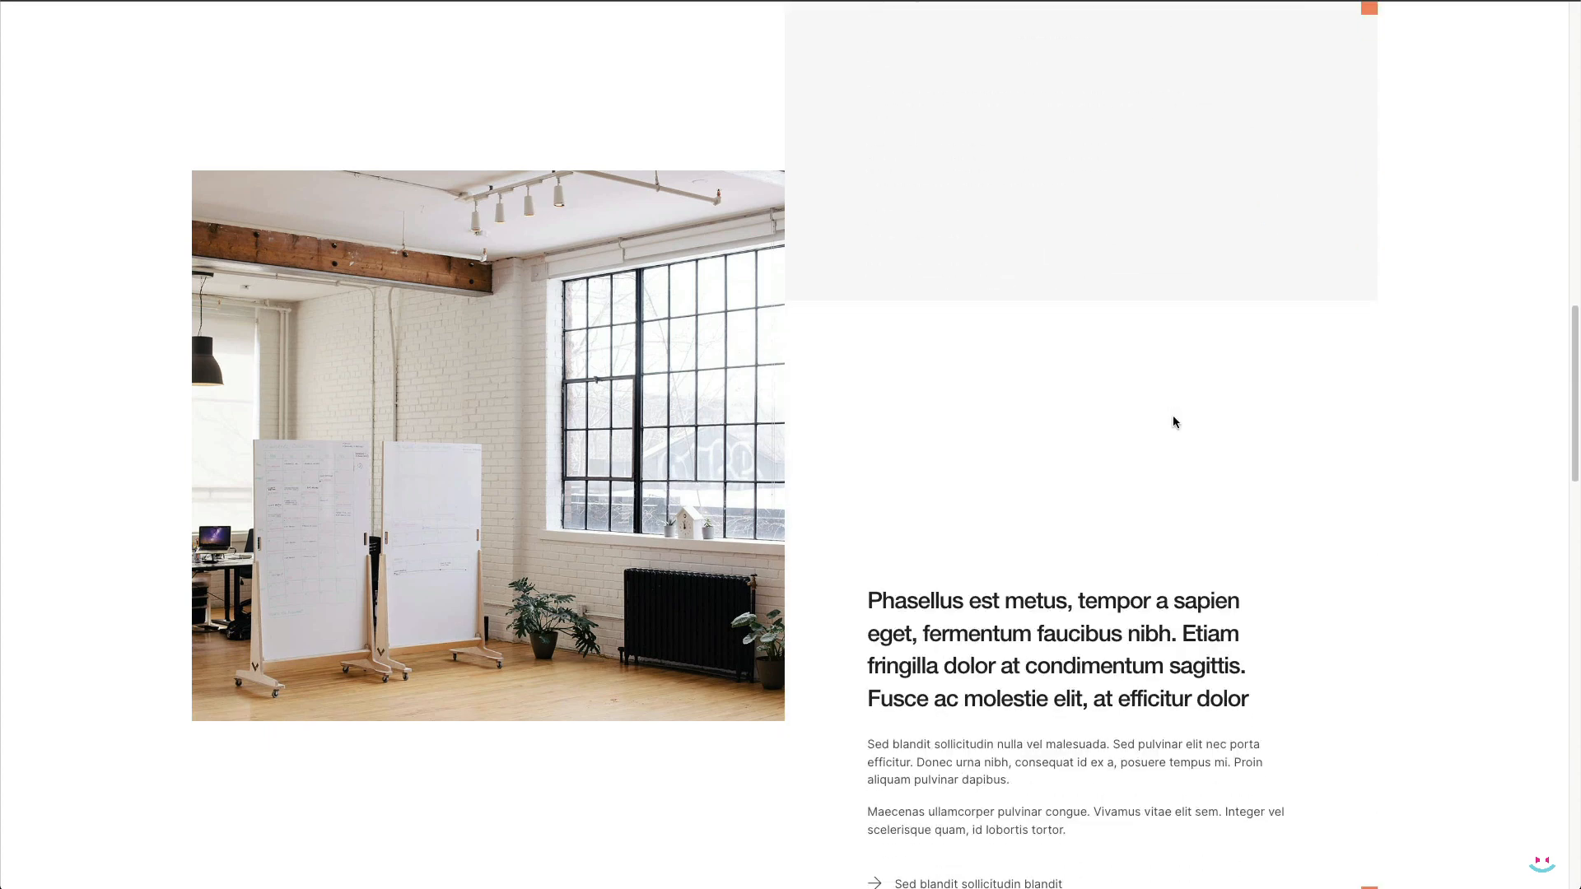
scroll(down, 3)
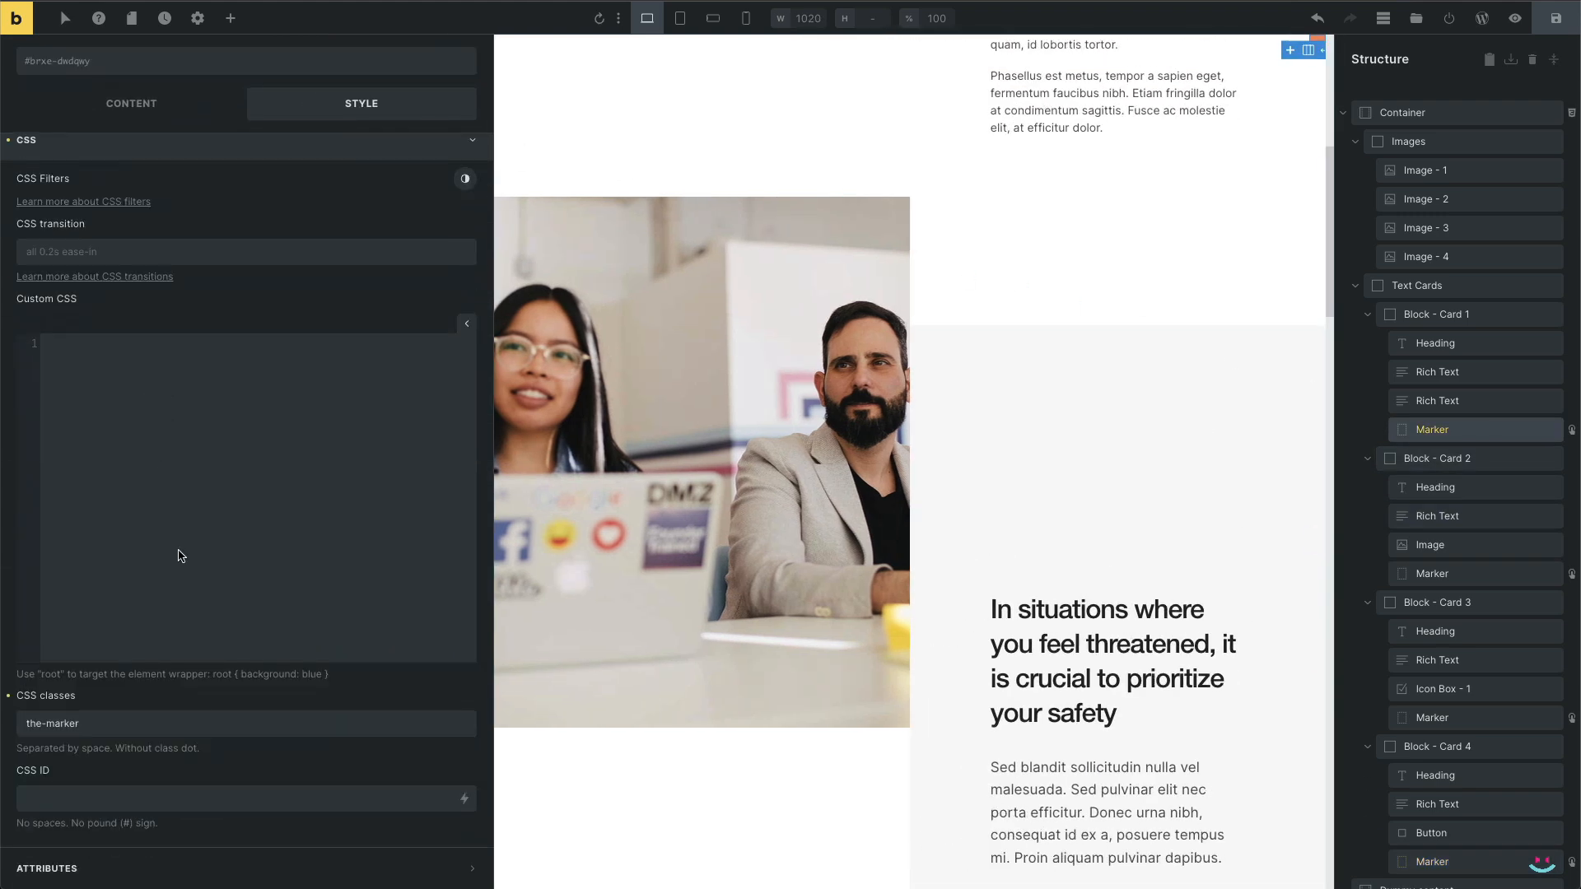
Add the init-pos class after the-marker on Card 1's Marker
click(242, 723)
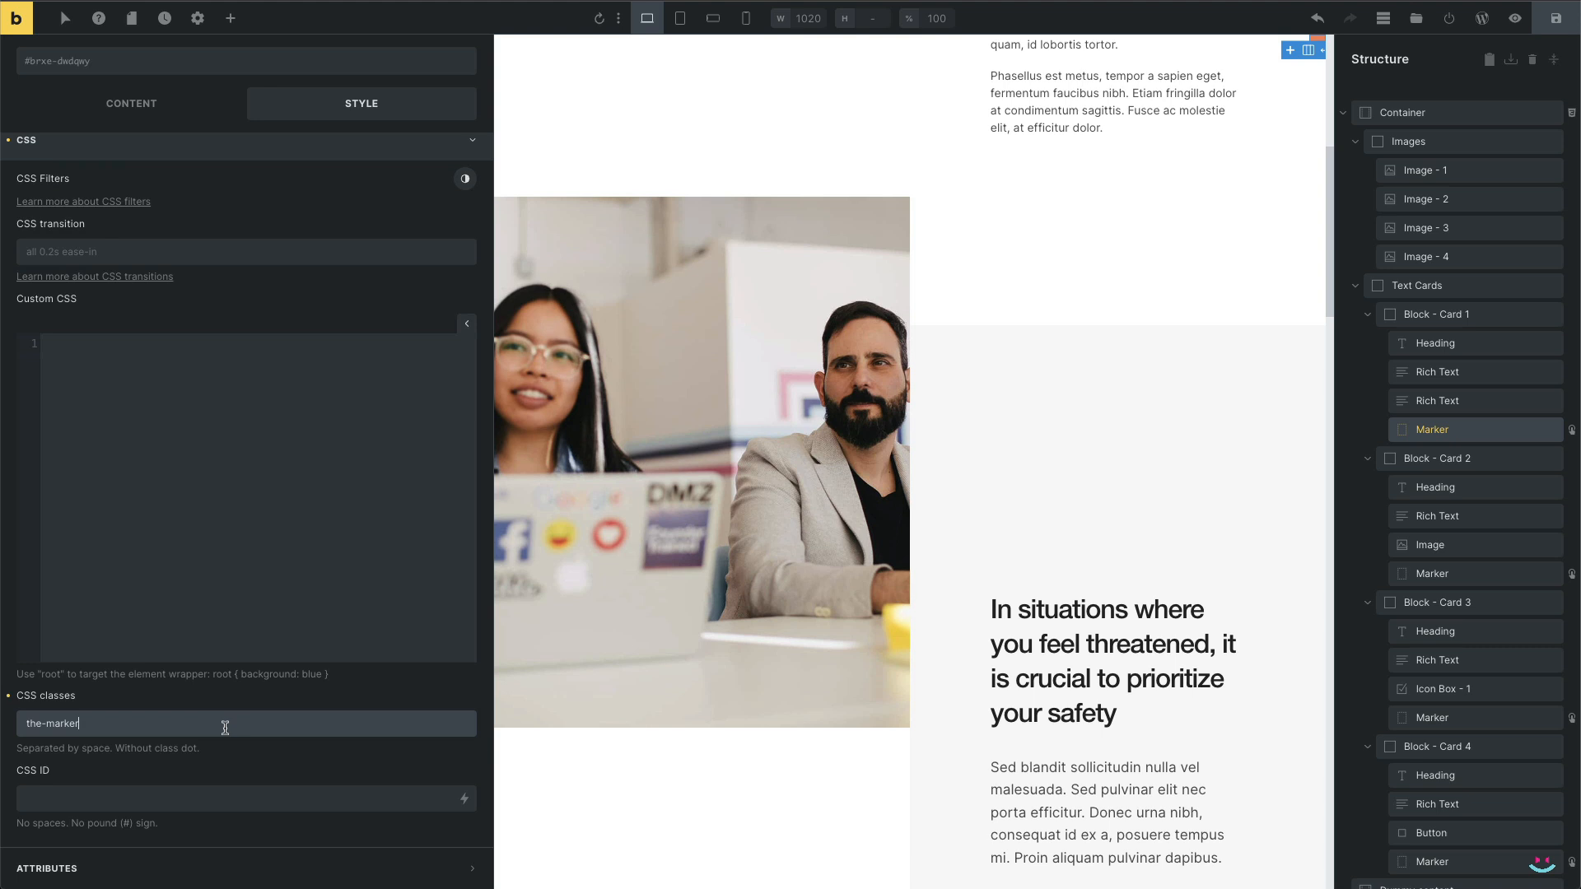
text(init-pos)
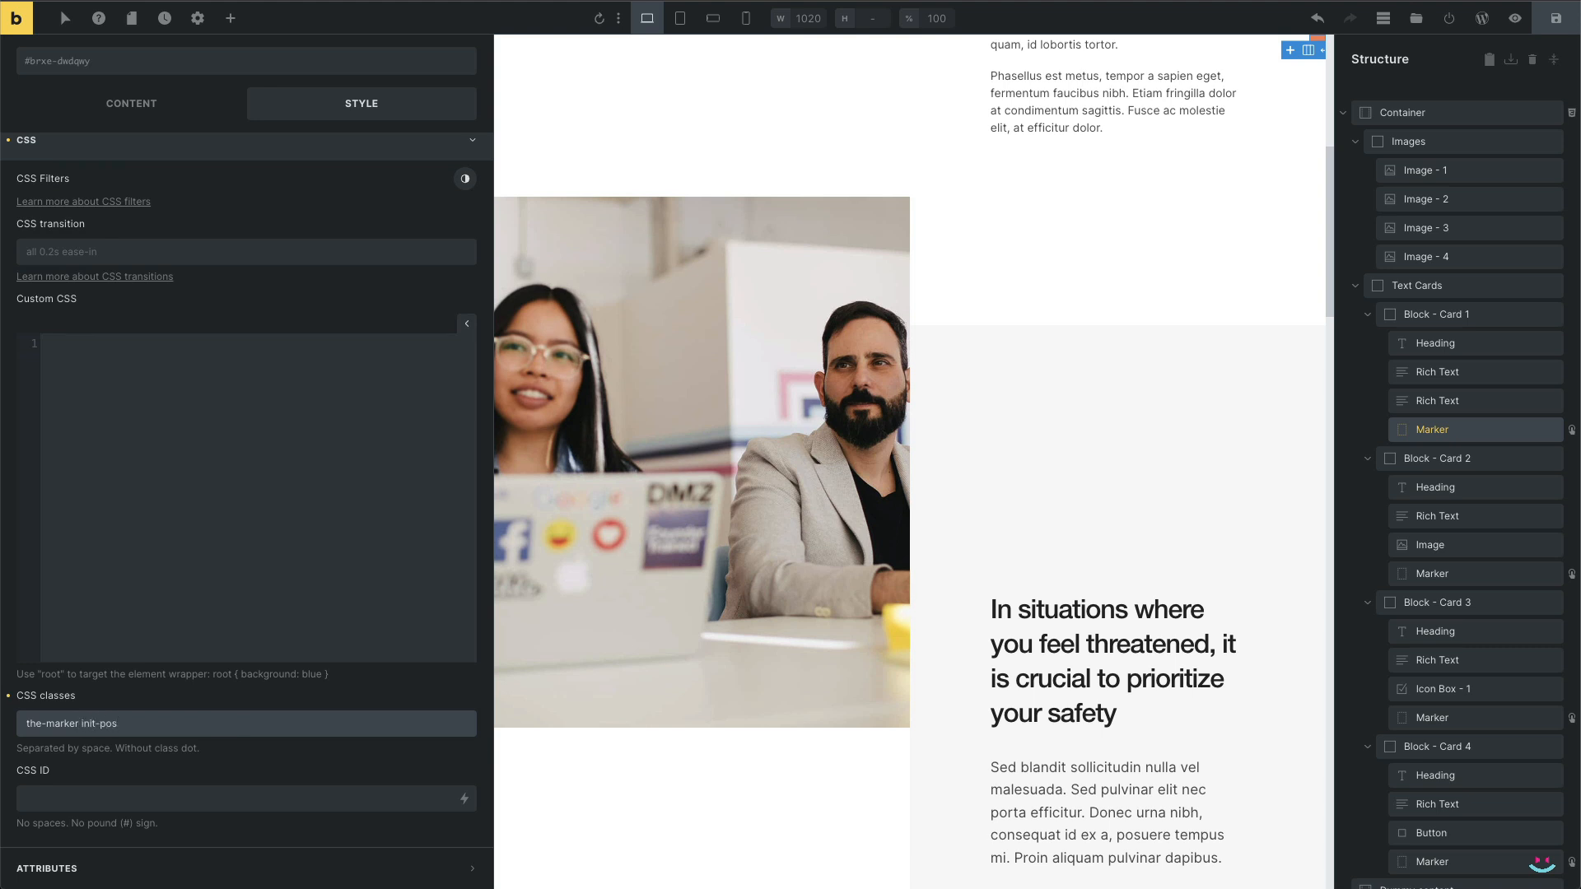
double_click(99, 723)
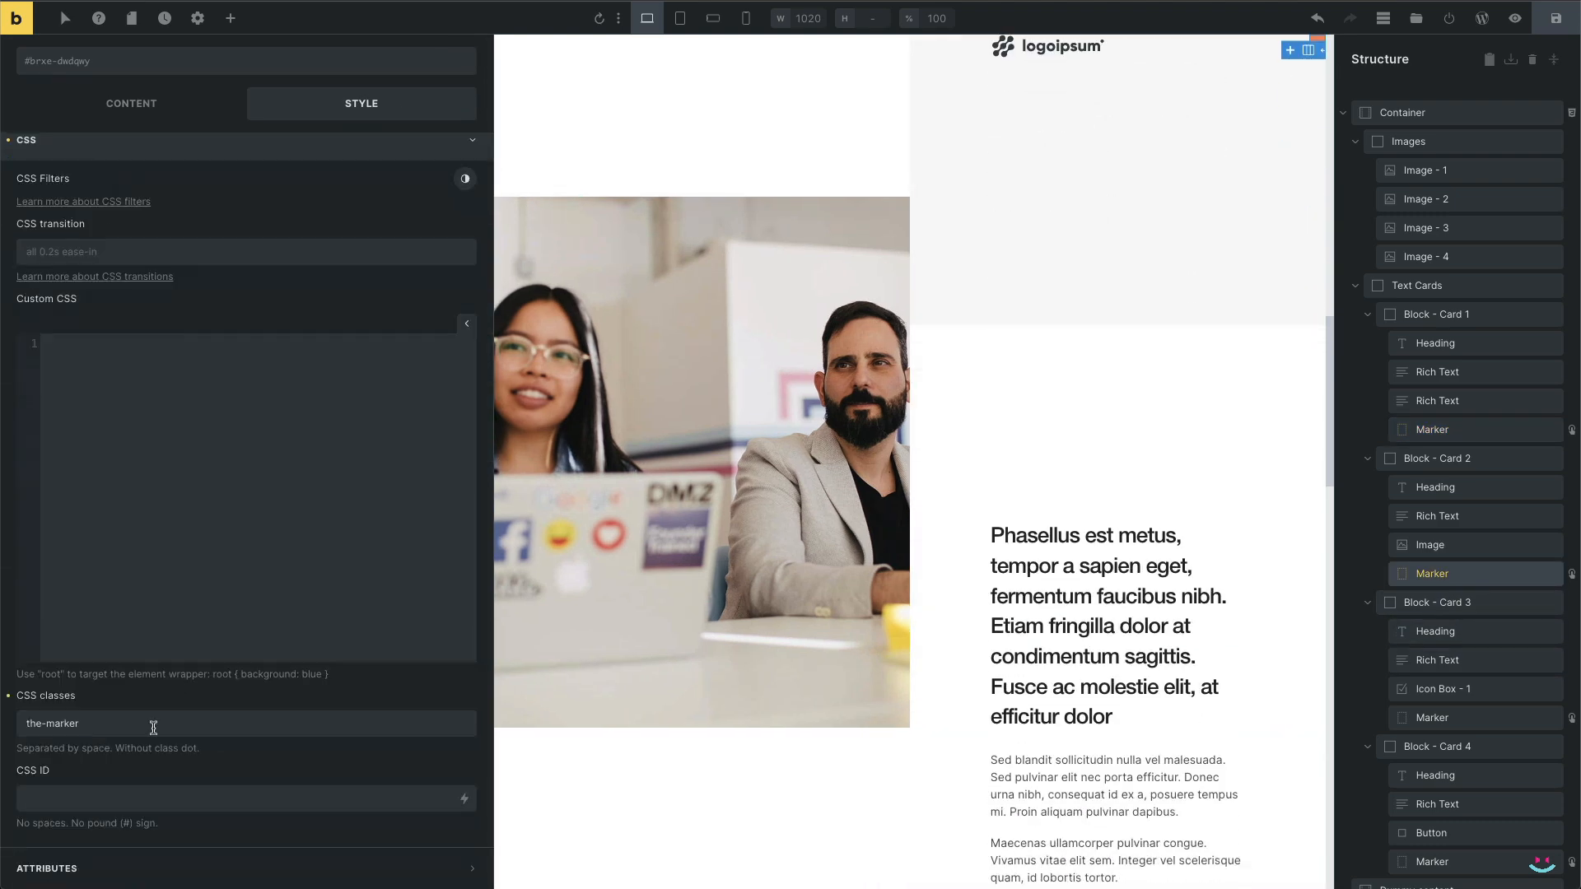
text(init-pos)
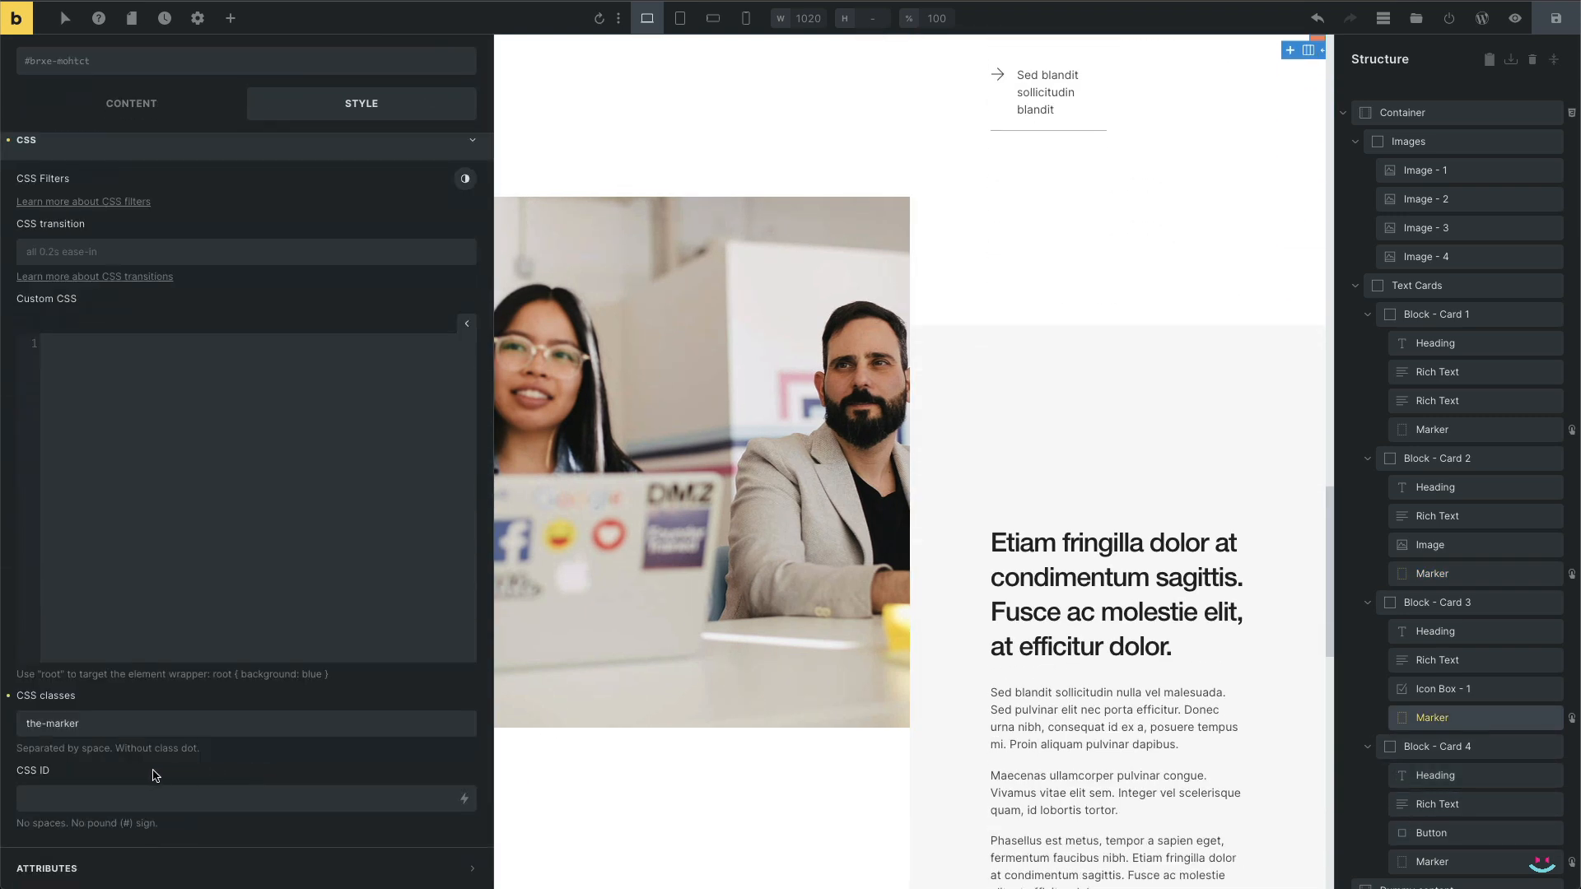
text(init-pos)
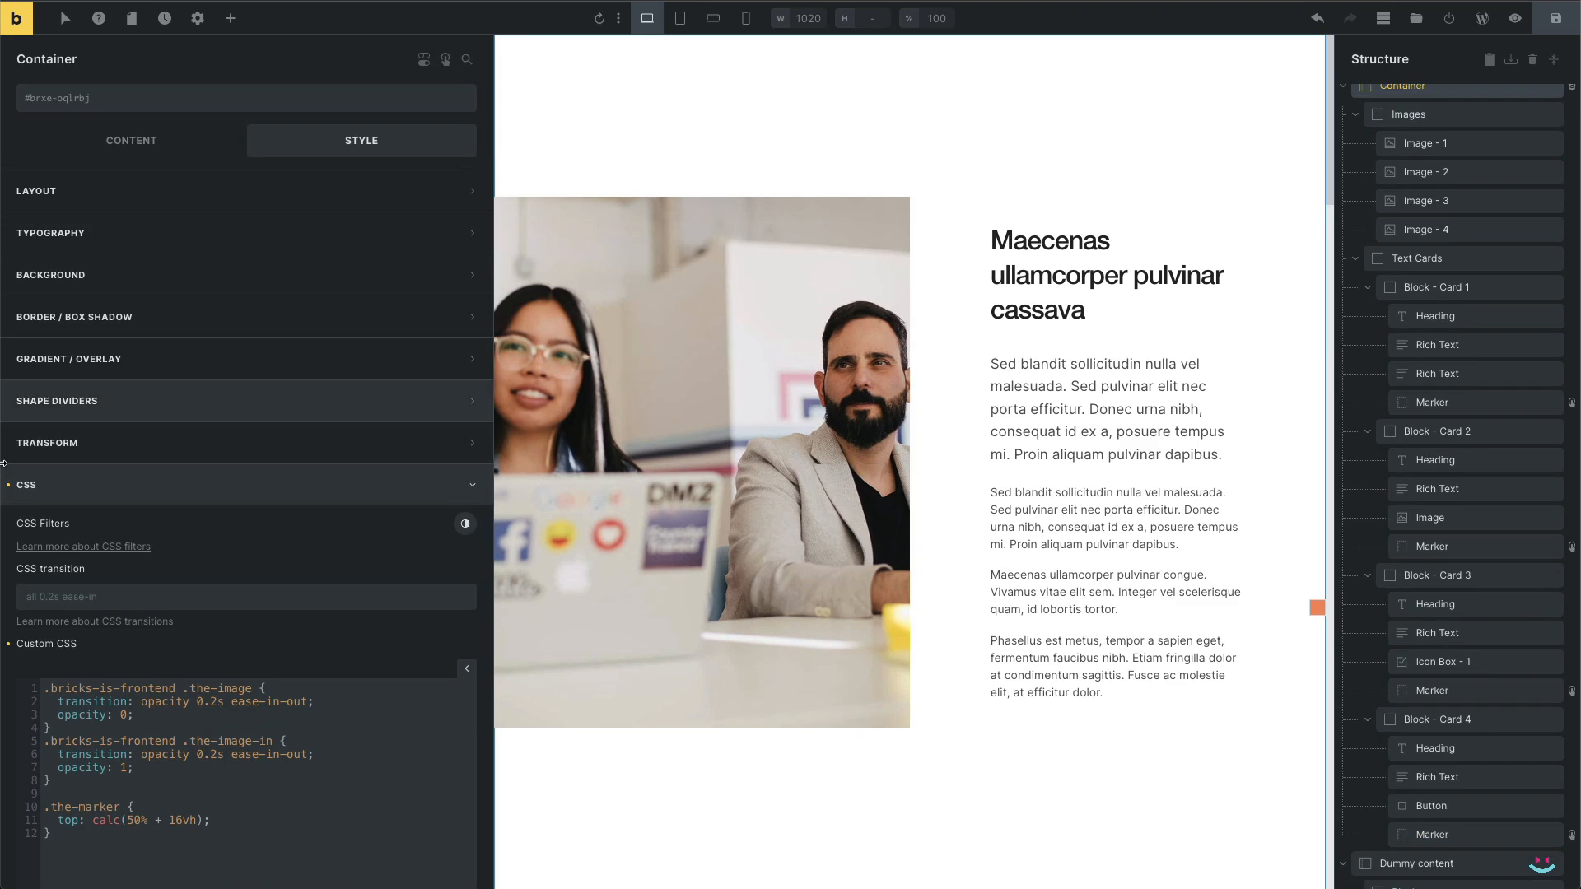
Add a .the-marker.init-pos rule setting top to 500vh in the Container's custom CSS
scroll(down, 3)
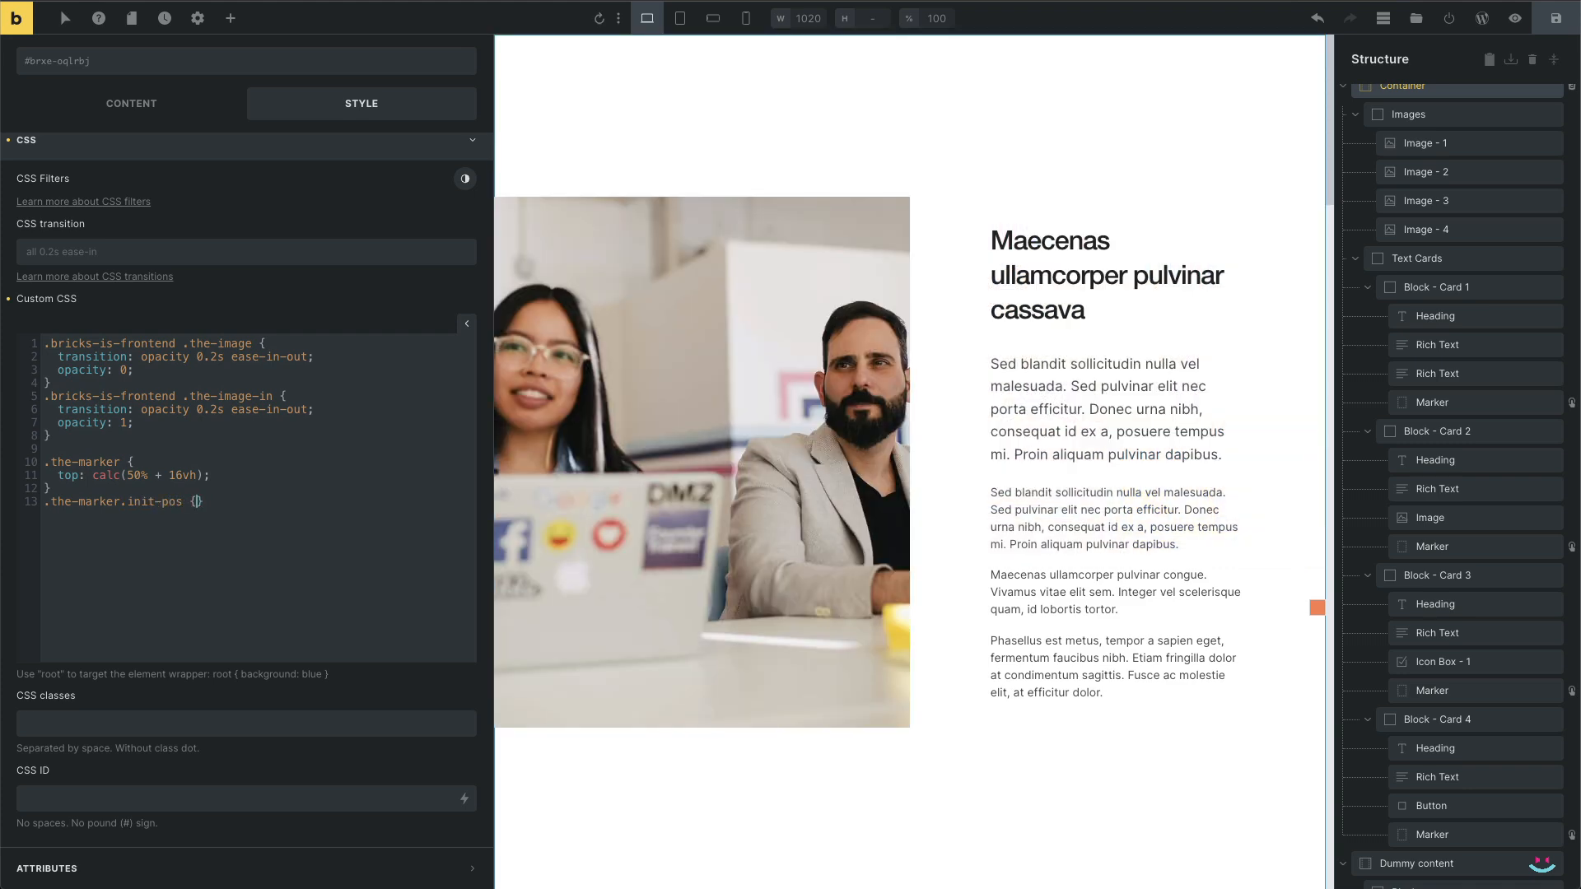
text(top)
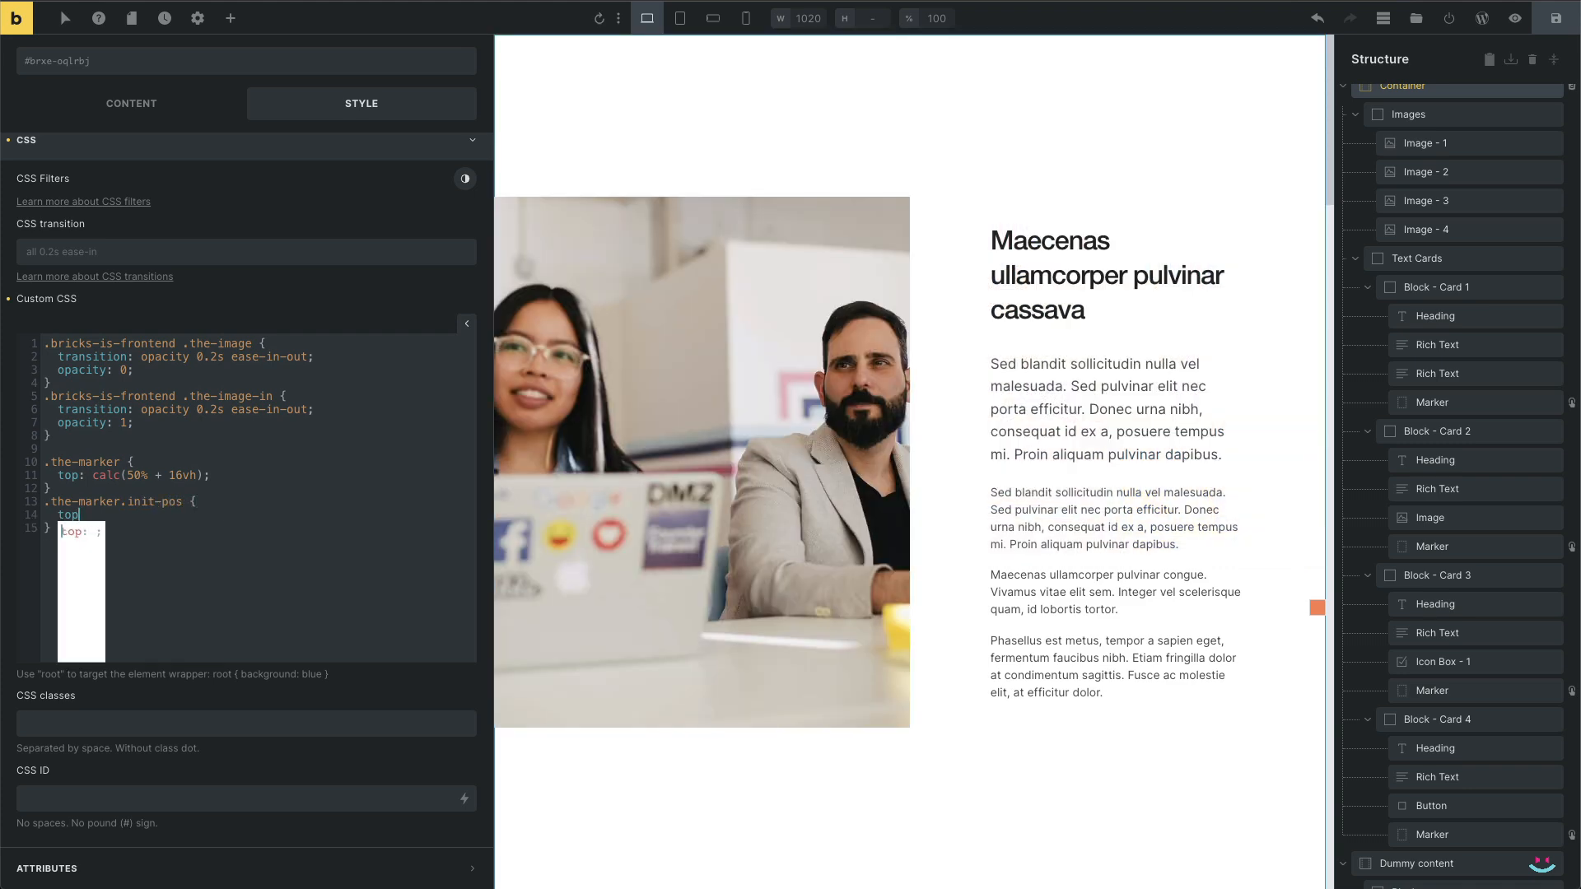
text(500vh;)
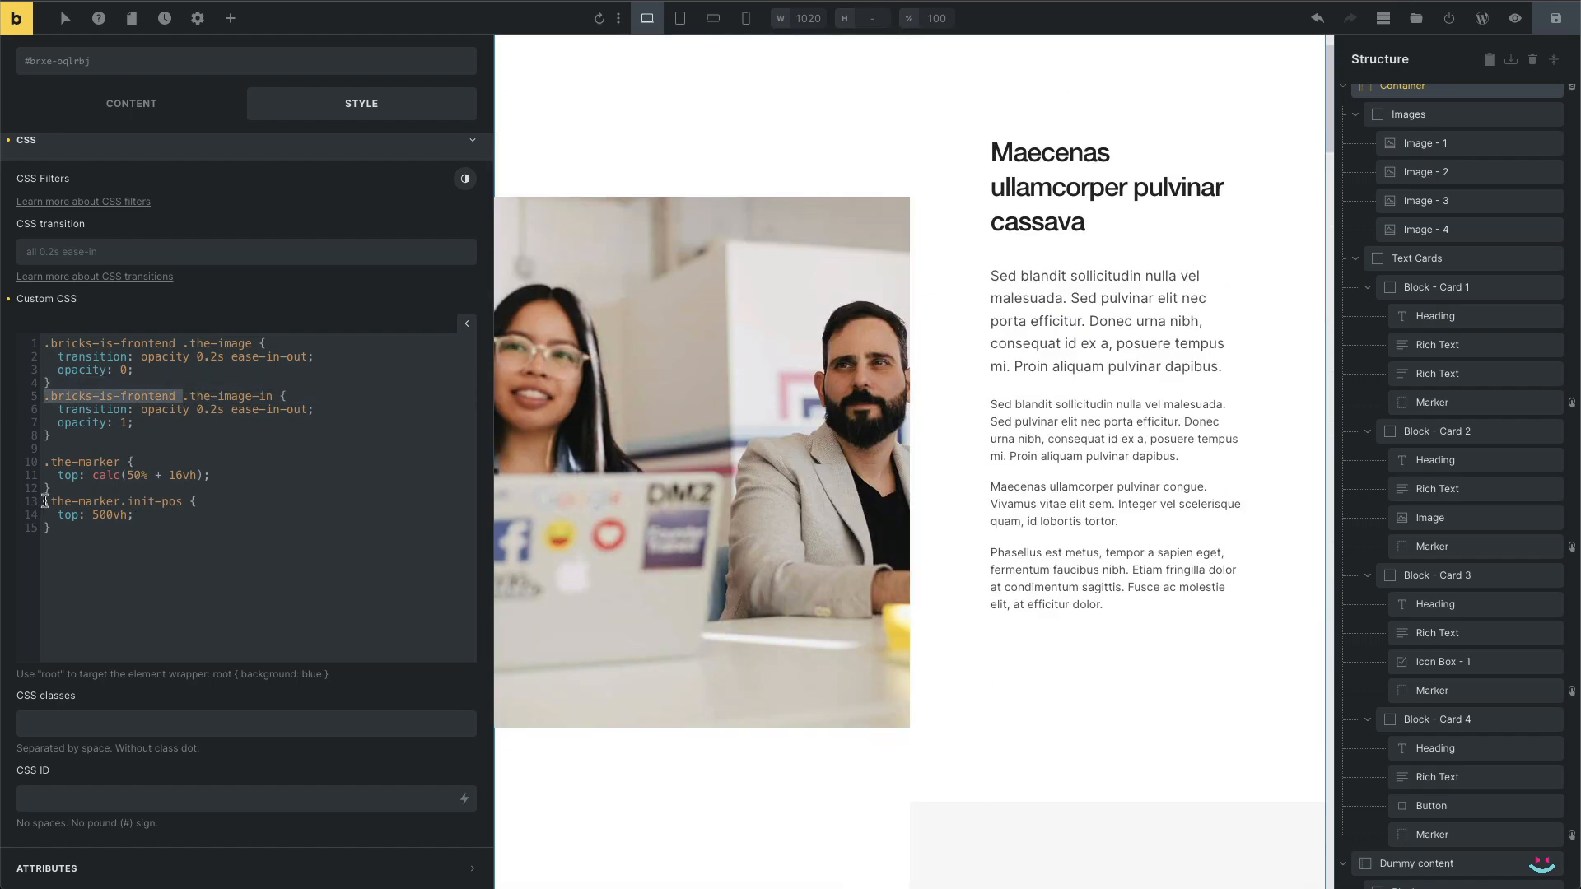
scroll(down, 3)
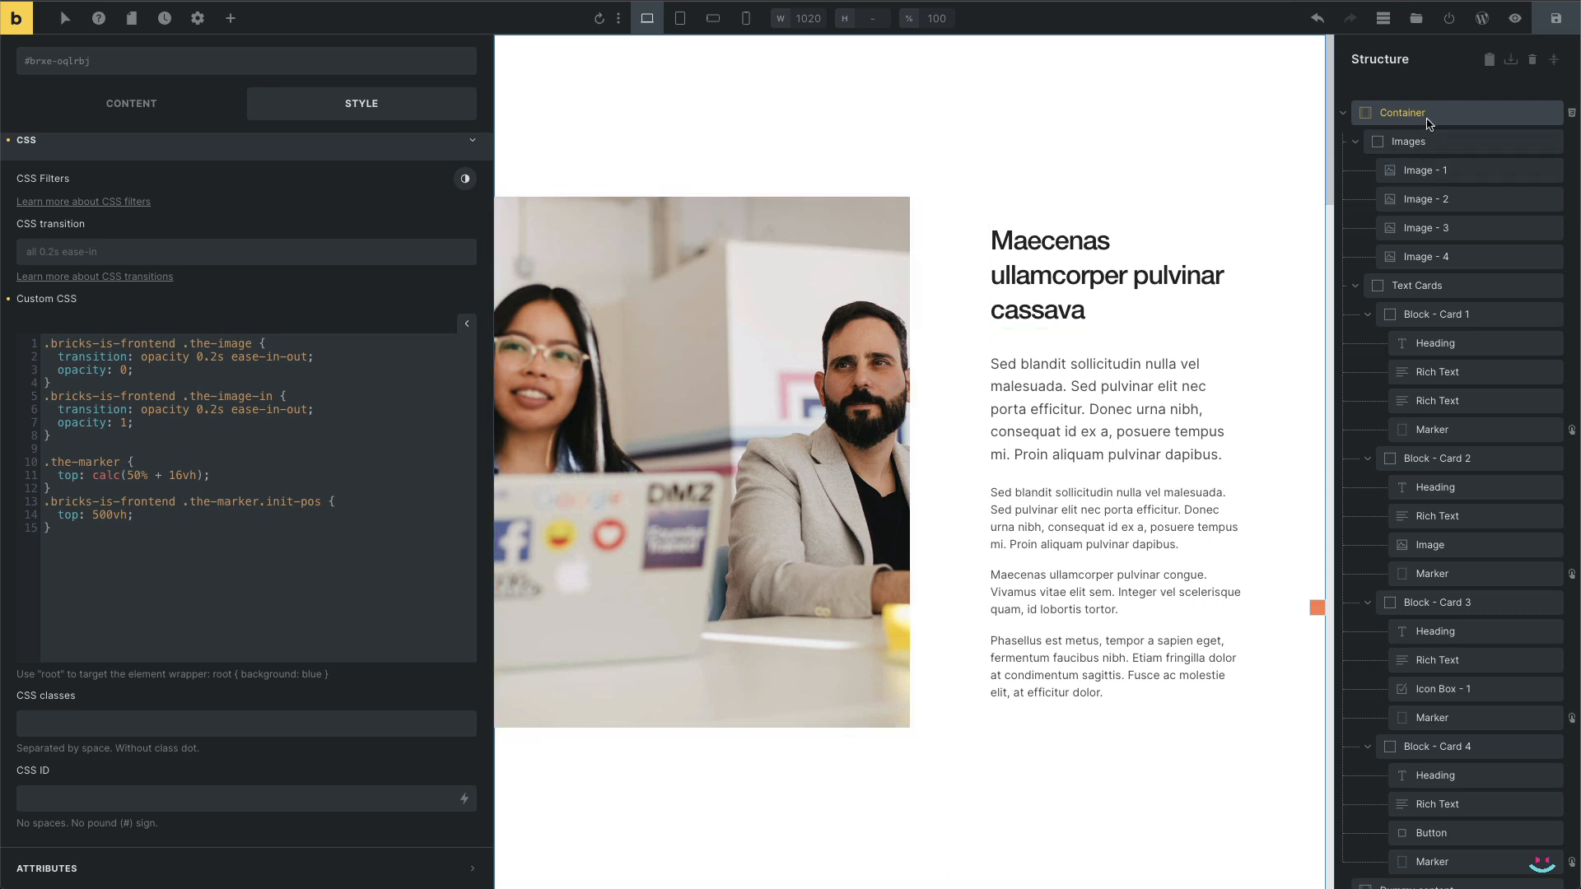
click(1401, 112)
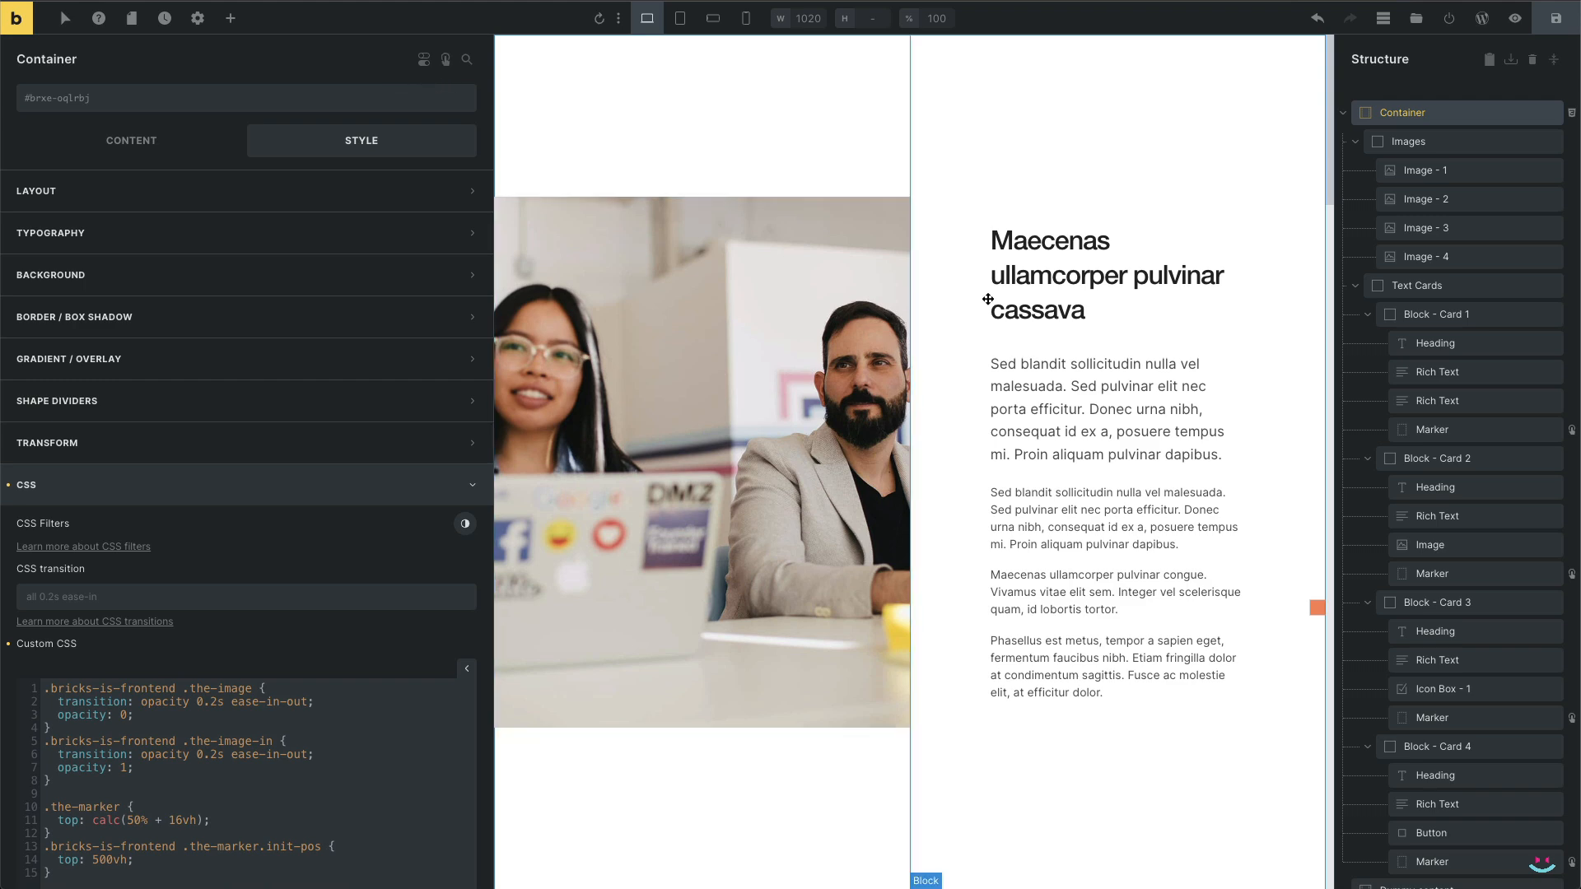
mouse_move(877, 320)
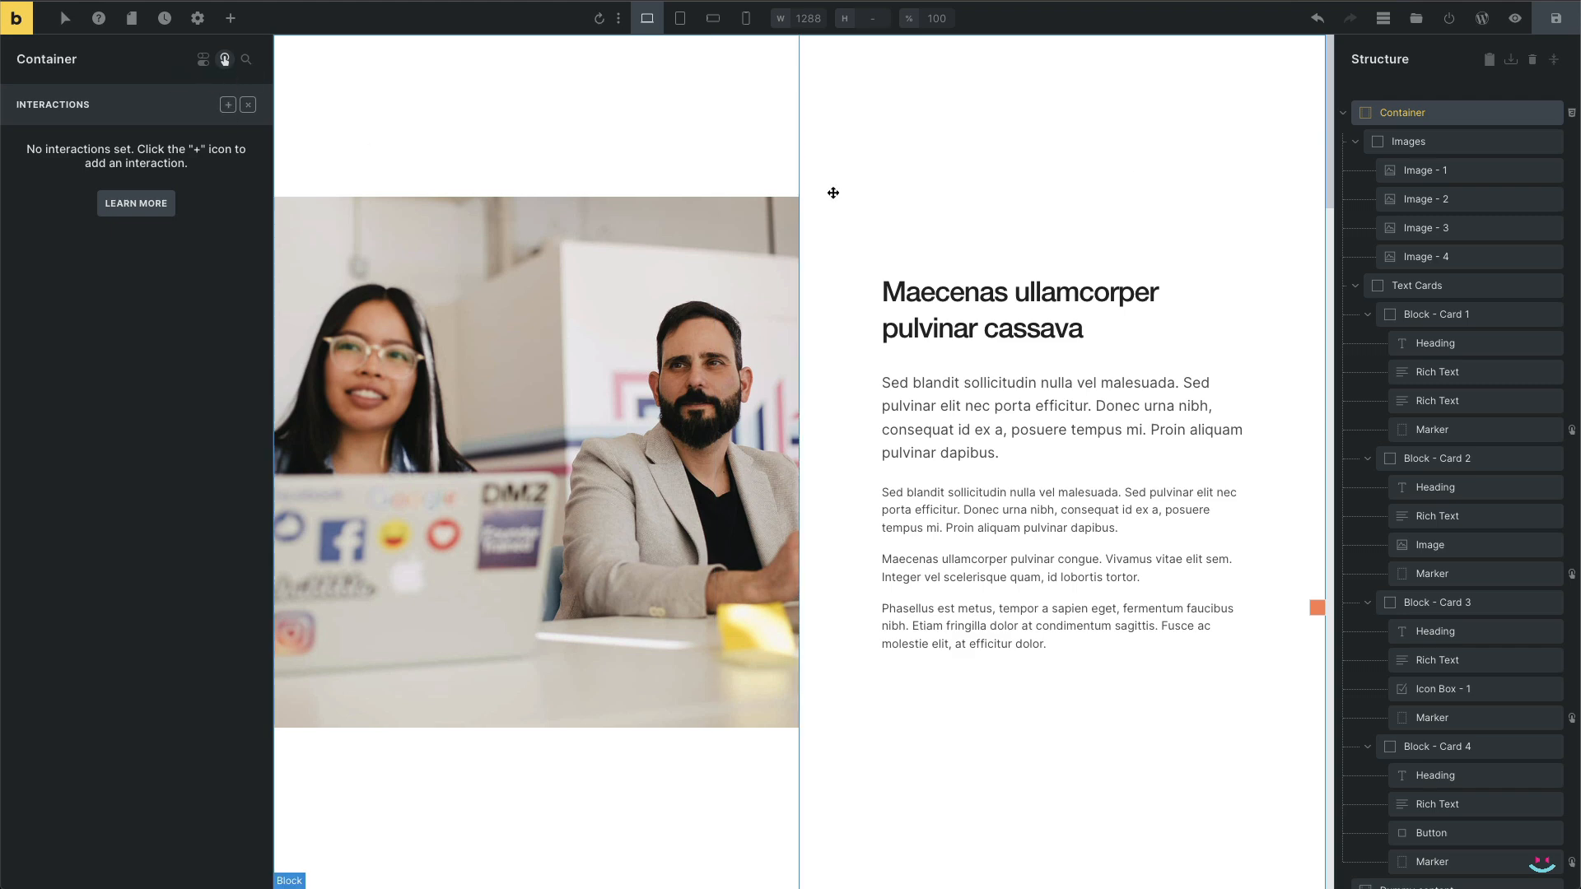
Add a Content loaded interaction (0.1s delay) that removes class init-pos from .the-marker
click(228, 104)
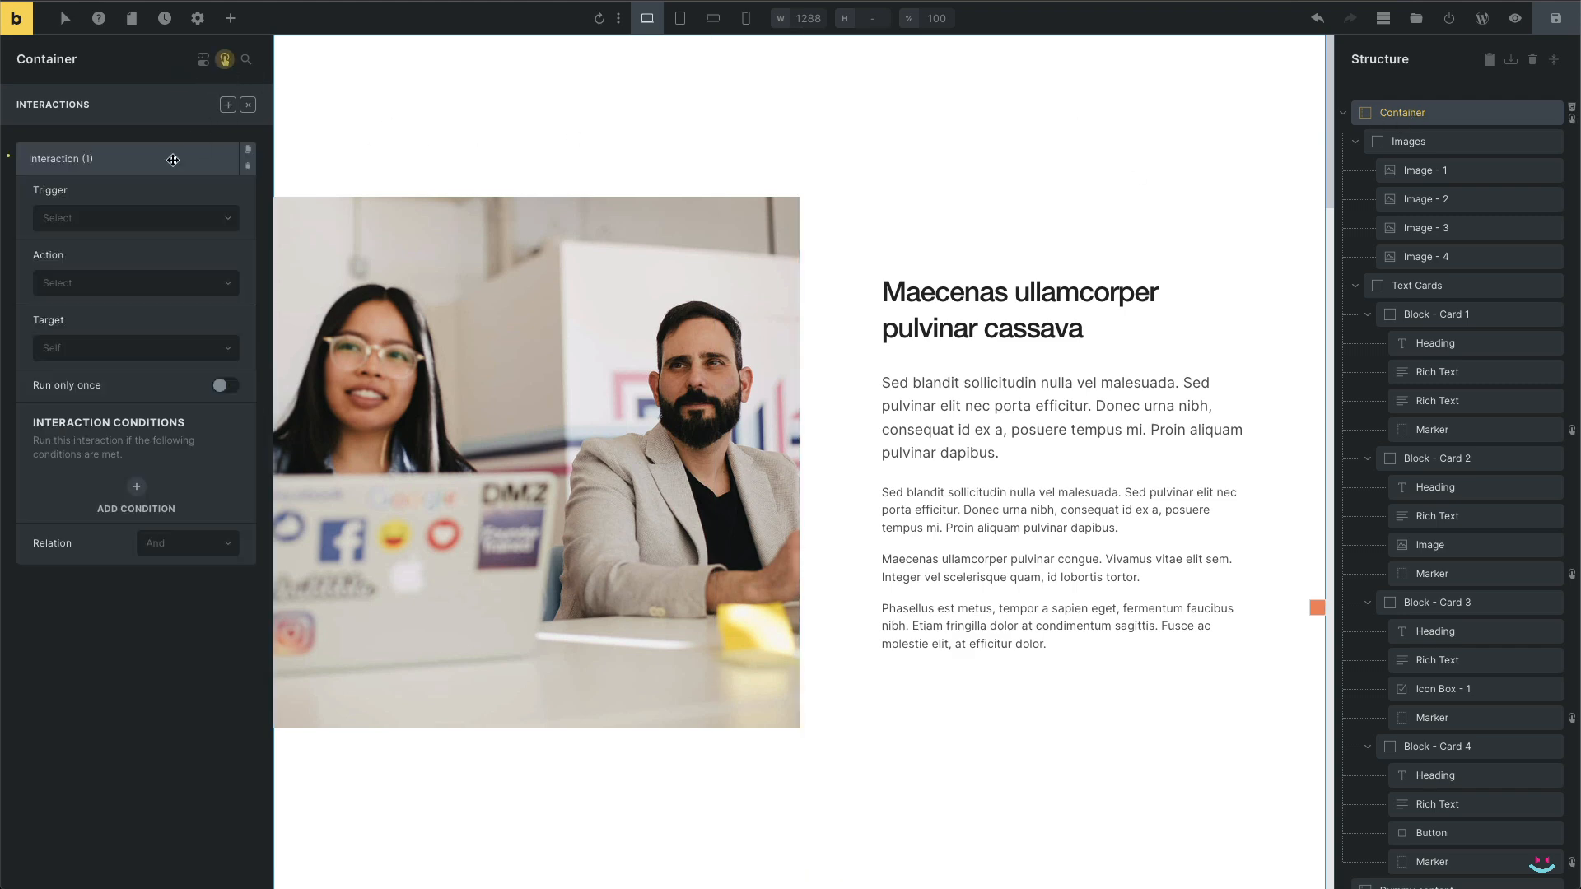
click(135, 218)
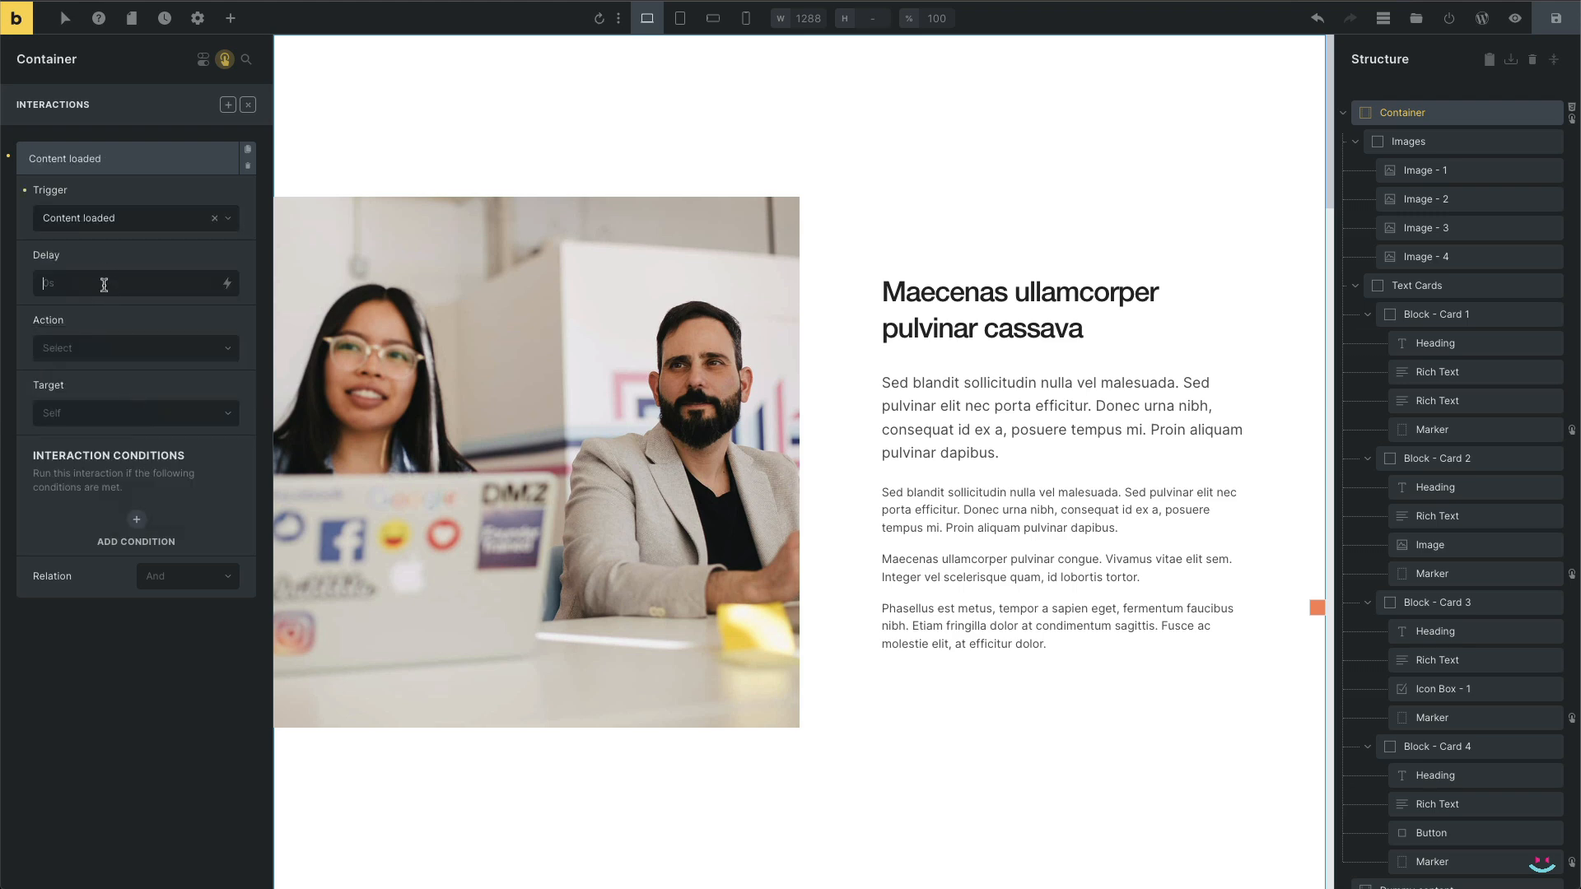
text(0.1s)
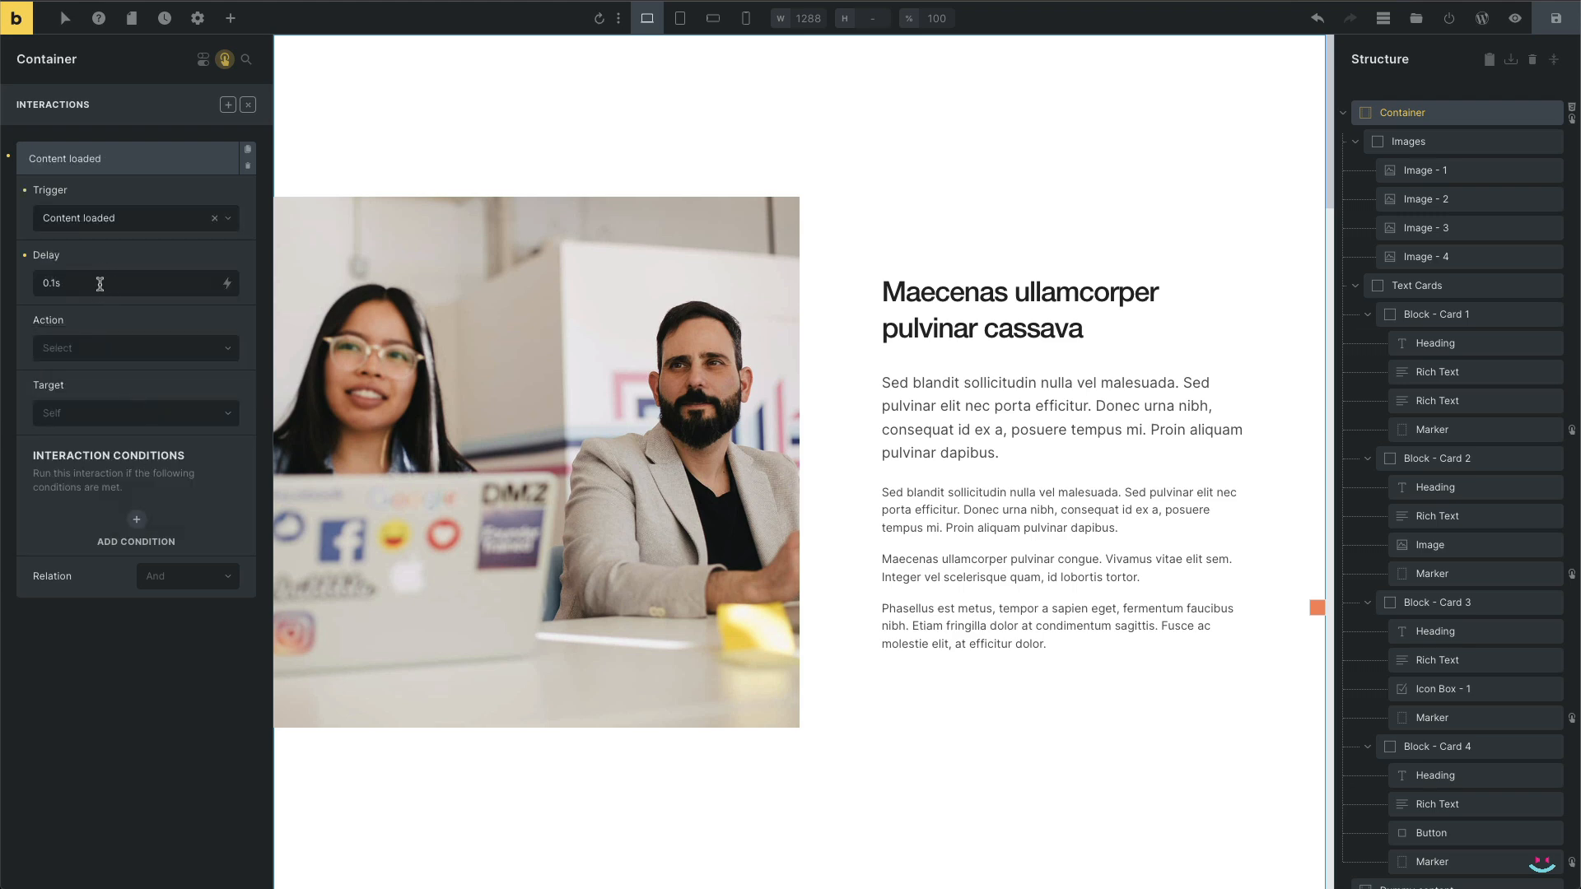
click(135, 347)
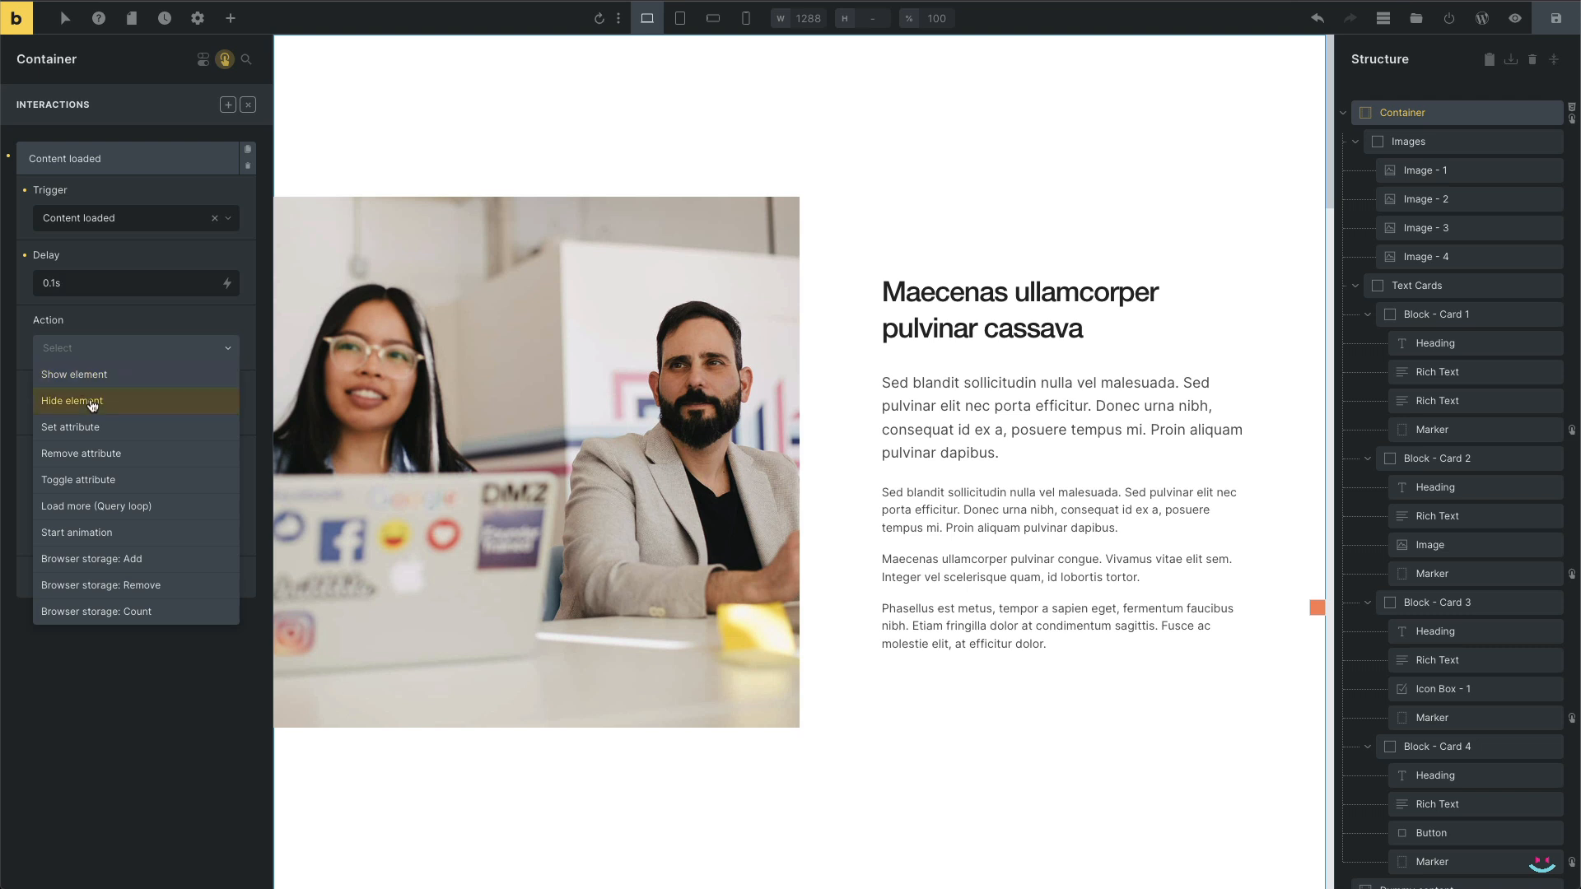
click(81, 453)
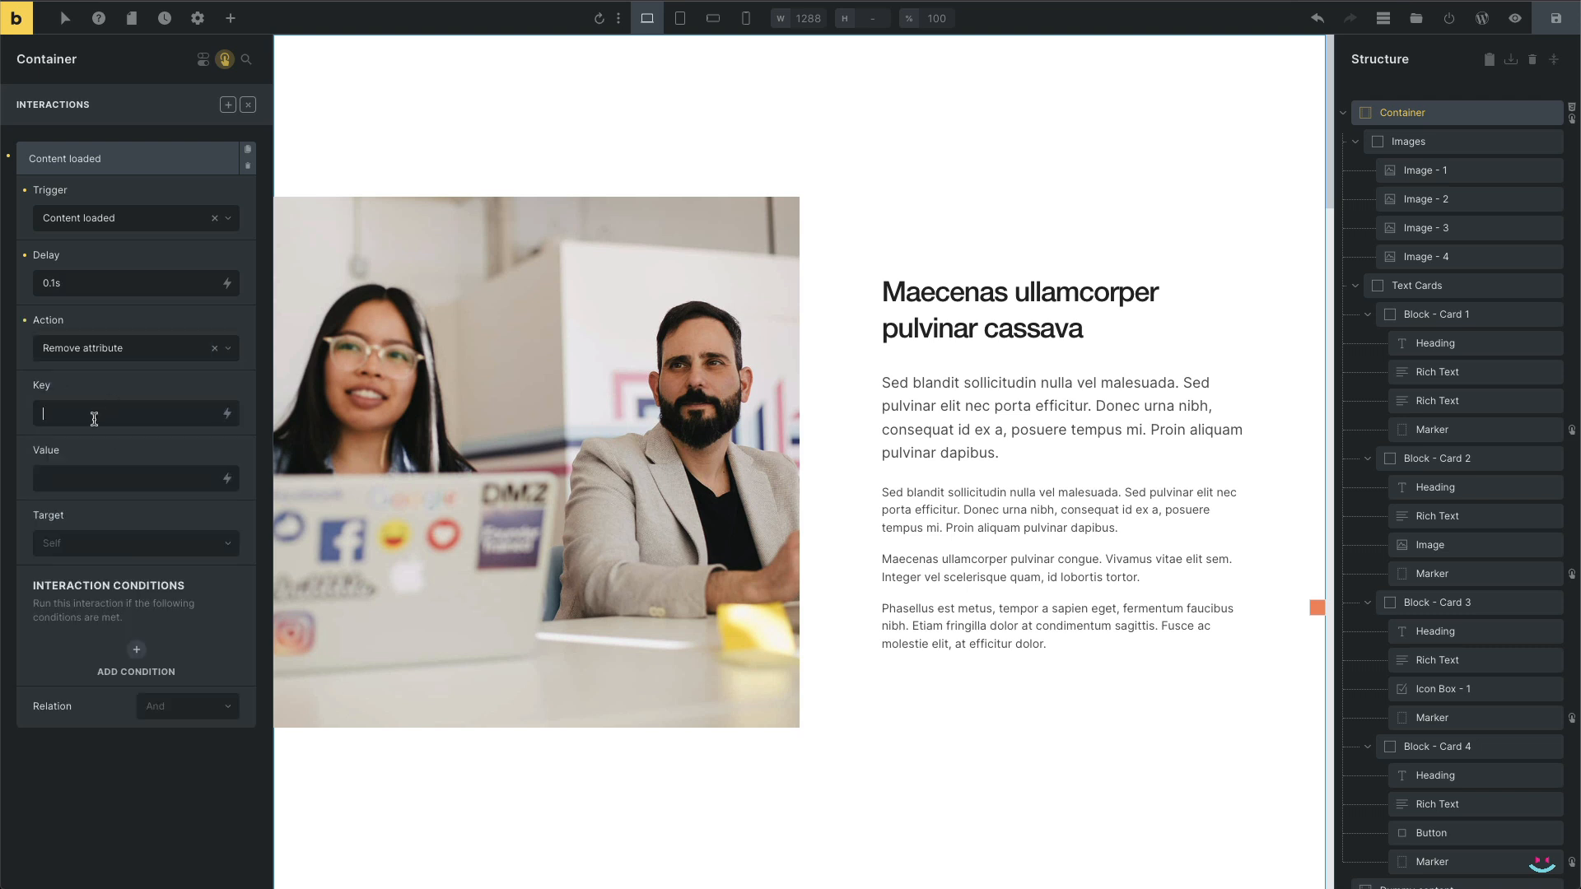
text(class)
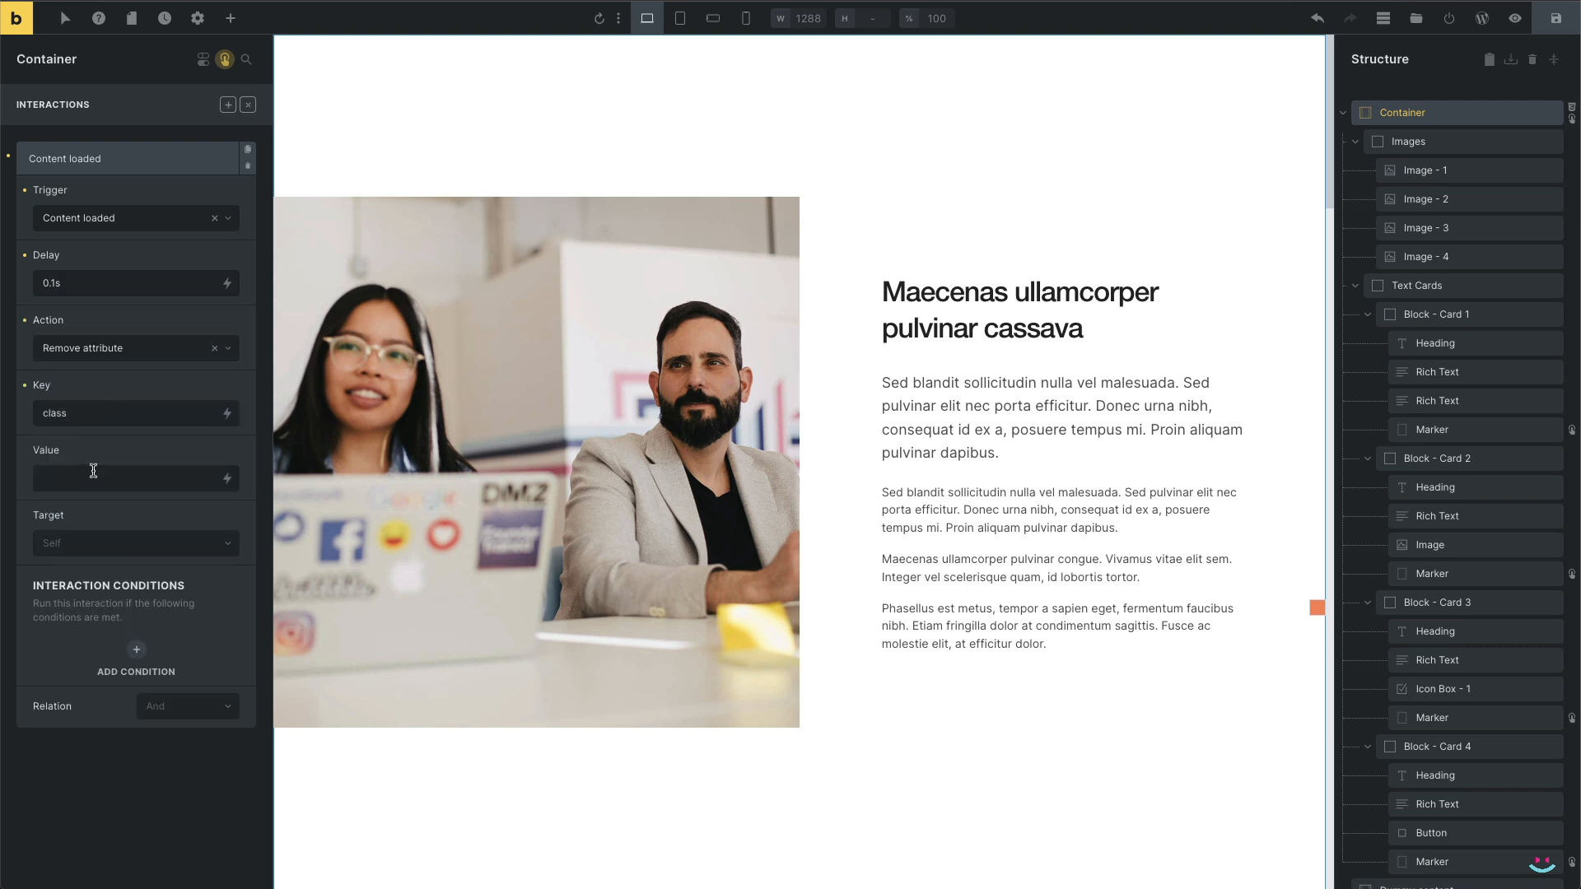
text(init)
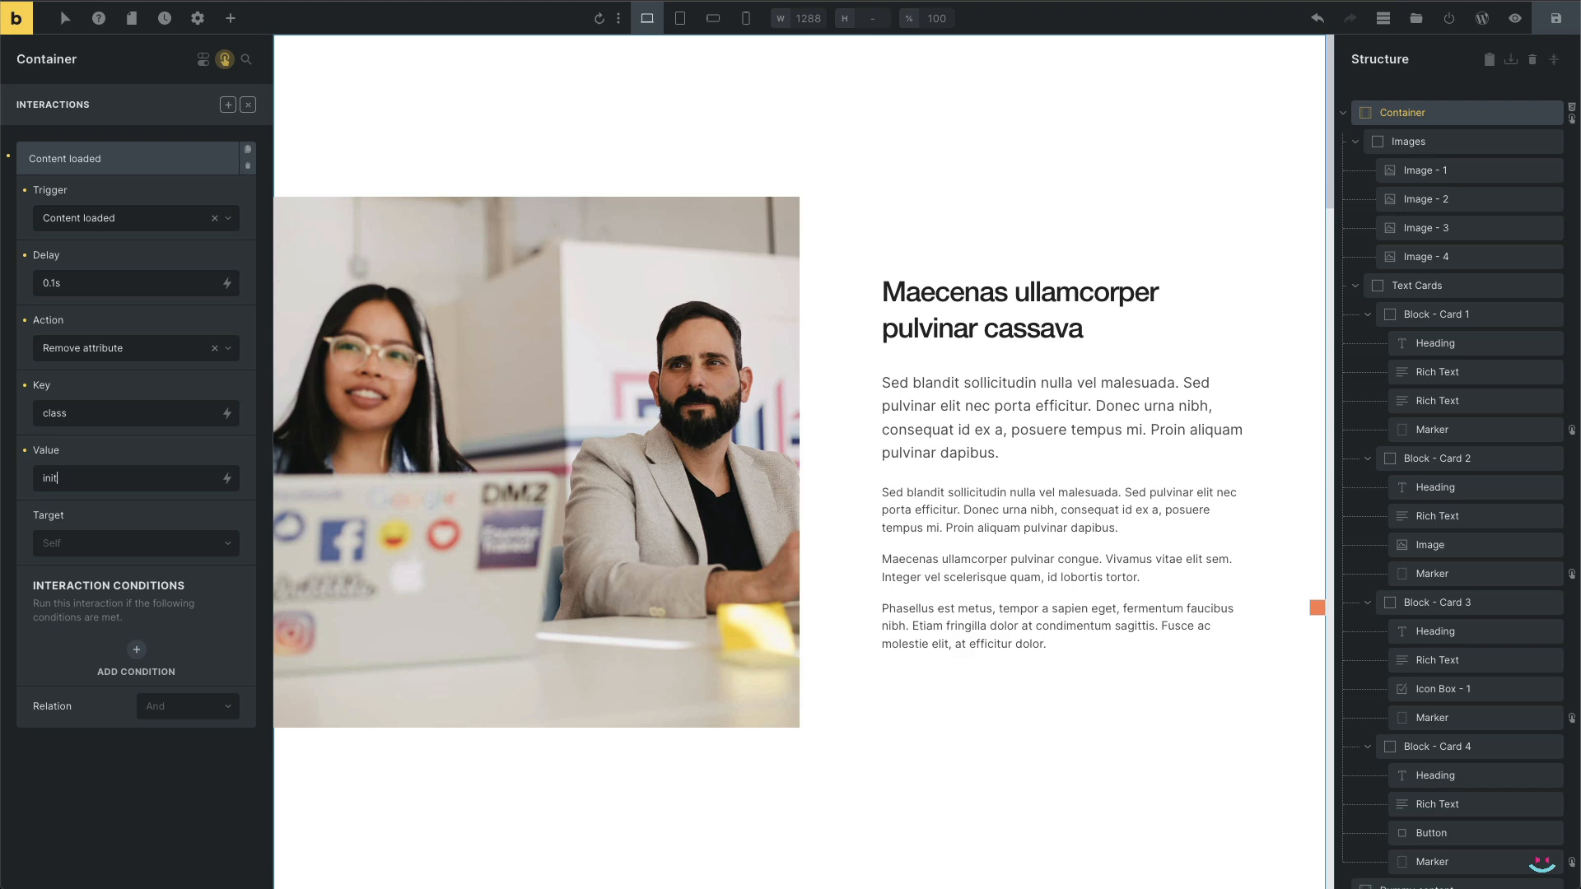
click(135, 543)
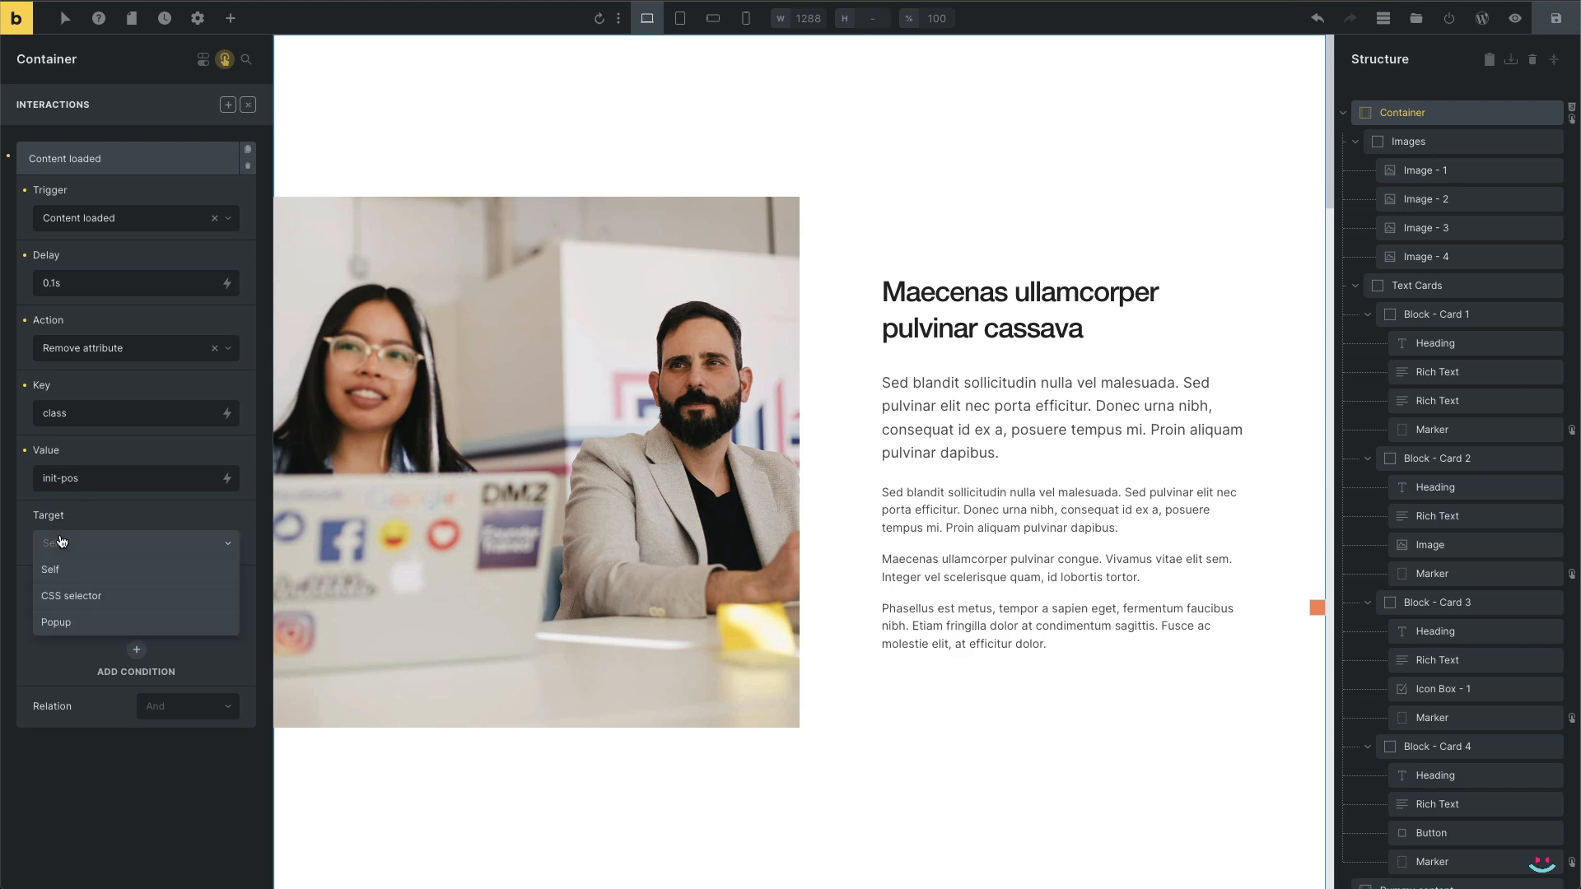
click(71, 594)
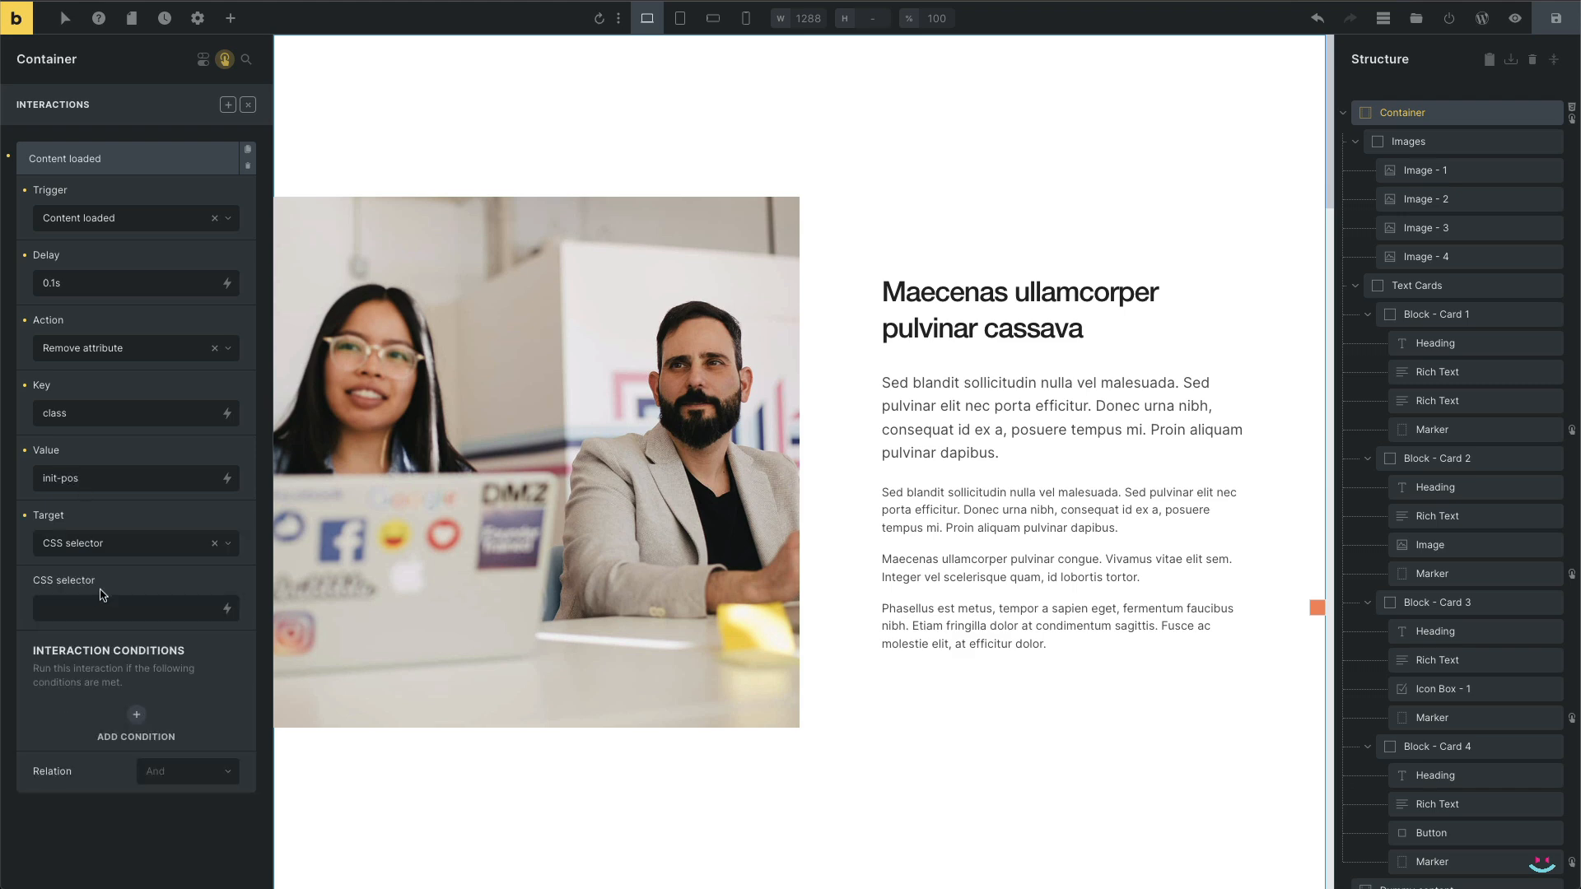
click(121, 608)
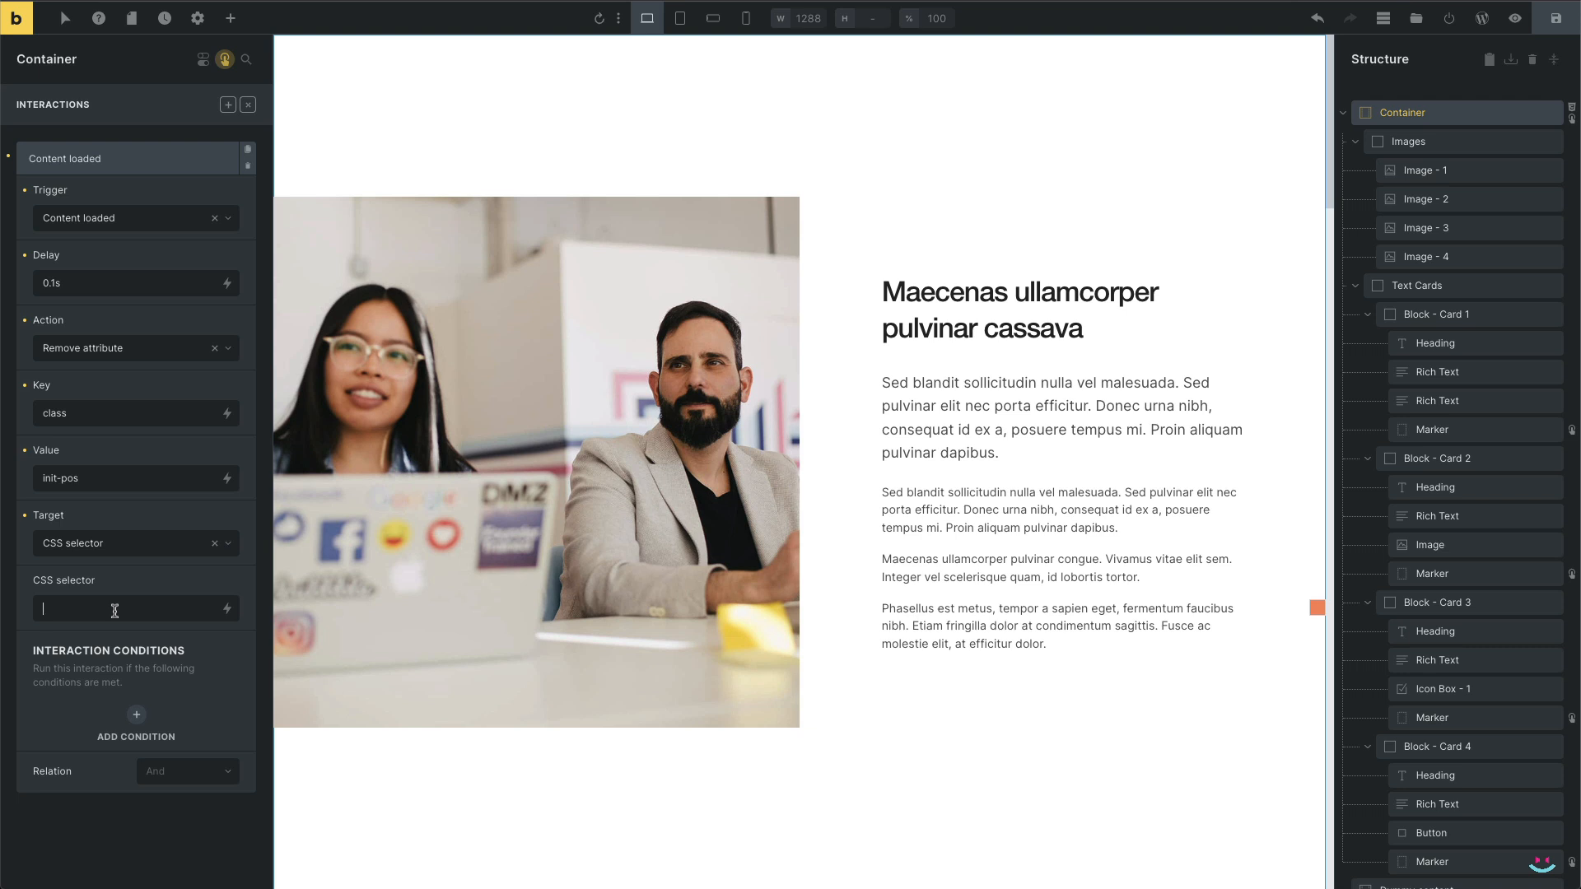
text(.the-marker)
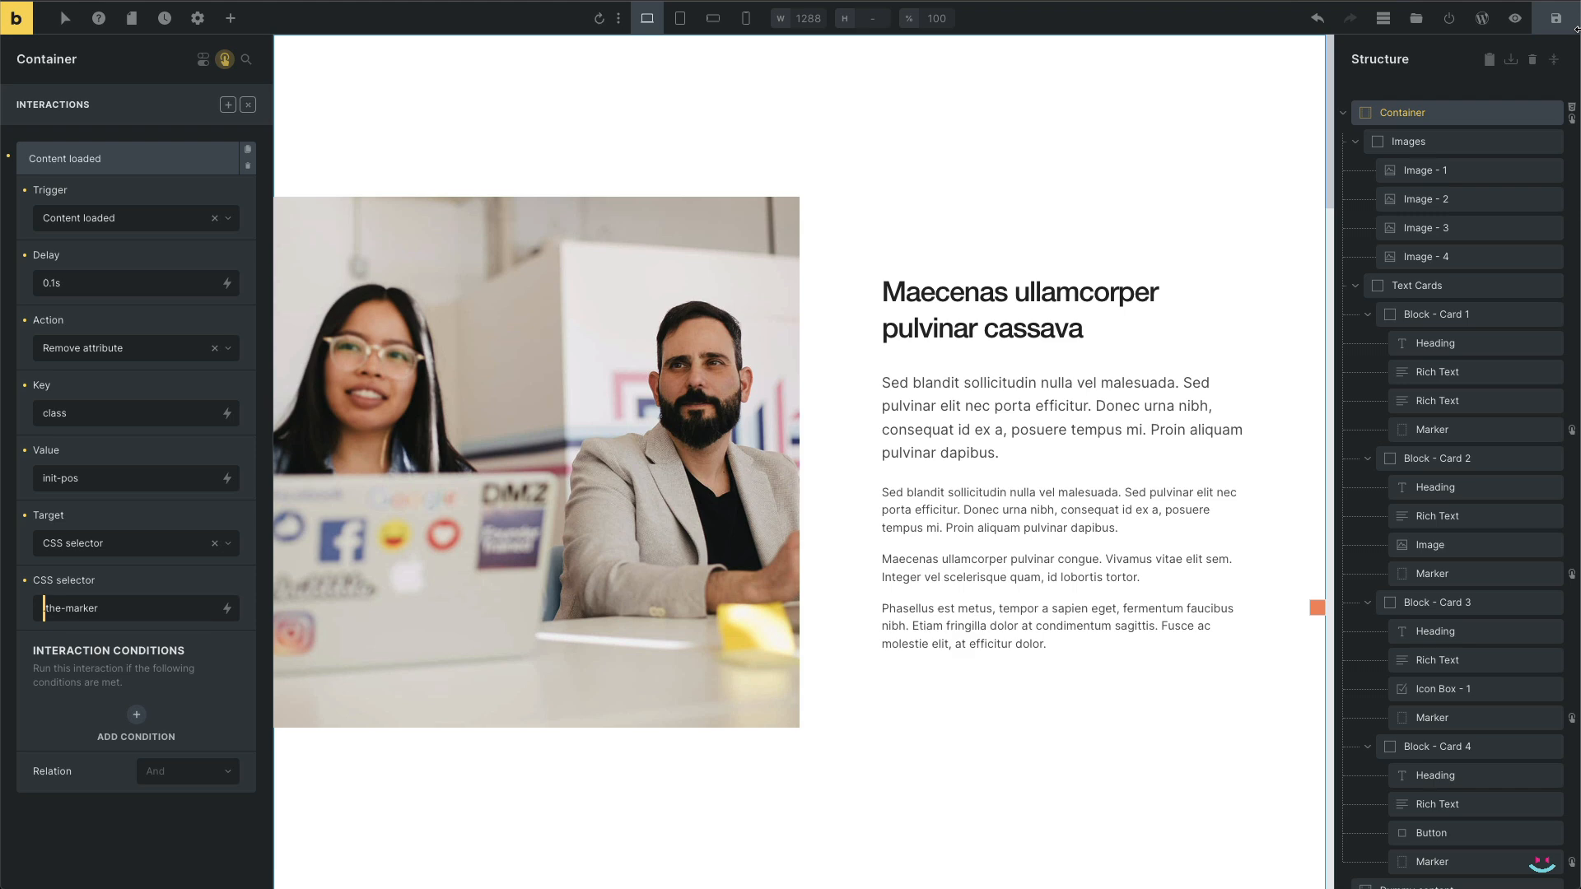
mouse_move(1555, 18)
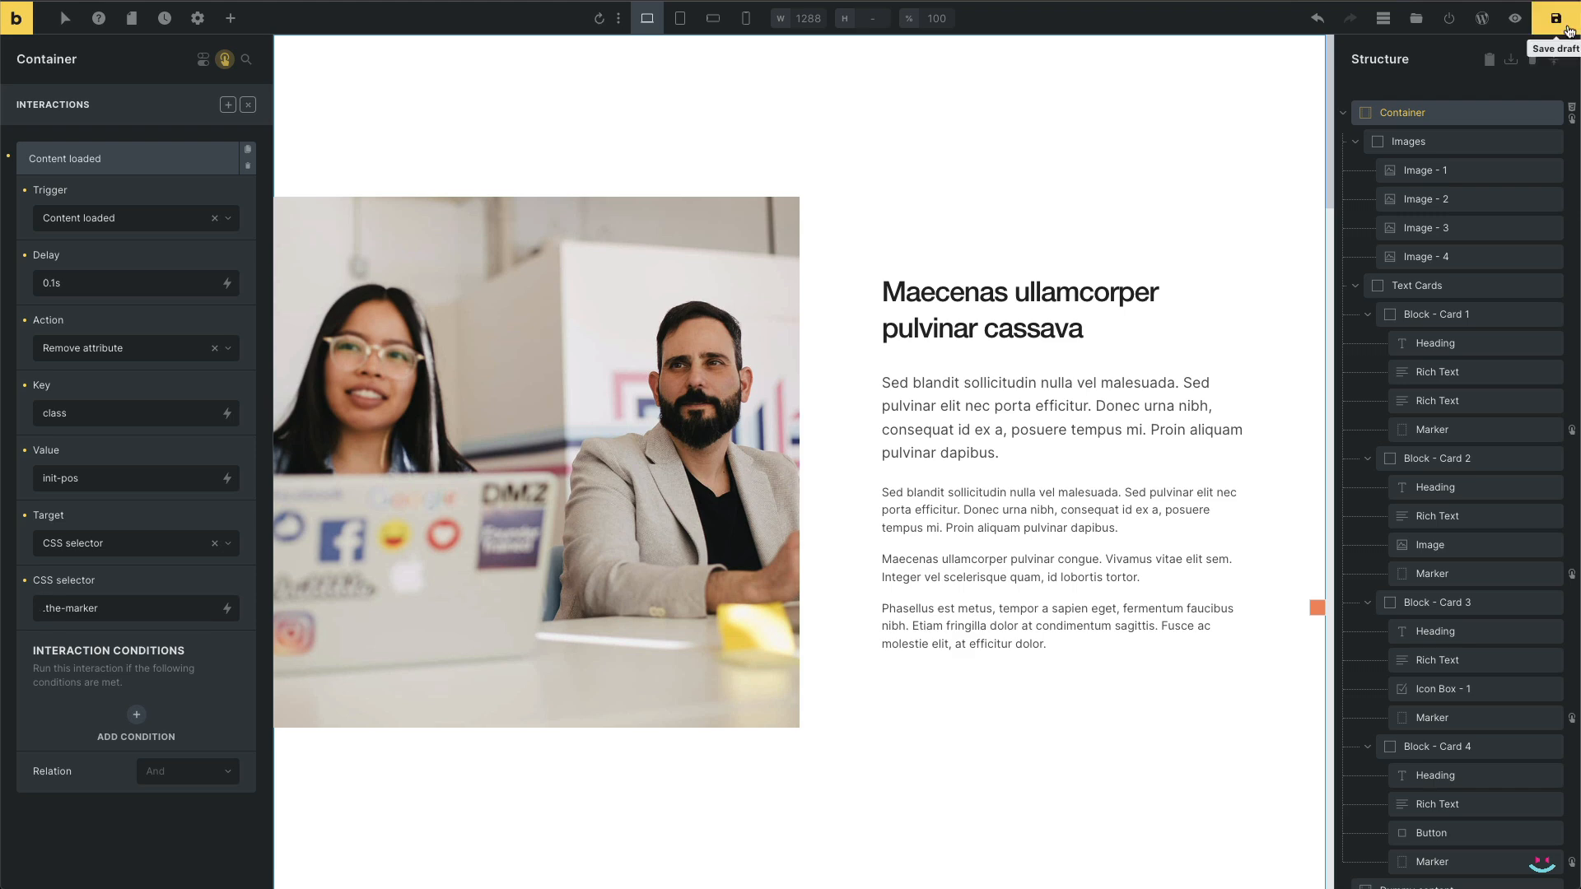
Save the draft and scroll the live page through all the text cards
click(1555, 18)
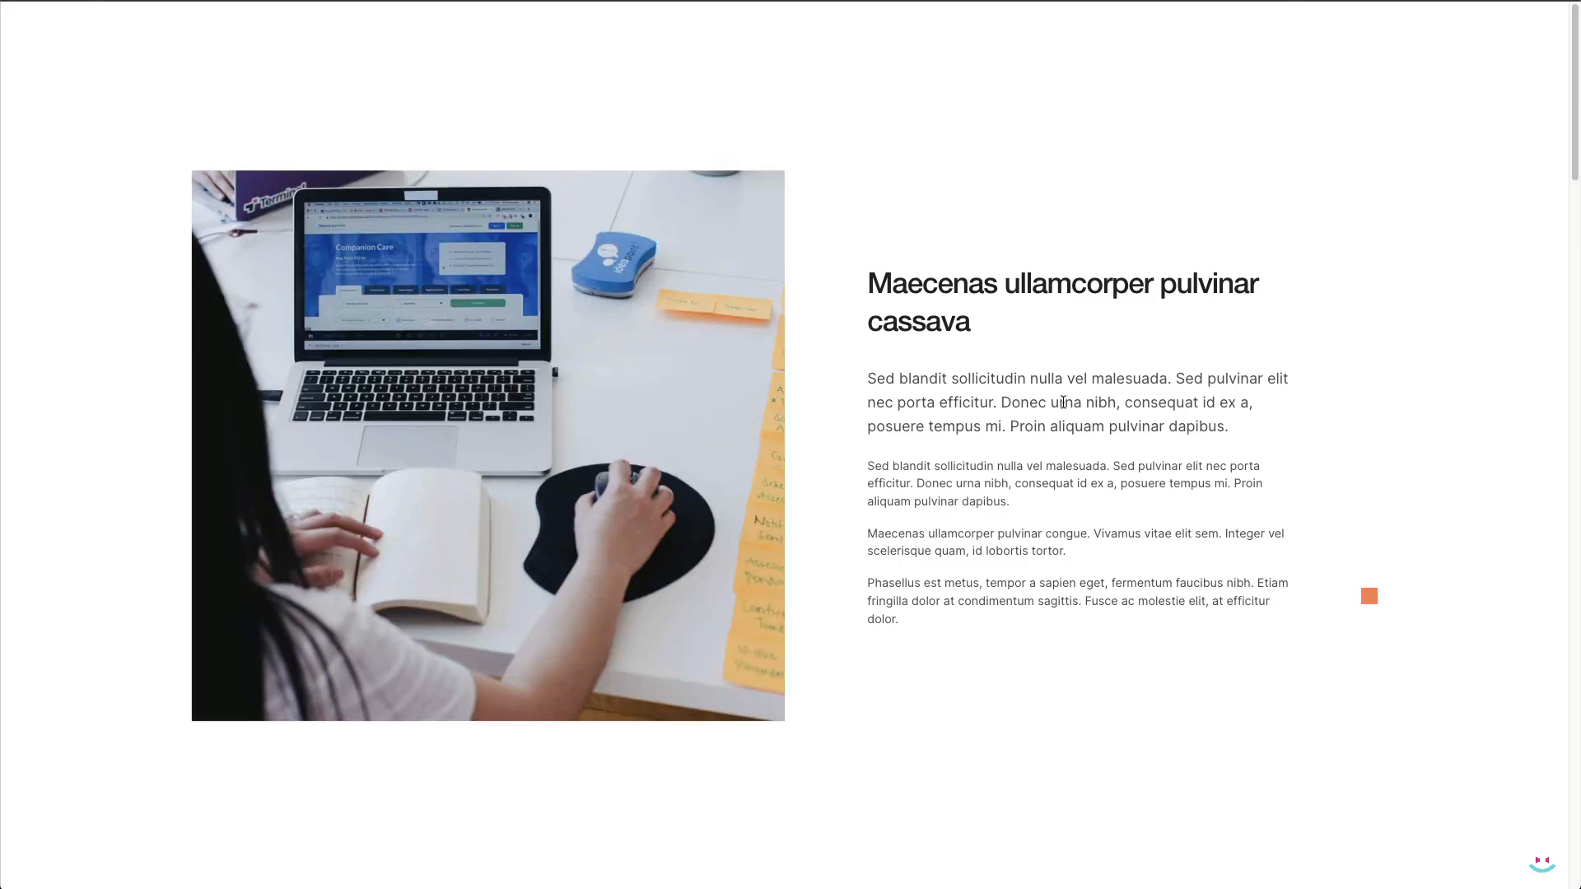
scroll(down, 3)
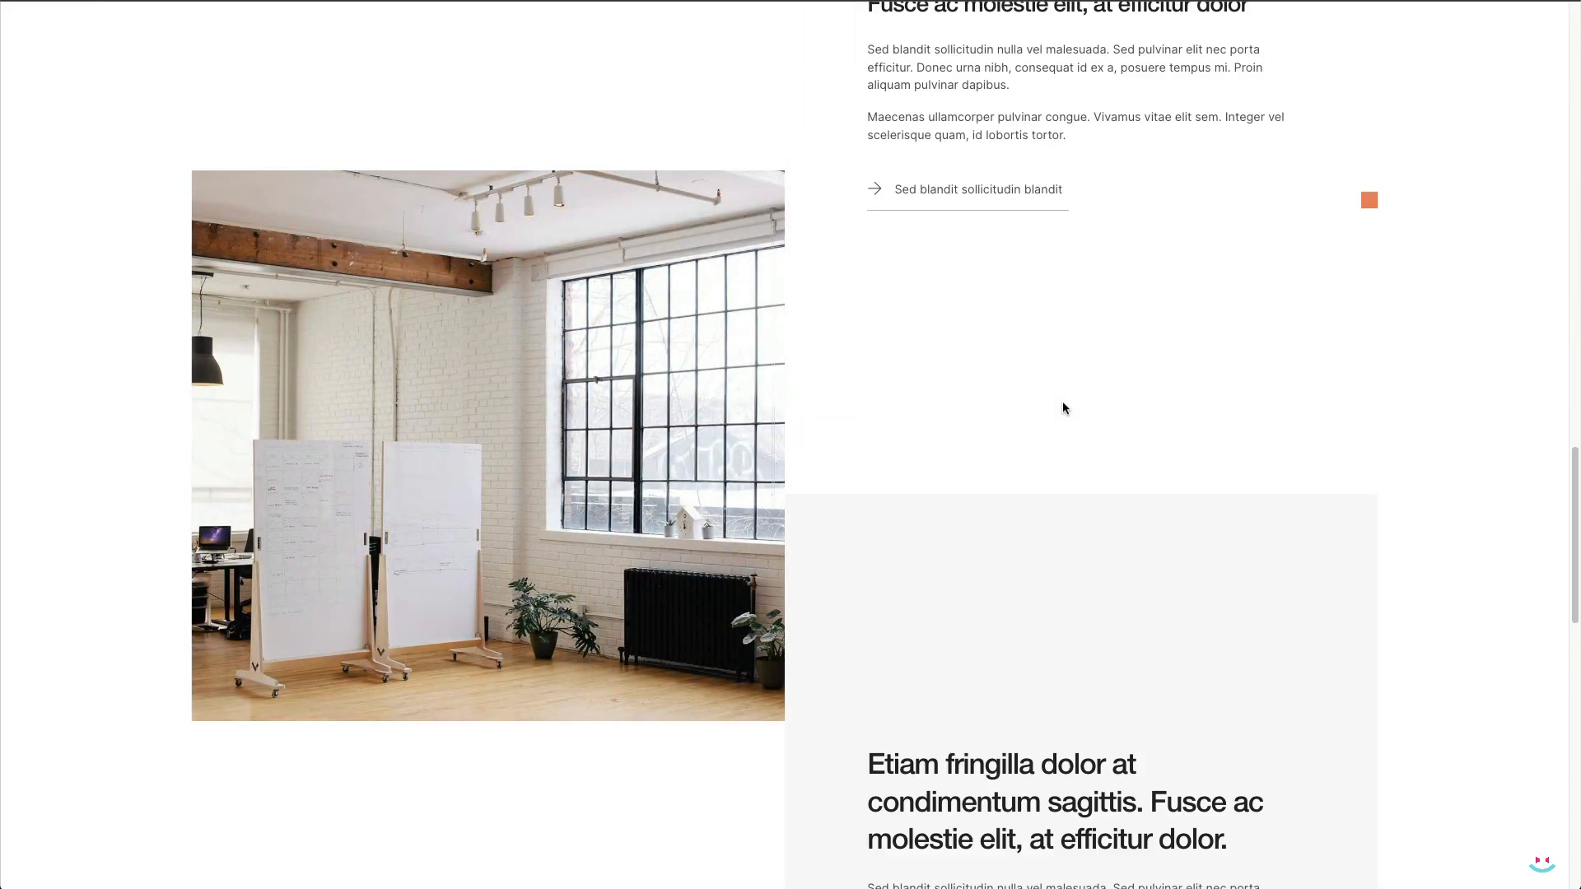
scroll(down, 3)
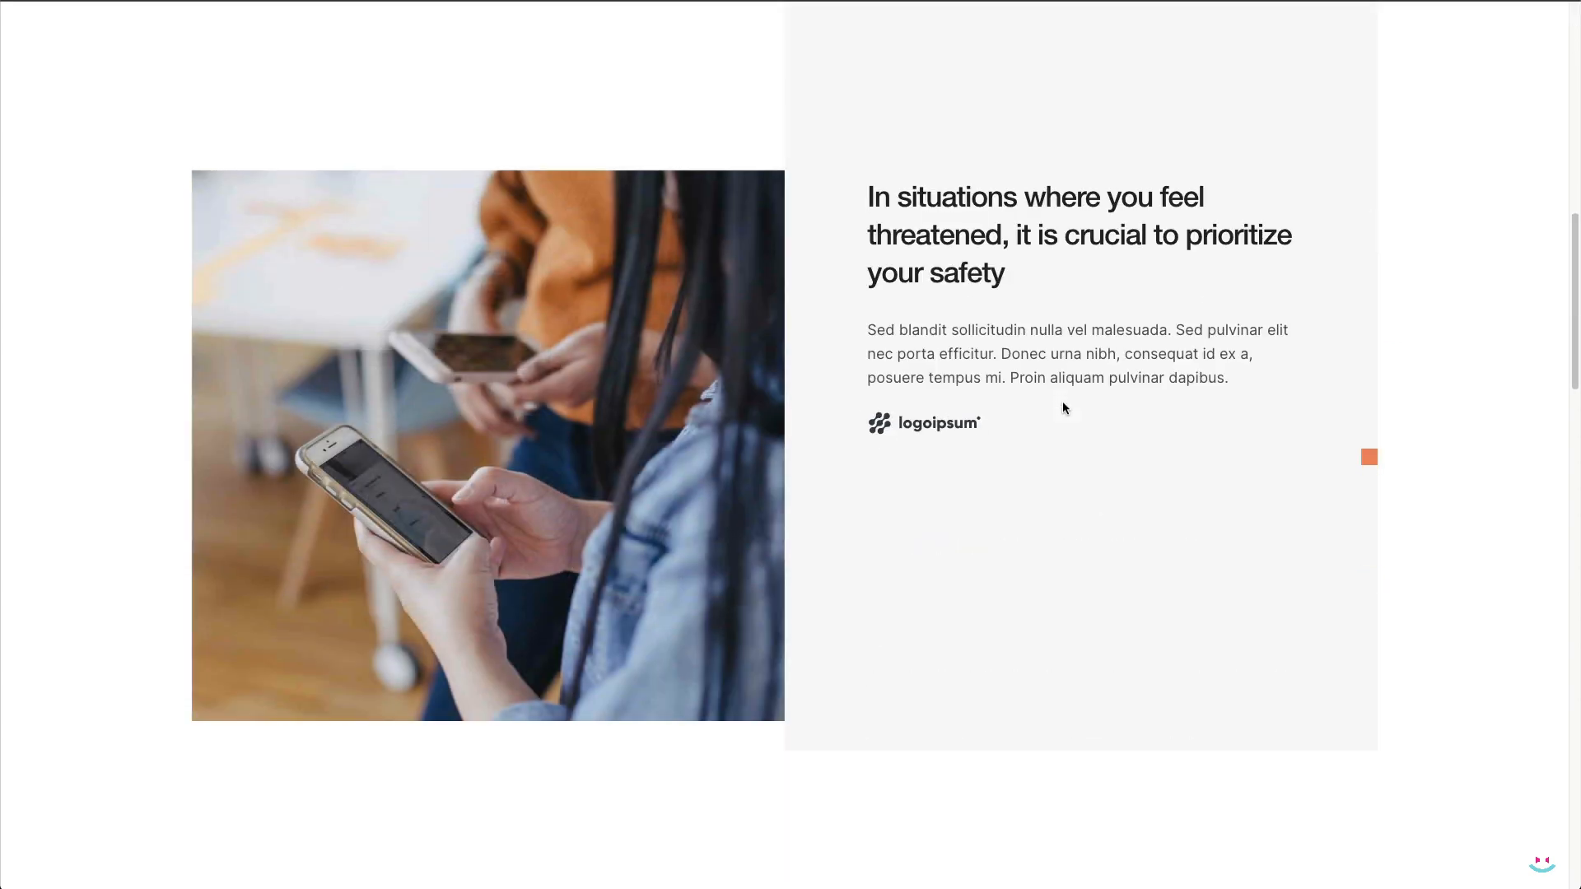
scroll(down, 3)
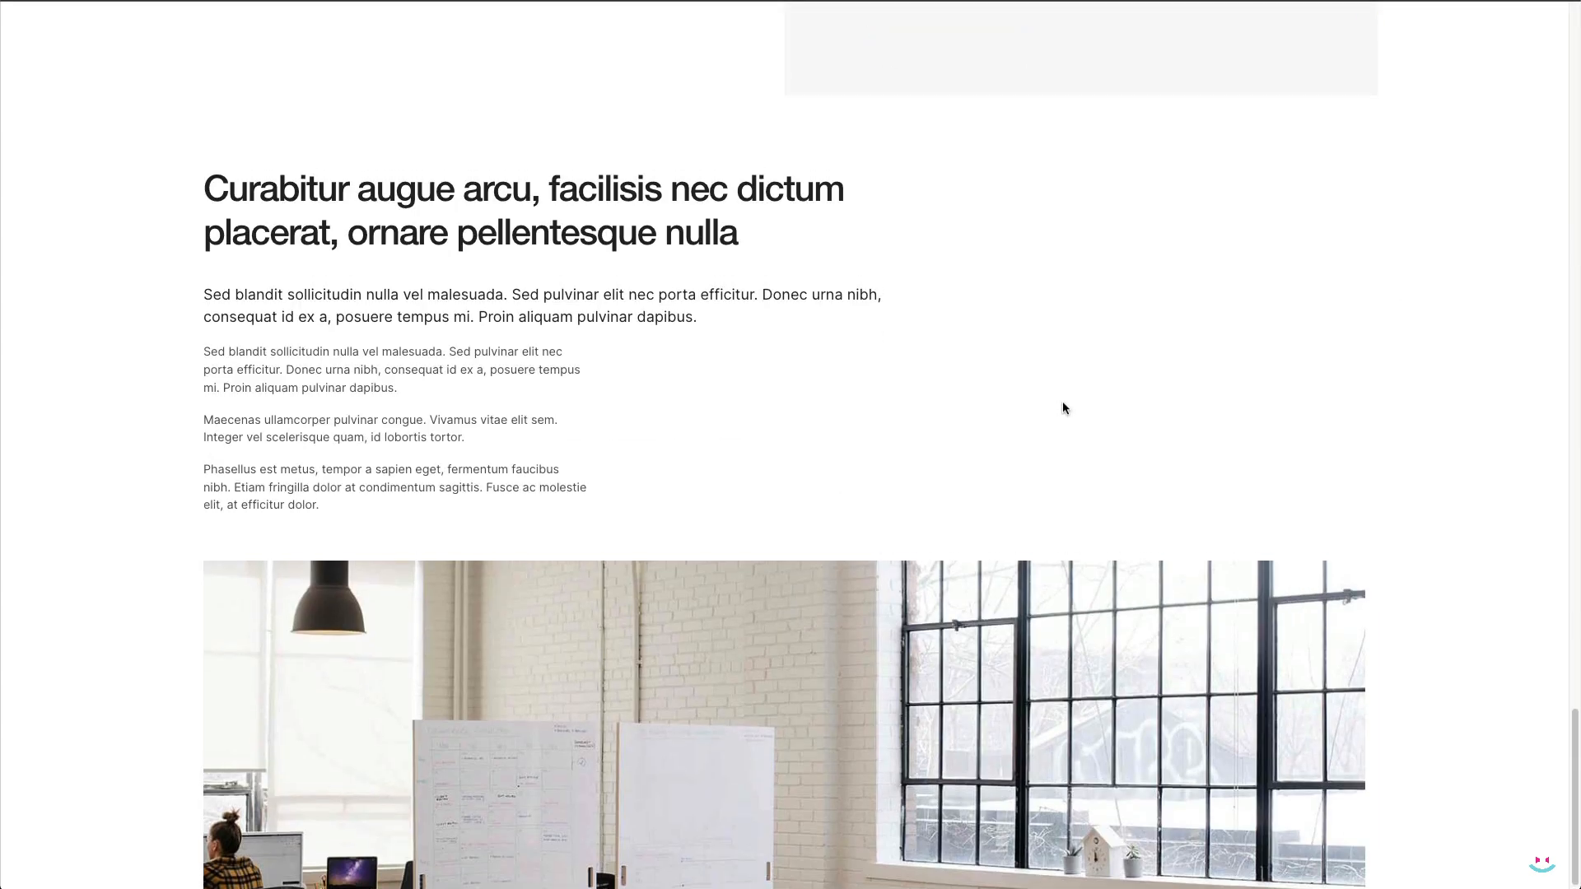
scroll(down, 3)
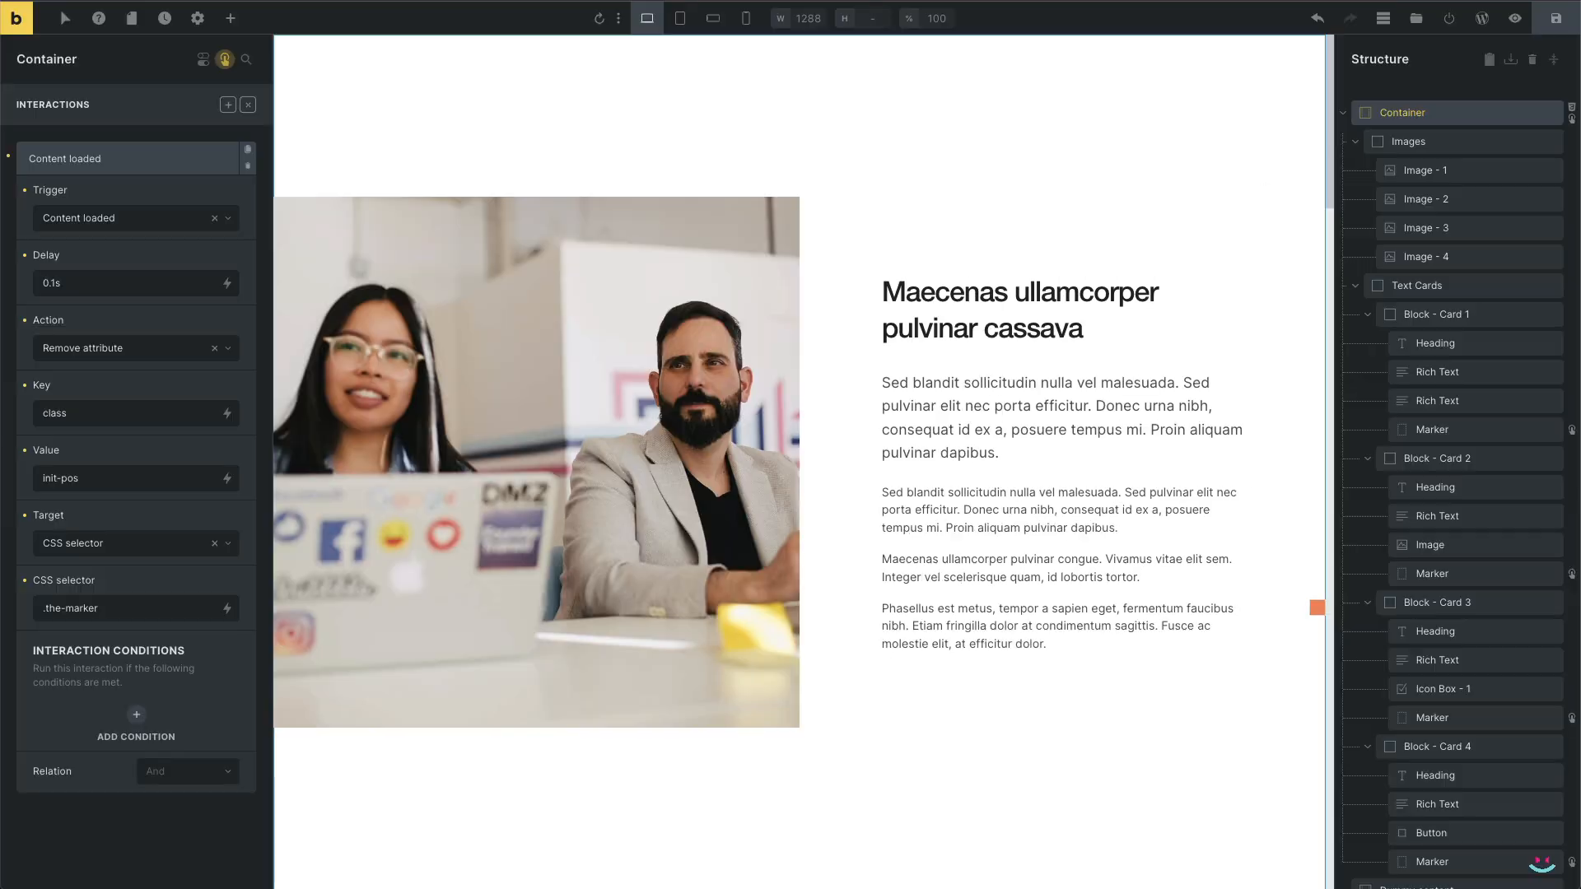
mouse_move(712, 18)
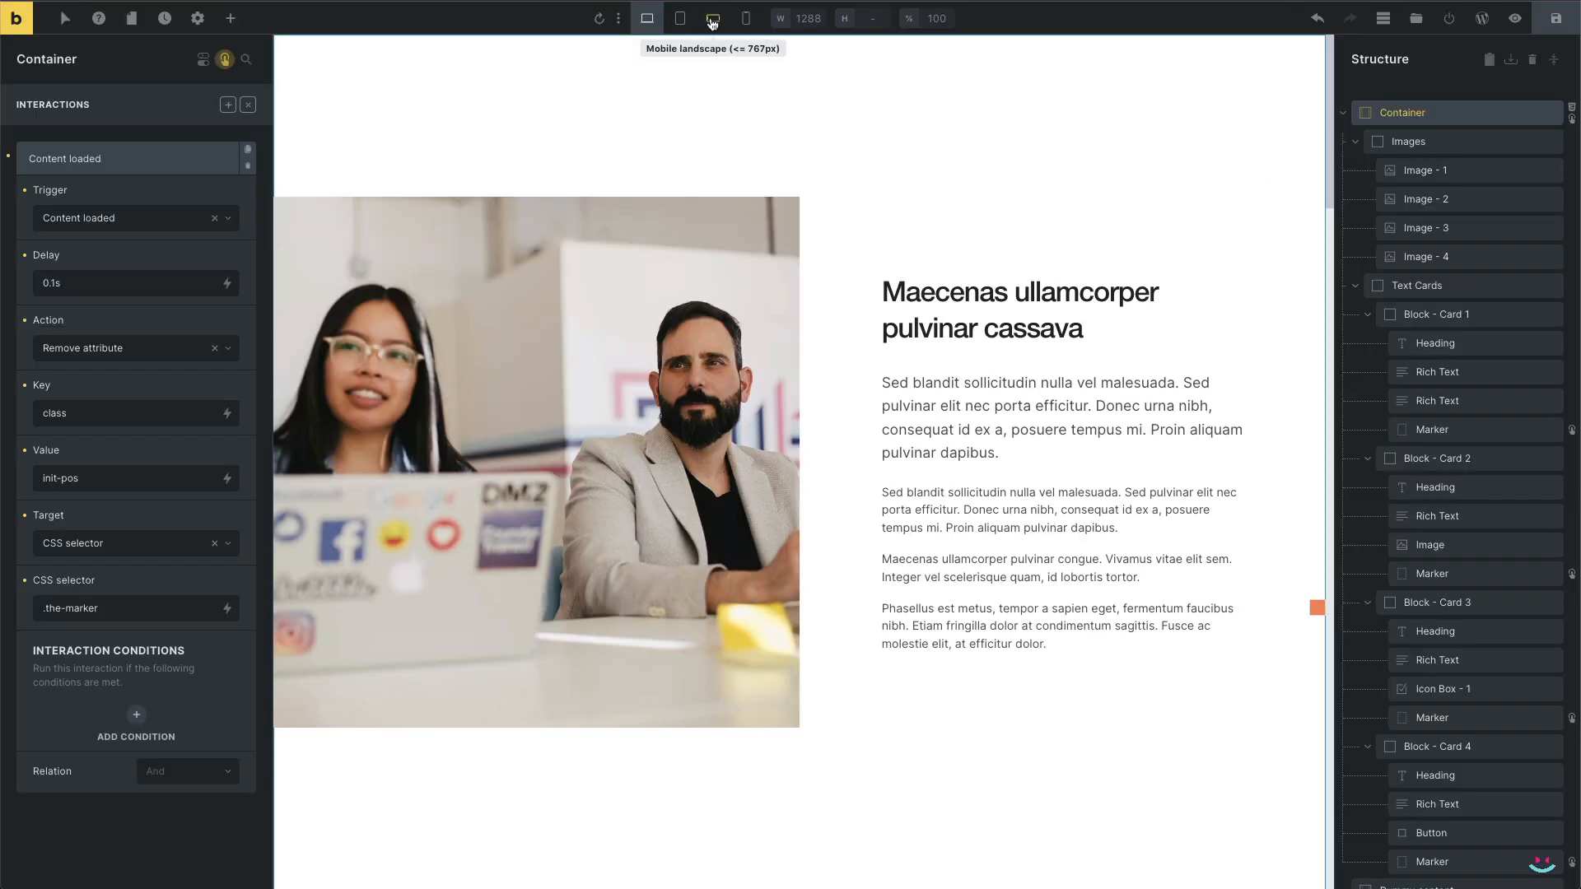
Switch to the Mobile landscape breakpoint and set the Images column height to 38vh
click(712, 18)
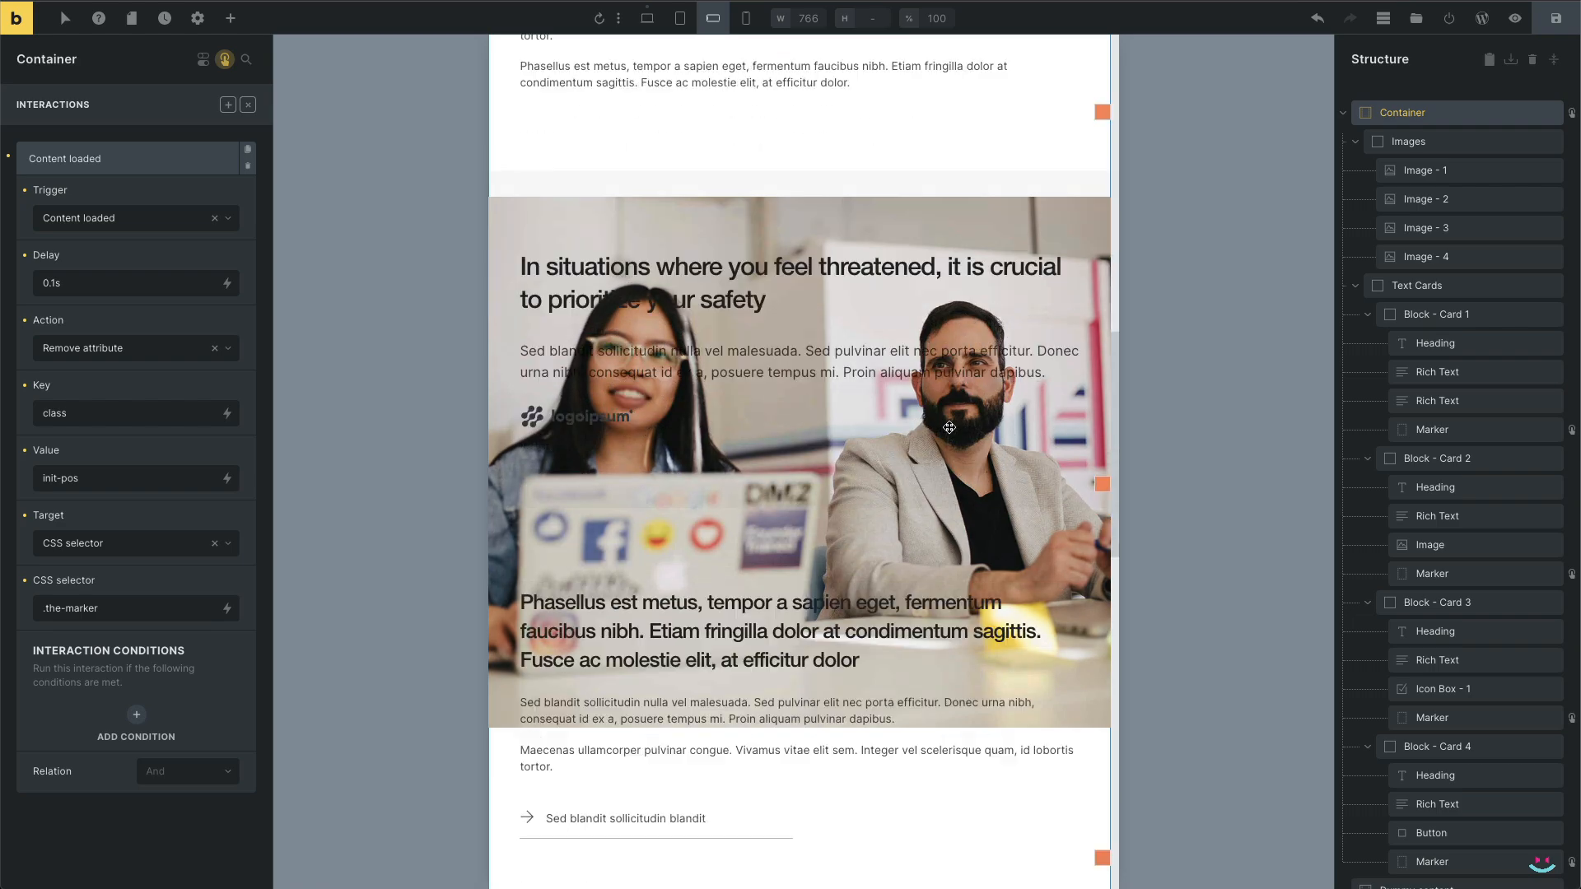
scroll(down, 3)
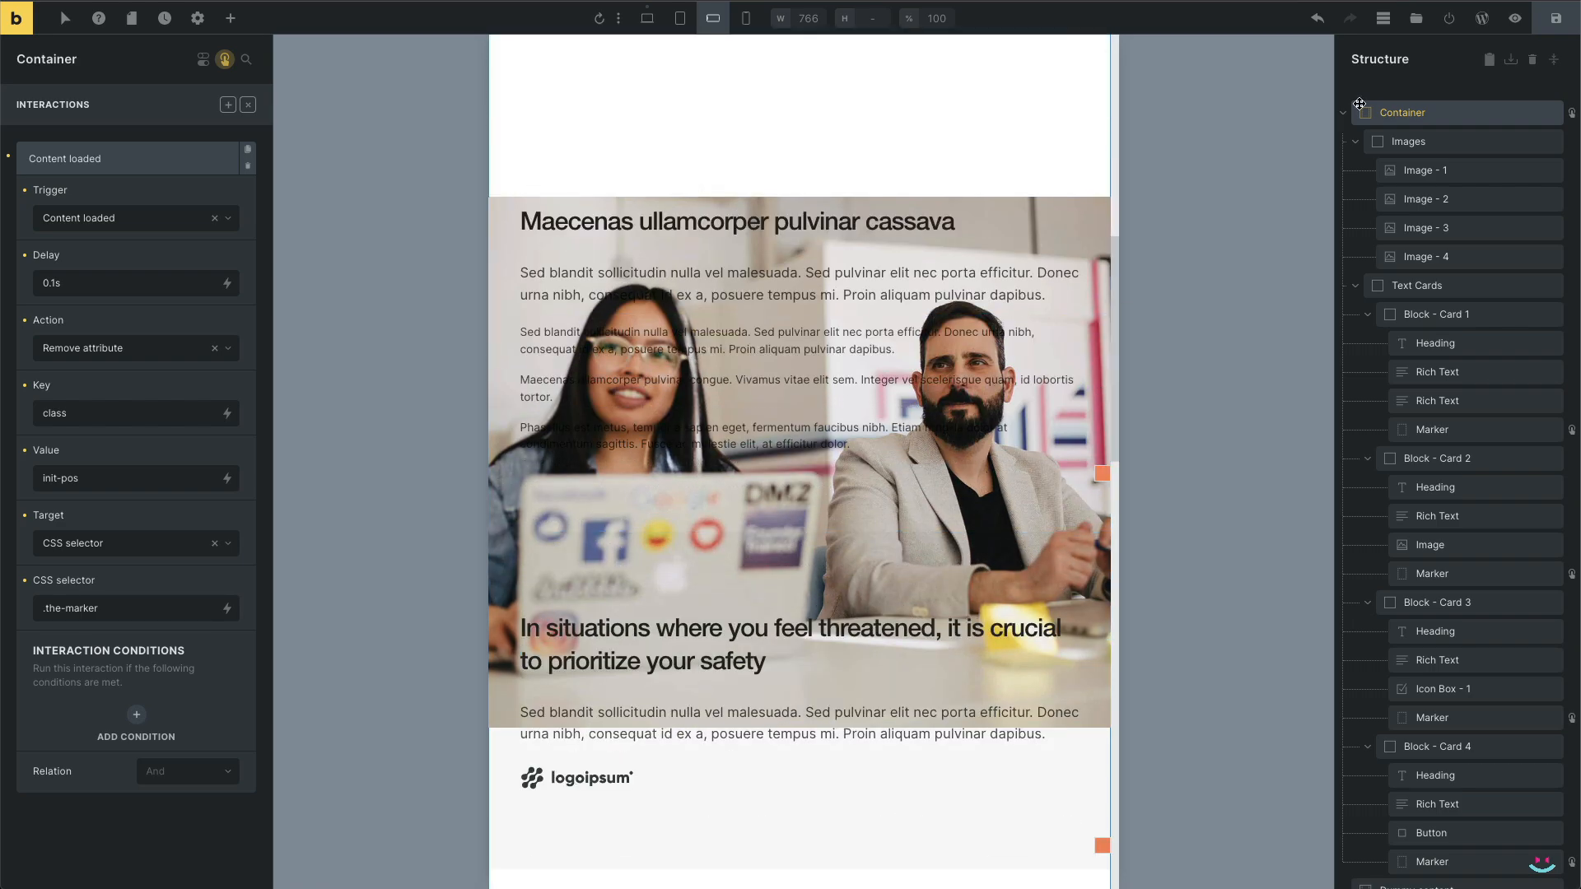
click(1410, 141)
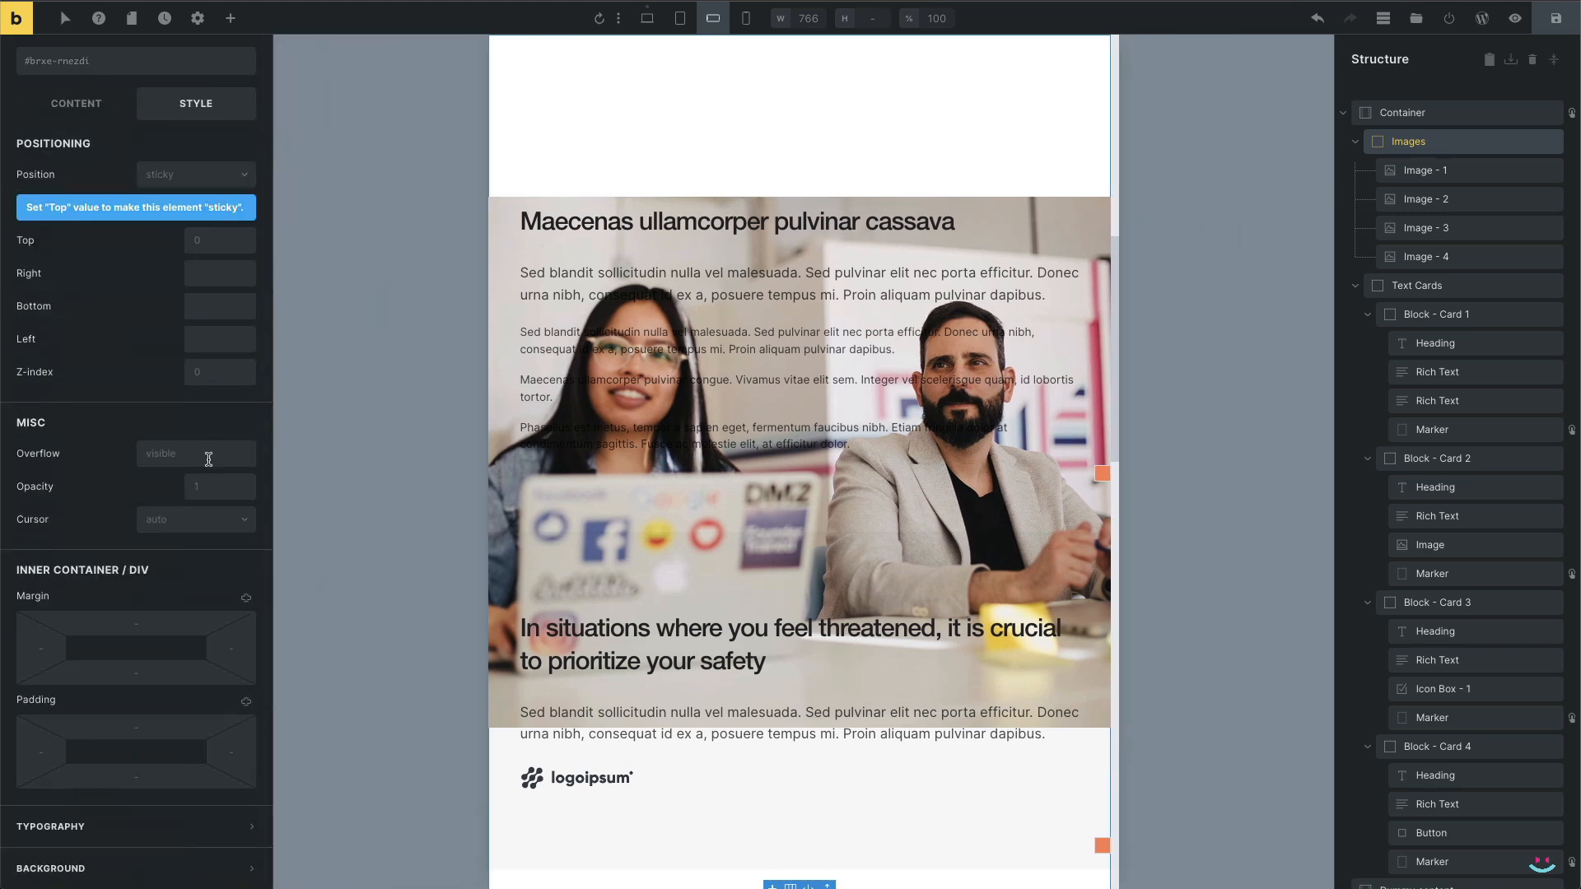
text(1)
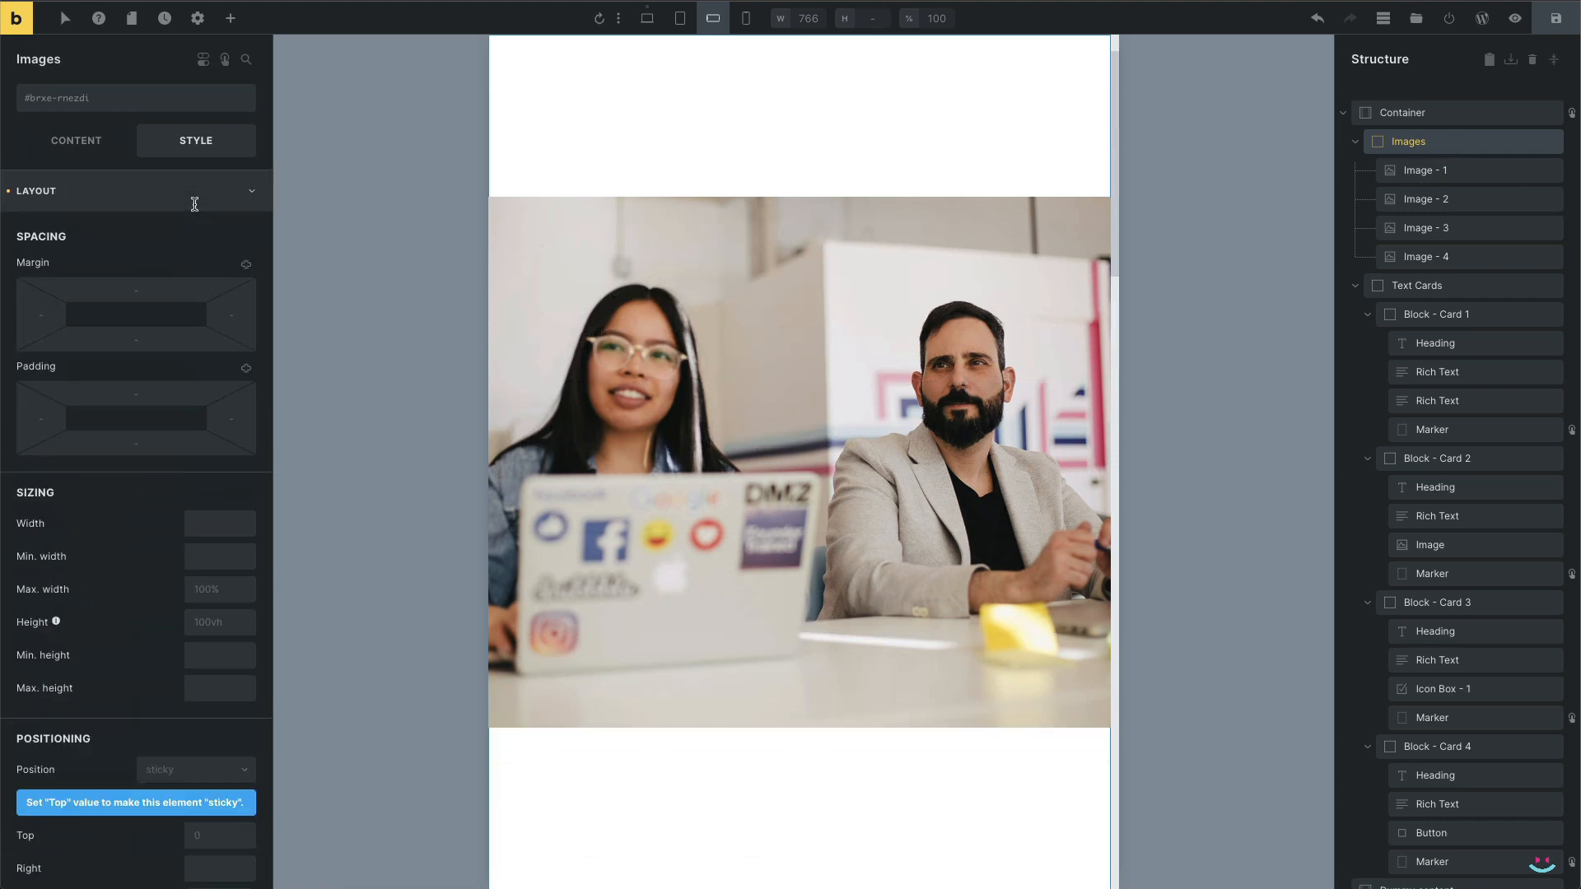
click(217, 621)
text(38vh)
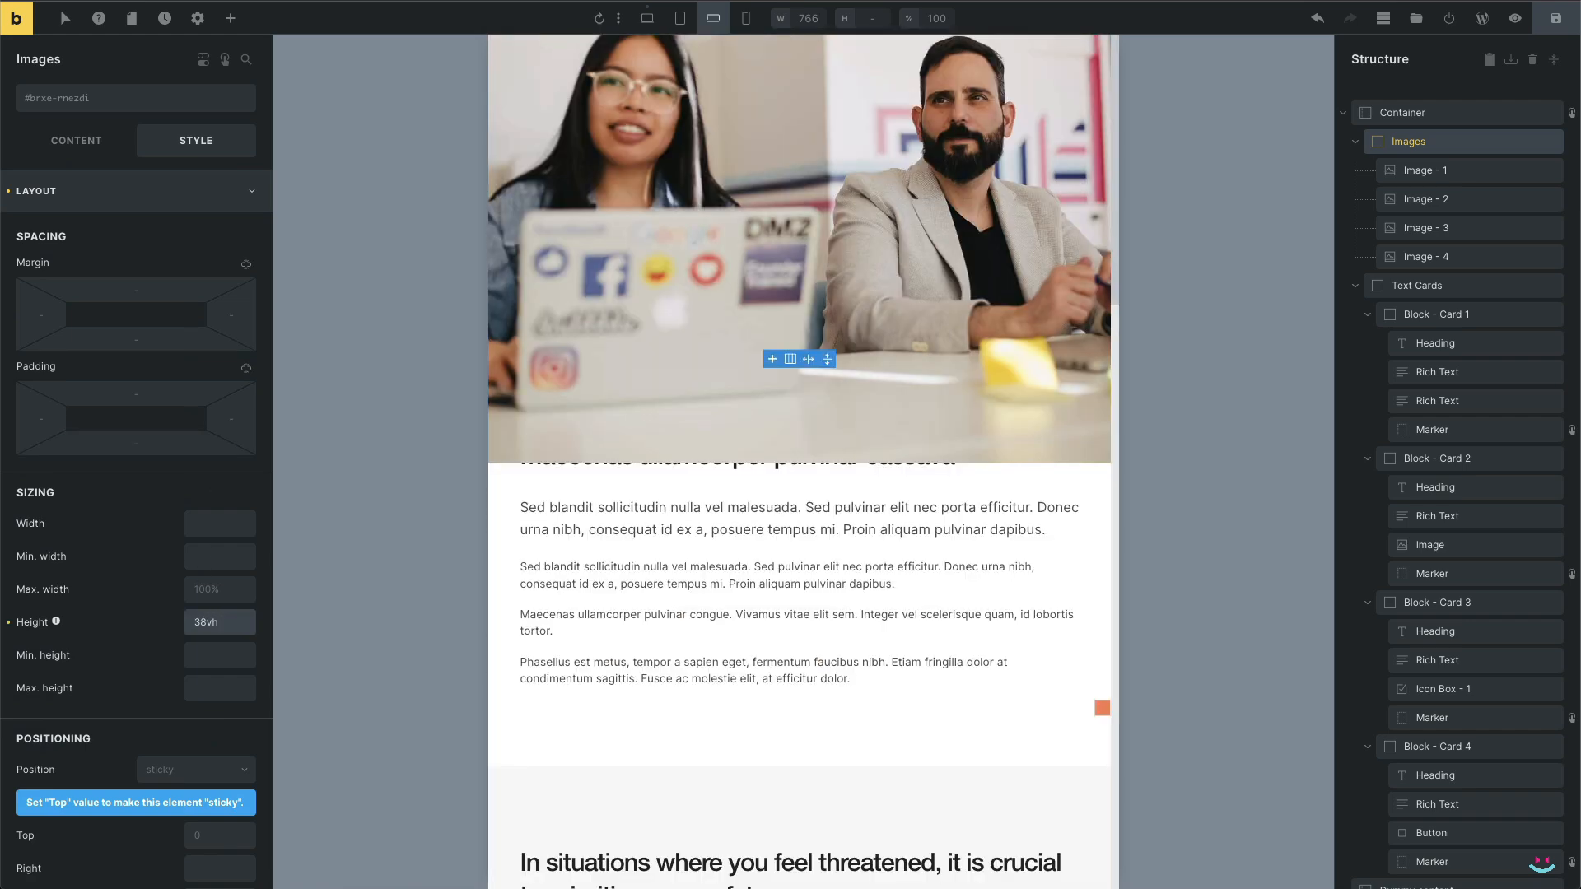
Set Images 1–3 to 100% height and give Block - Card 1 auto height
click(1428, 170)
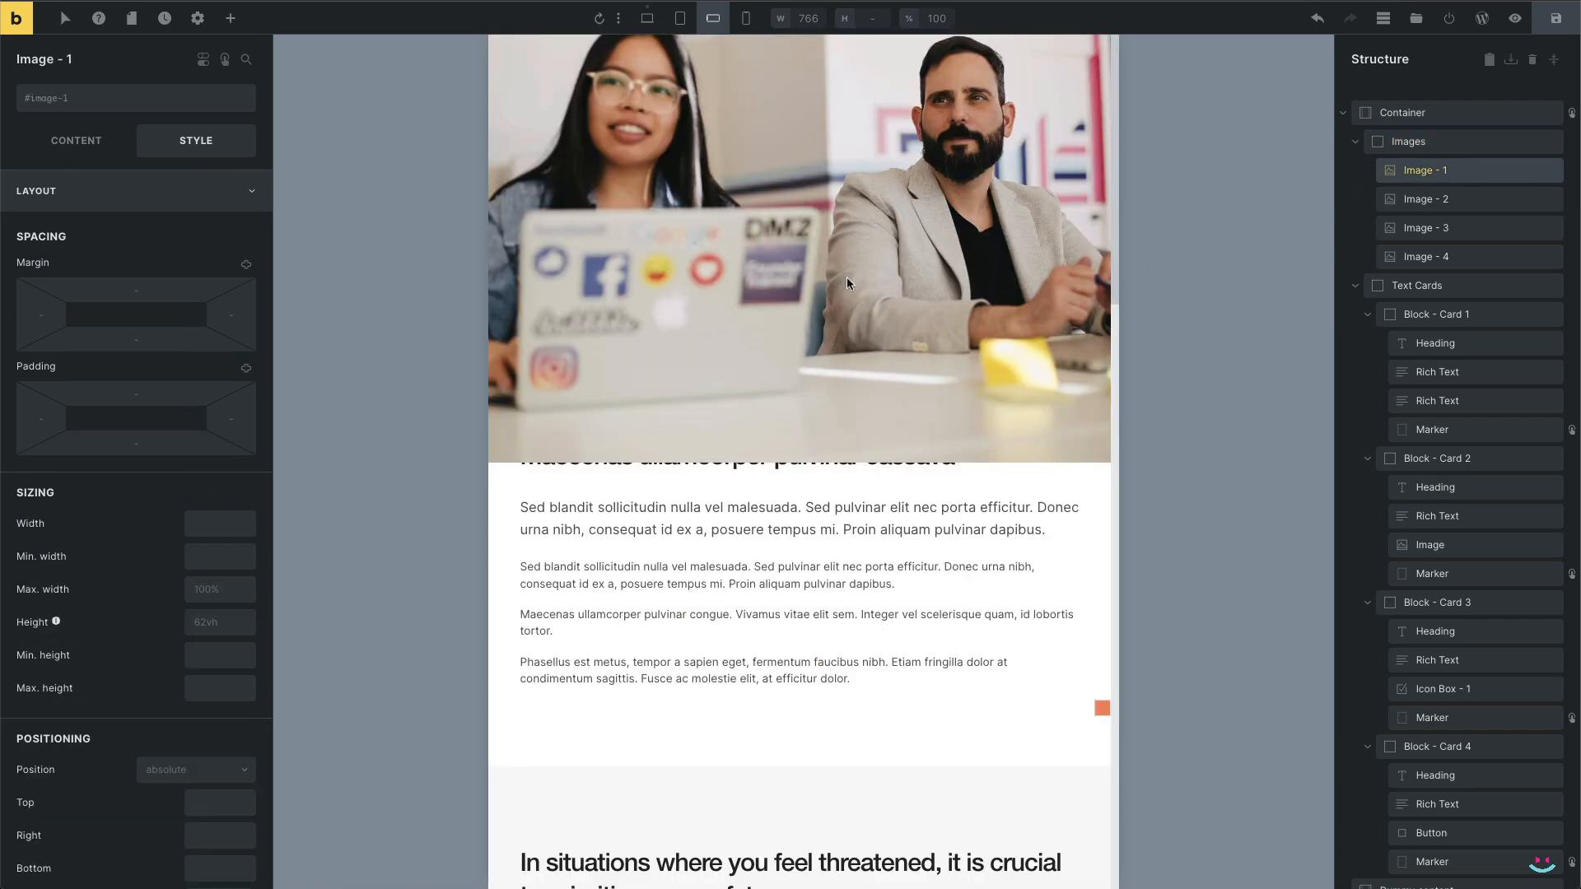
text(100)
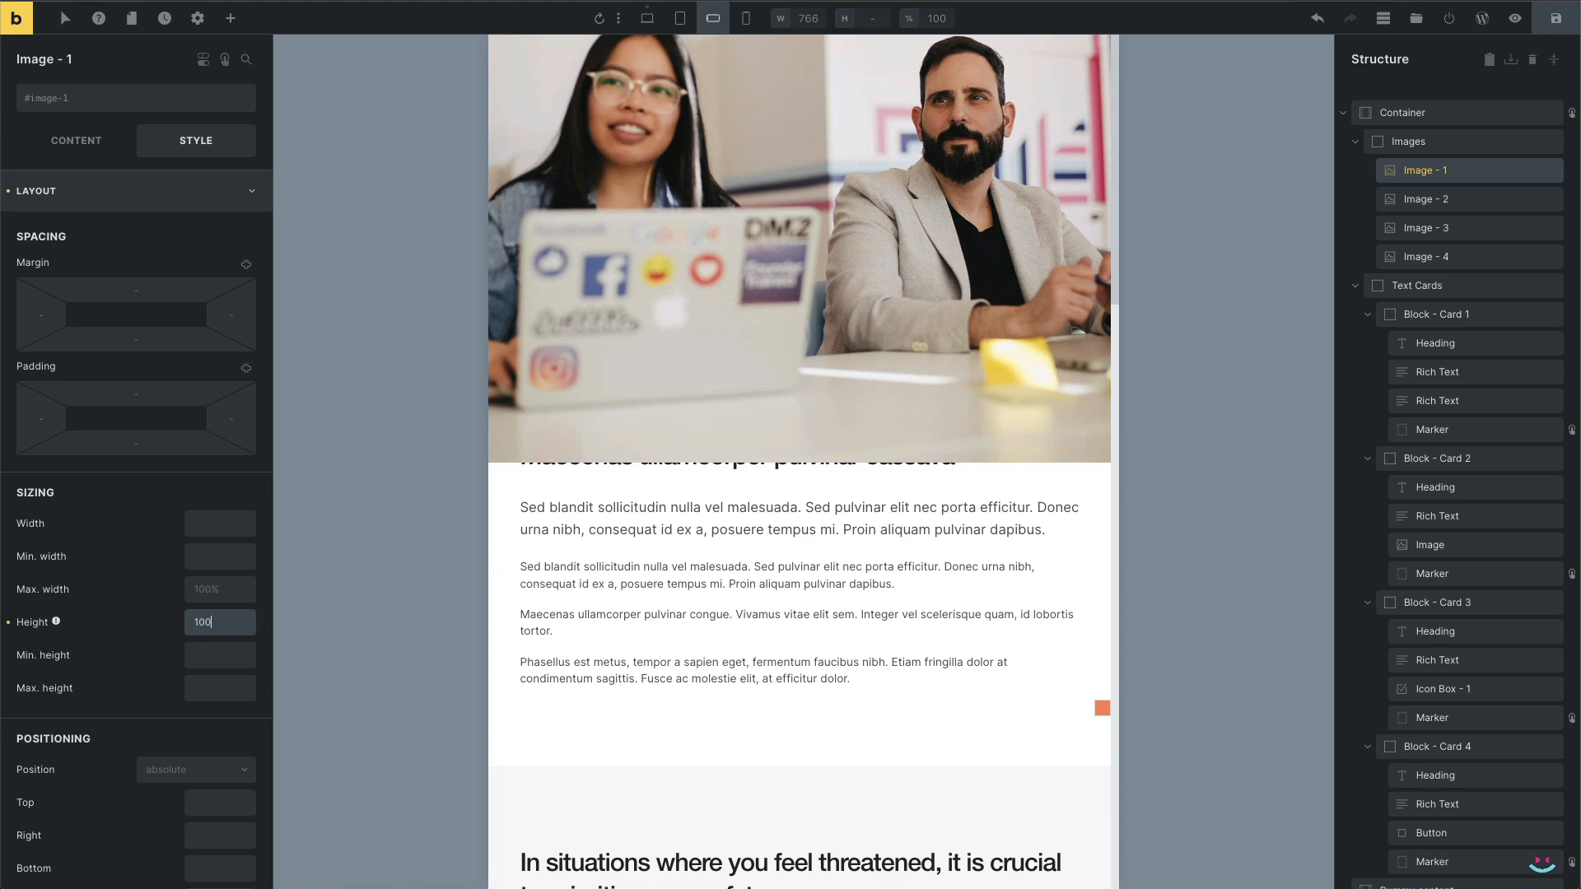
click(1429, 199)
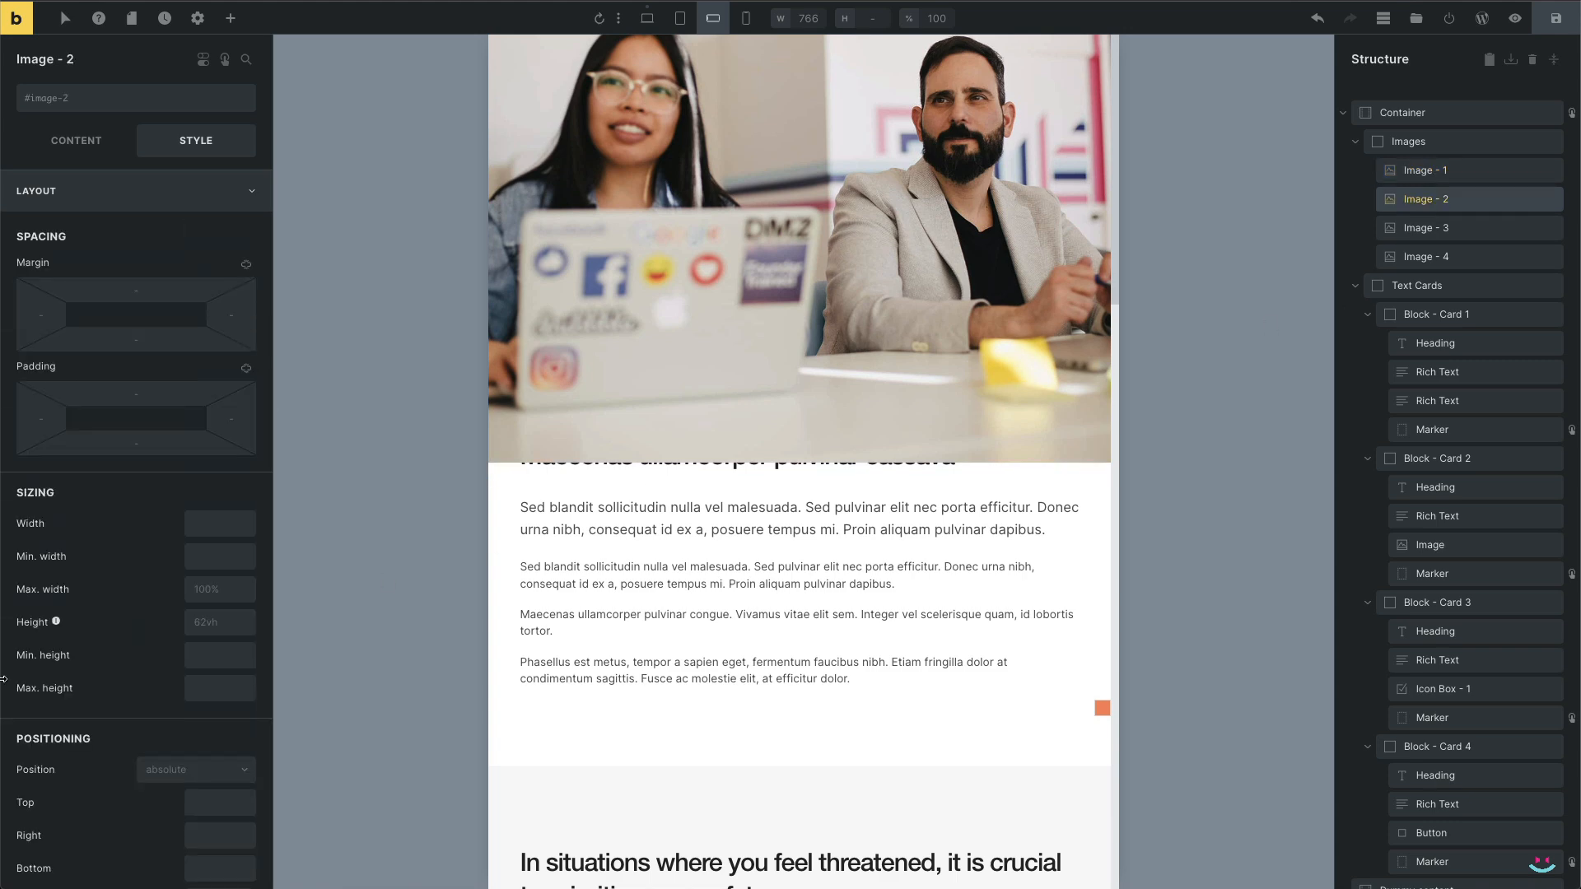
text(100%)
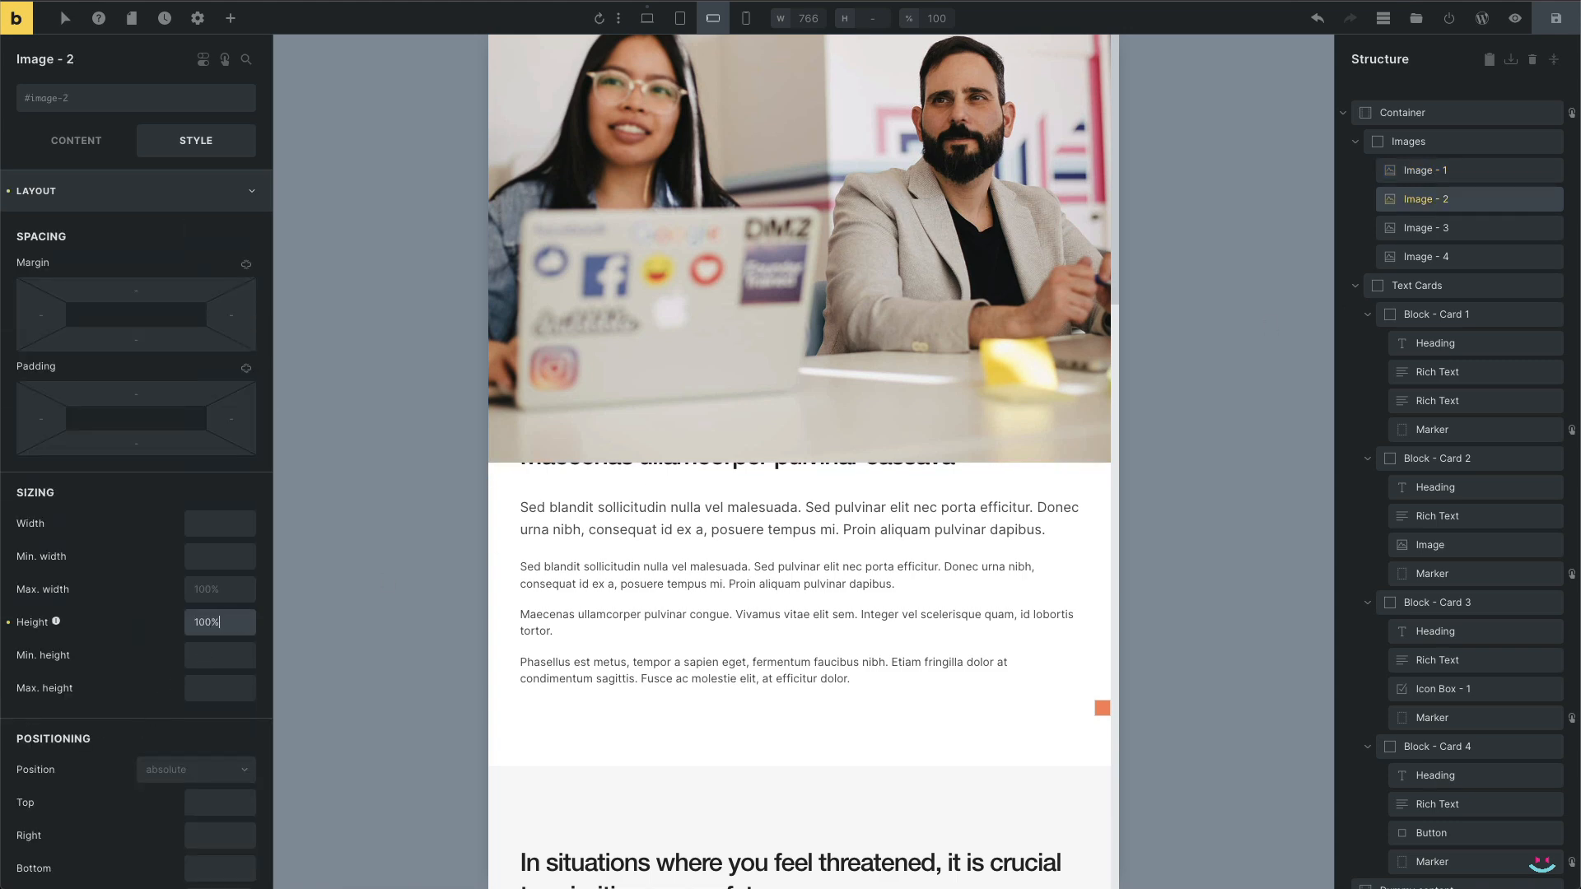
click(1427, 228)
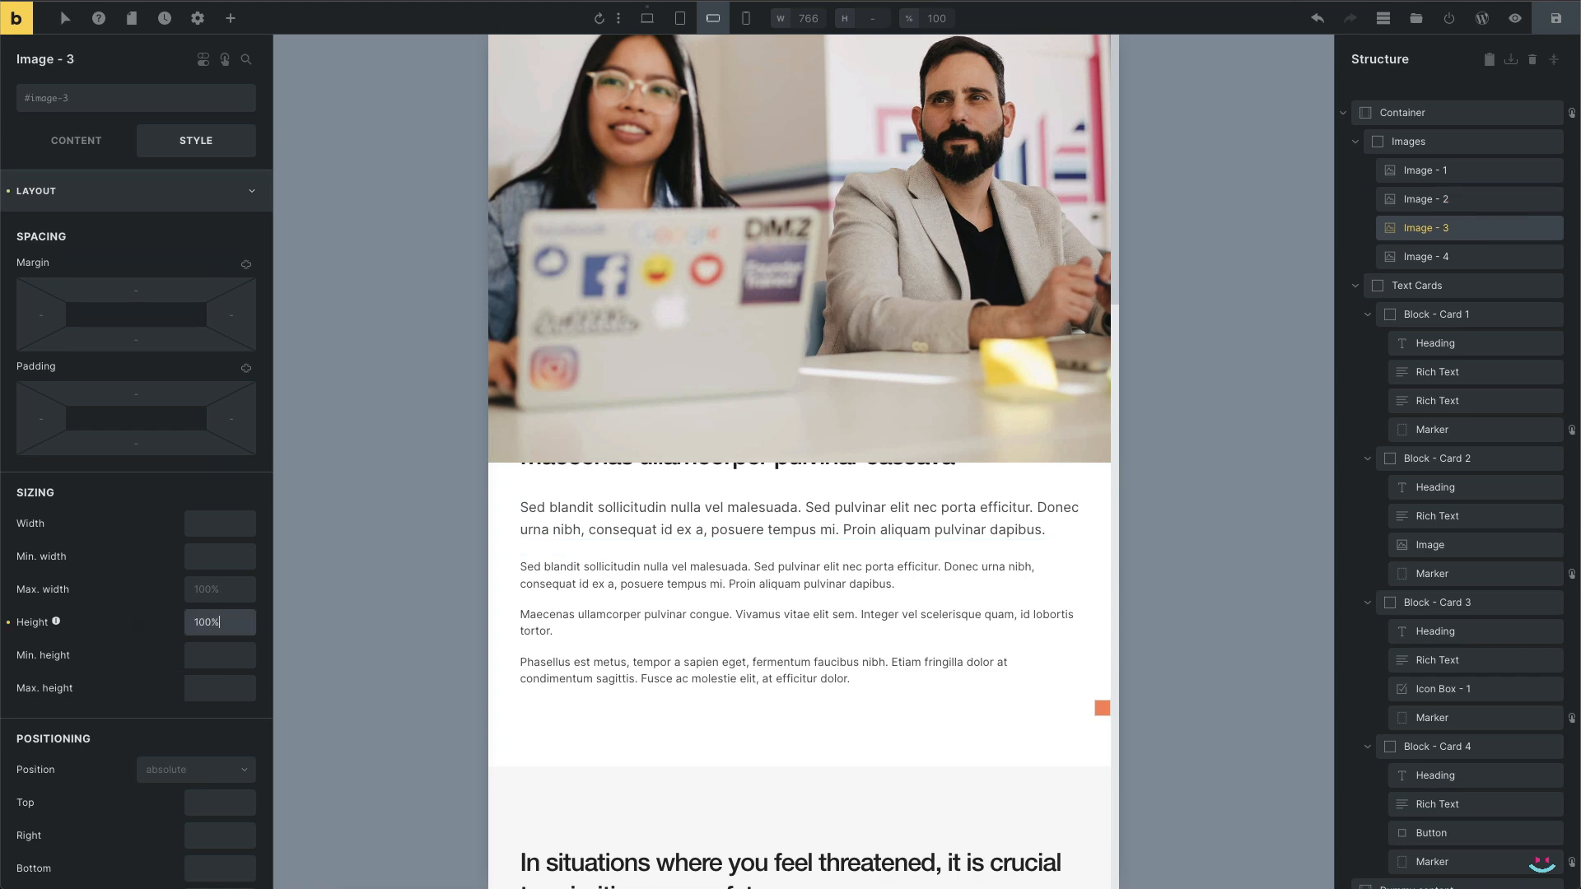
click(1429, 256)
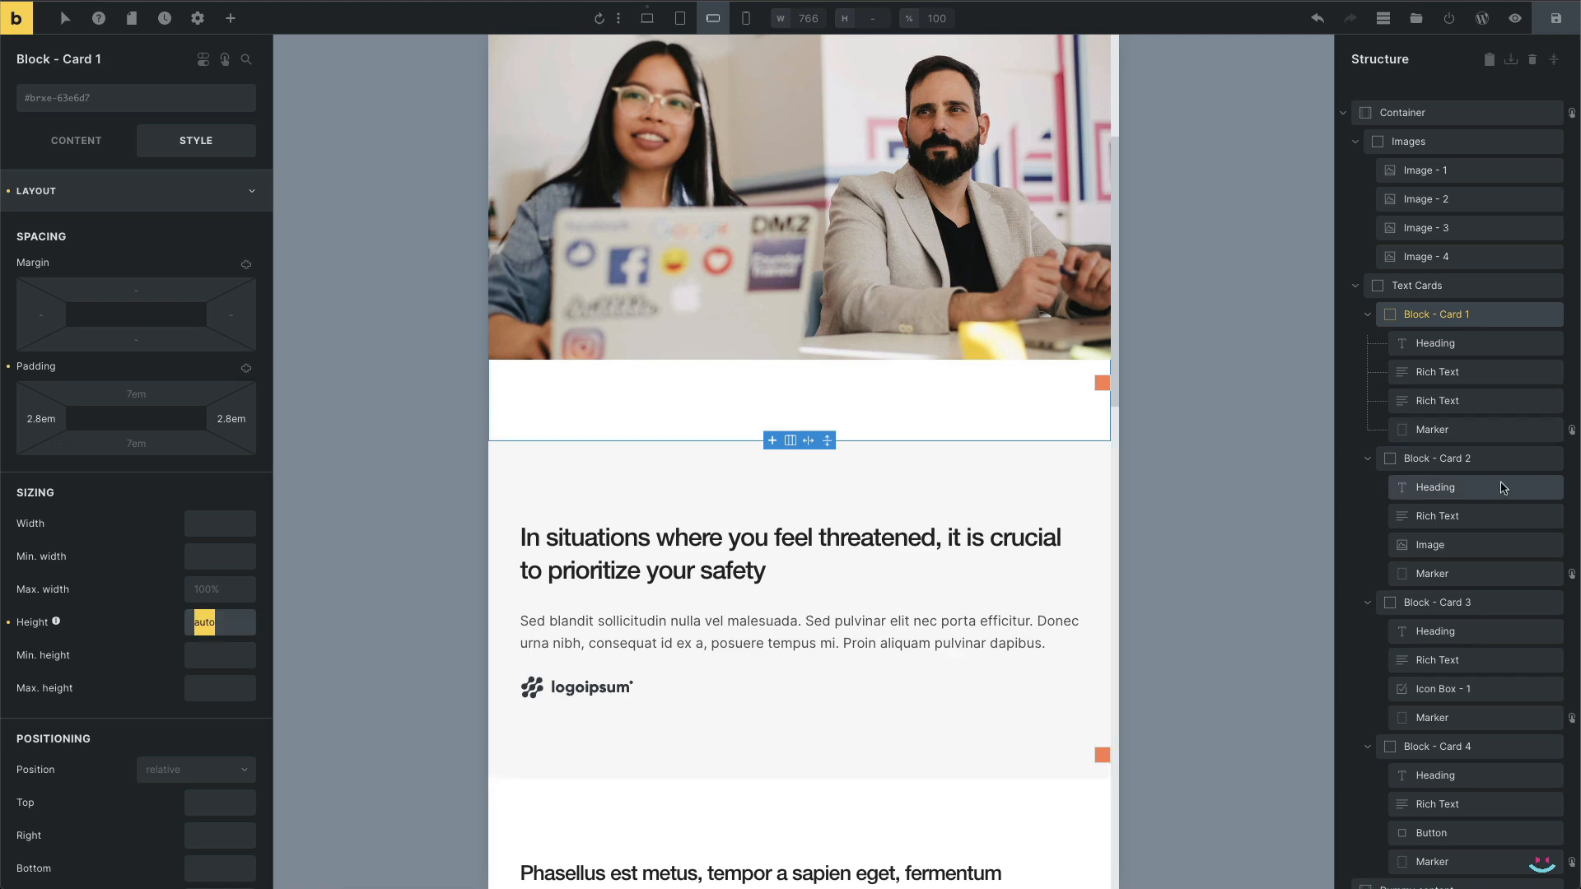
click(1438, 458)
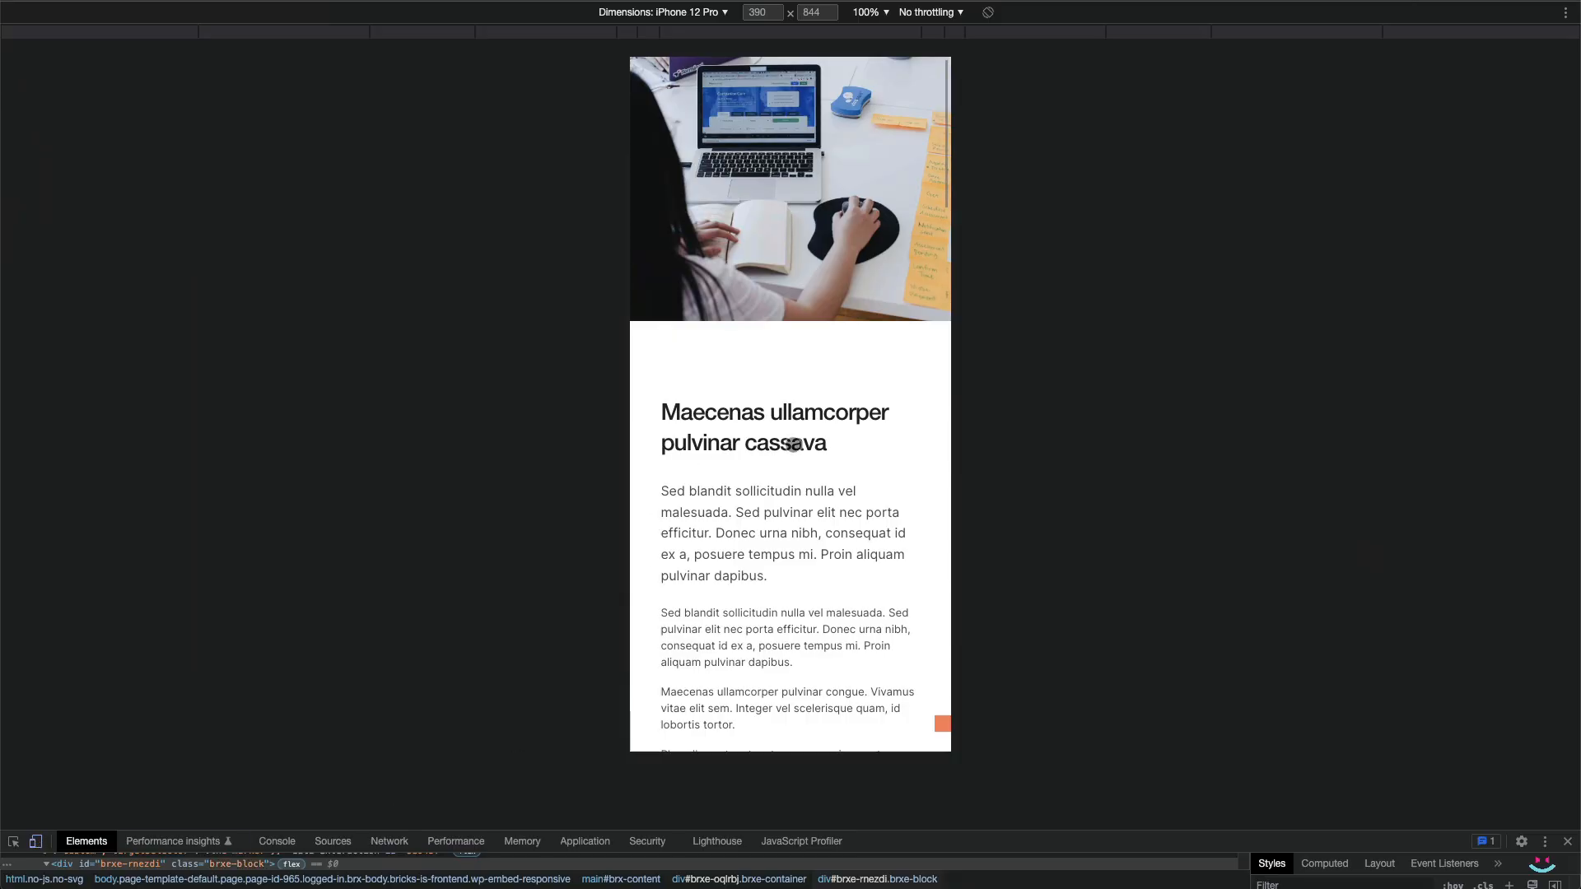
scroll(down, 3)
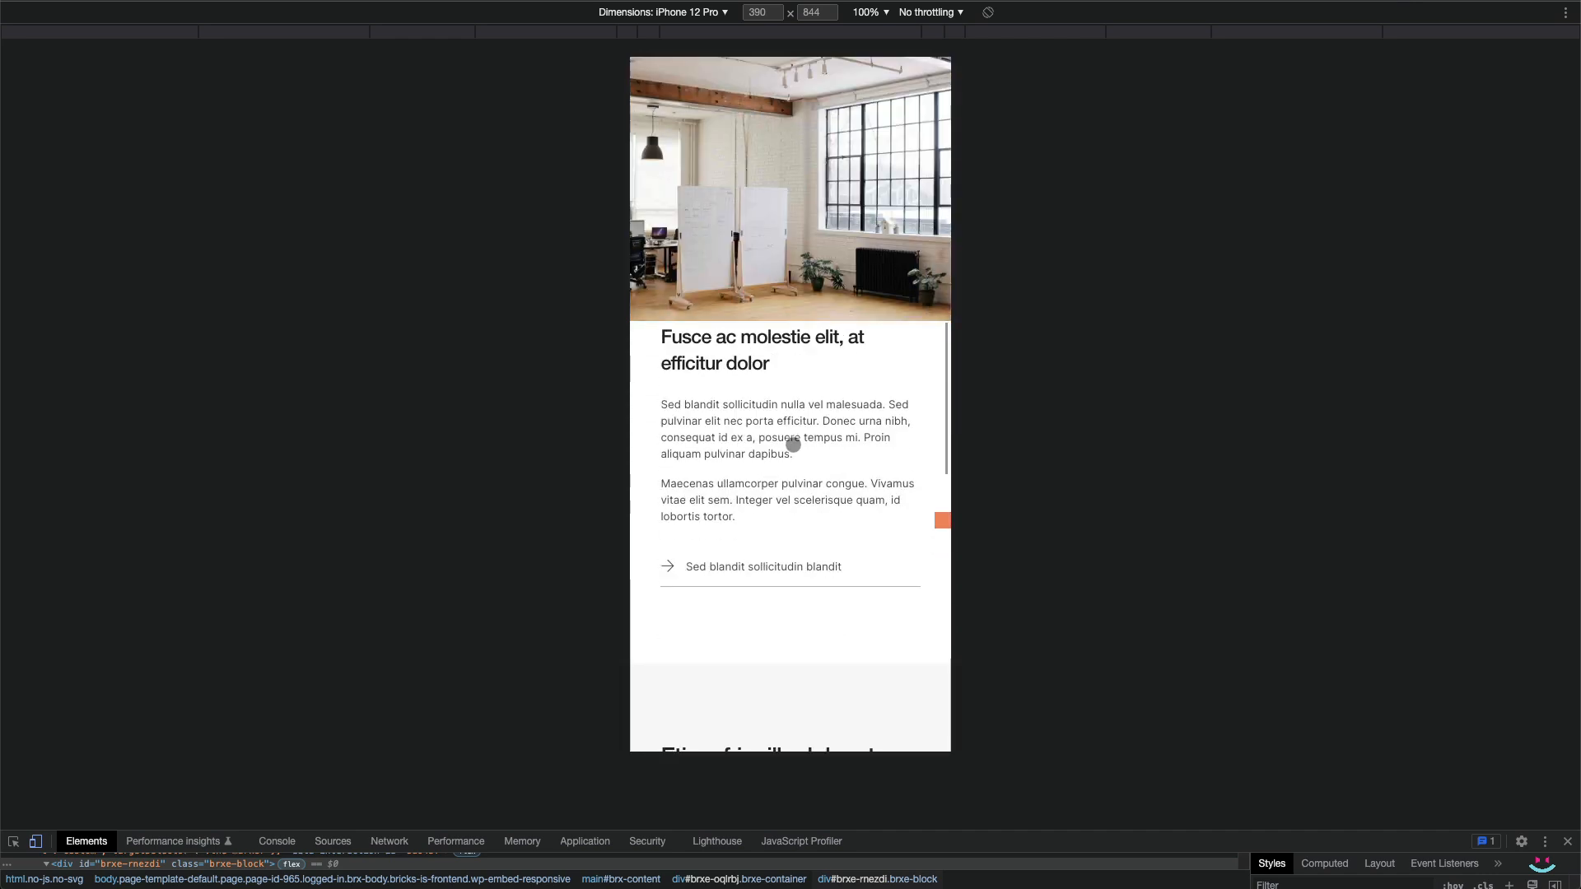
scroll(down, 3)
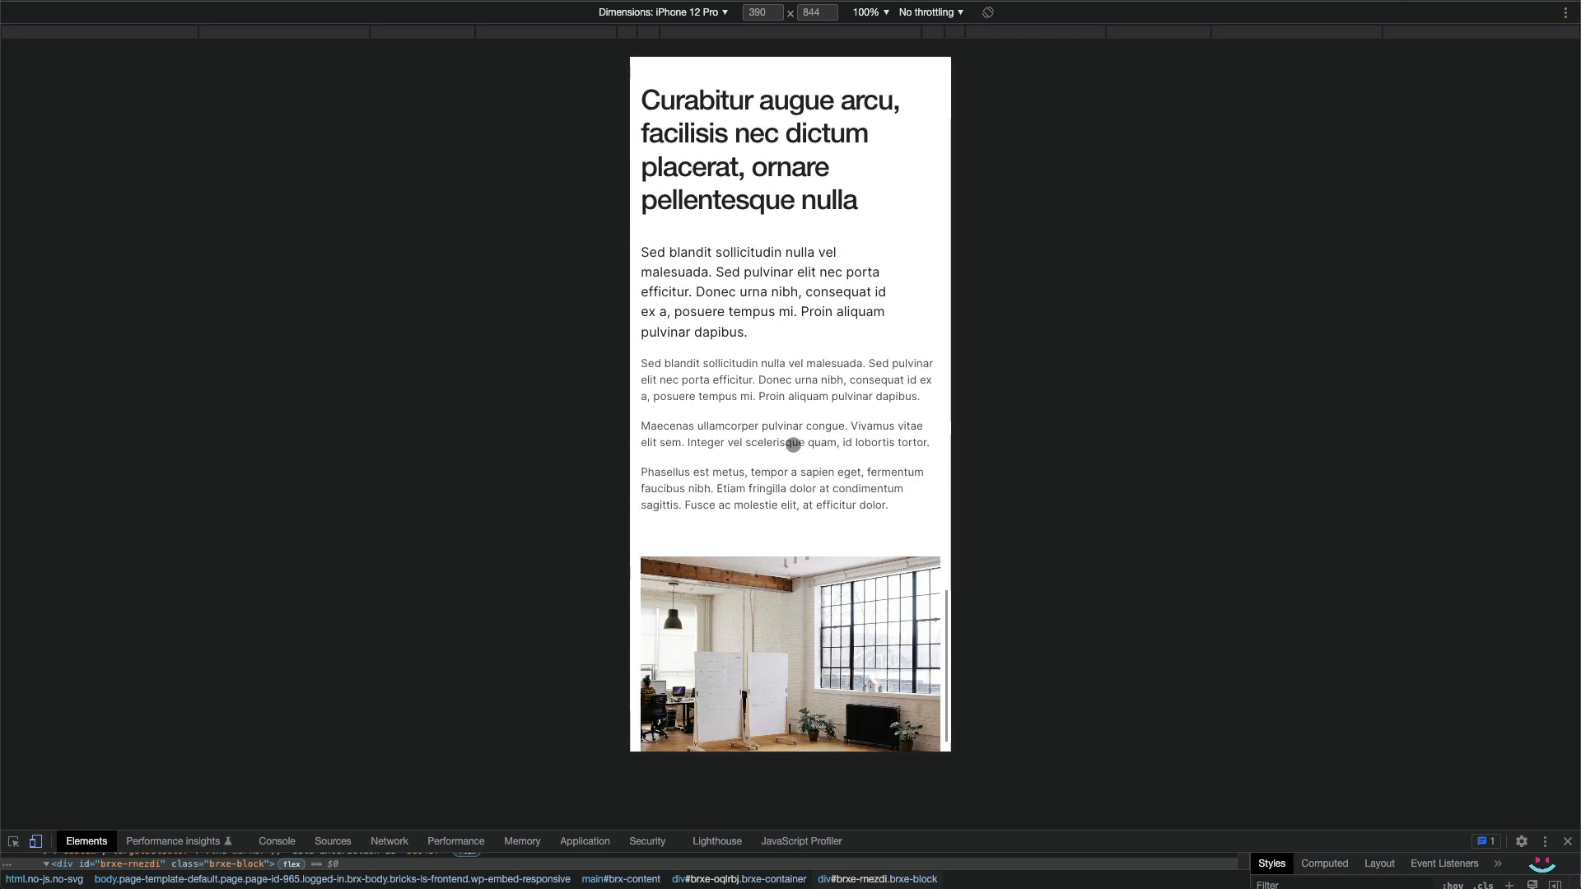
scroll(down, 3)
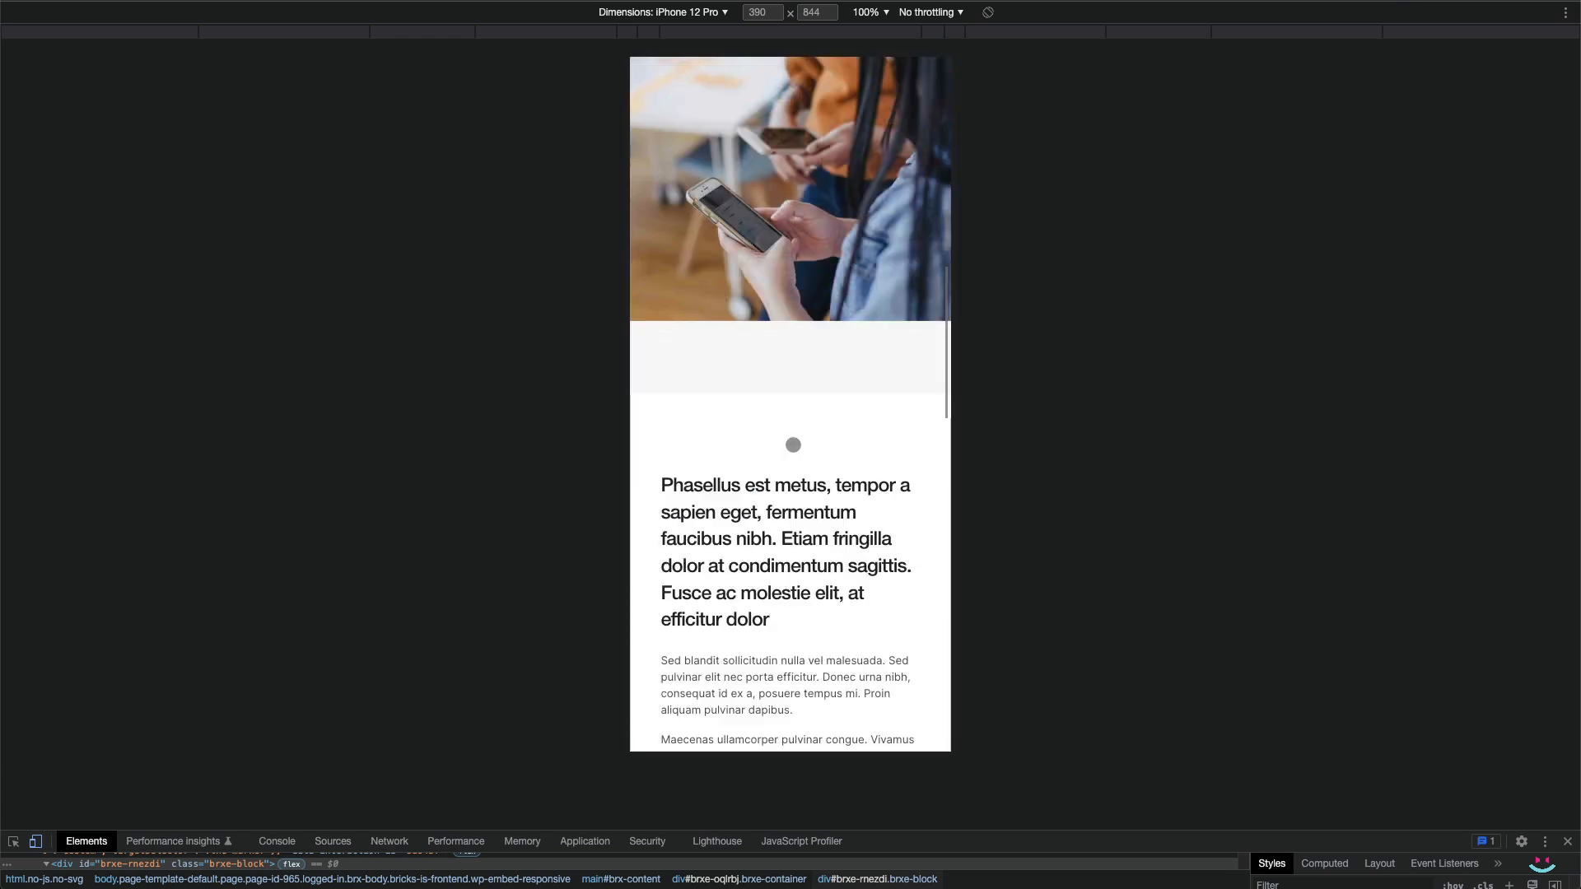
scroll(down, 3)
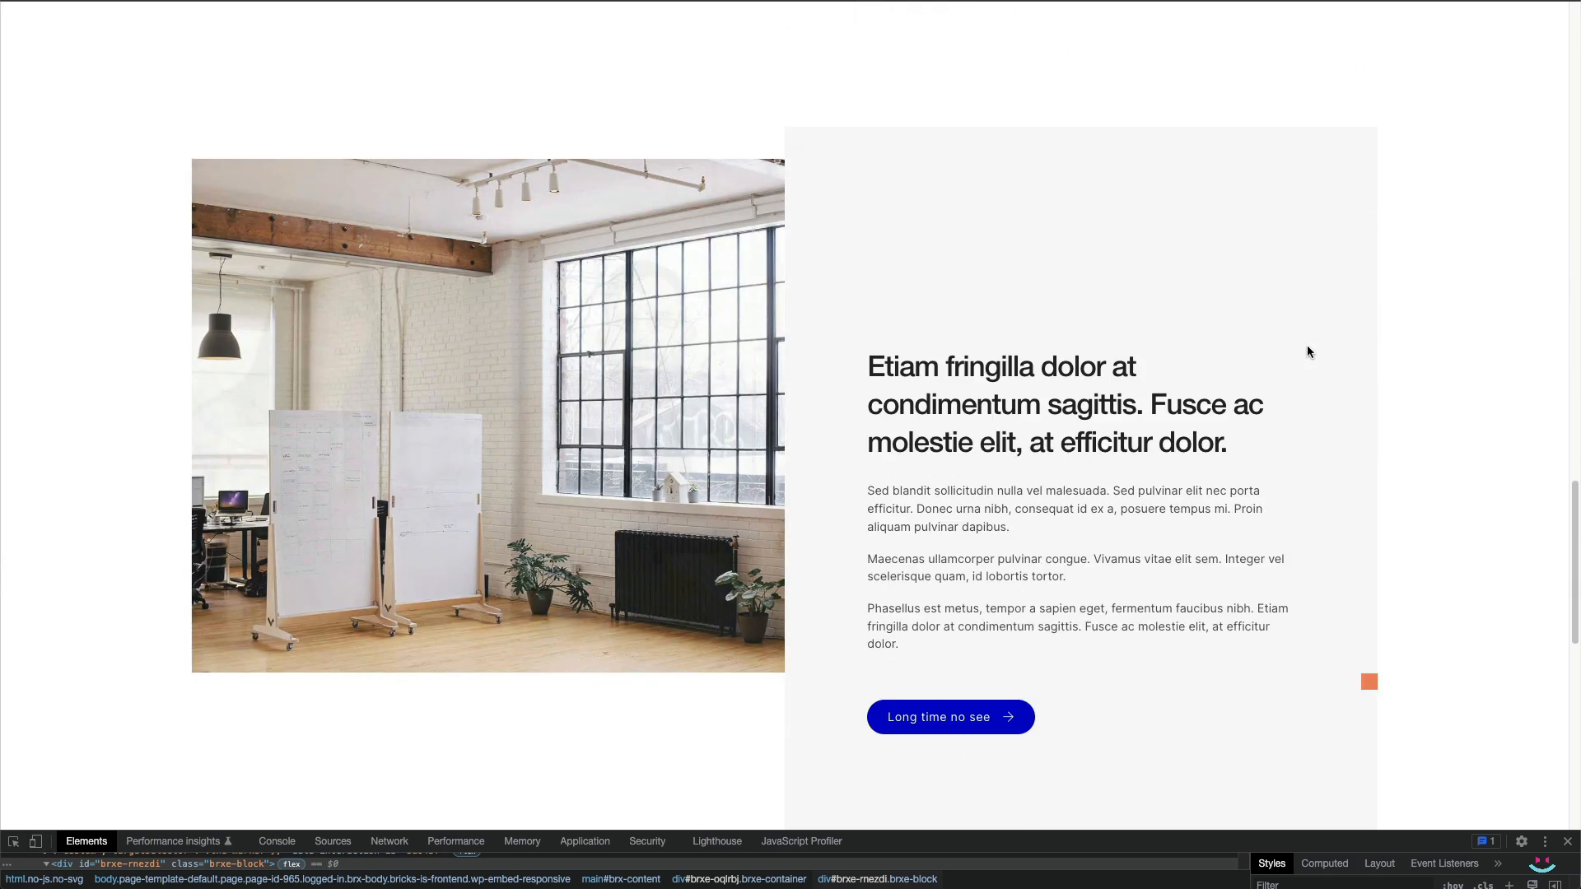
Scroll the live page at desktop width to watch the images fade between cards
scroll(down, 3)
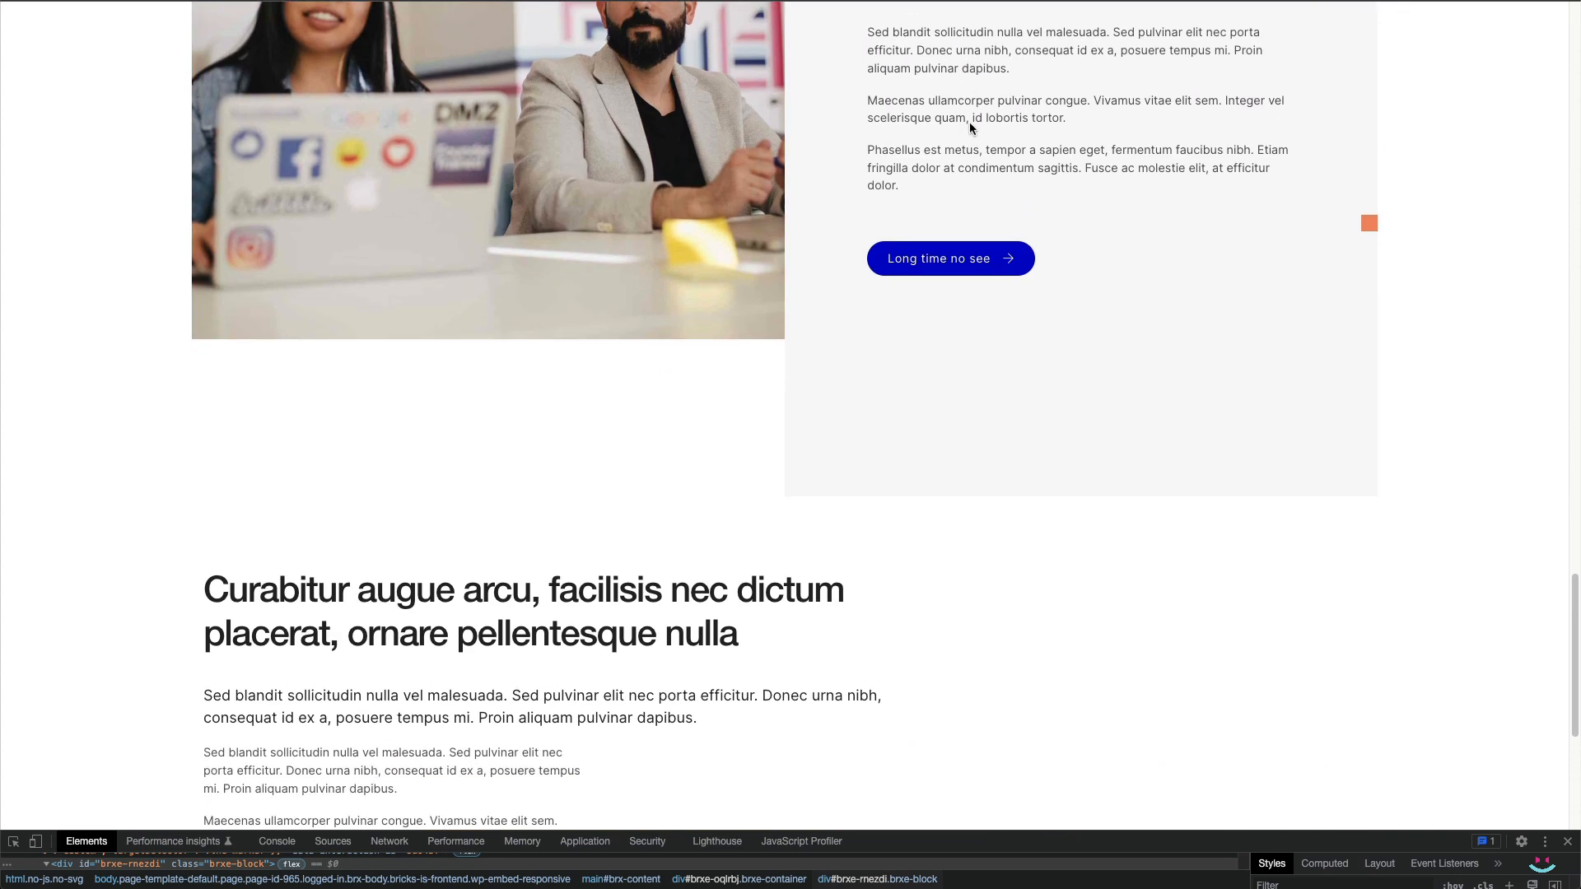
scroll(down, 3)
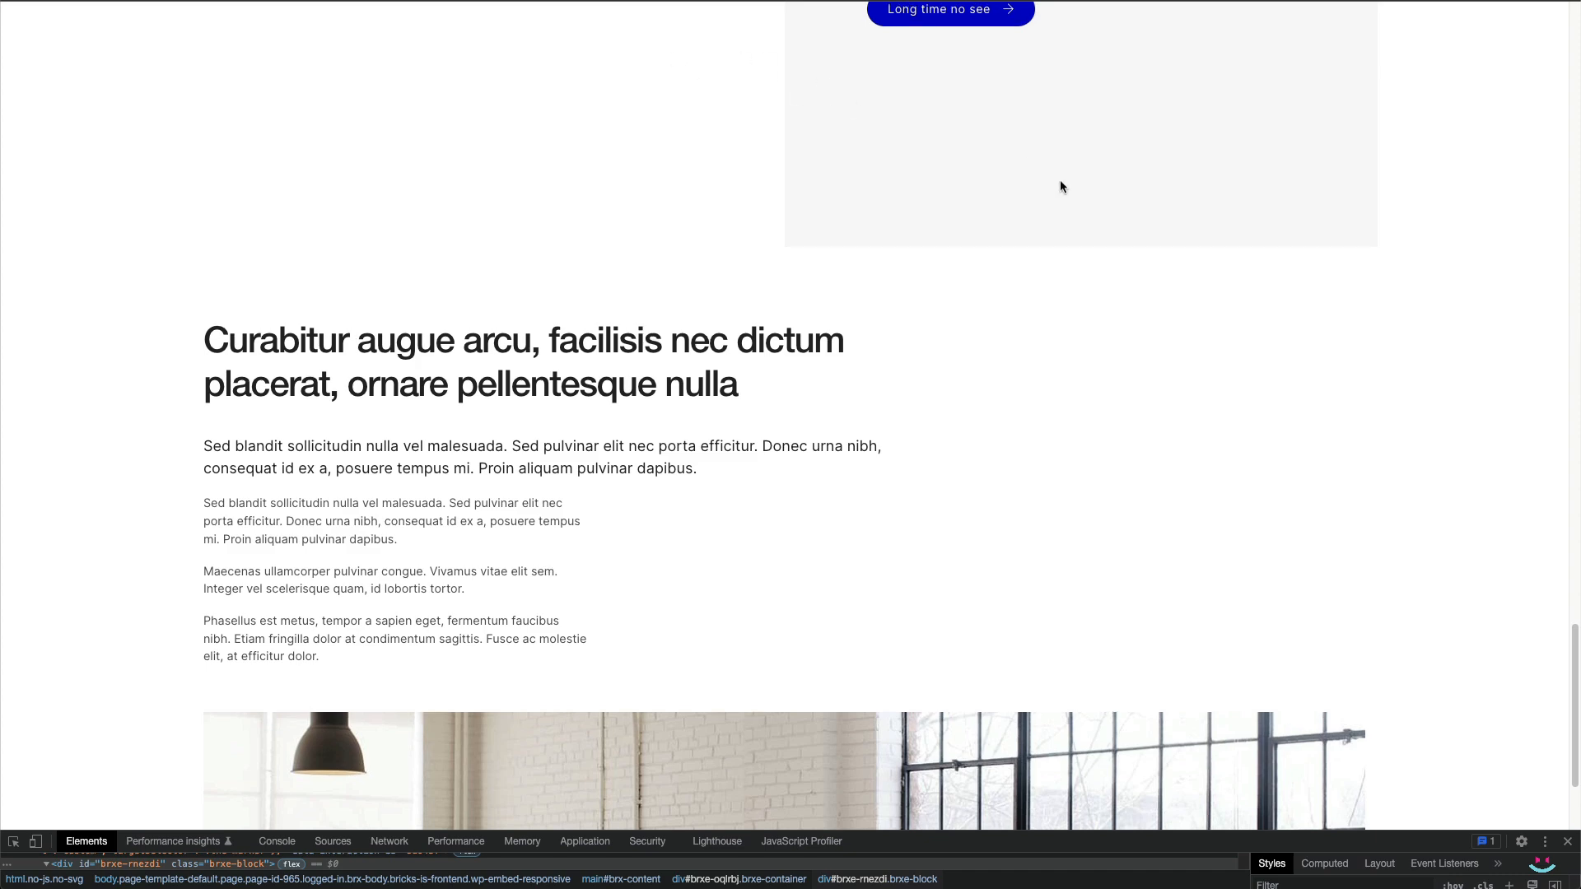
scroll(down, 3)
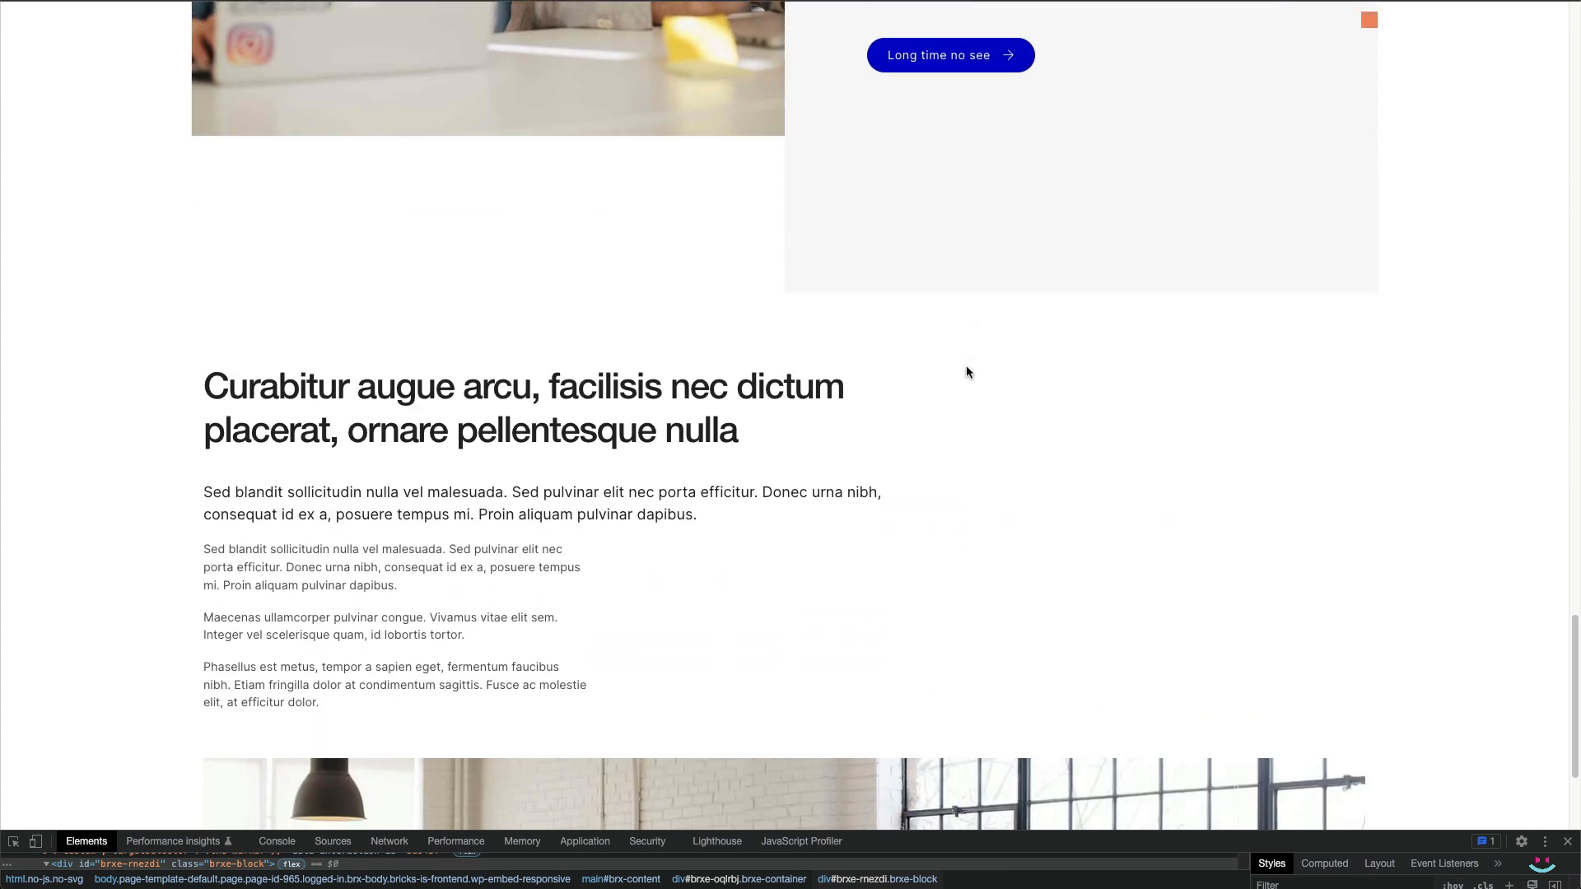
scroll(down, 3)
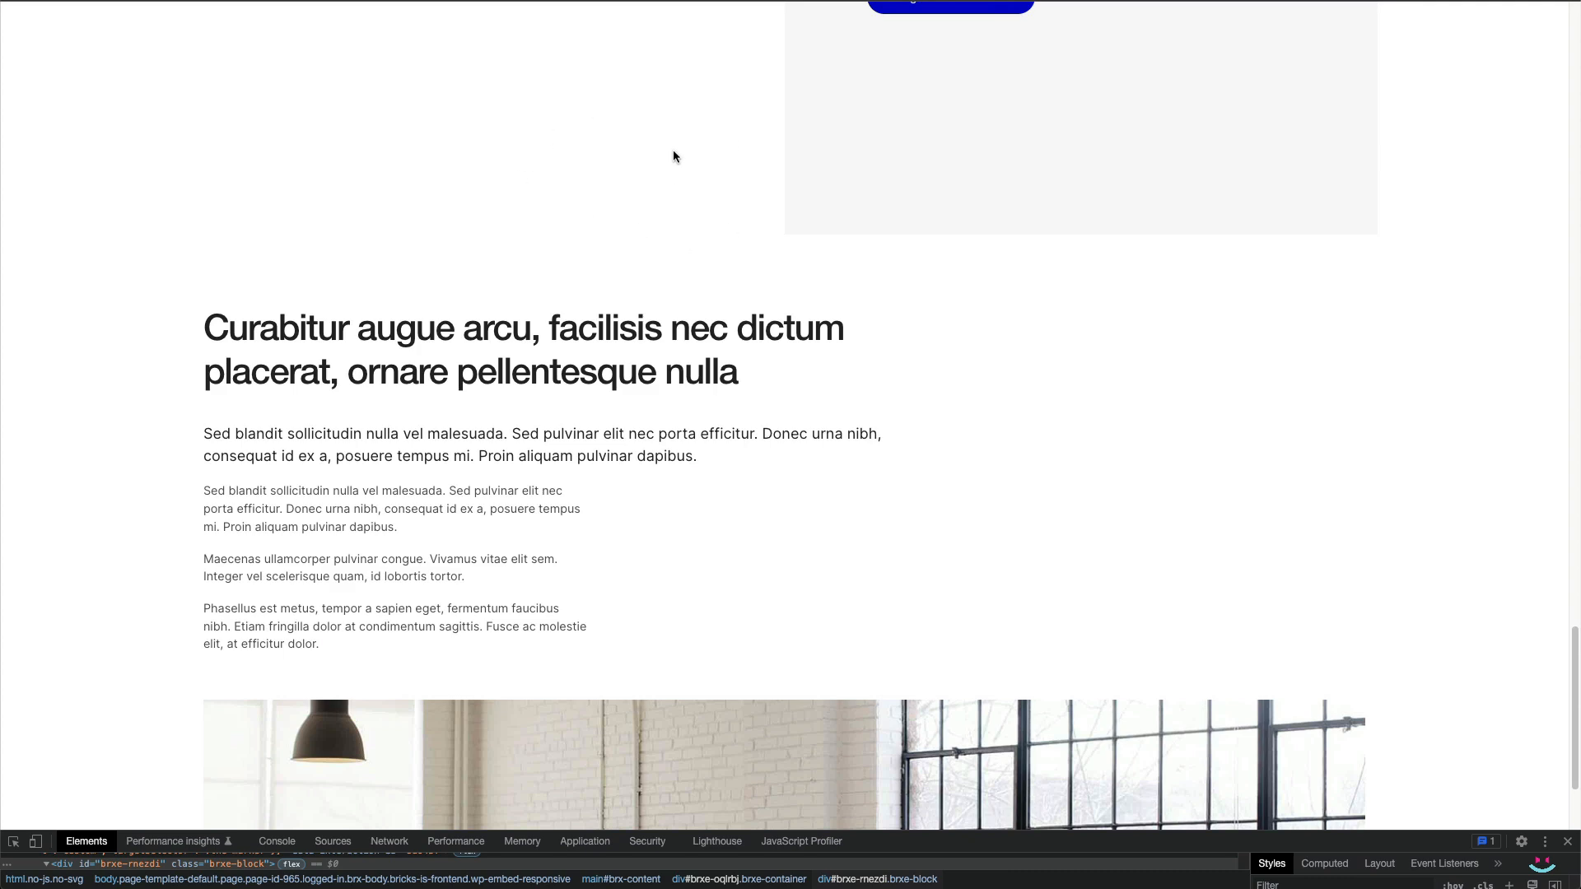
scroll(down, 3)
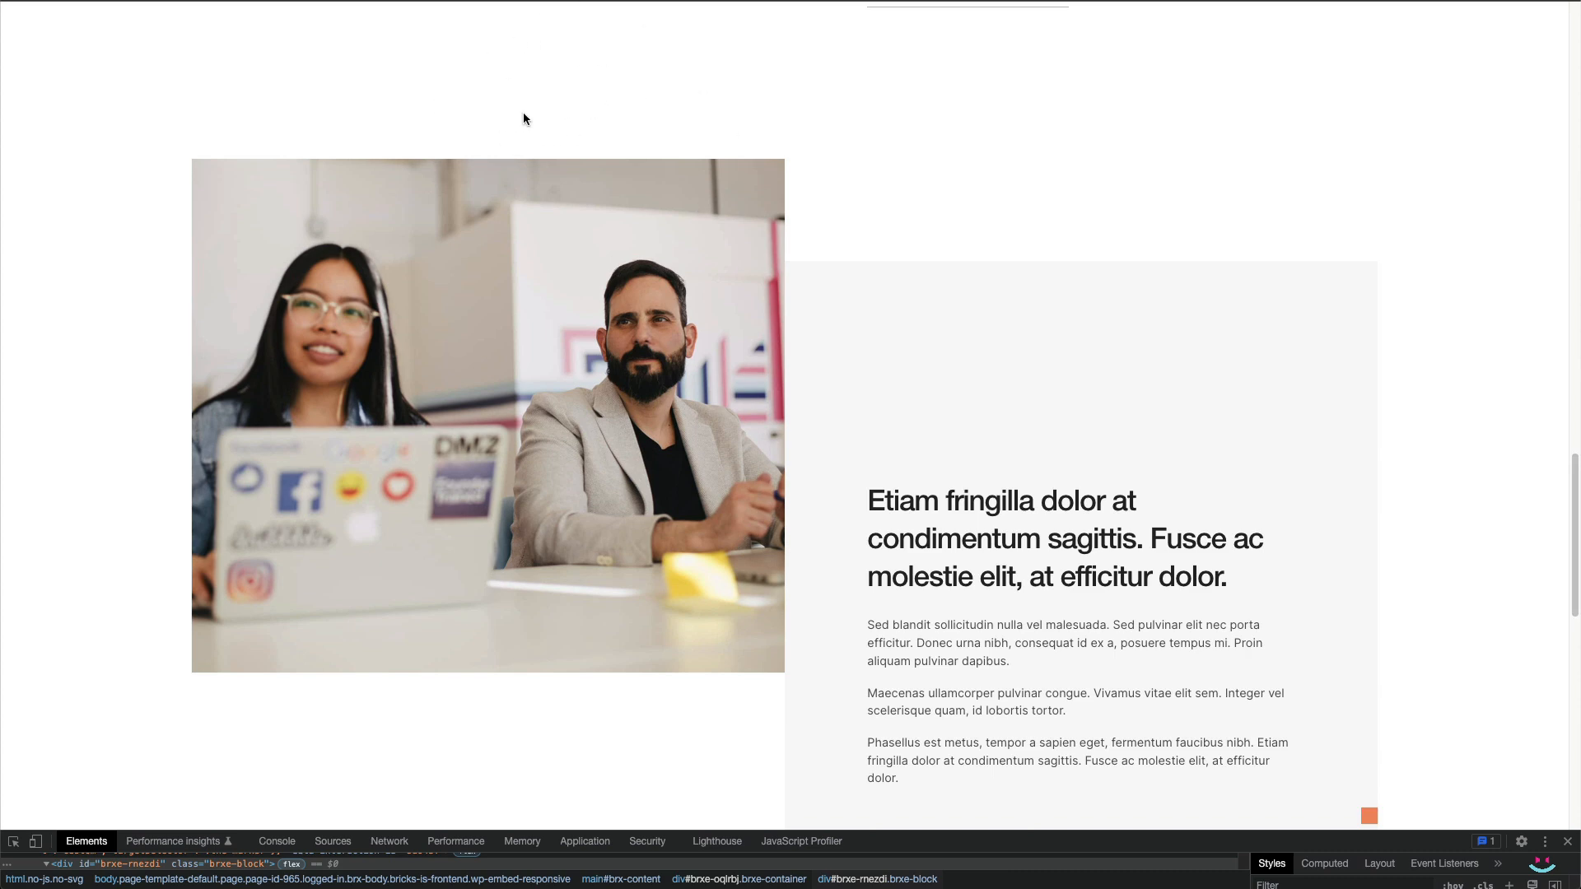
mouse_move(524, 9)
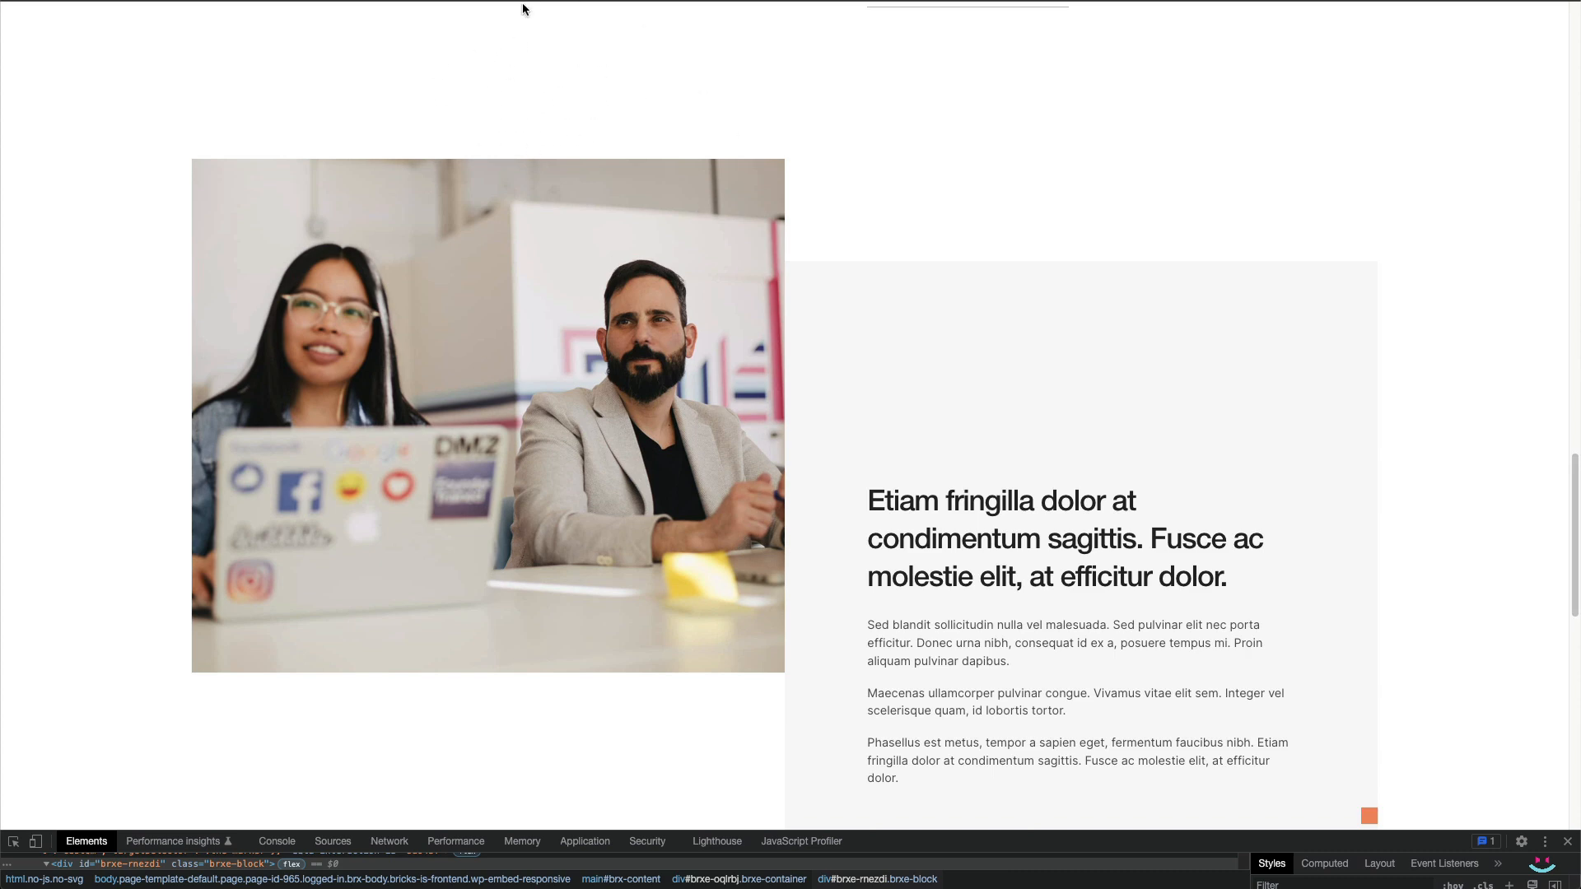
scroll(down, 3)
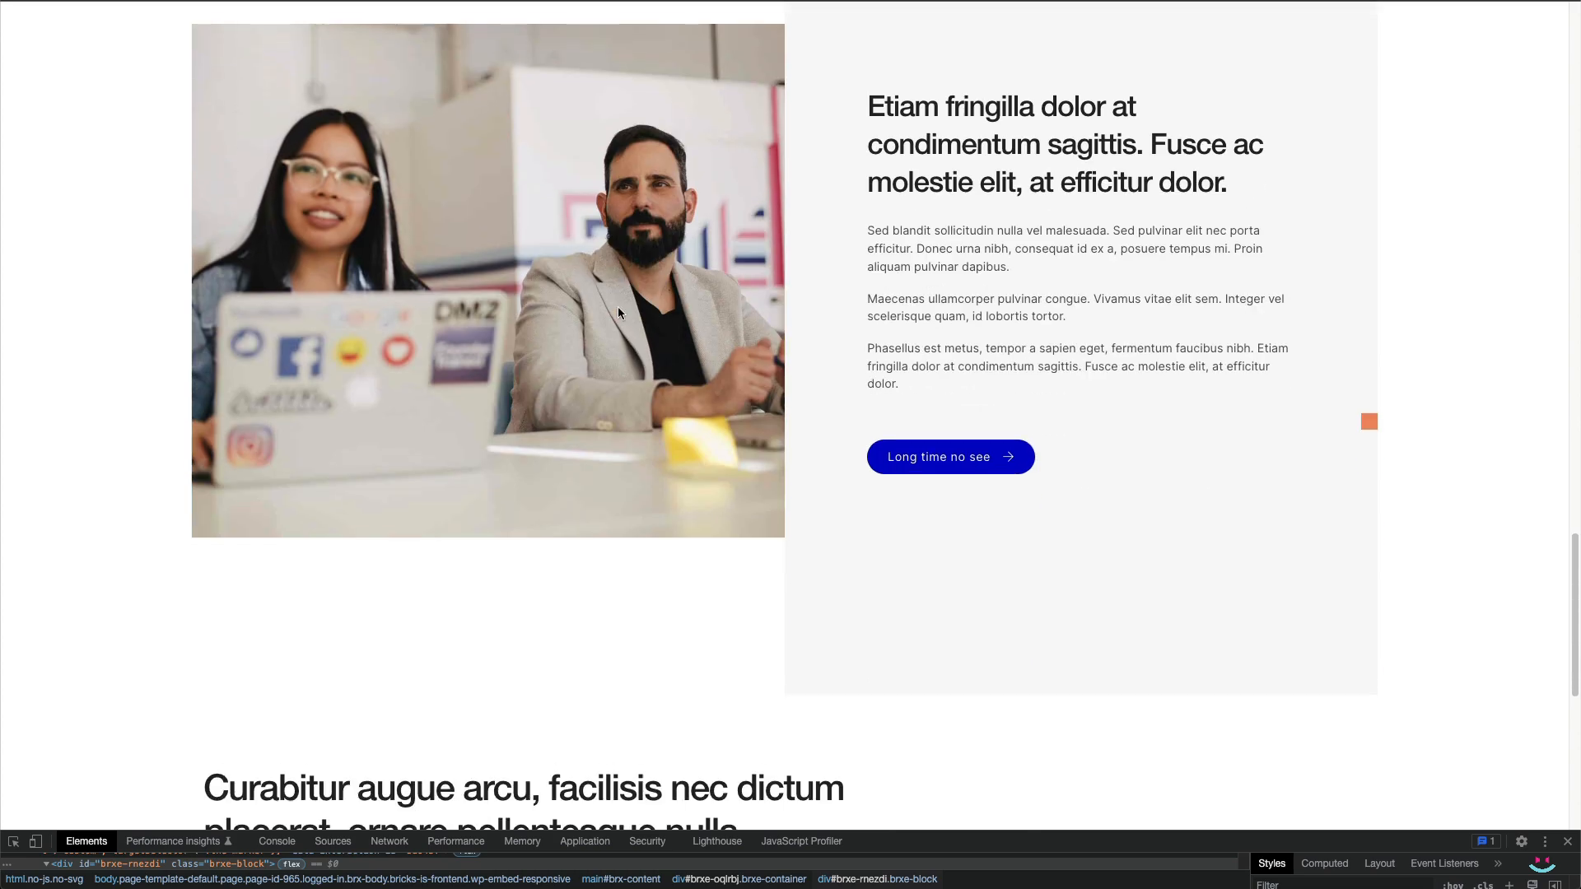
scroll(down, 3)
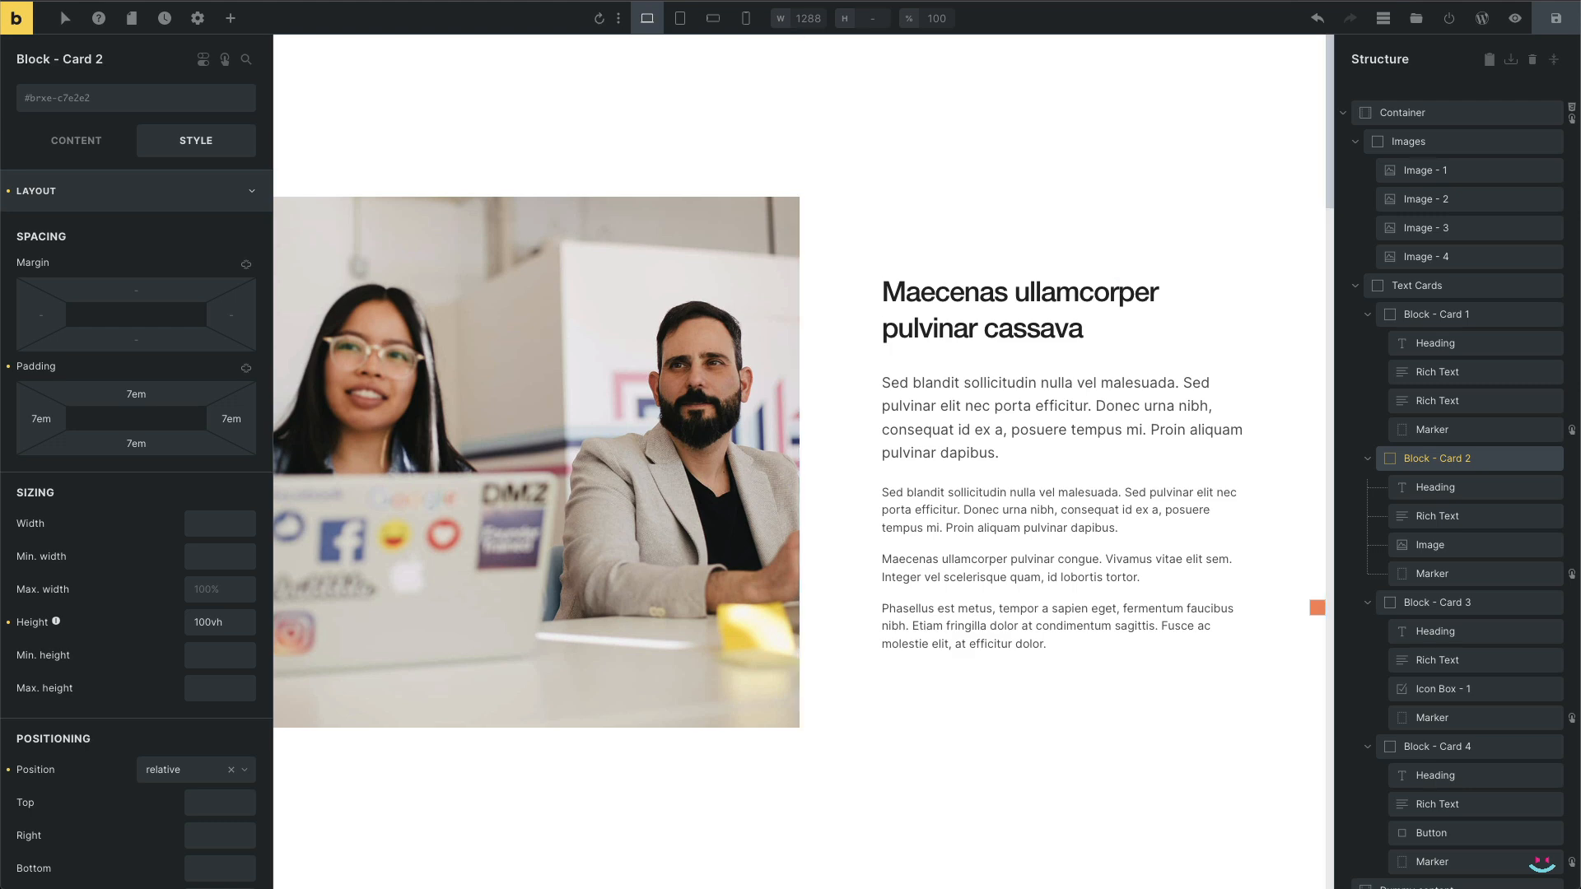
mouse_move(1088, 162)
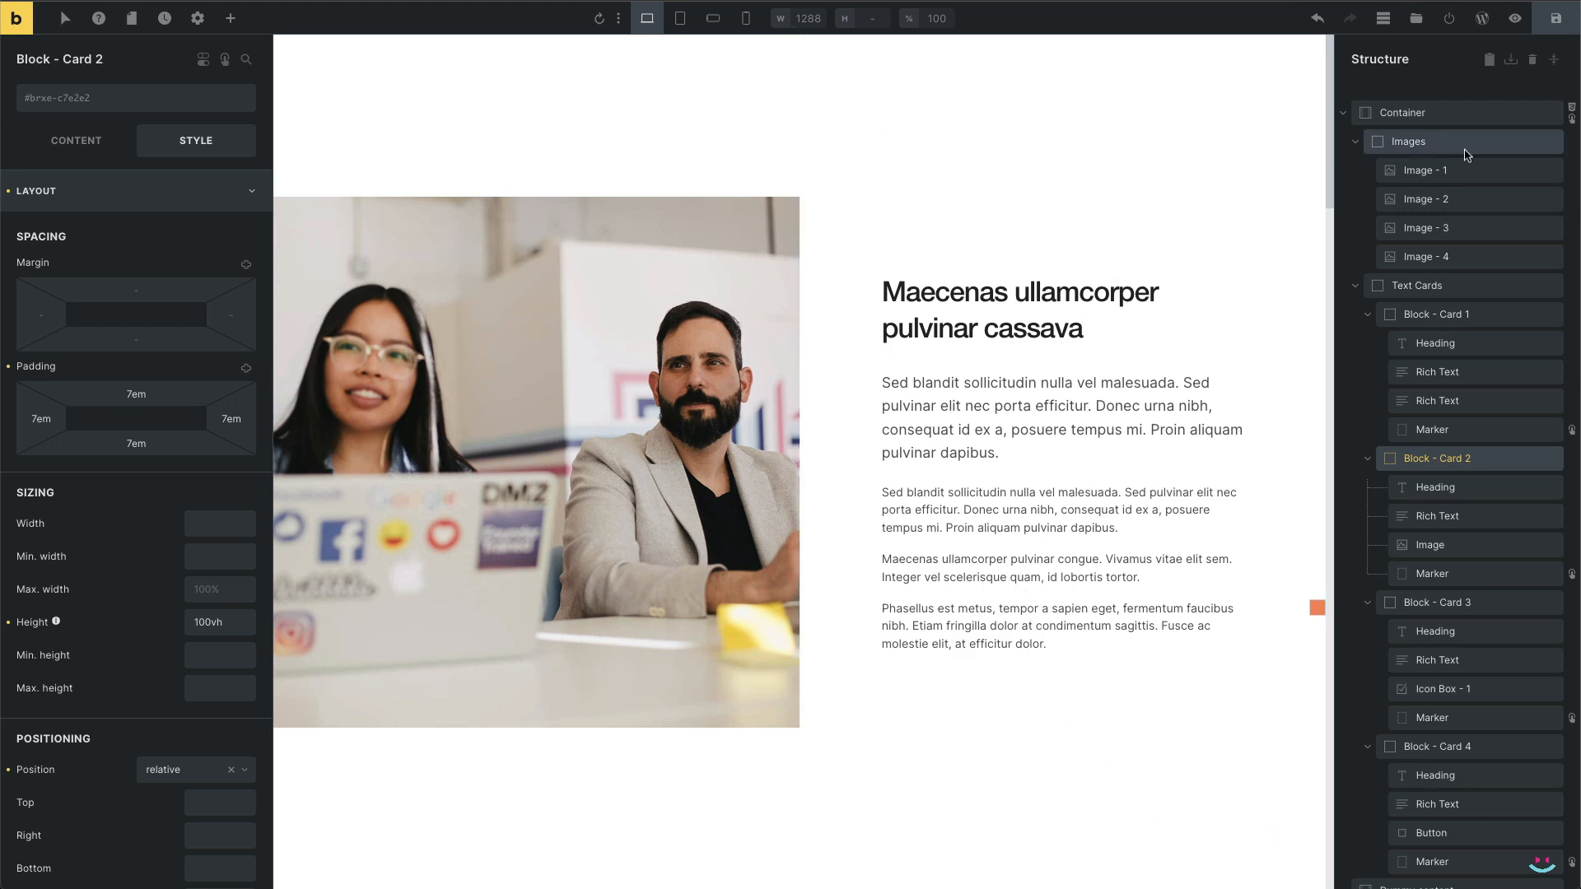
Select the Images column and review its height and margin style settings
click(1408, 141)
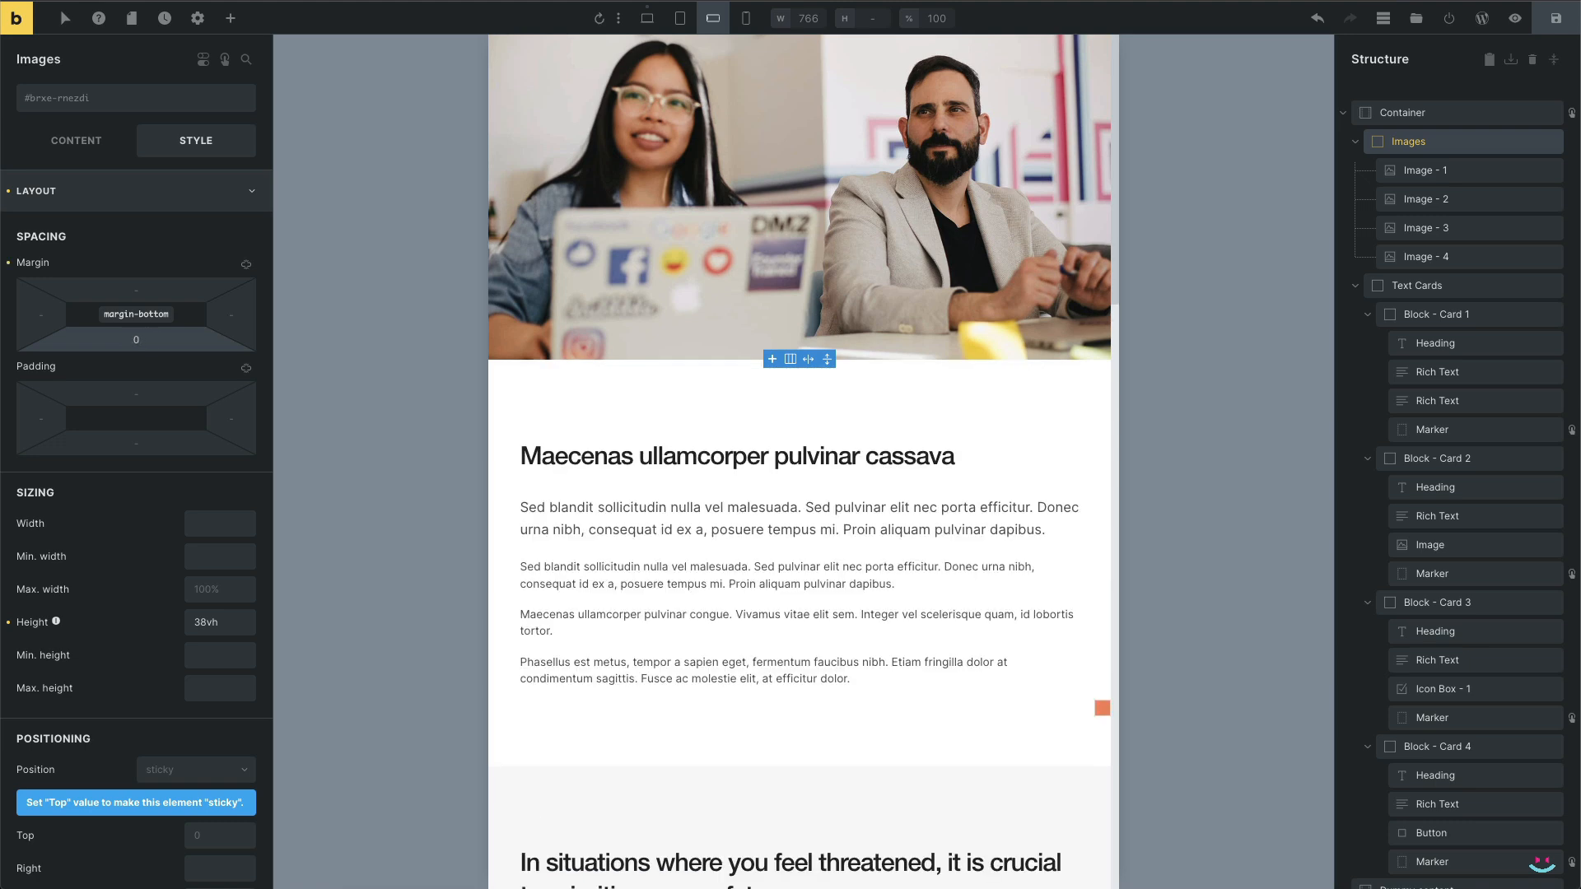
mouse_move(646, 18)
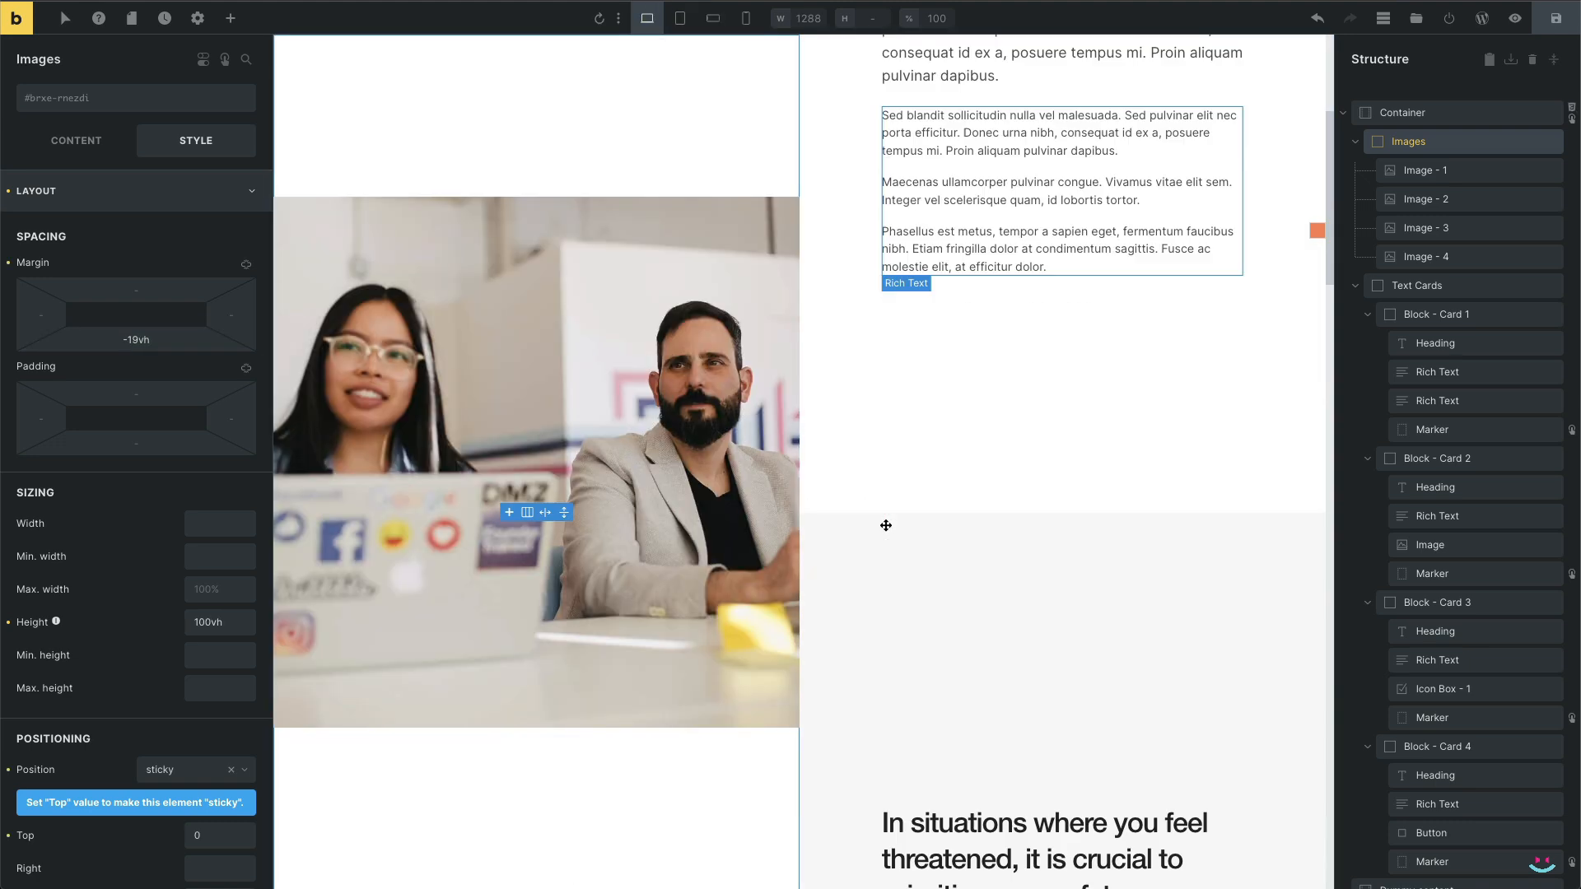
scroll(down, 3)
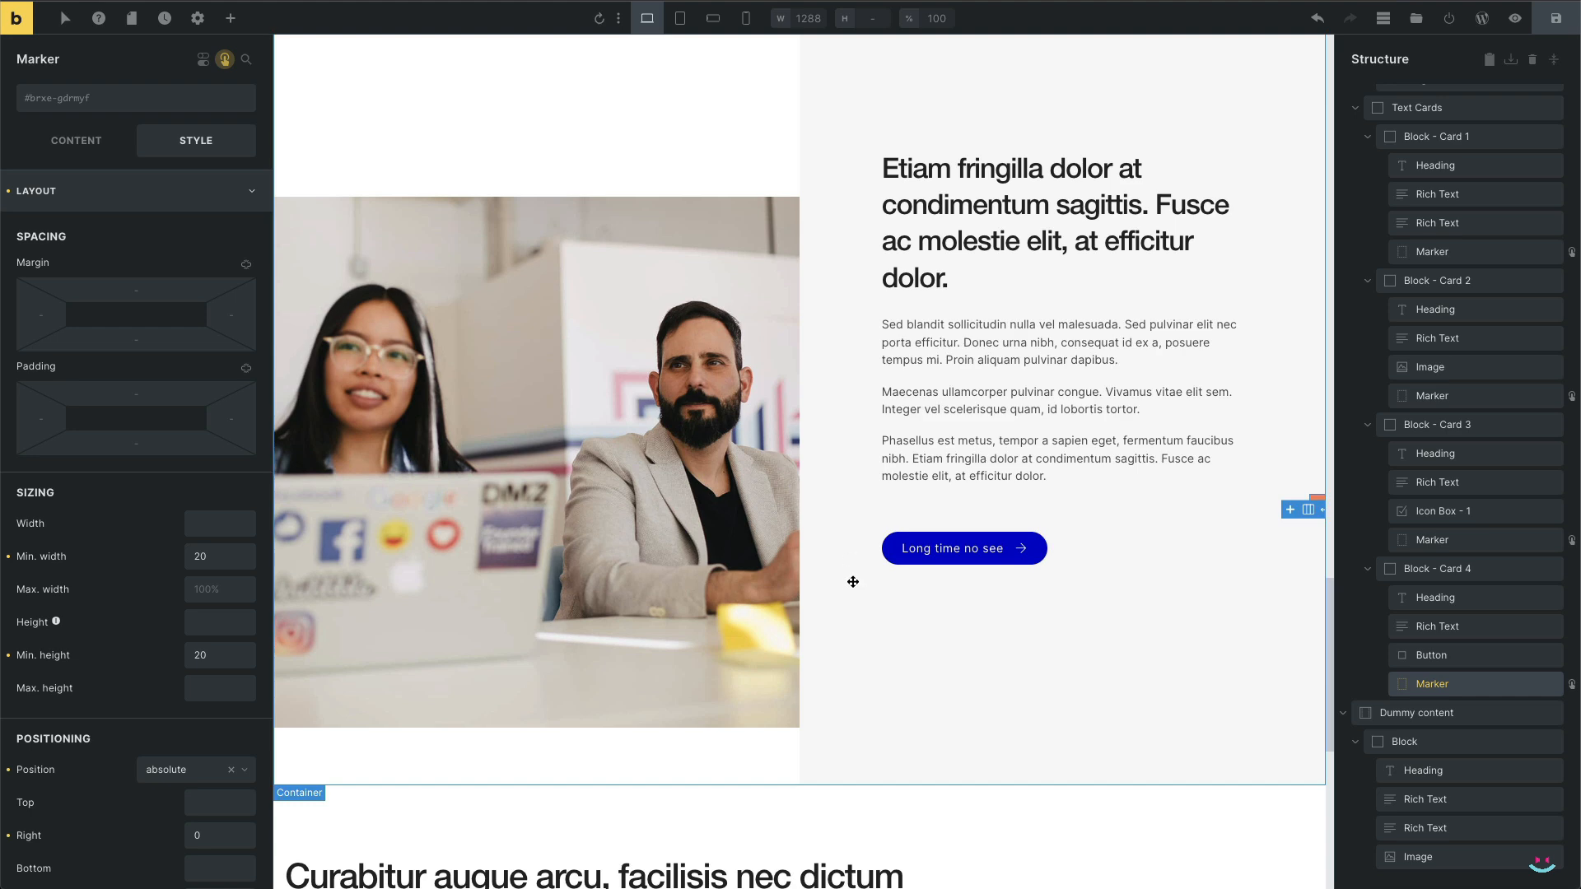
mouse_move(1187, 747)
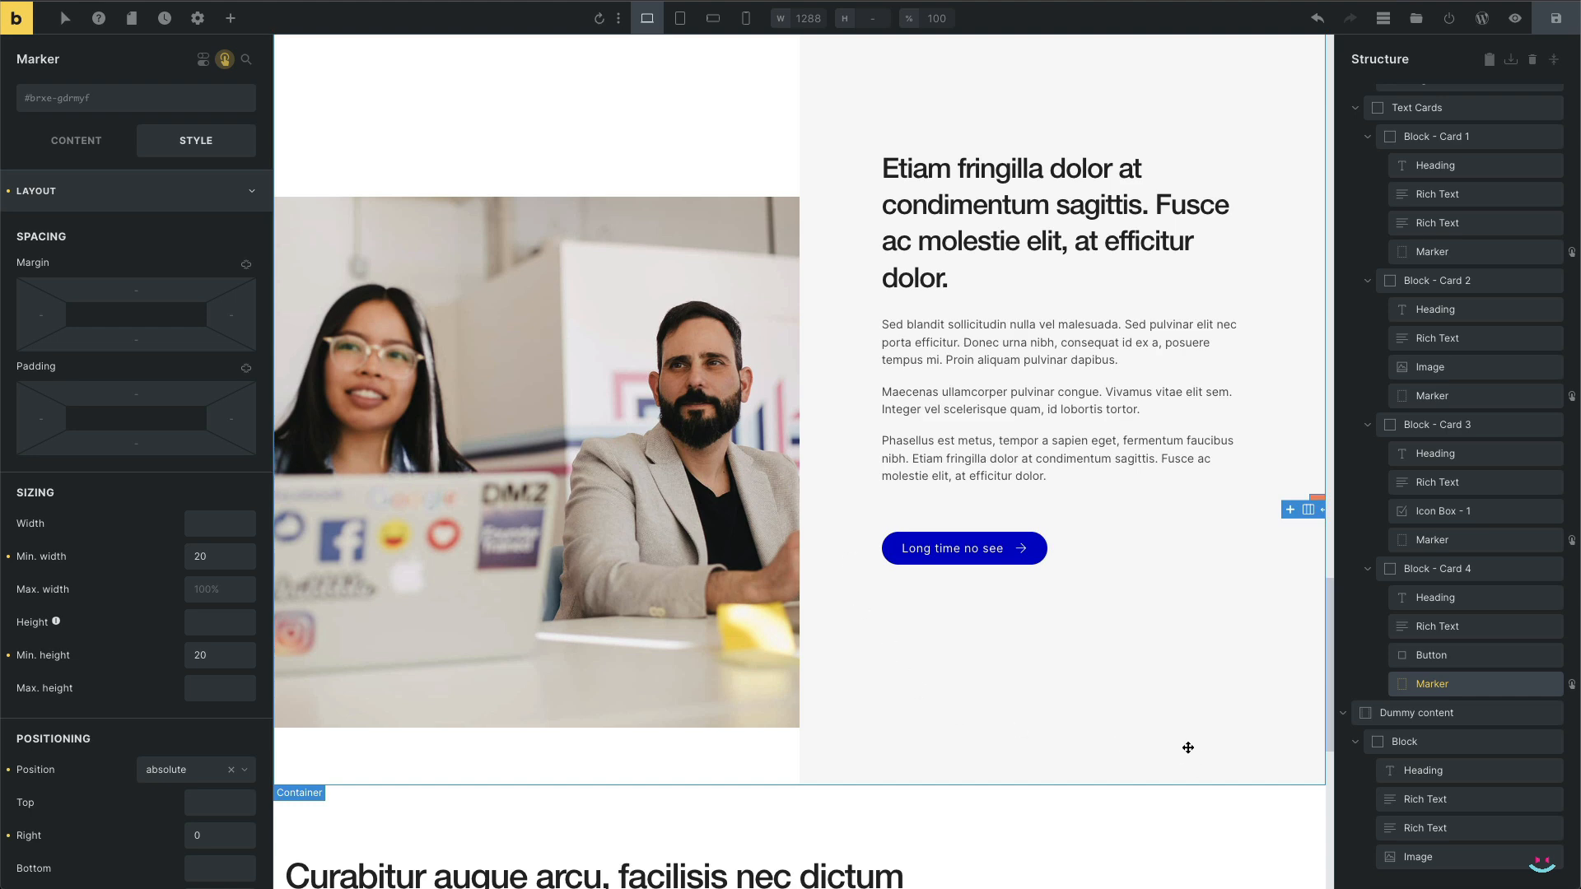
Start entering 'ca' in the Min. height field of Card 4's Marker
click(220, 655)
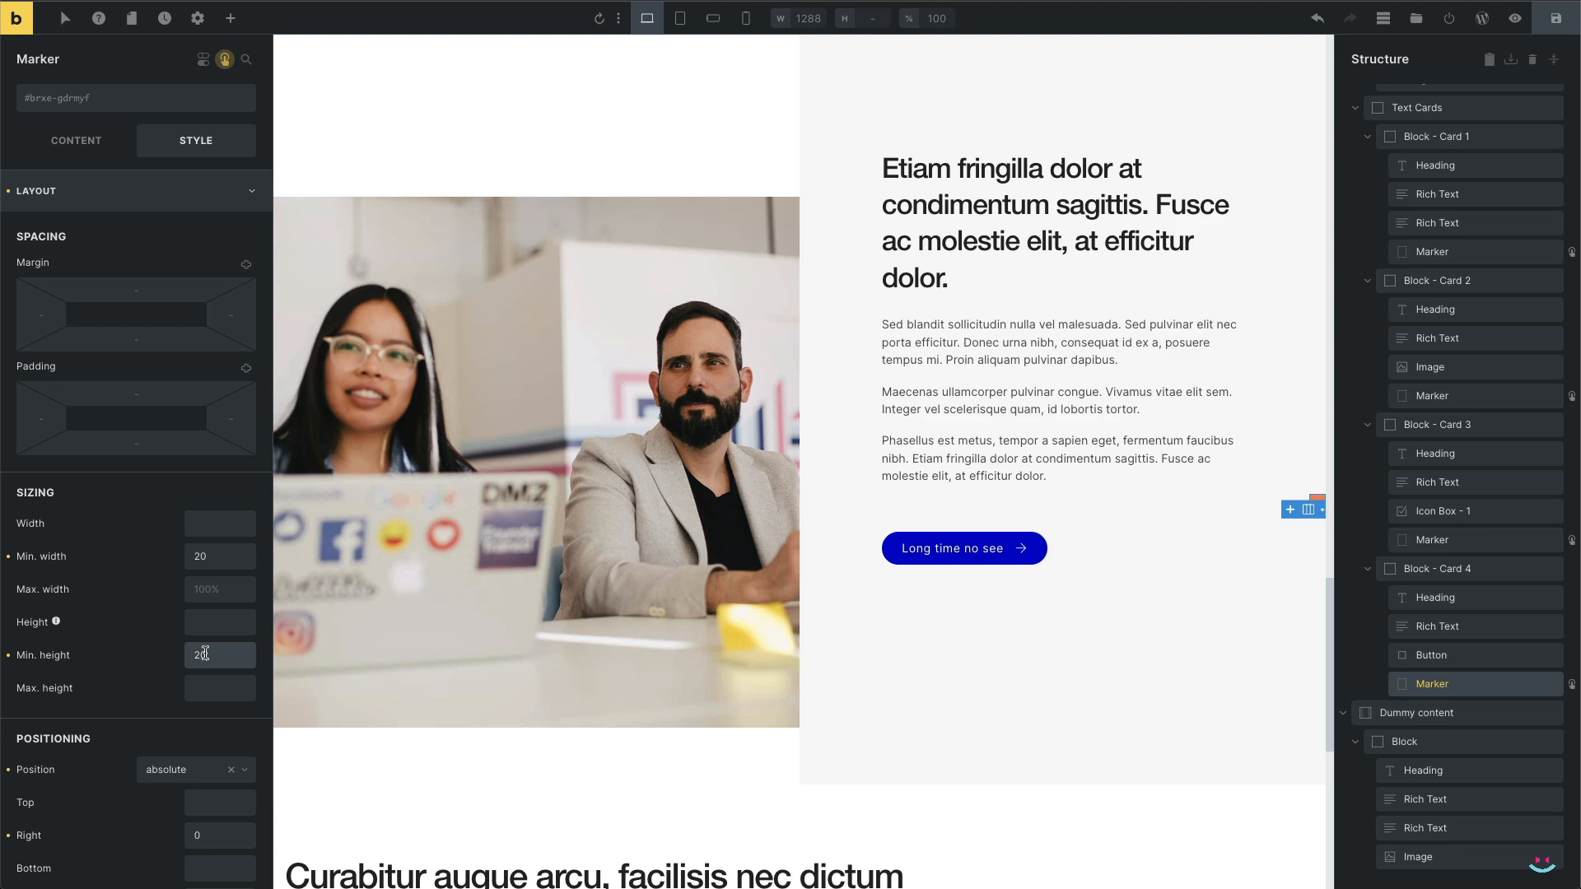
text(cassava)
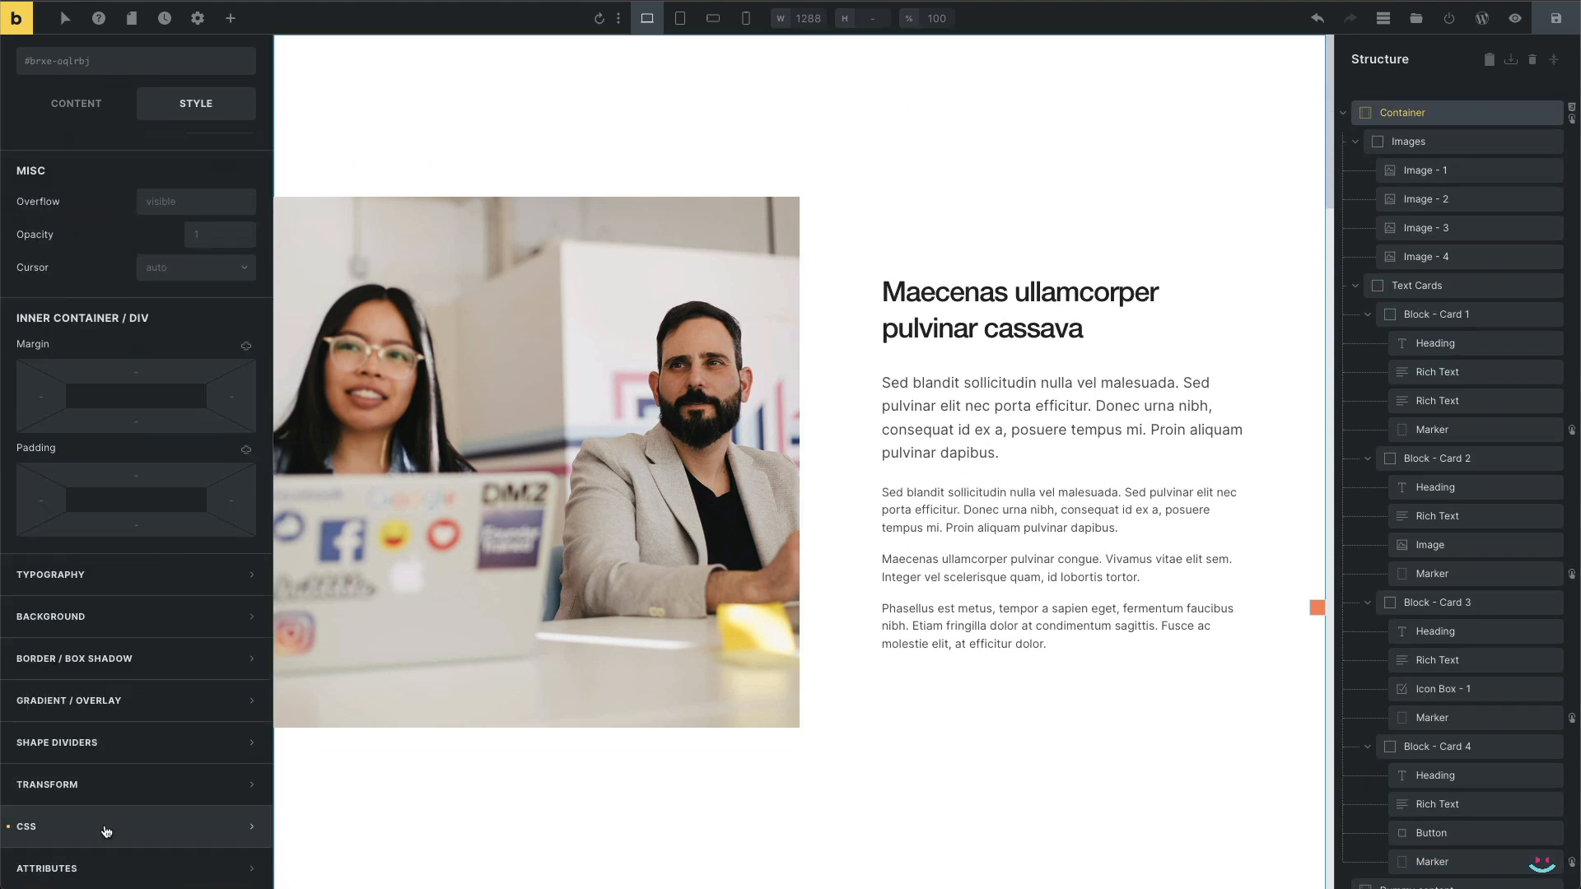
Add '.bricks-is-frontend .the-marker { visibility: hidden; }' to the Container's custom CSS and save
click(136, 827)
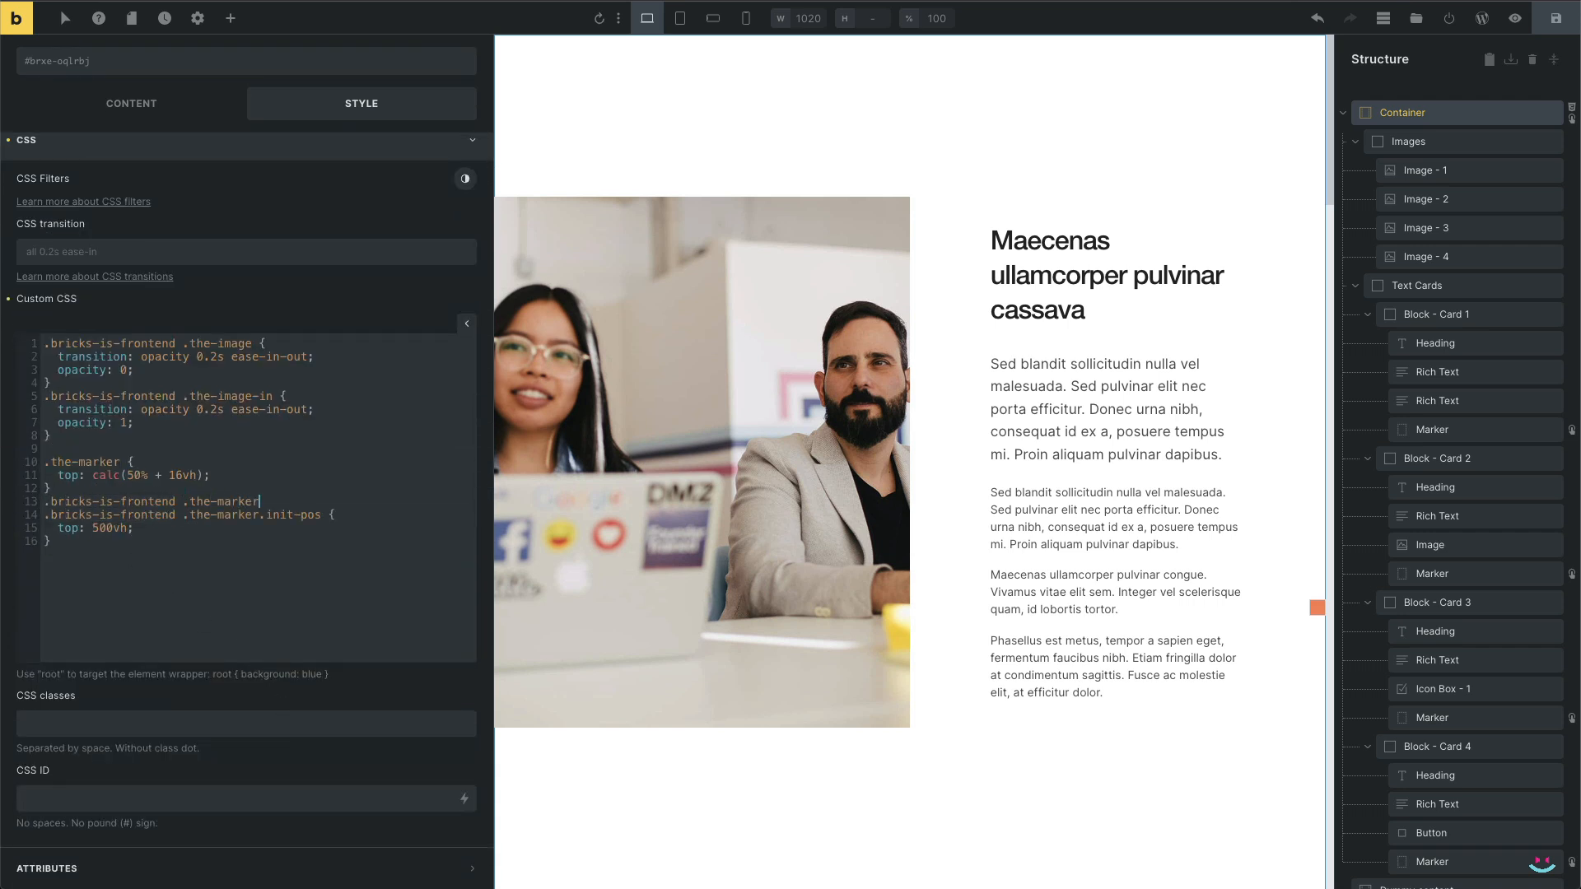
text(visibility: hidden;)
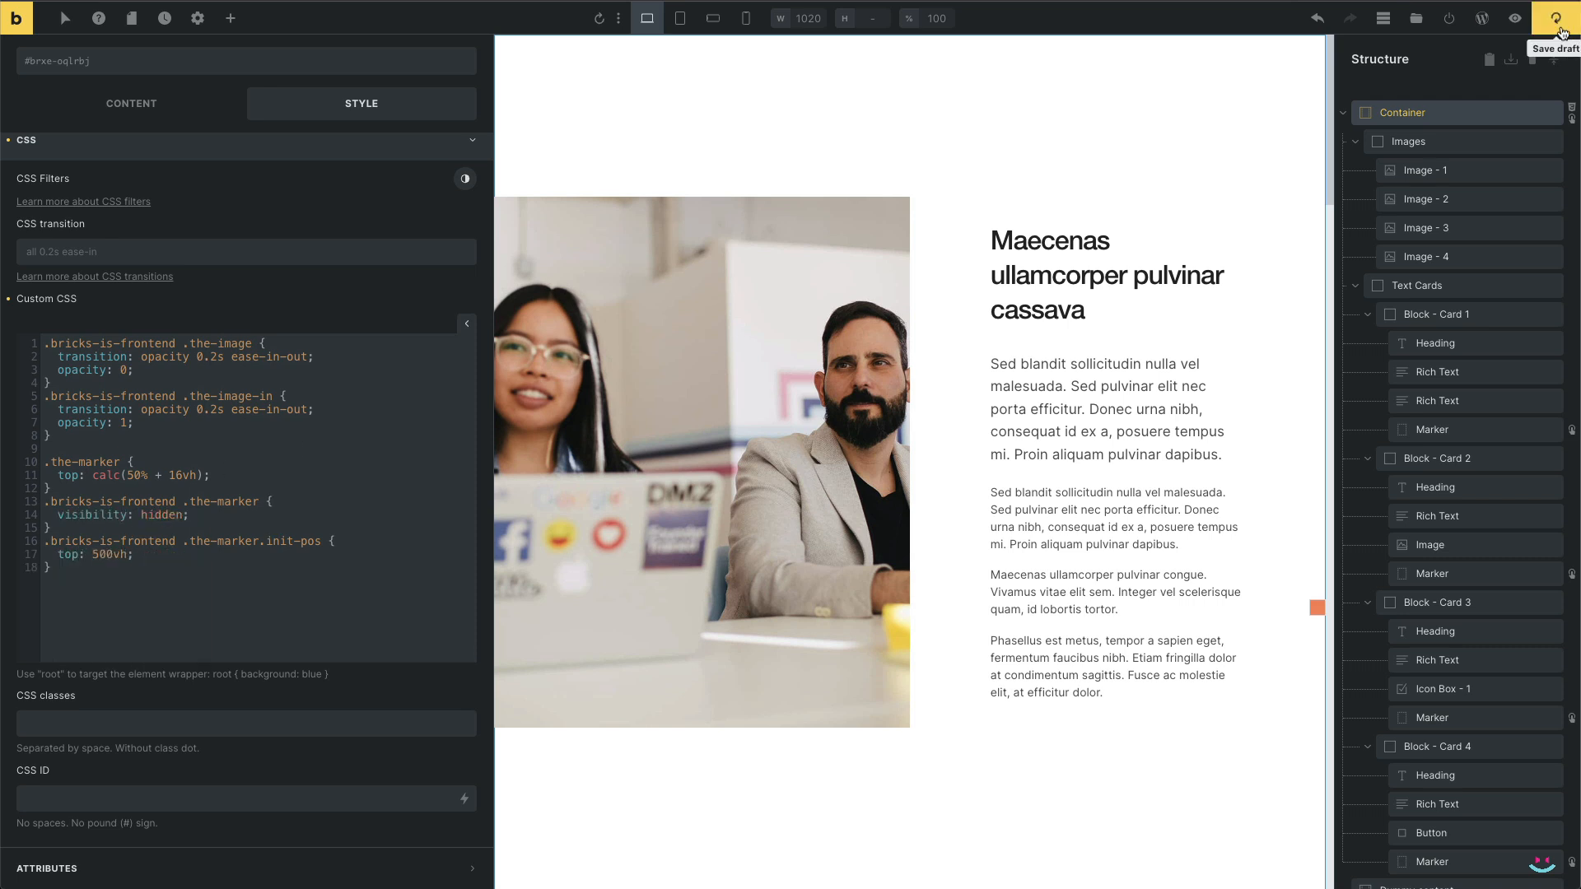
click(1514, 18)
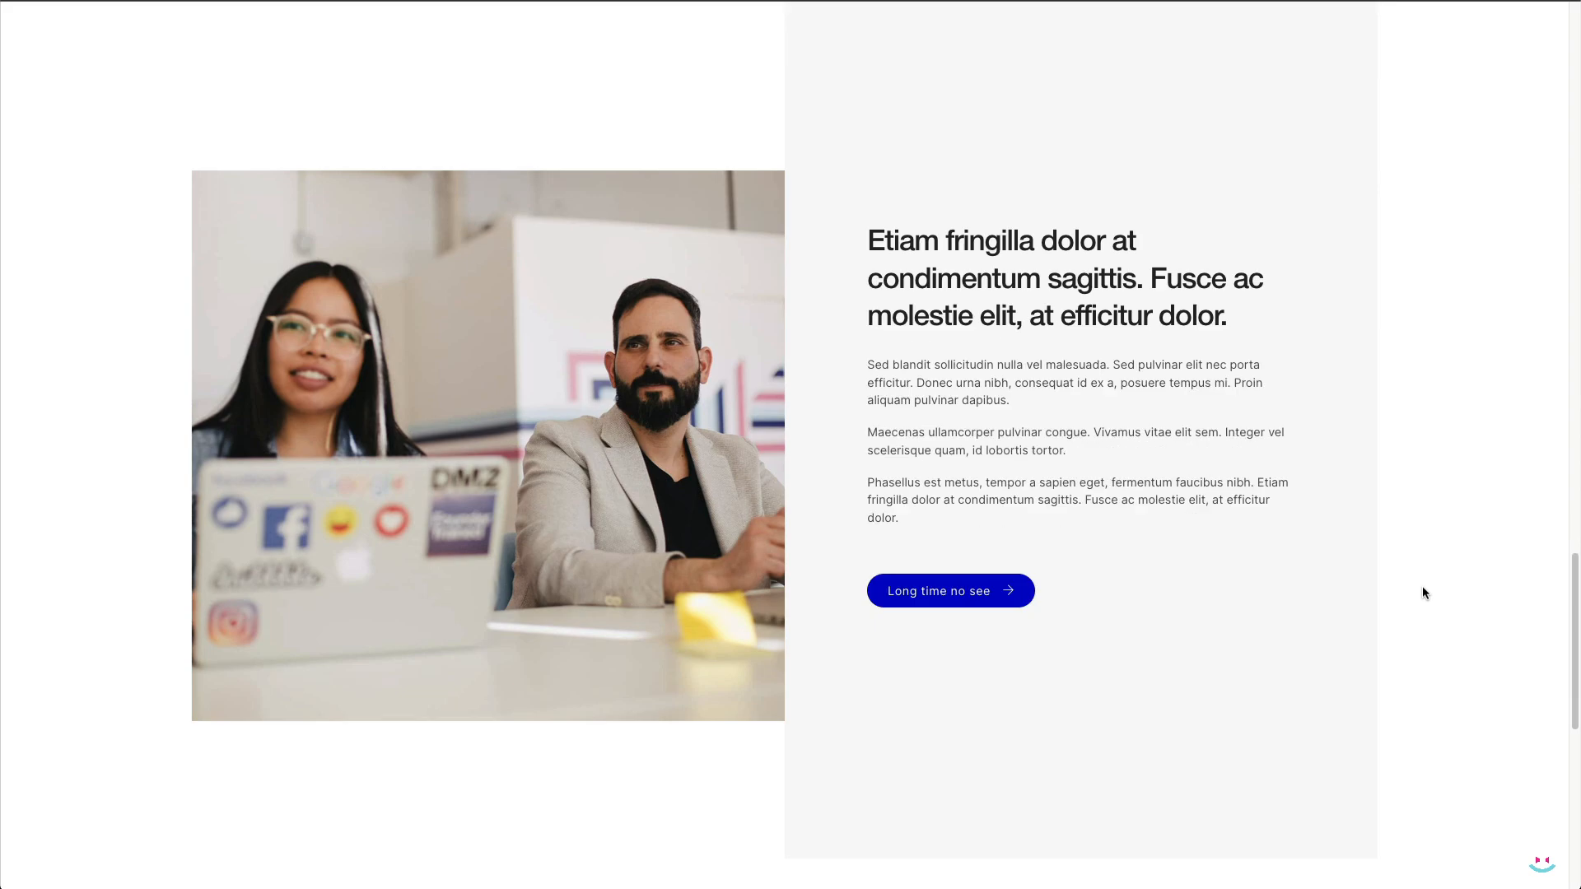
Scroll the live page through the cards to confirm images swap with no marker squares visible
scroll(down, 3)
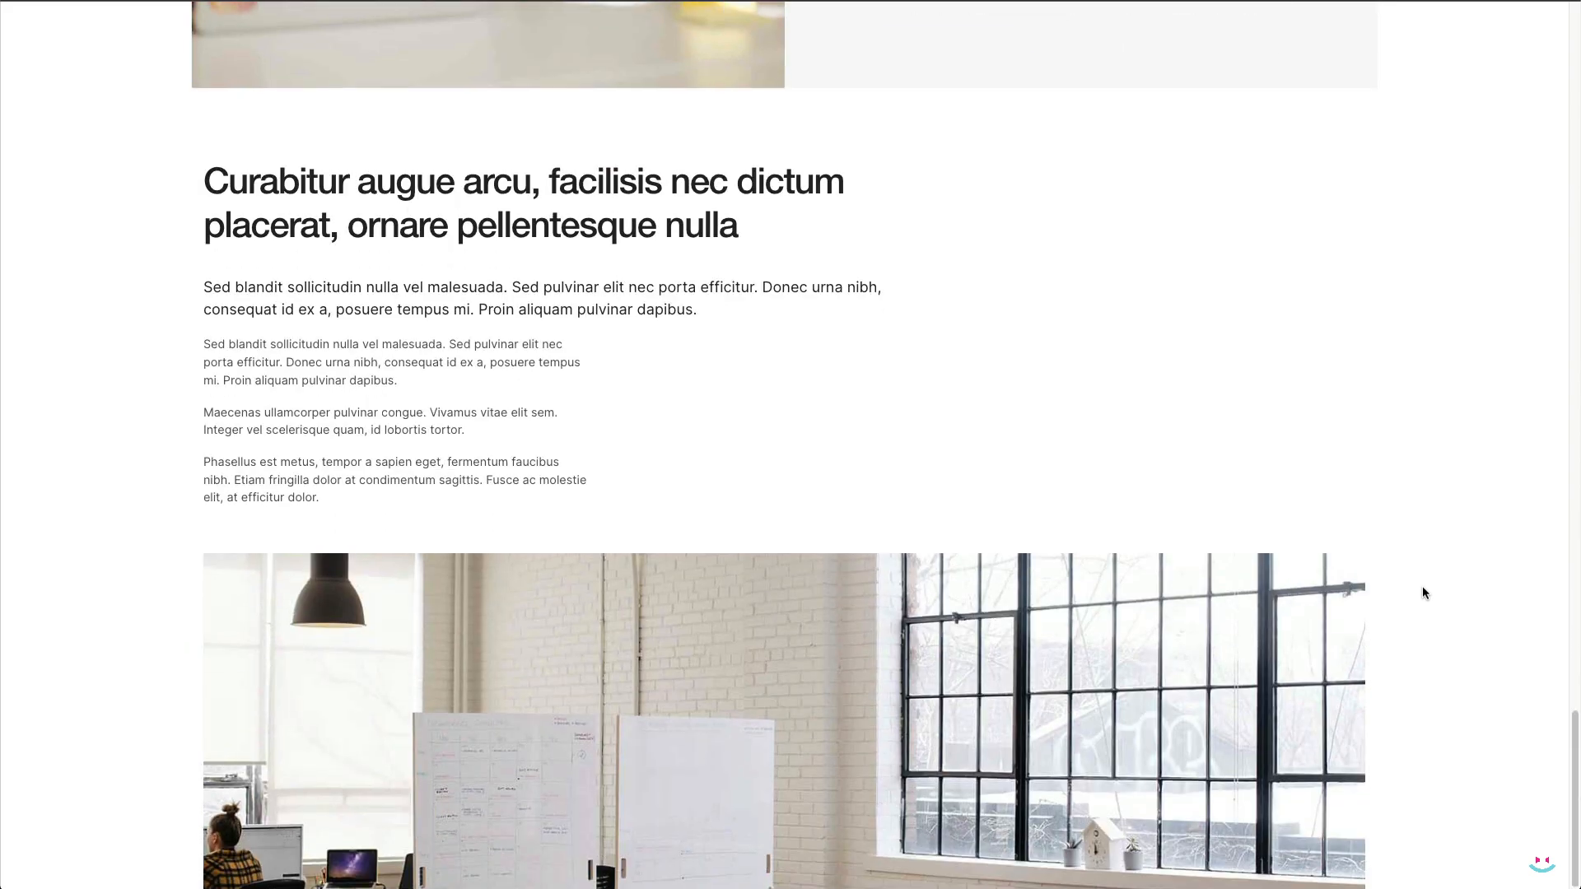
scroll(down, 3)
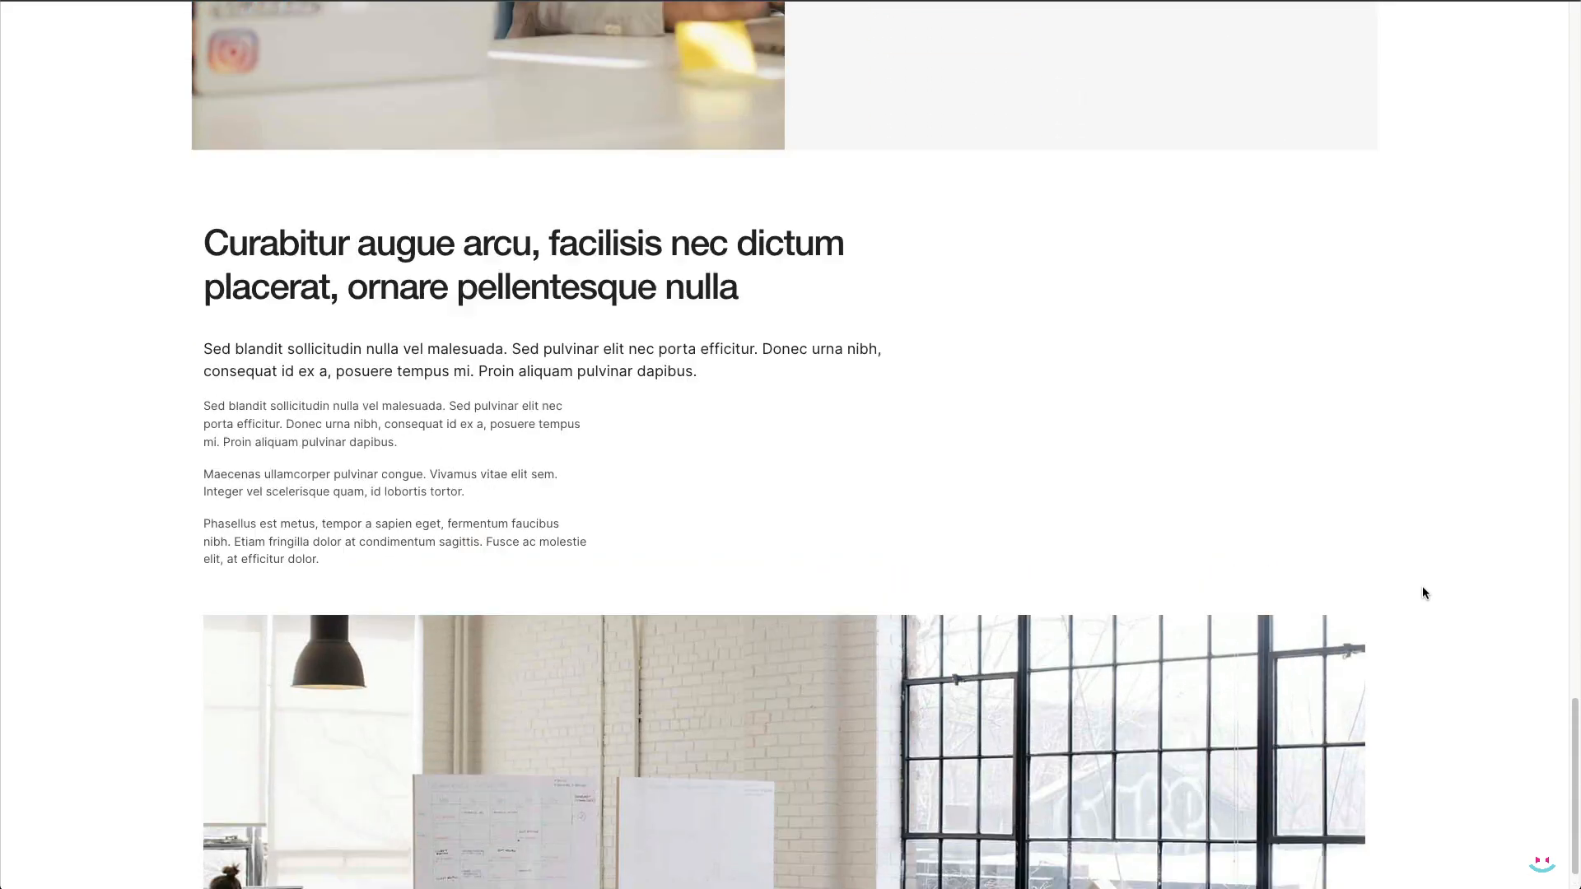
scroll(down, 3)
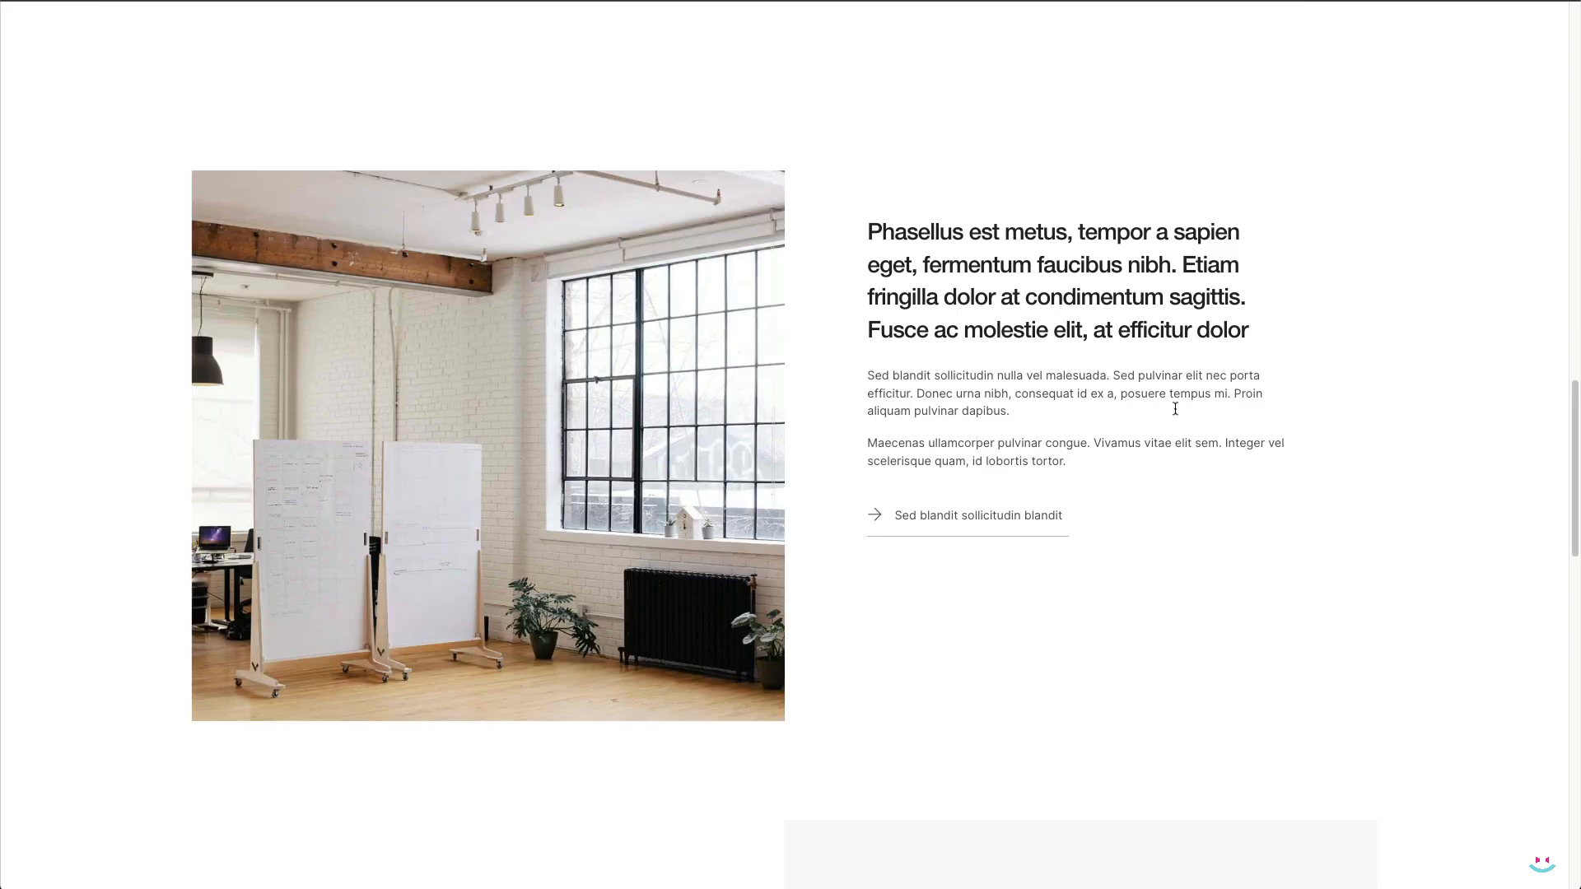
scroll(down, 3)
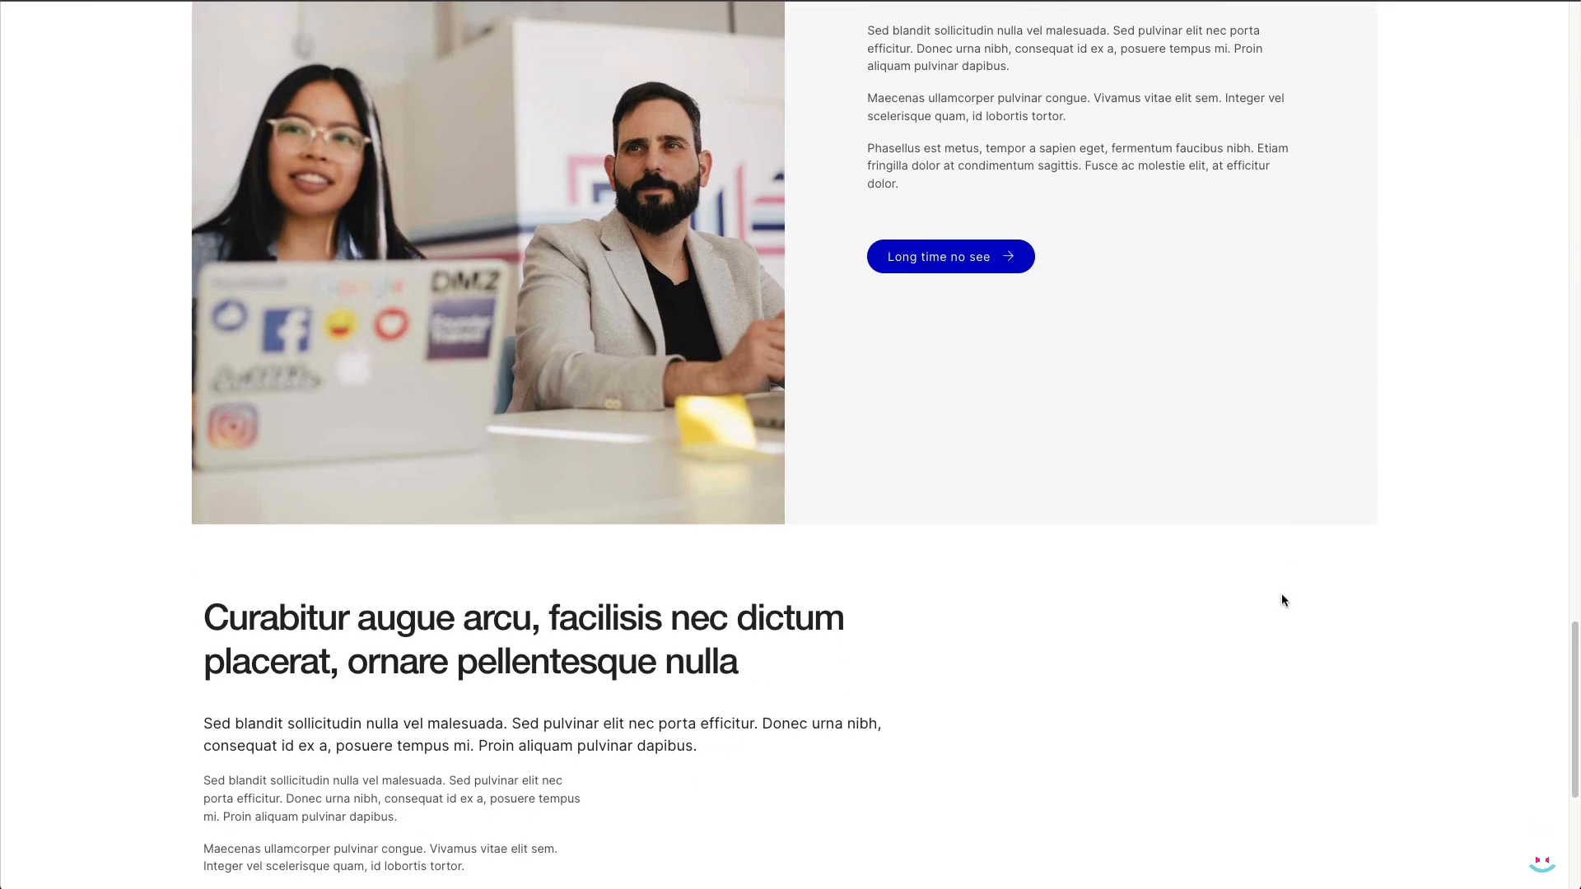